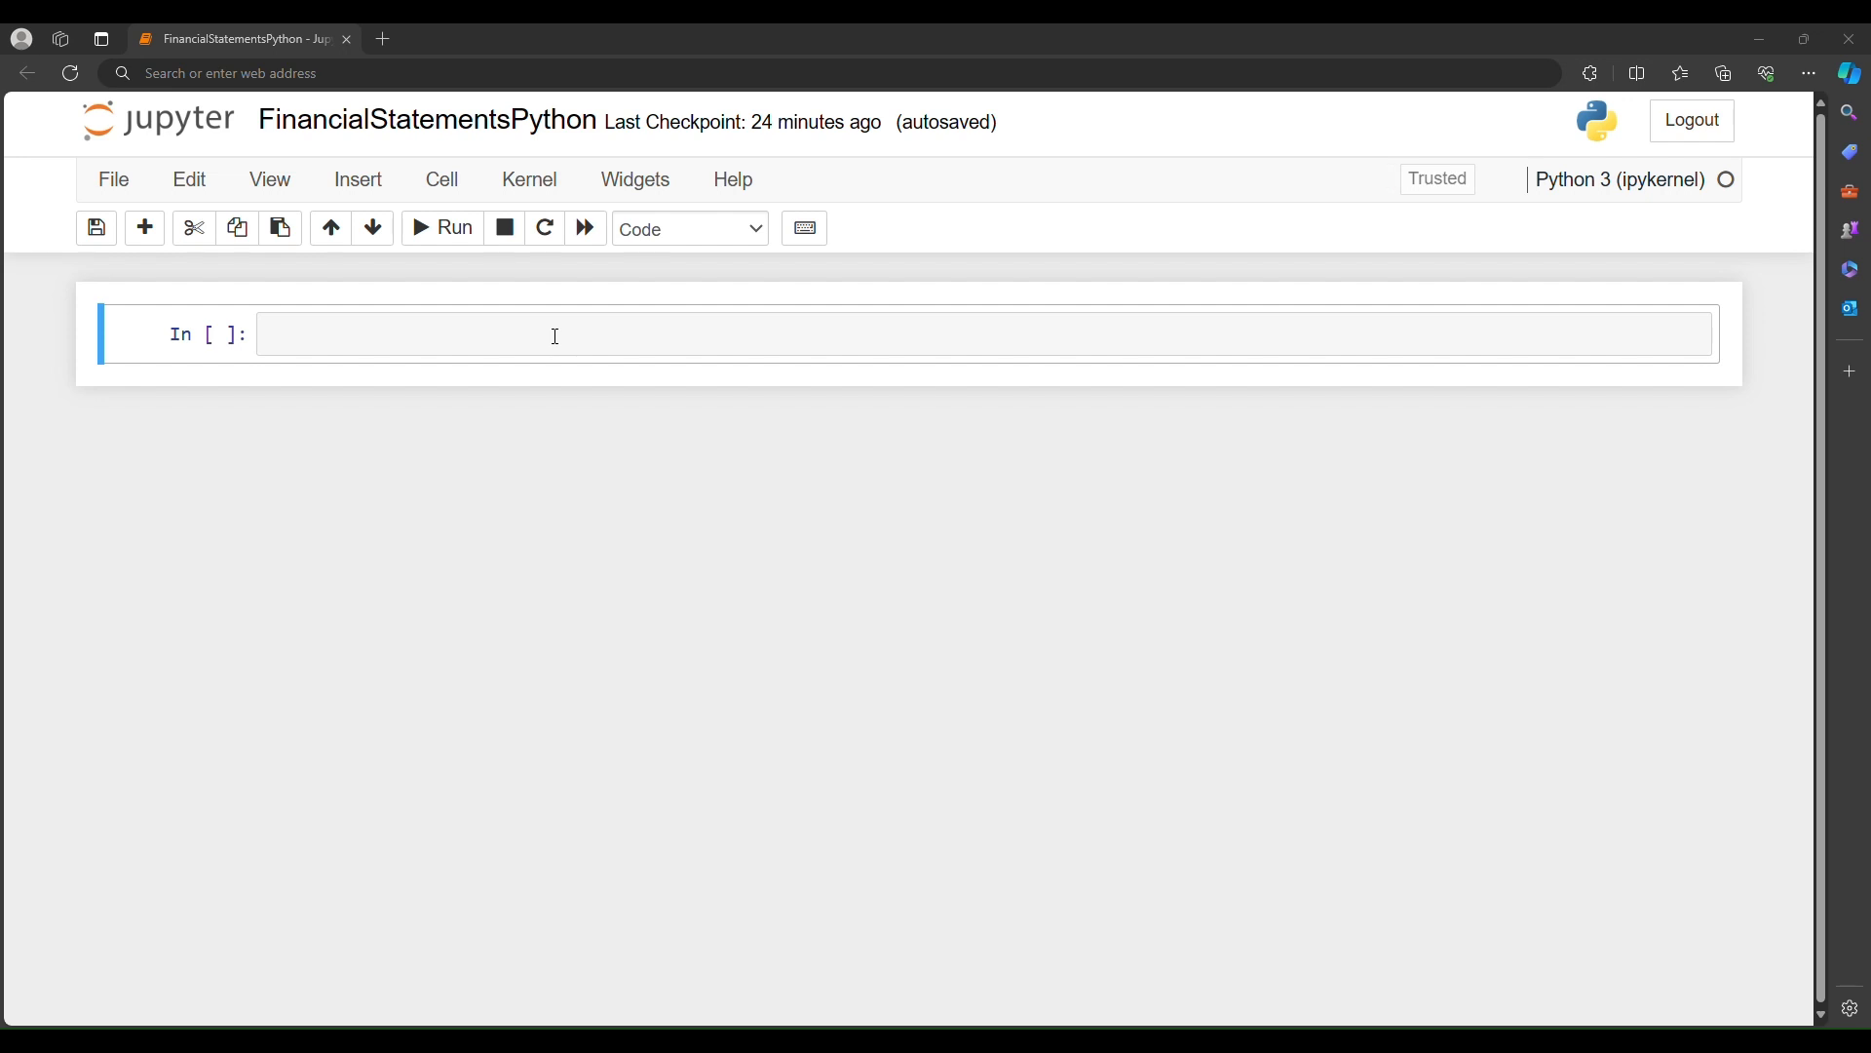
Step: Write import lines for pandas, datetime, time and numpy as np in the first cell
click(551, 333)
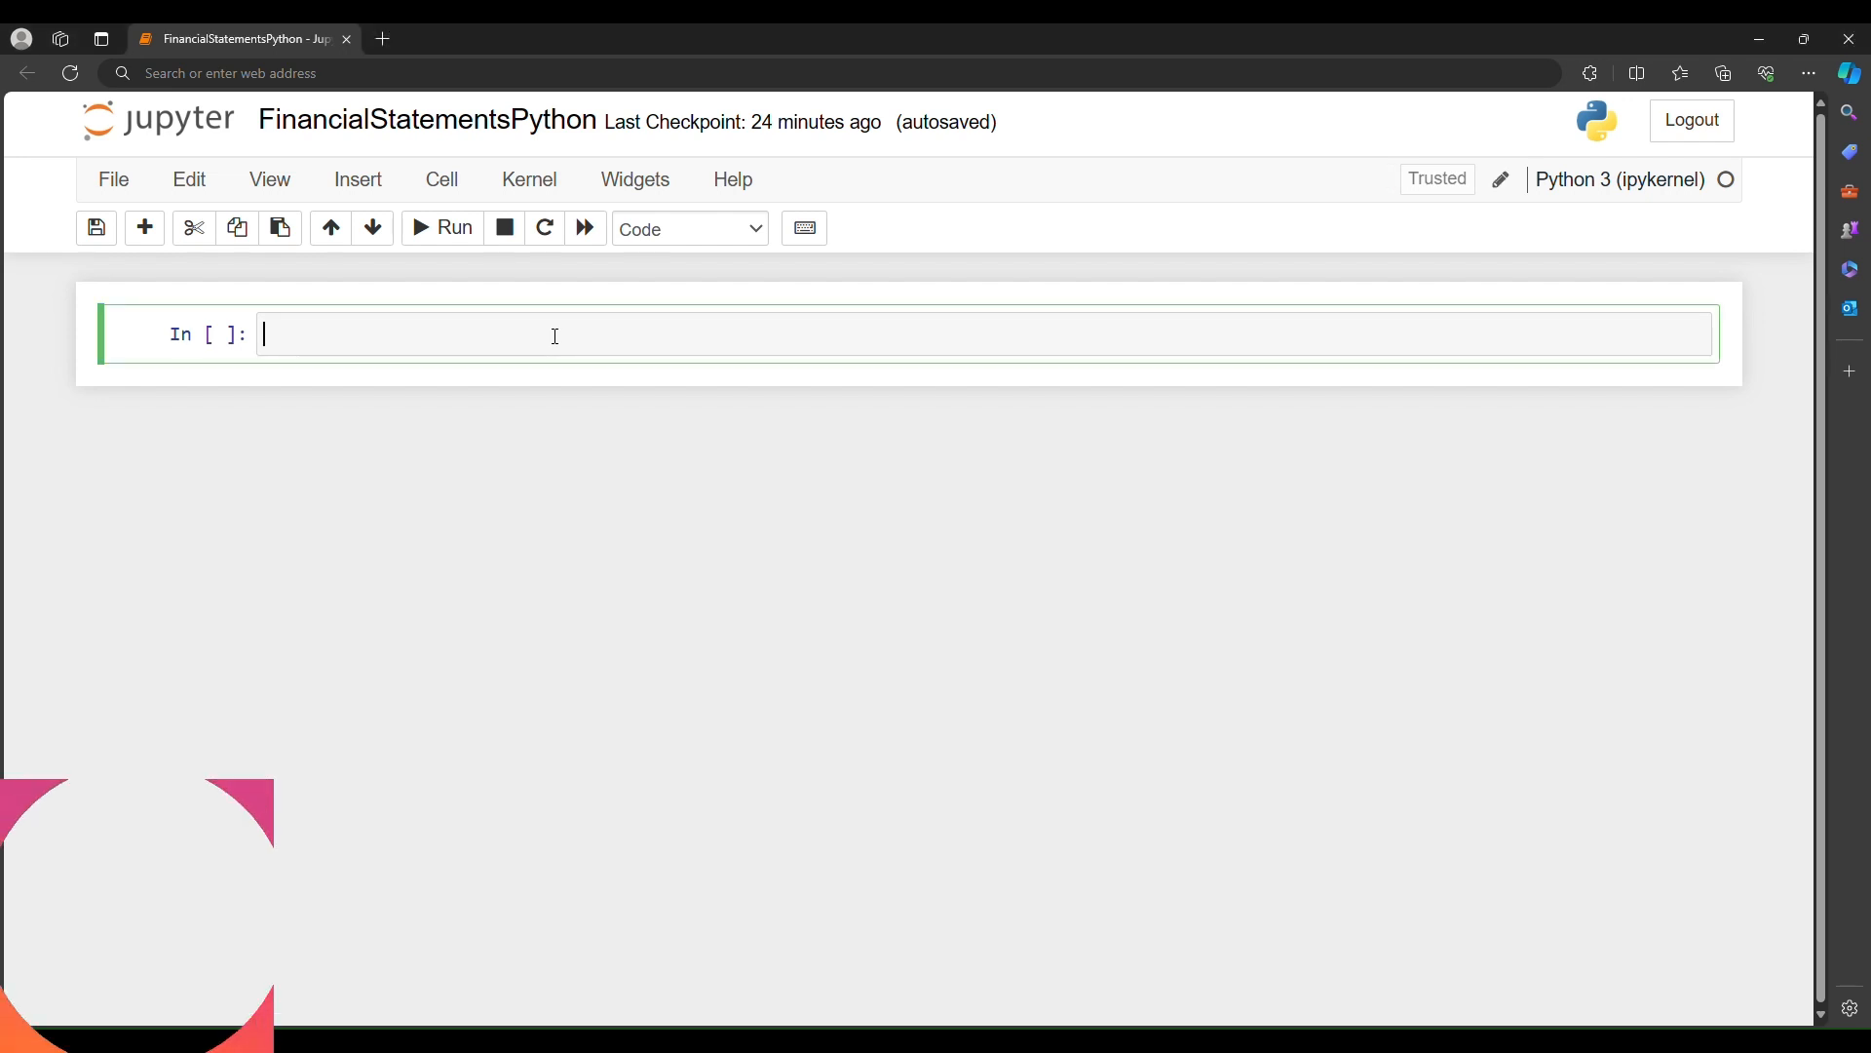
text(import)
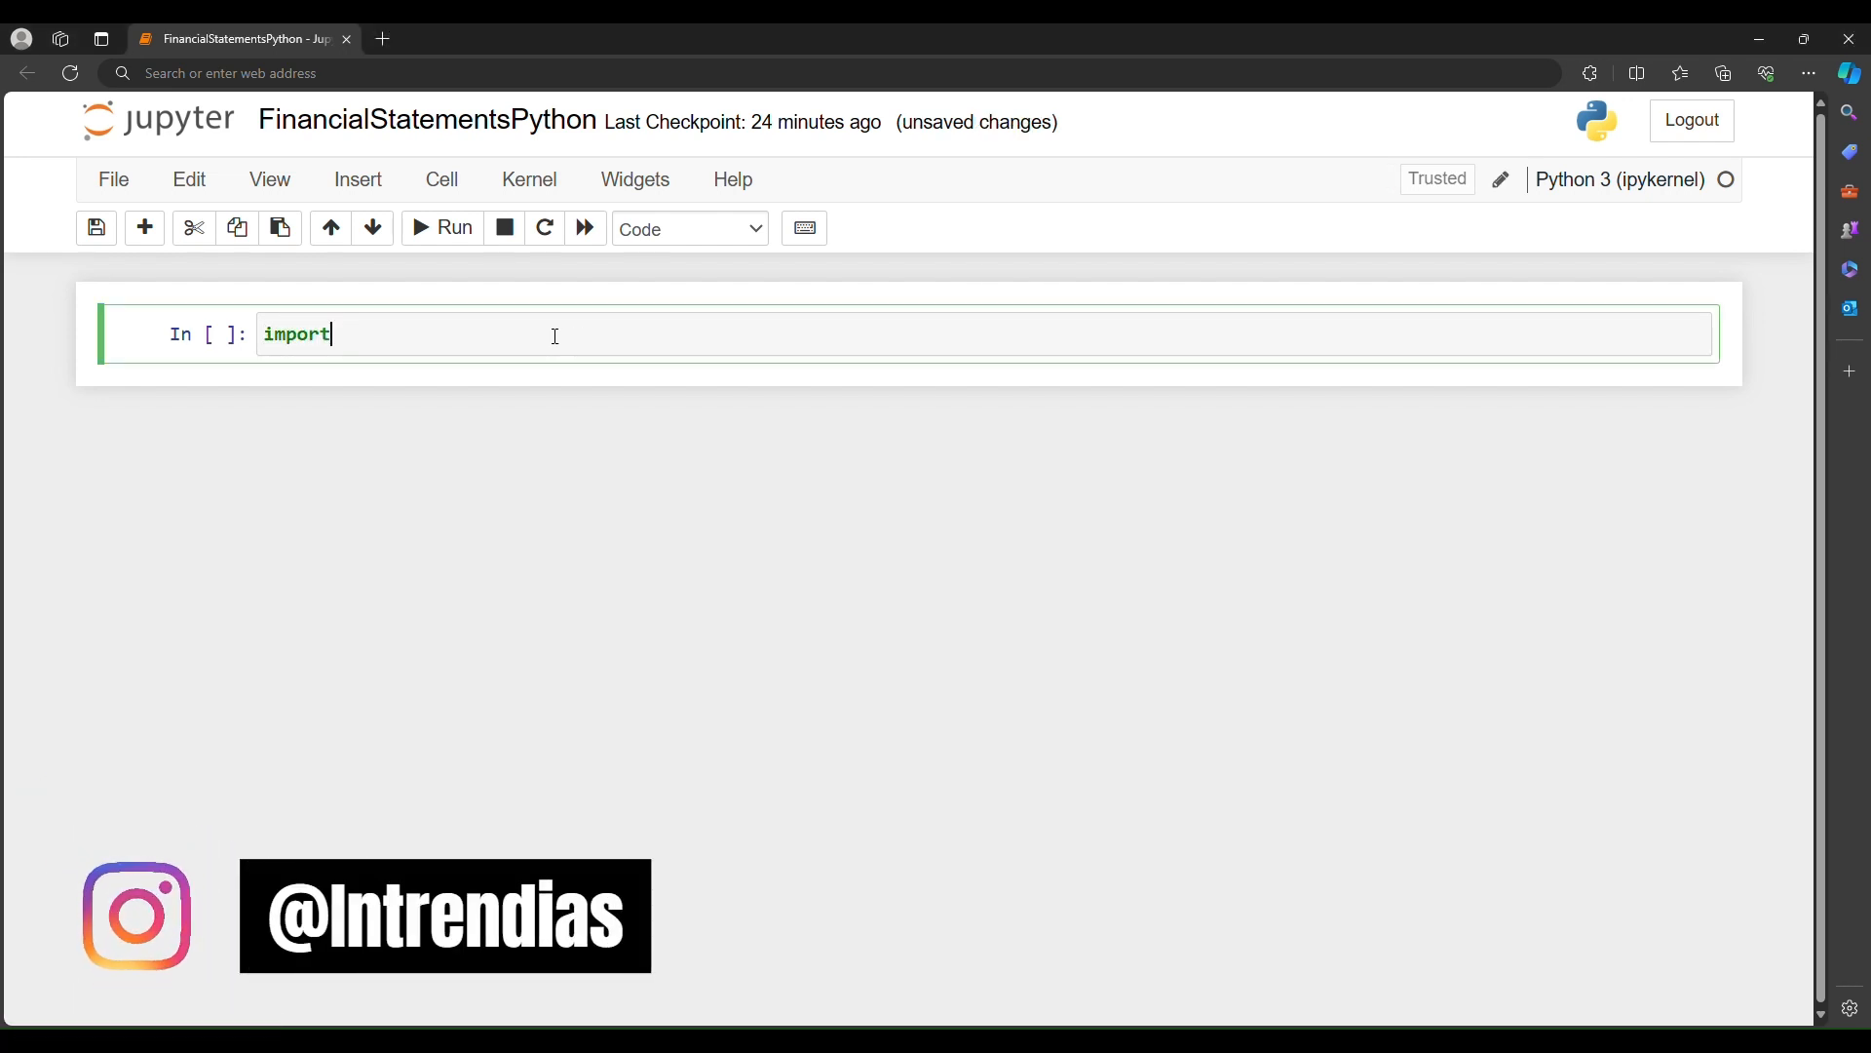
text(pandas as pd)
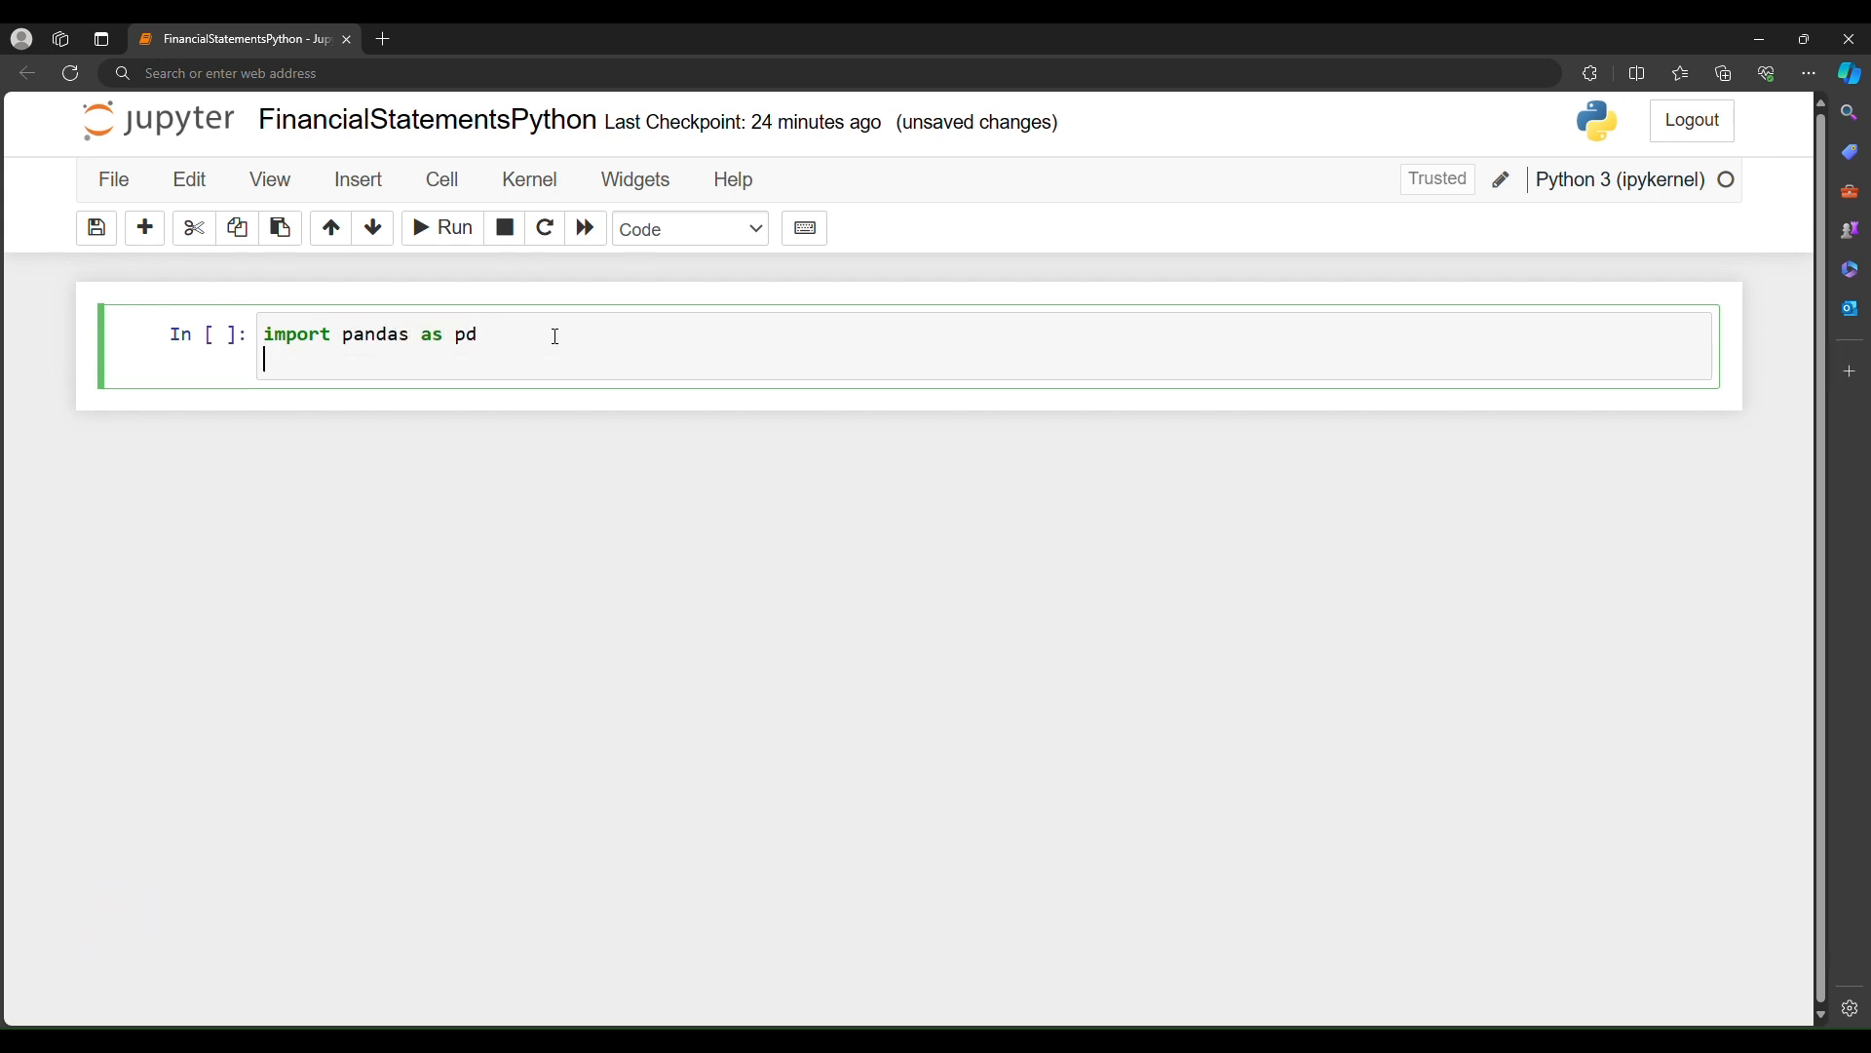
text(import data)
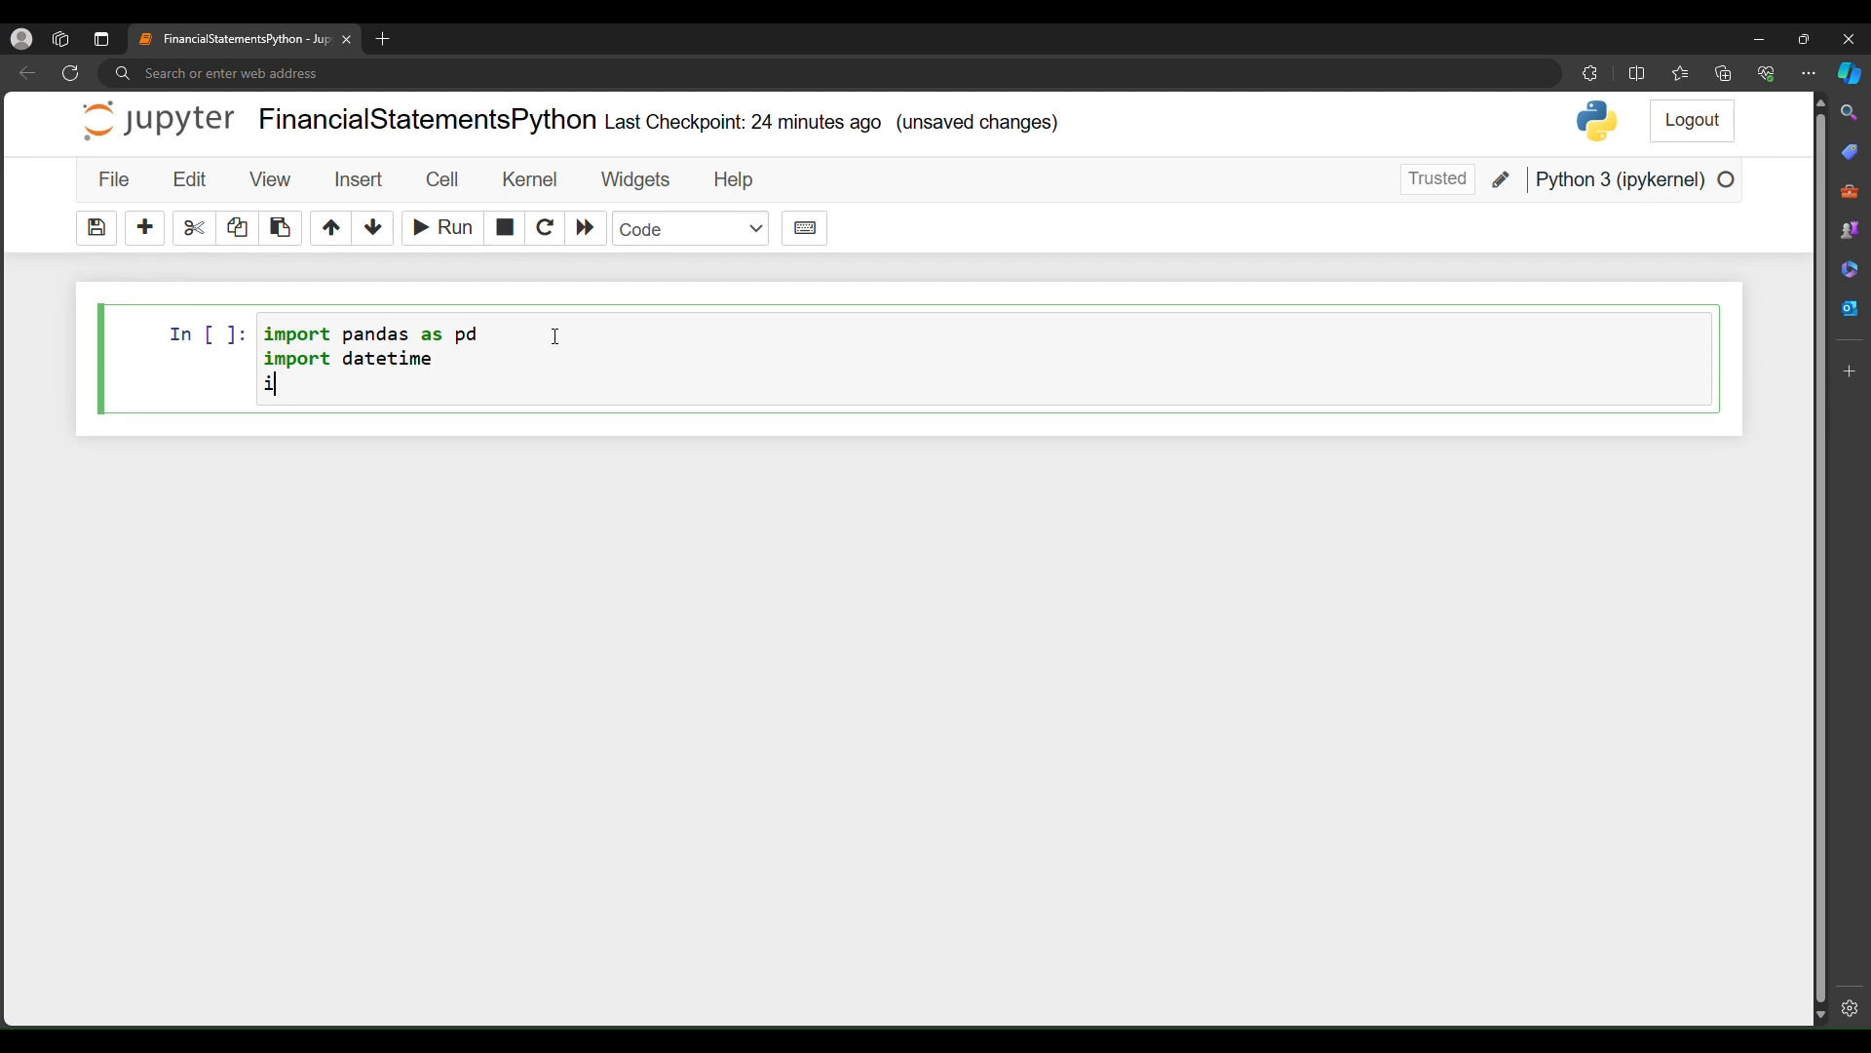
text(mport time)
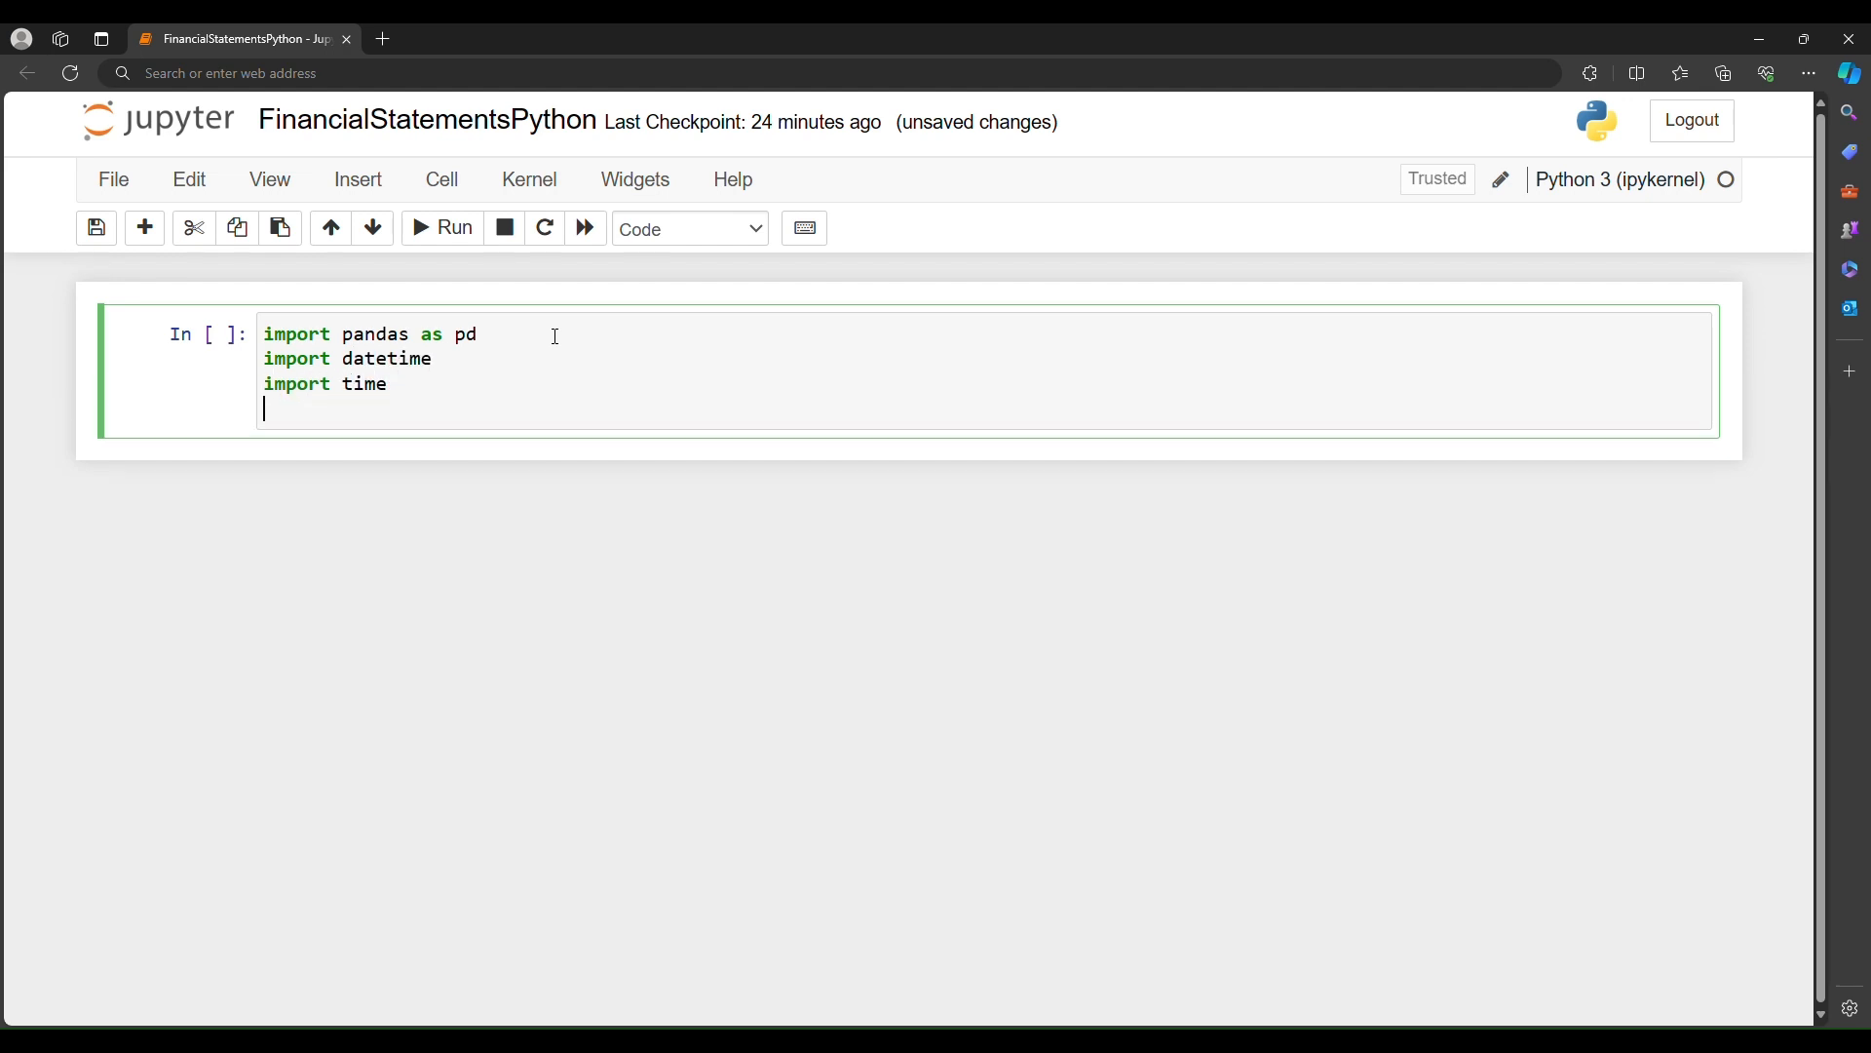
text(import nupy)
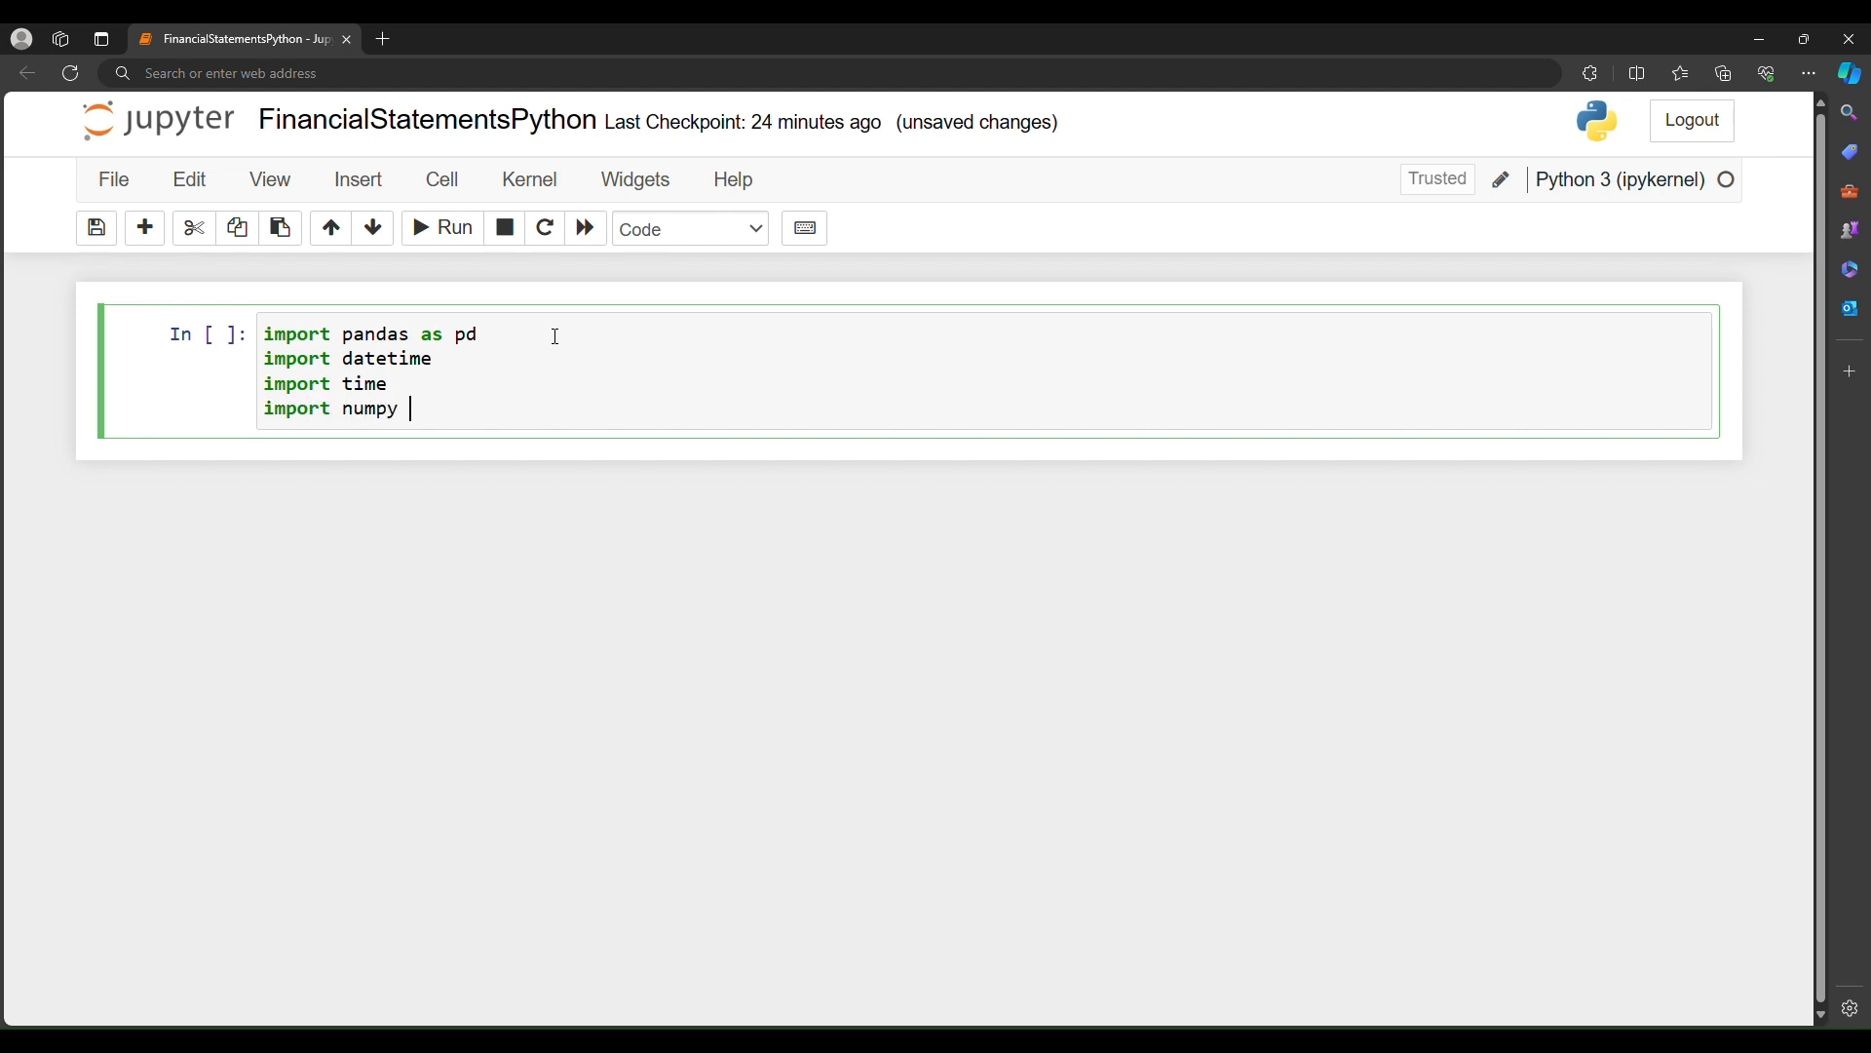
text(as np)
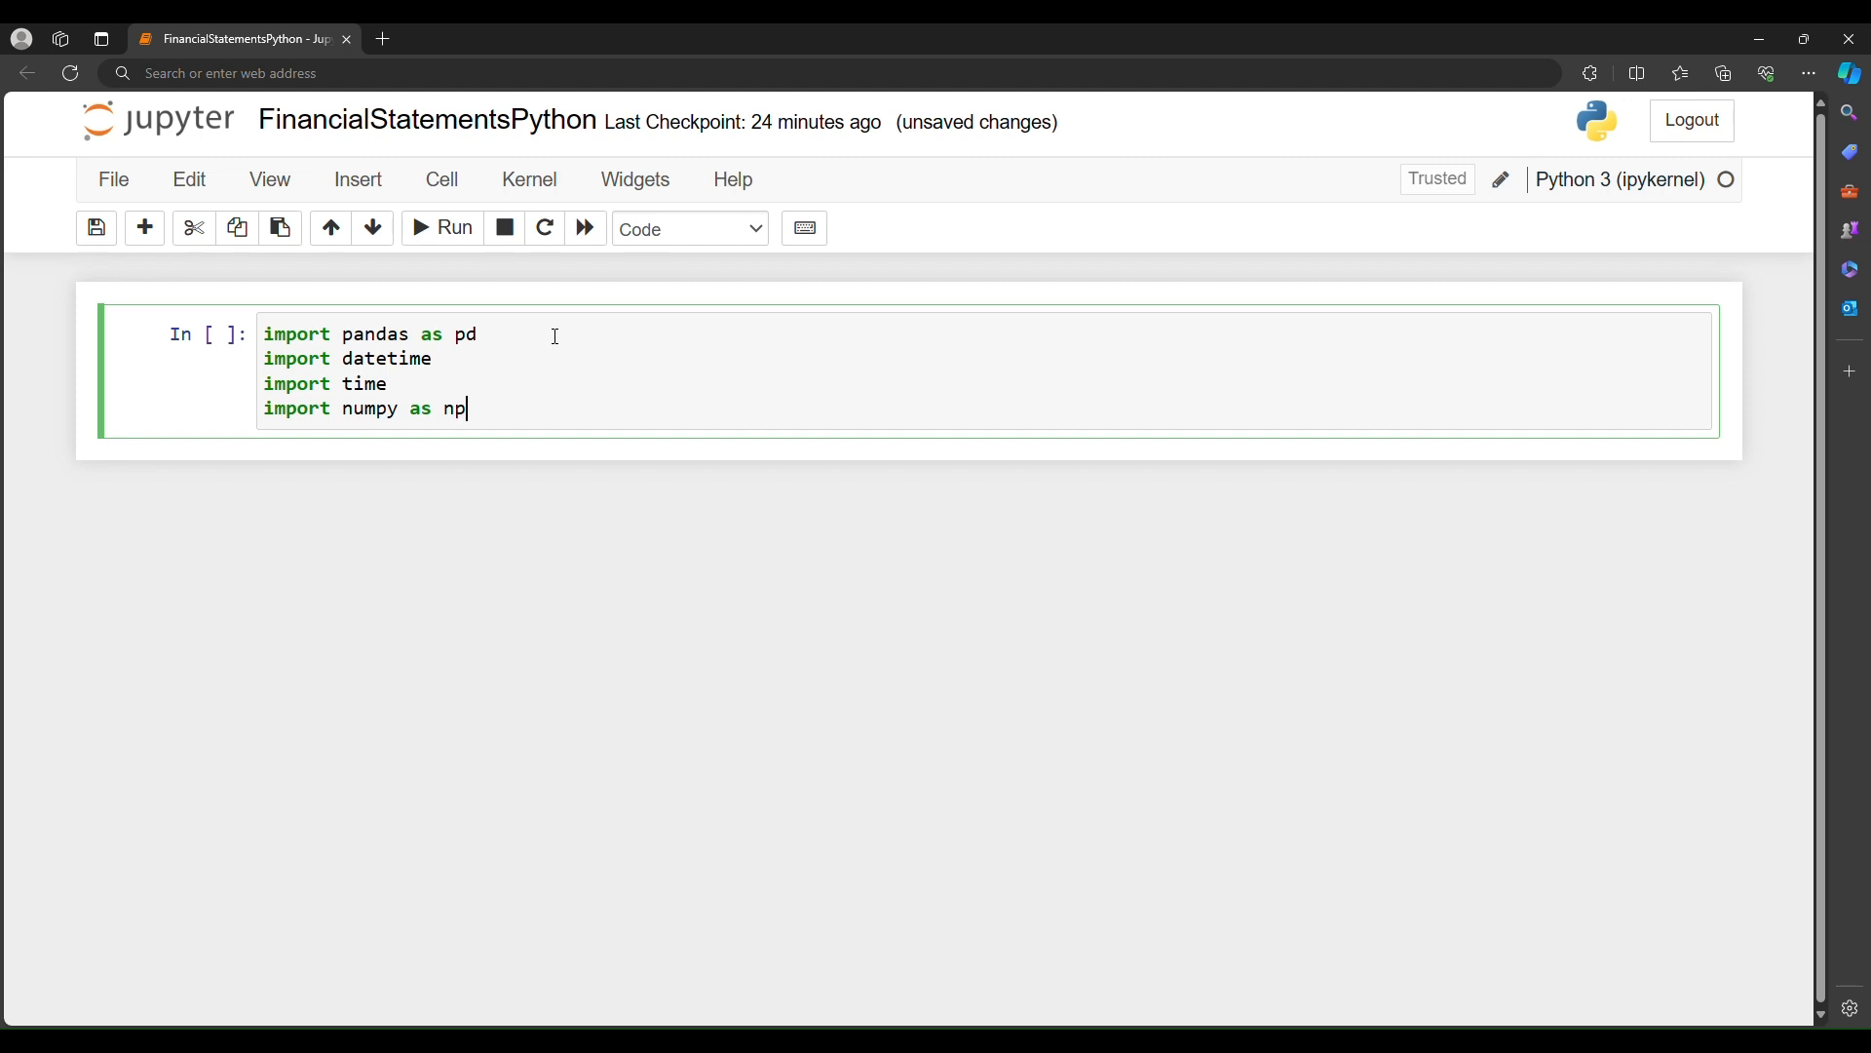
key(Enter)
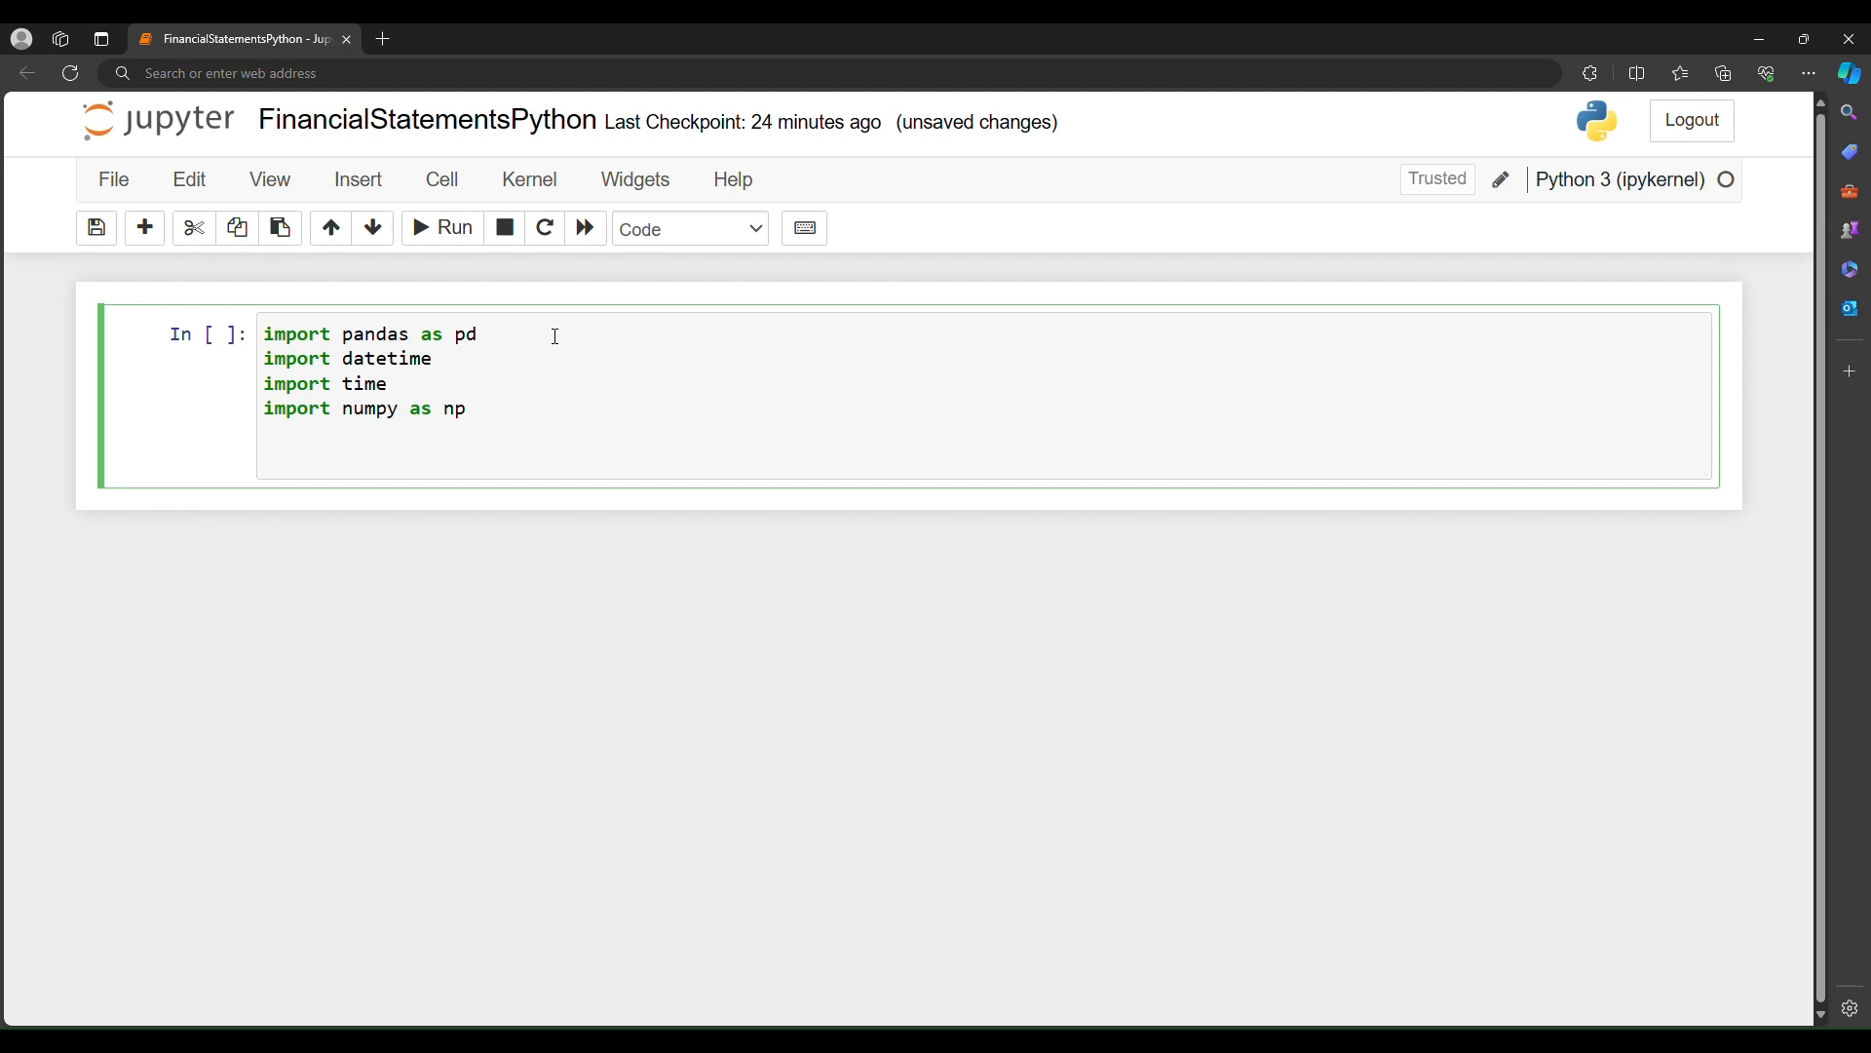
Step: Add 'from yahooquery import Ticker' and run the import cell
key(enter)
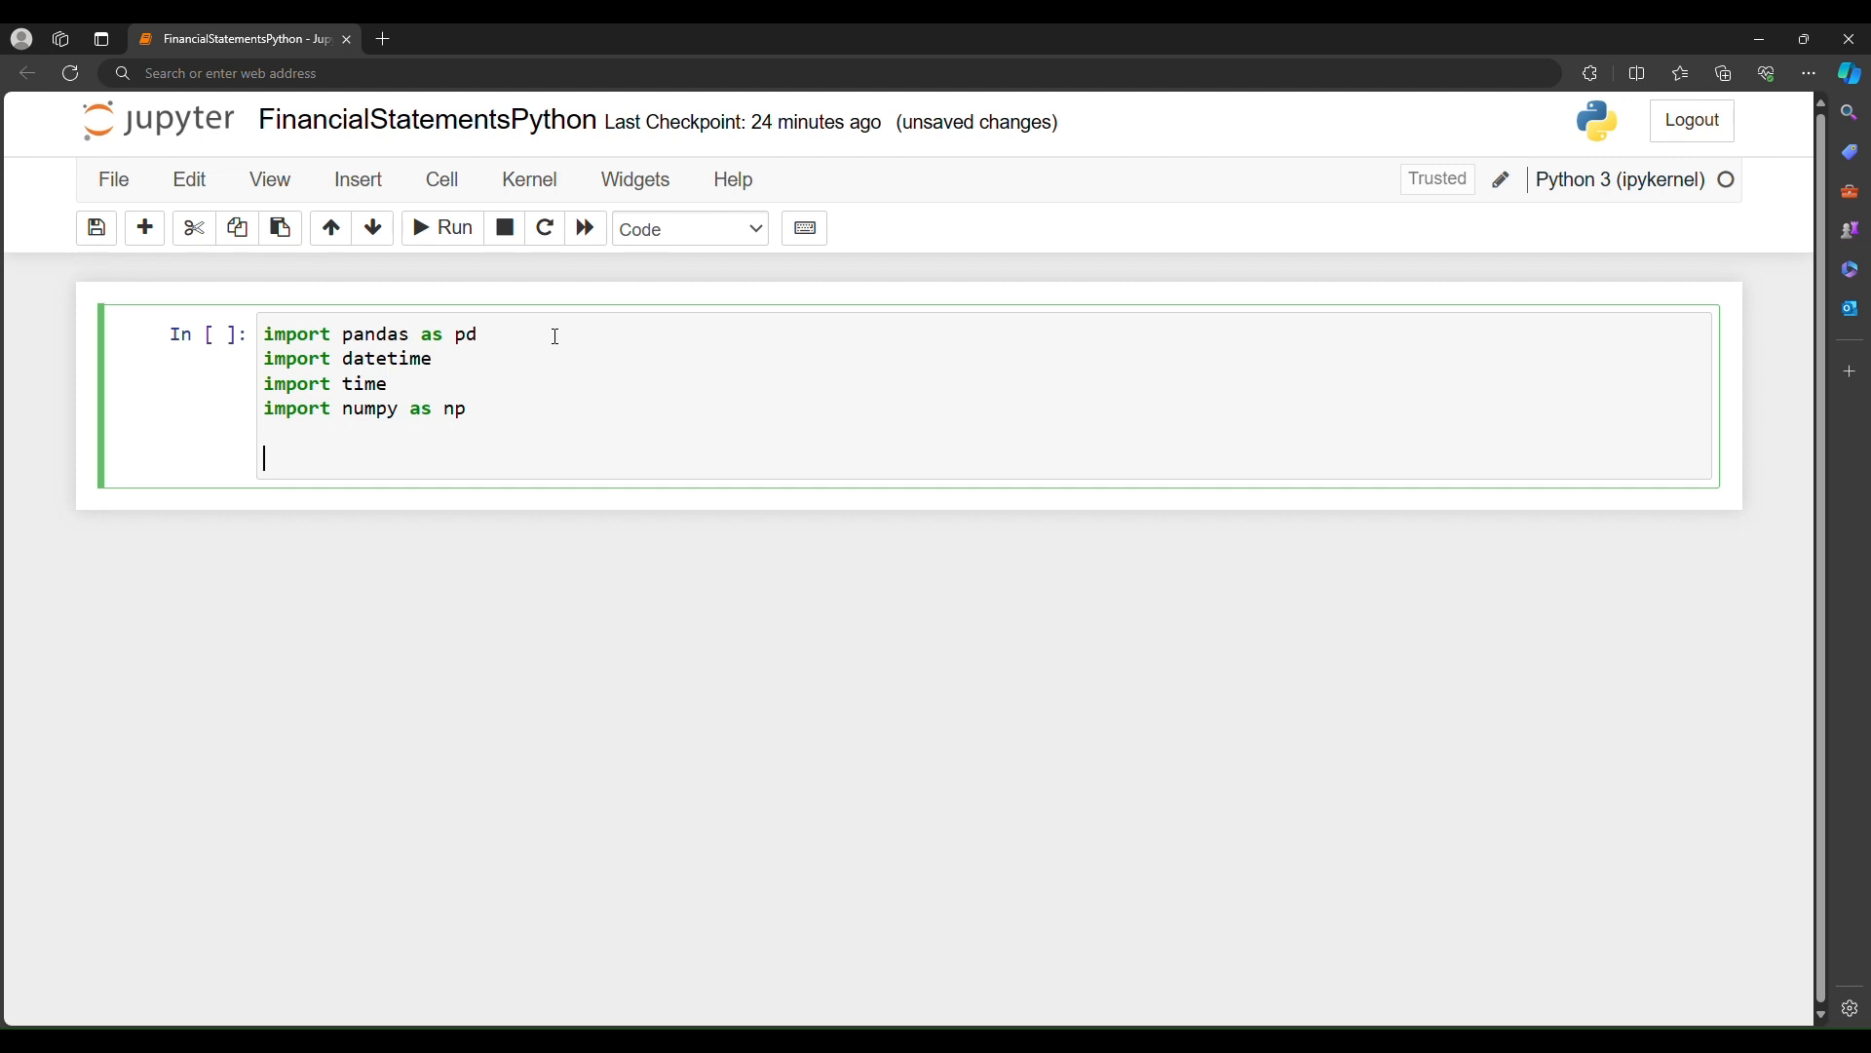
text(fr)
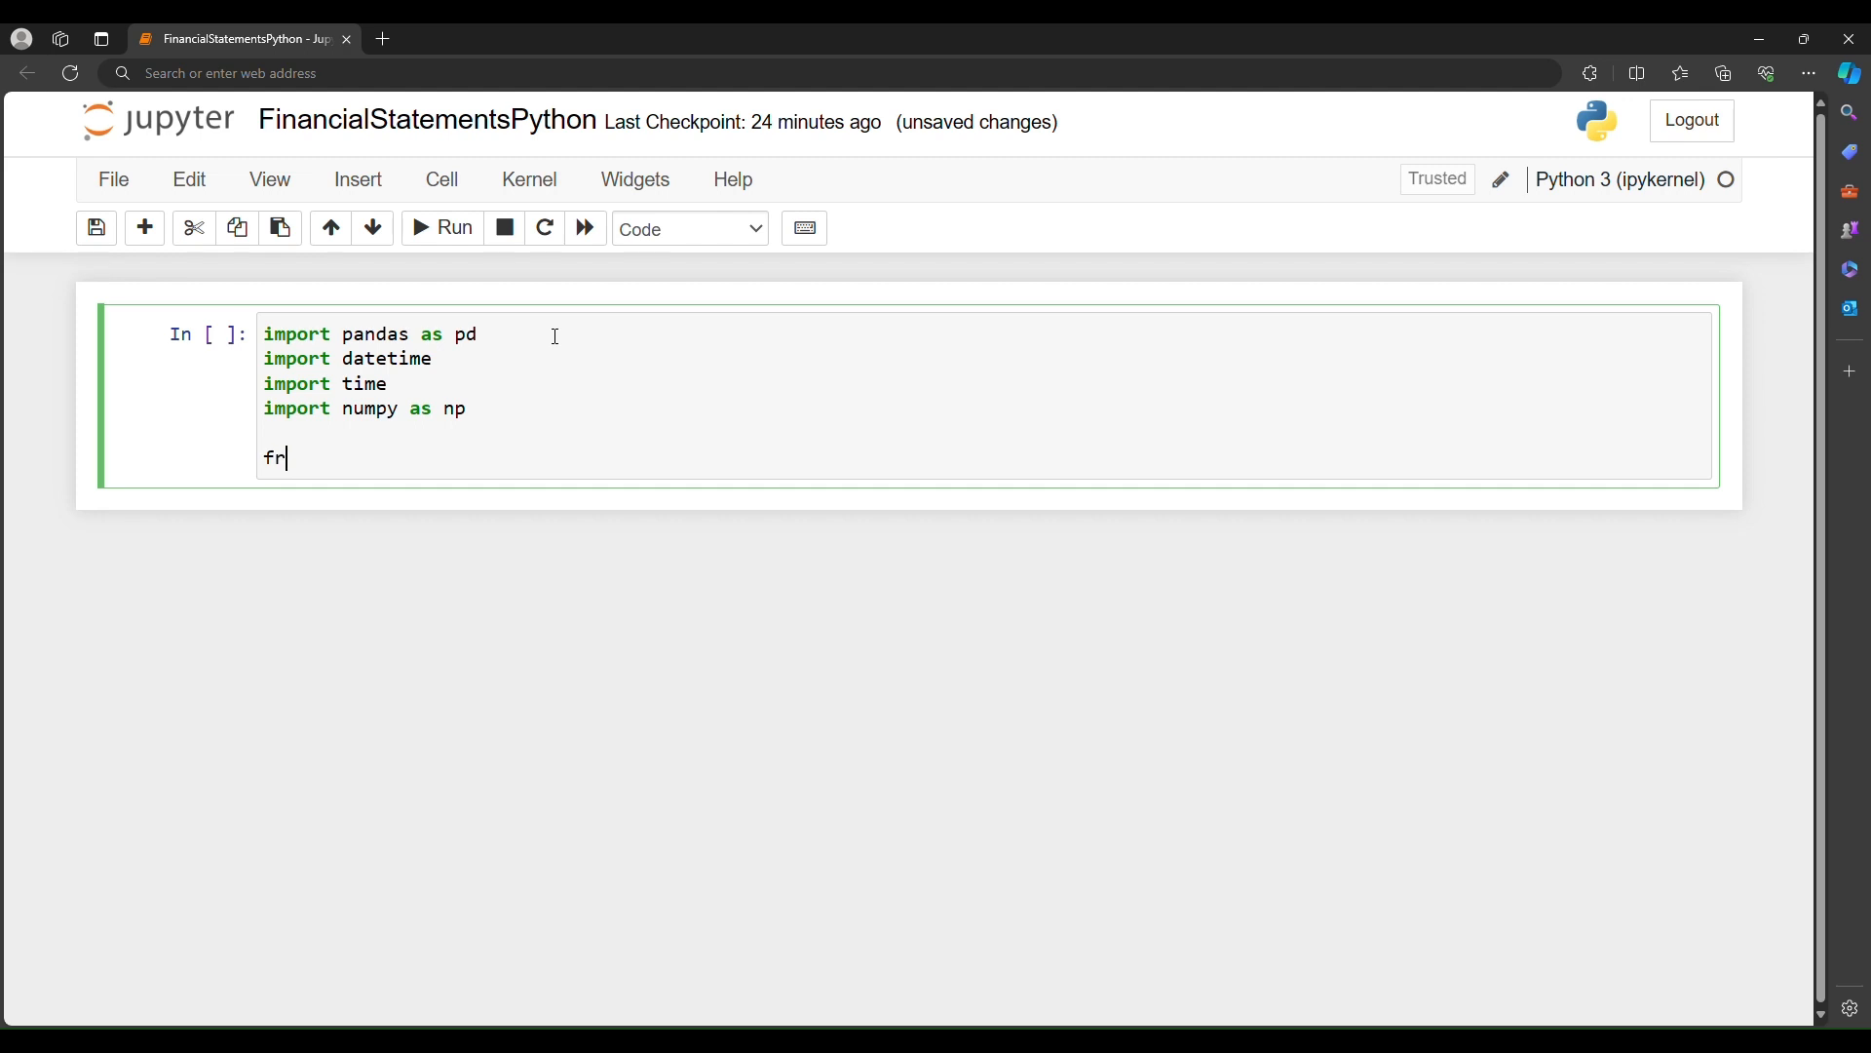
text(om)
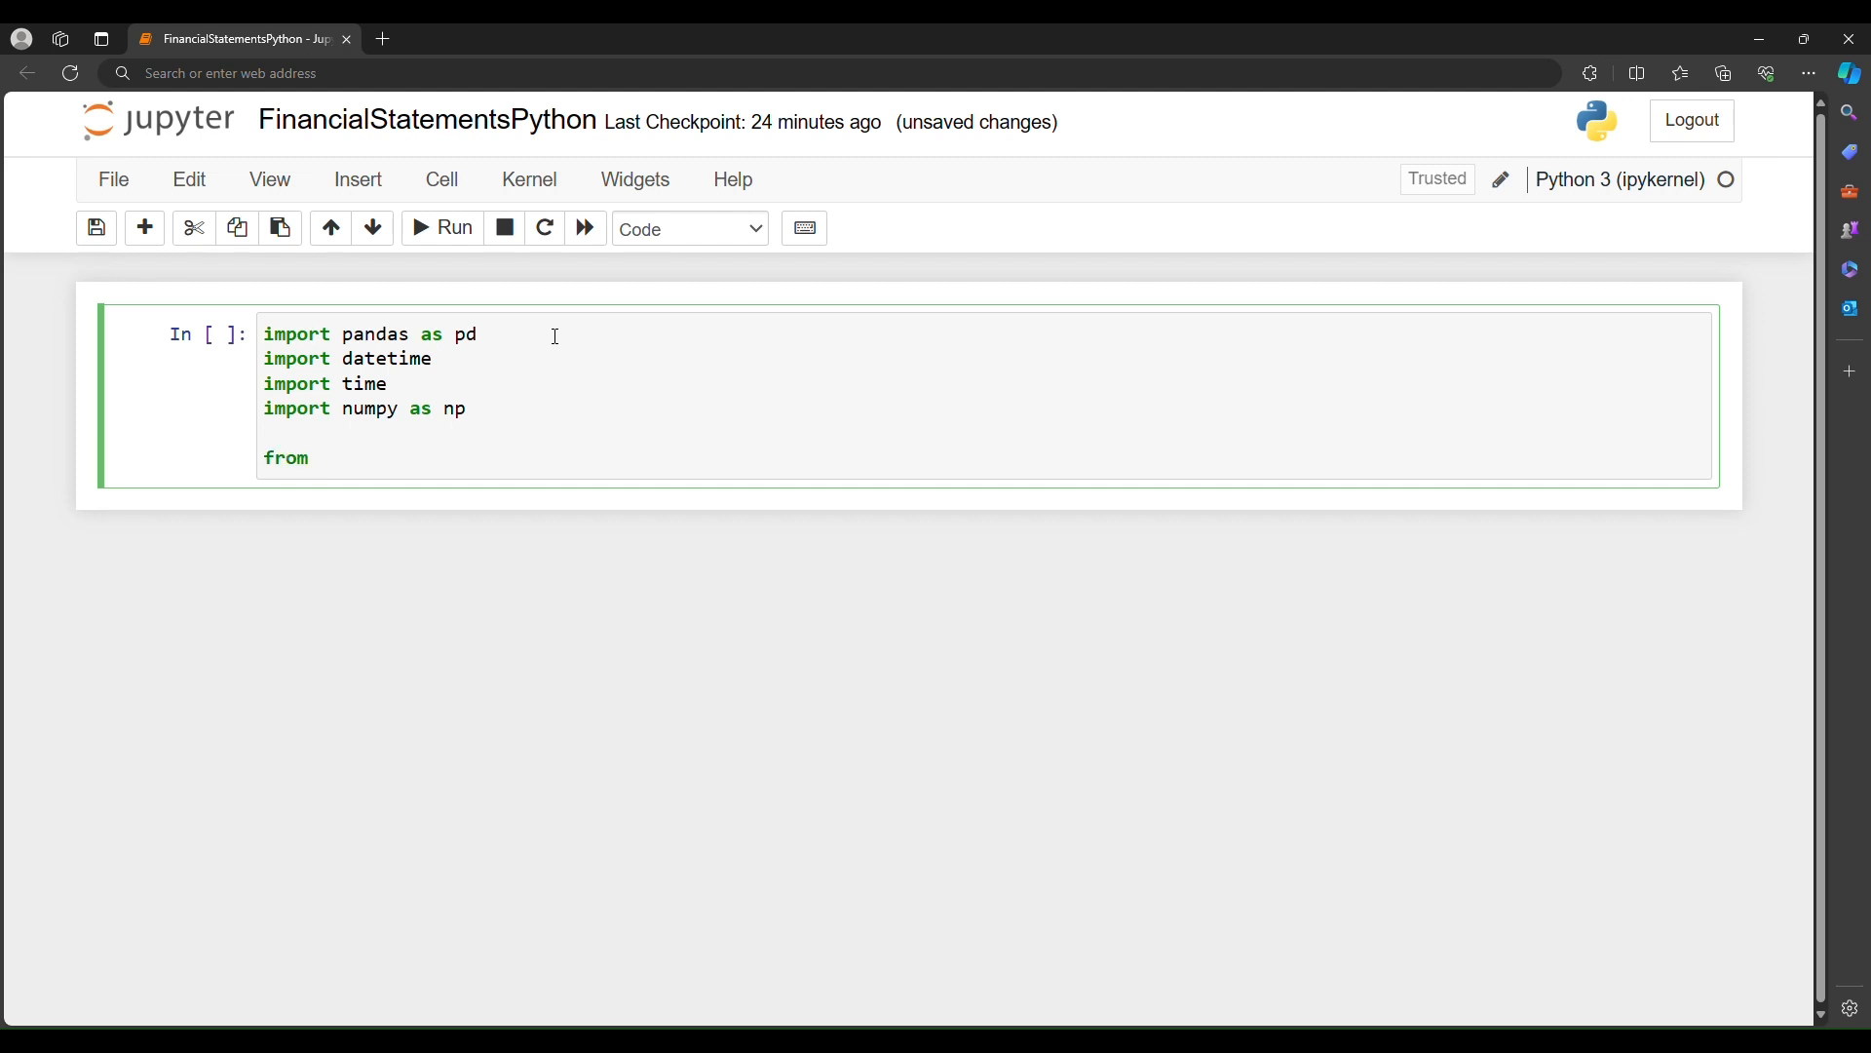
text(yahoo)
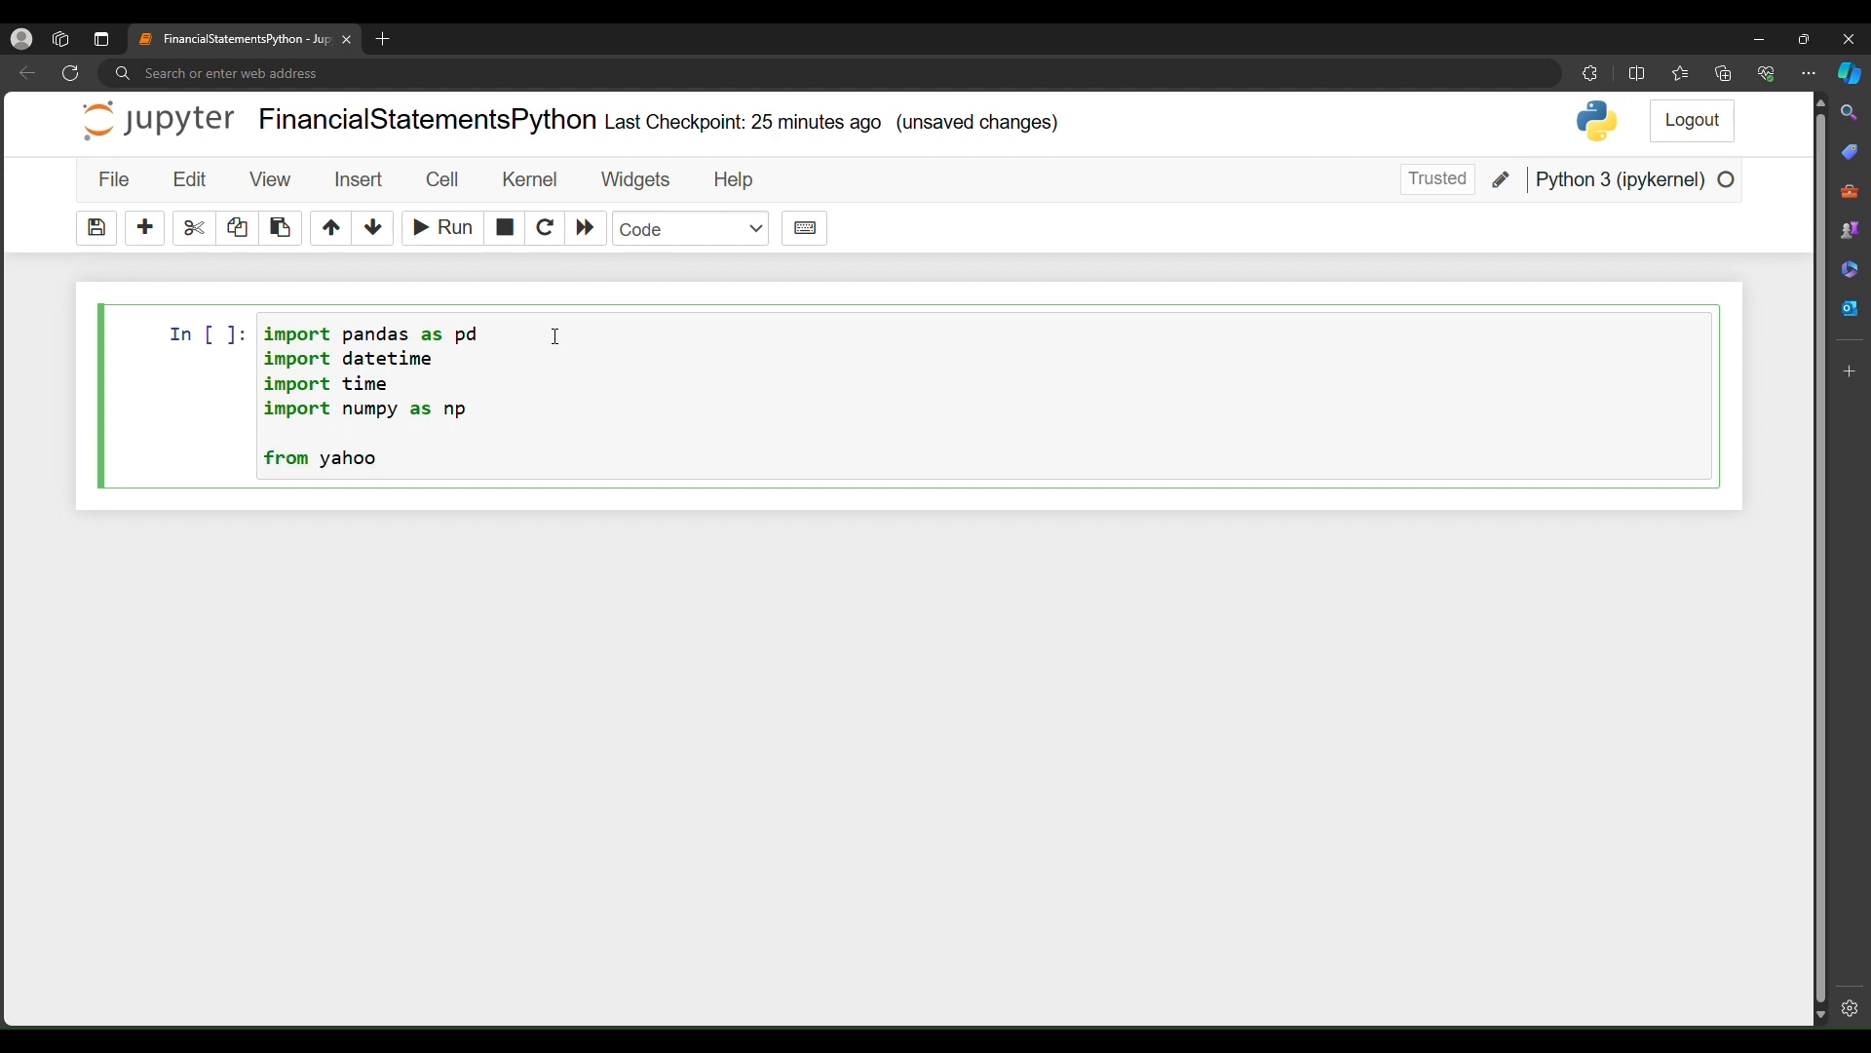
text(query i)
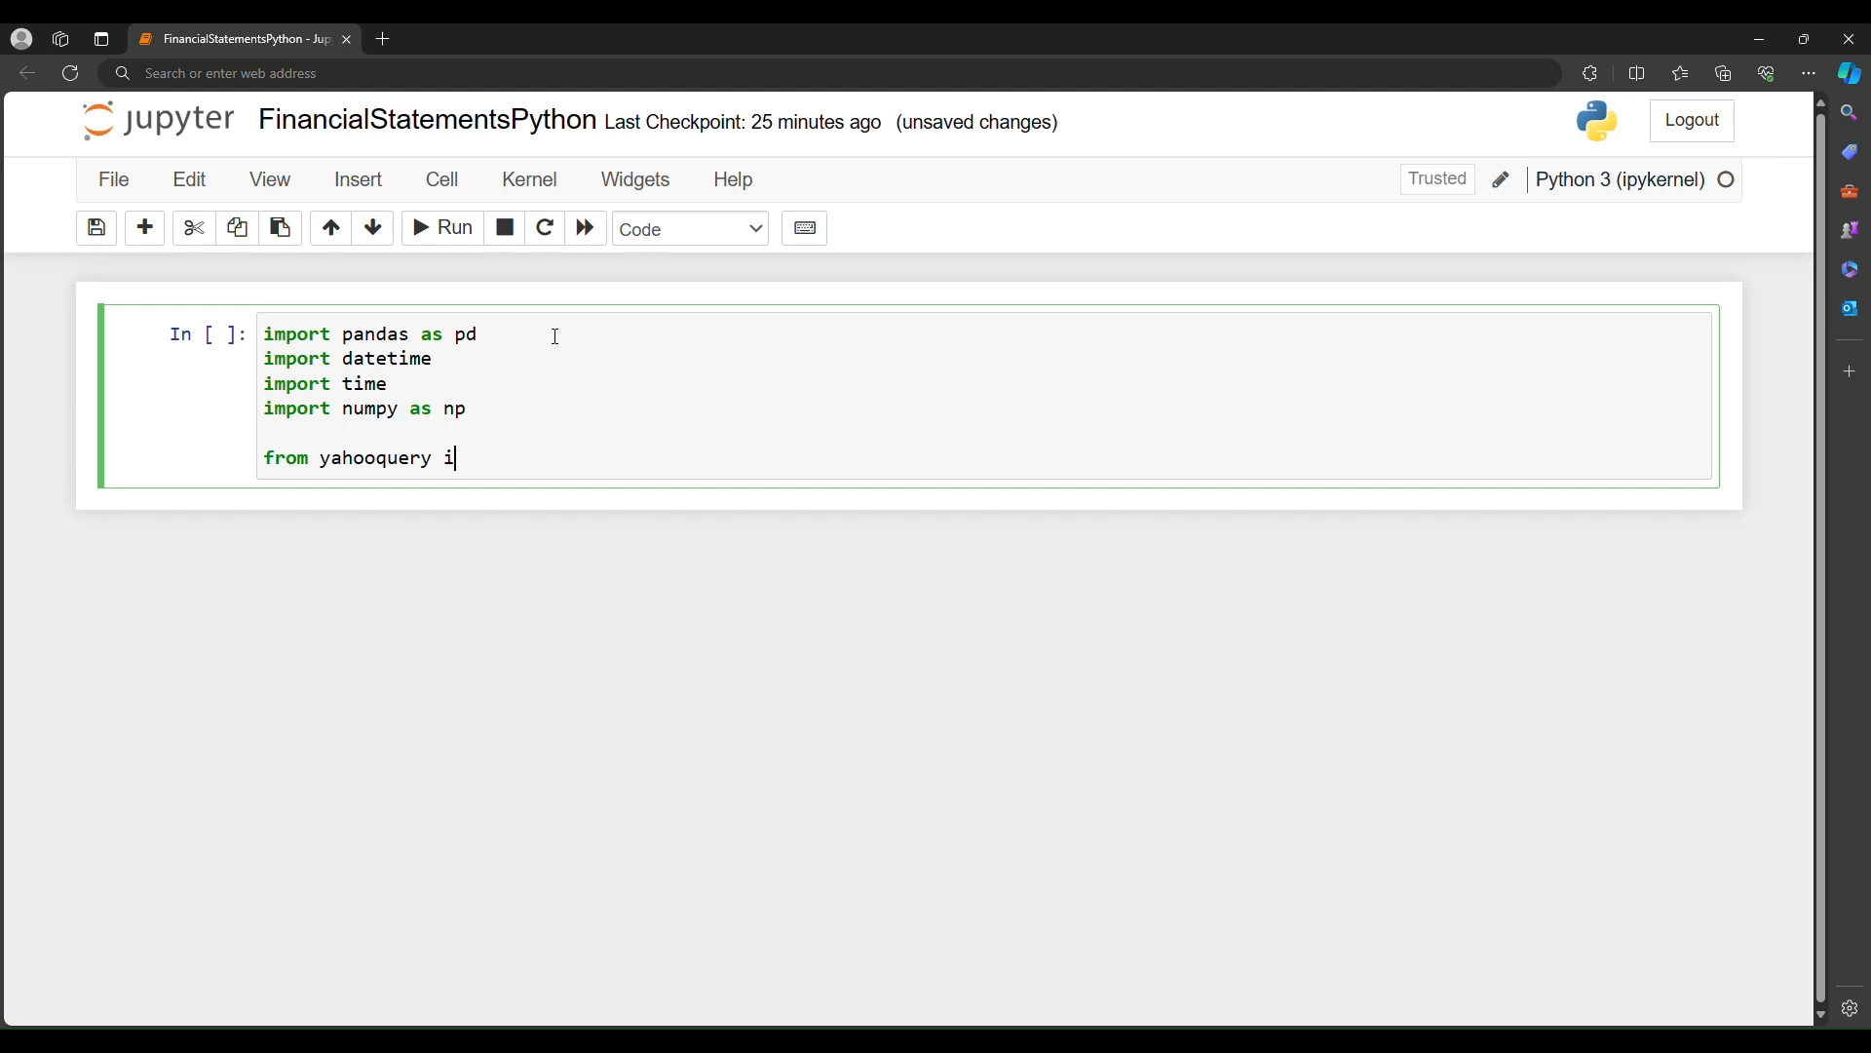
text(mport Ti)
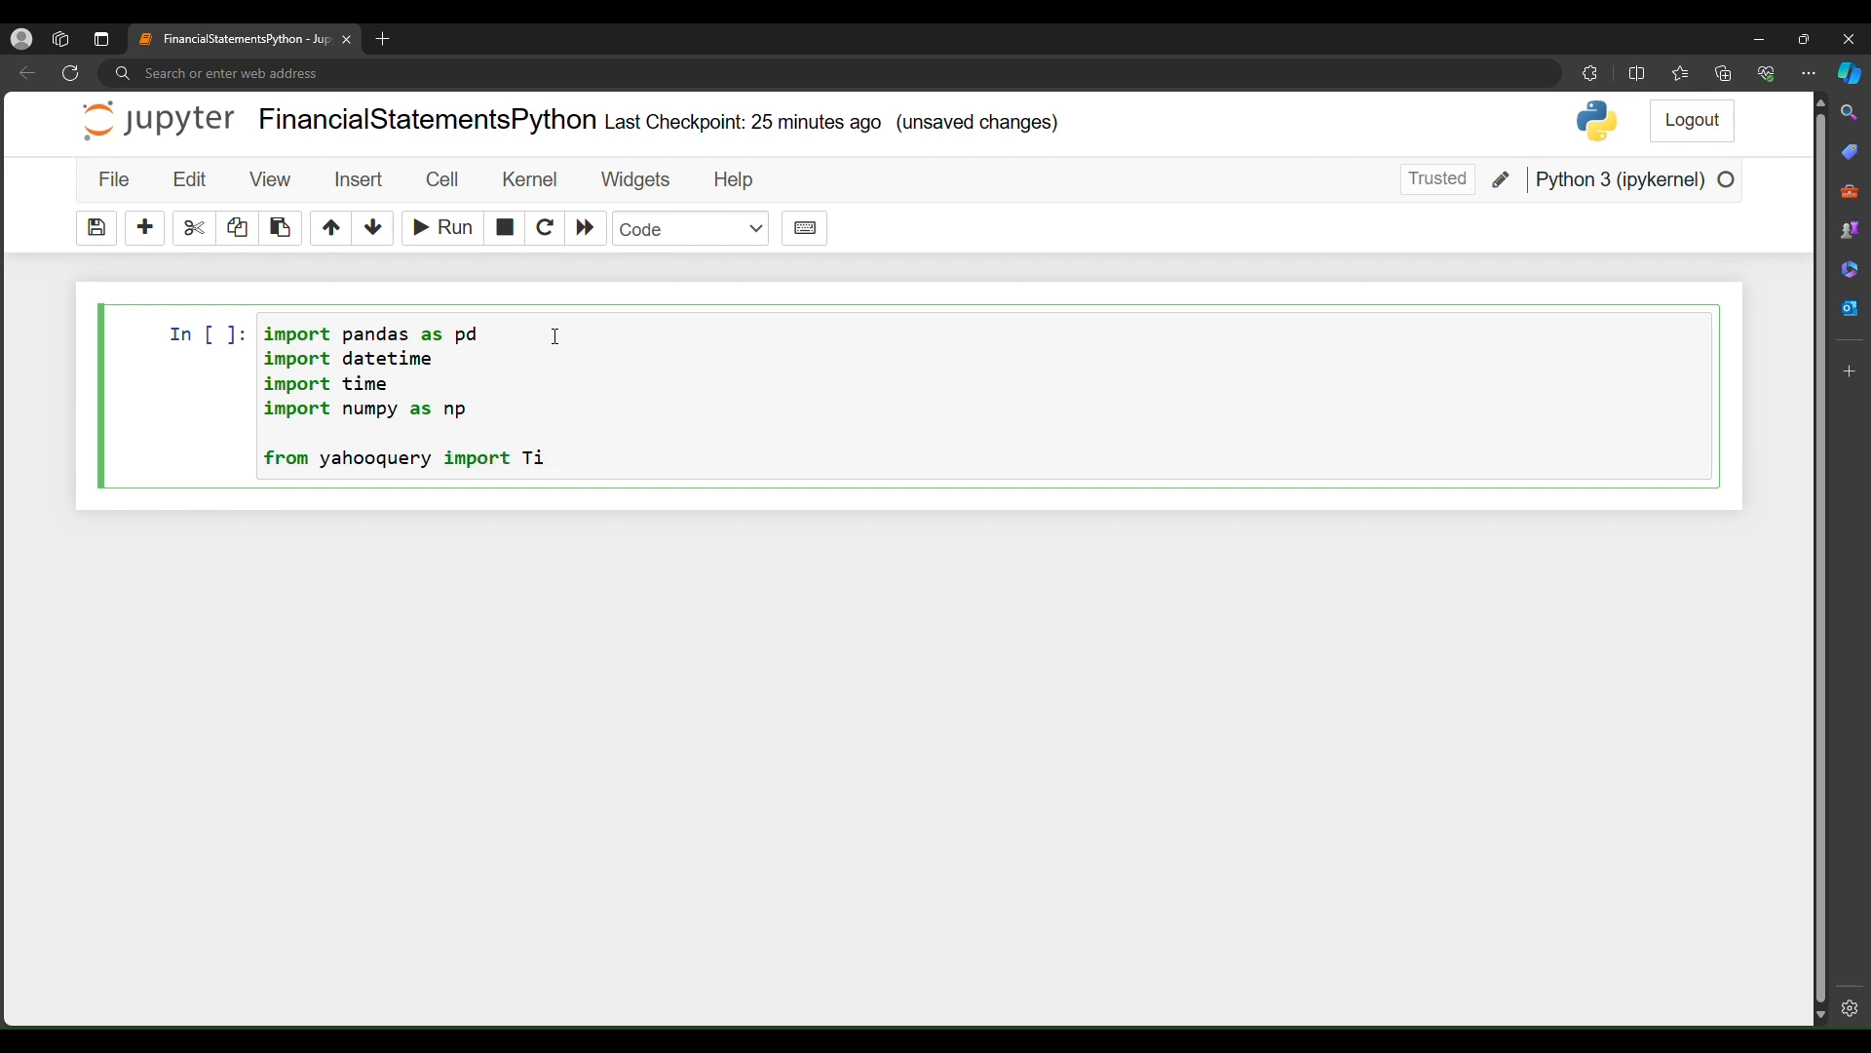
key(shift+enter)
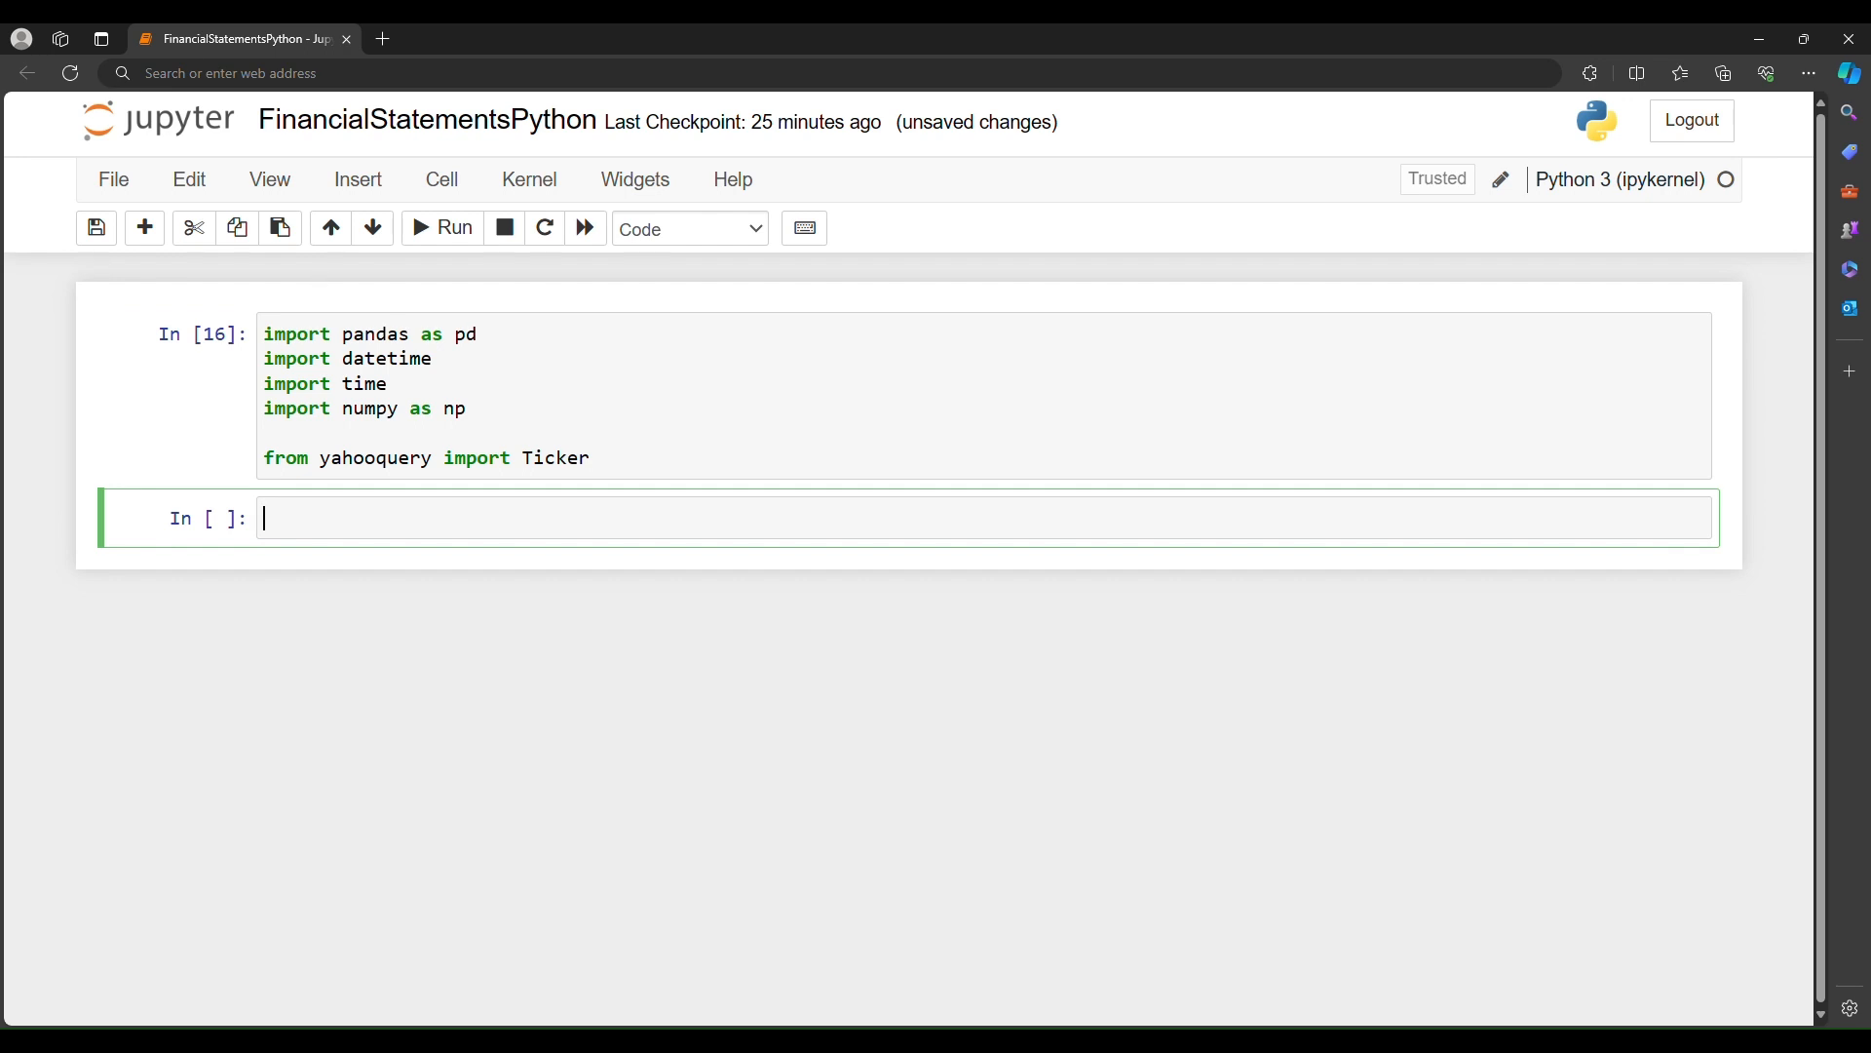
mouse_move(419, 603)
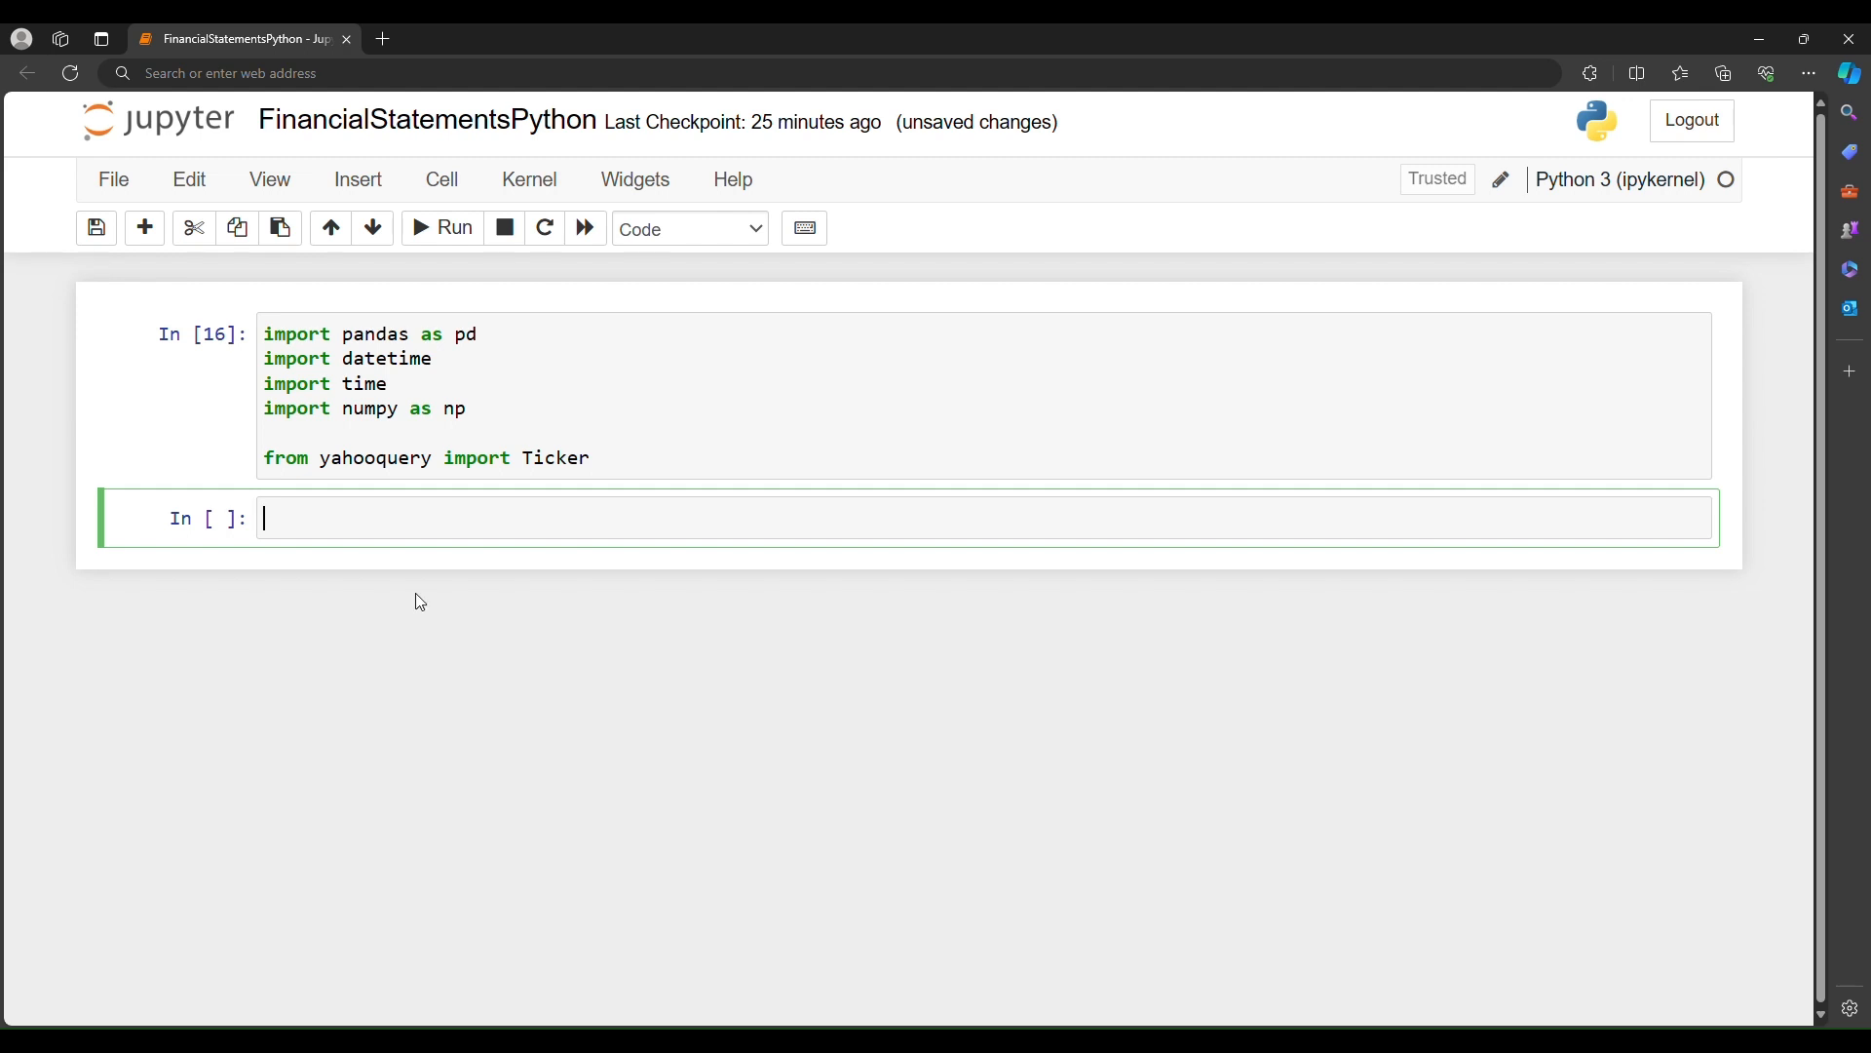
Step: Write pd.set_option calls setting display.max_rows and display.max_columns to None
text(pd.)
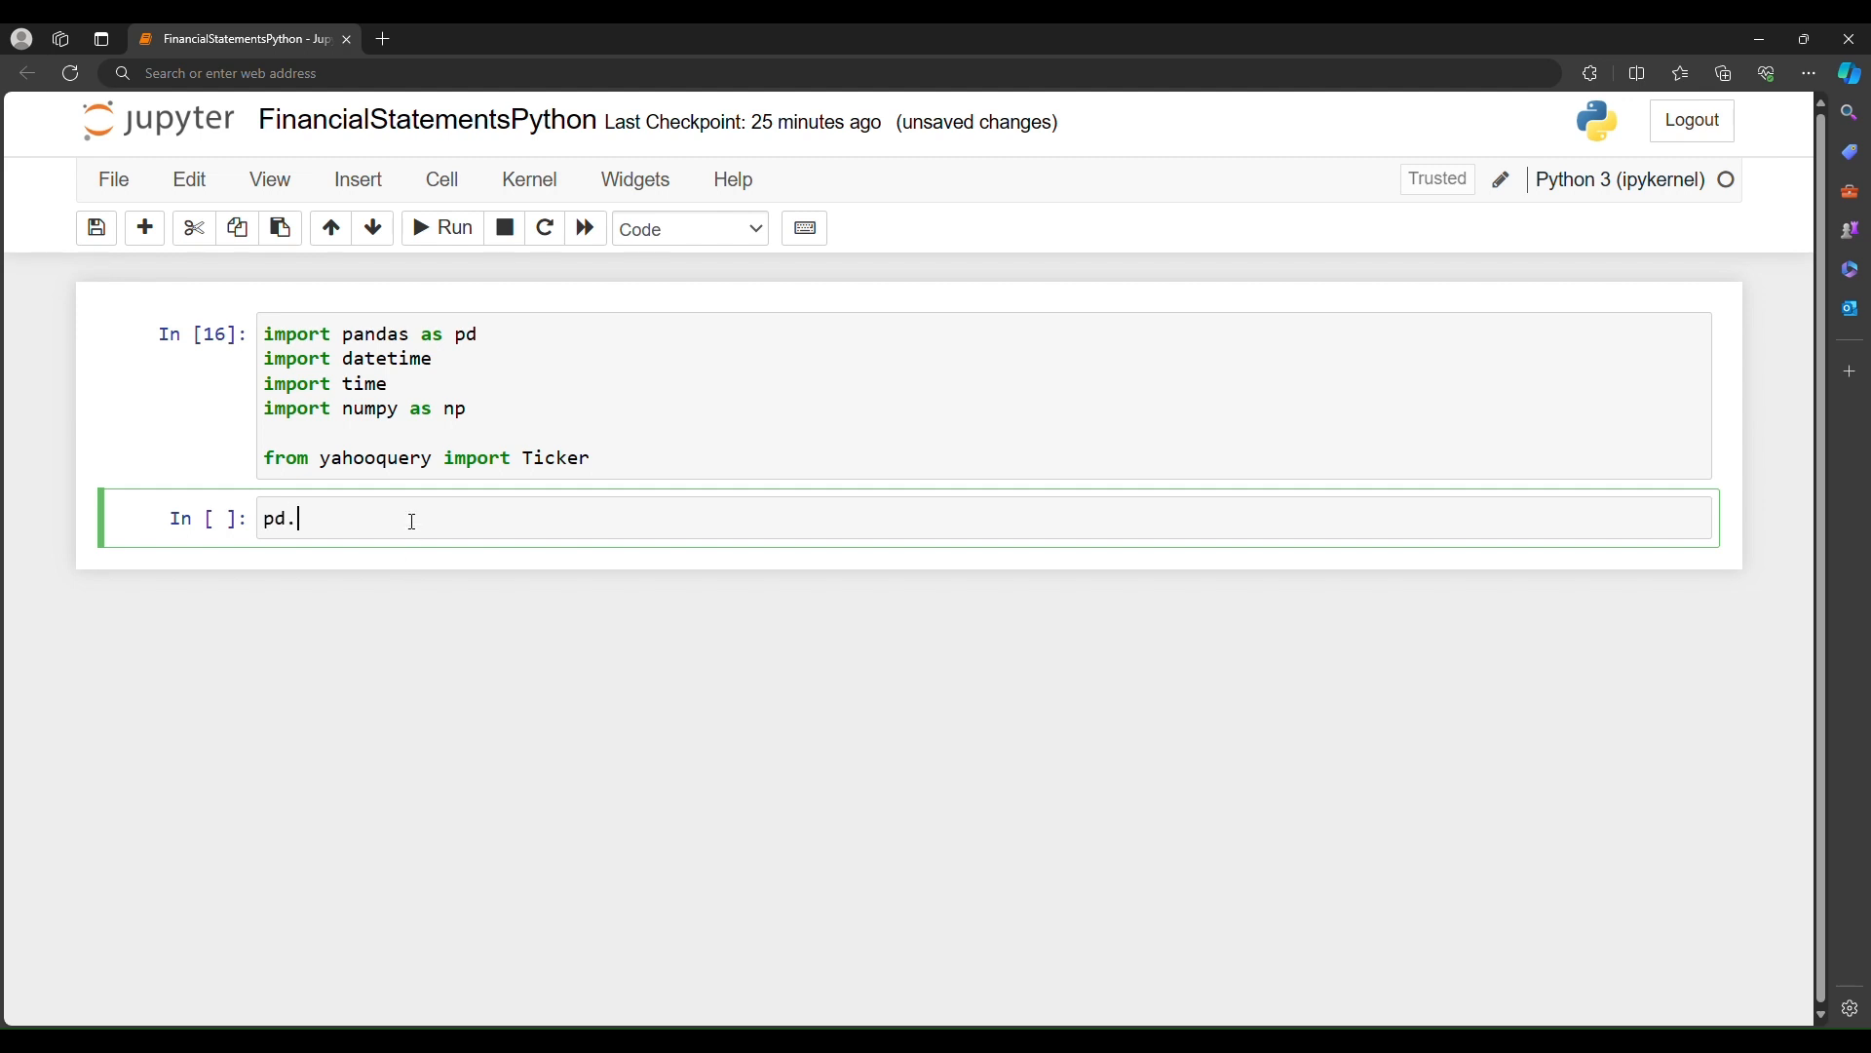
text(set)
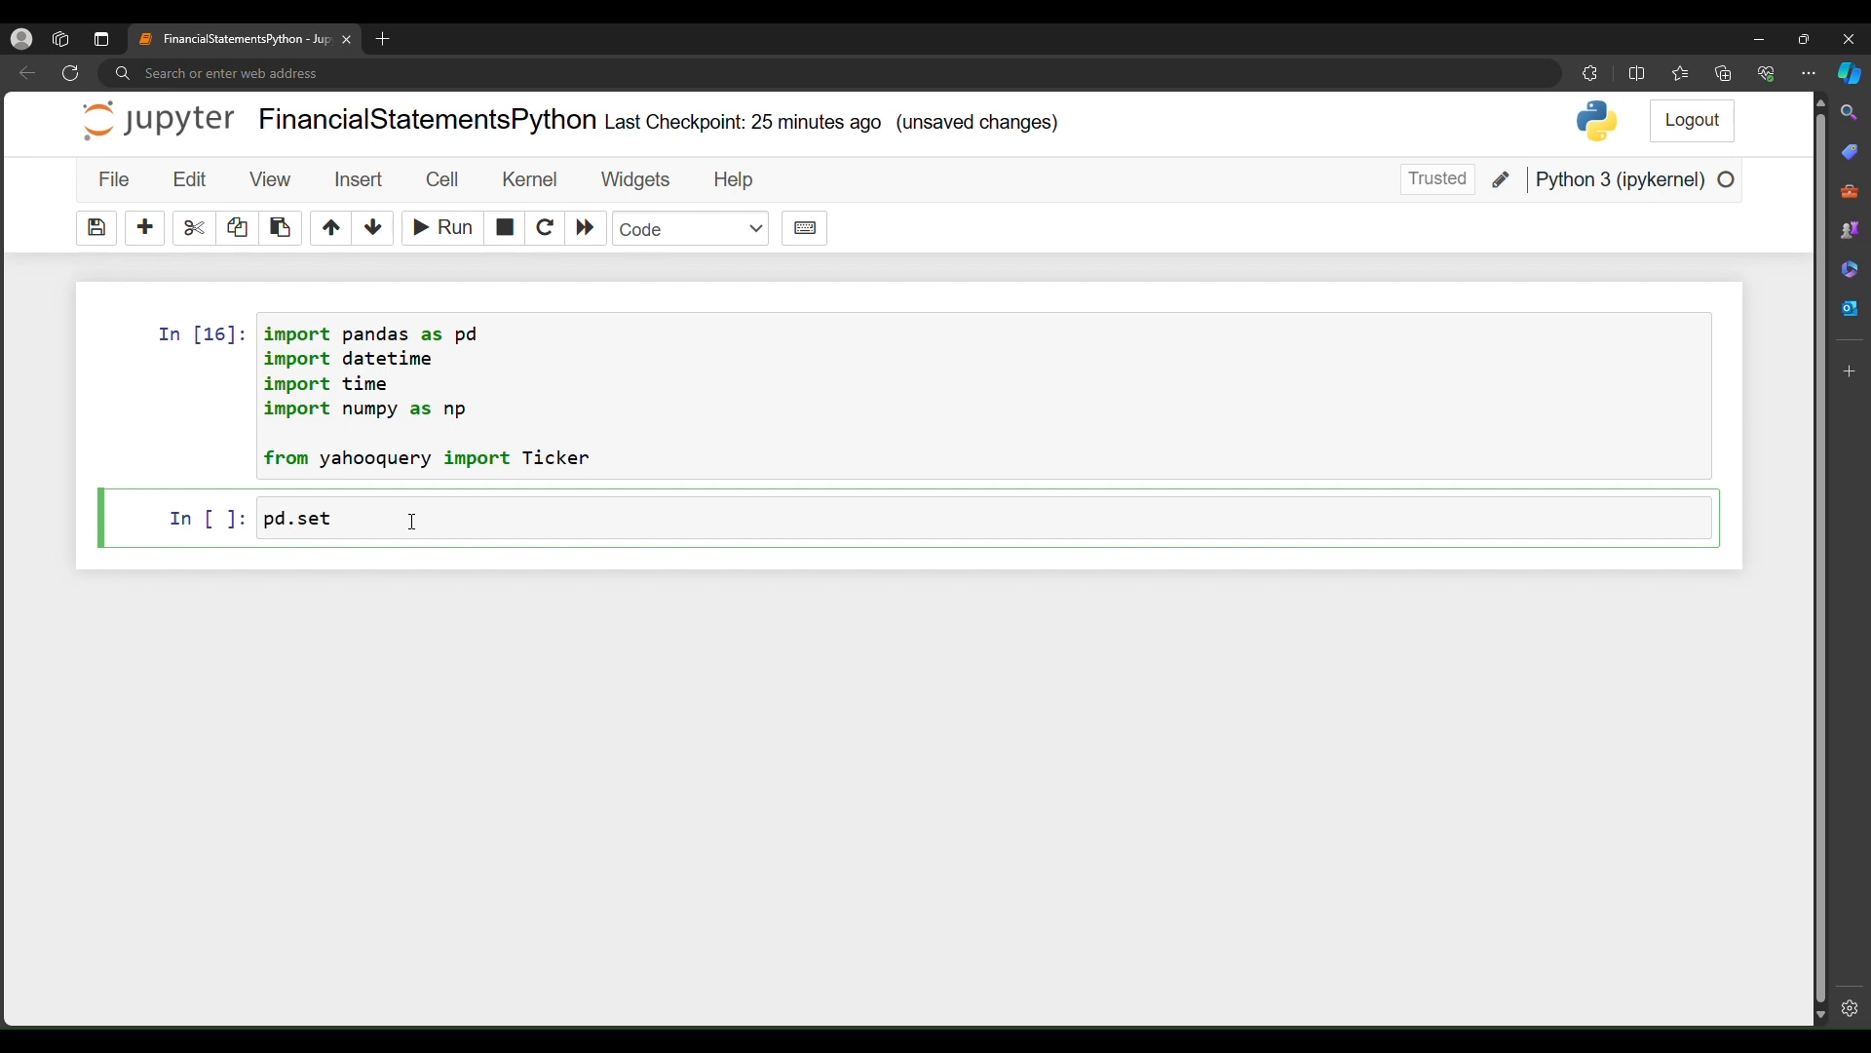
text(_)
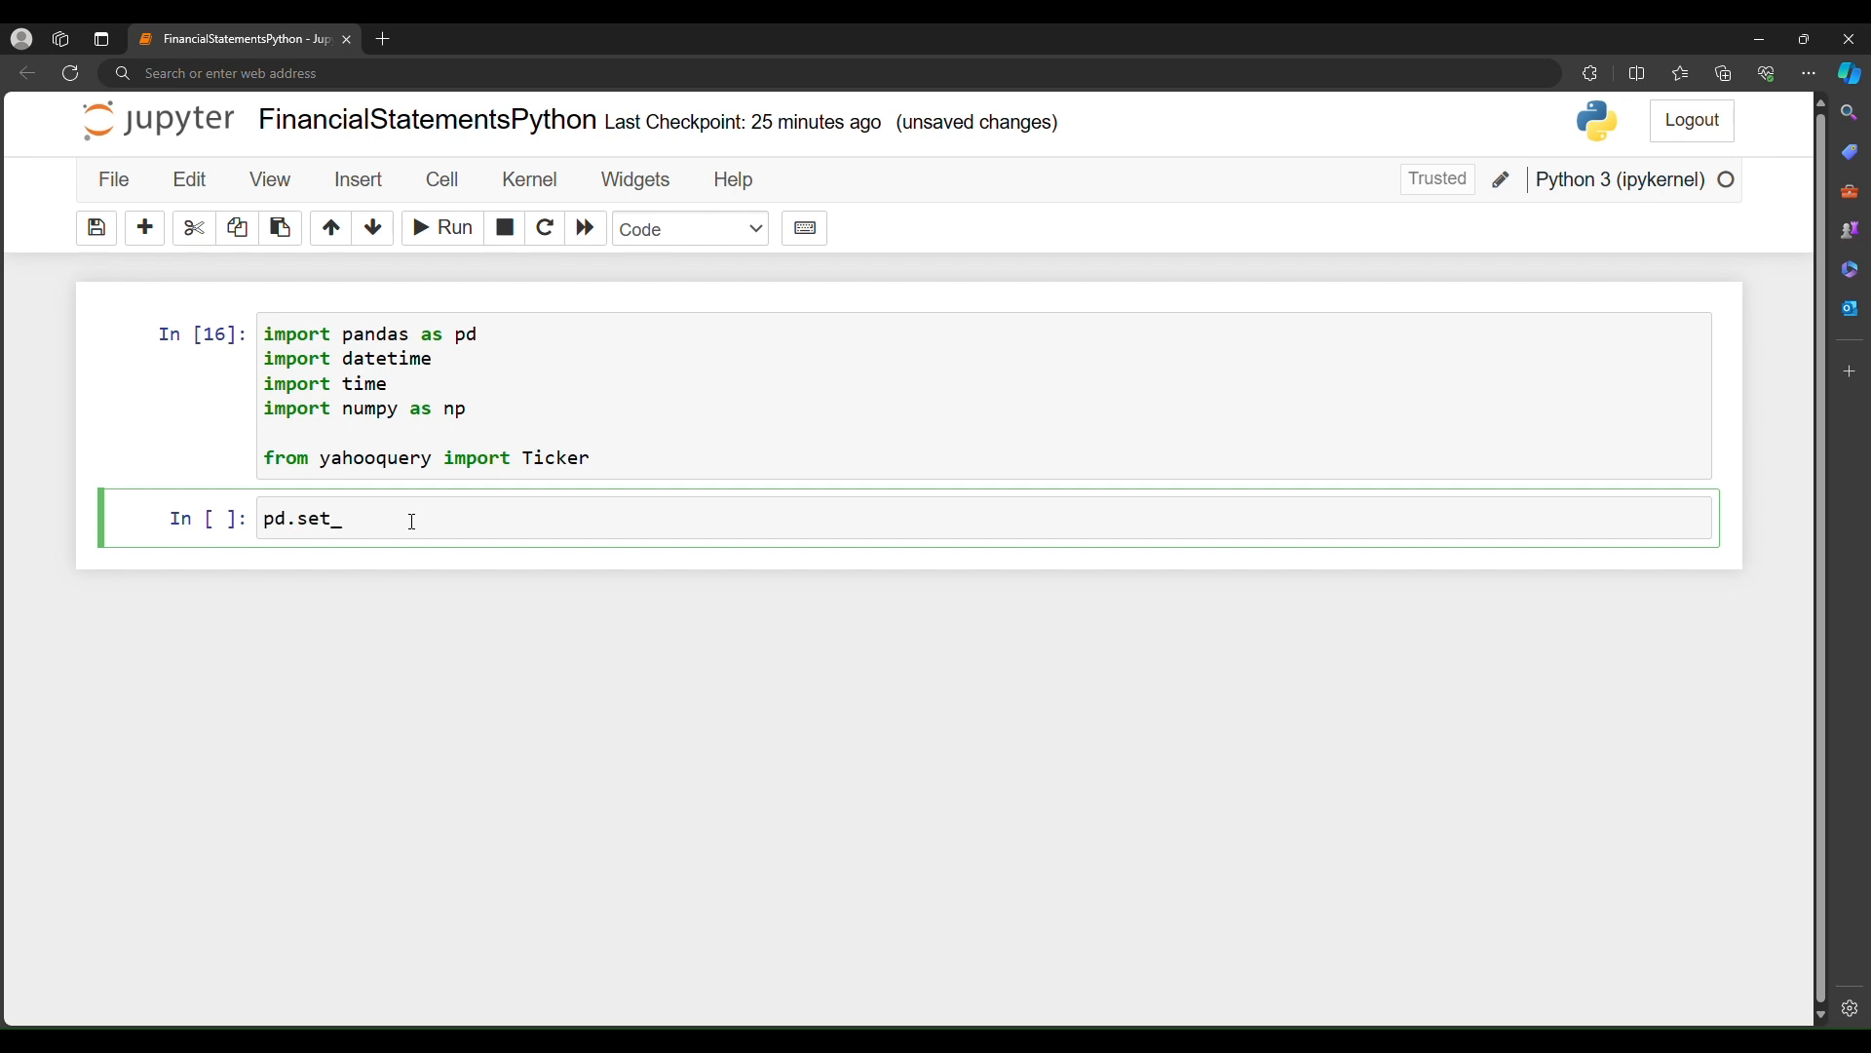
text(option)
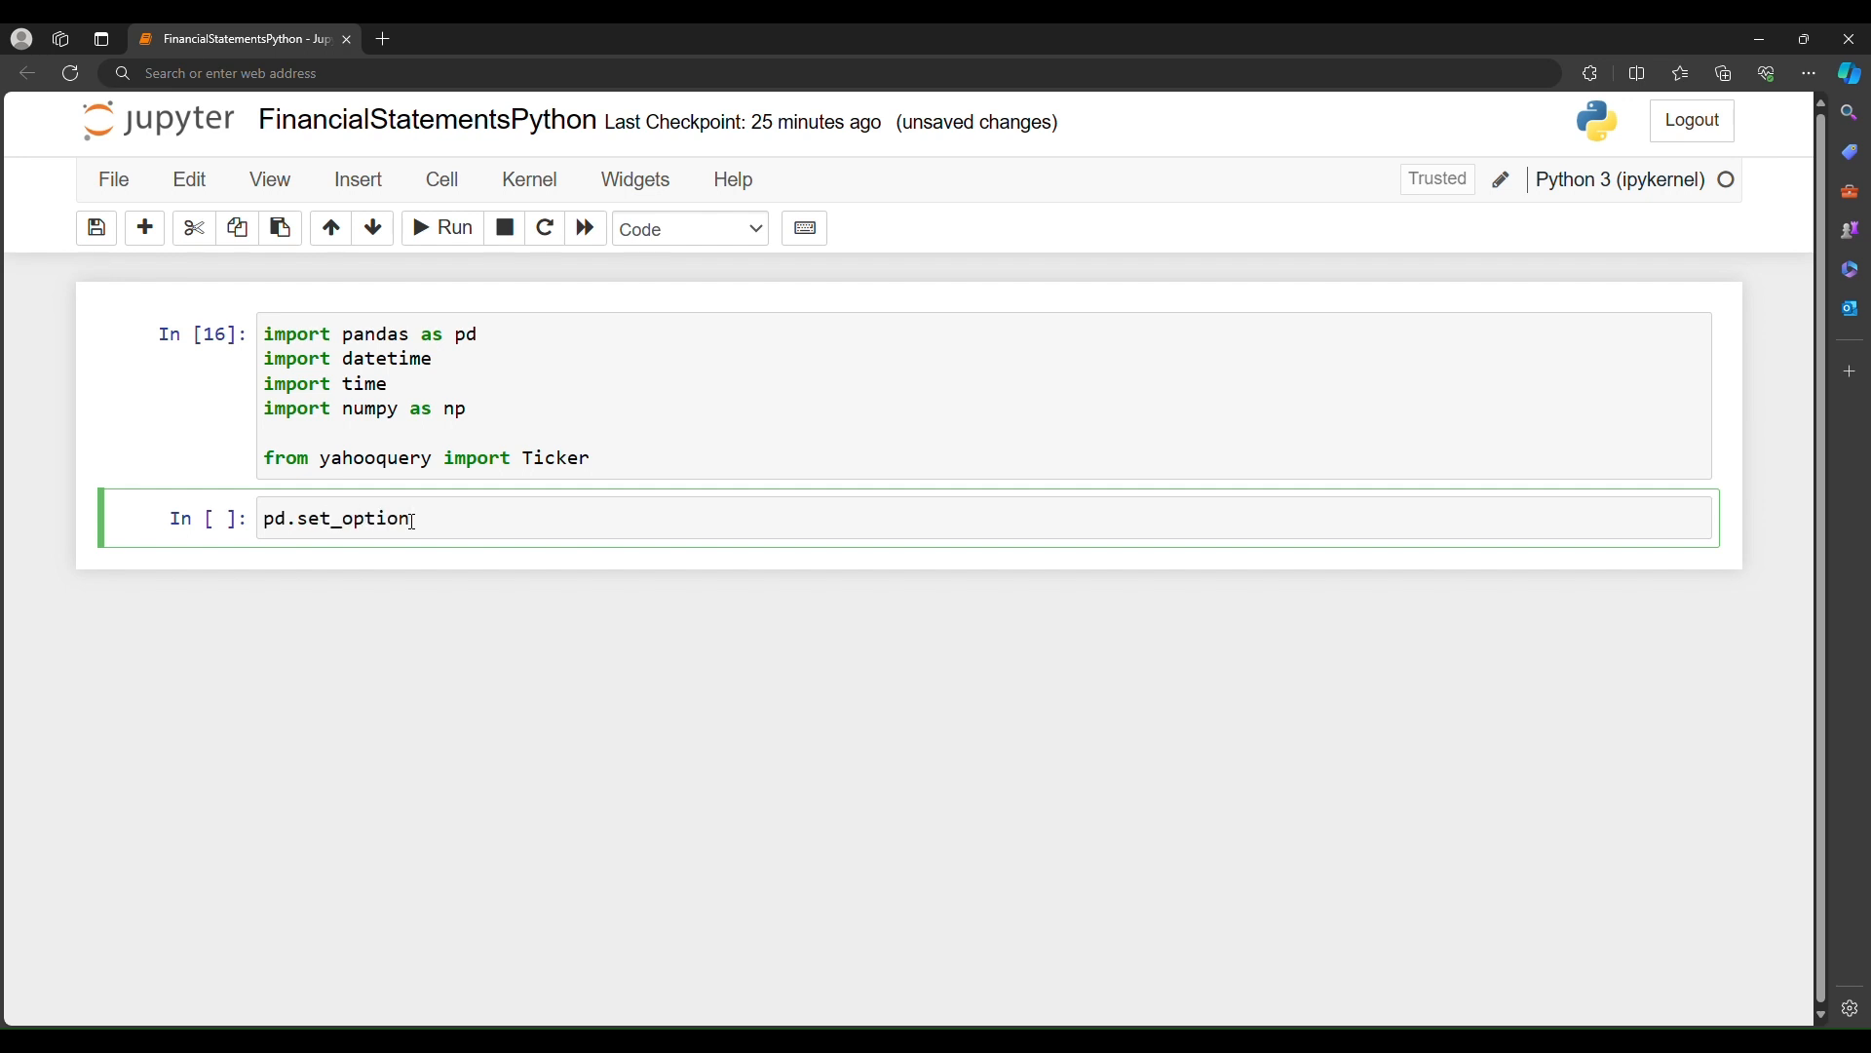
text(('displa'))
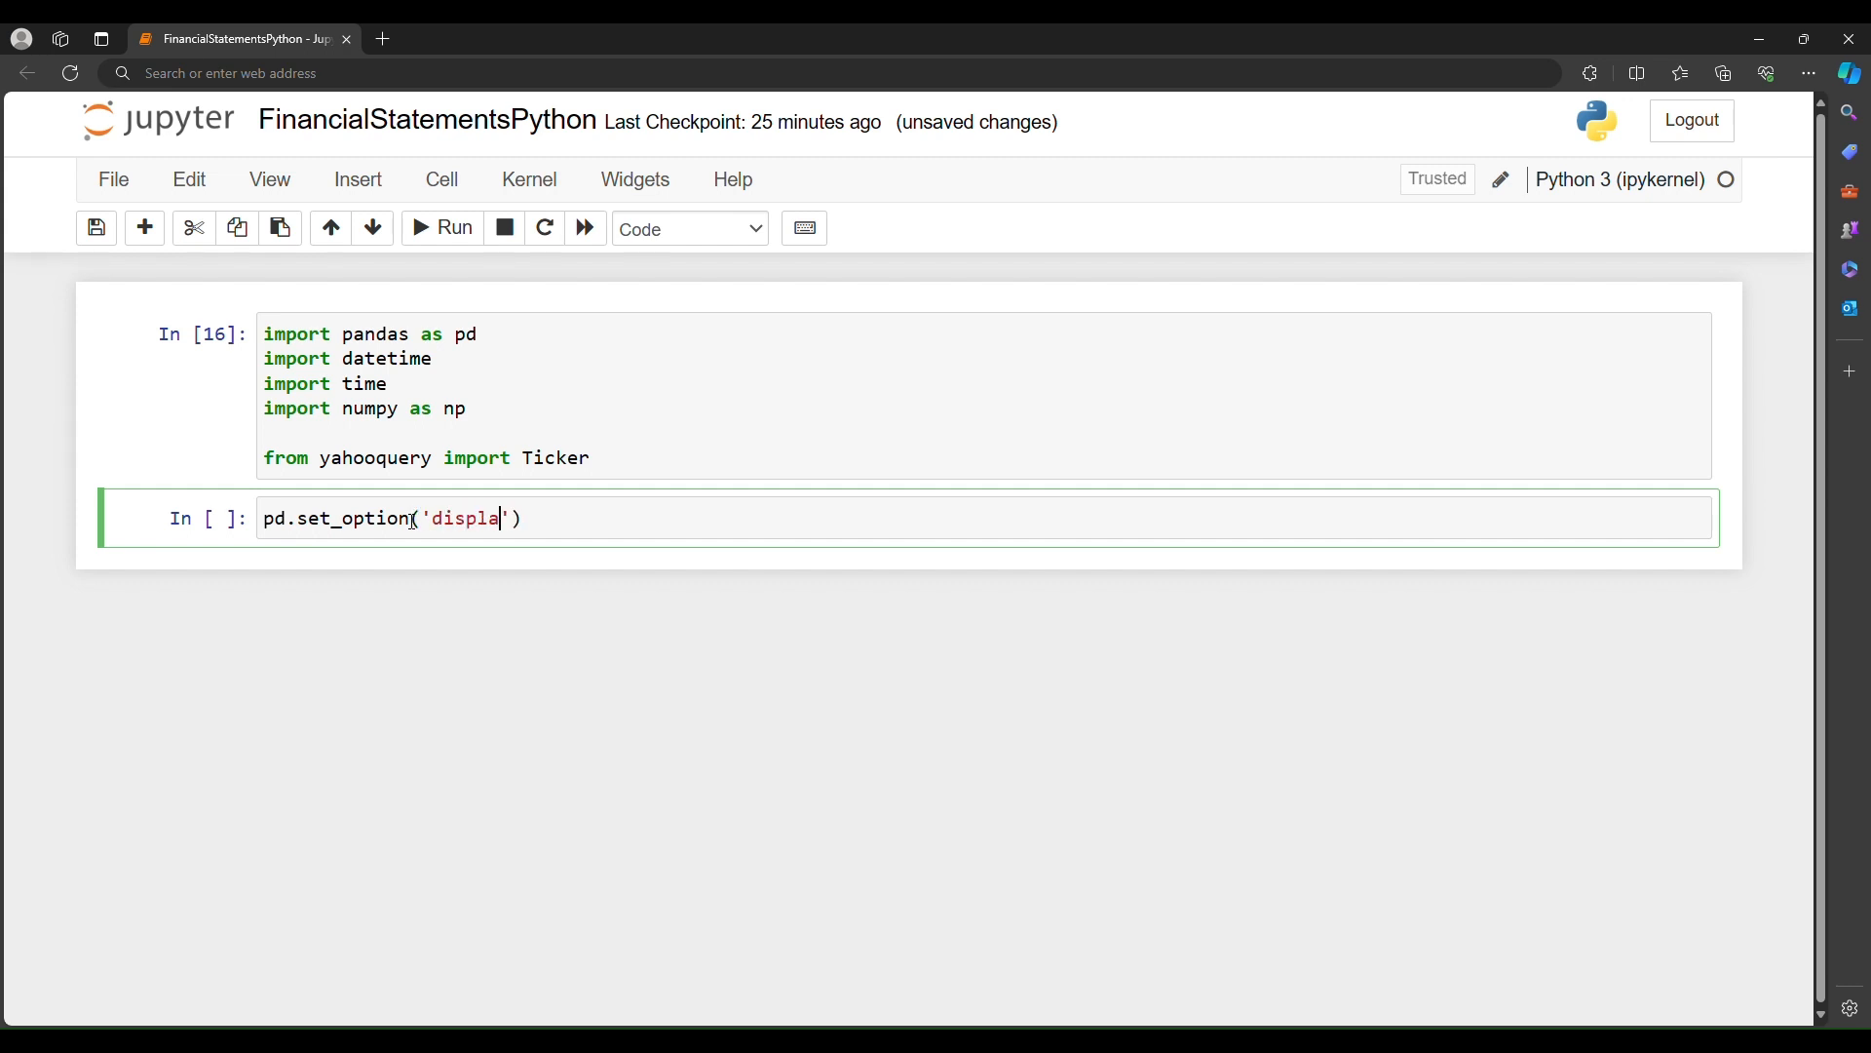
text(y.max)
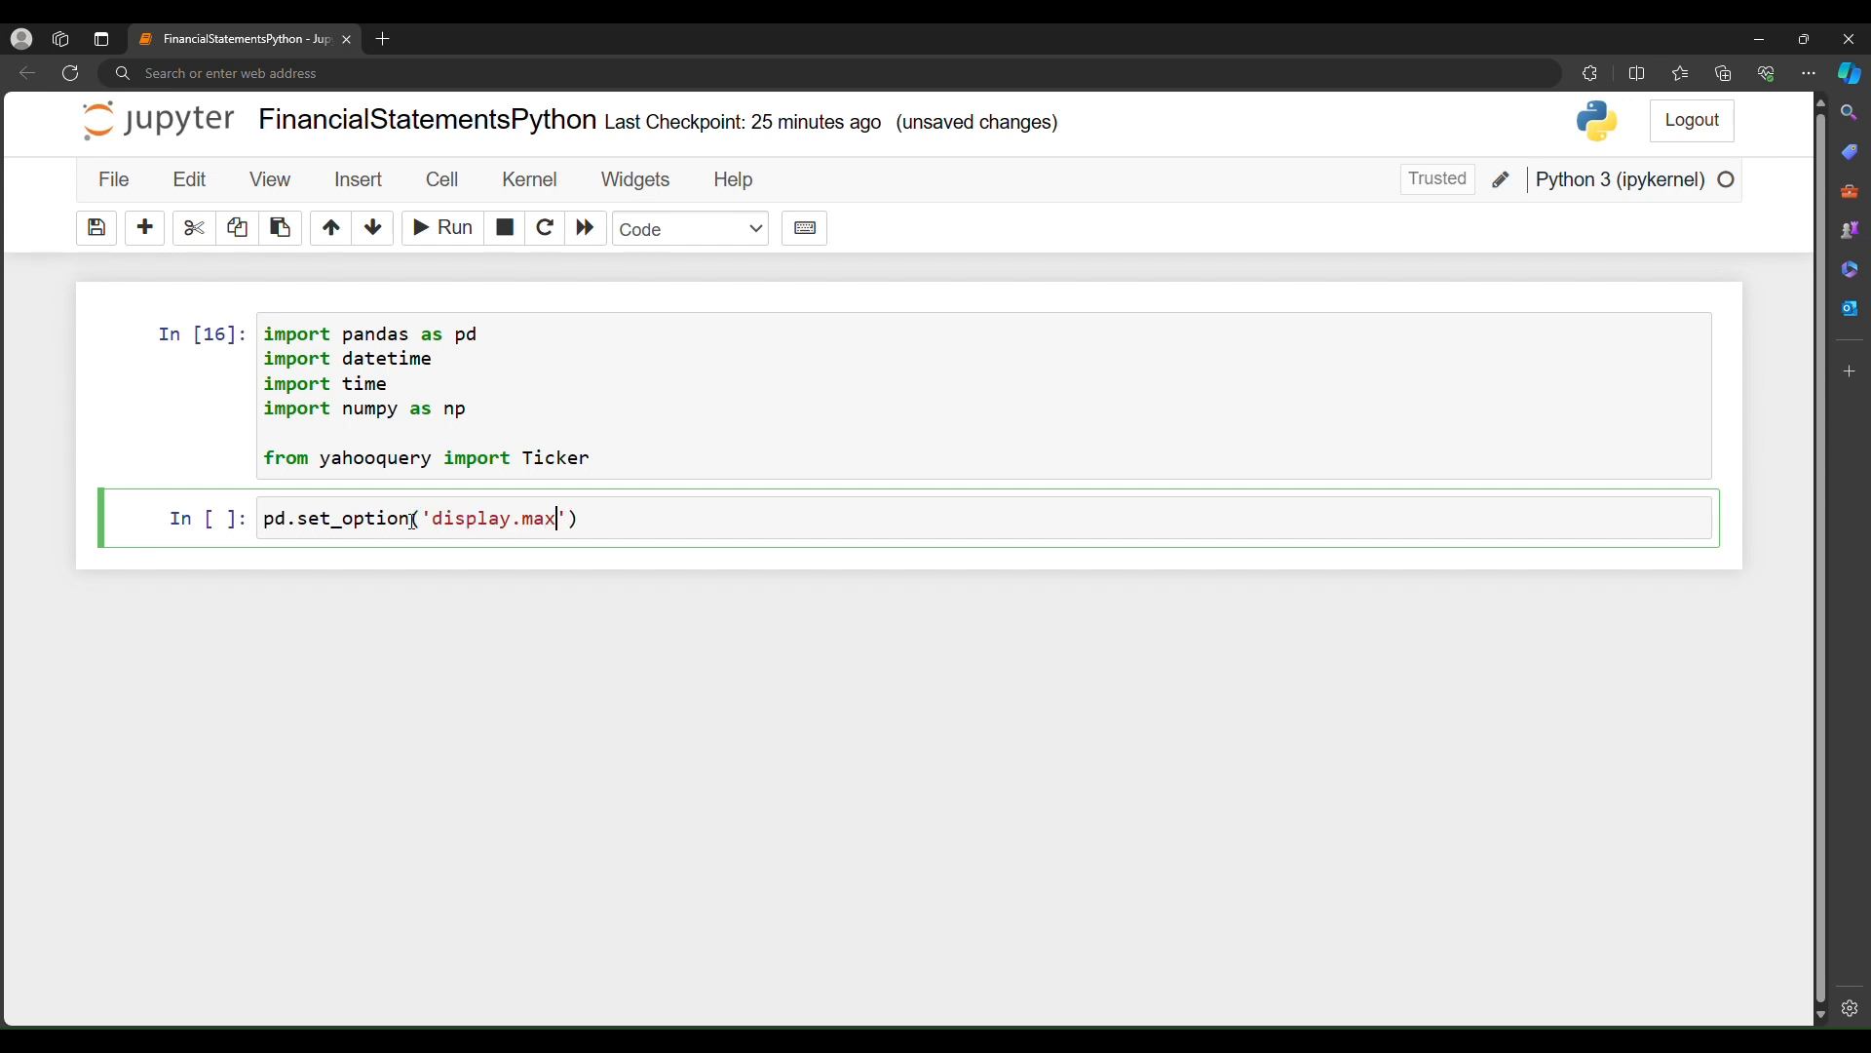
text(_rows)
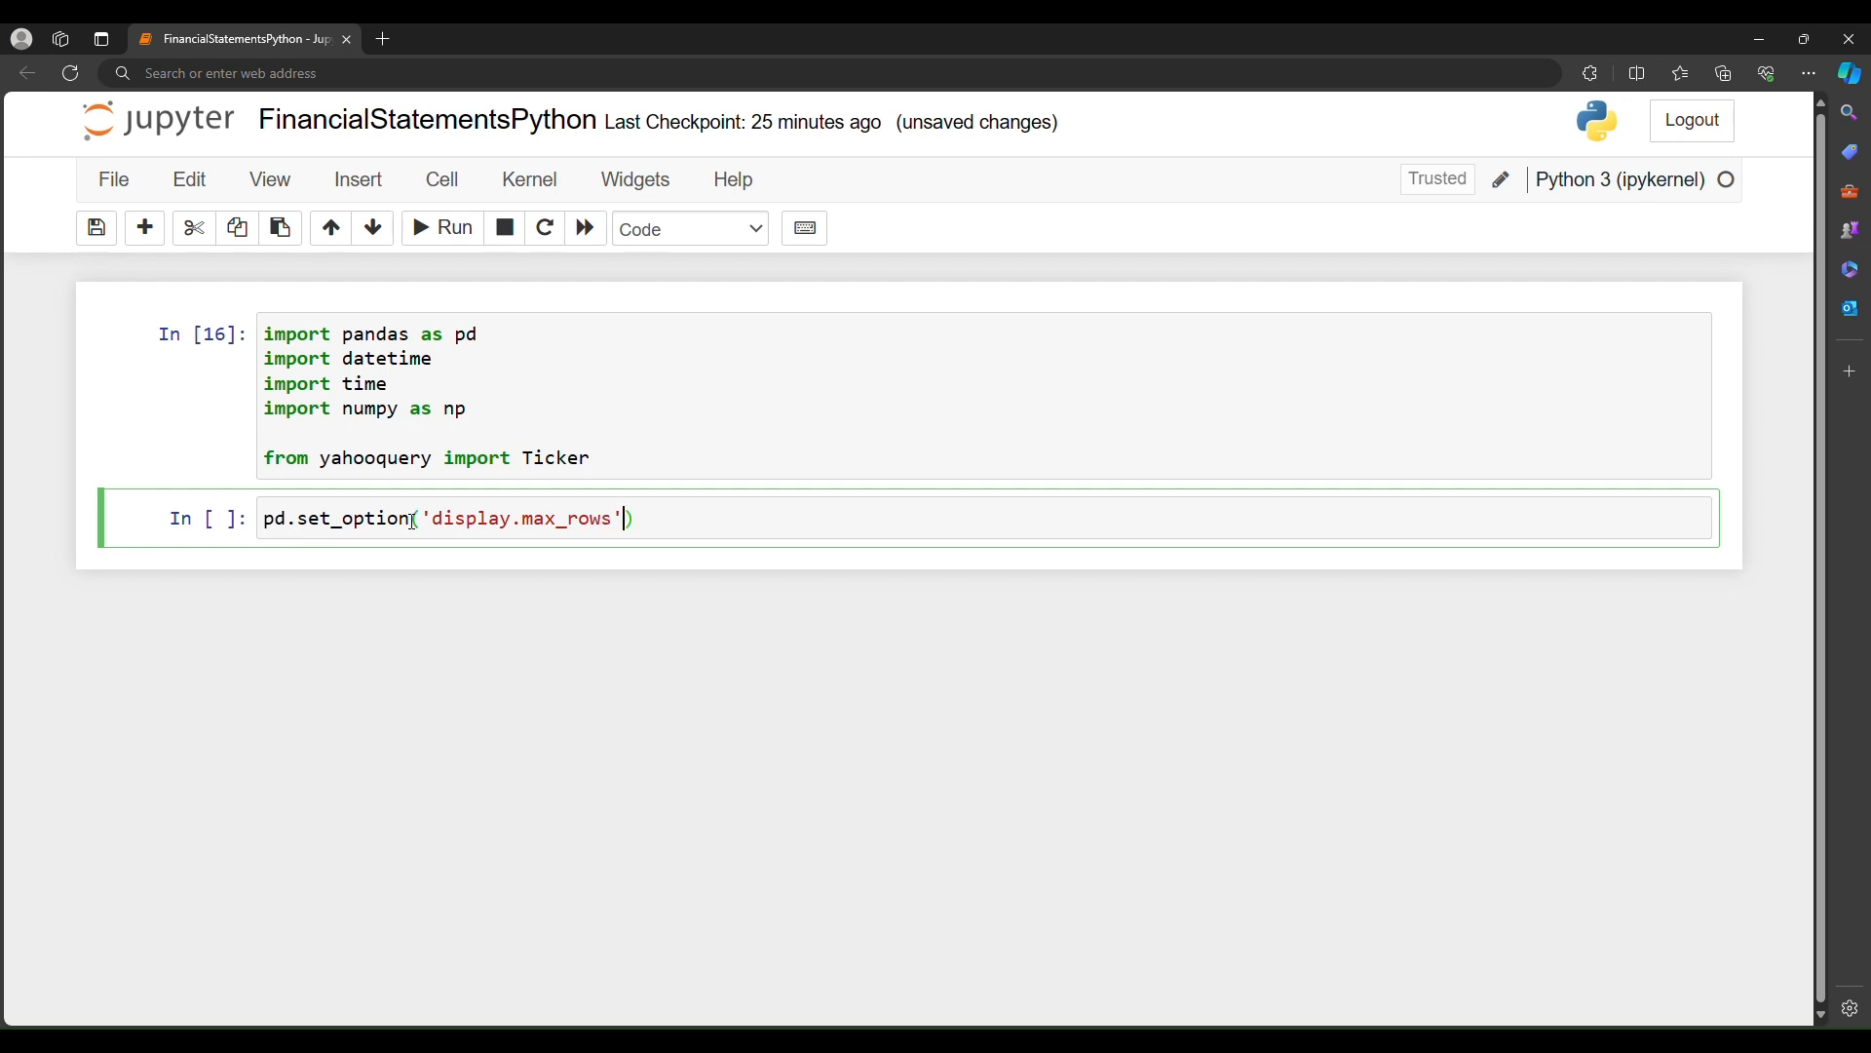
text(,None)
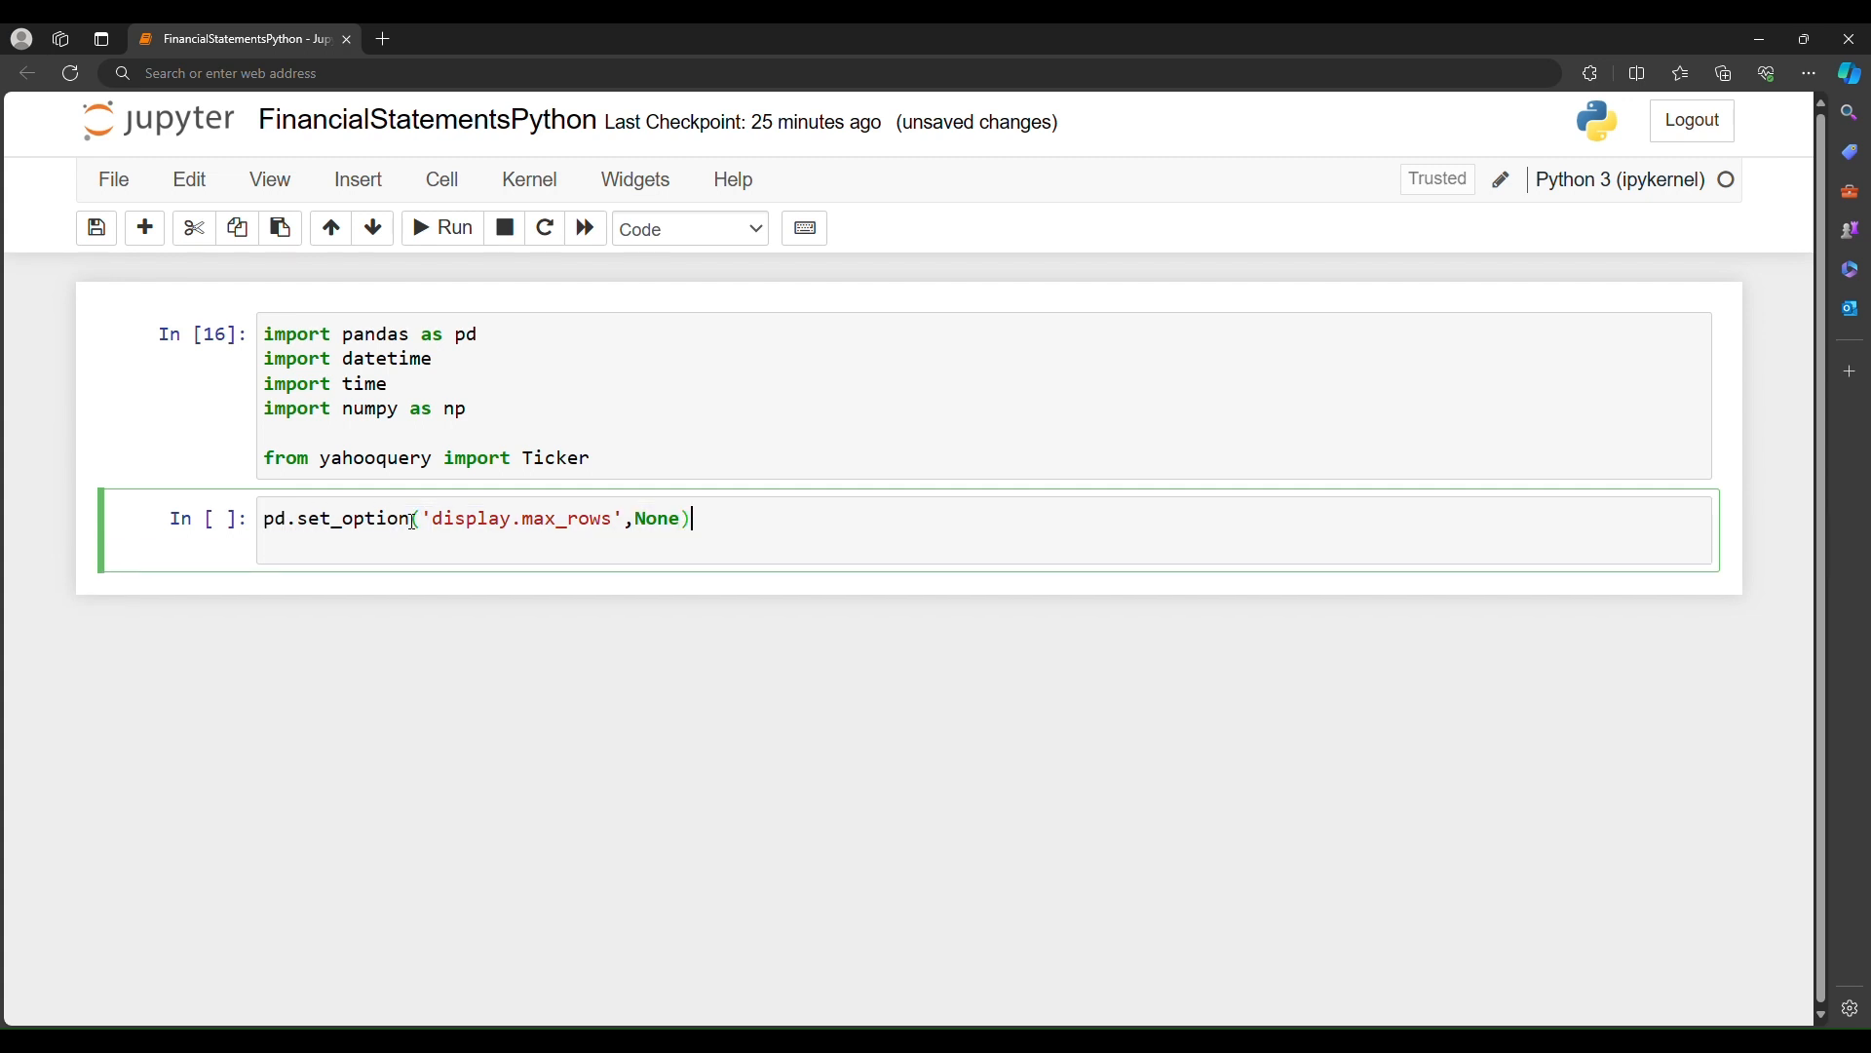
text(pd.set_option('display.max_rows',None))
text(pd.set_option('display.max_columns',None)
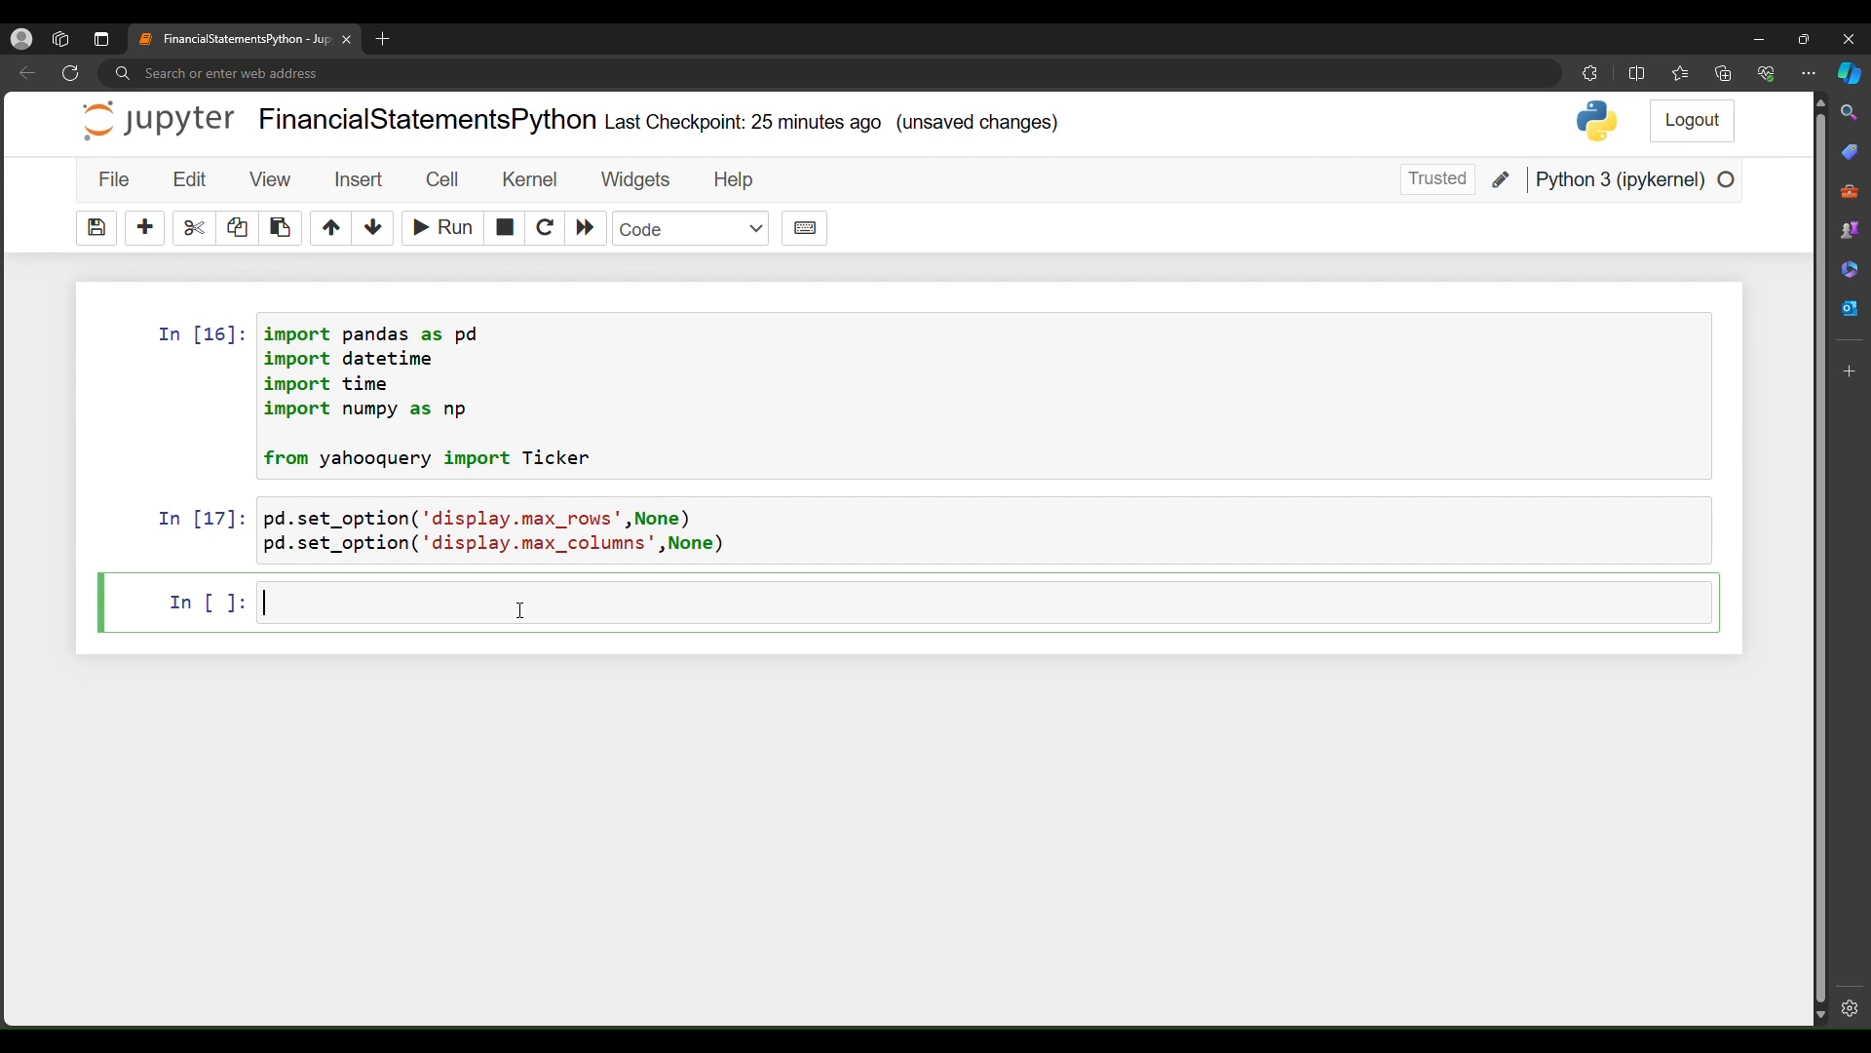
Step: Define symbol = 'AAPL' and create stock = Ticker(symbol)
text(s)
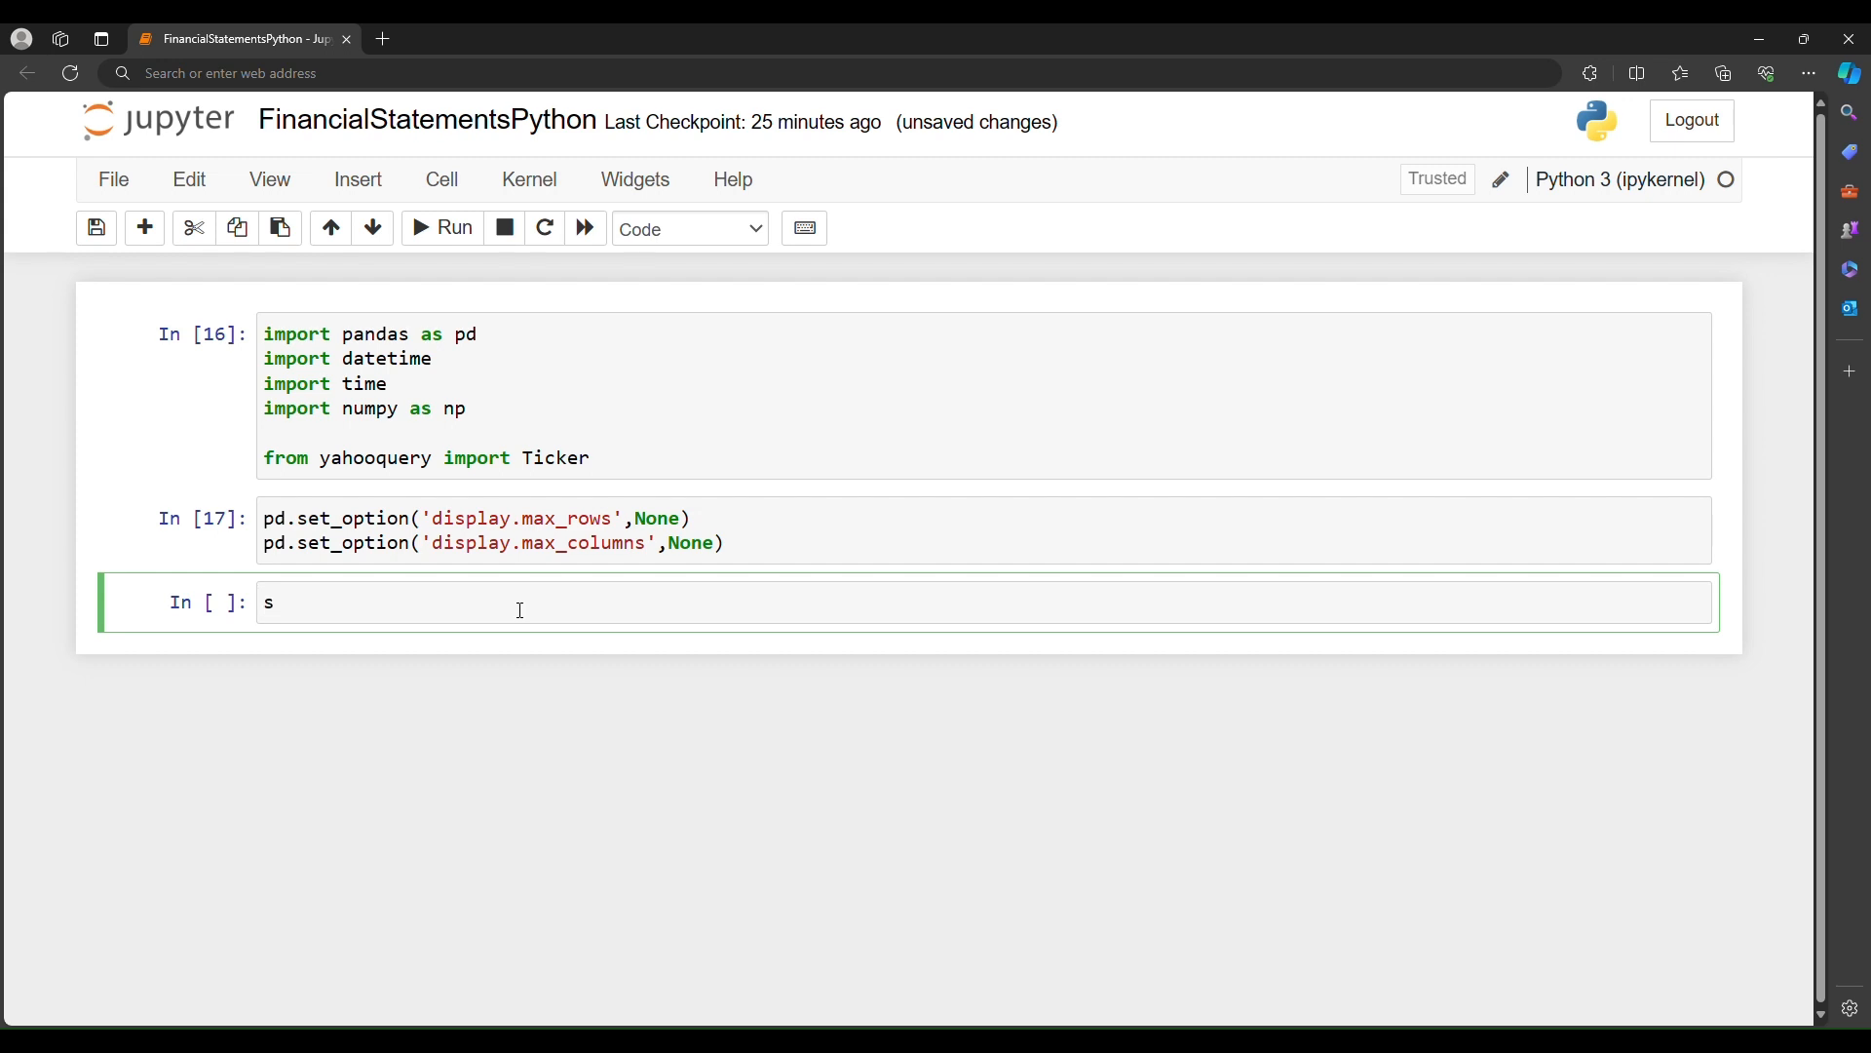
text(ymbol)
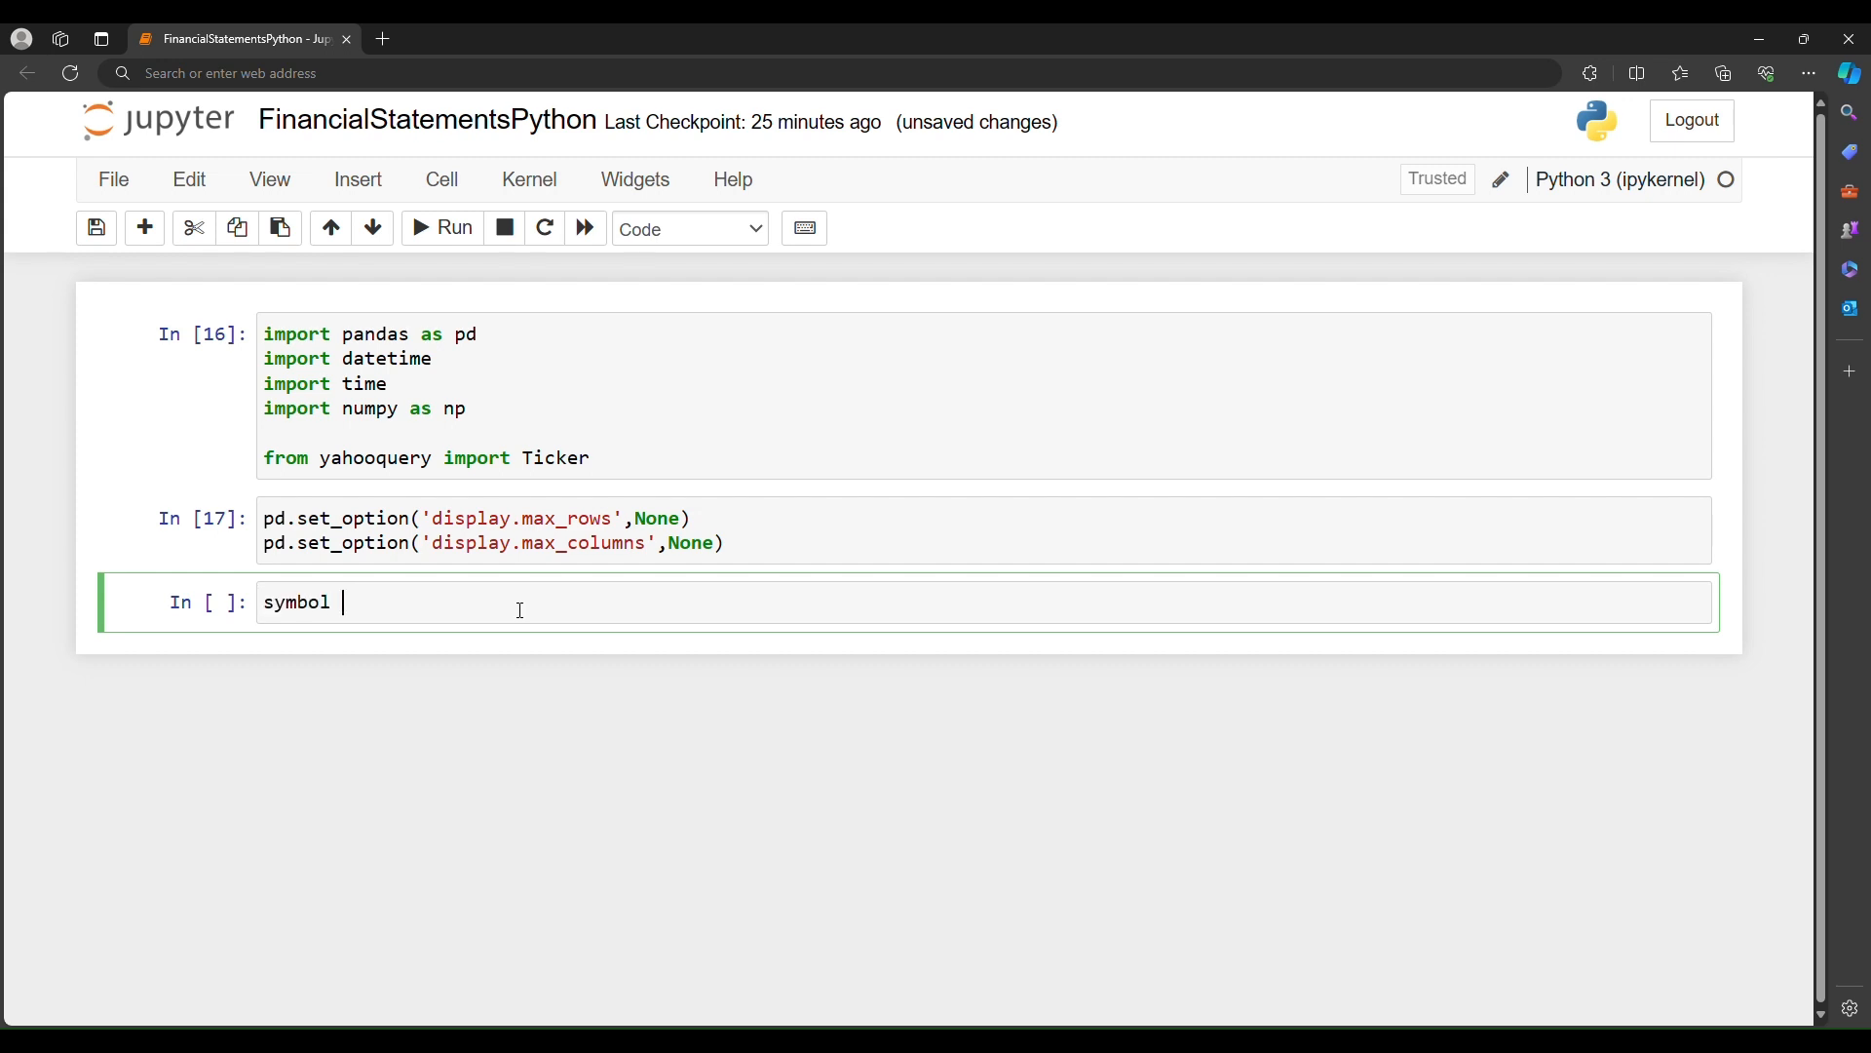
text(= 'A')
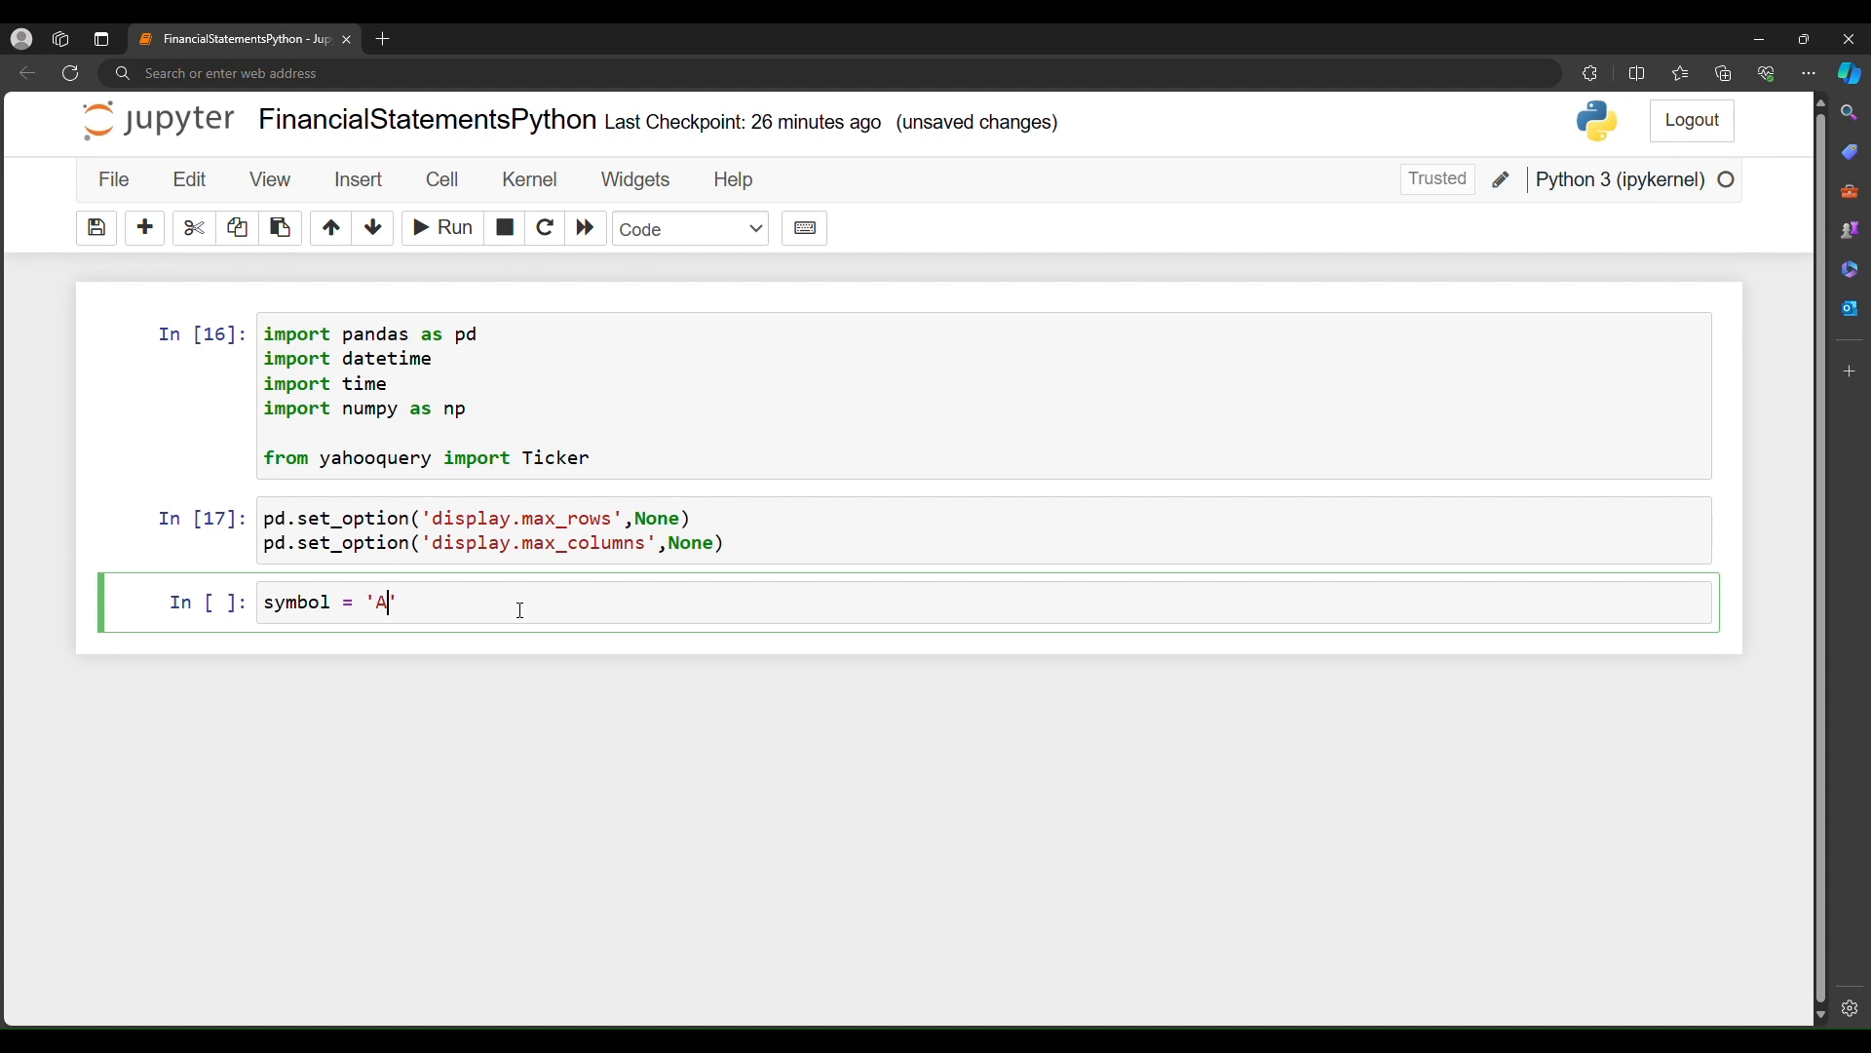
text(APL')
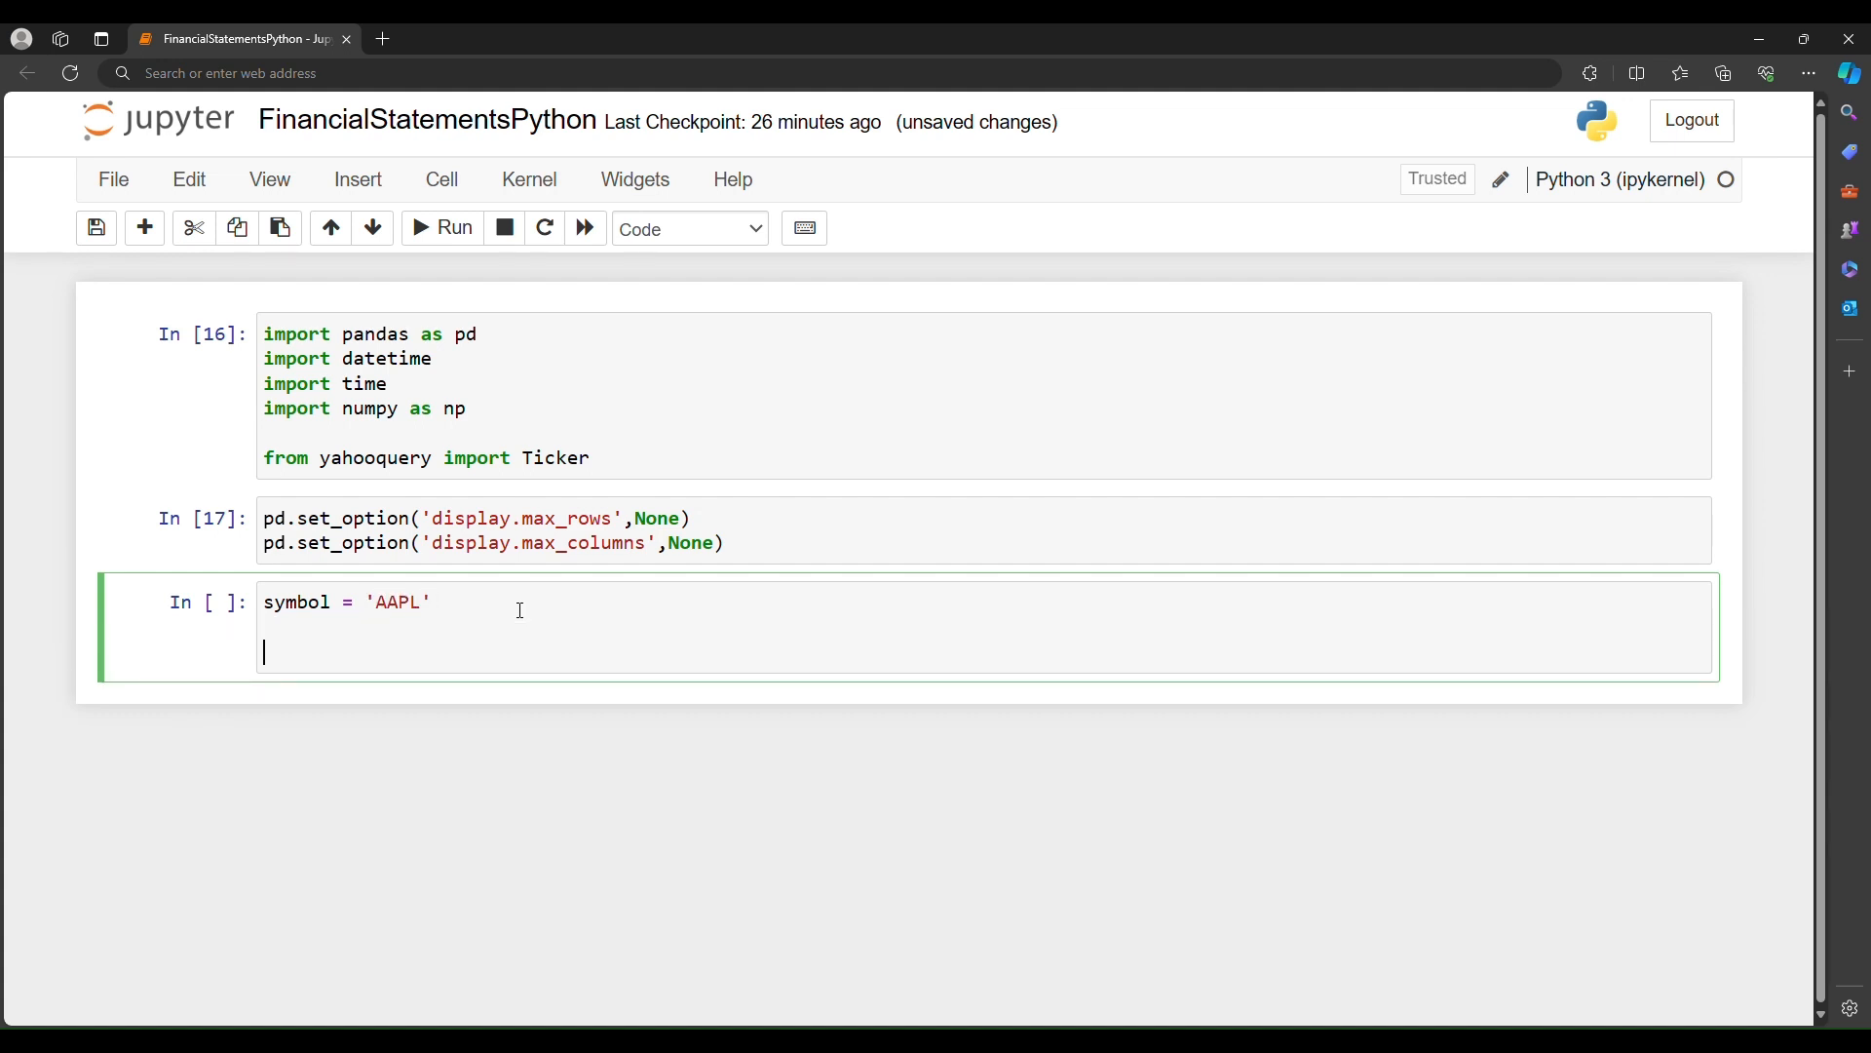
text(stock)
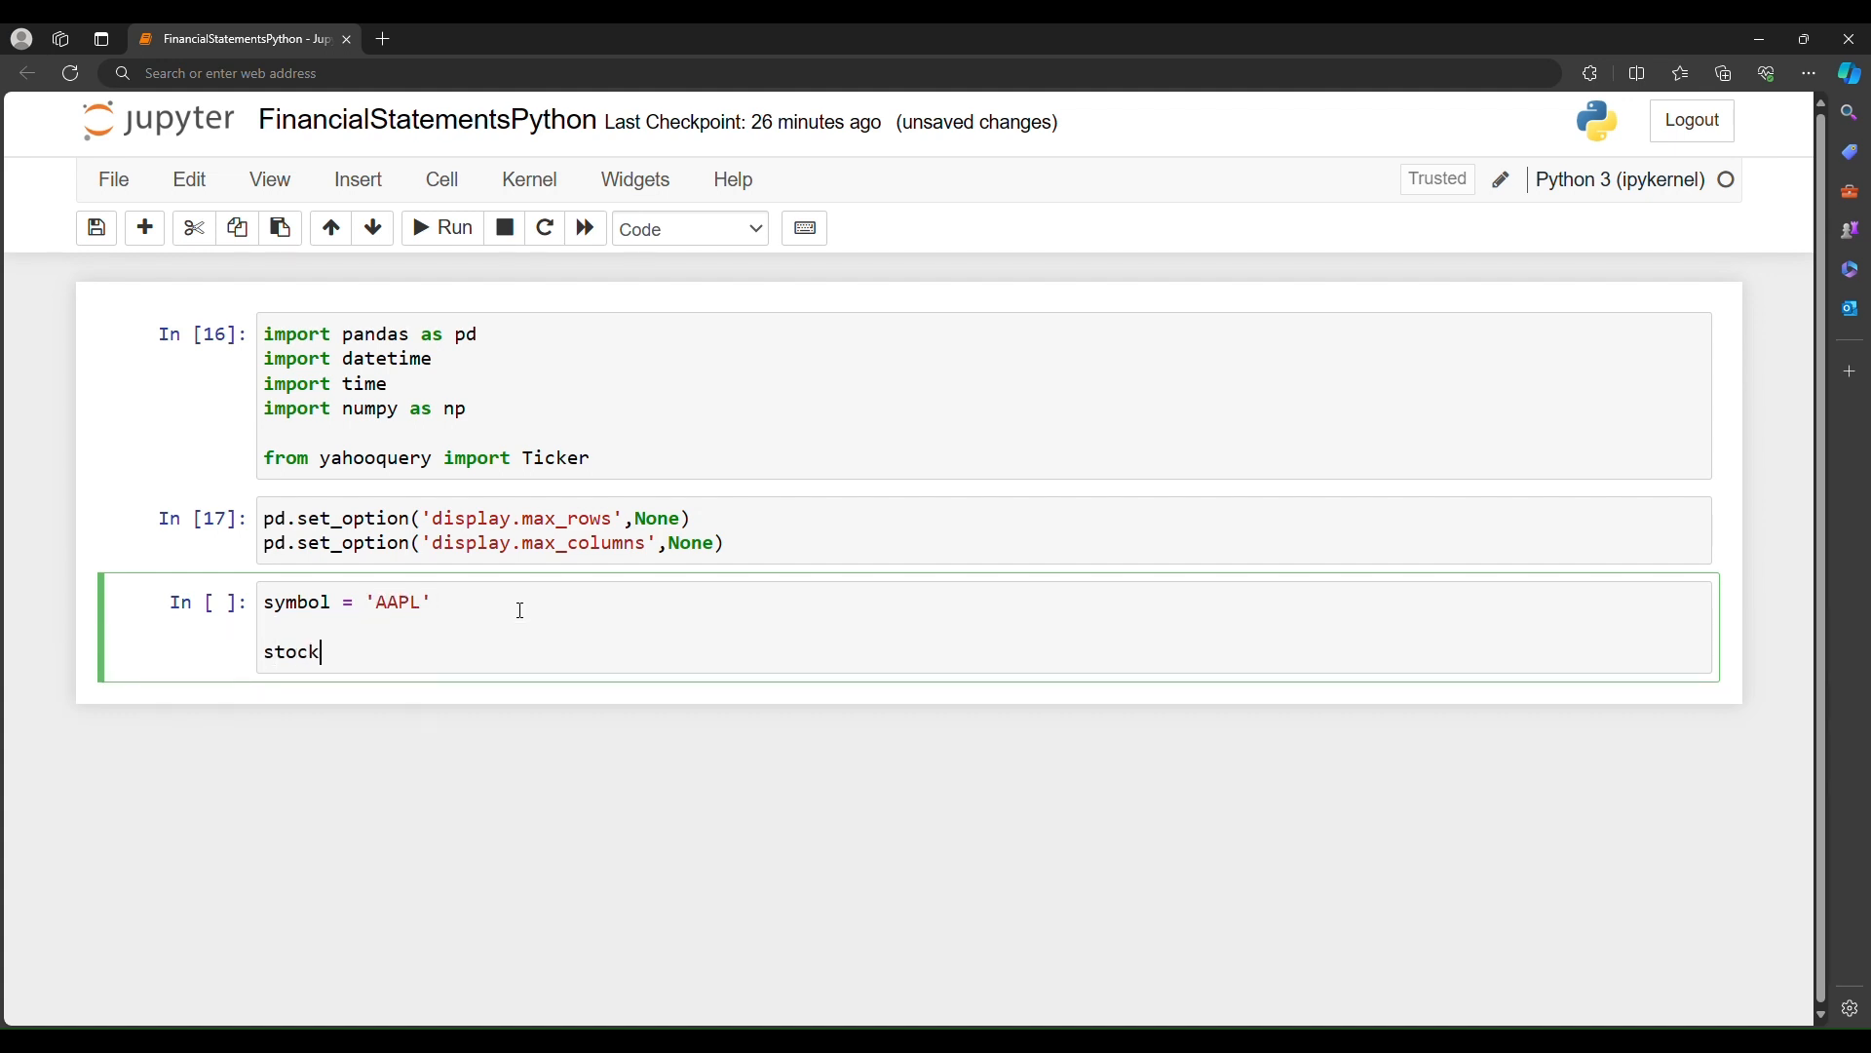
text(= T)
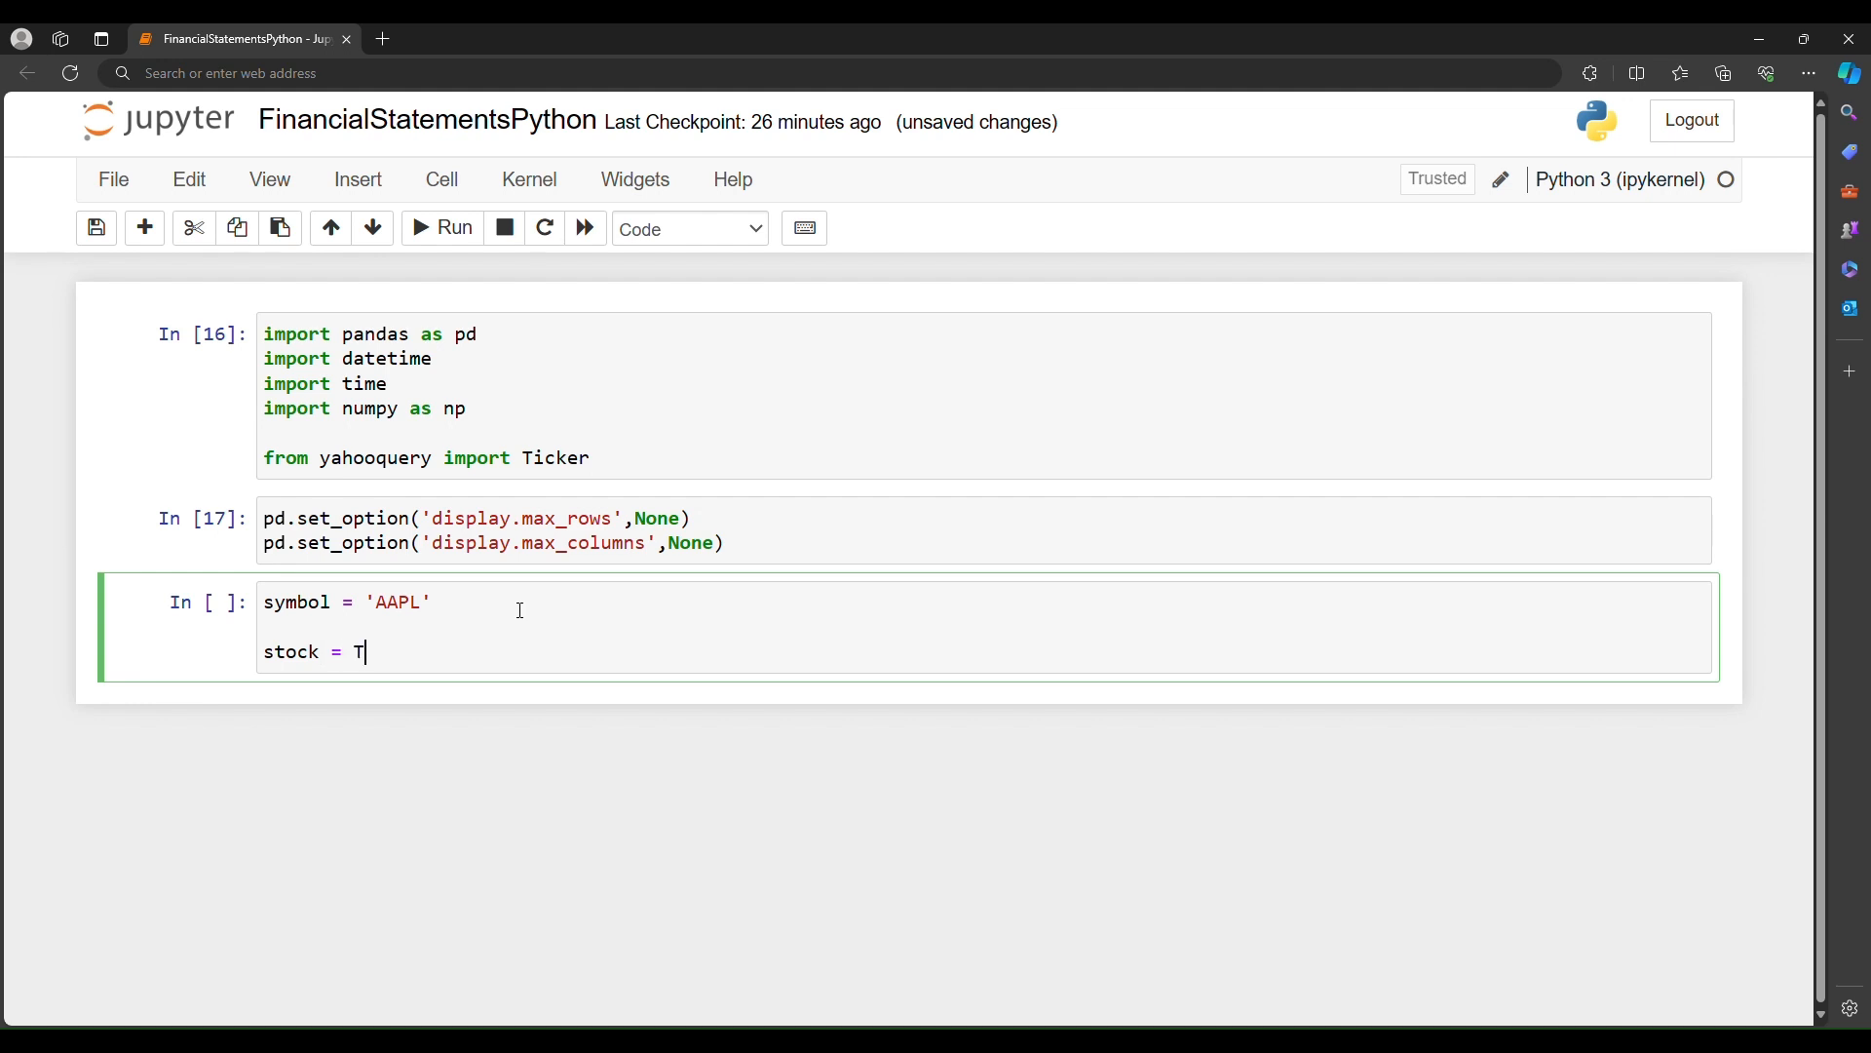
text(icker(symb)
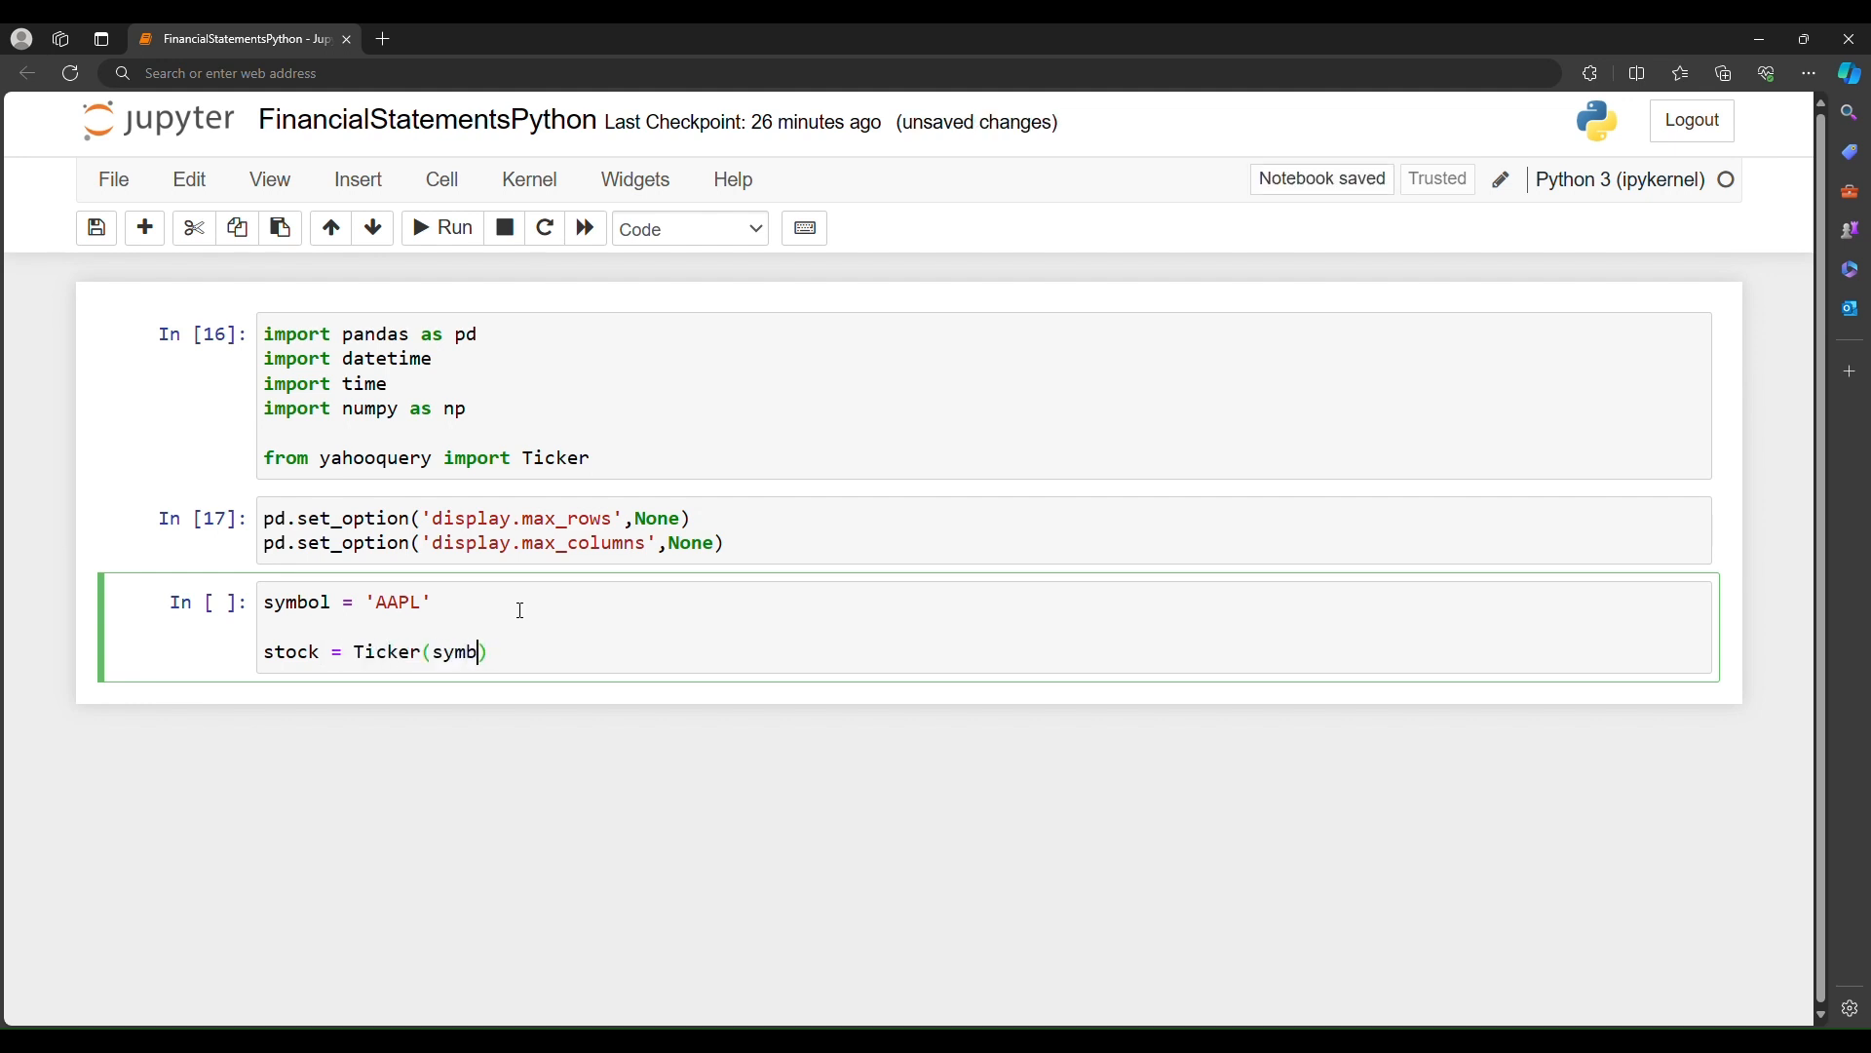
text(ol)
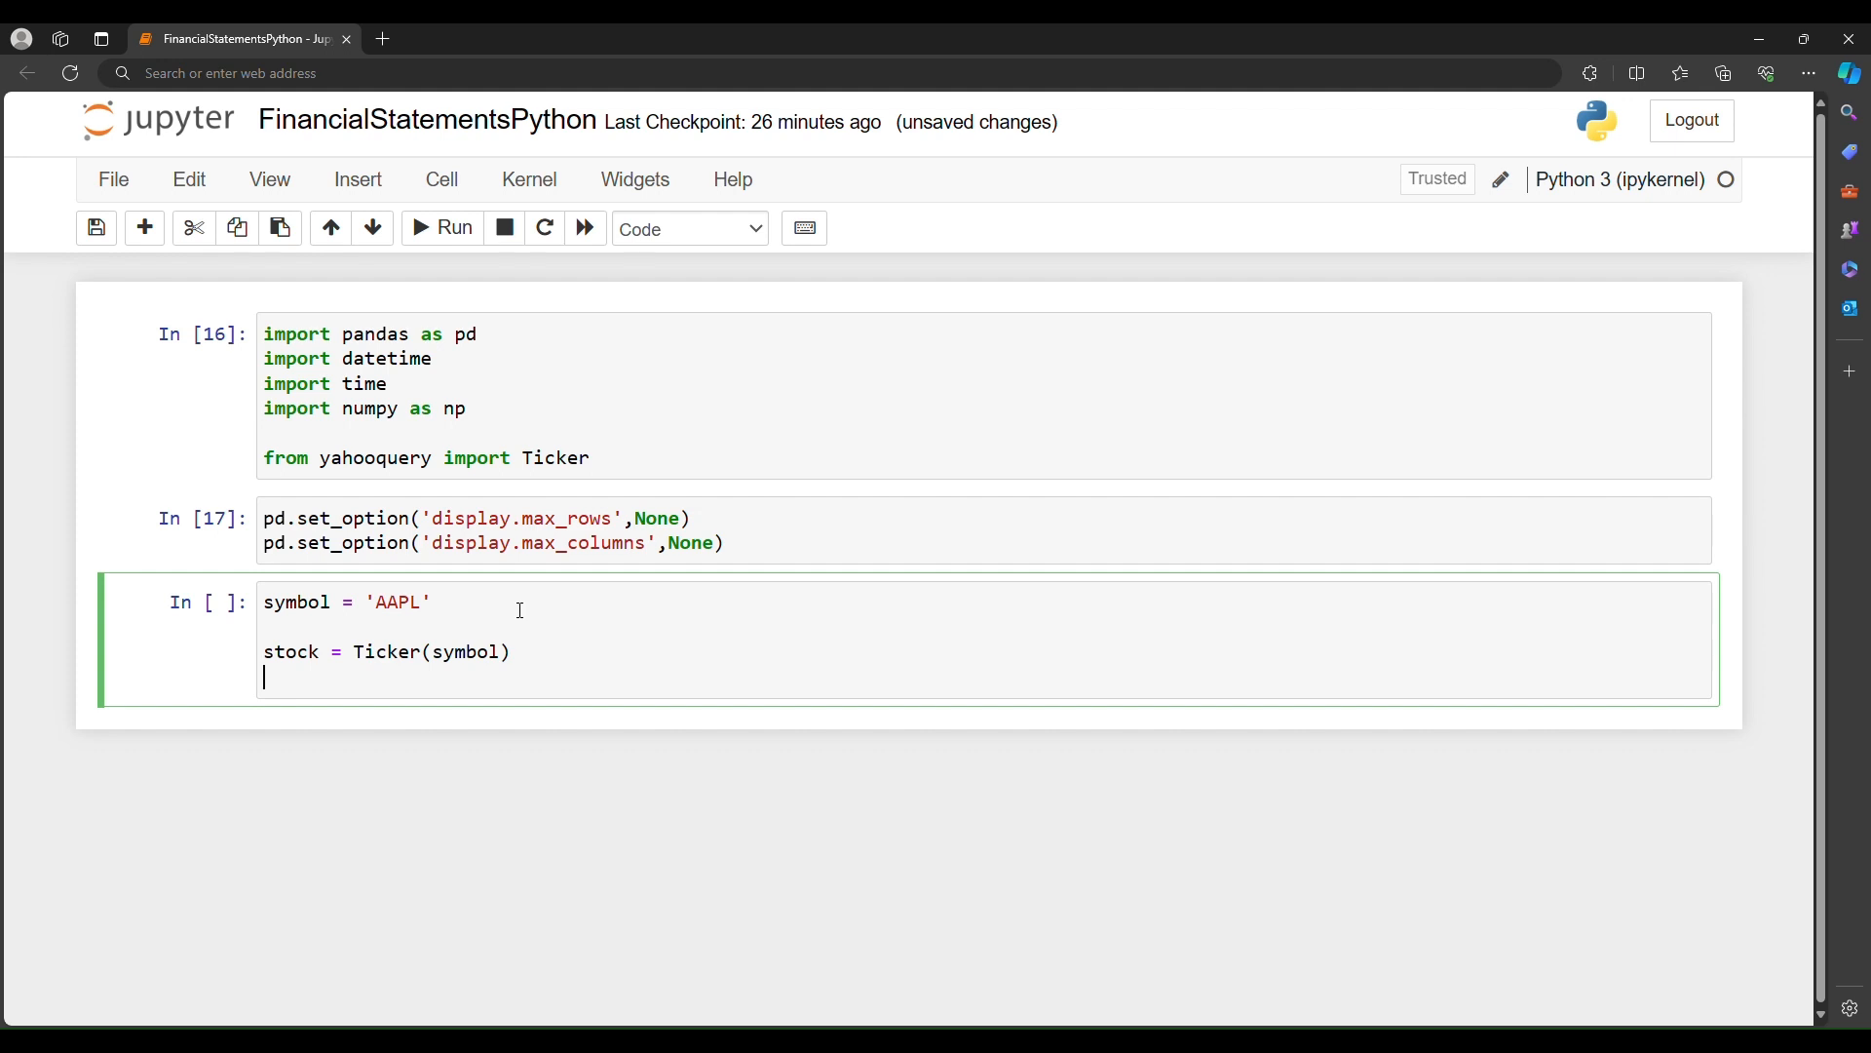
Step: Call stock.balance_sheet() and run the cell to show Apple's annual balance sheet
text(stock)
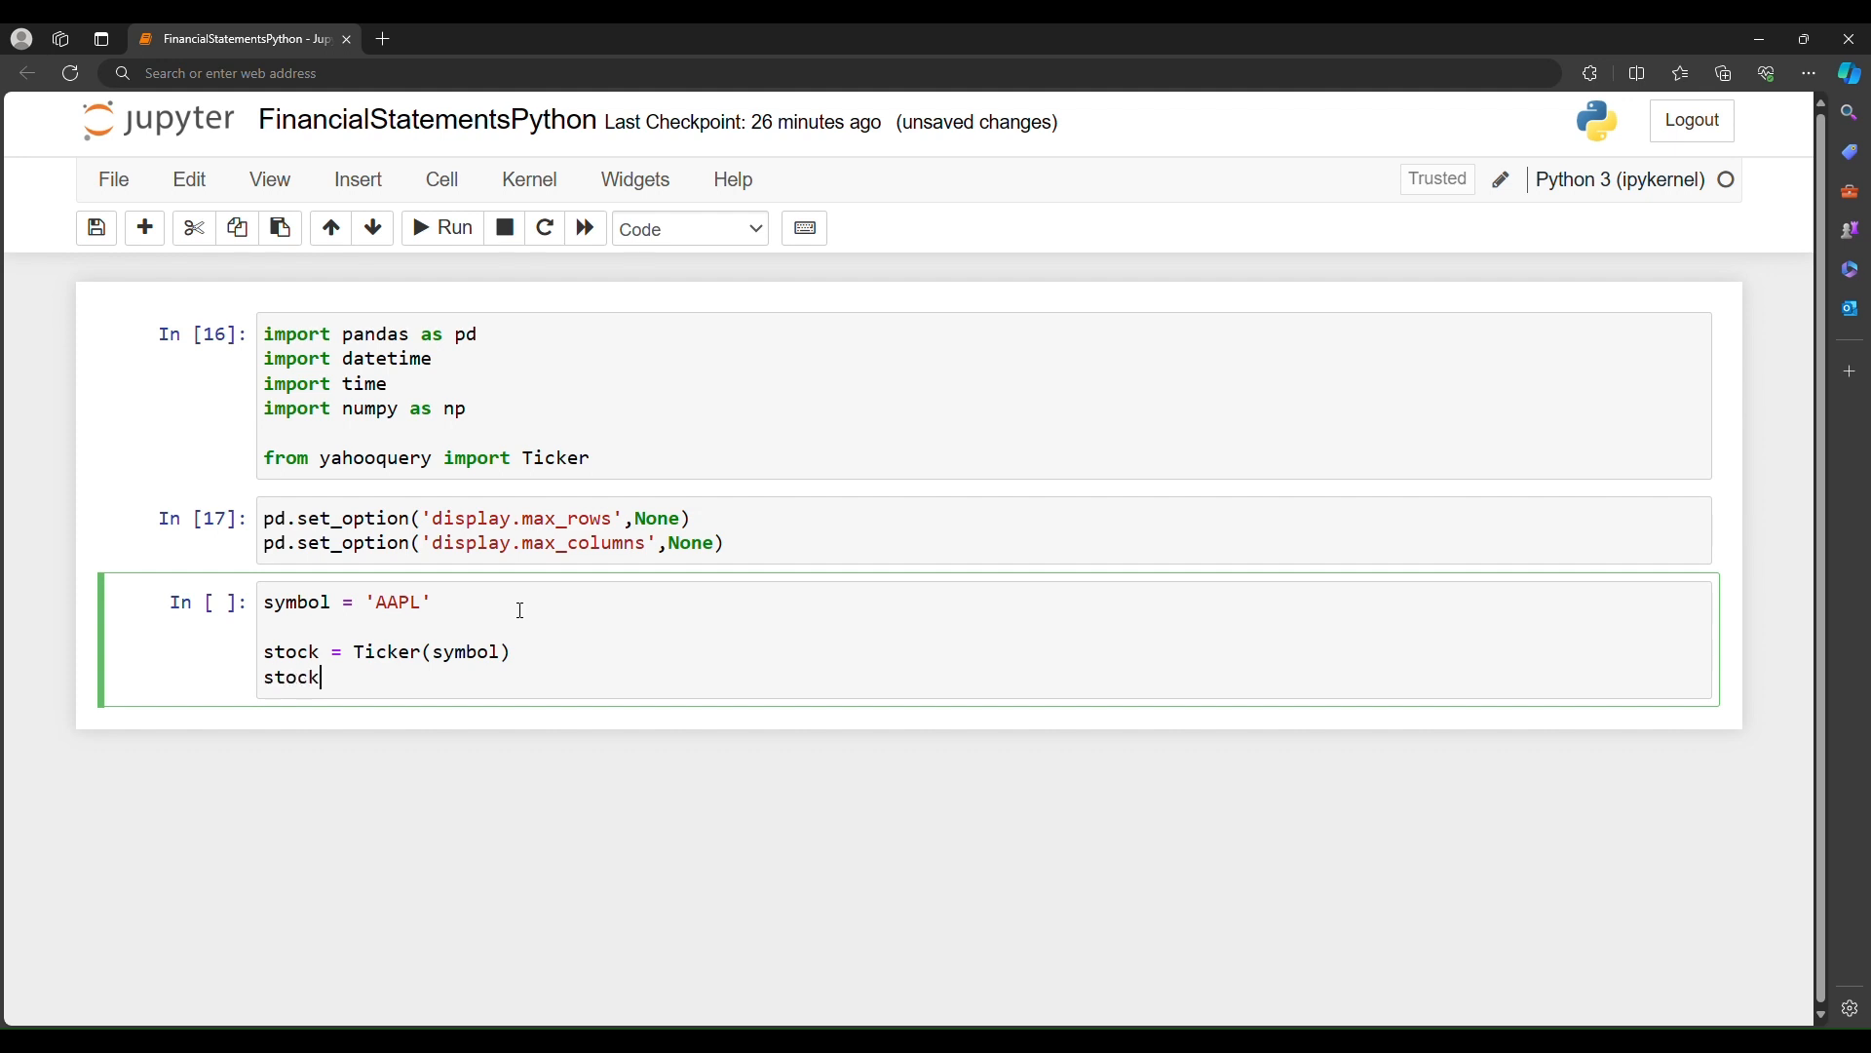
text(.balance)
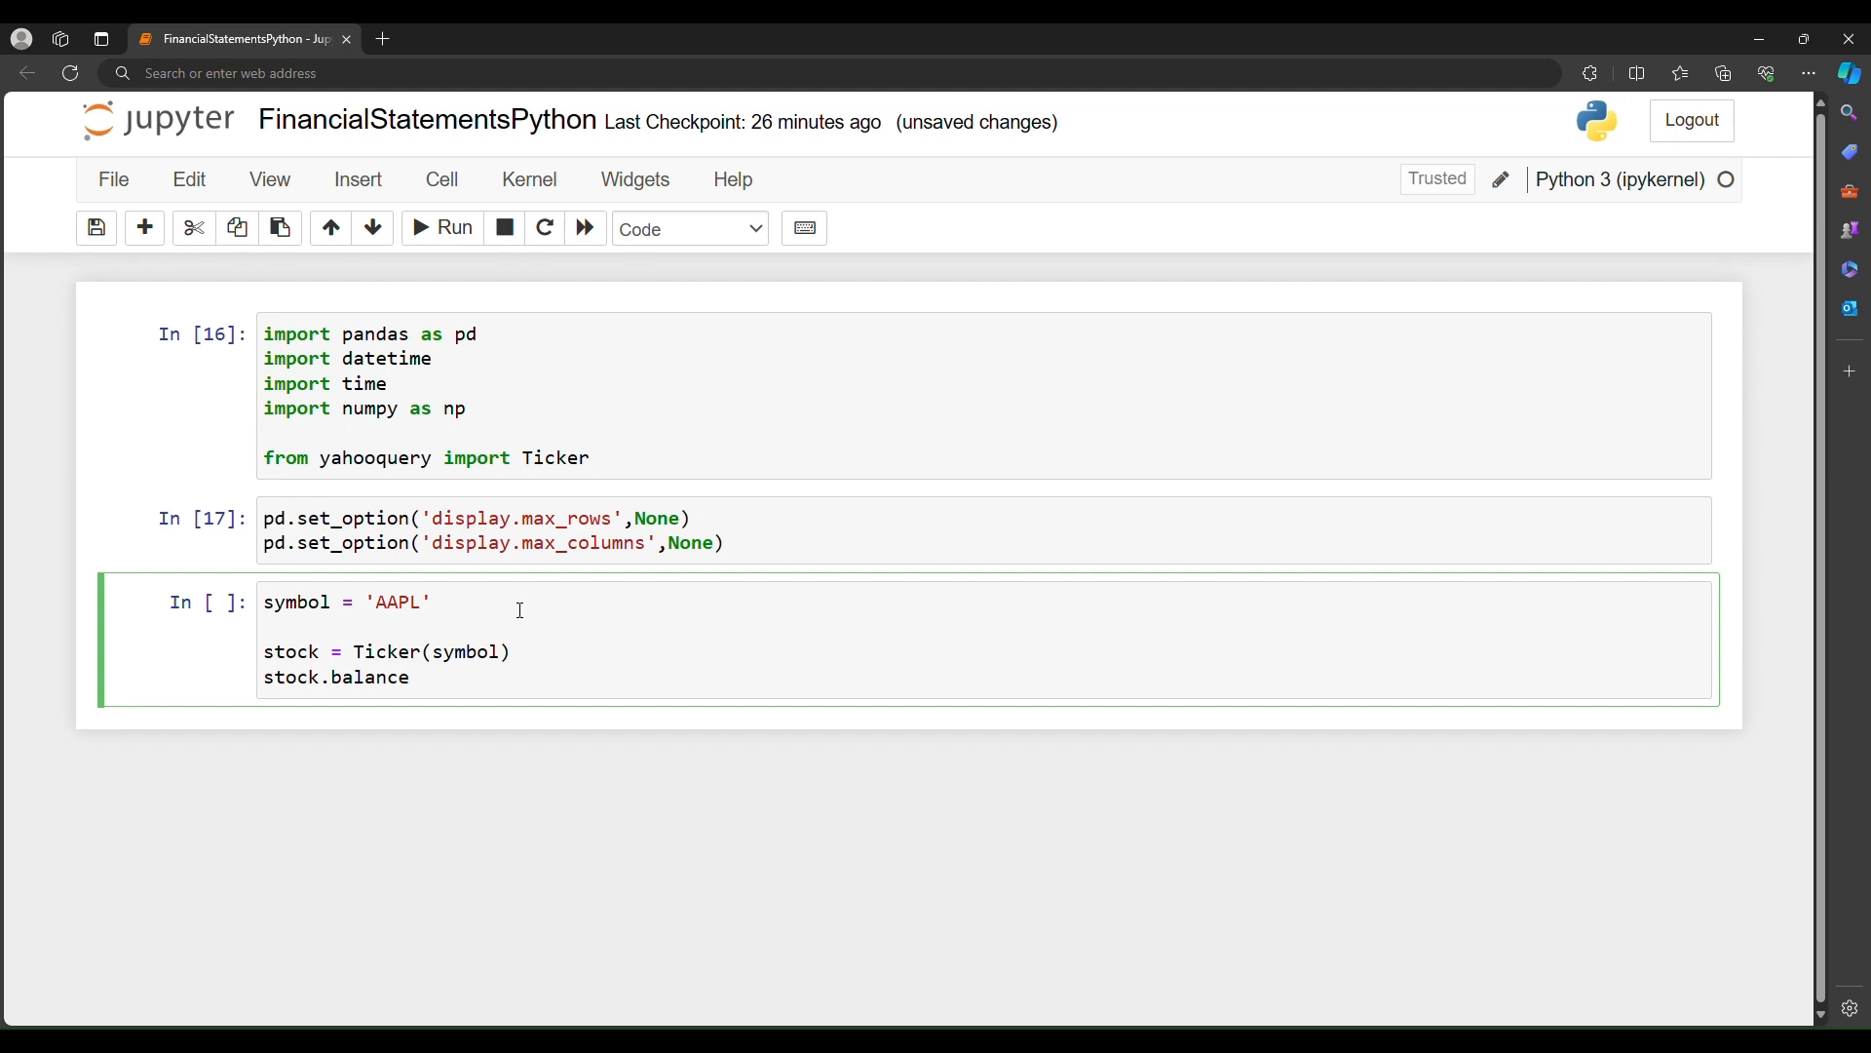
text(_sheet())
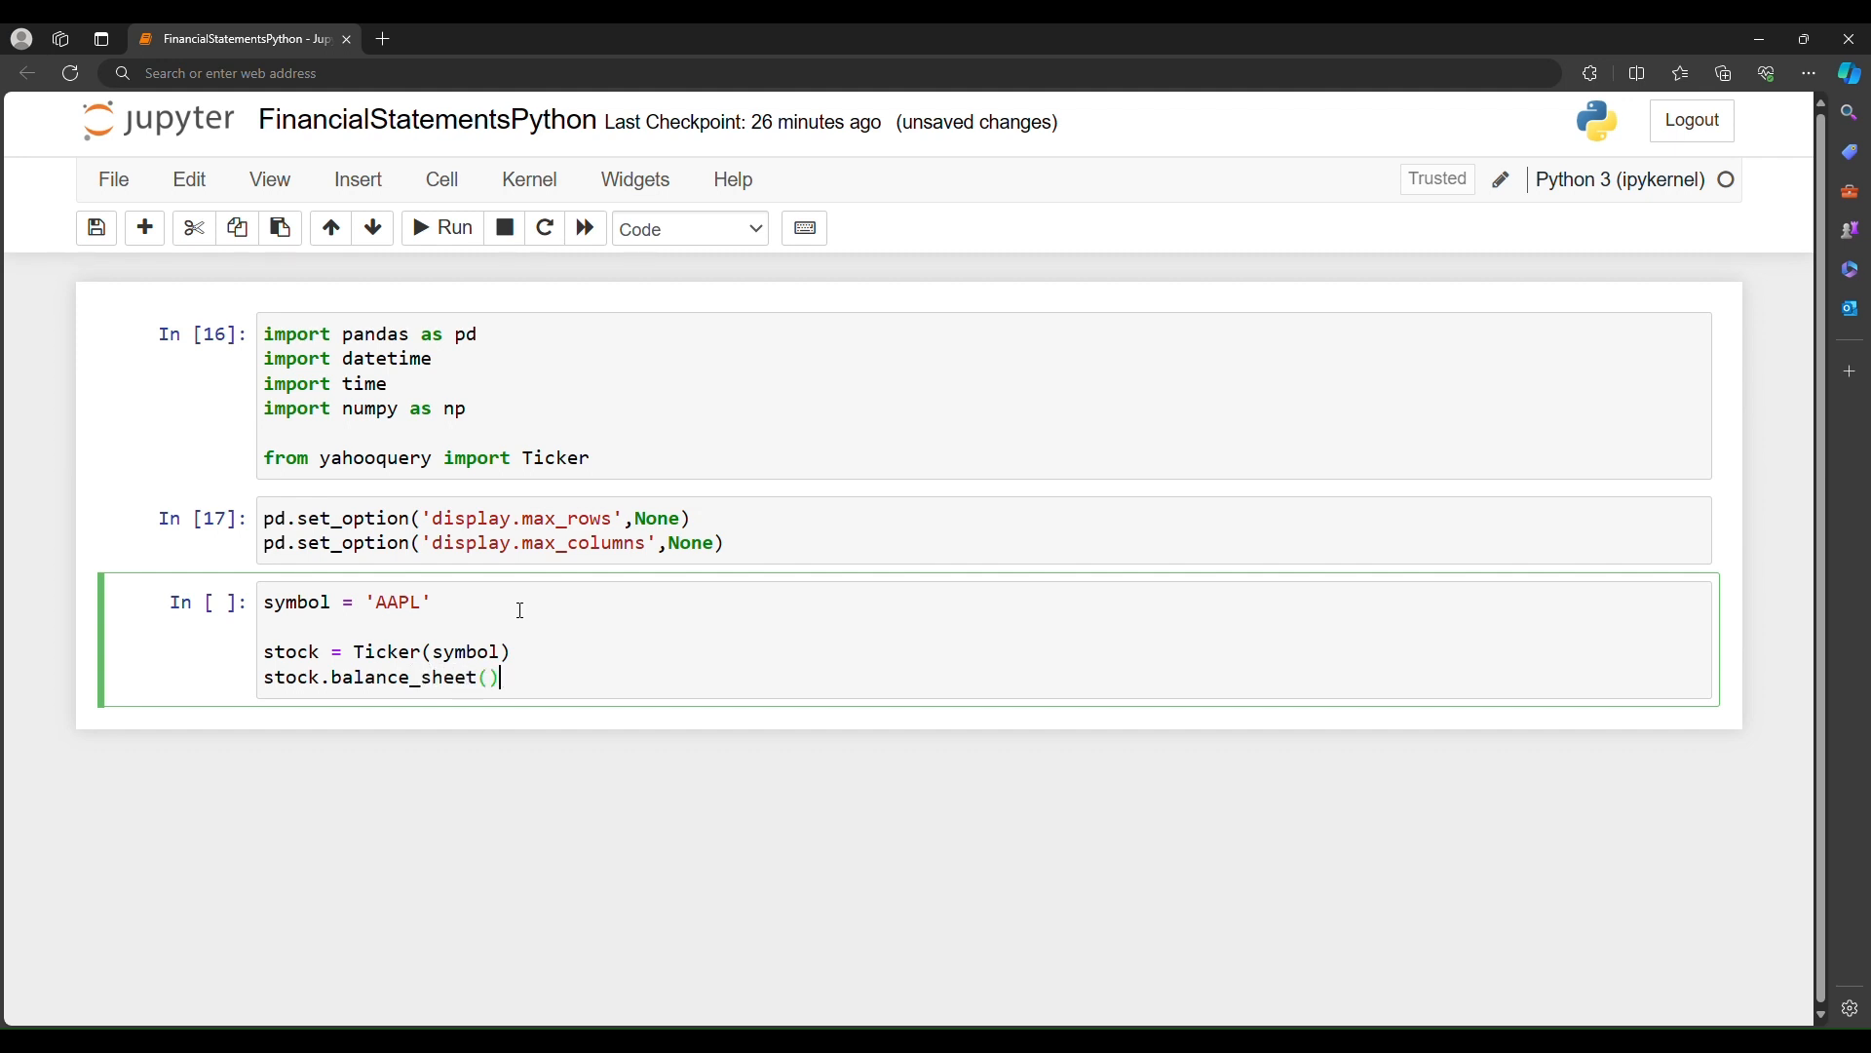
click(443, 228)
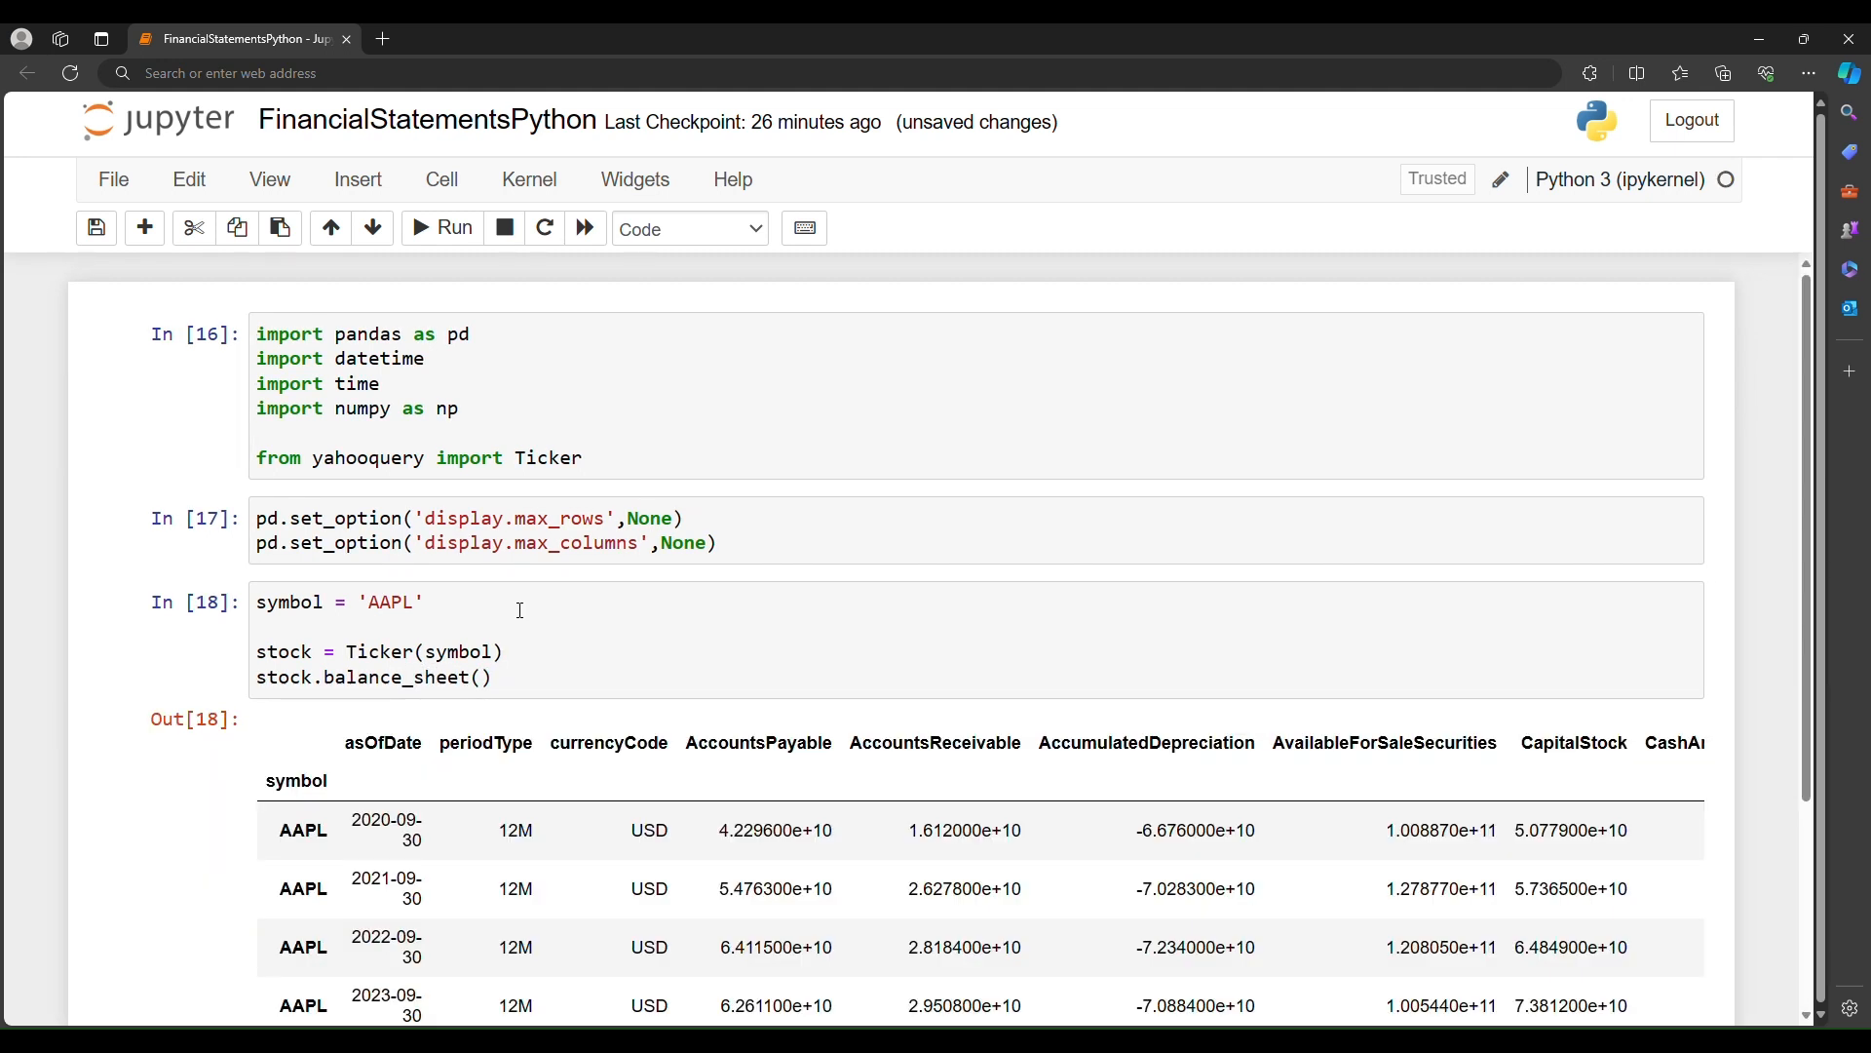
scroll(down, 3)
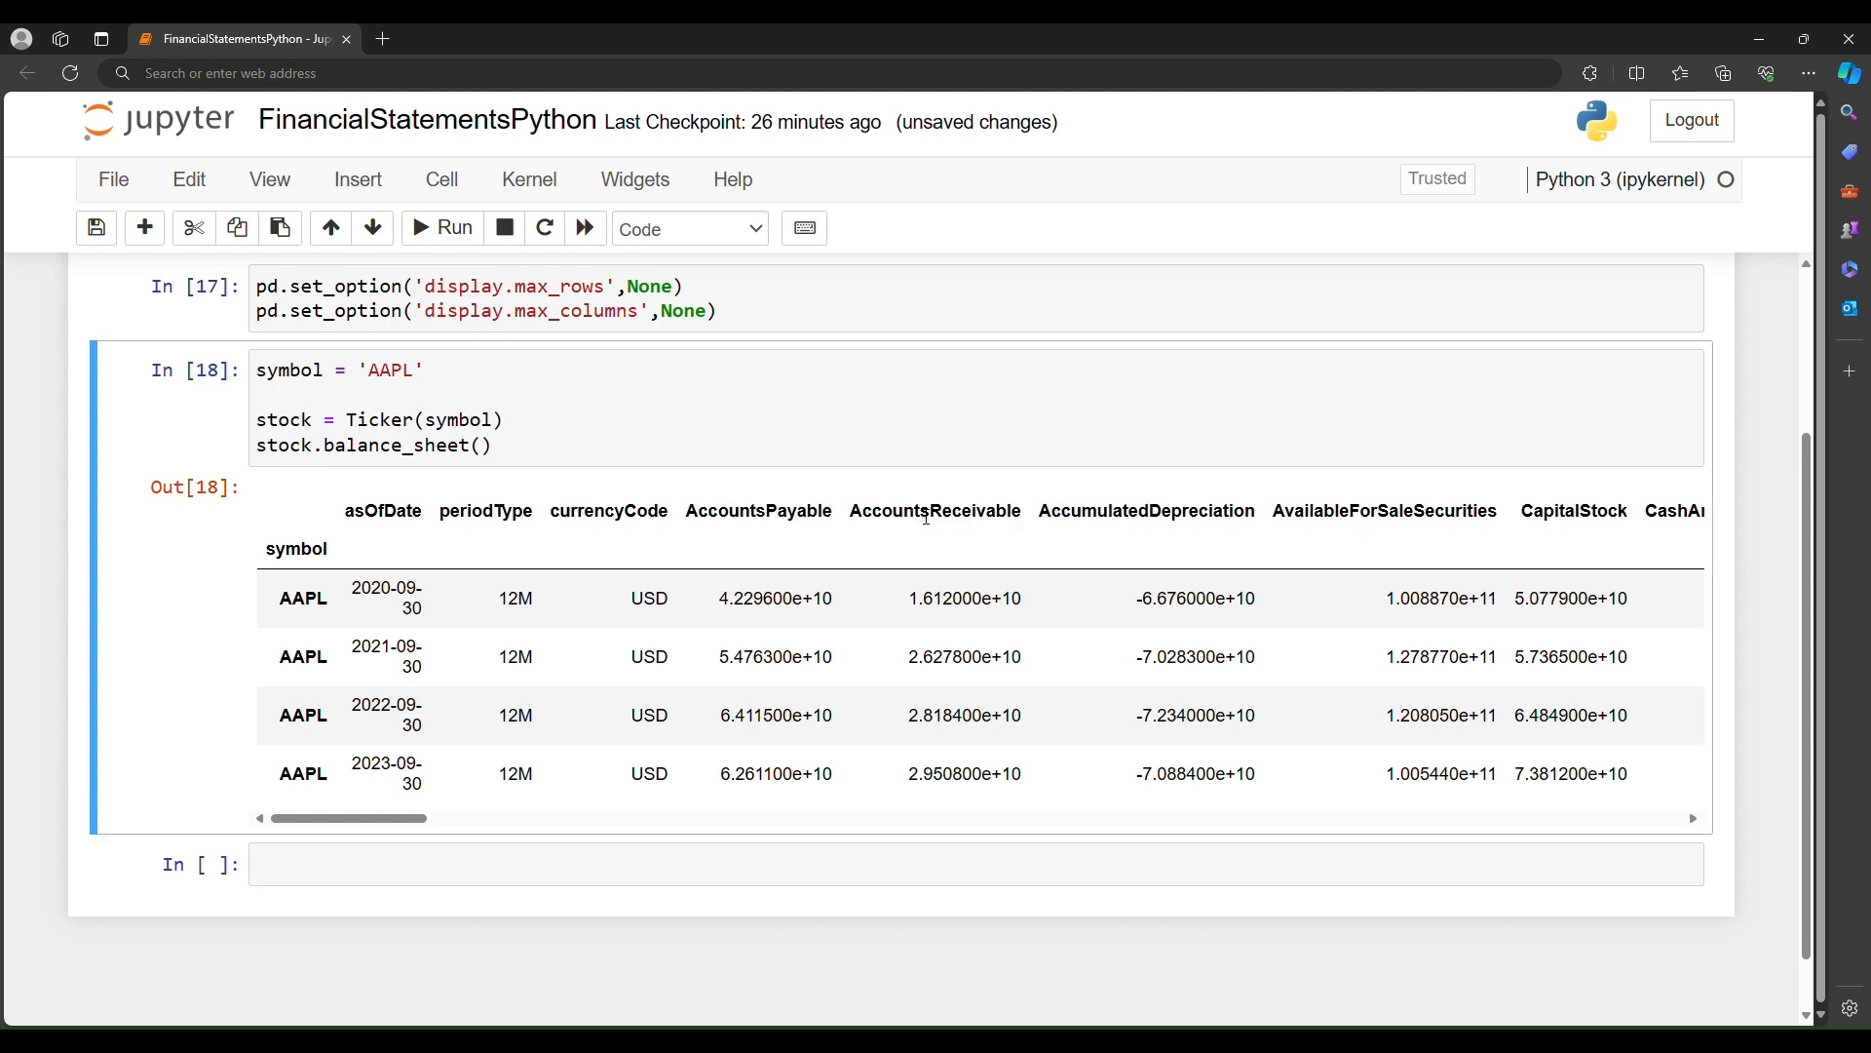
mouse_move(433, 983)
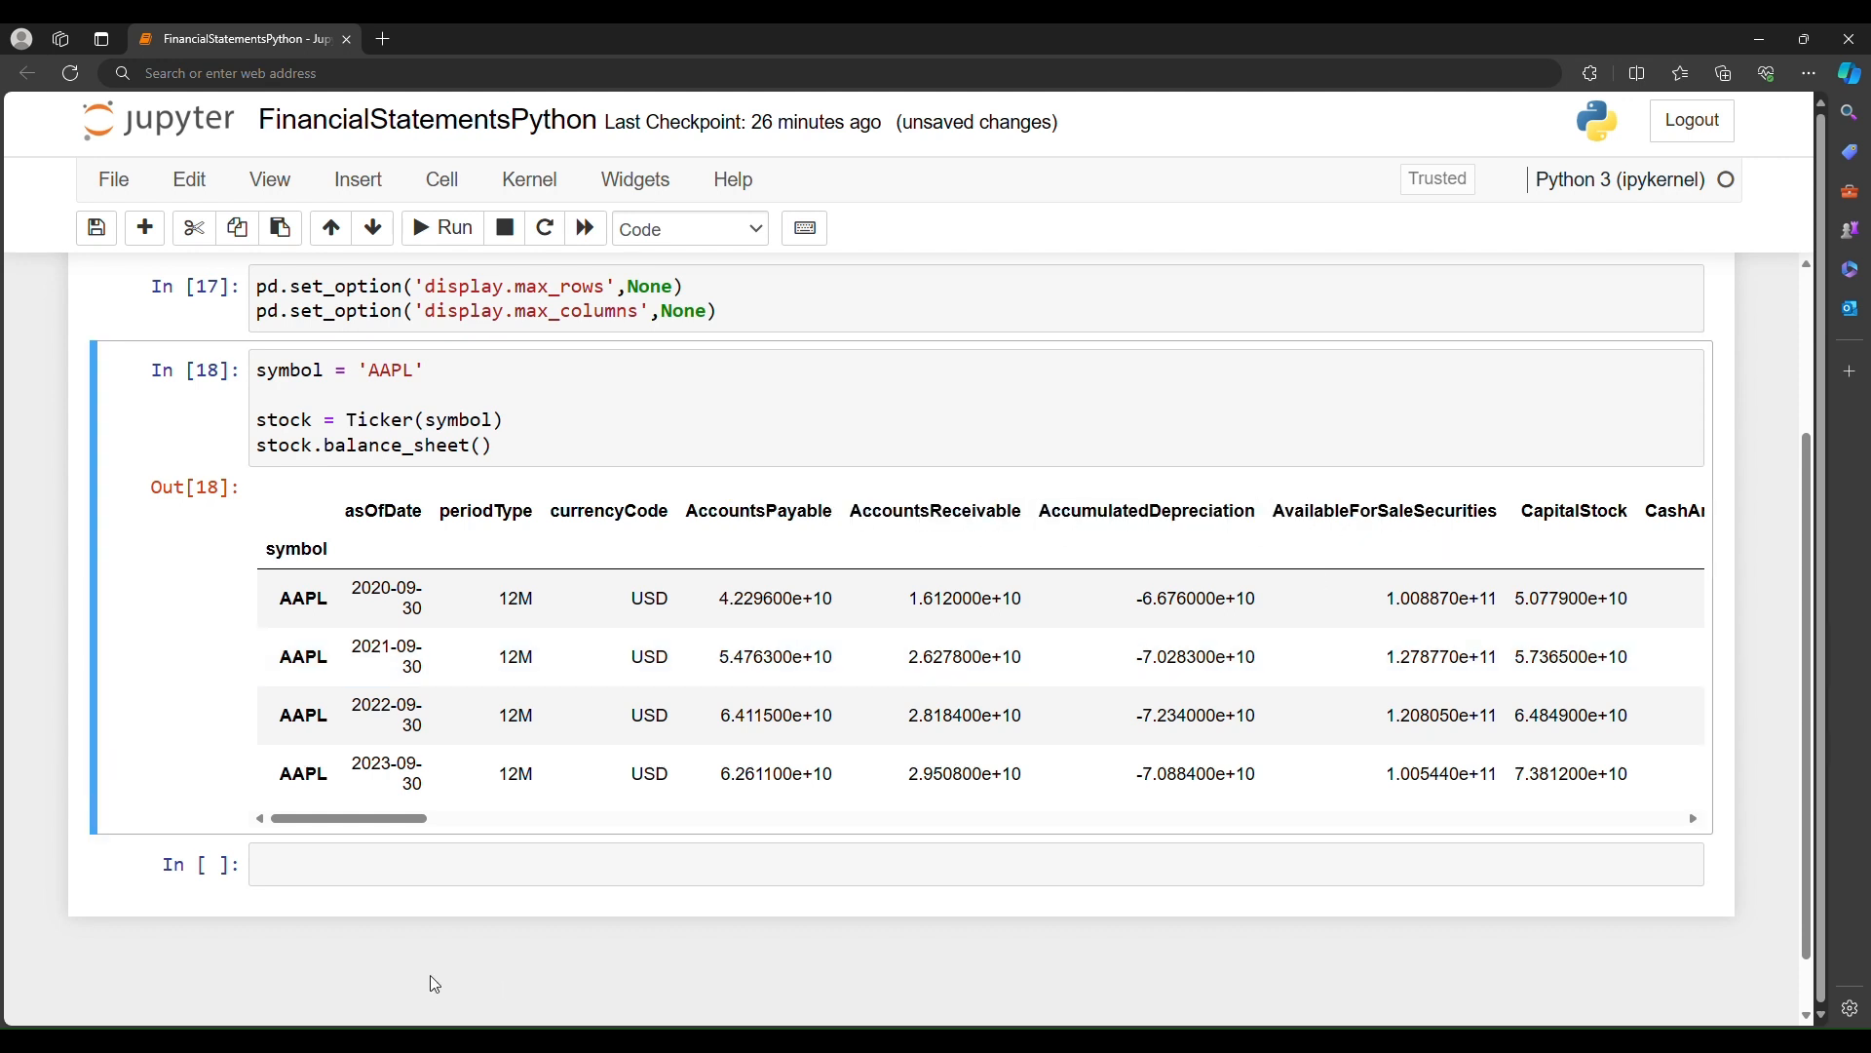
click(955, 863)
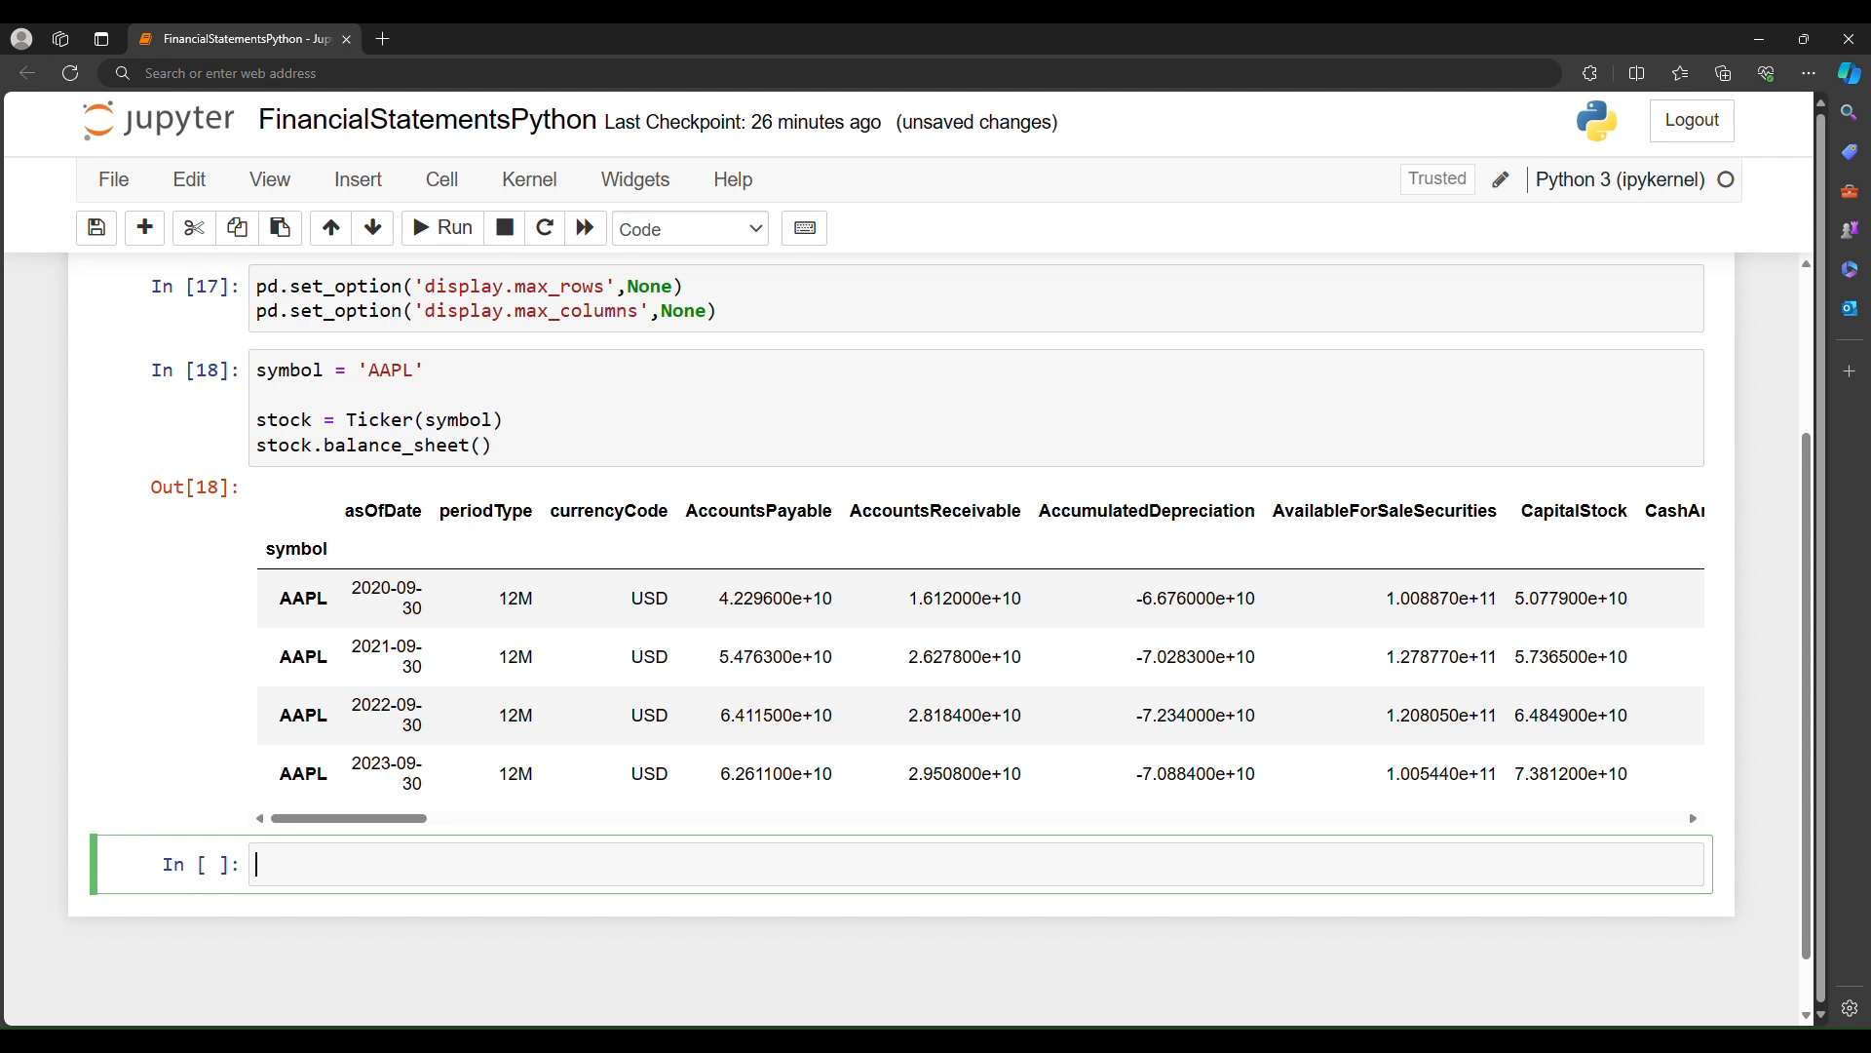
mouse_move(480, 593)
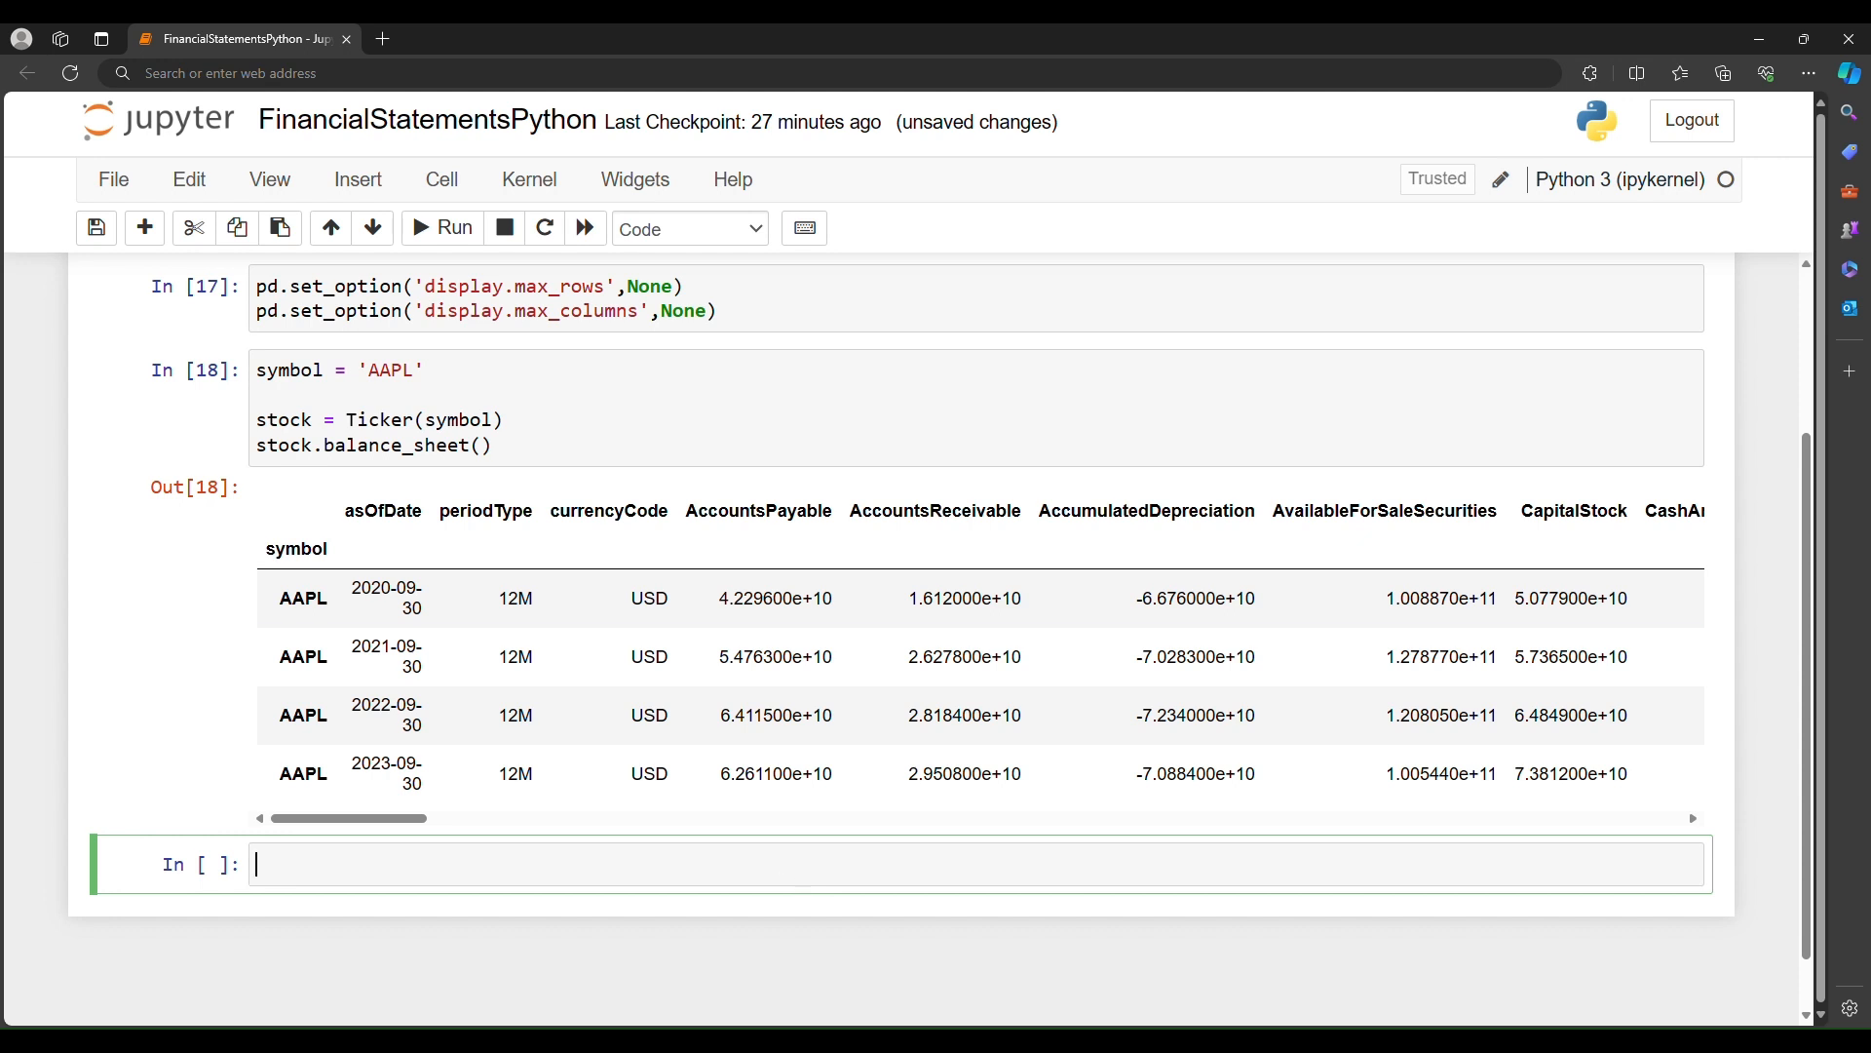
Step: Write df_balance = pd.DataFrame(stock.balance_sheet())
text(df_balance =)
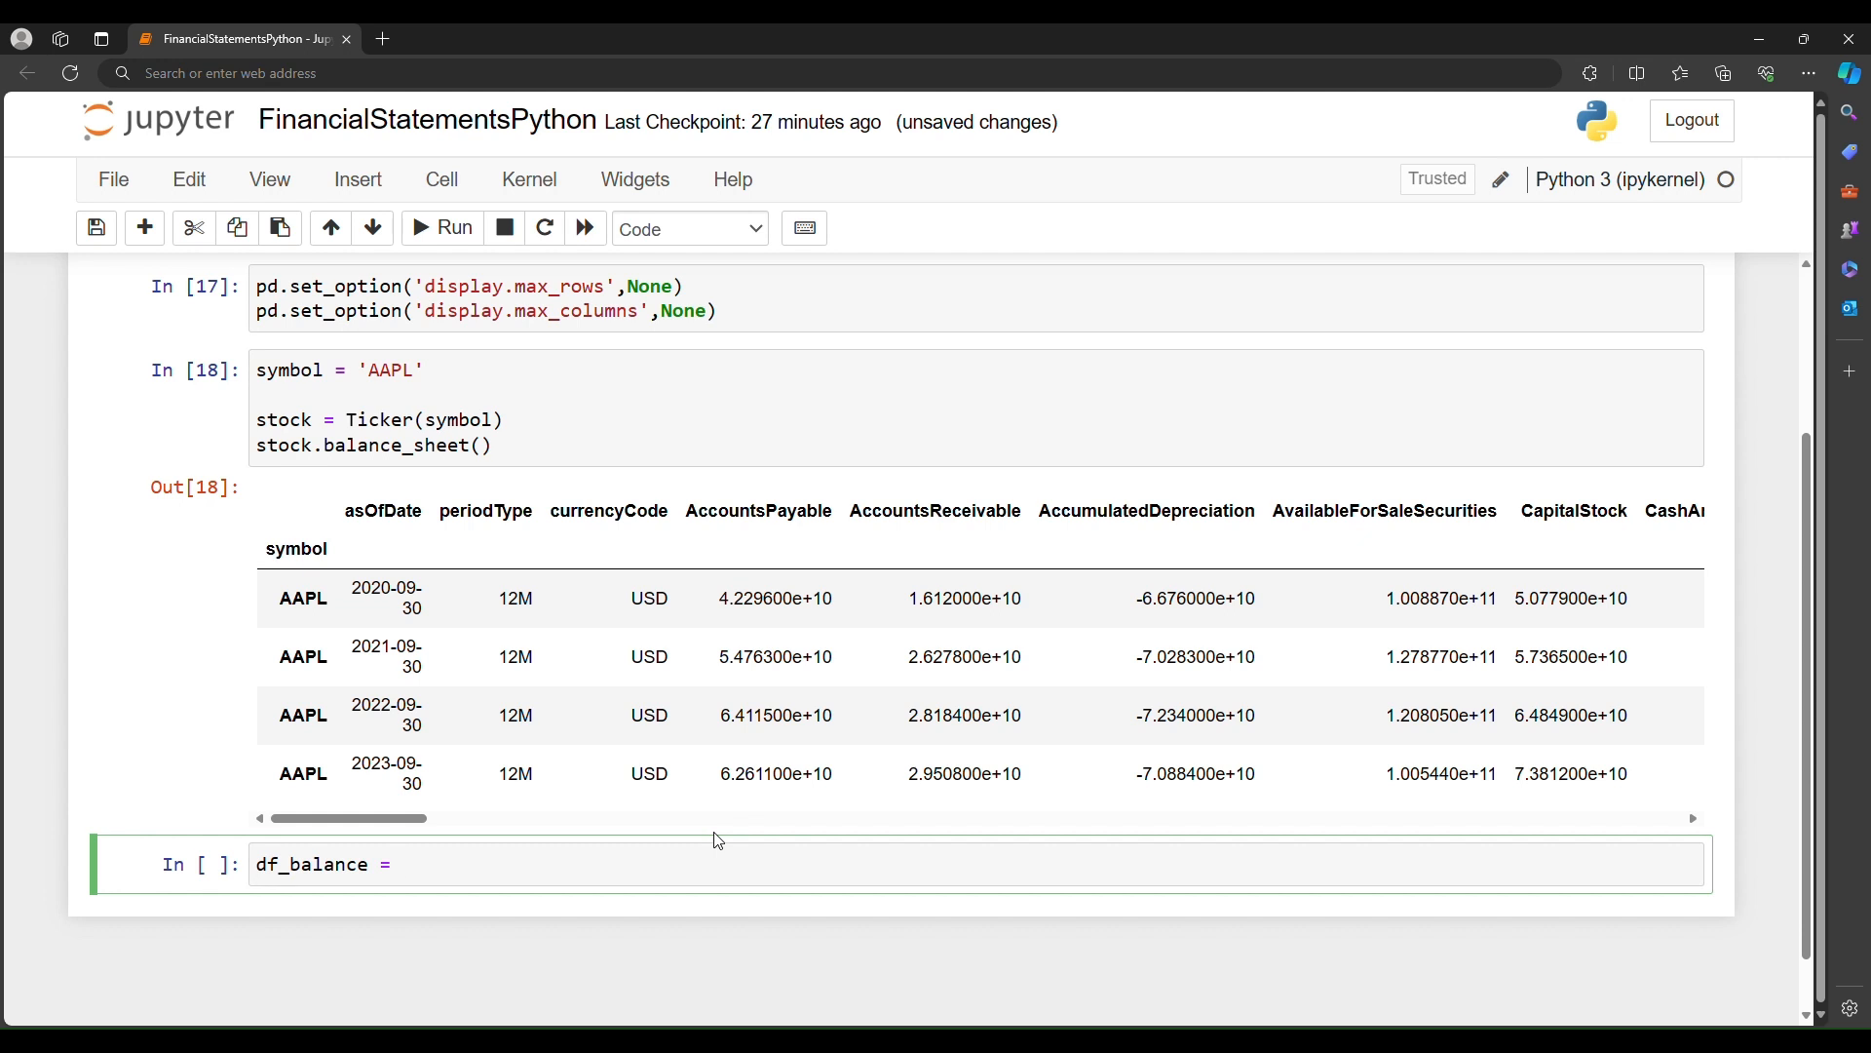
text(pd)
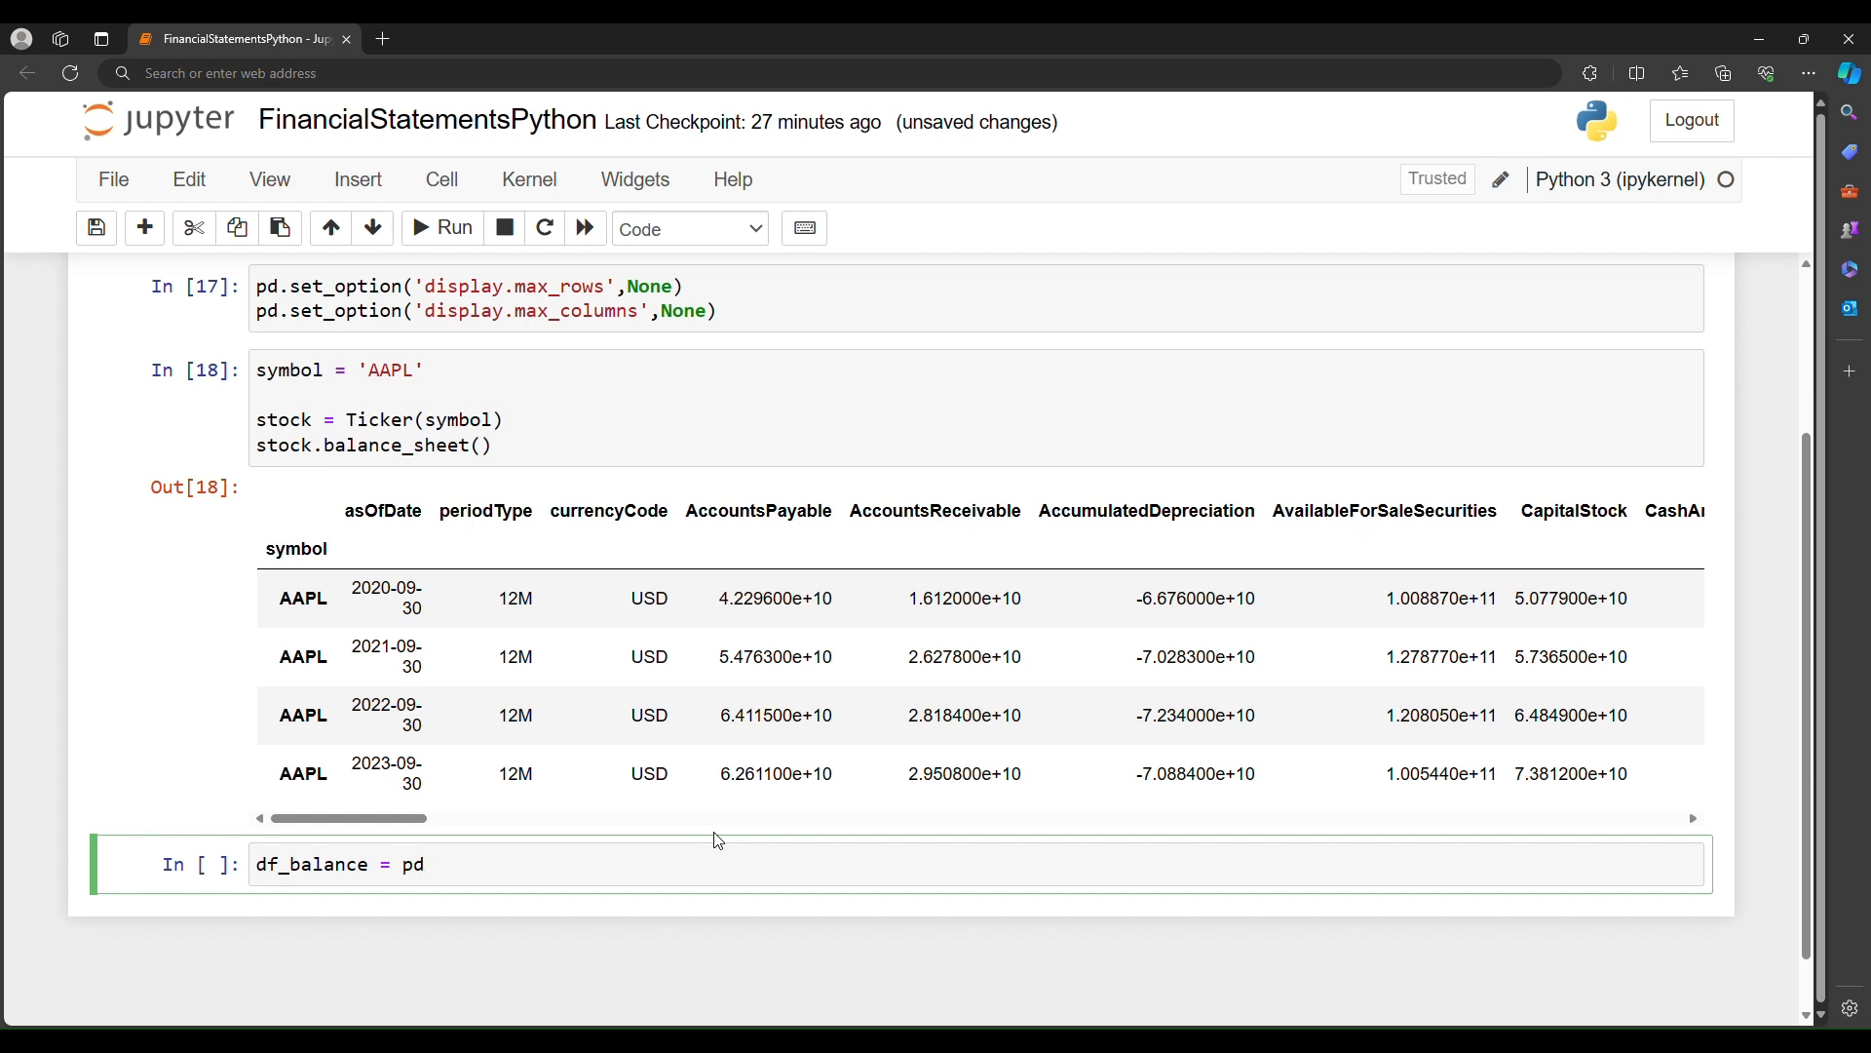
text(Data)
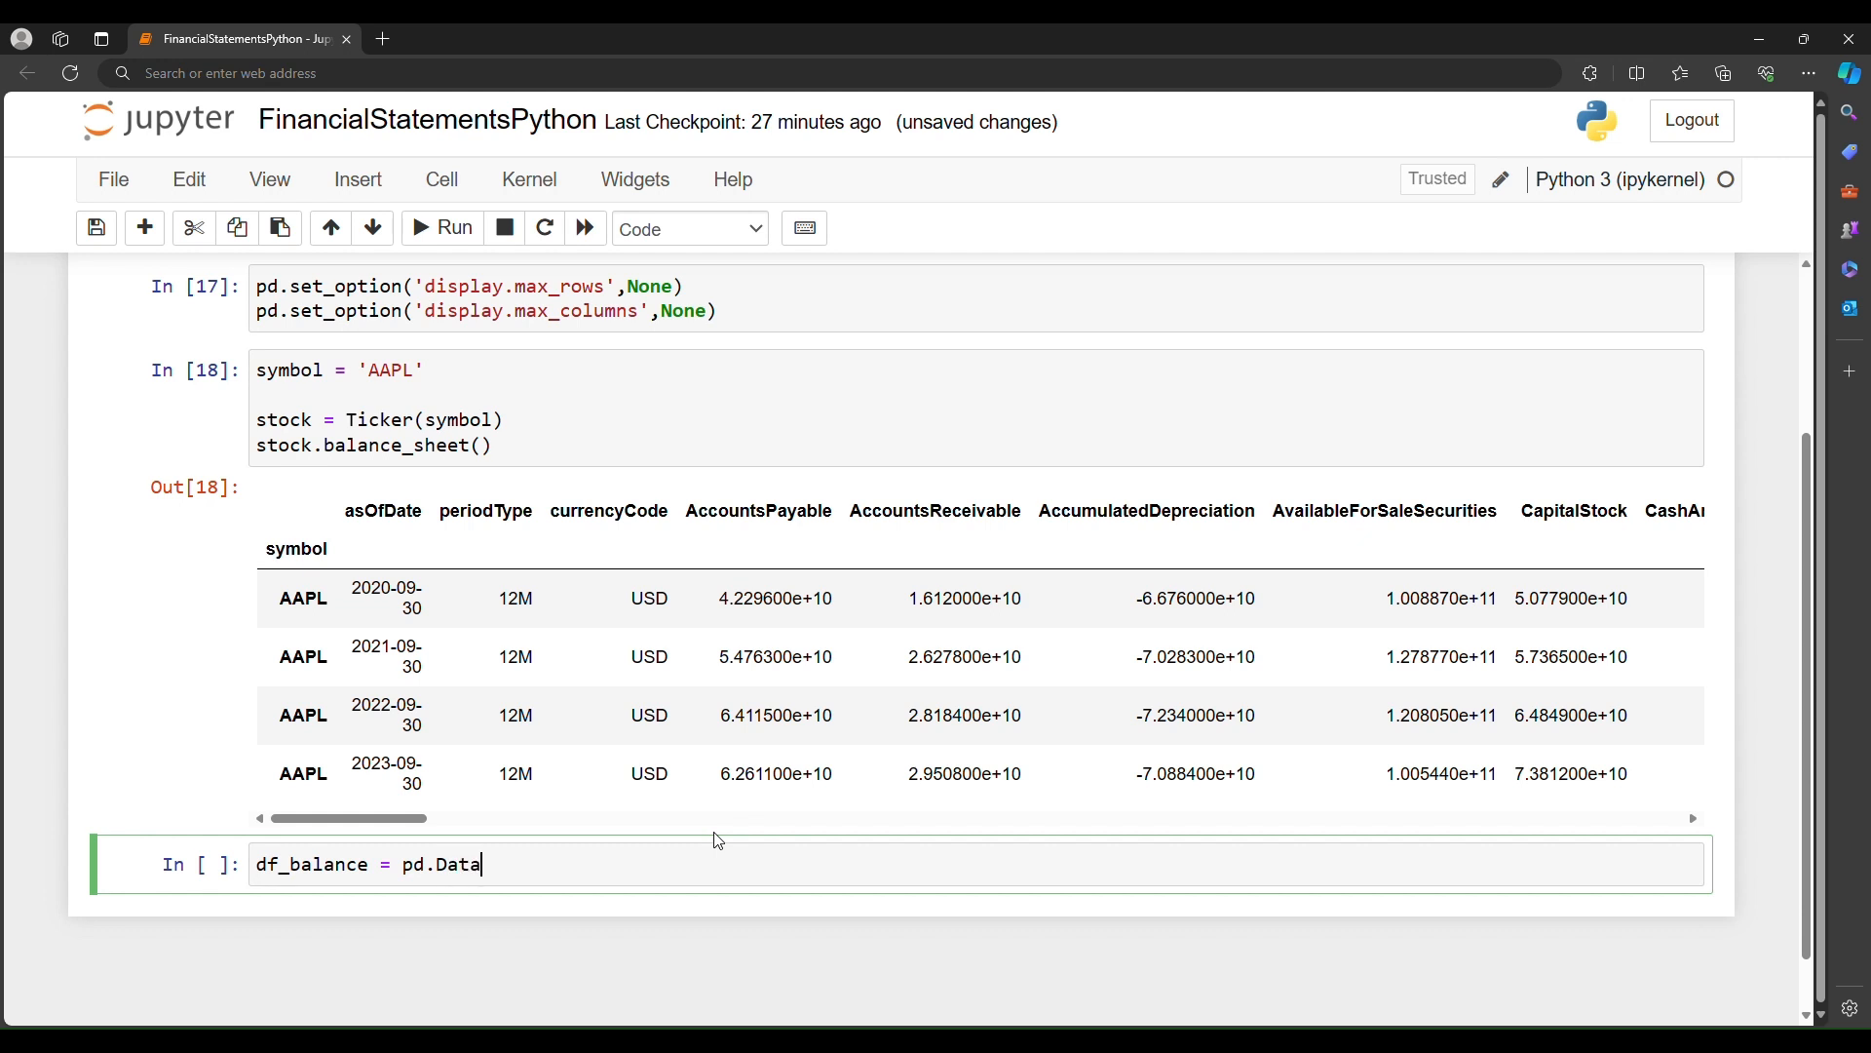
text(Frame())
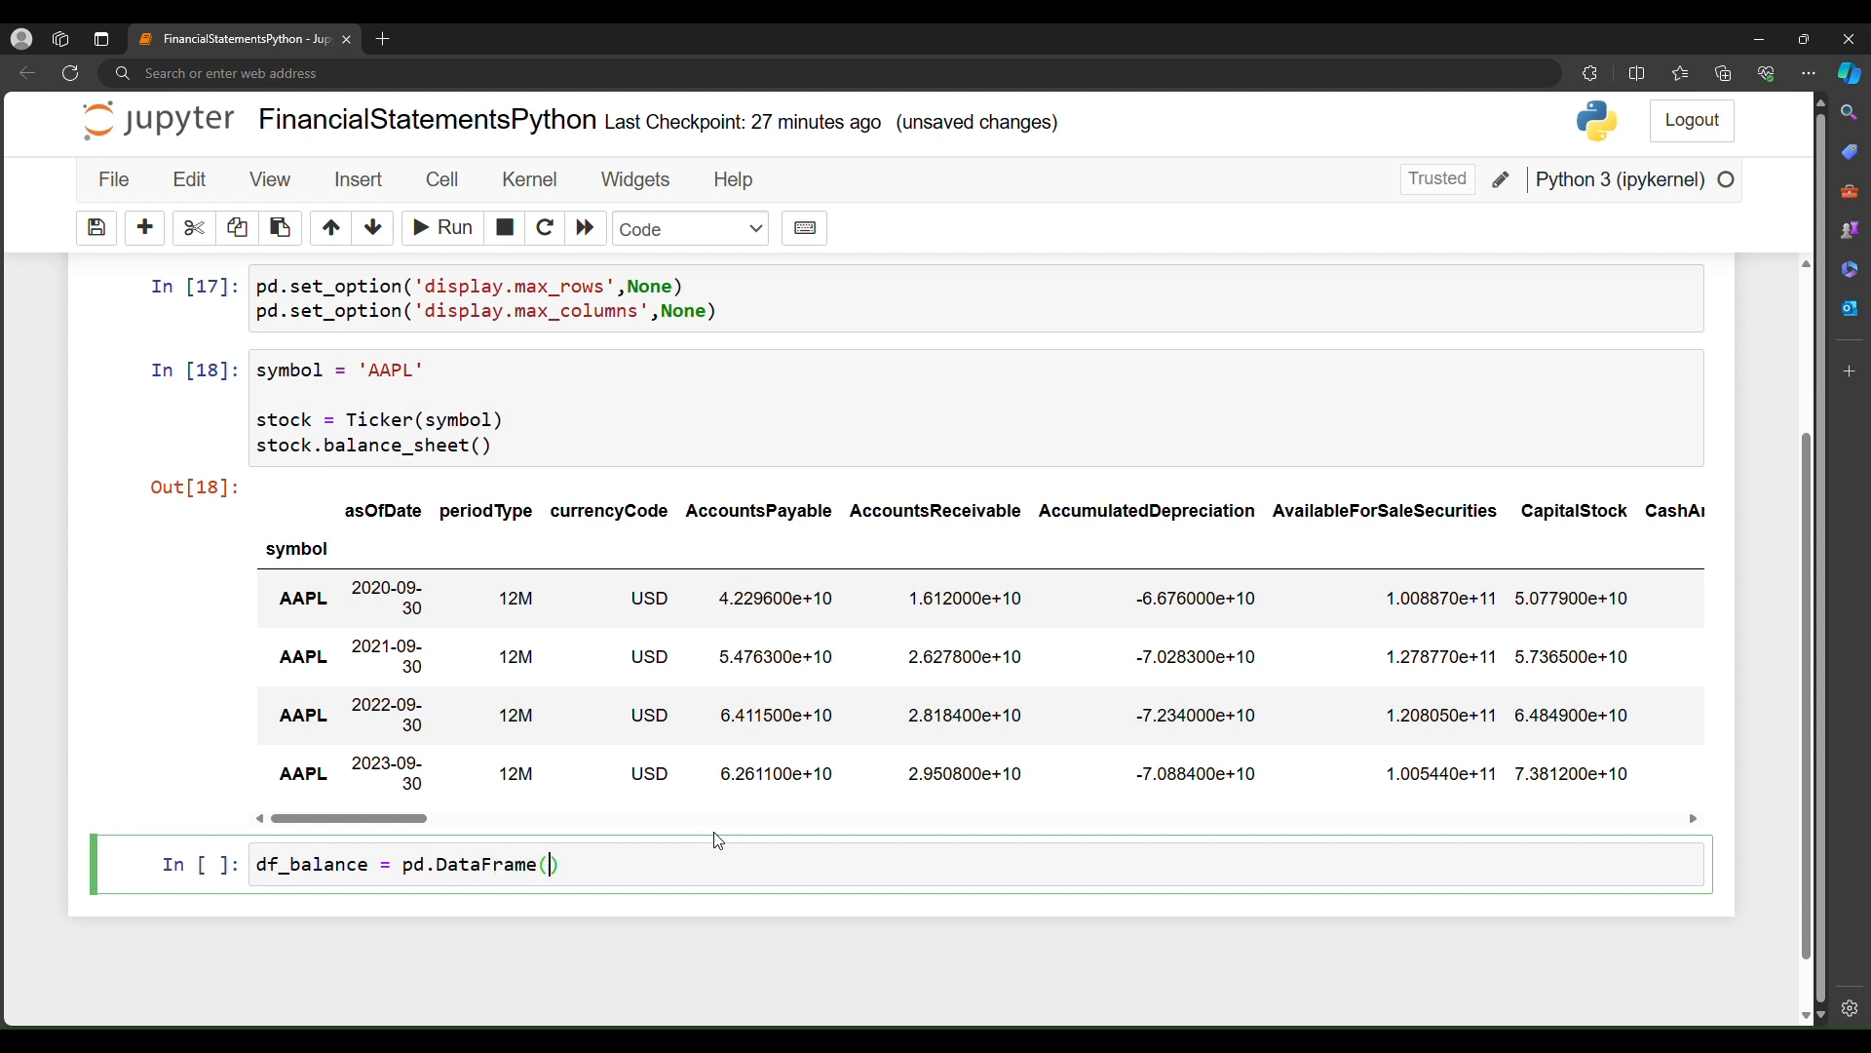
text(stock.b)
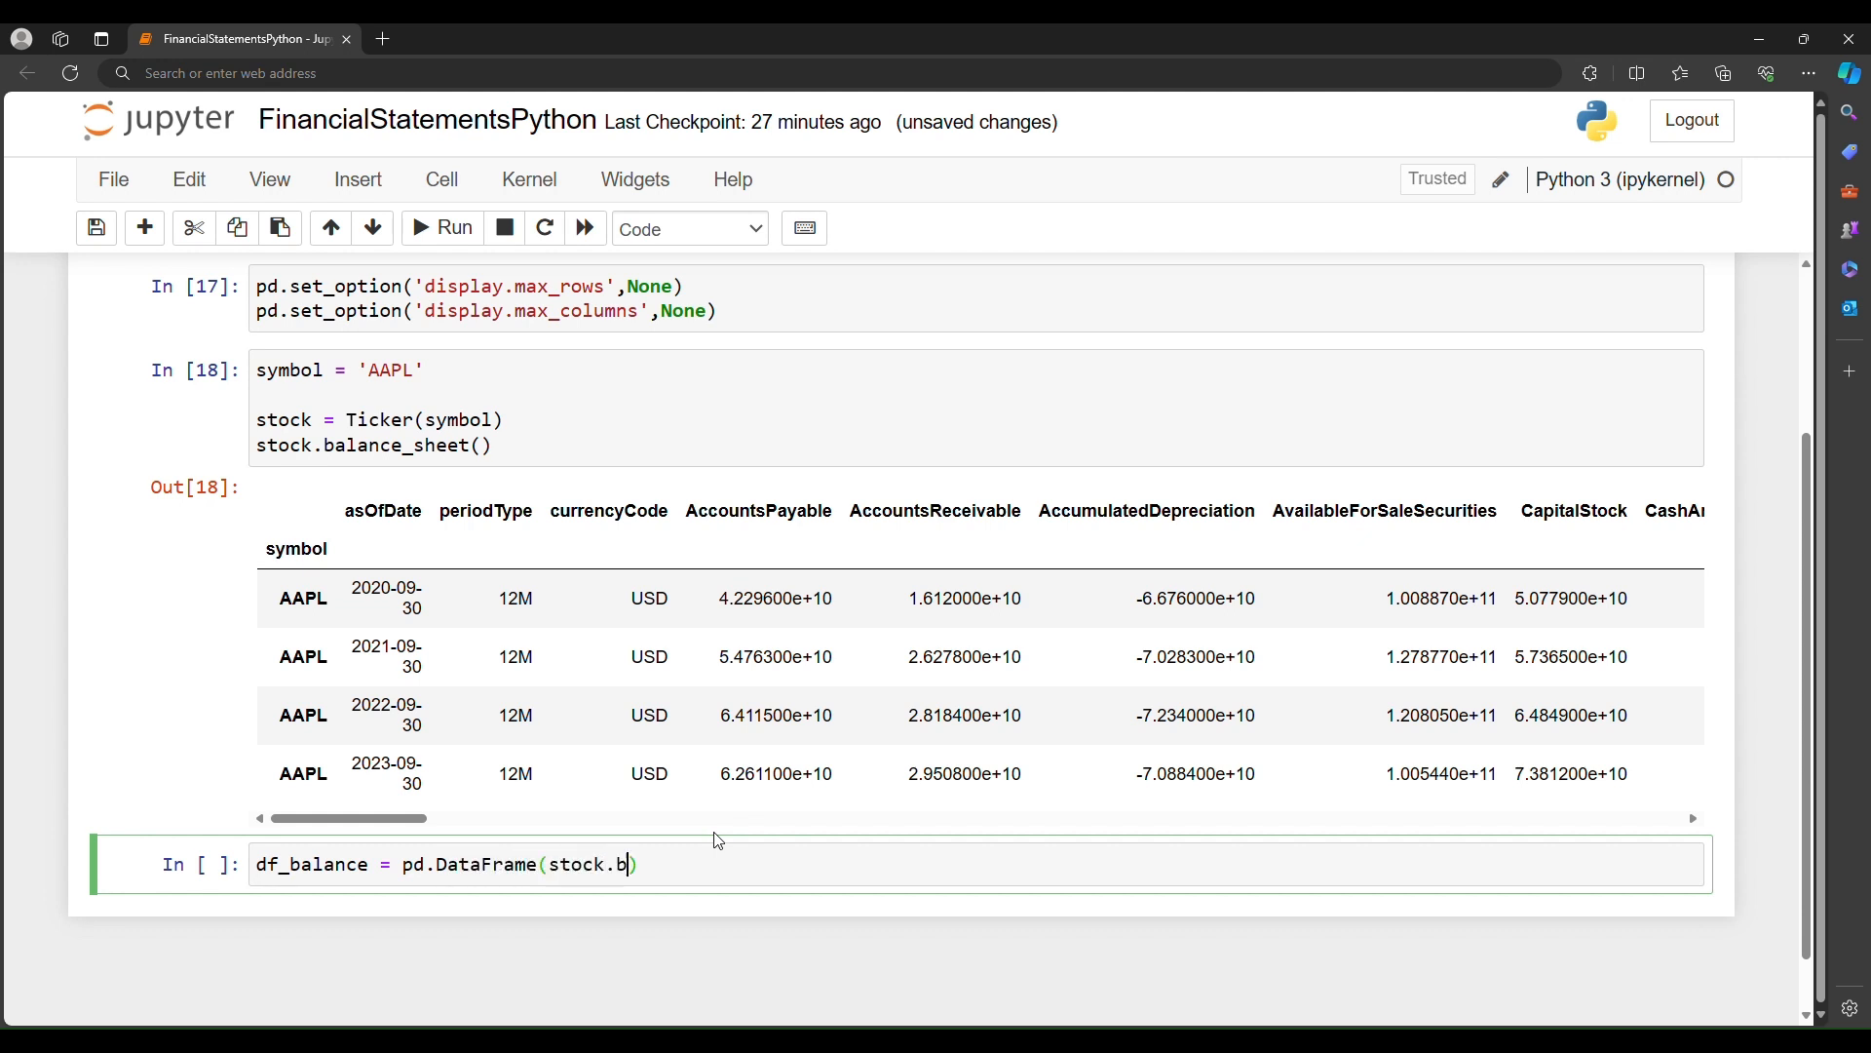
text(alance_sheet())
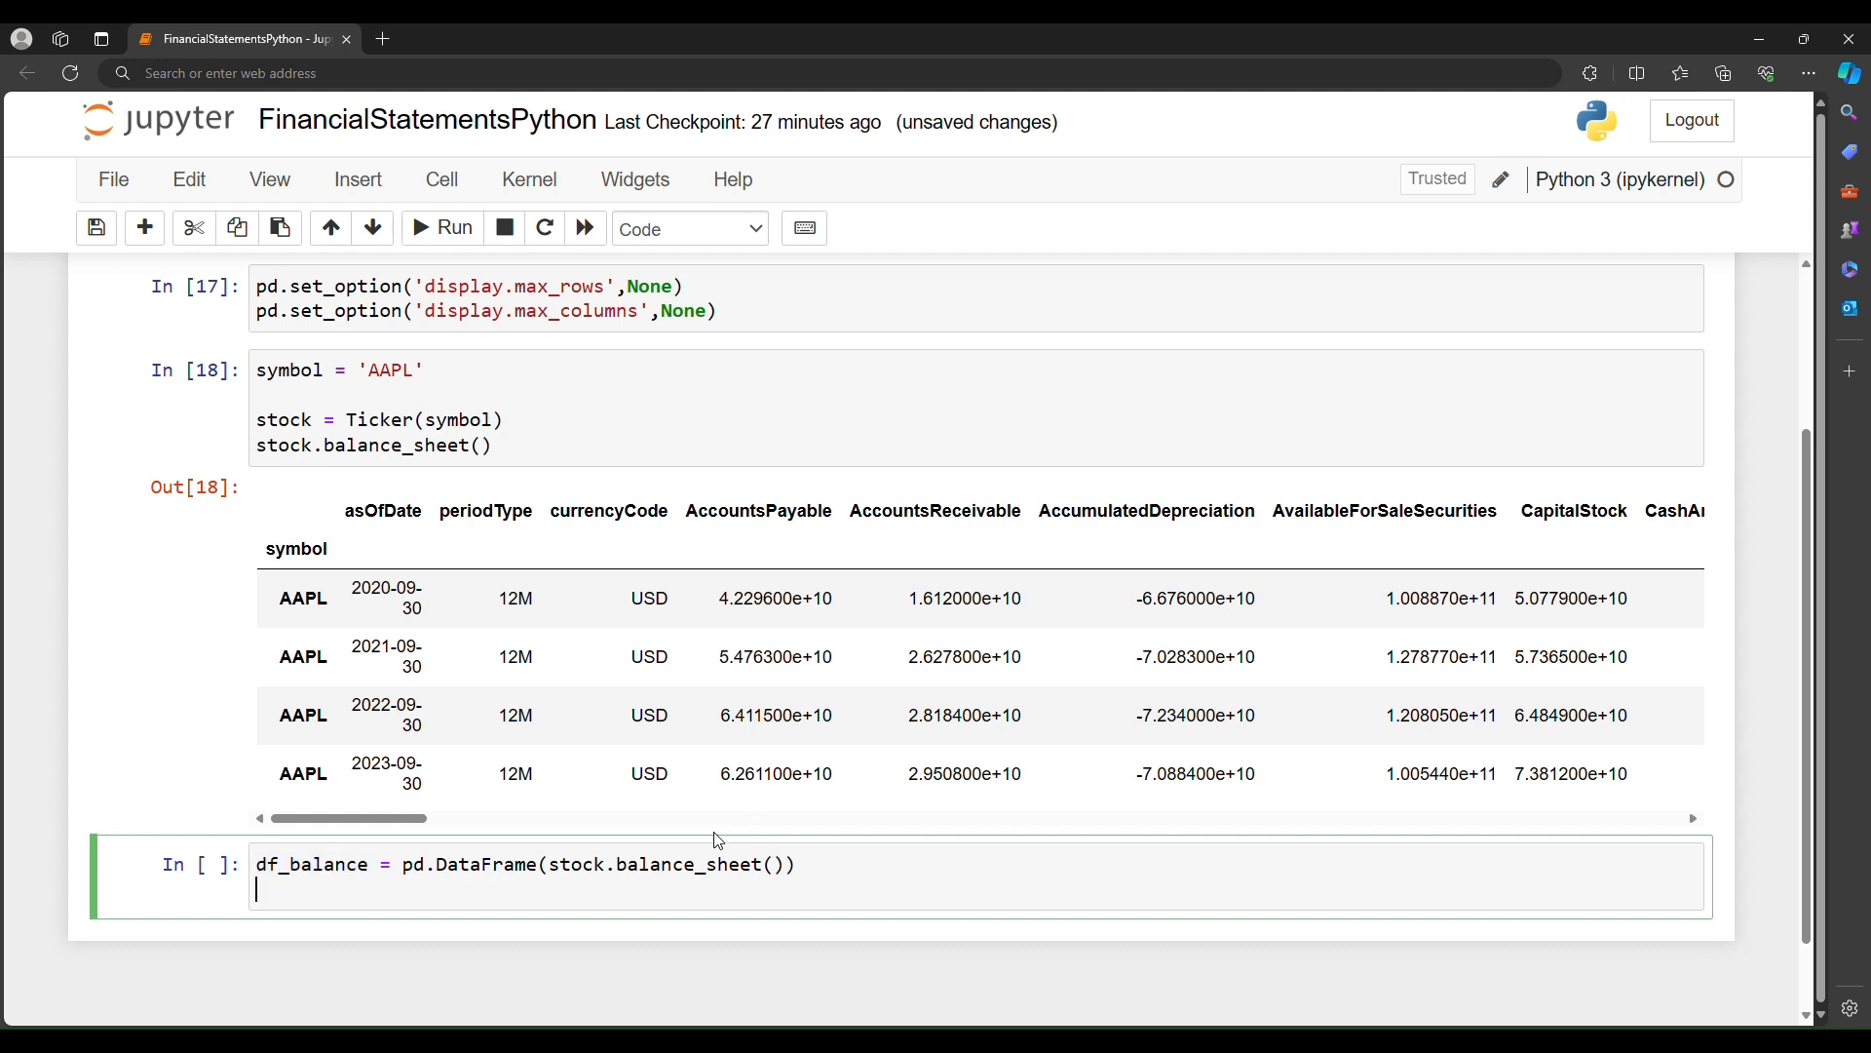
Step: Convert df_balance['asOfDate'] to dates with pd.to_datetime
text(df_balance[''])
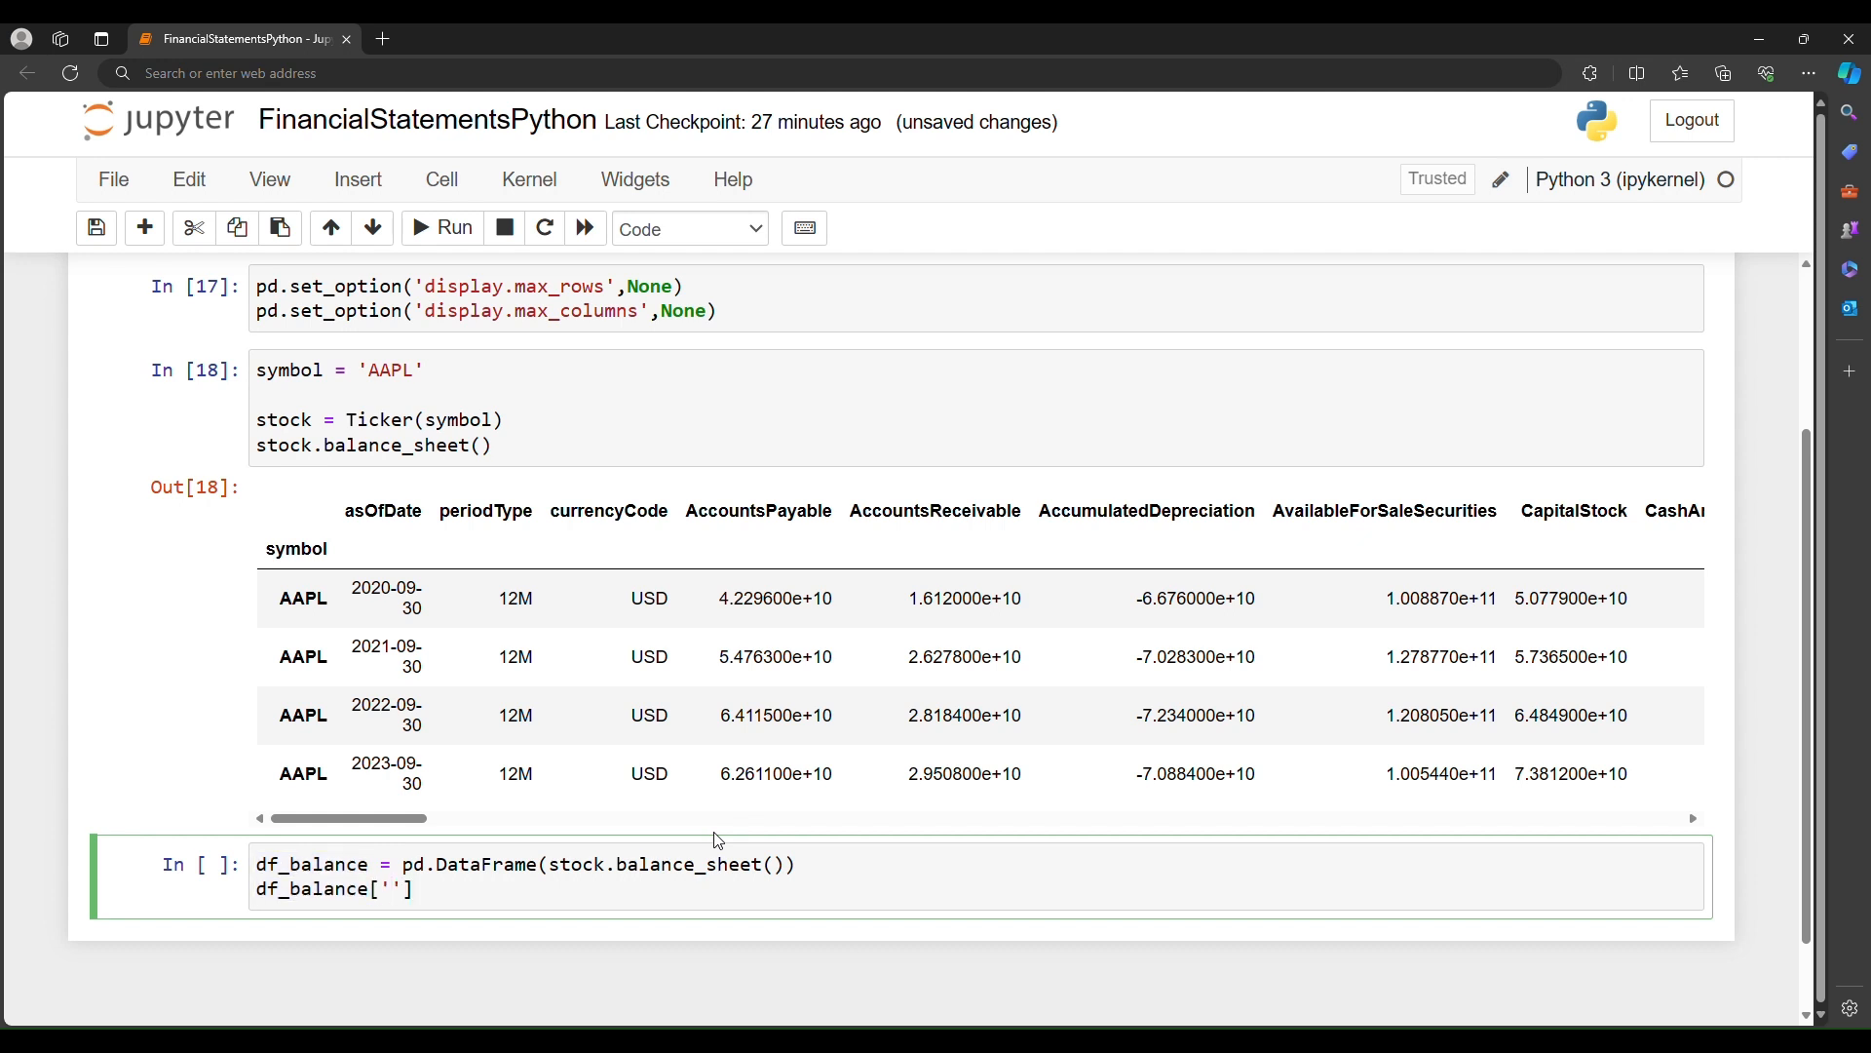
text(asOfDate)
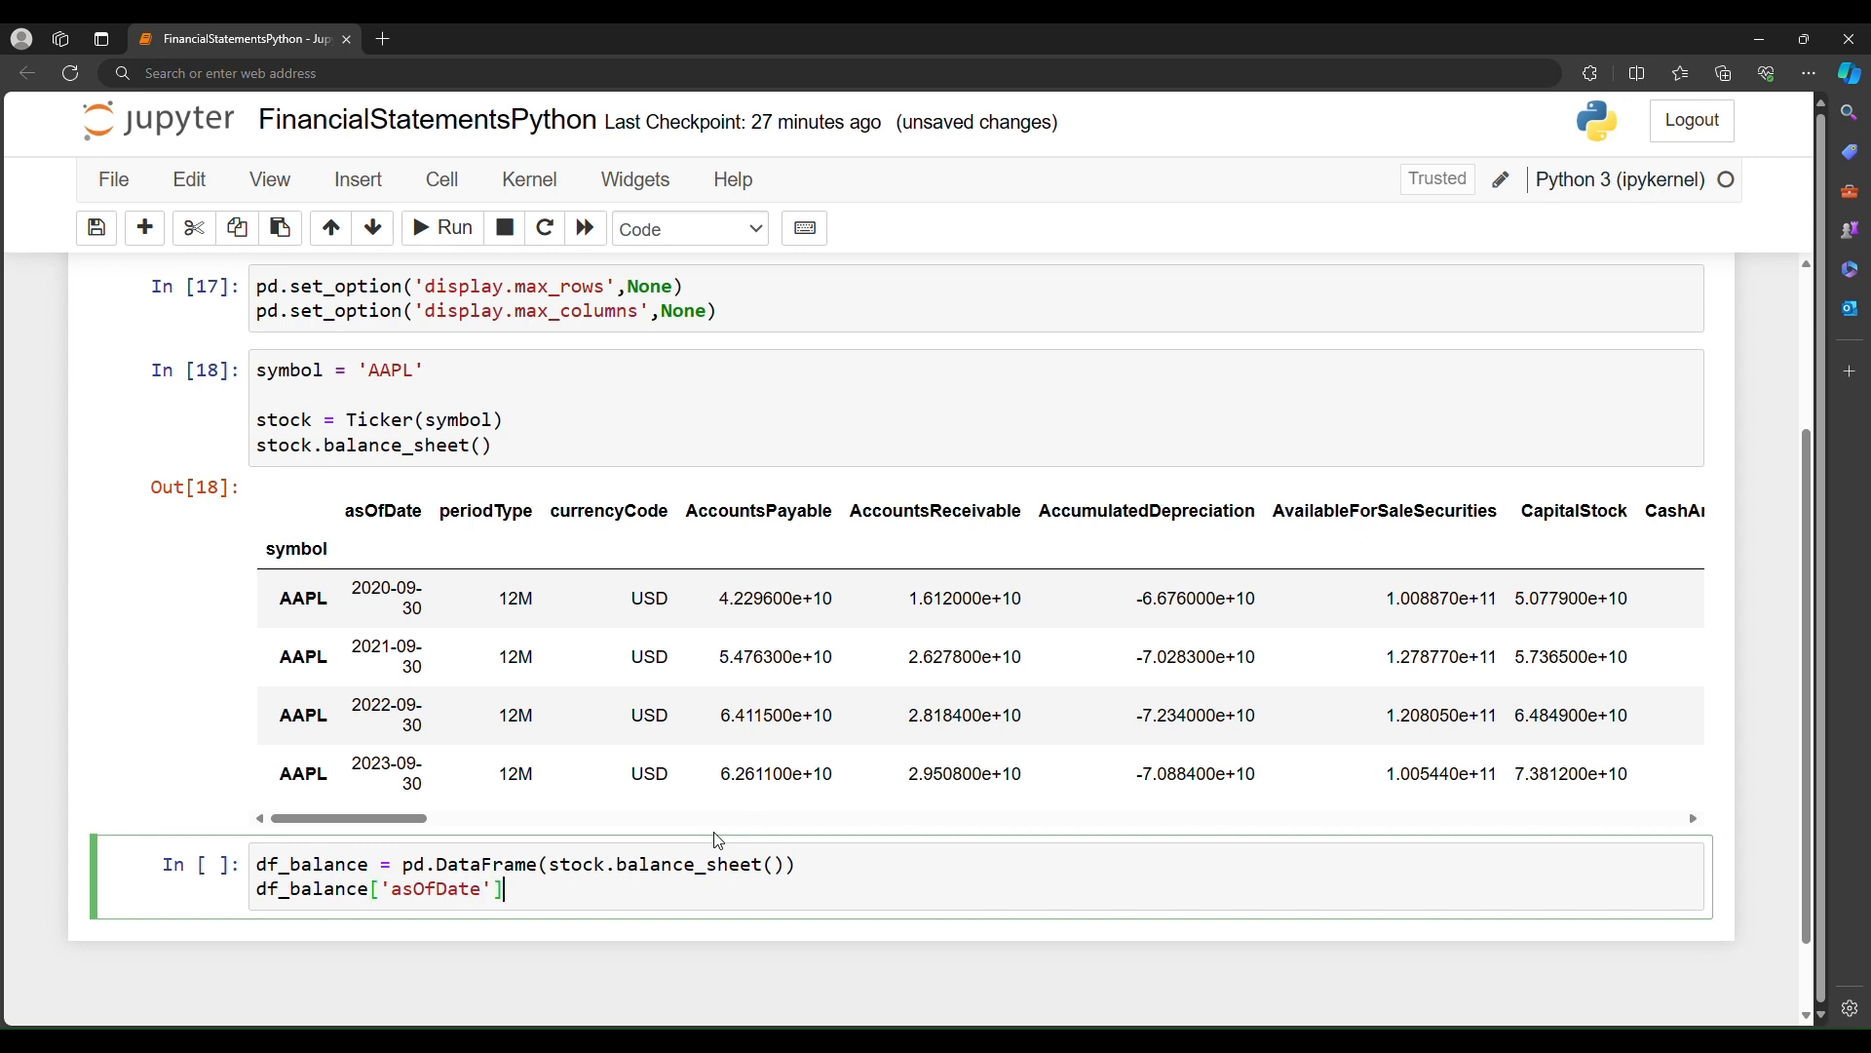
text(= pd.)
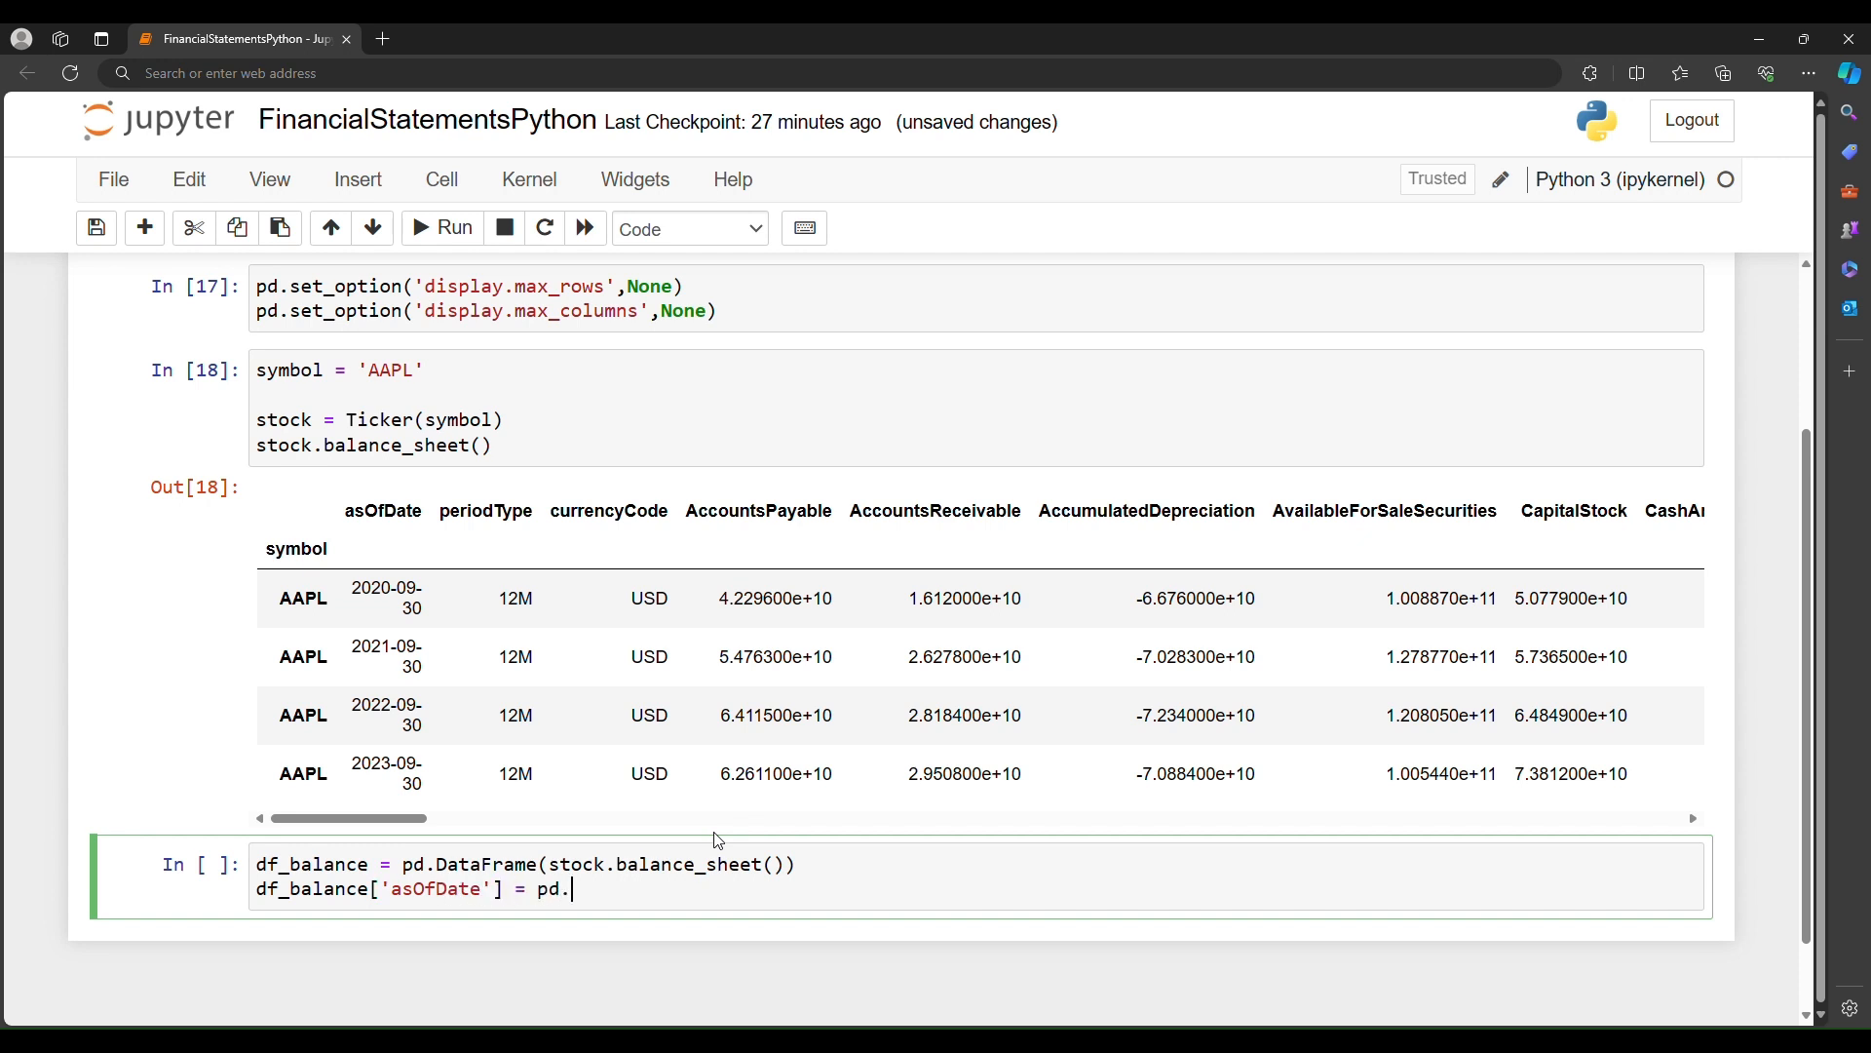
text(to_)
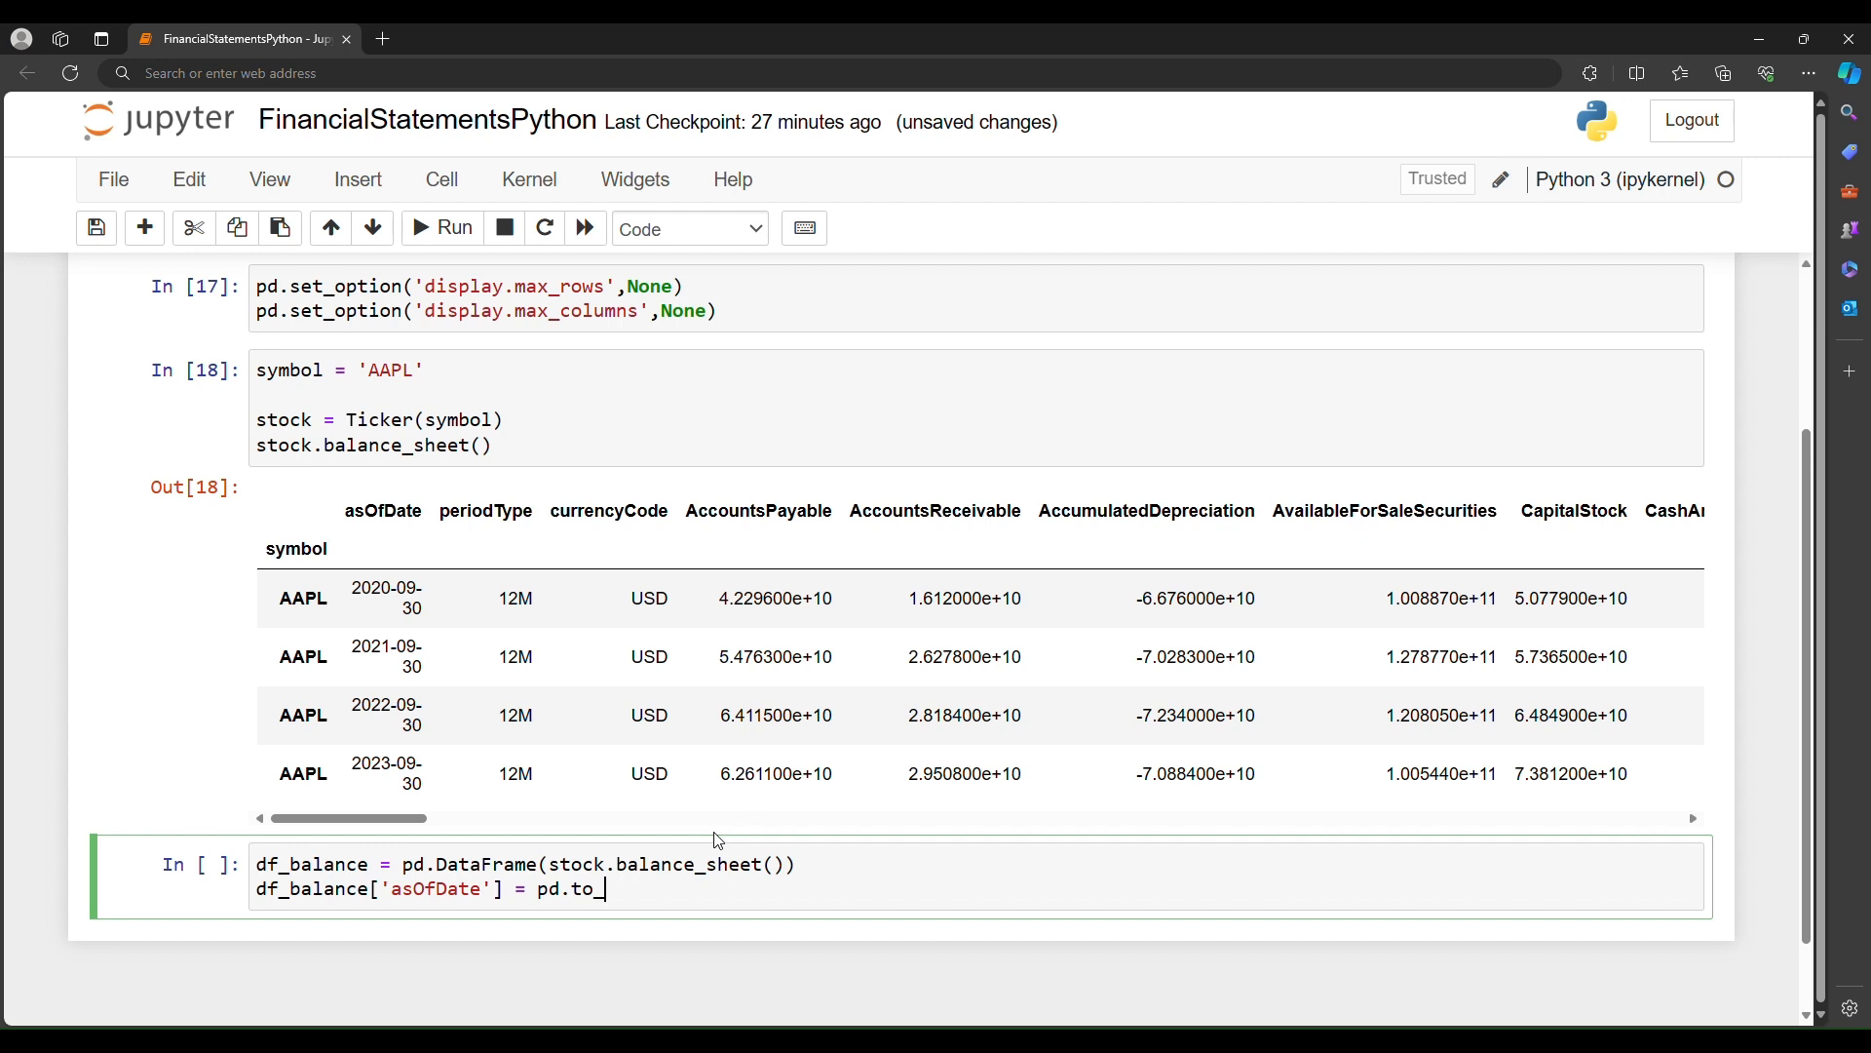
text(datetime(df_balance[)
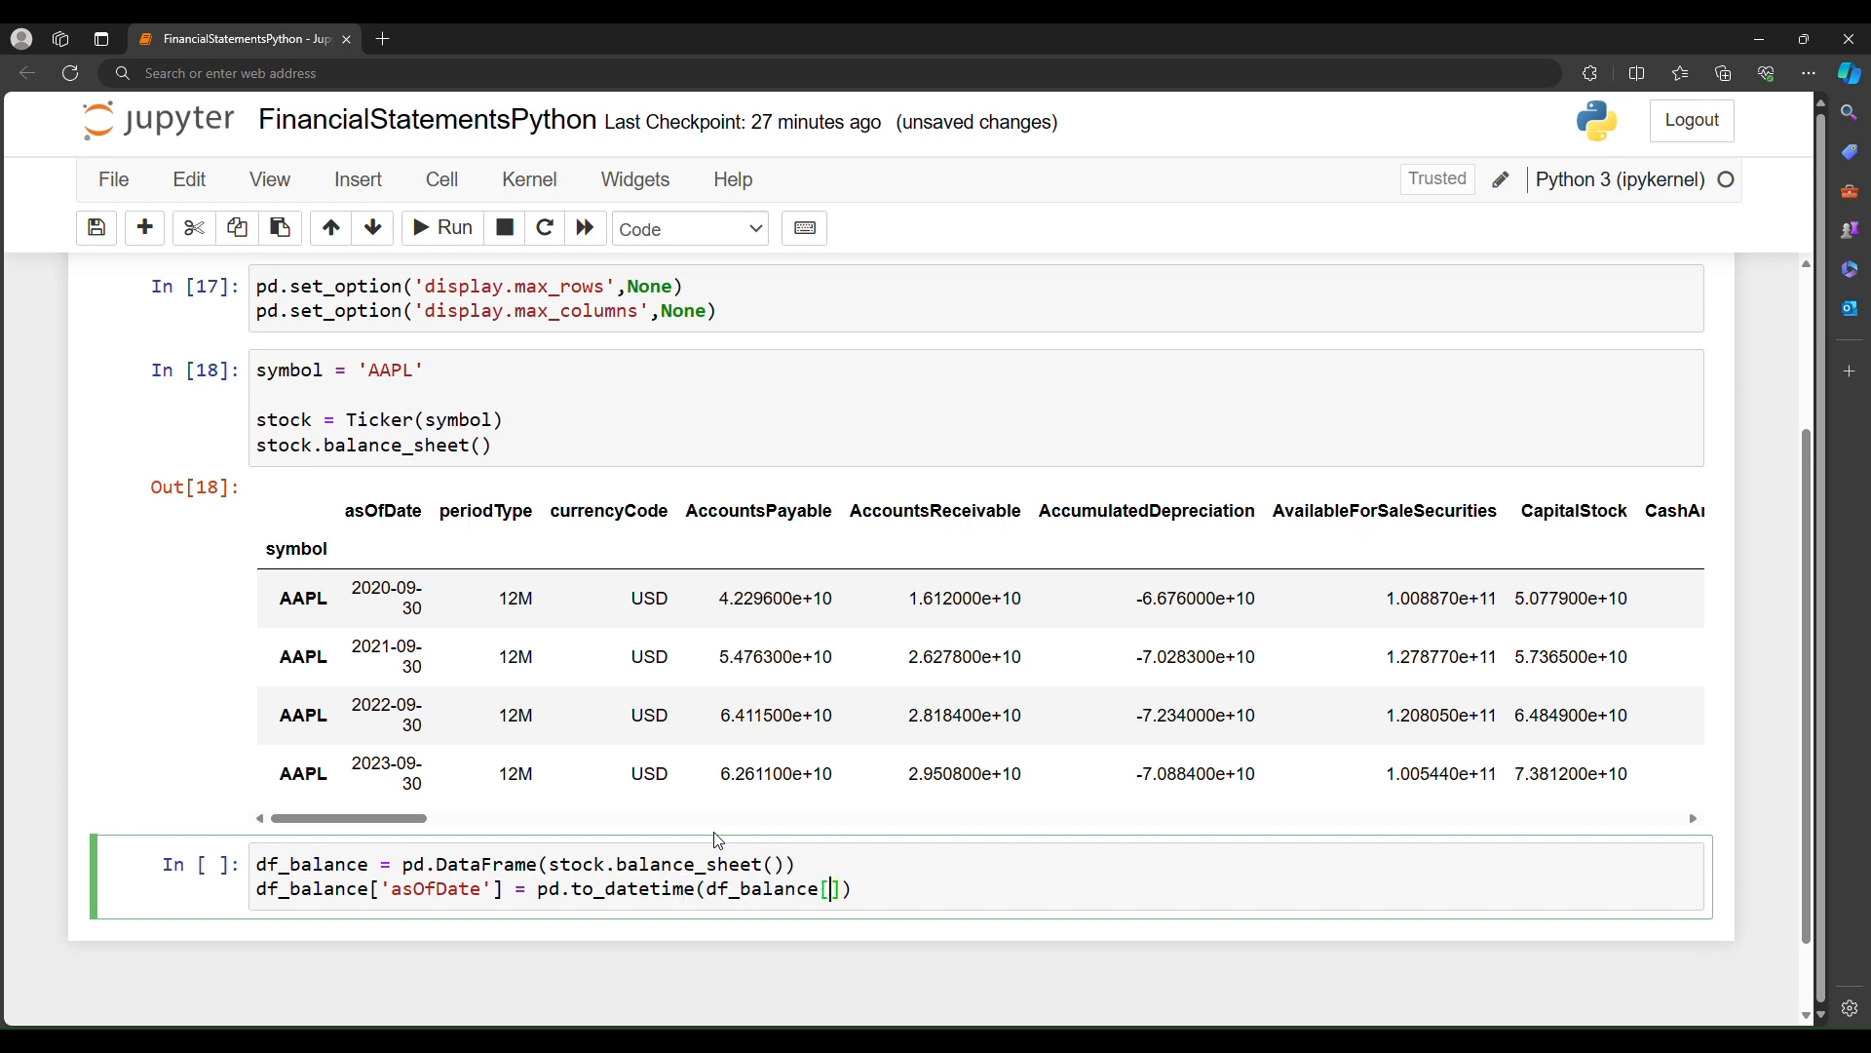
text(asOfD')
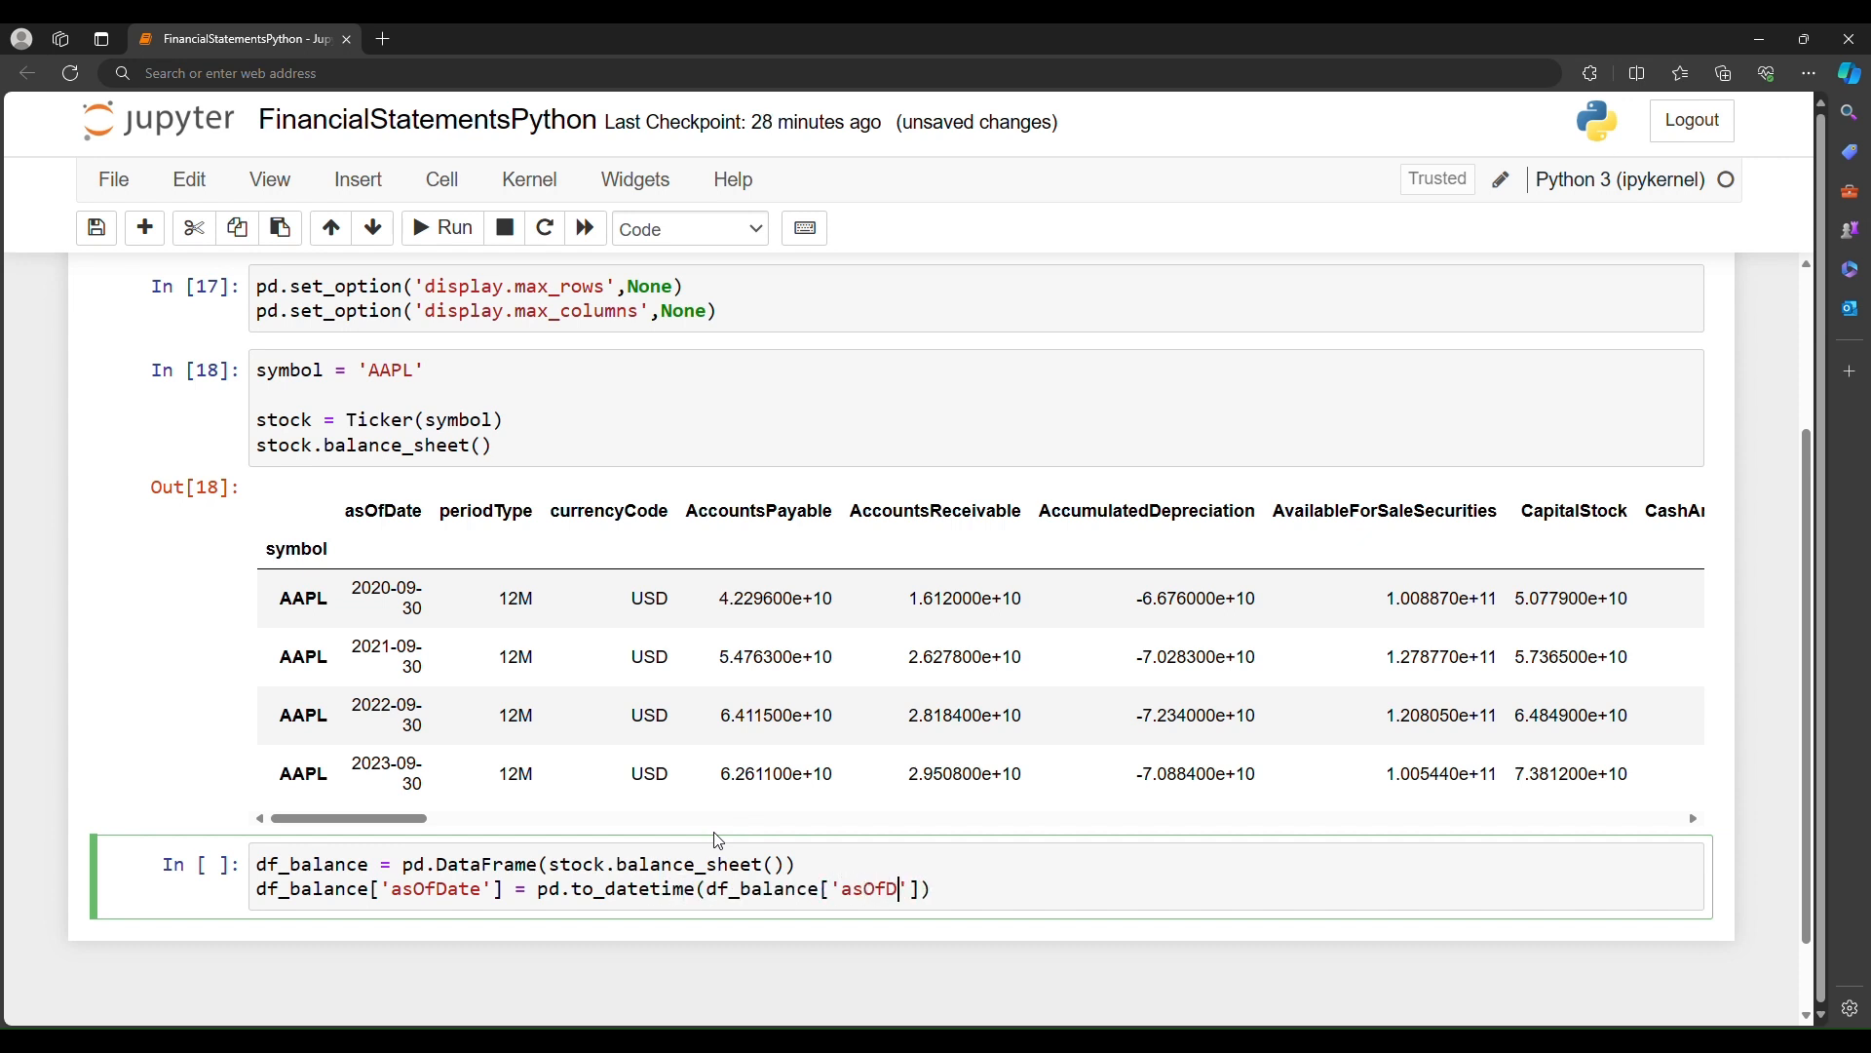
text(ate)
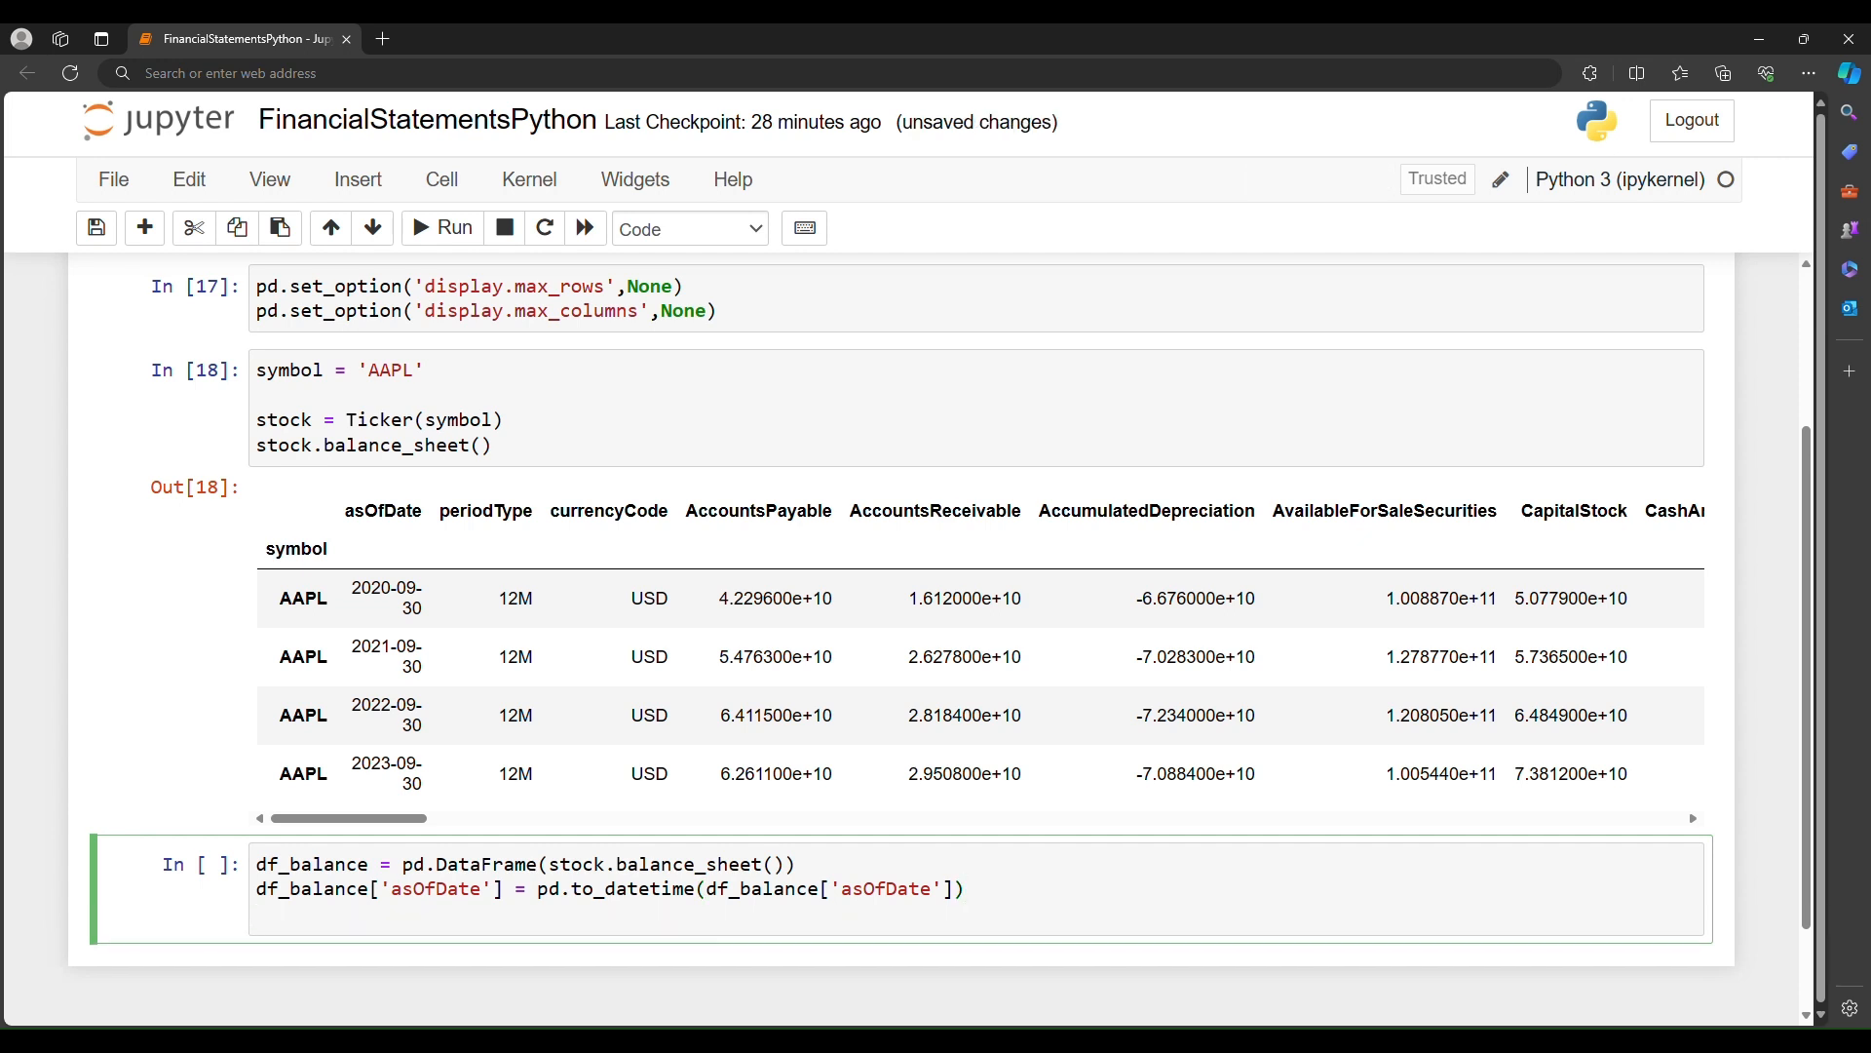
Step: Write df_balance.set_index('asOfDate', inplace=True) and begin a currency assignment
text(df_balance.)
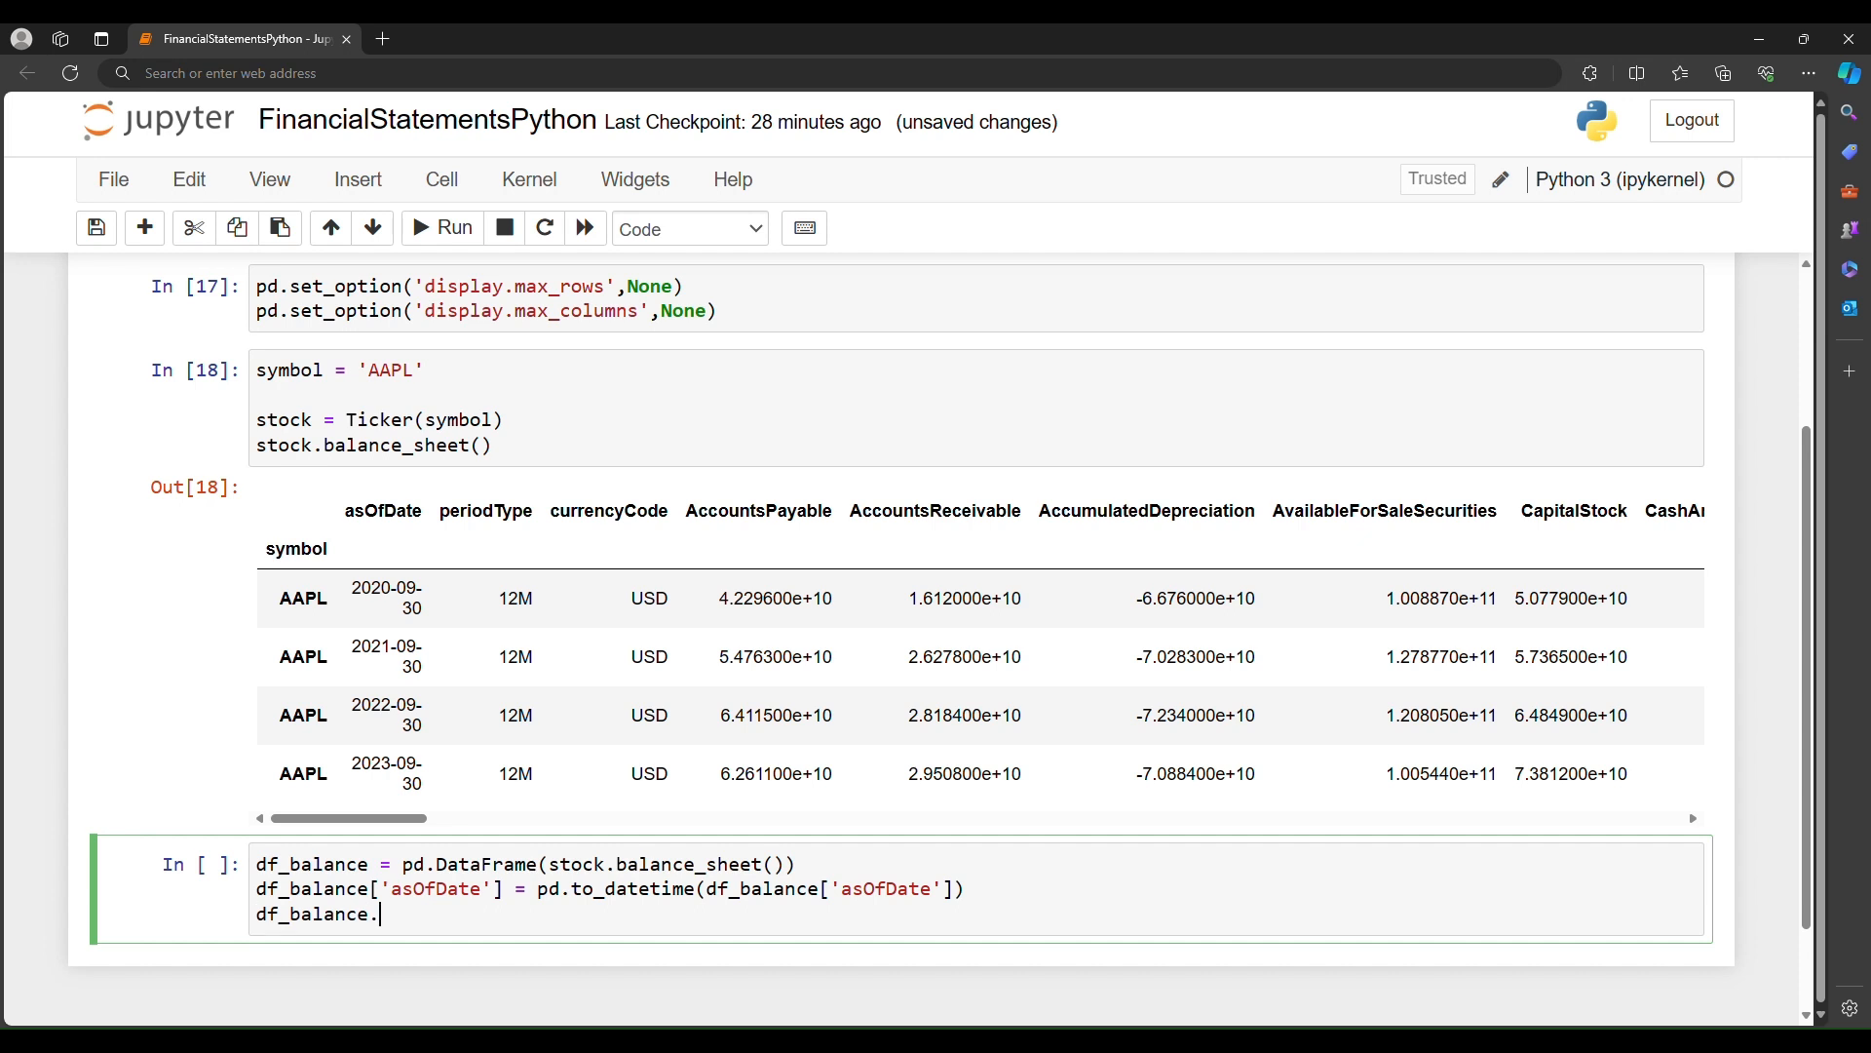
text(set_)
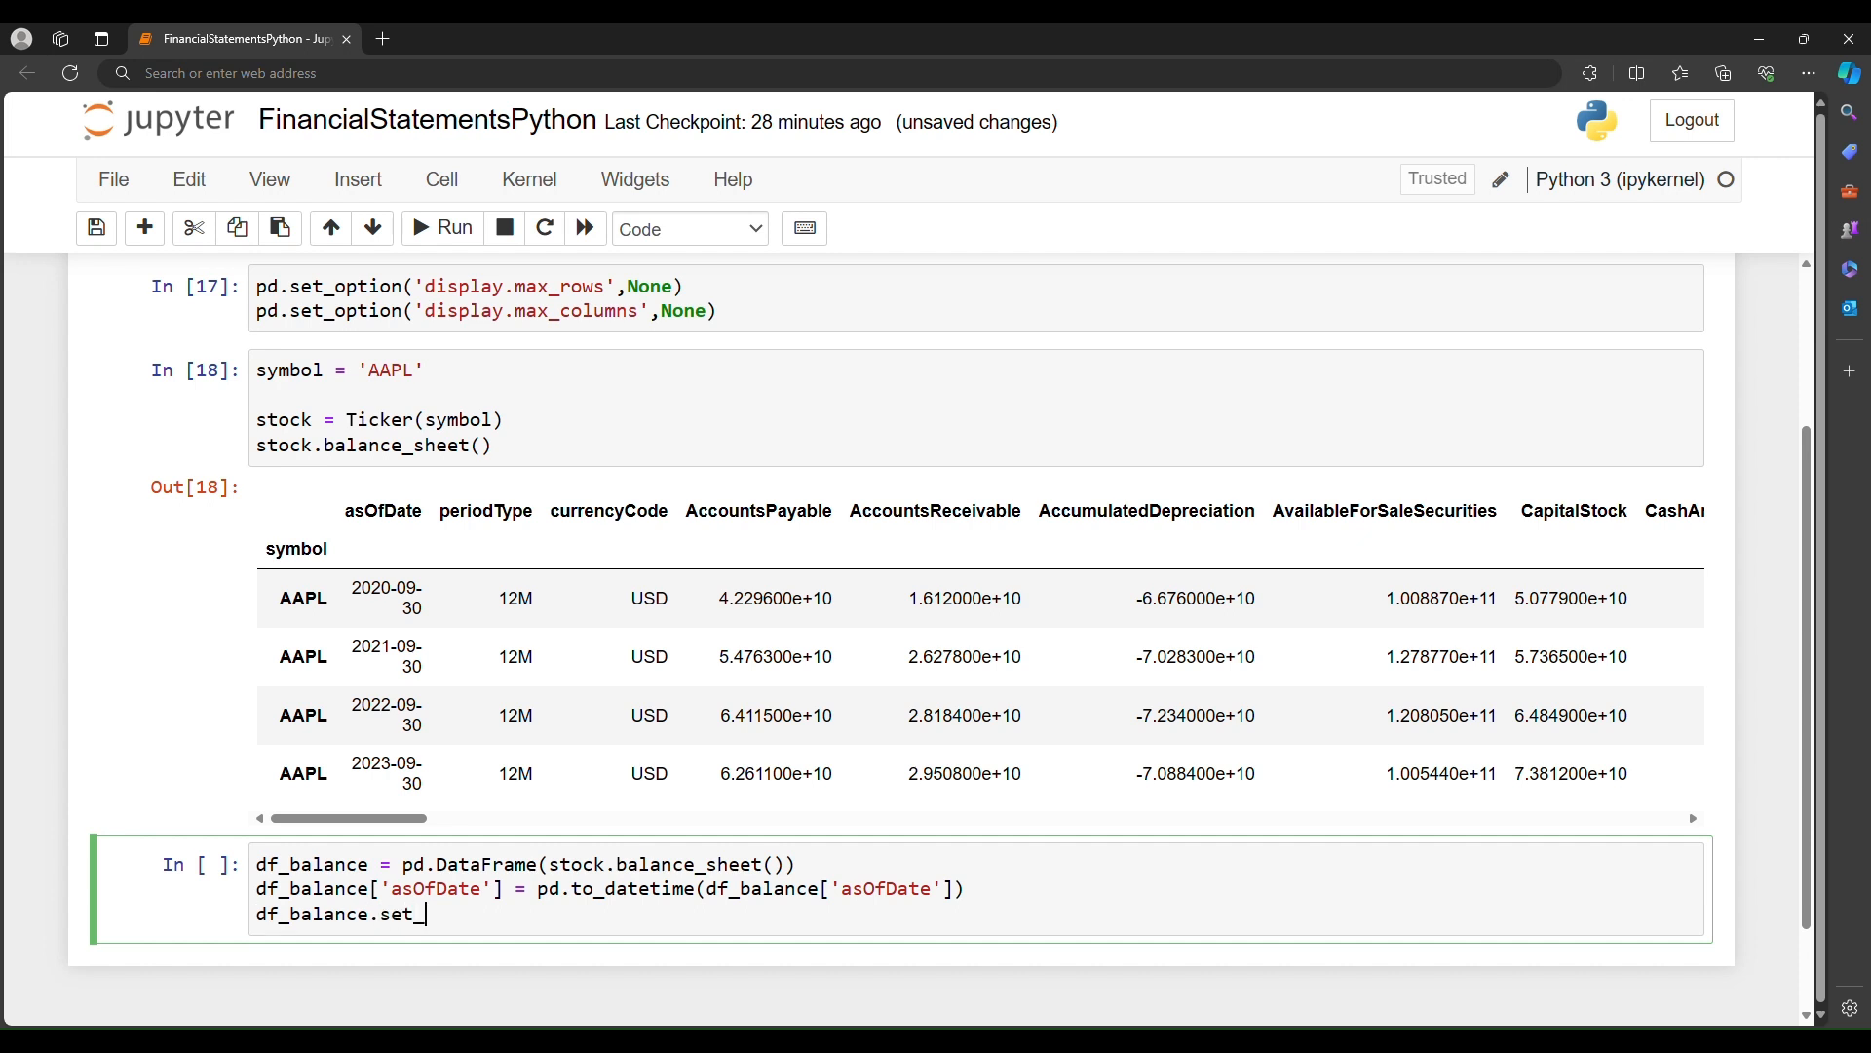
text(index)
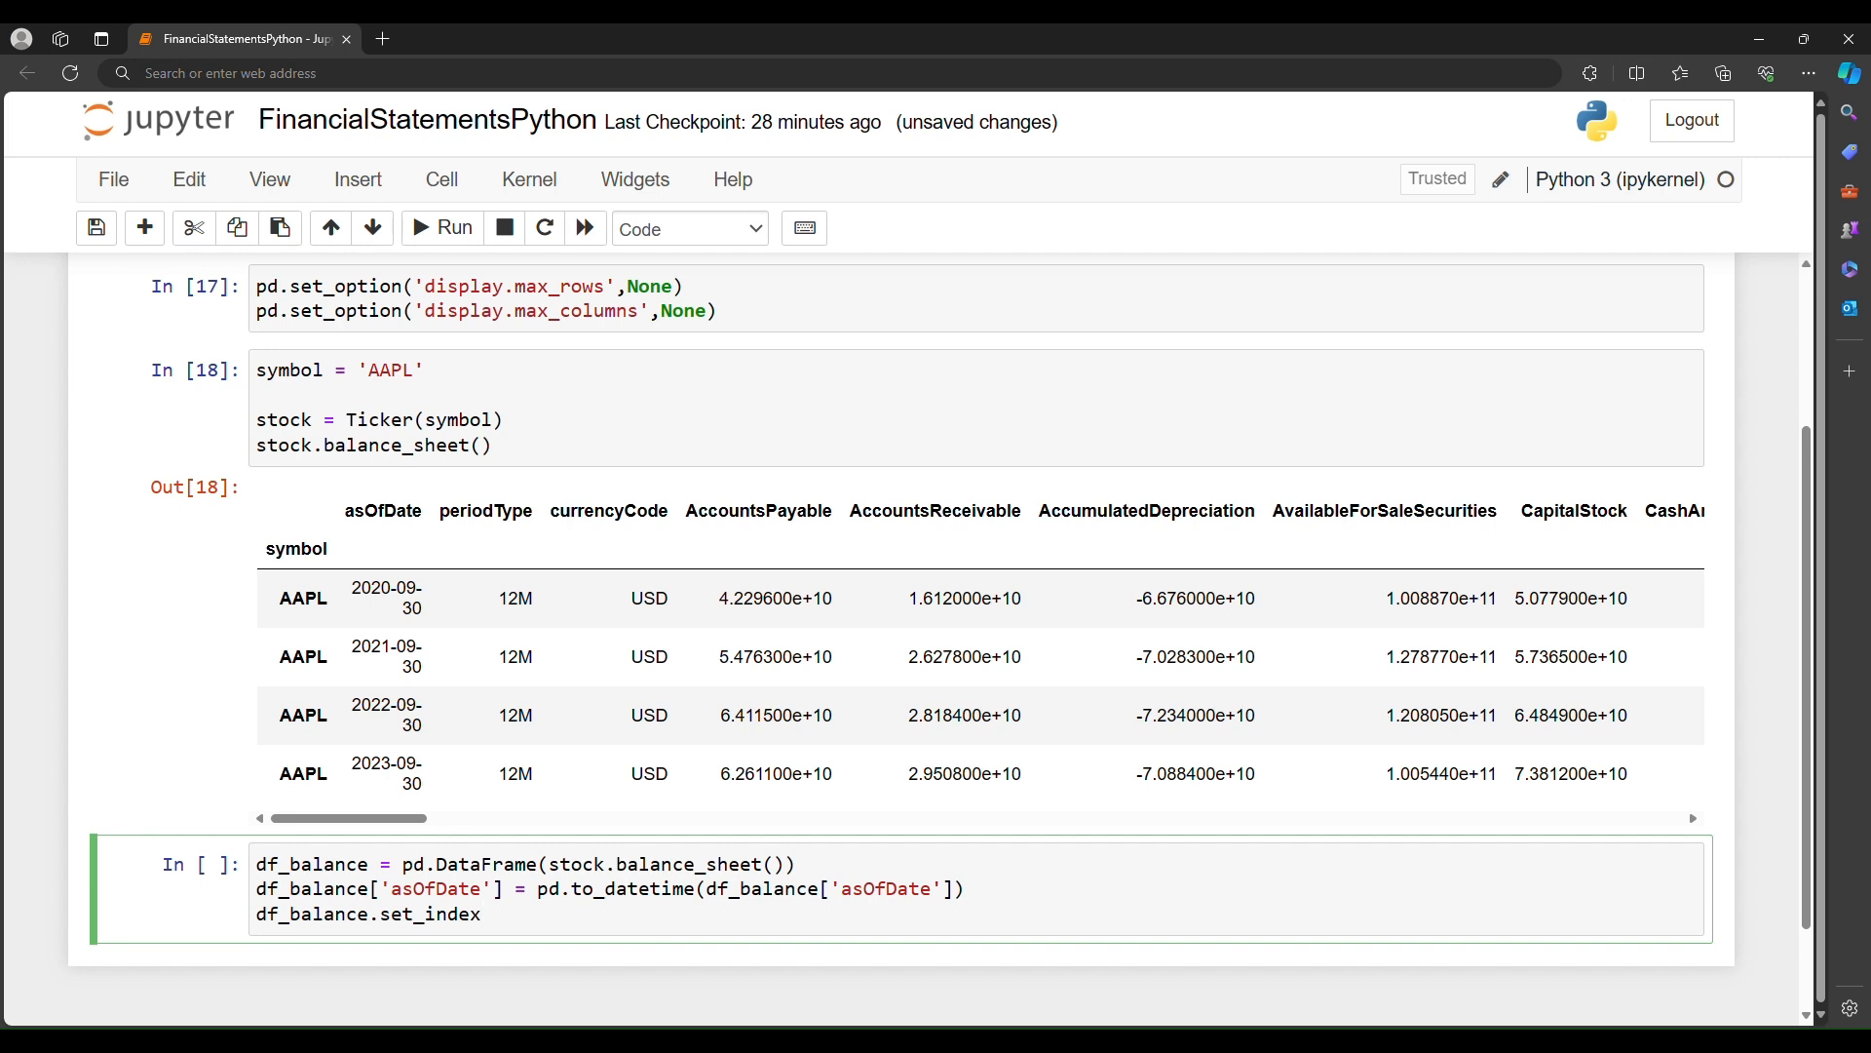
text((''))
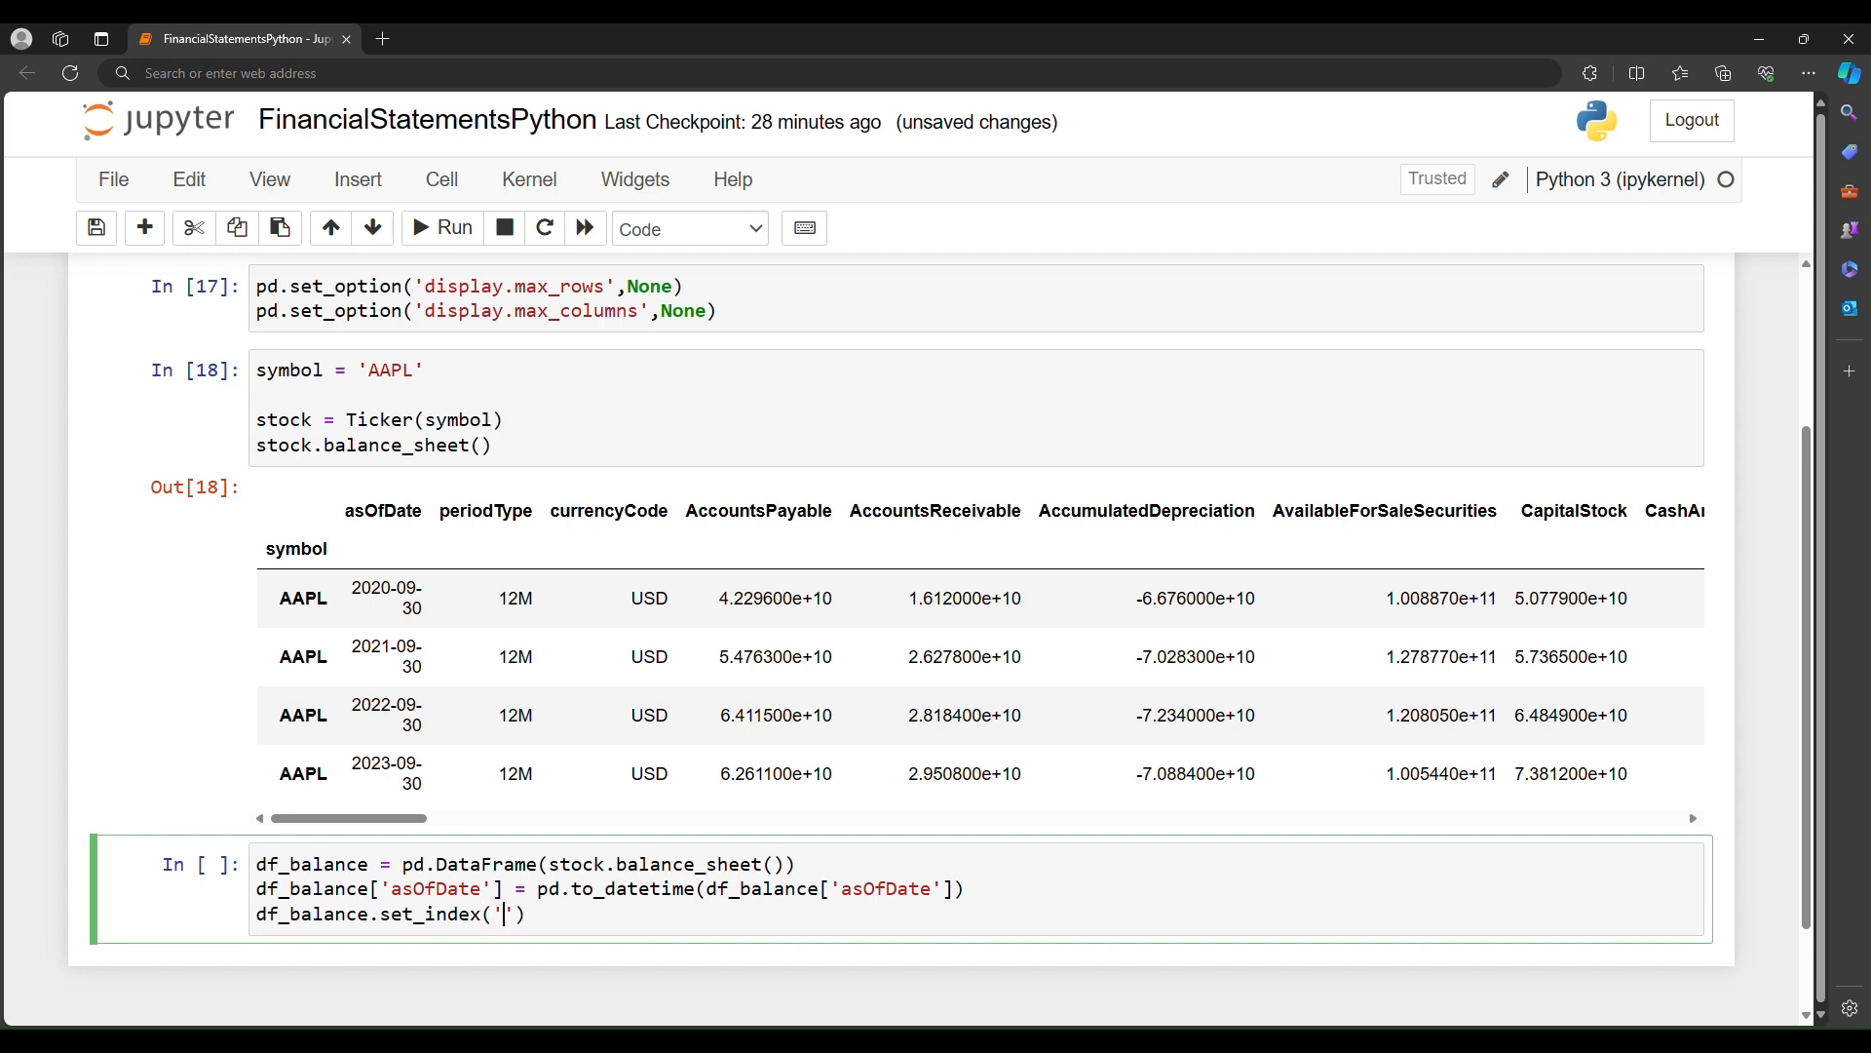
text(asOfDate)
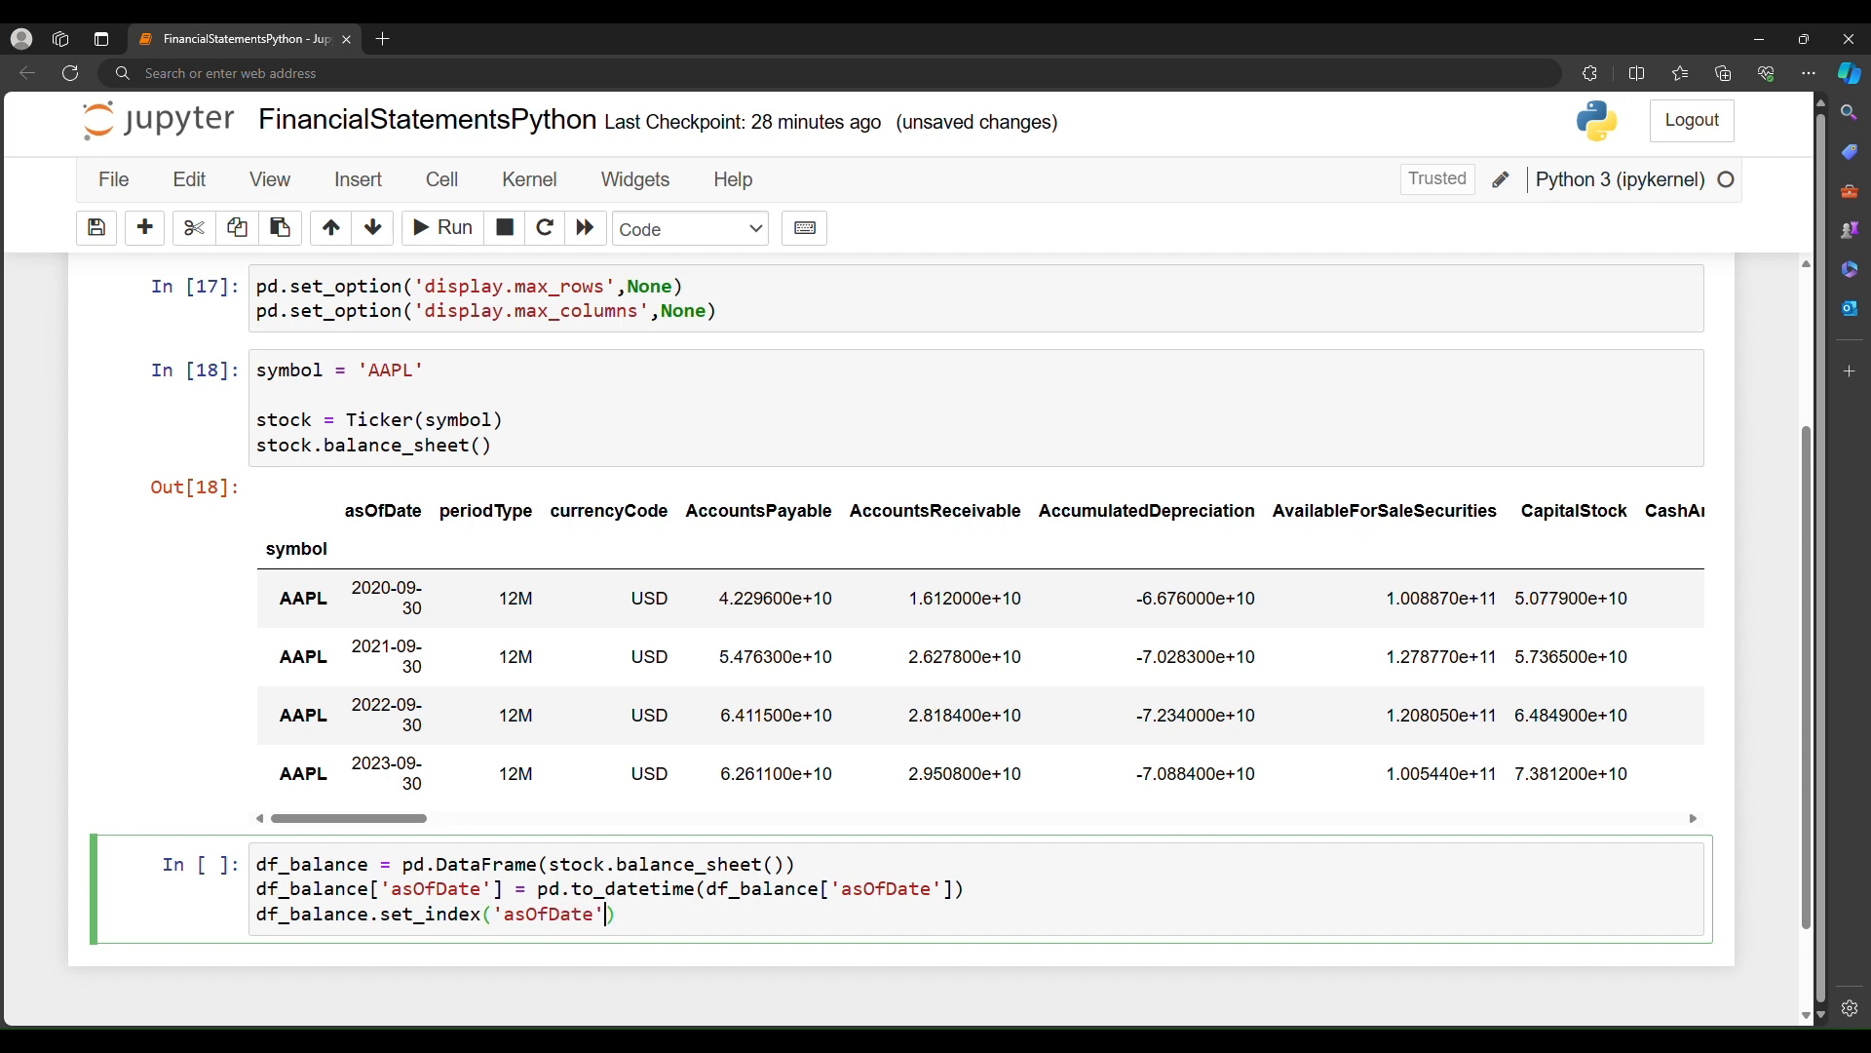
text(, inplace)
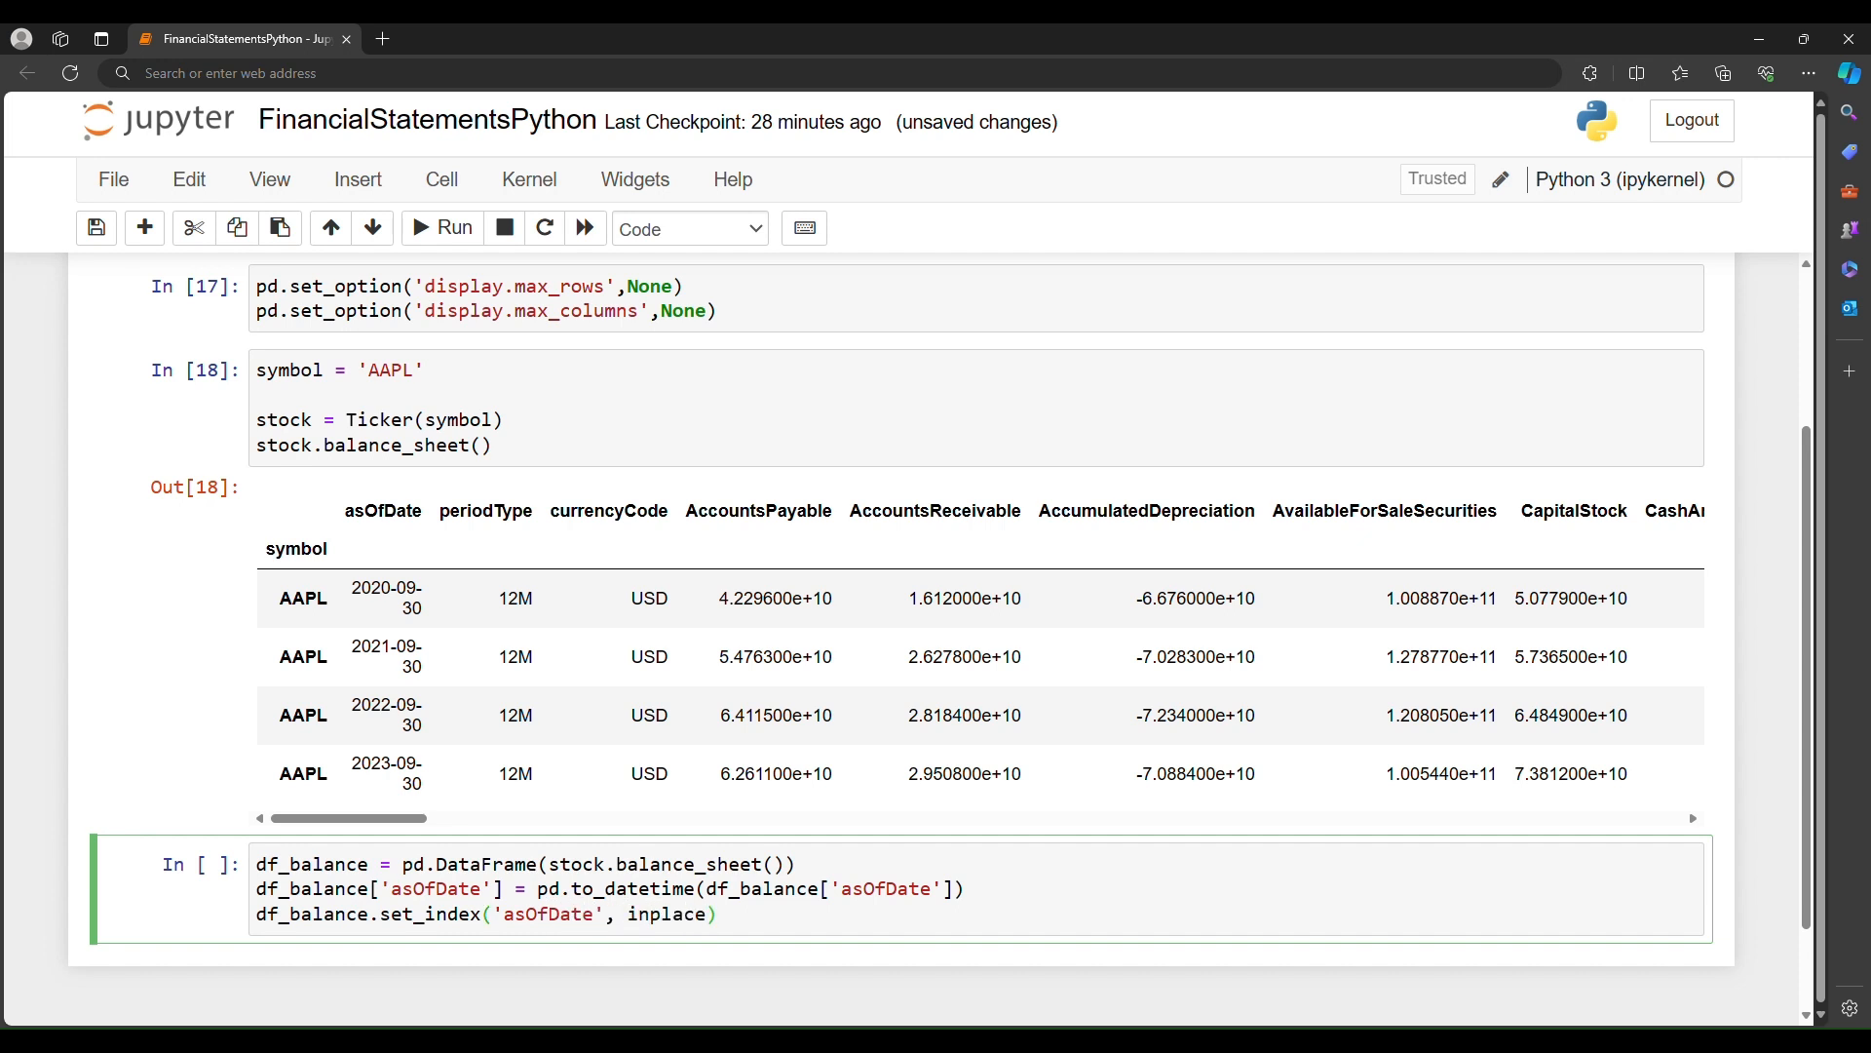
text(=True)
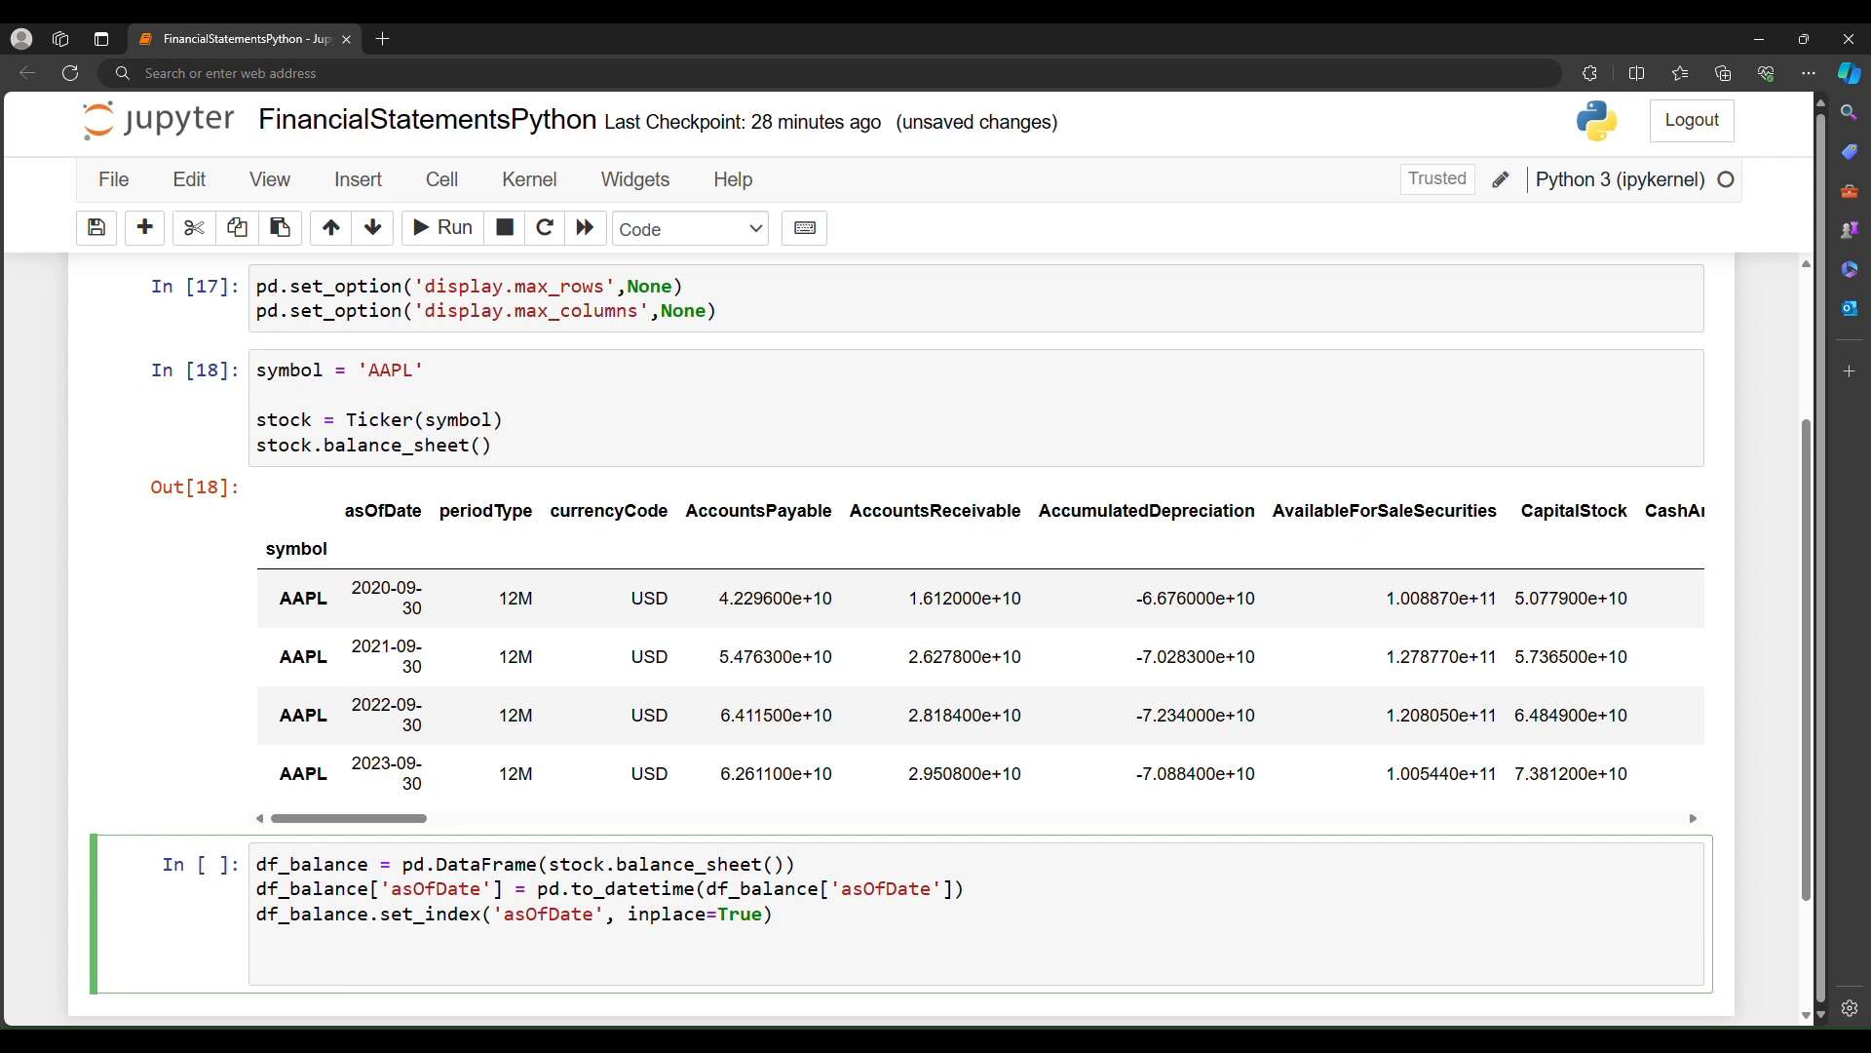
text(currecy =)
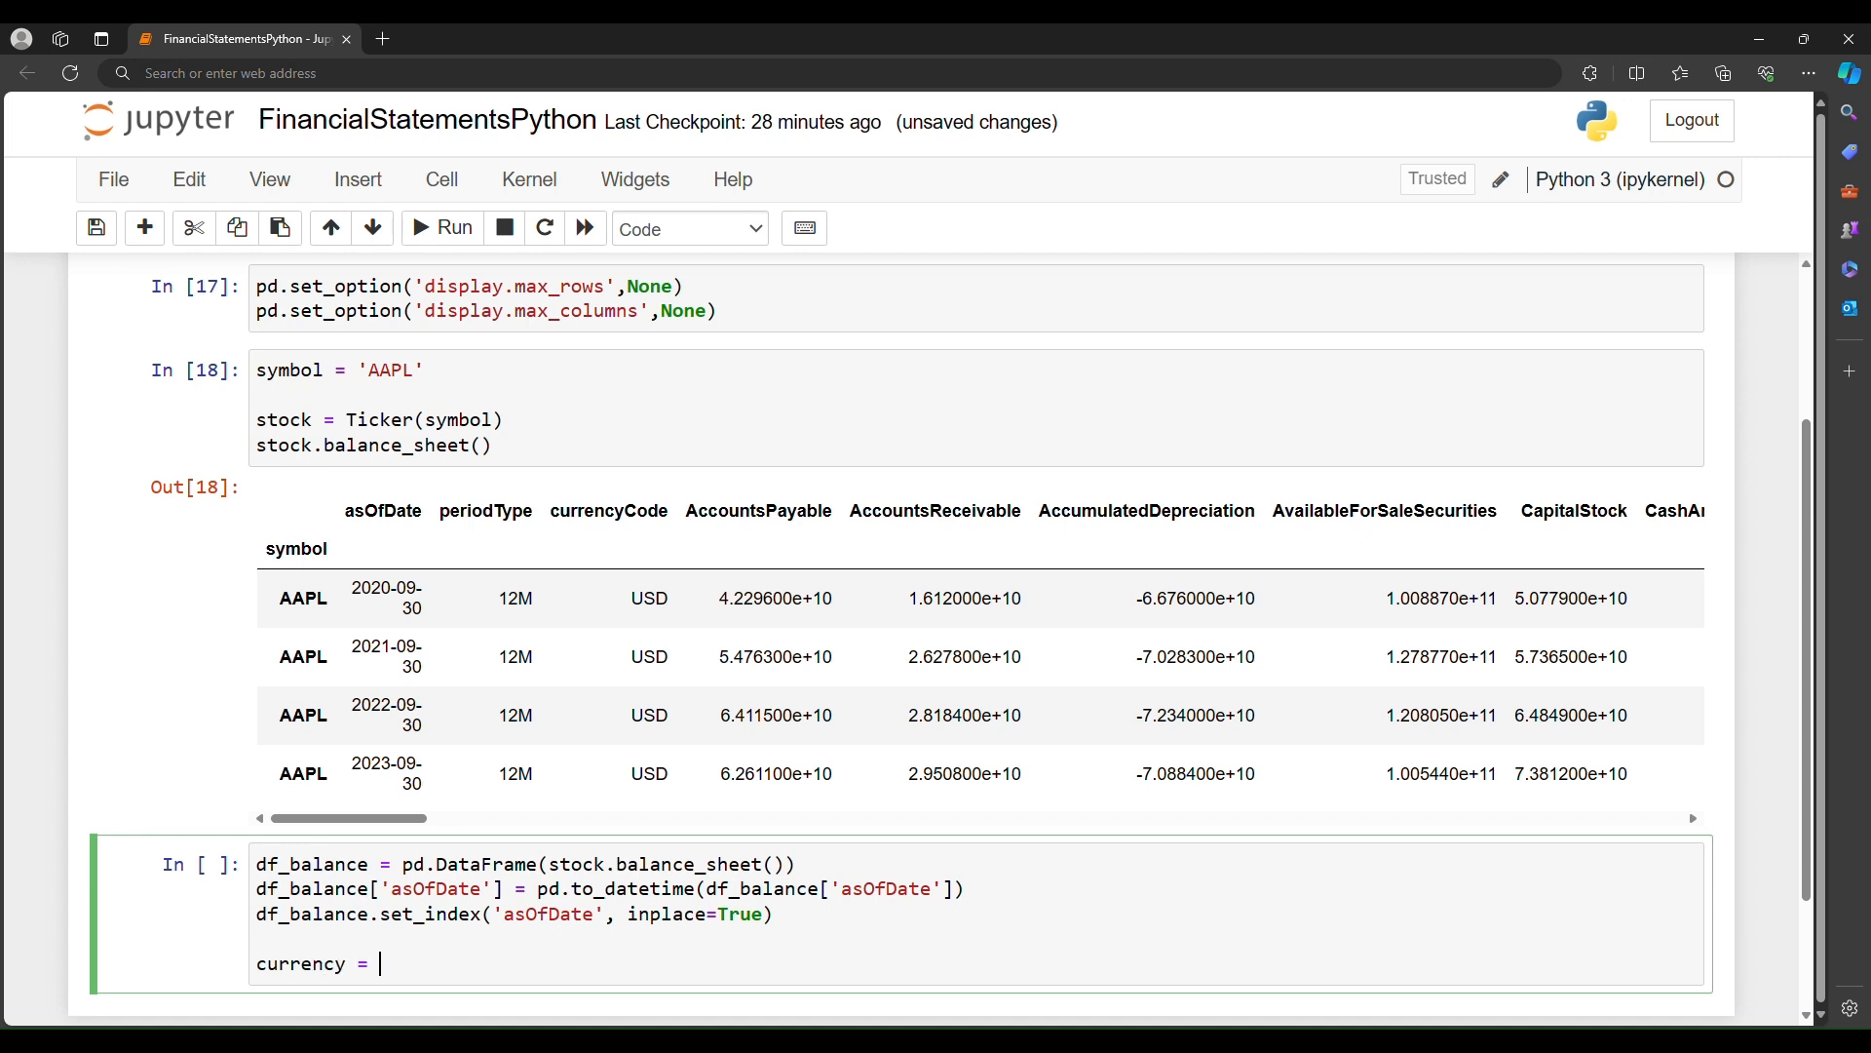
Step: Assign currency = df_balance['currencyCode'].iloc[0]
text(df_balance['c'])
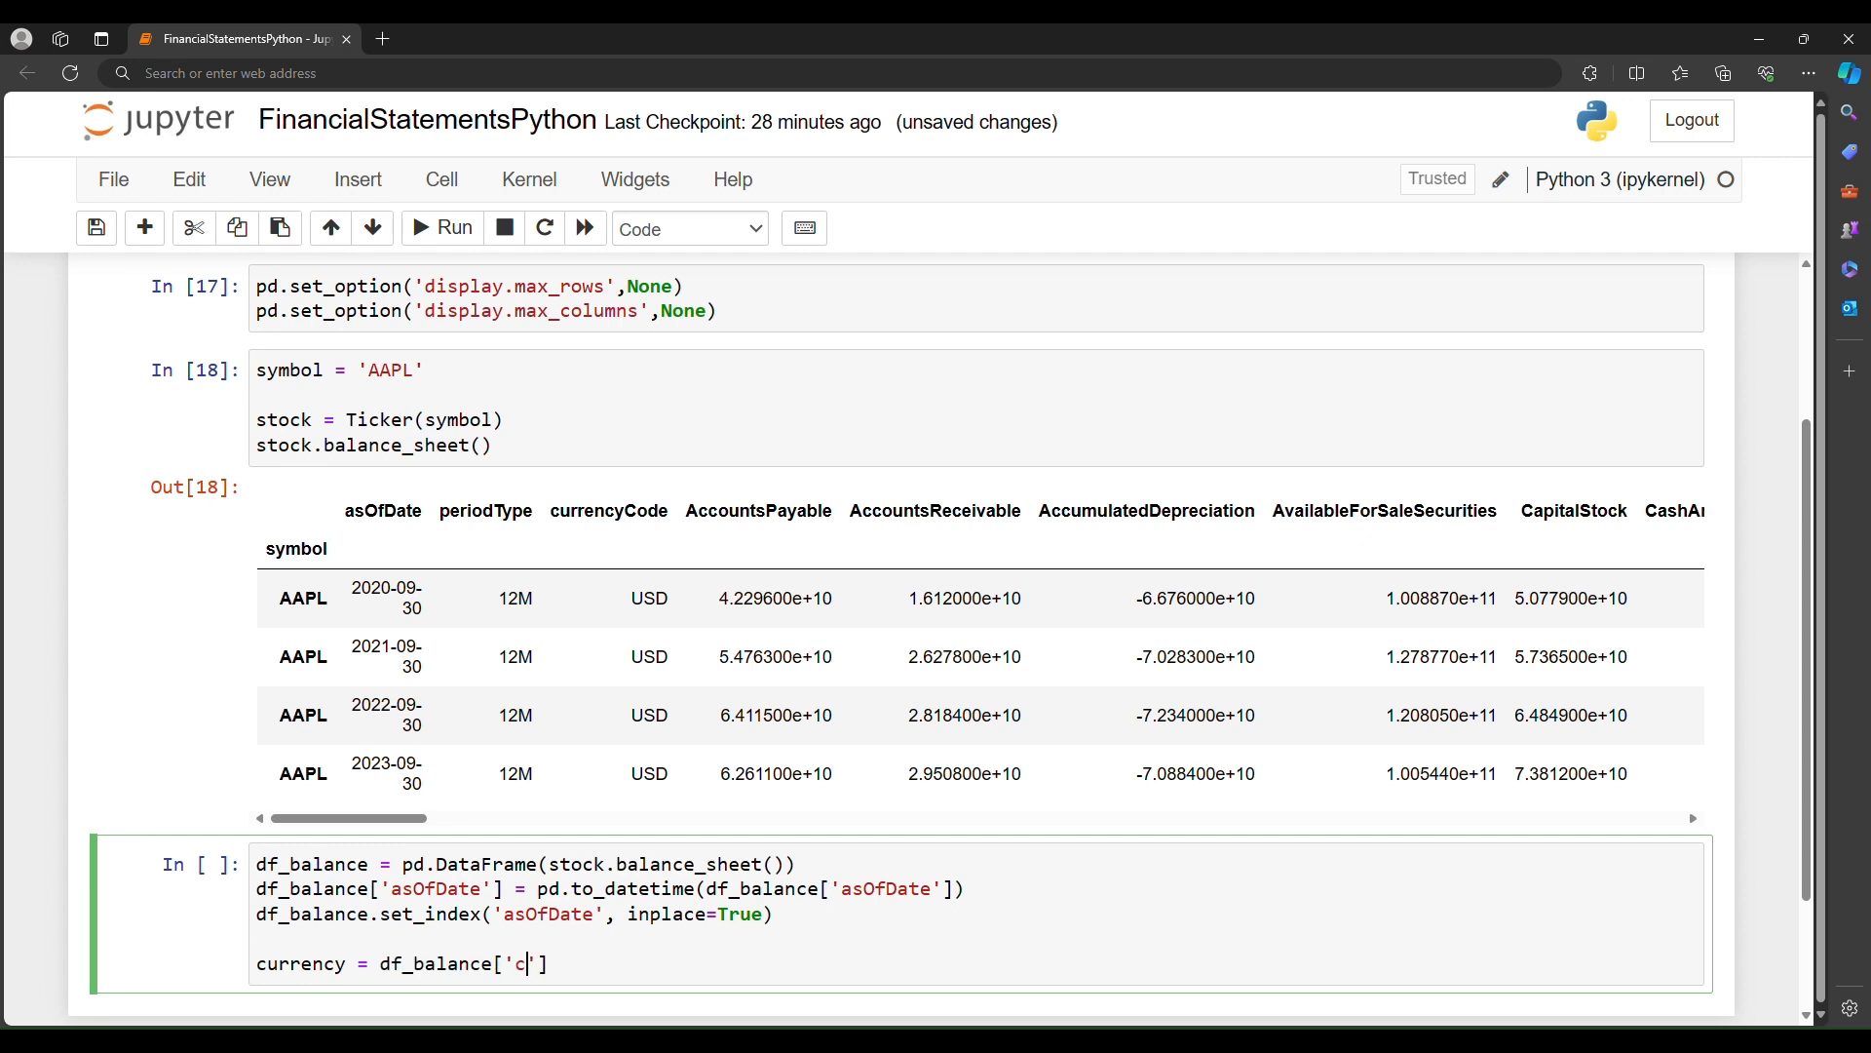
text(urrencyCode)
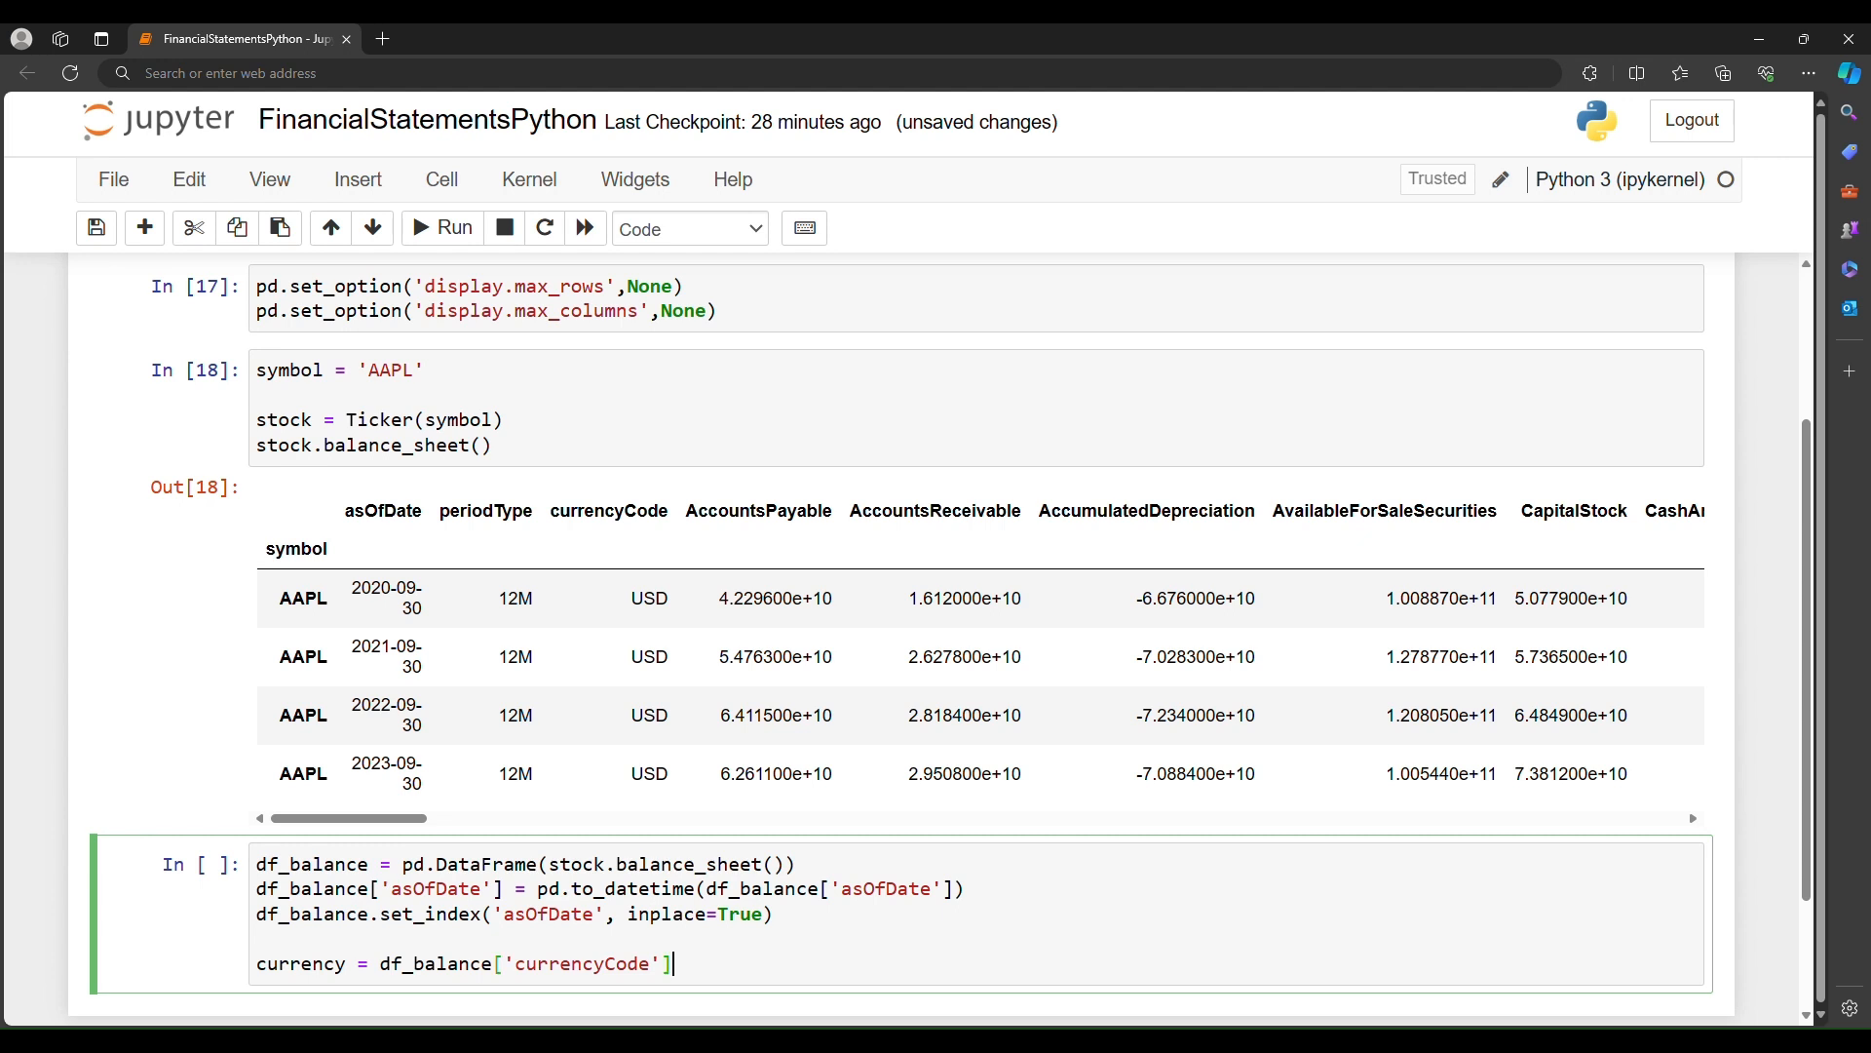
text(.iloc)
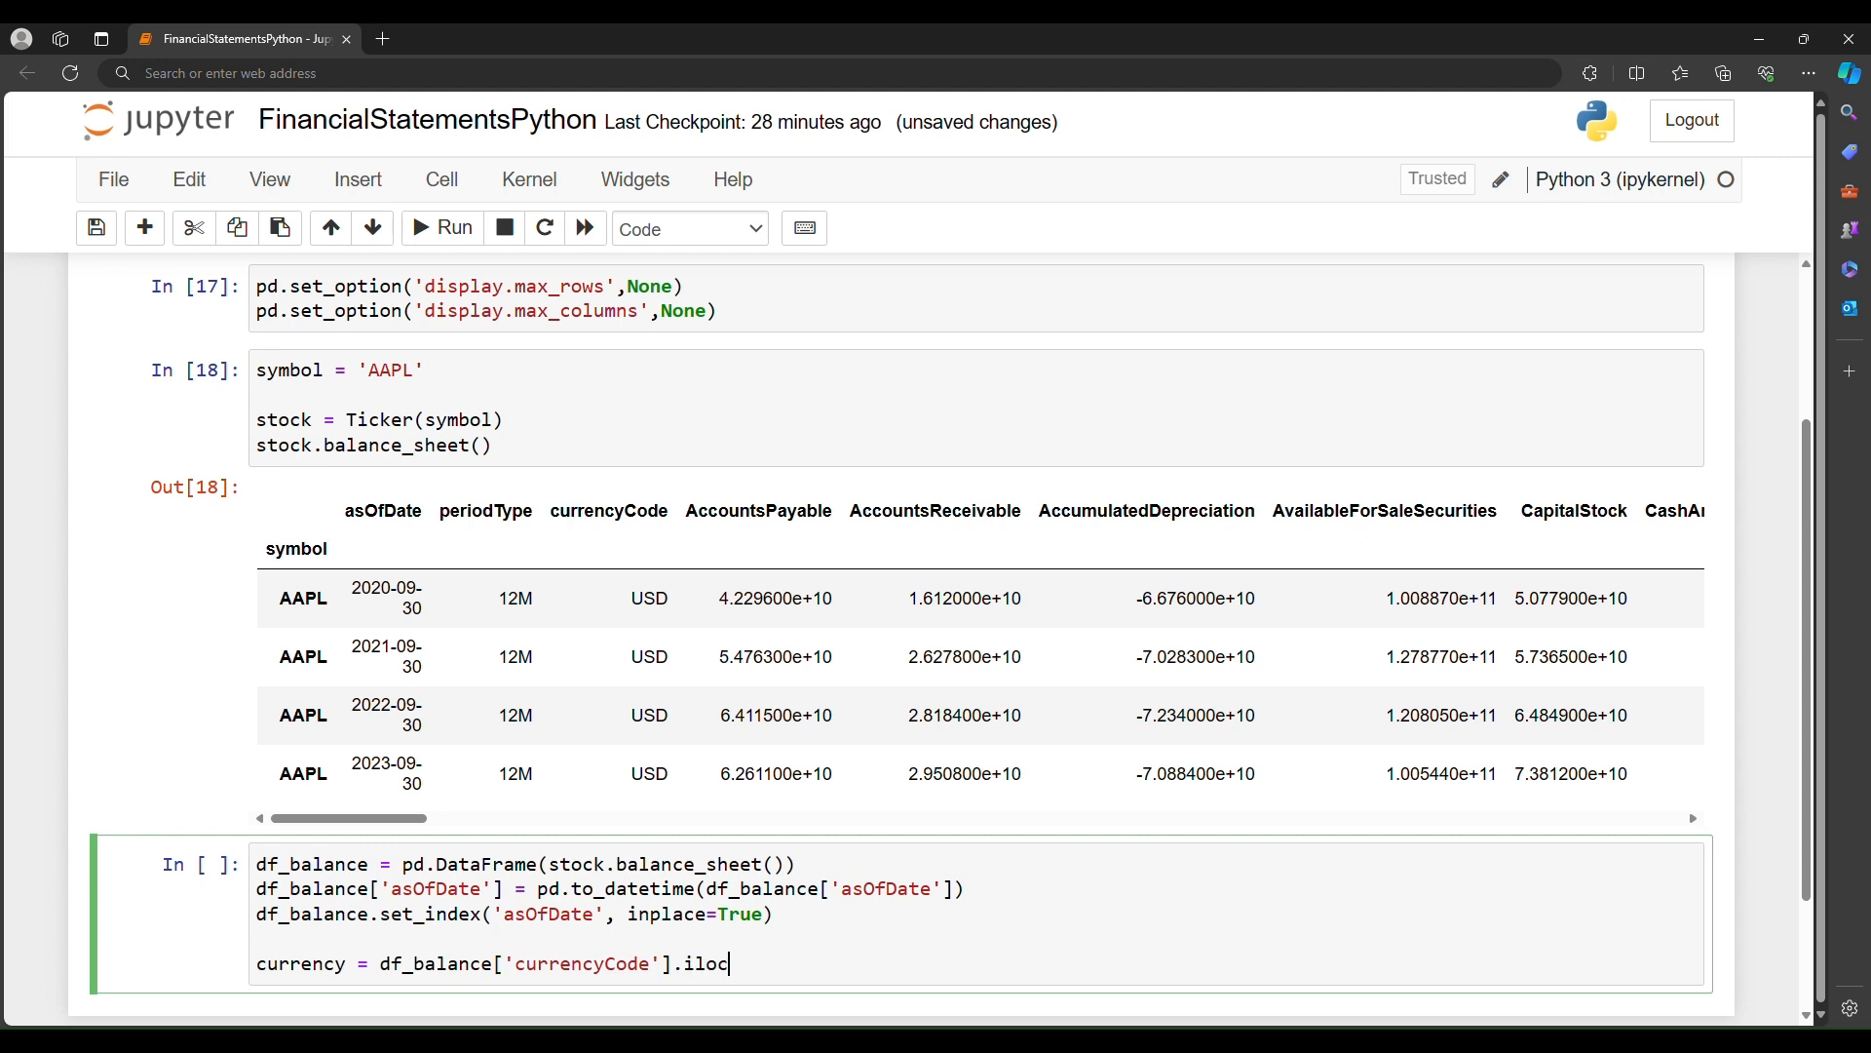
text([0])
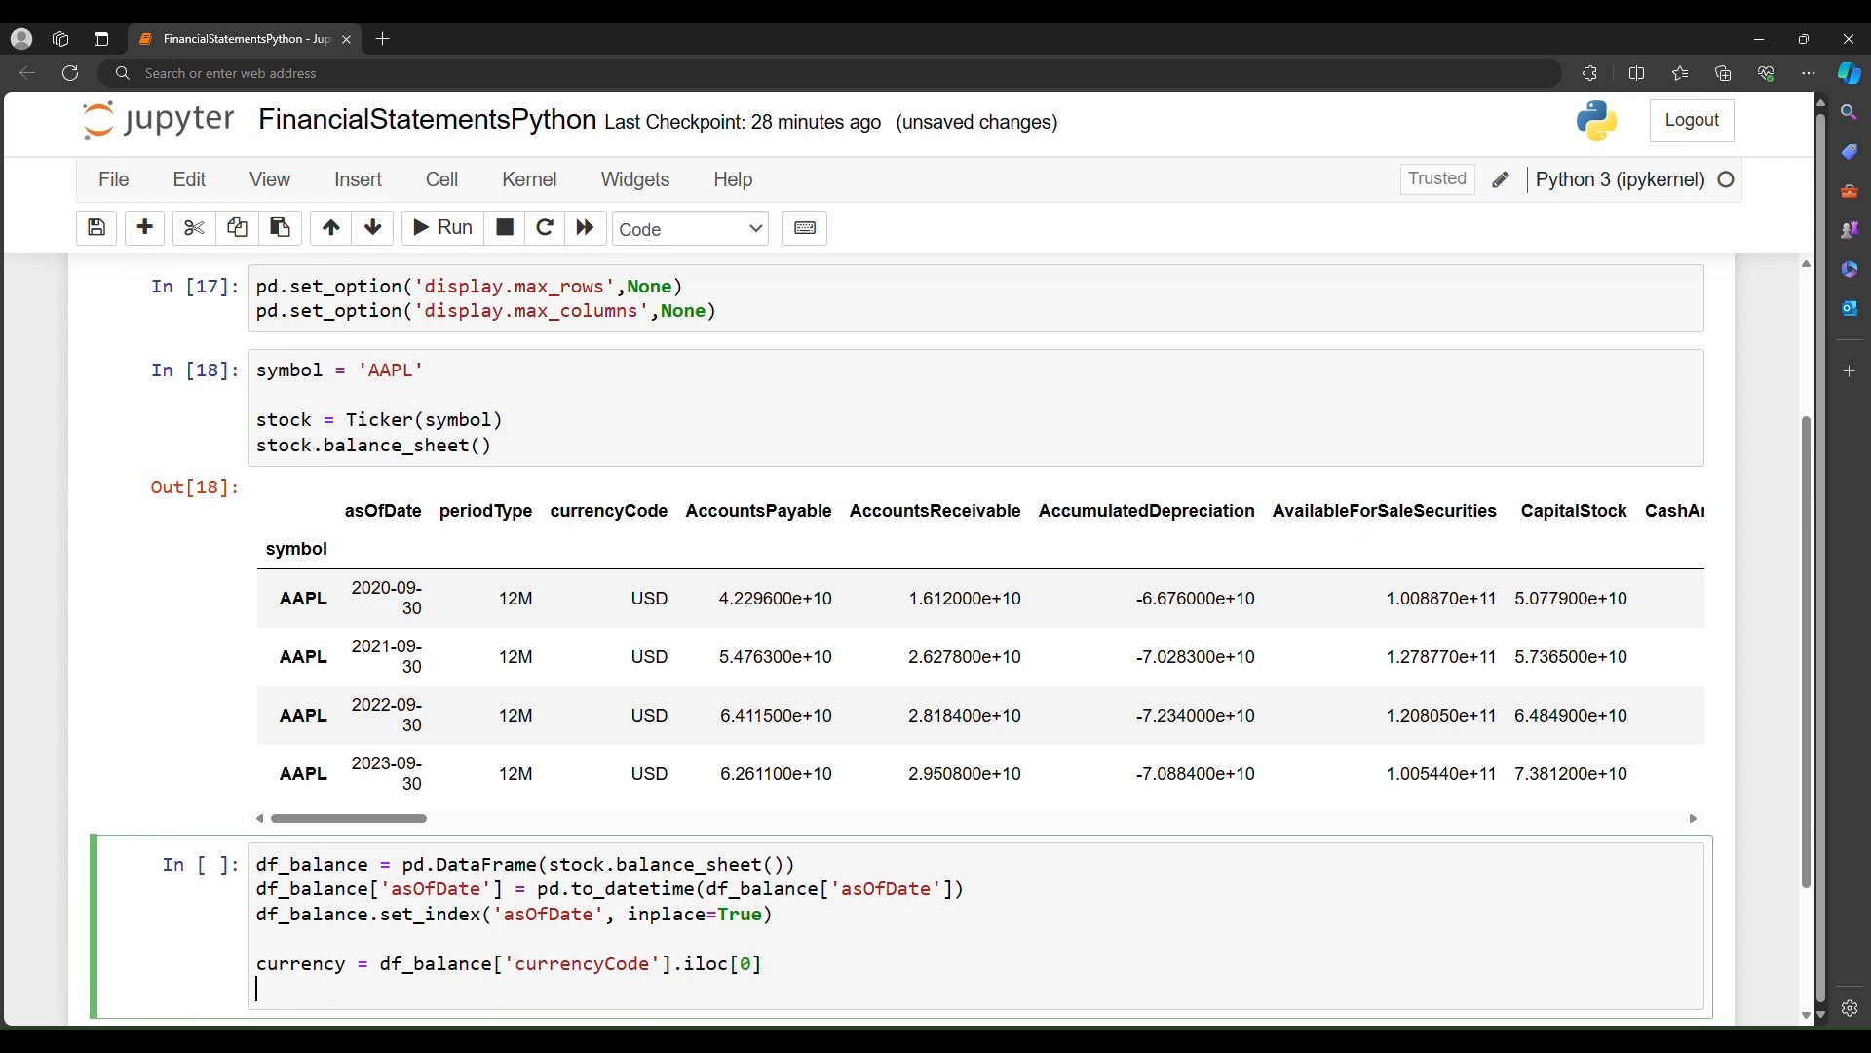
Step: Assign balance_period = df_balance['periodType'].iloc[0]
text(balance)
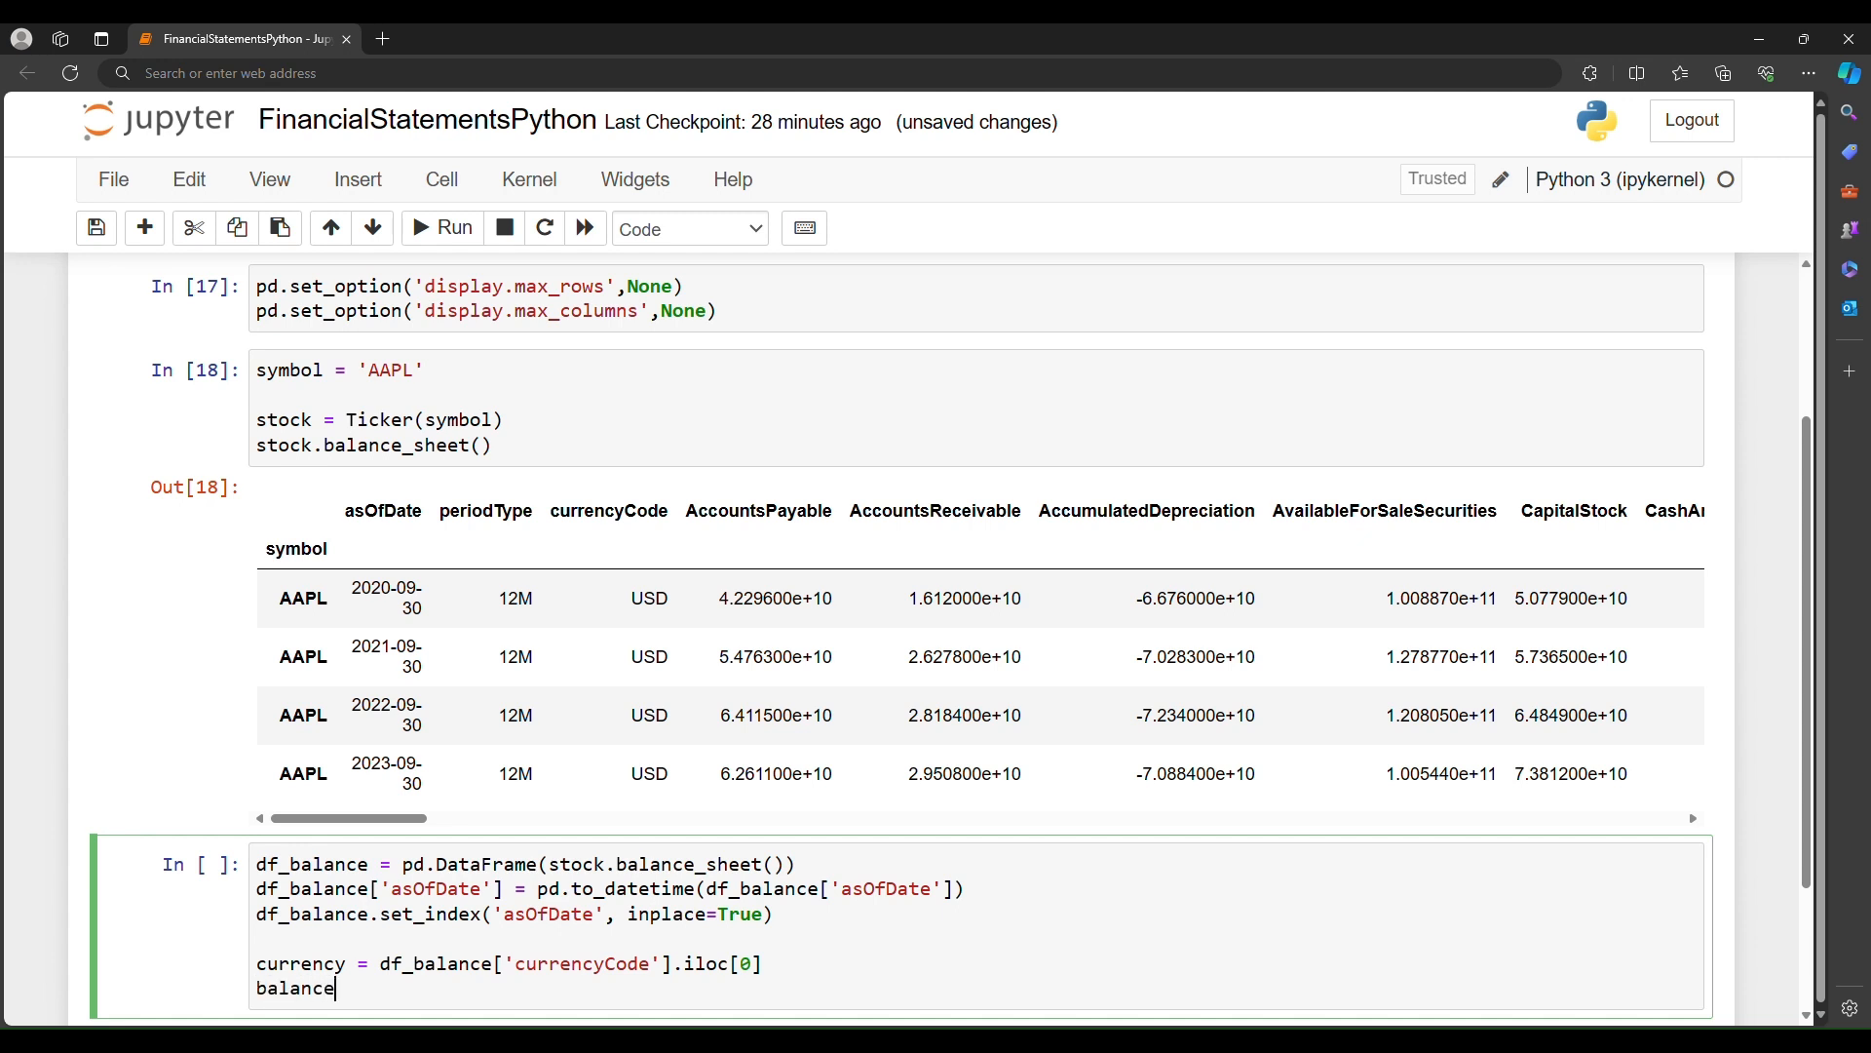
text(_period)
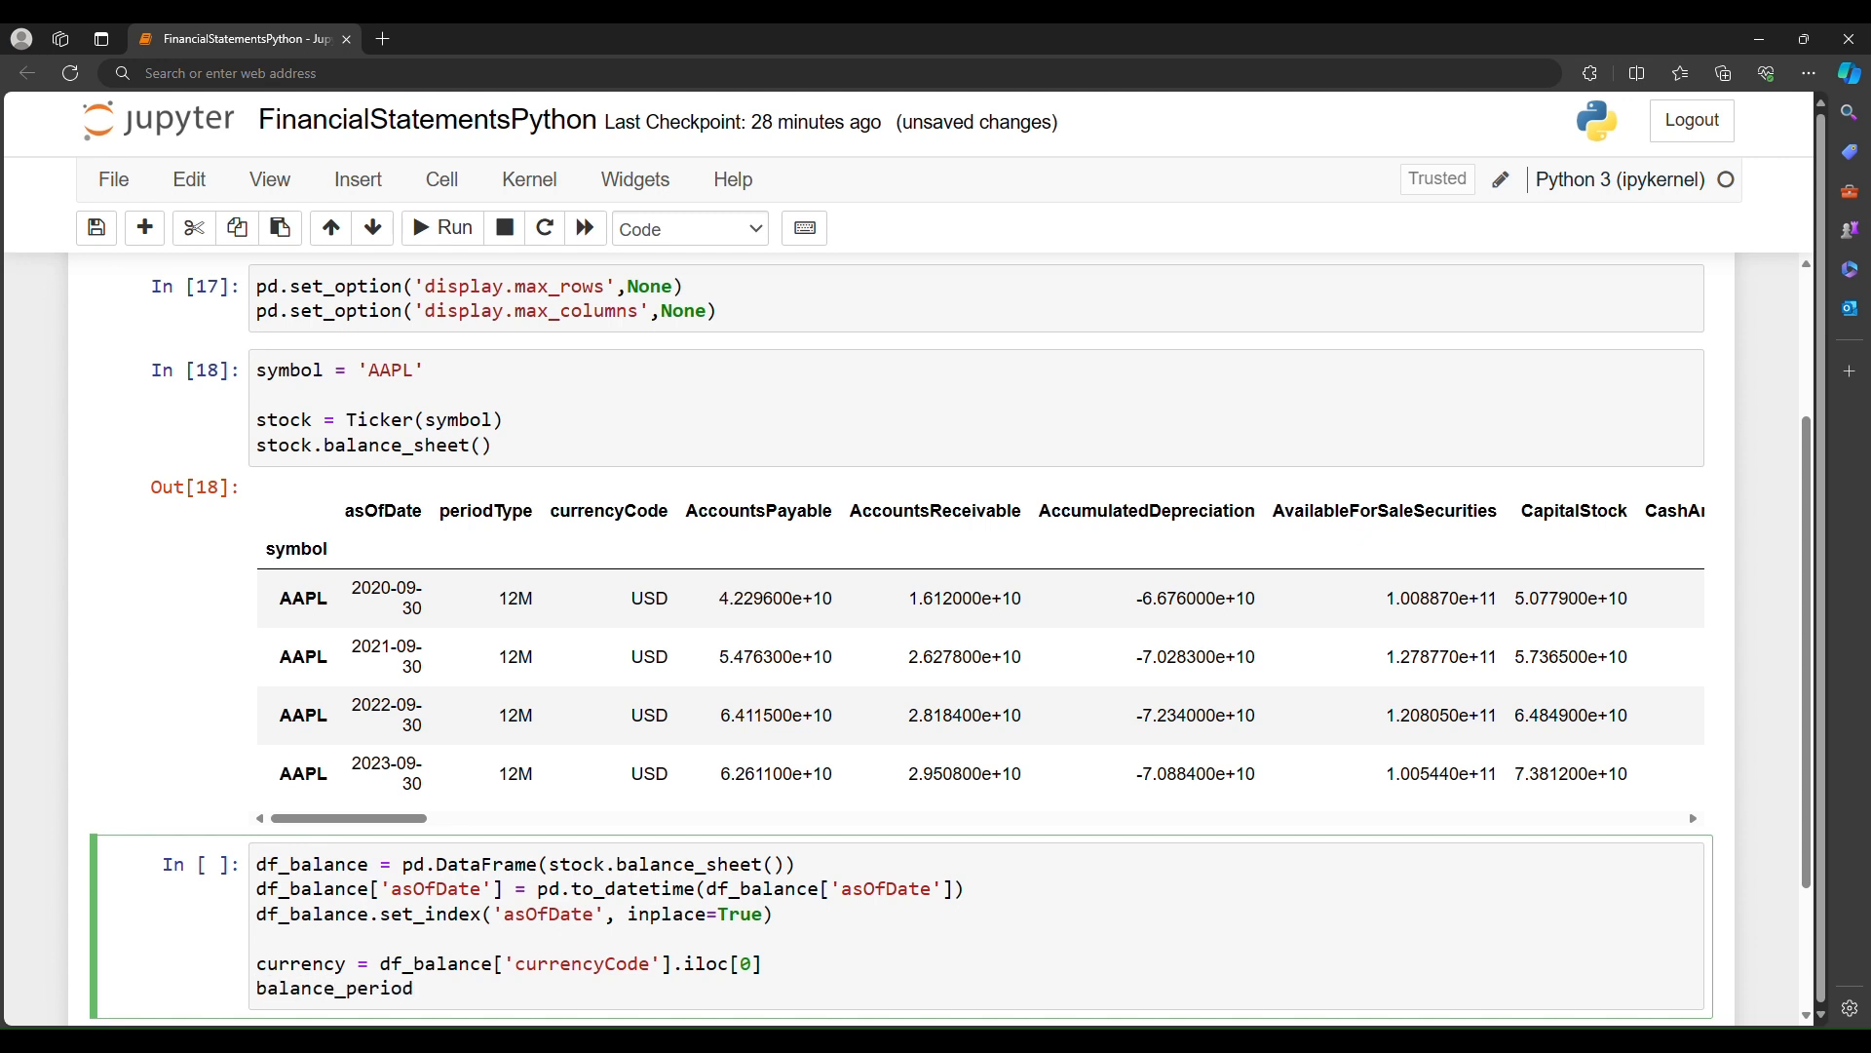
text(= df_balance[''])
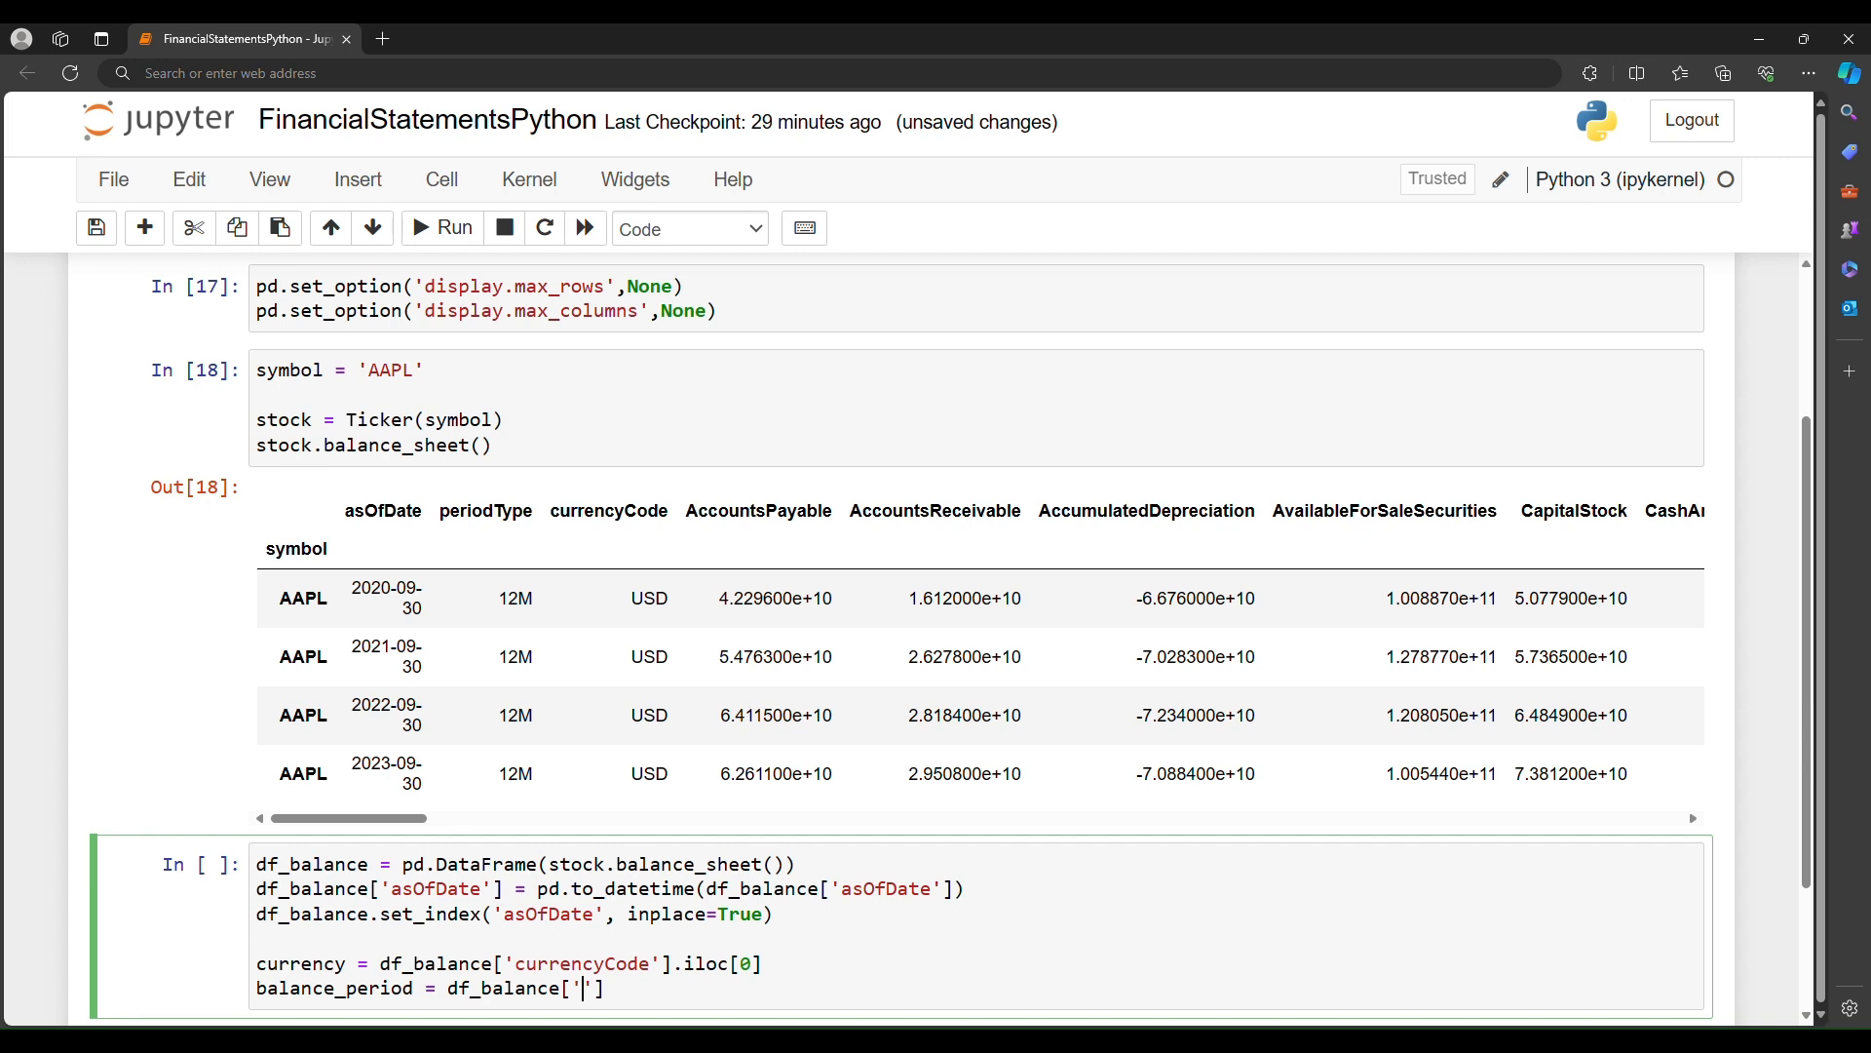
text(periodType)
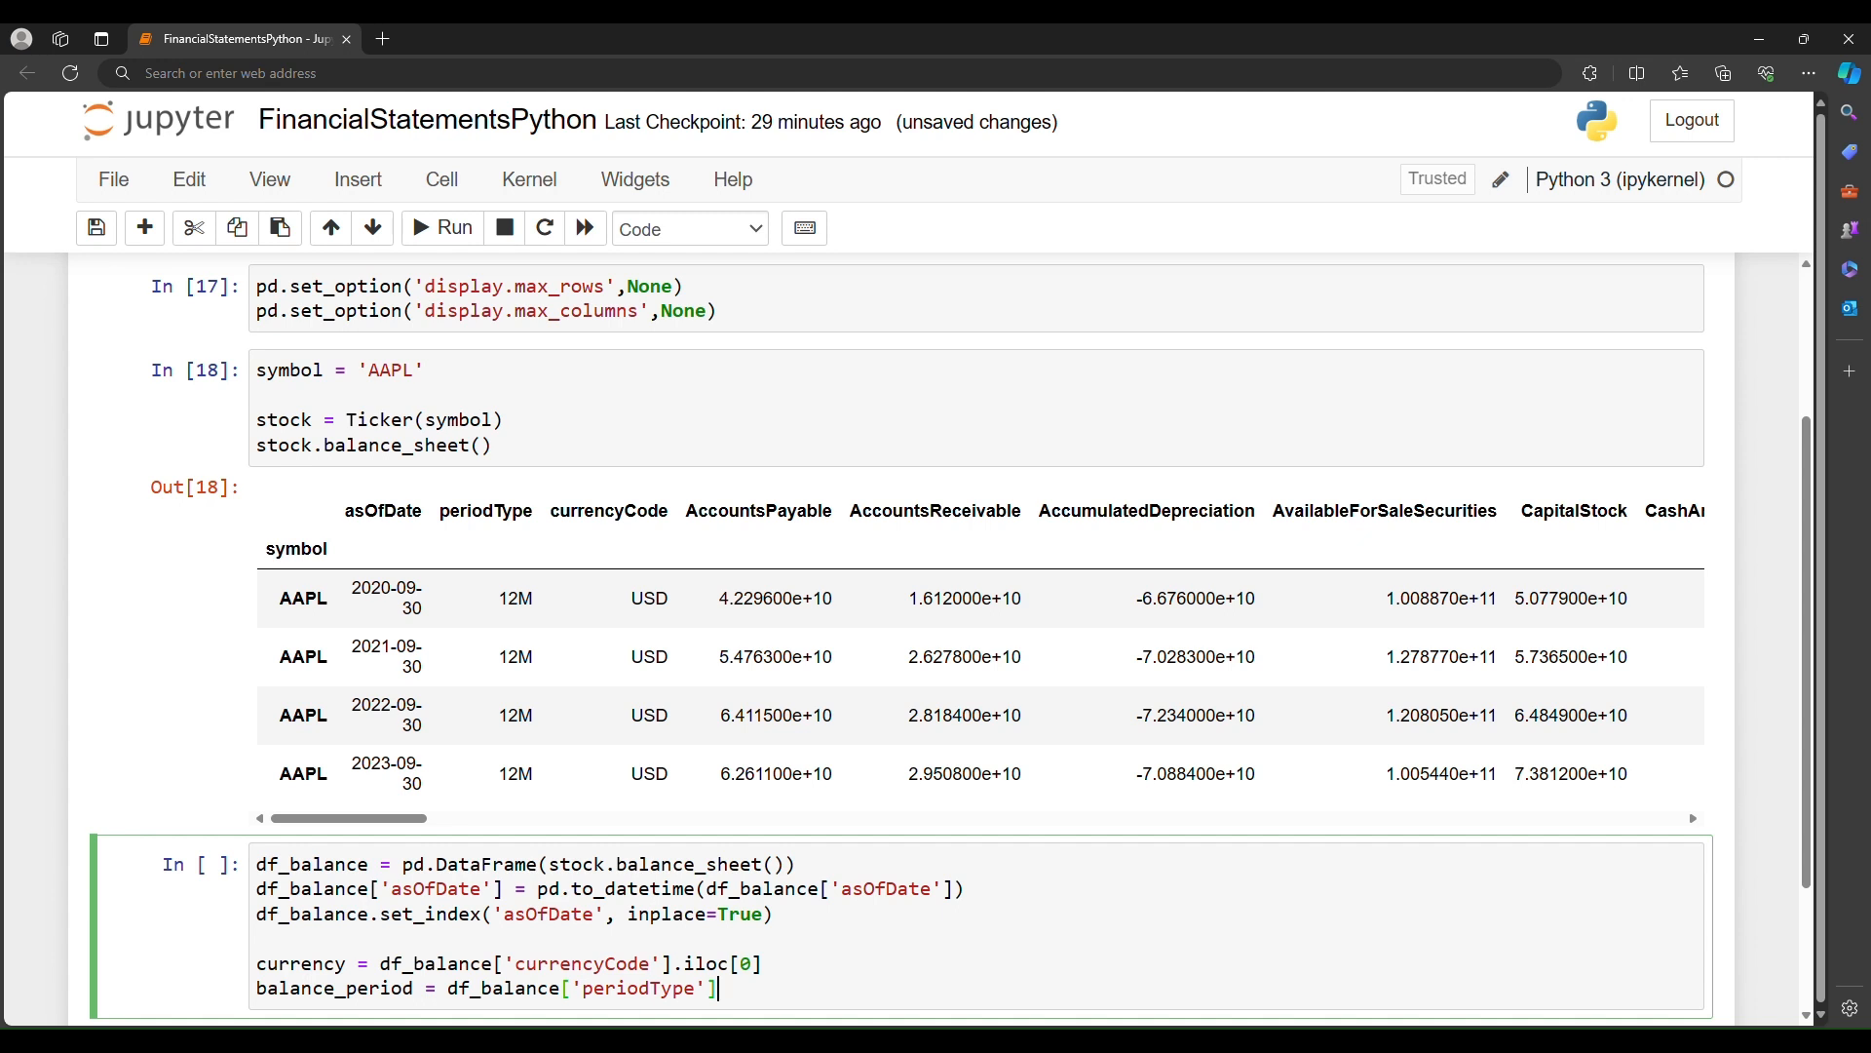
text(.iloc)
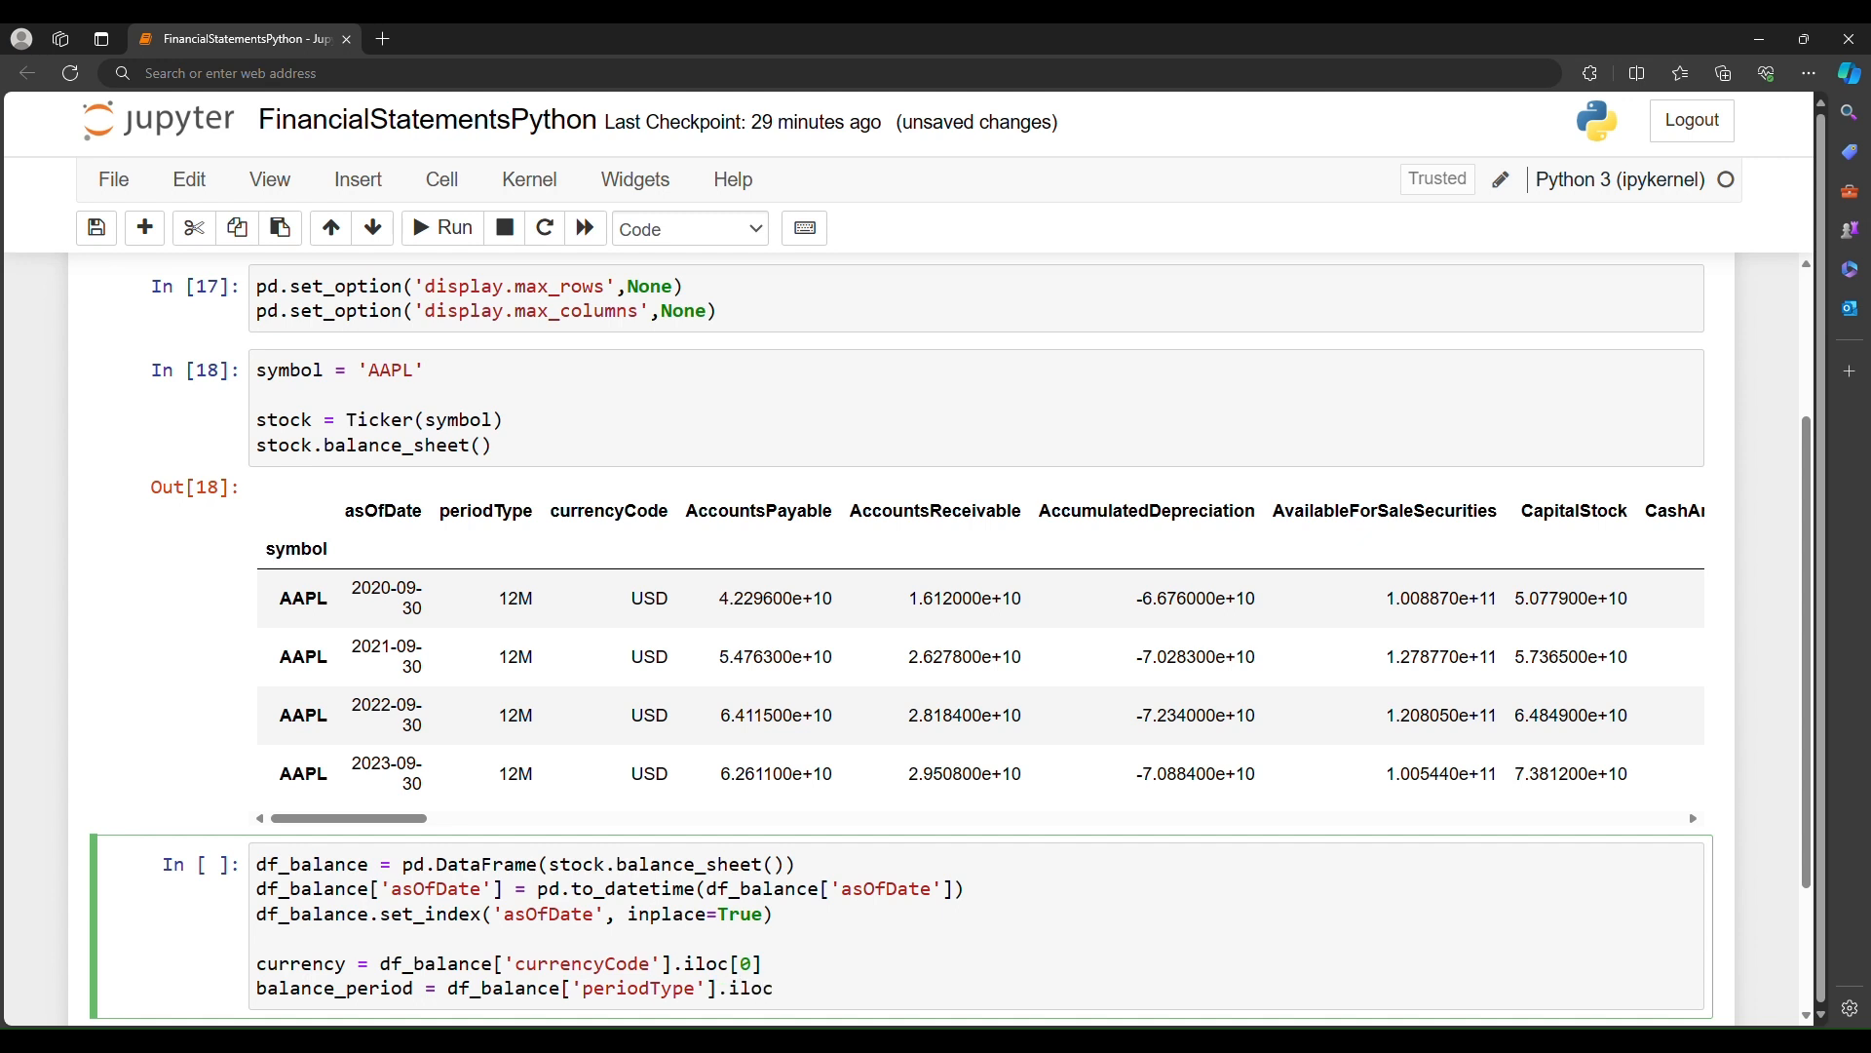
text([0])
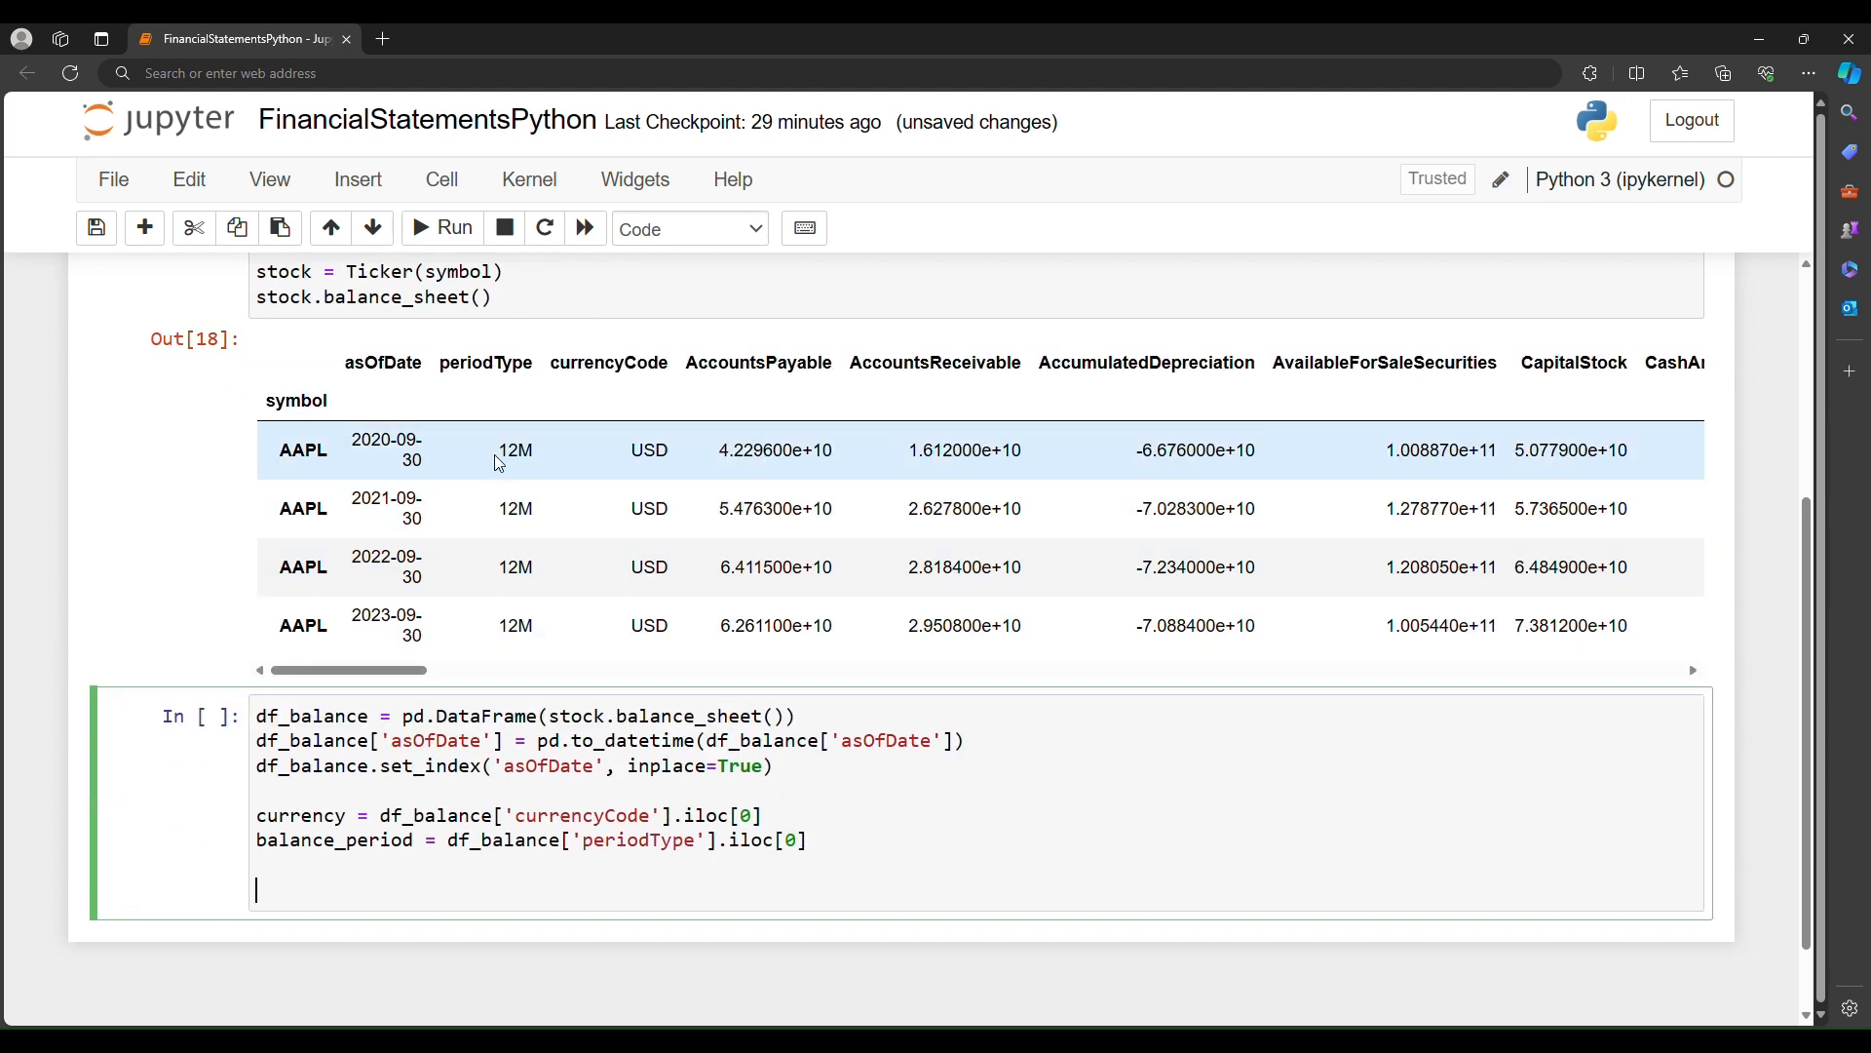
mouse_move(702, 832)
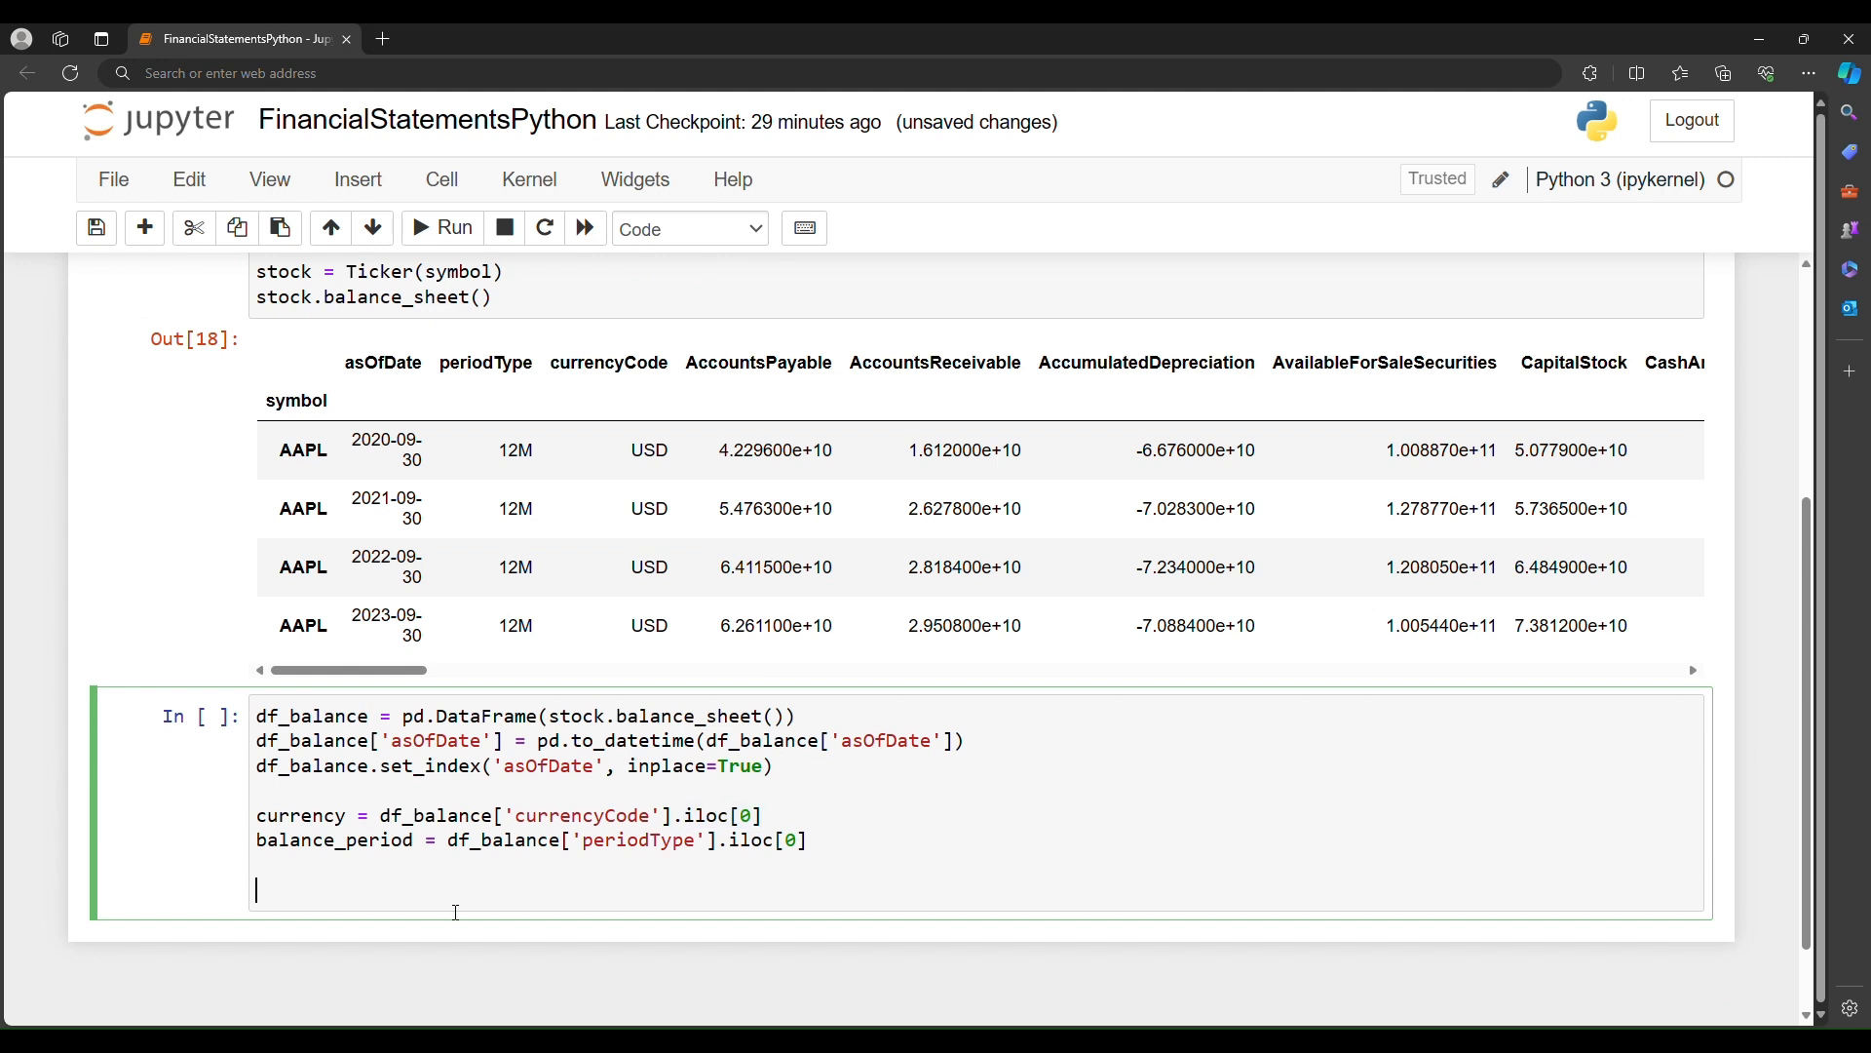
mouse_move(529, 879)
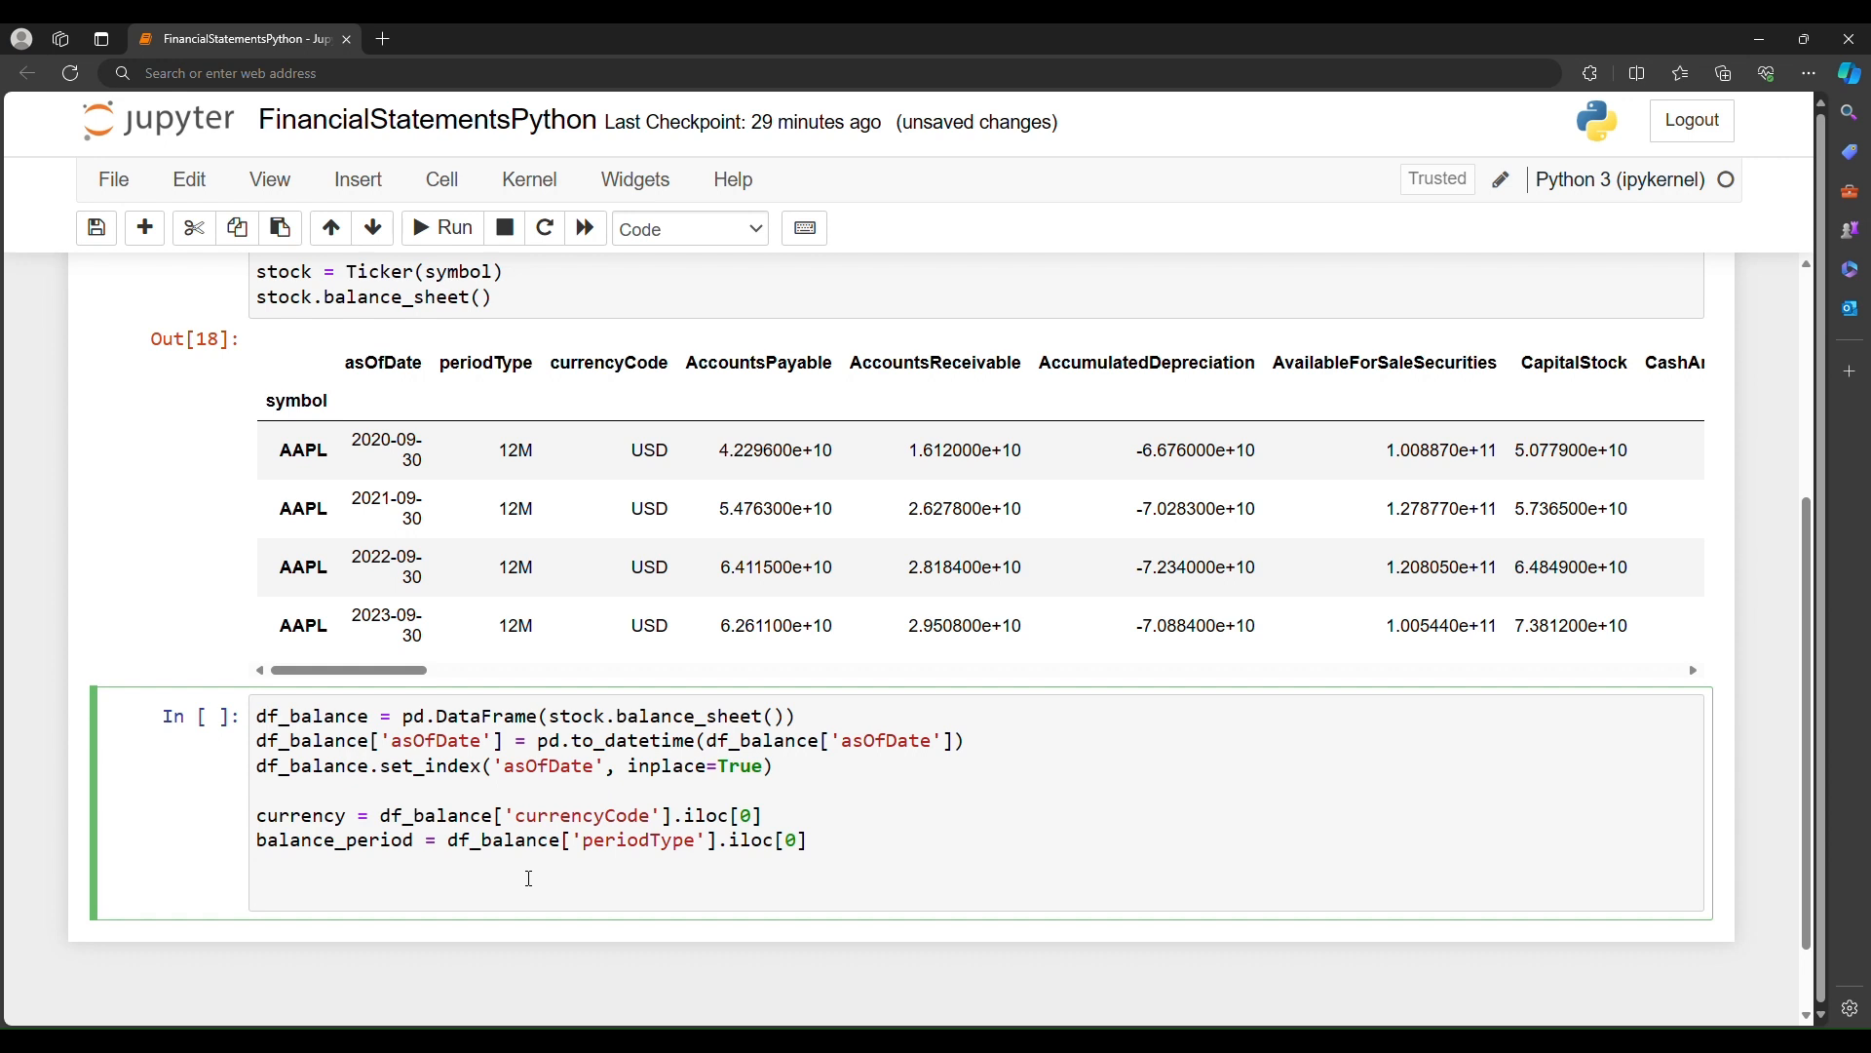
Step: Reassign df_balance = df_balance.iloc[:, 2:] and display df_balance indexed by asOfDate
text(d)
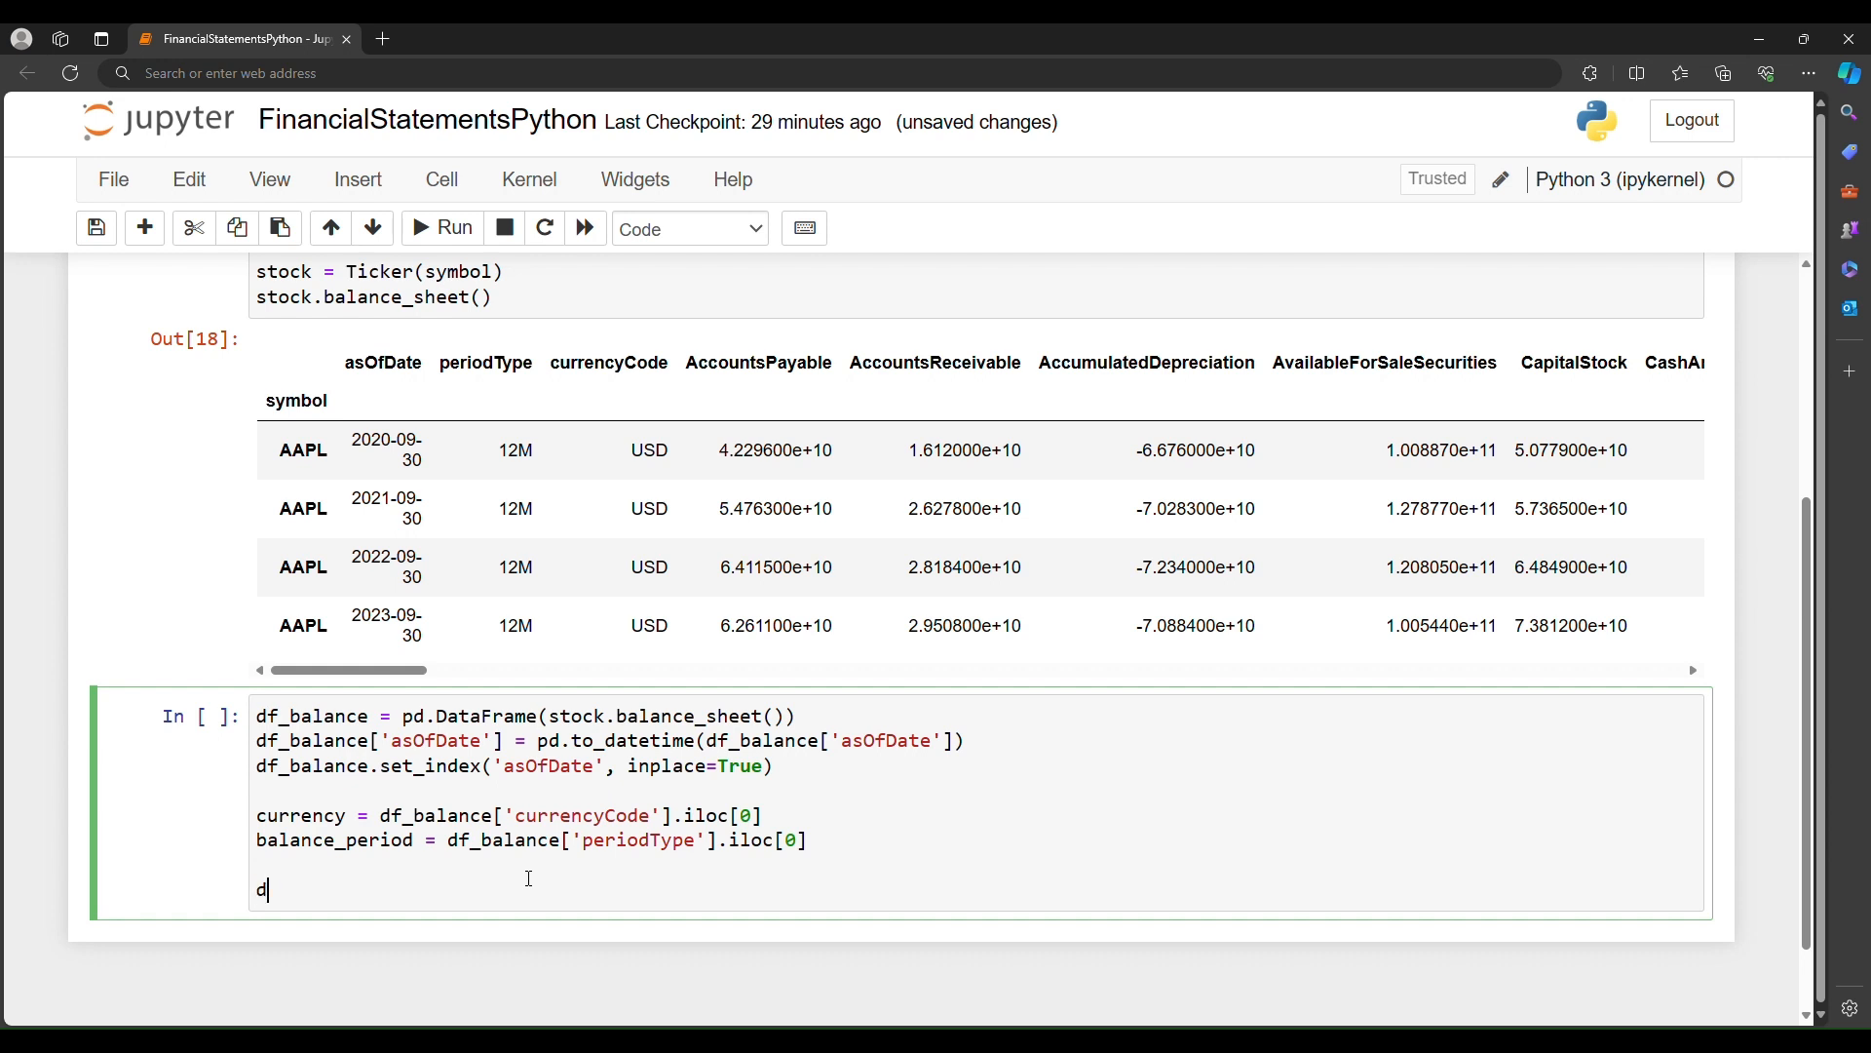
text(f_balance)
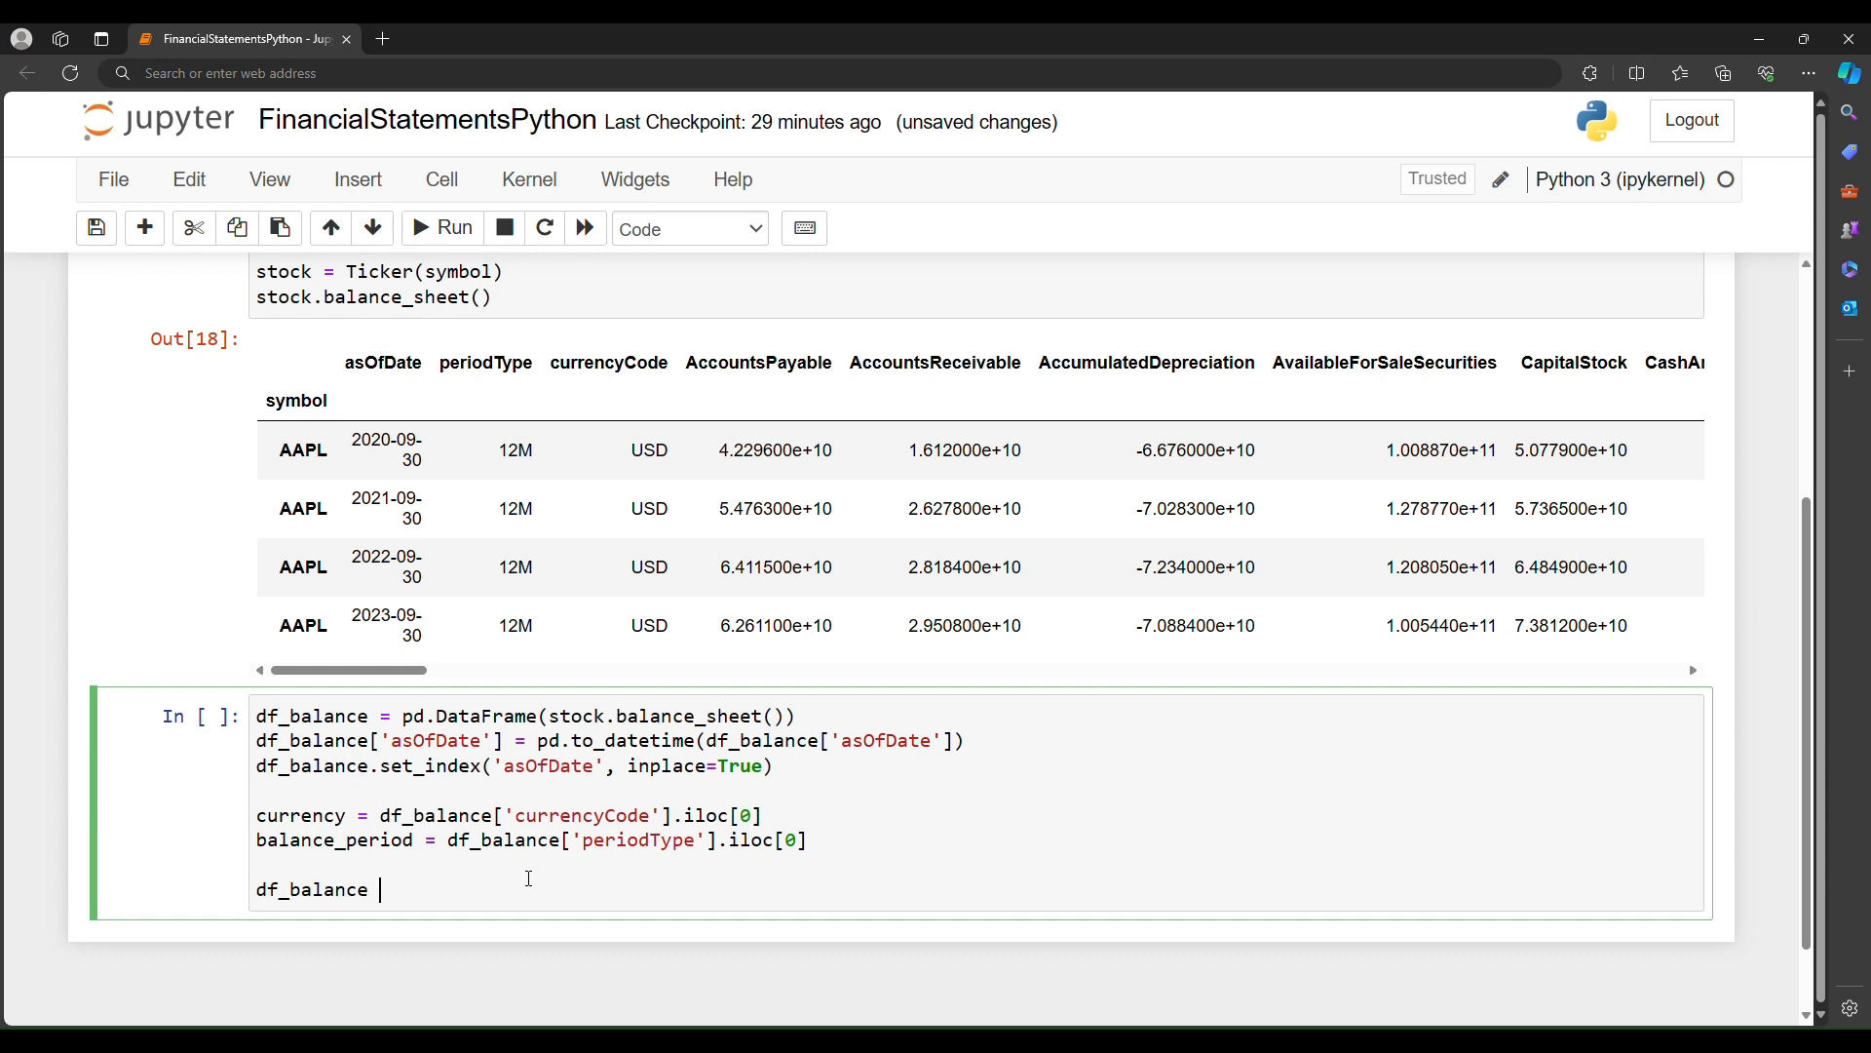
text(= df_balance)
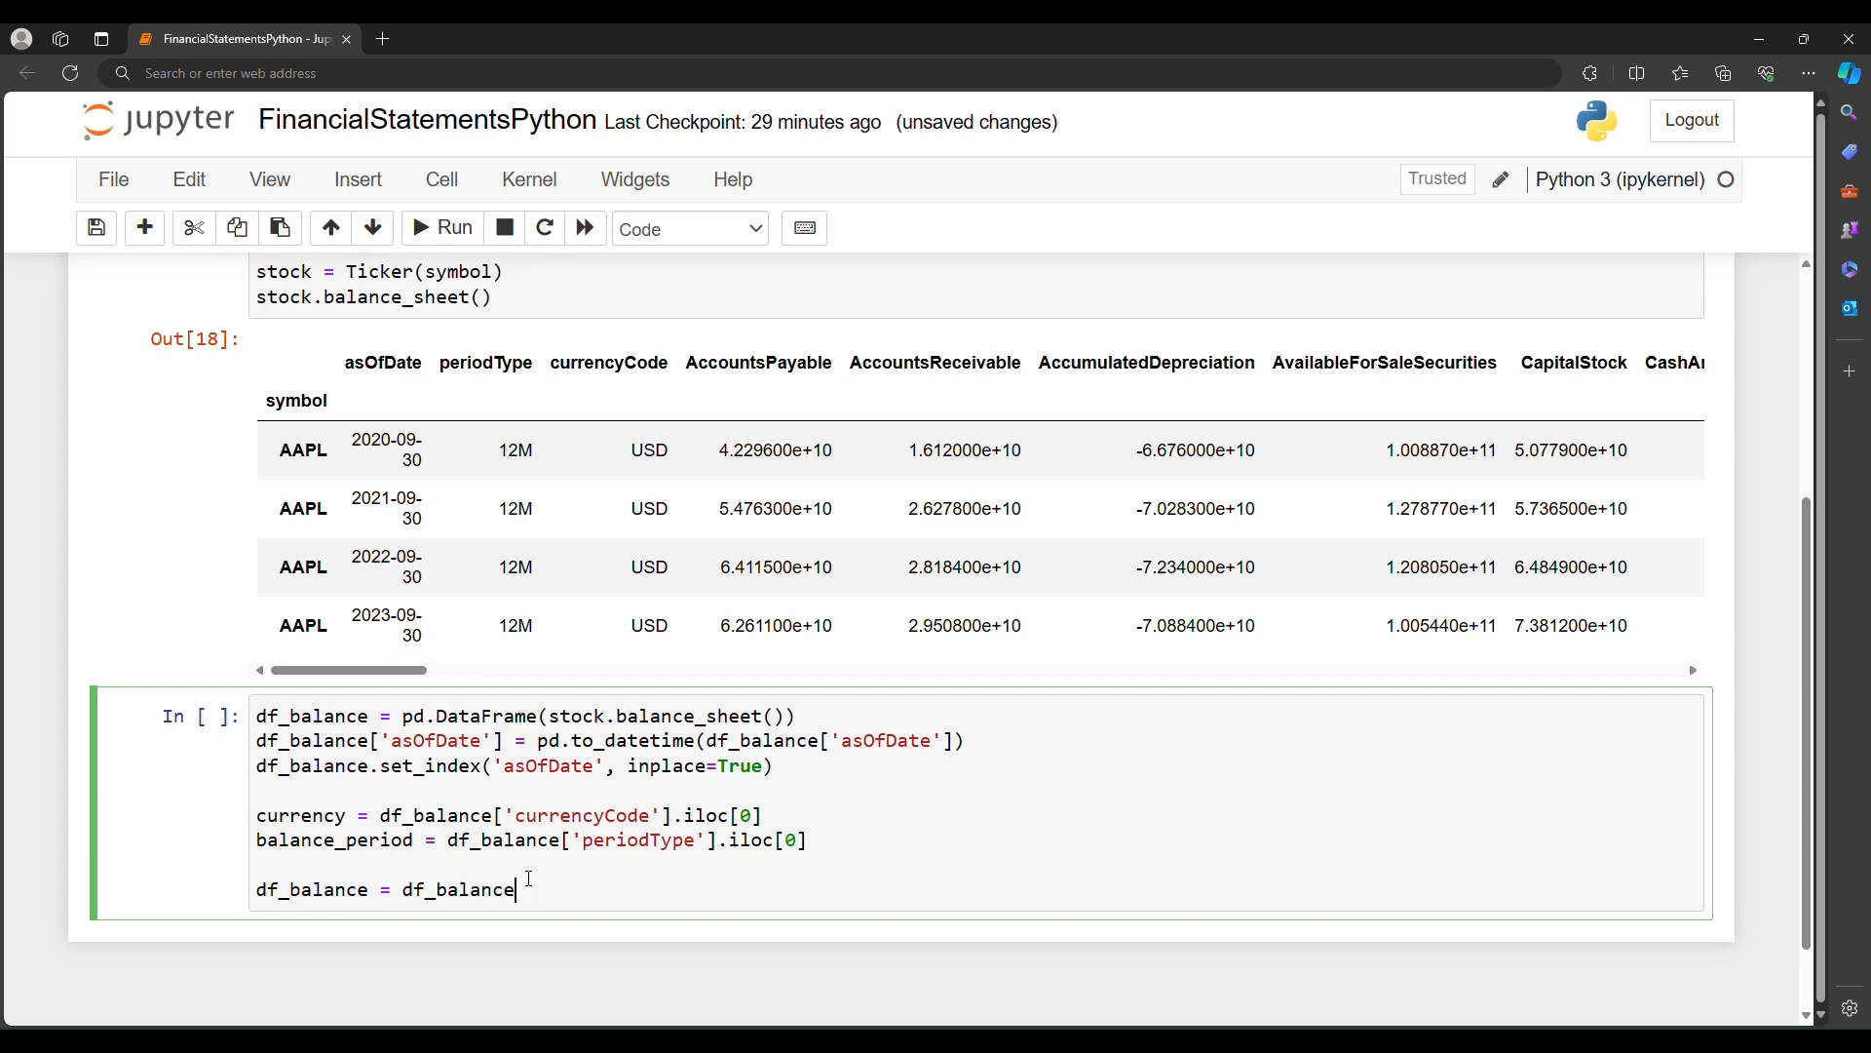
text(.iloc)
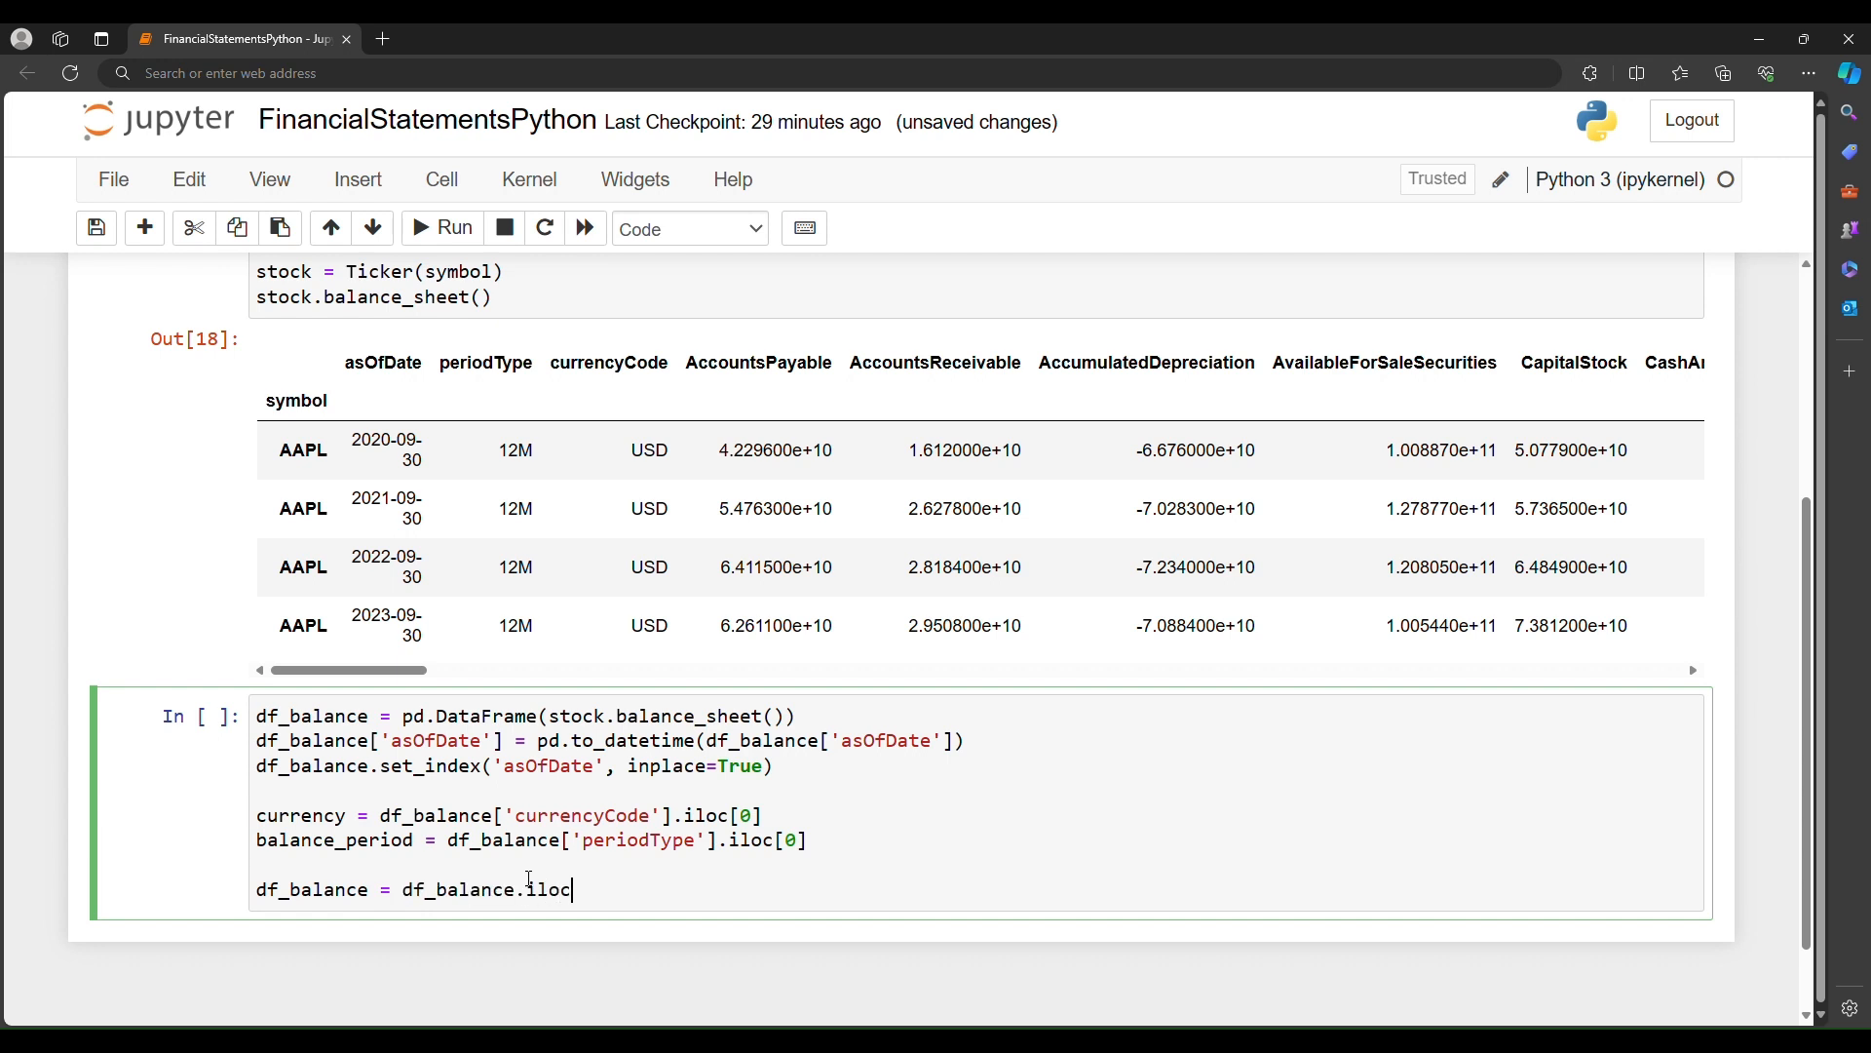
text([:)
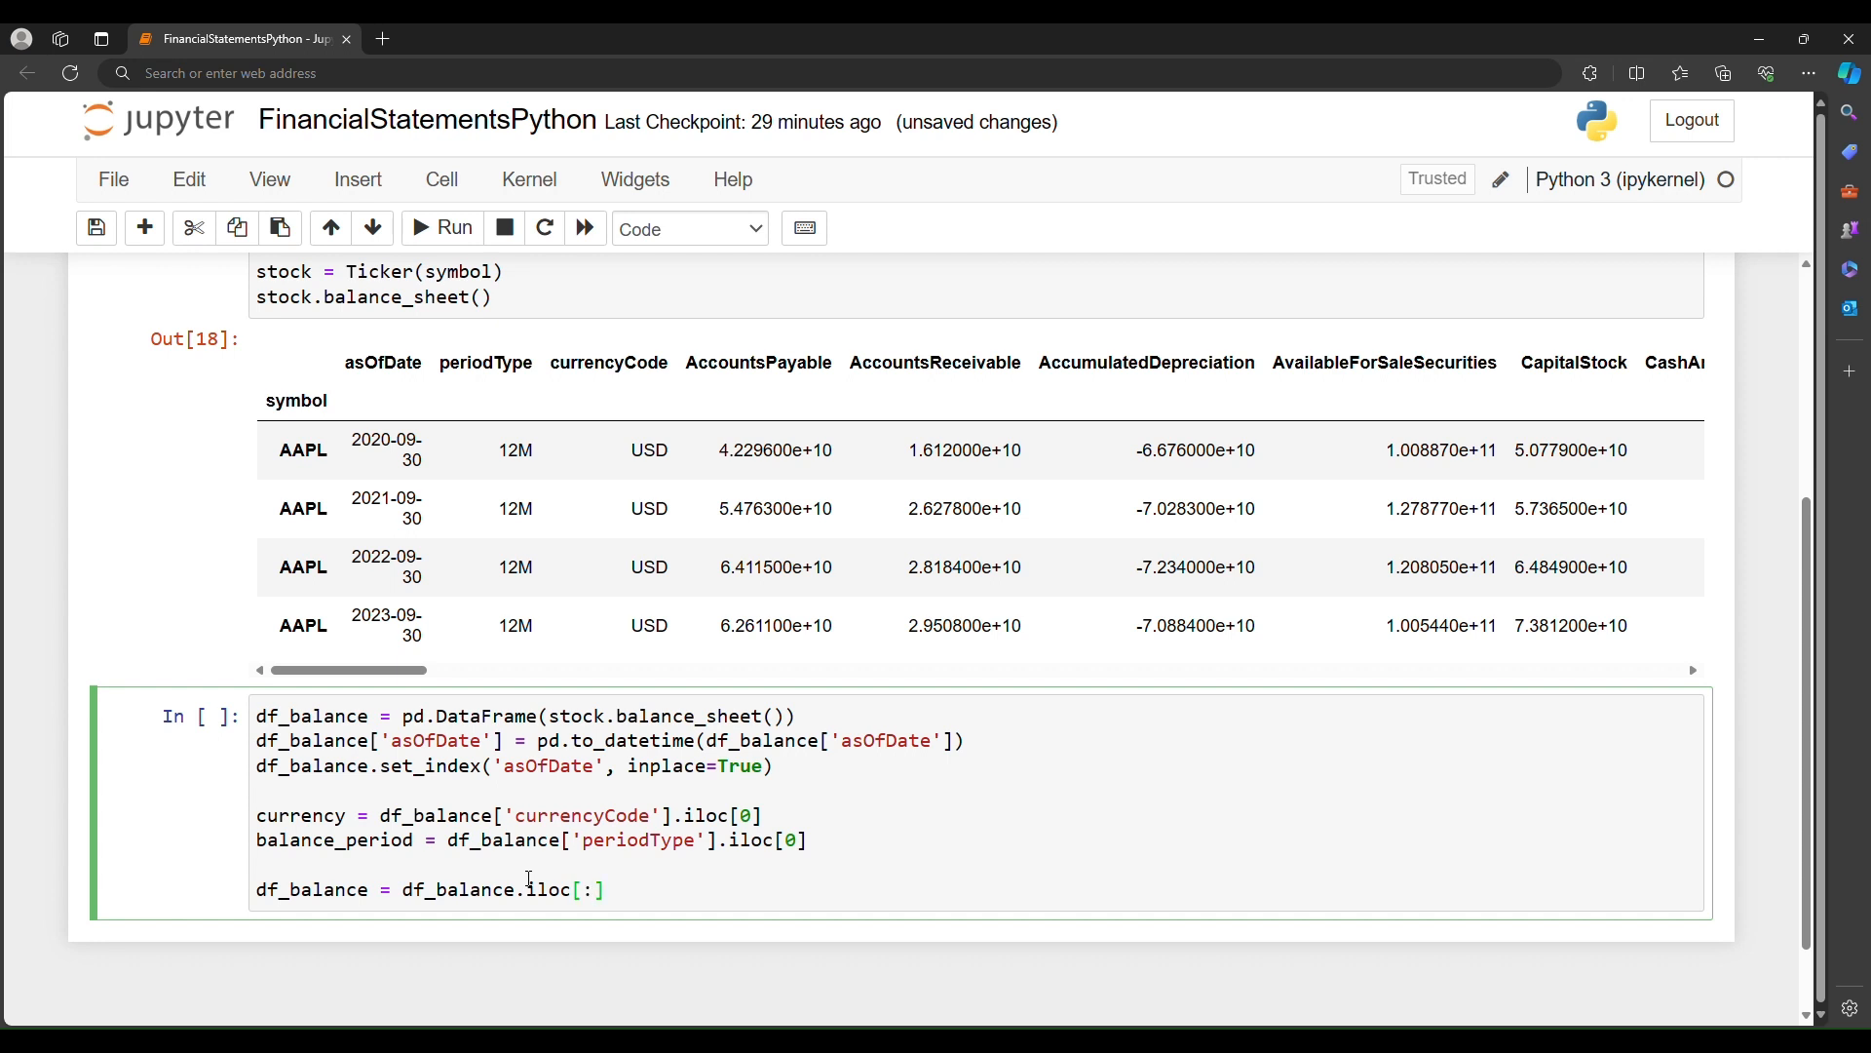
text(,)
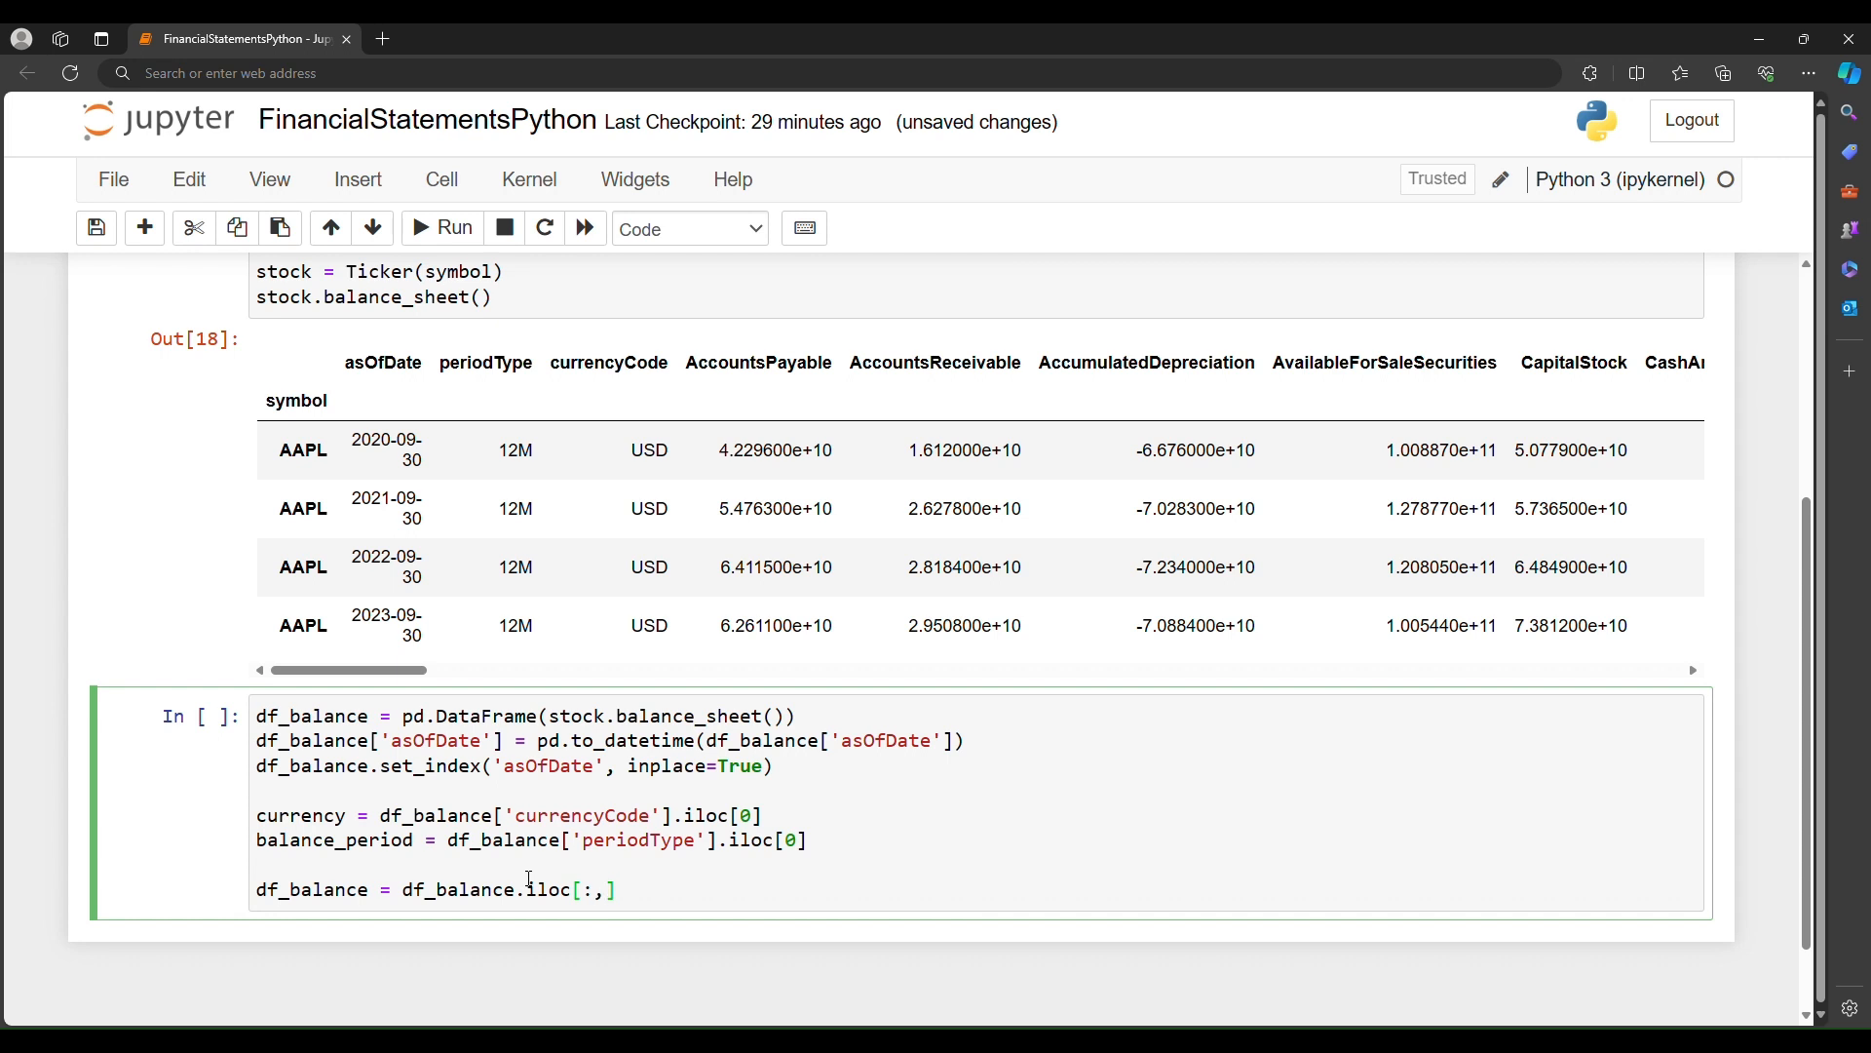
text(2:)
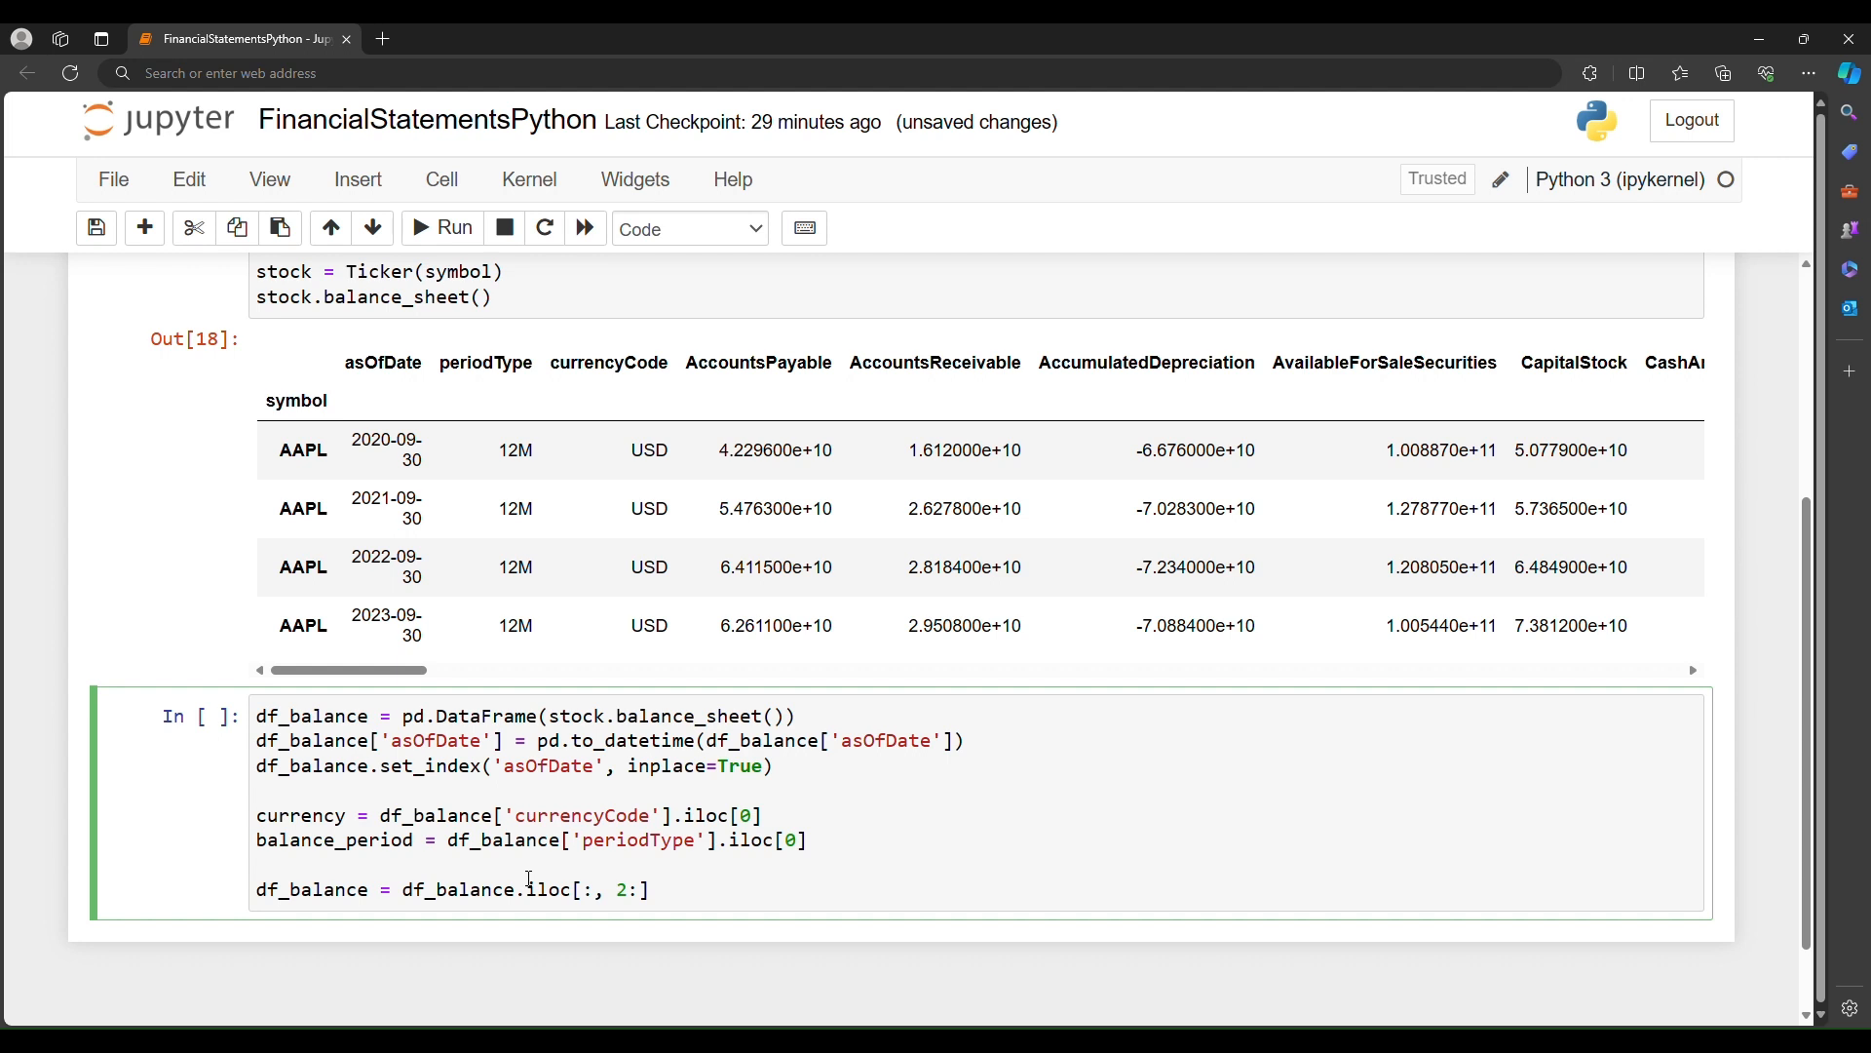
double_click(382, 363)
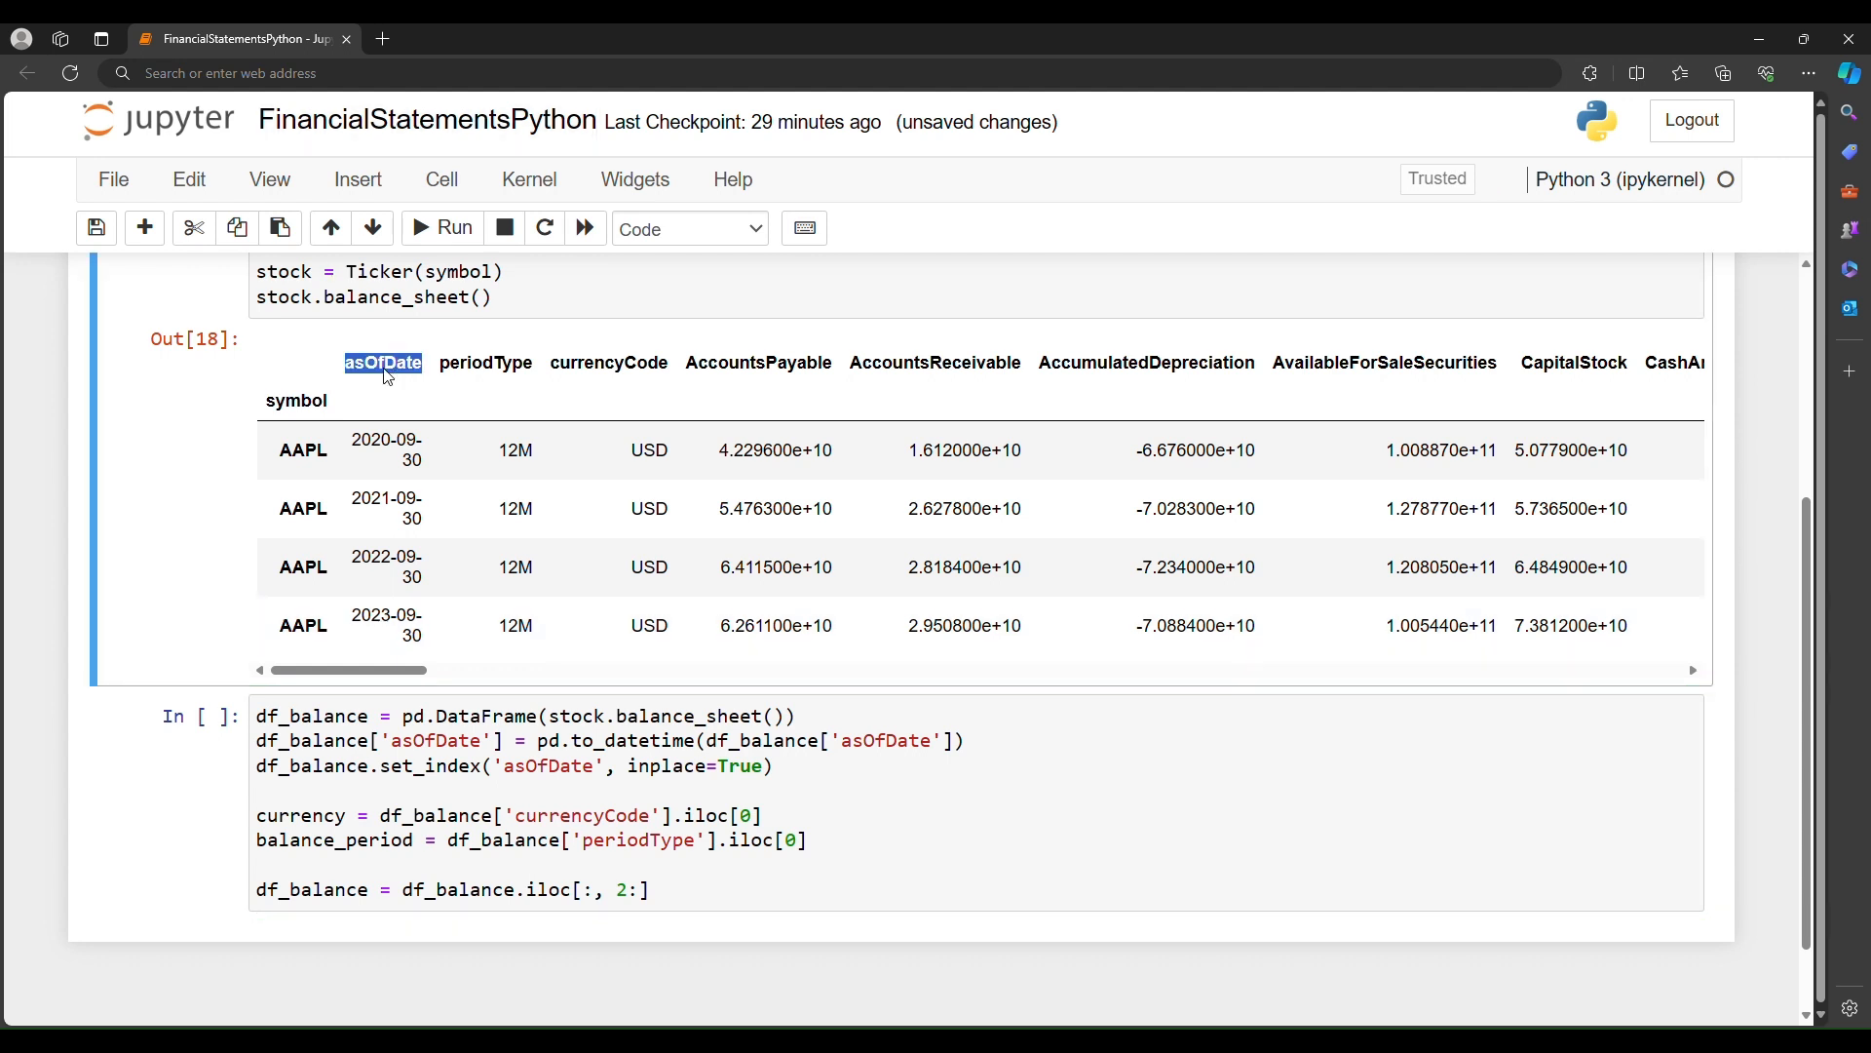
mouse_move(316, 417)
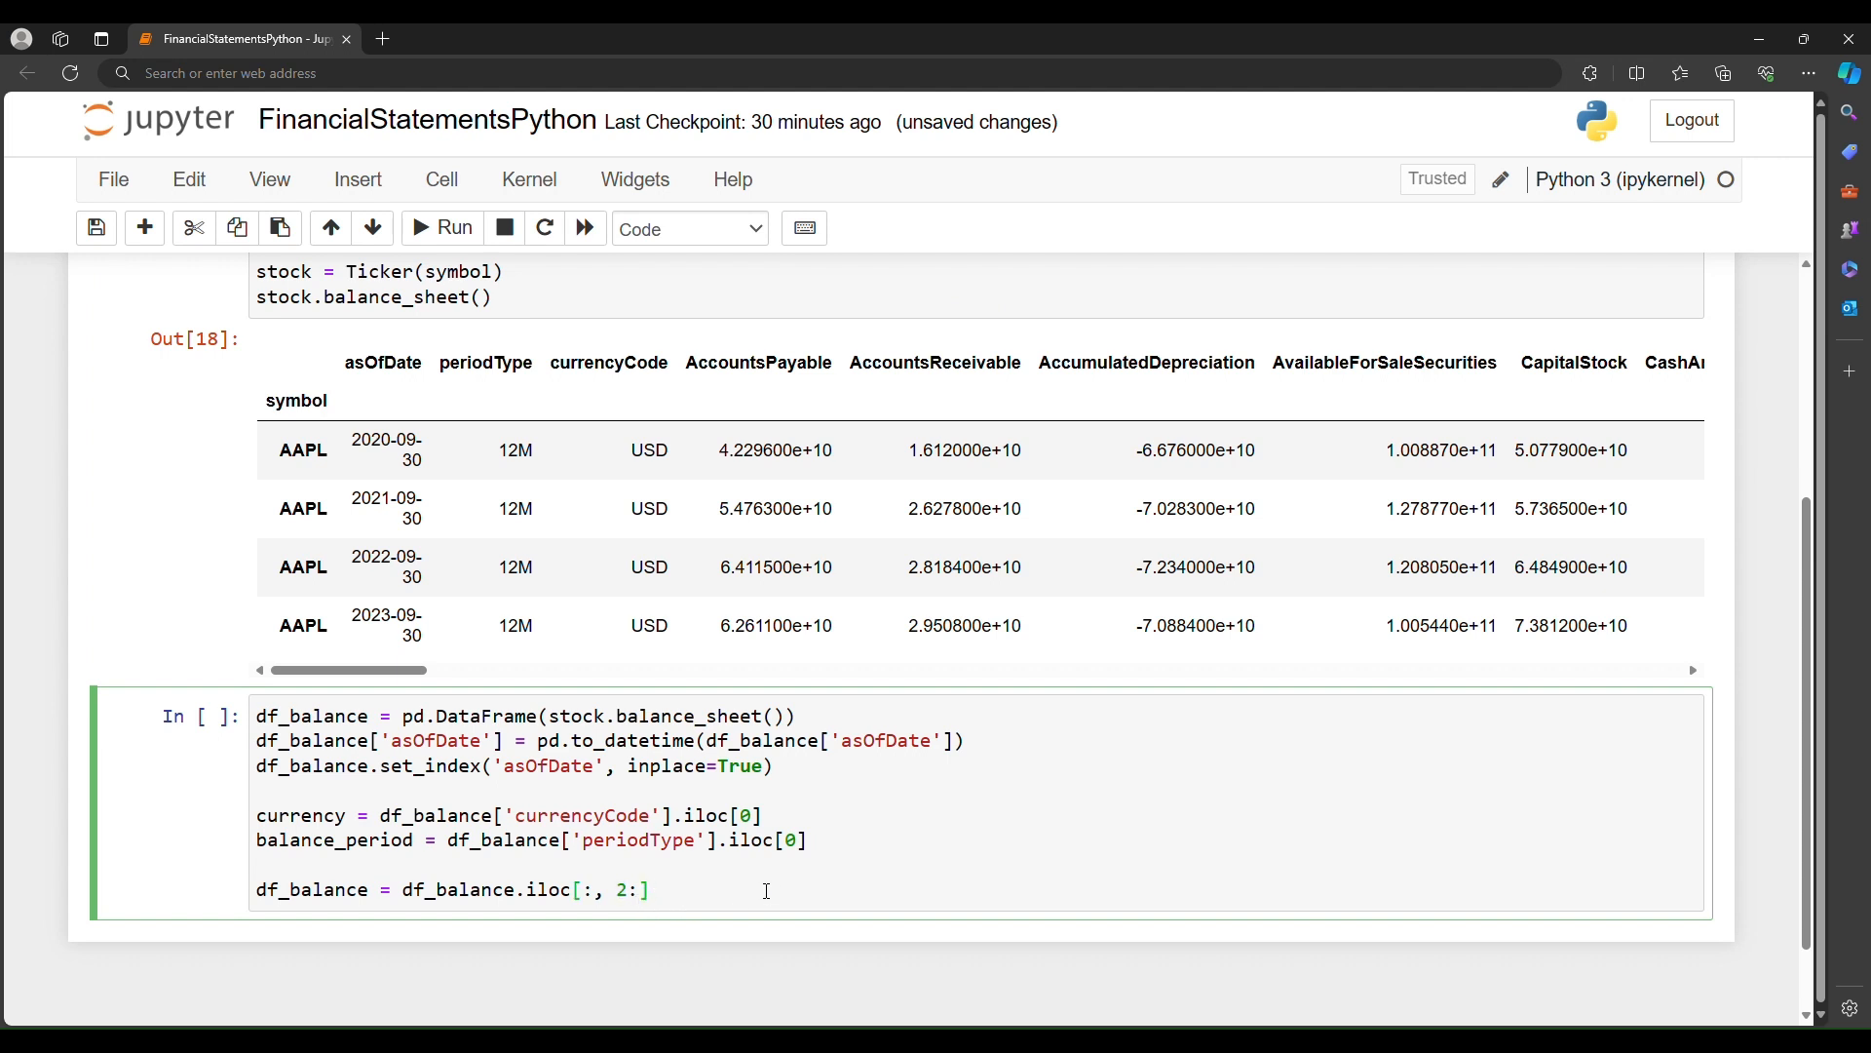
text(df_balance)
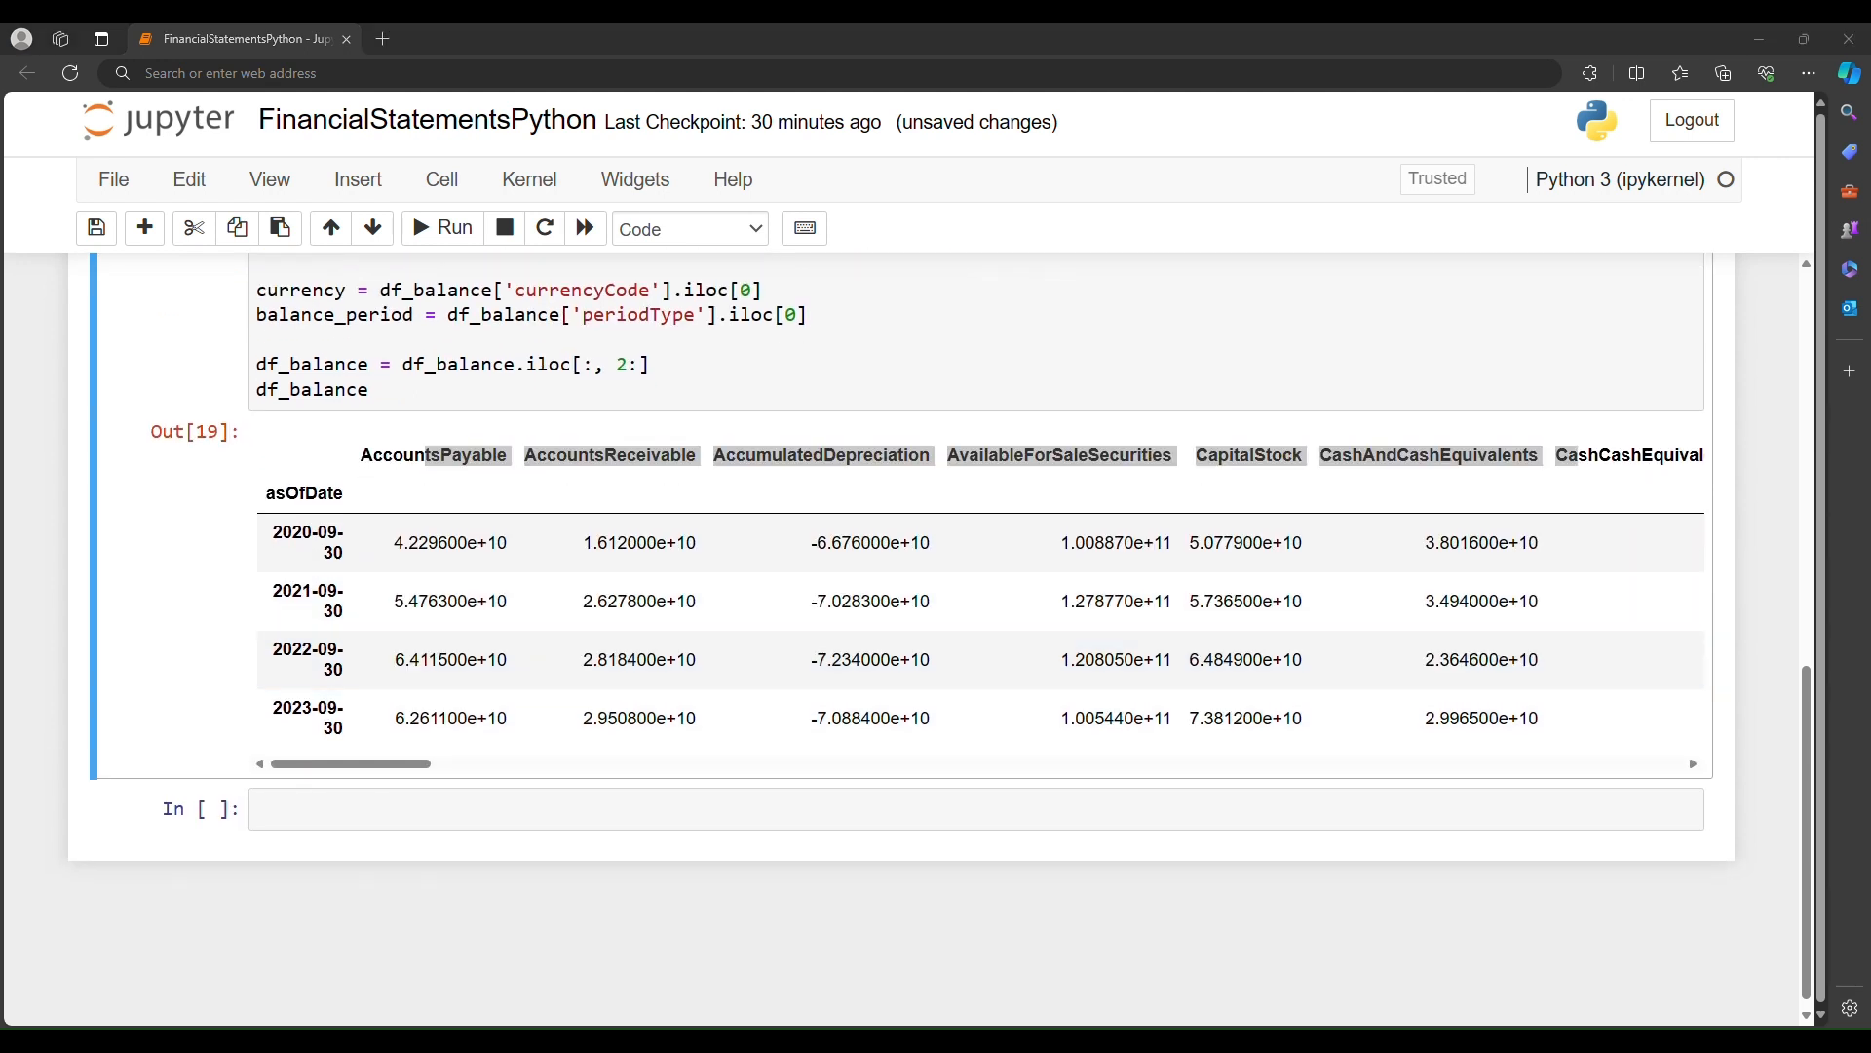
Step: Run the income statement cell, paste the cash flow code into a new cell and run it
click(836, 807)
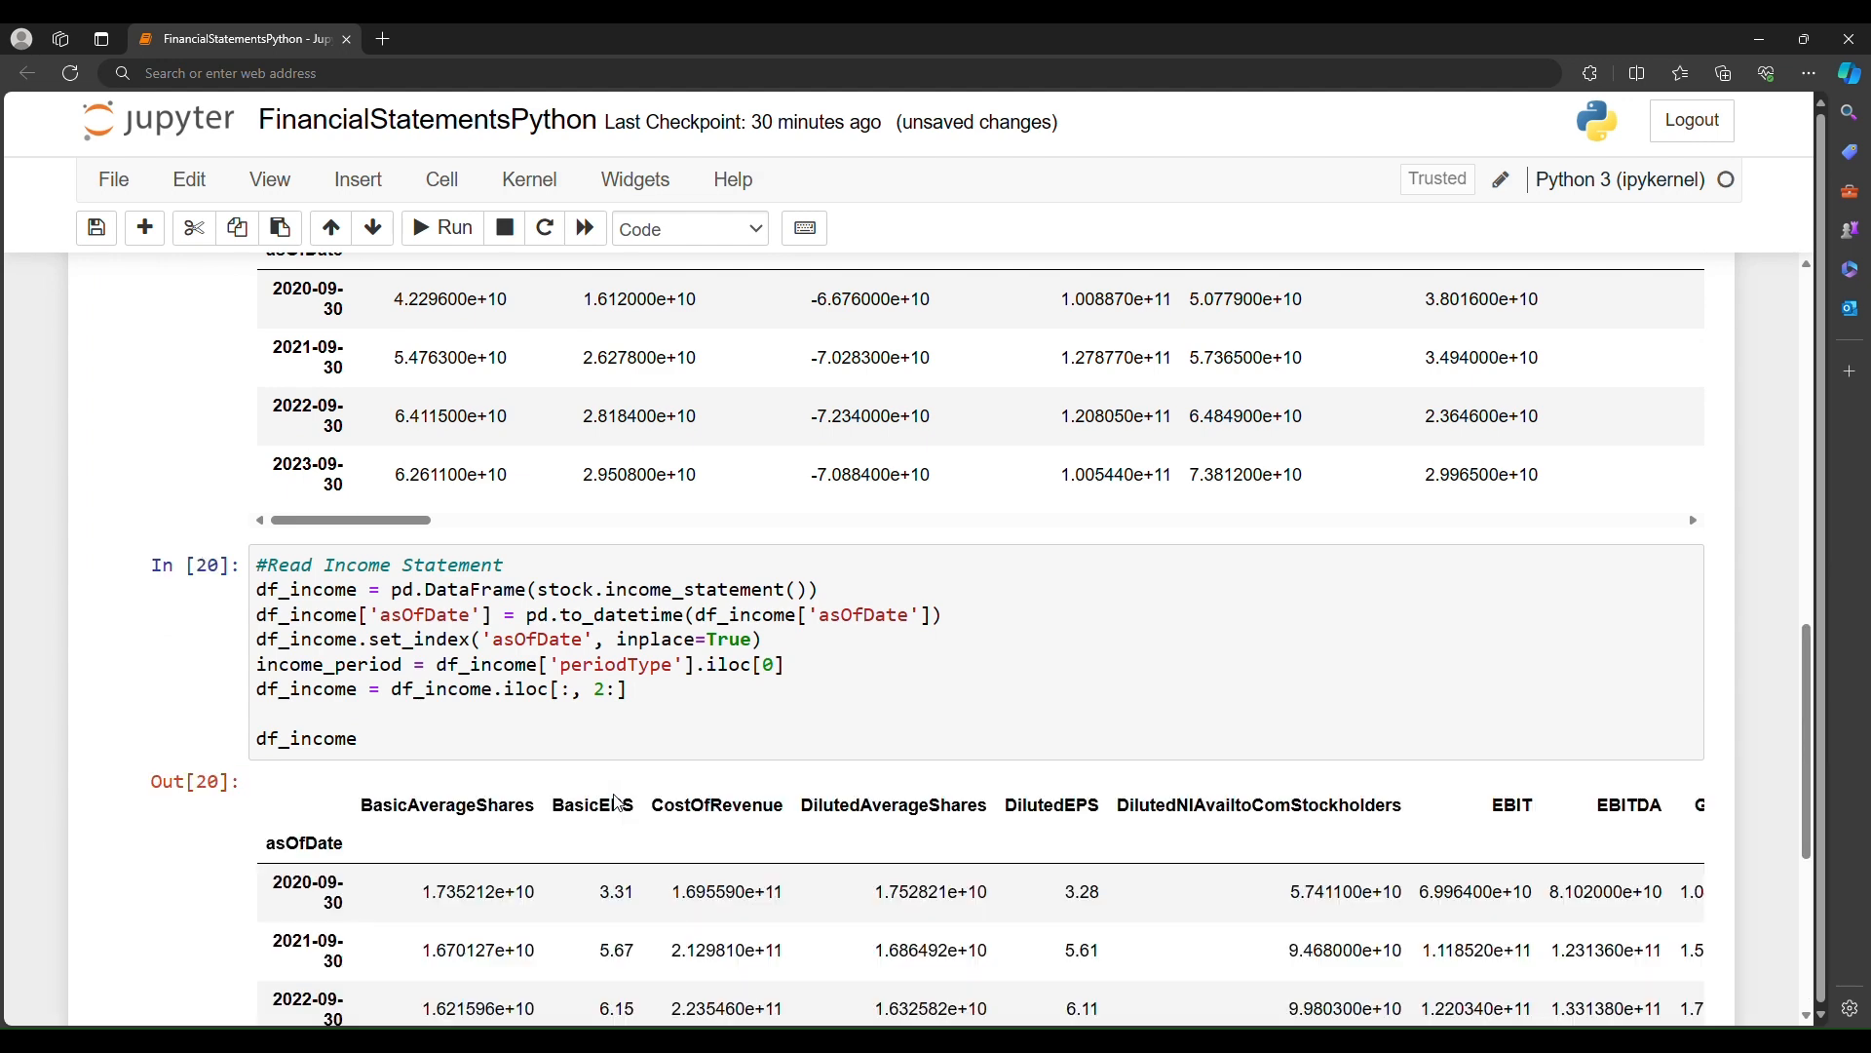
scroll(down, 3)
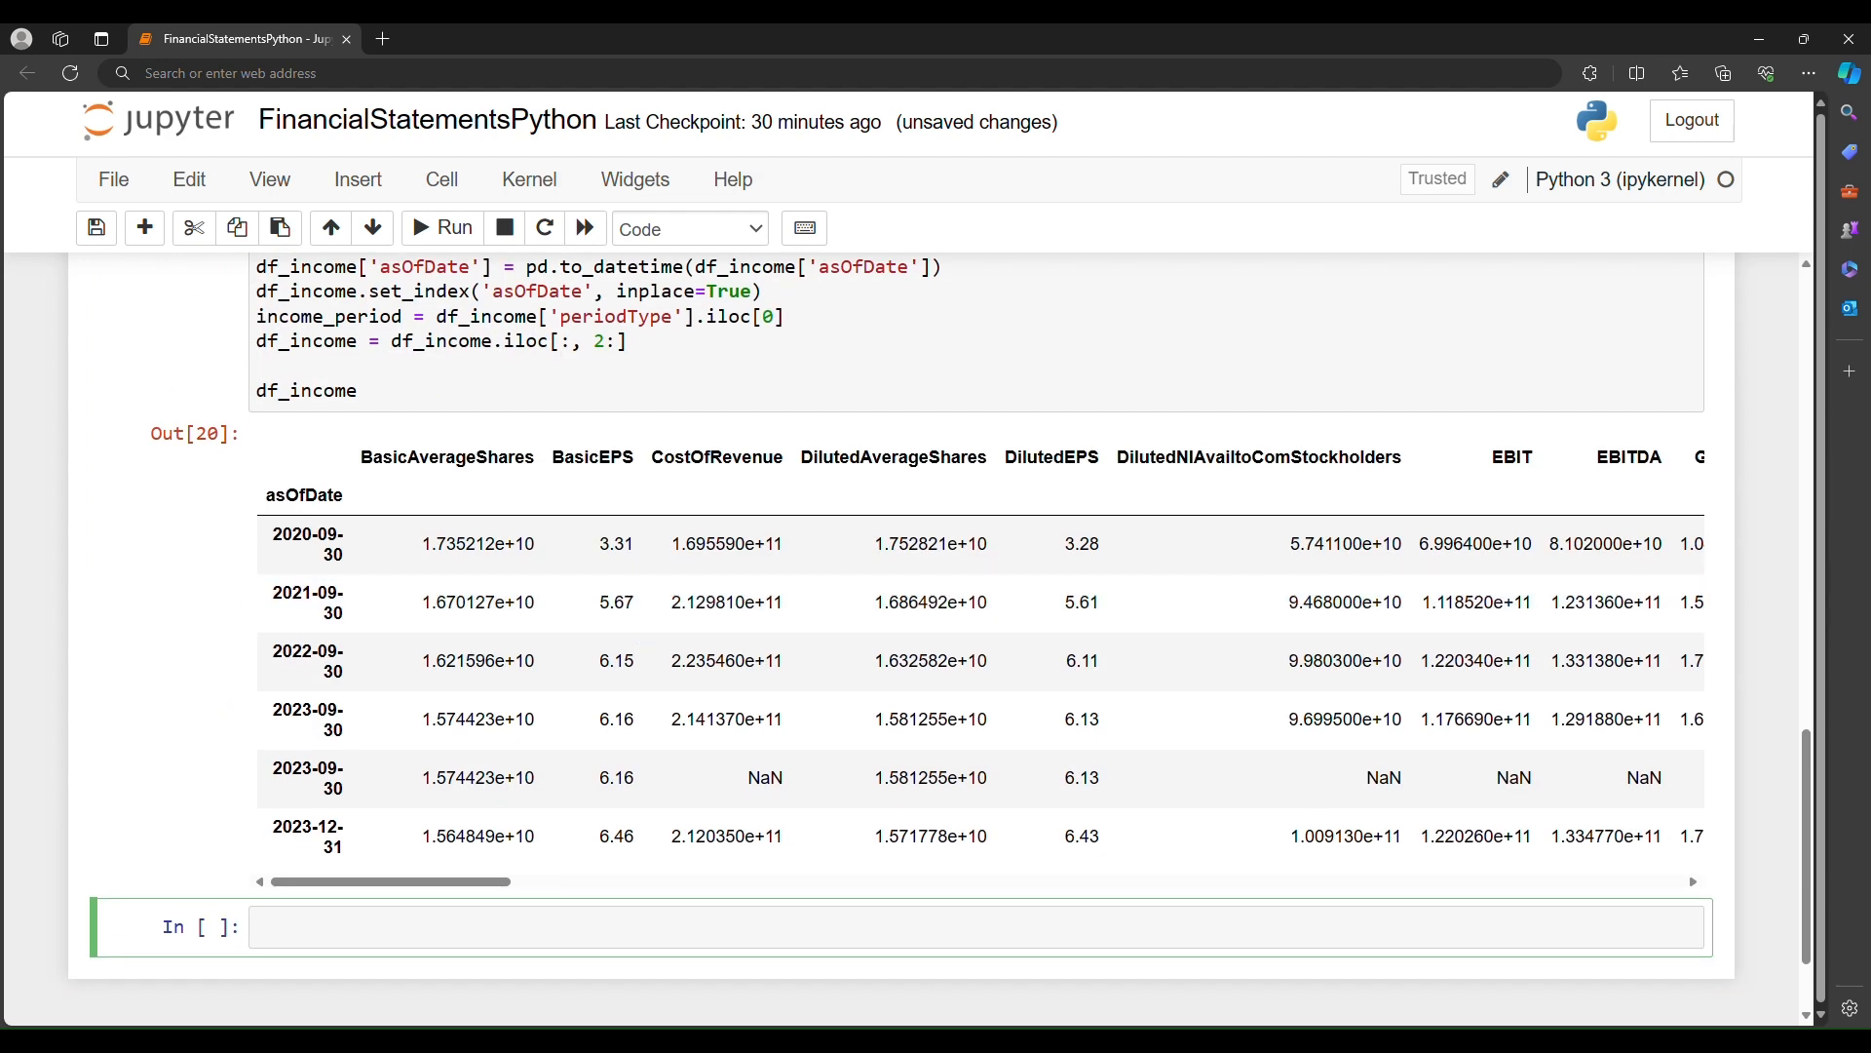
click(799, 926)
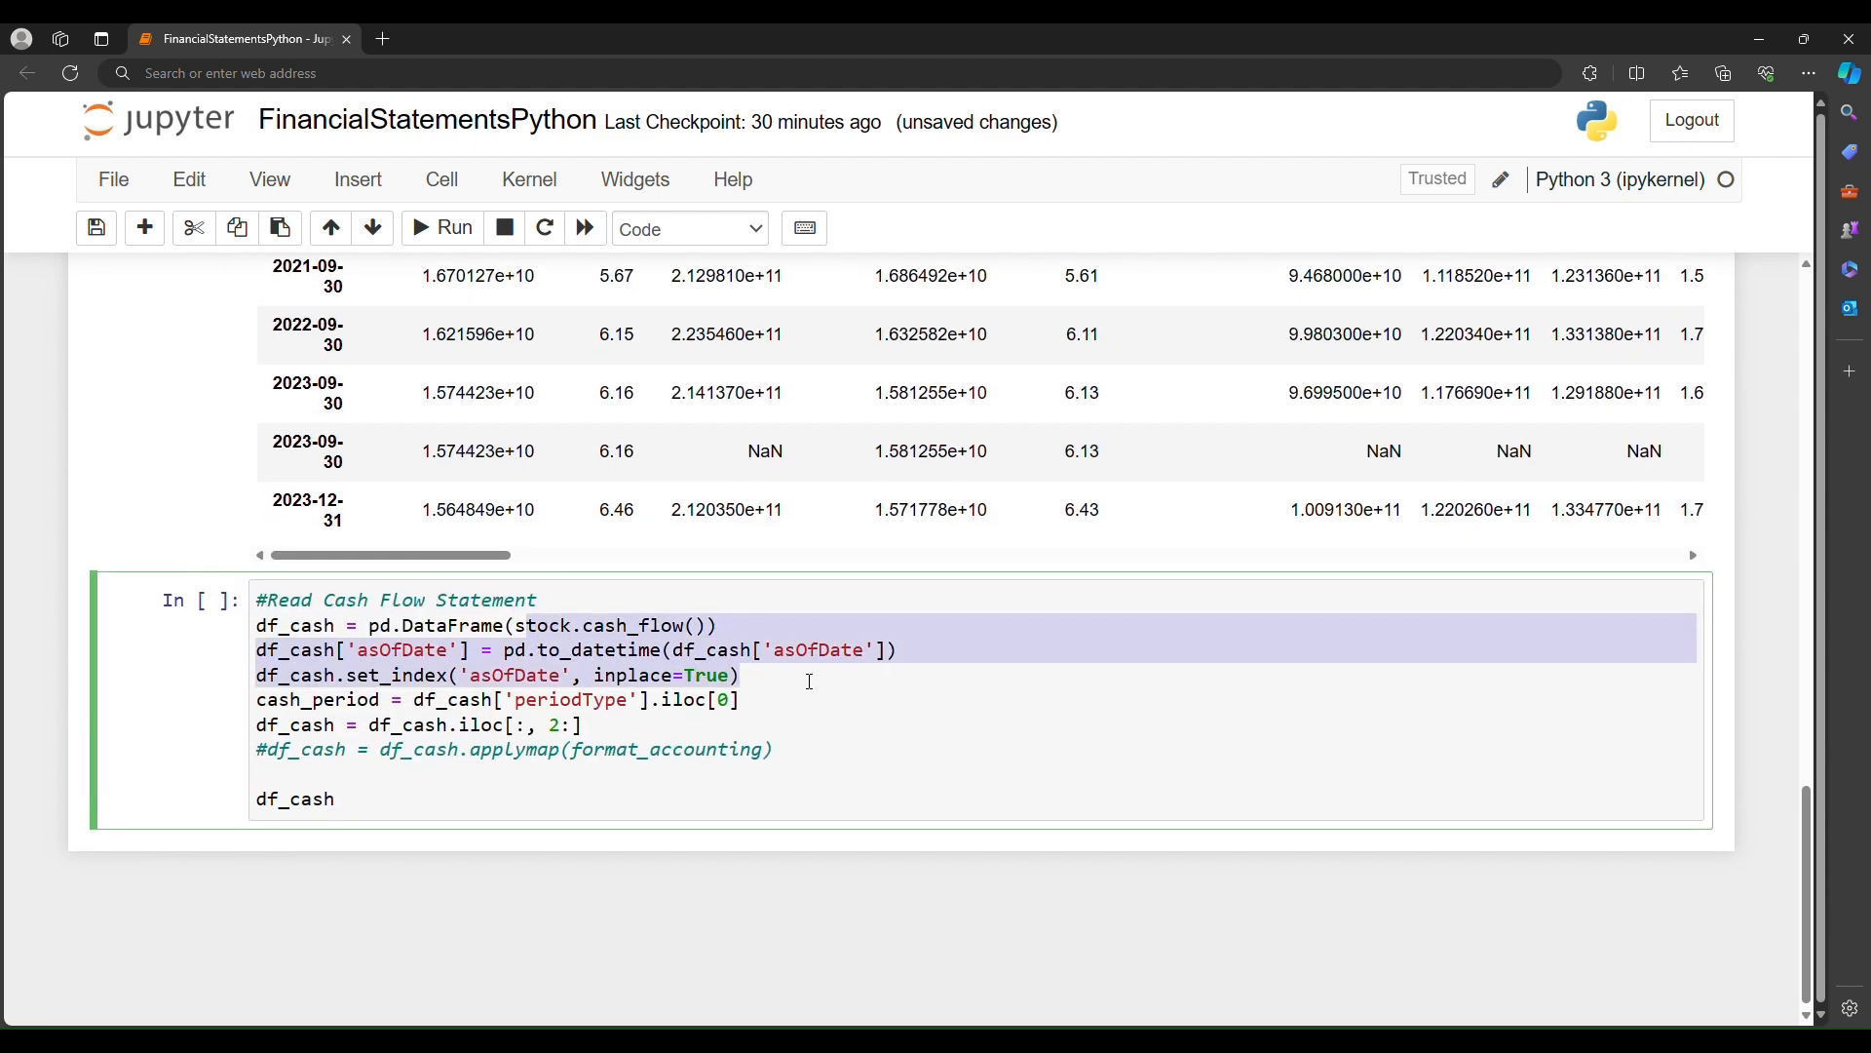
click(630, 651)
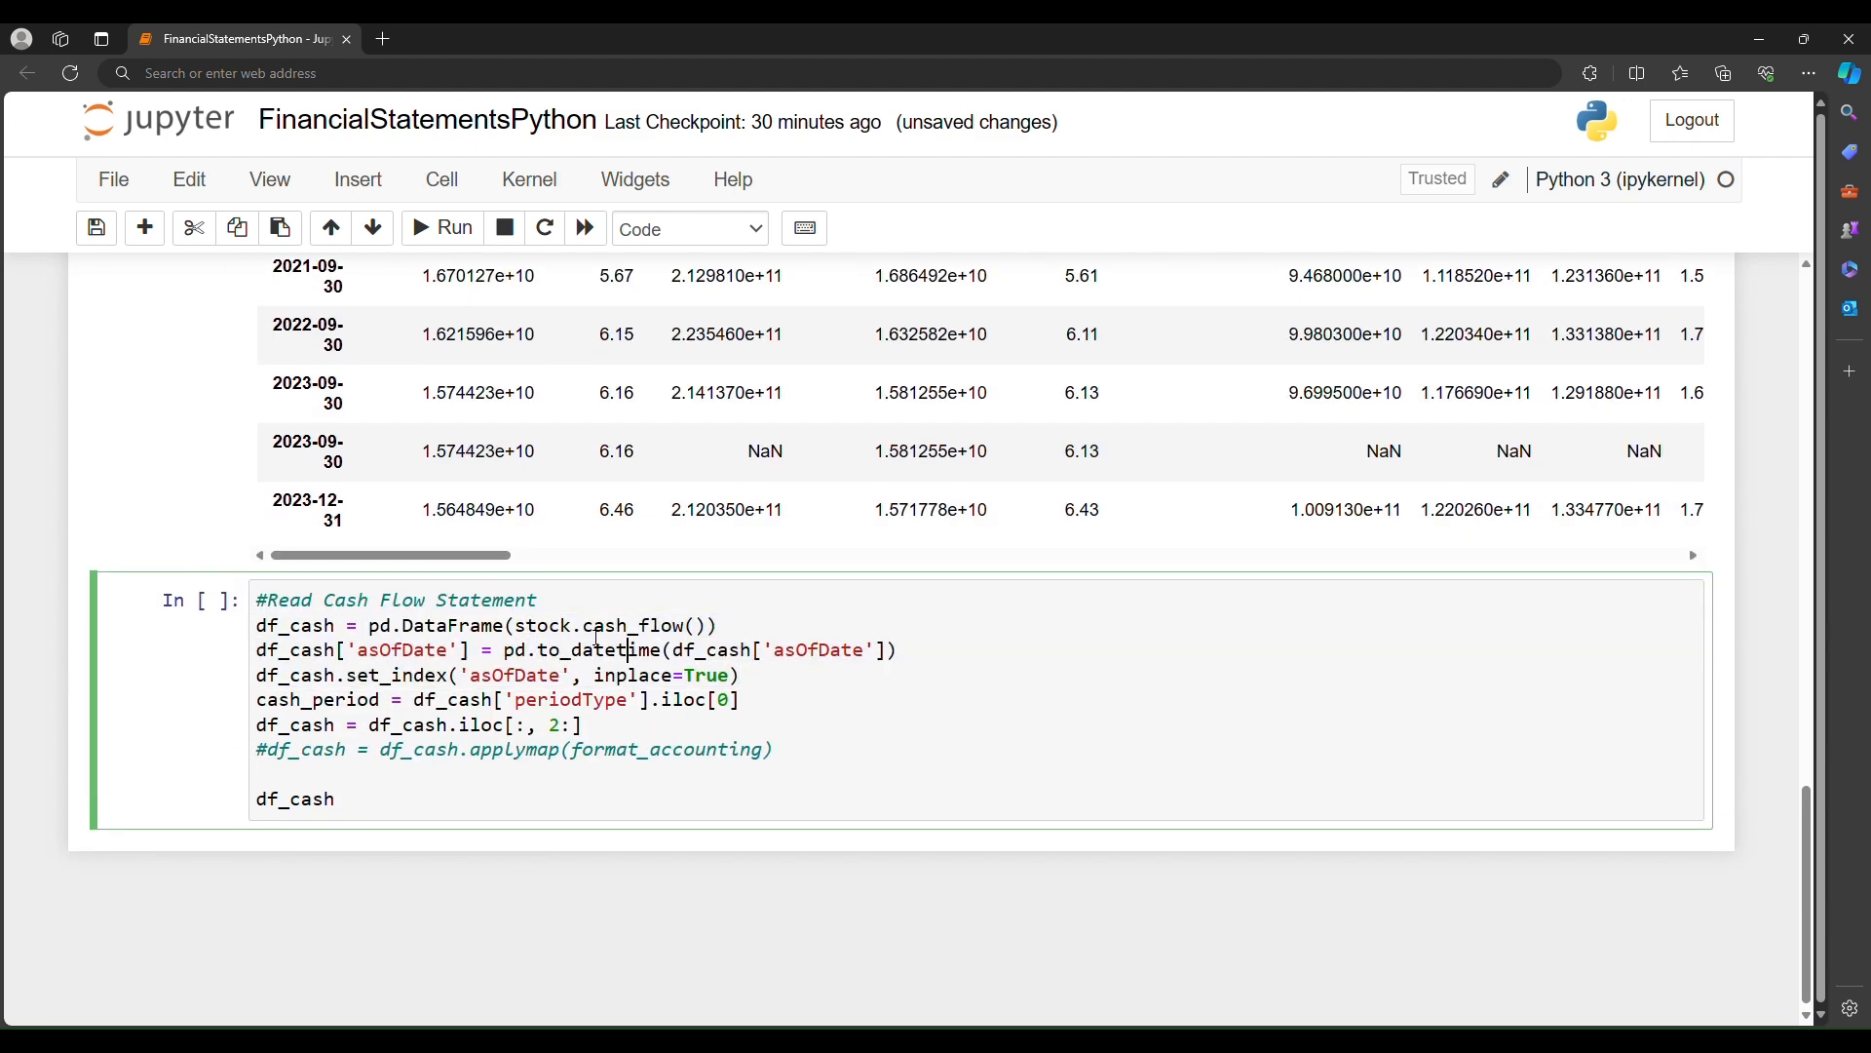
key(shift+enter)
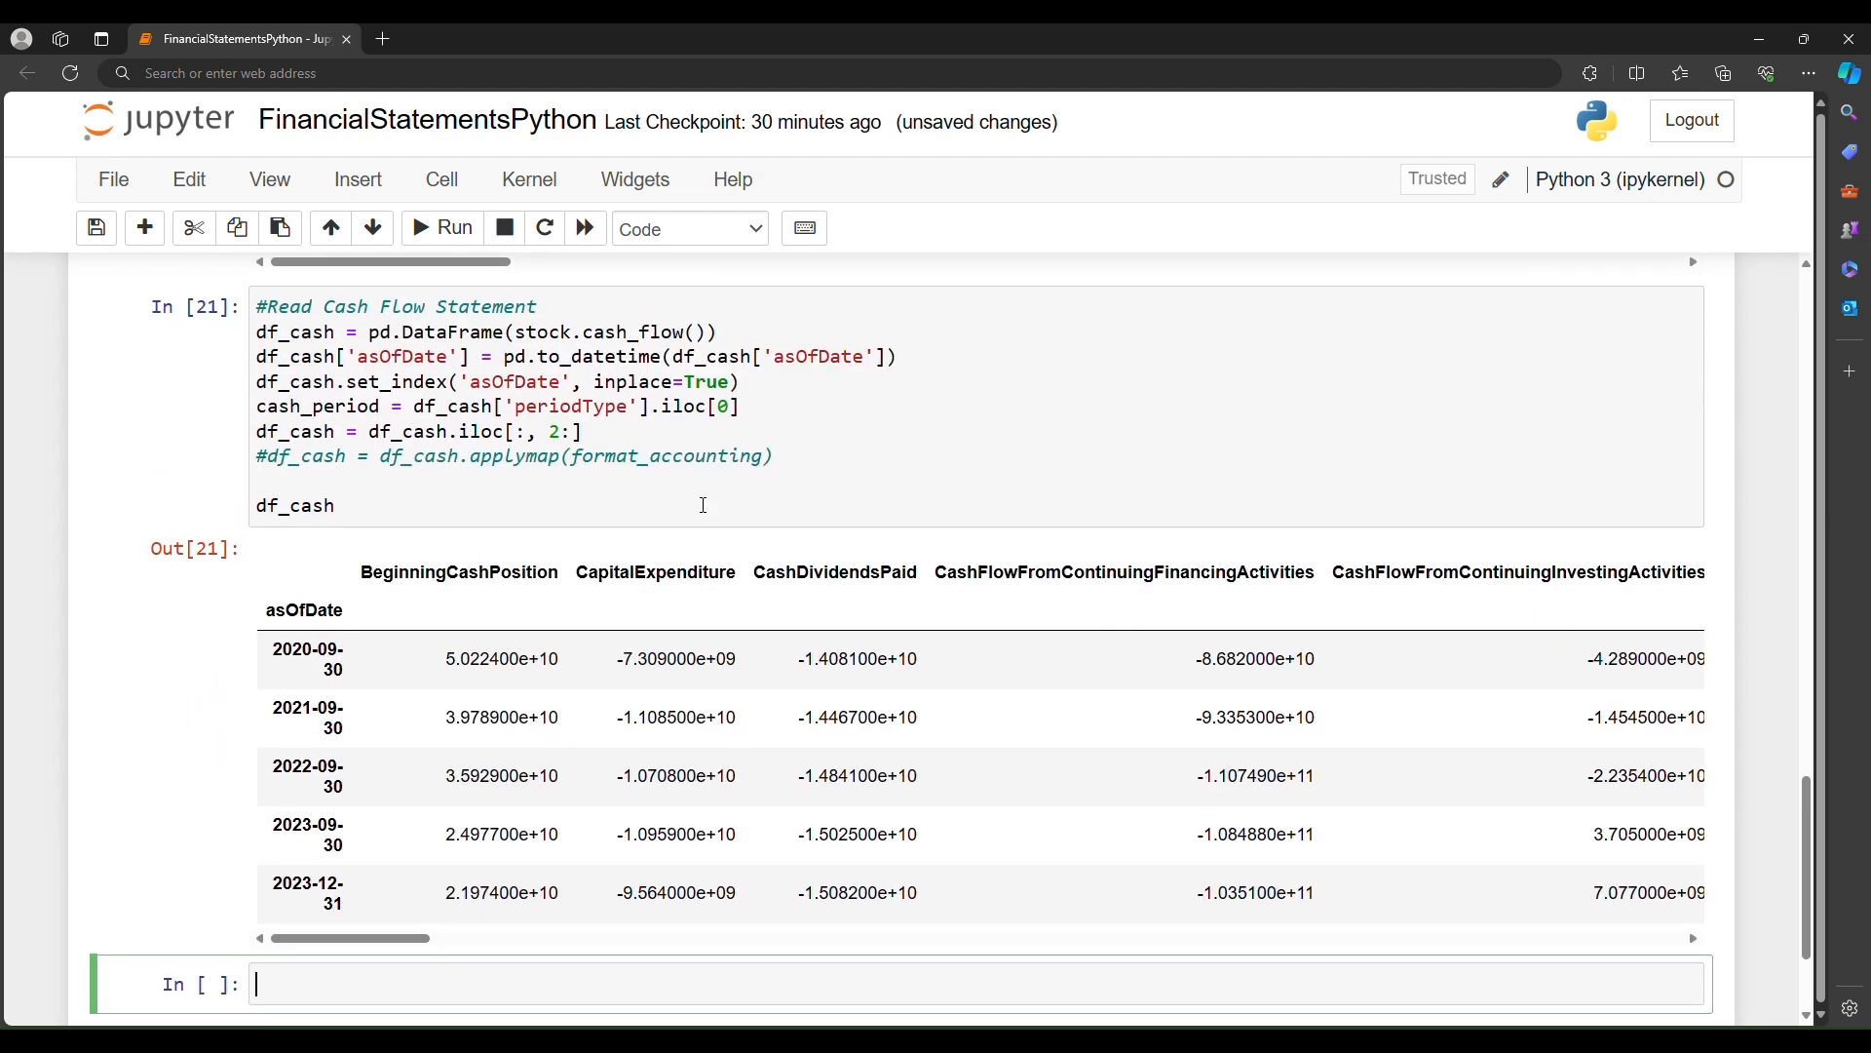
scroll(down, 3)
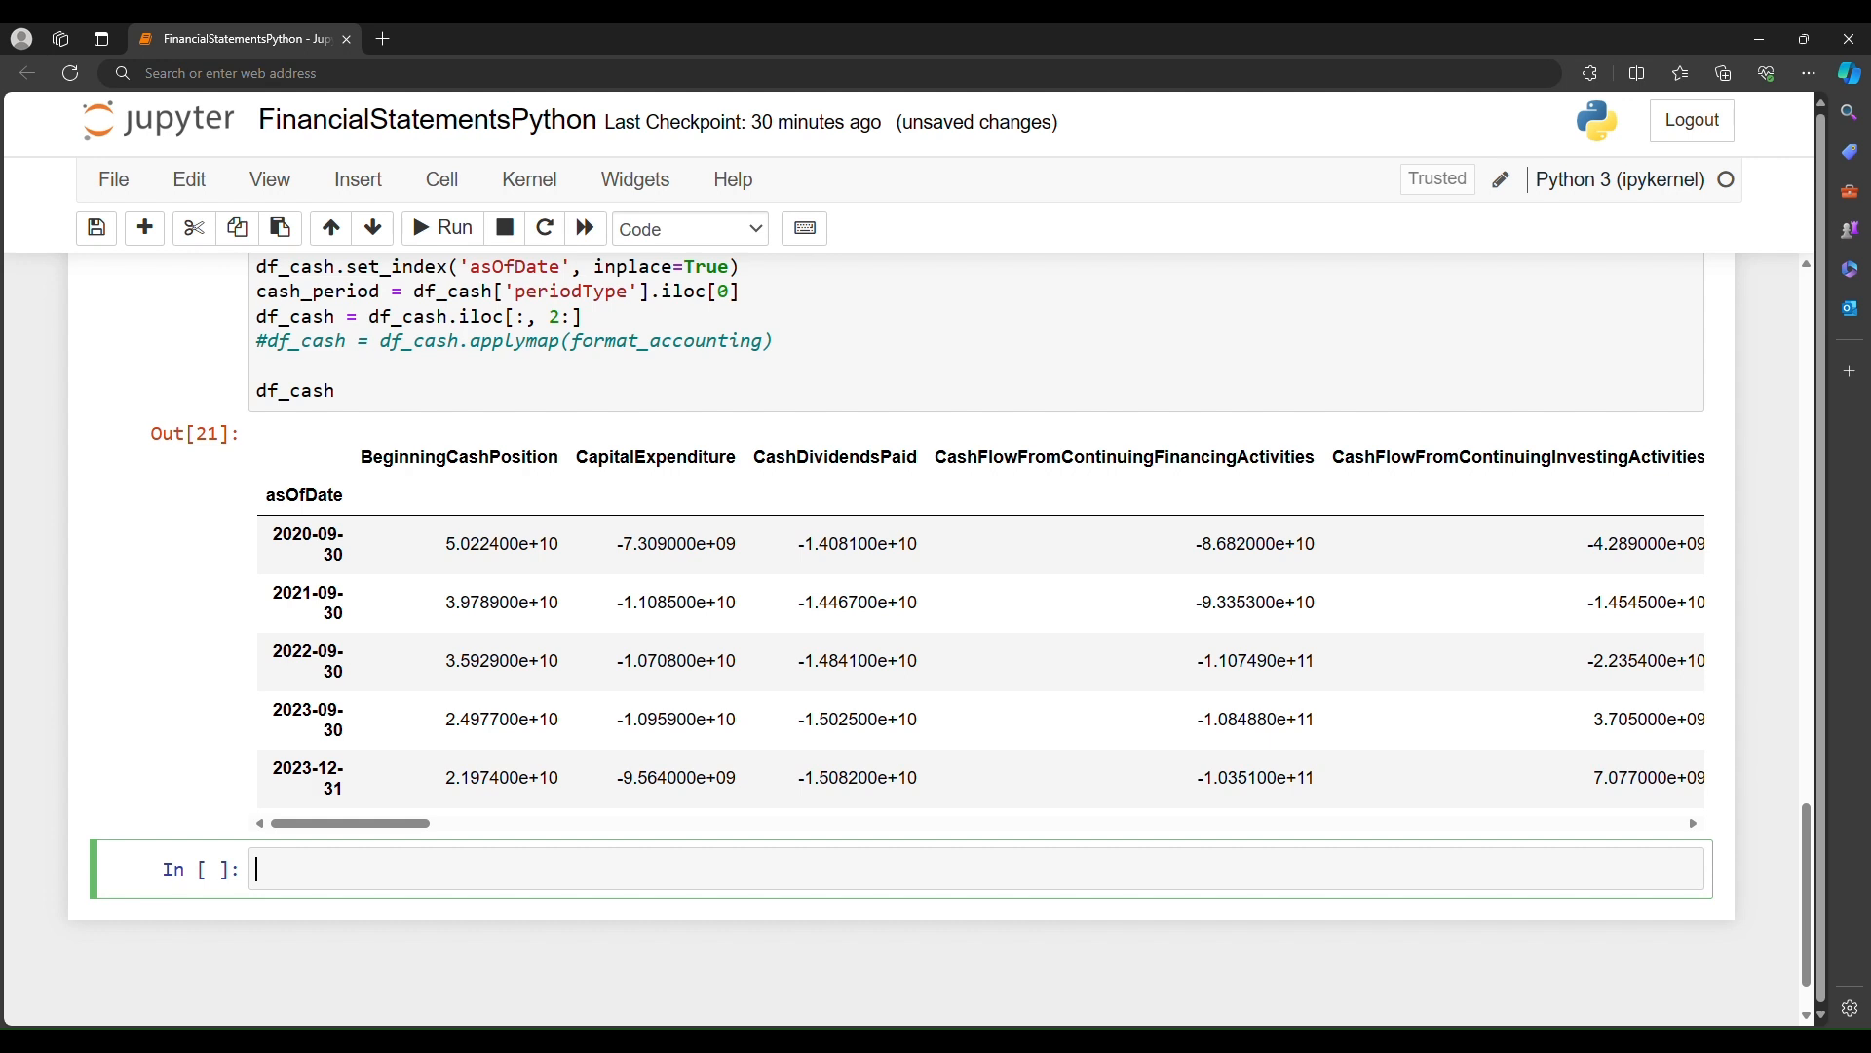
Step: Run 'import yfinance as yf' and define ticker_symbol = 'AAPL'
text(import yfinance)
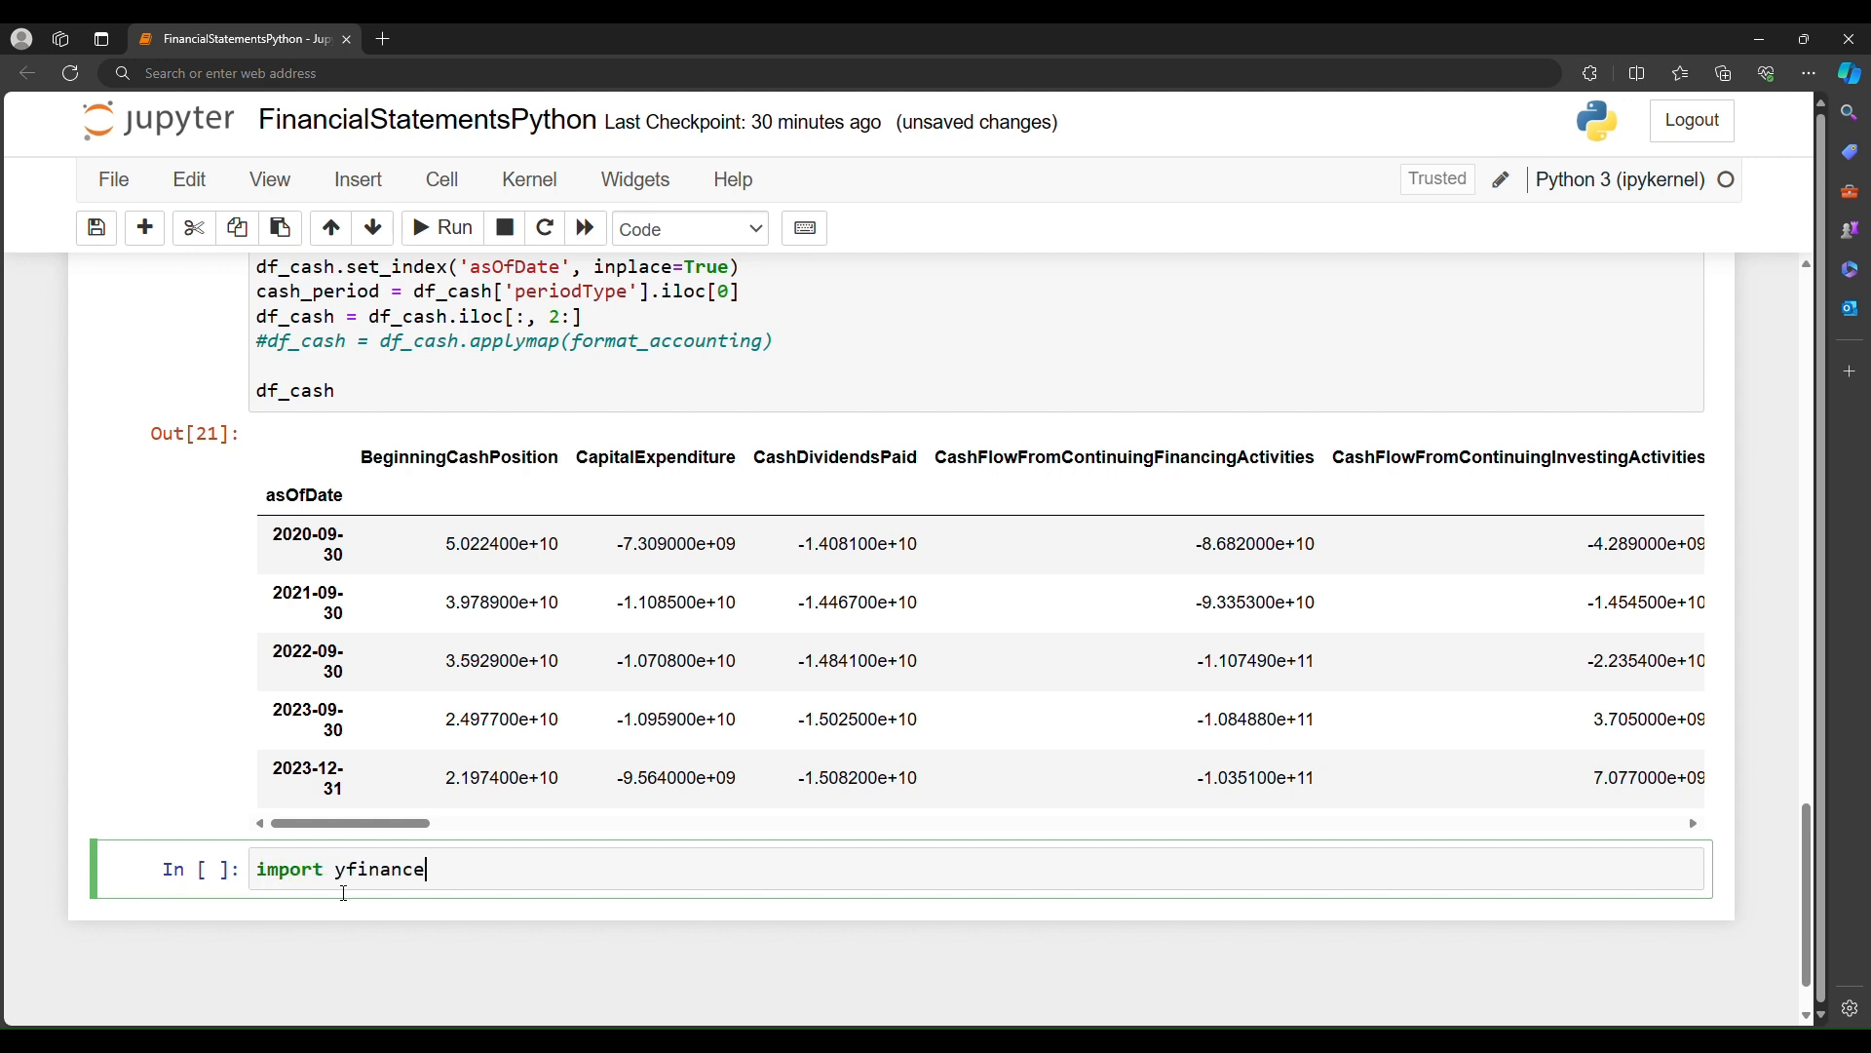
text(as yf)
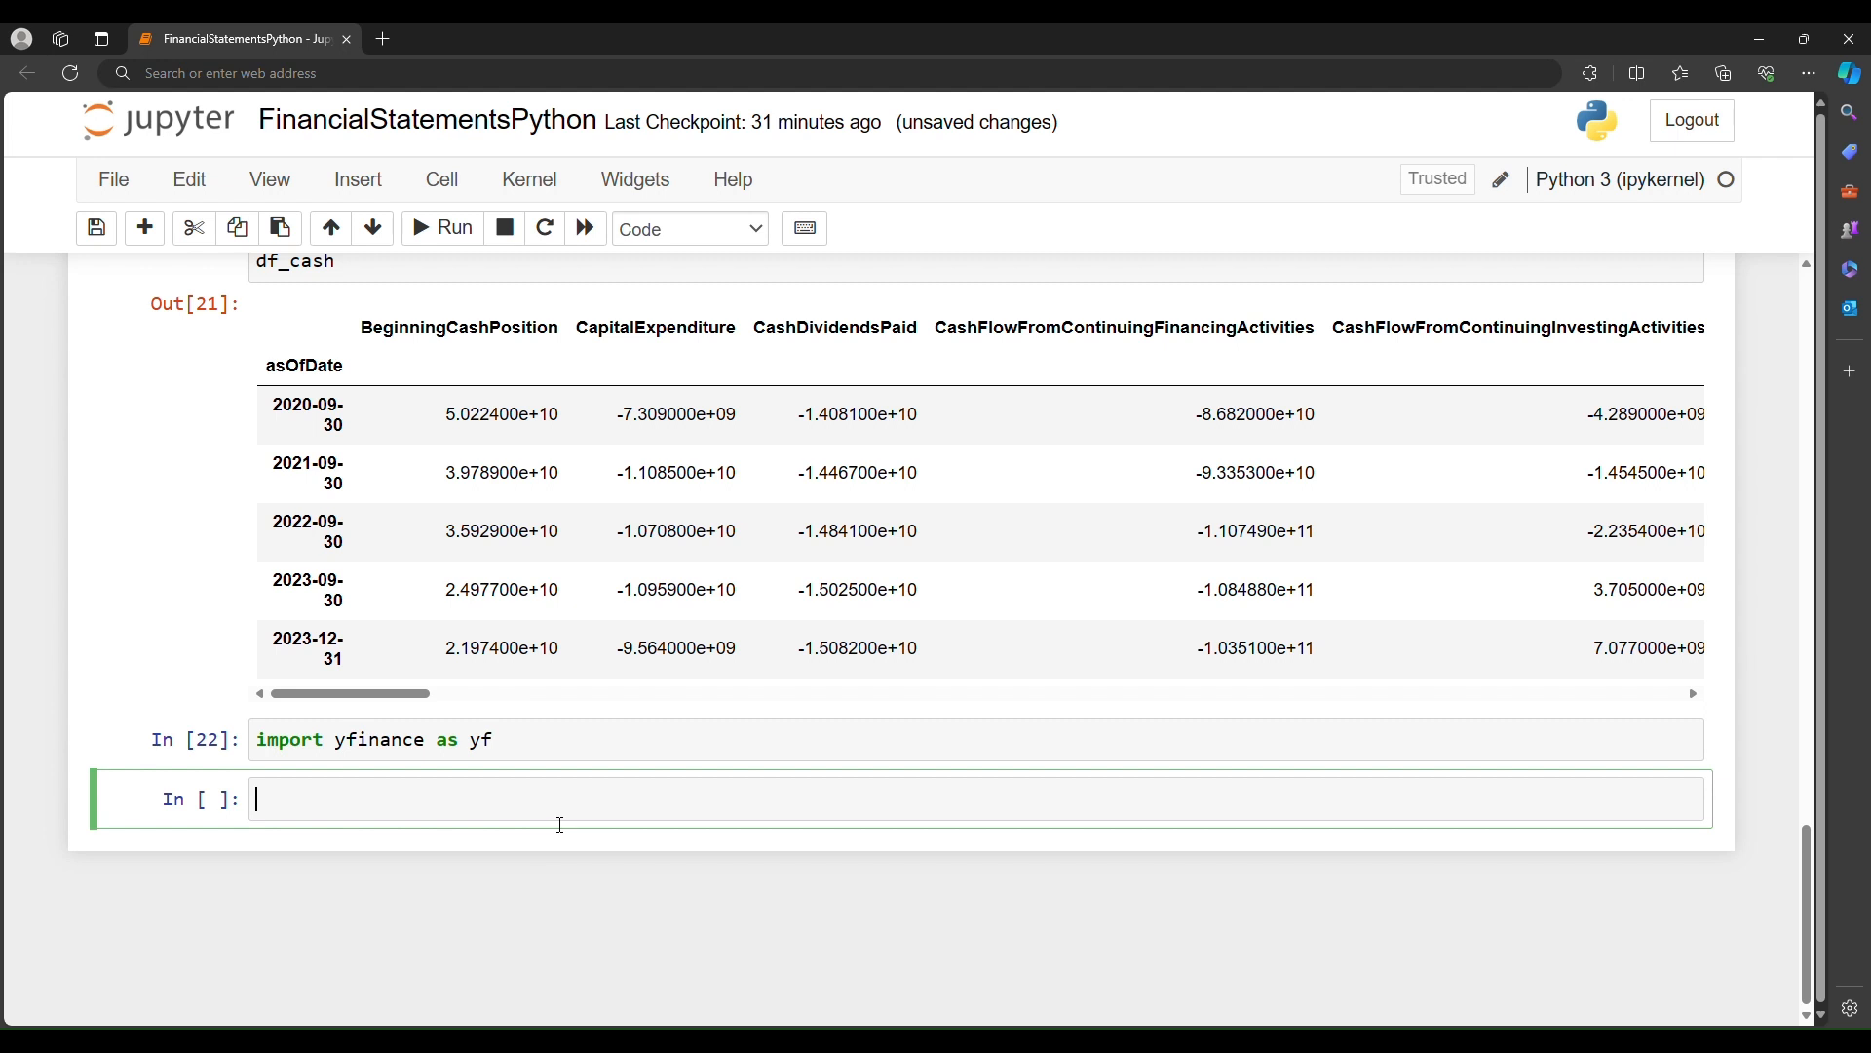
text(ticker_sy)
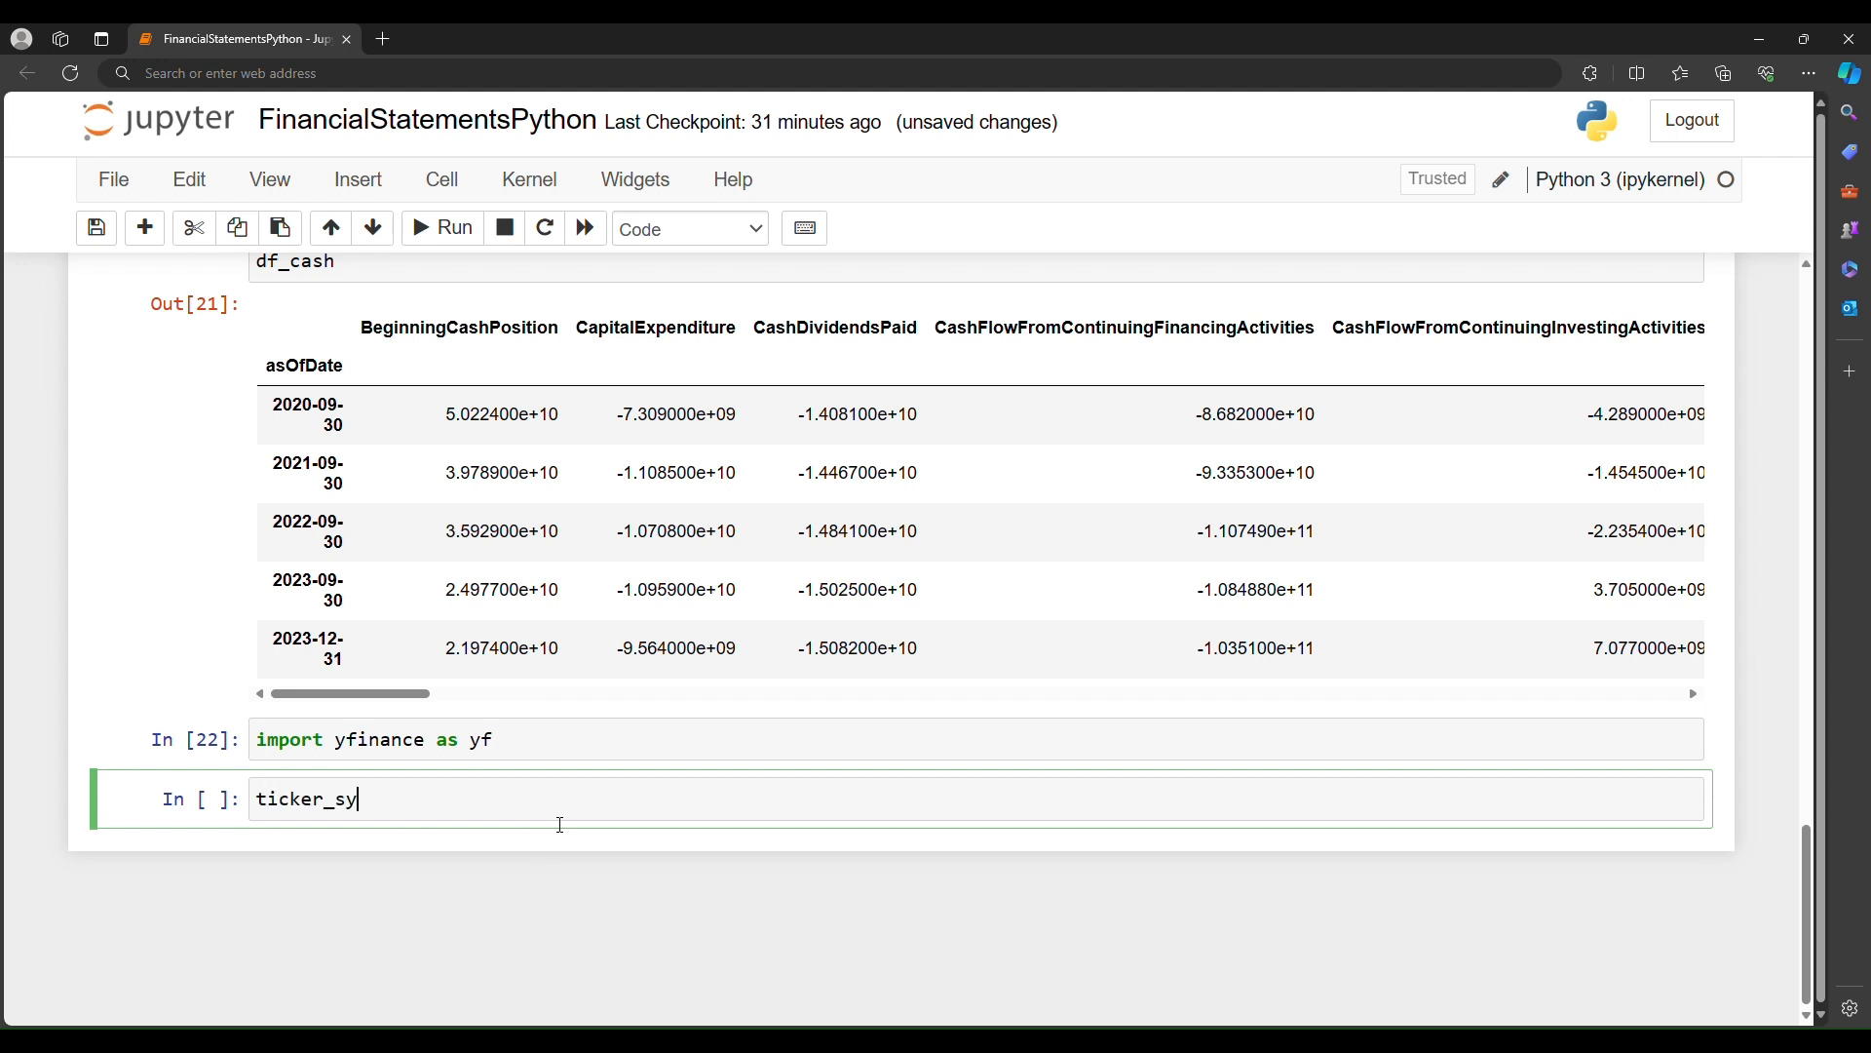
text(mbol =)
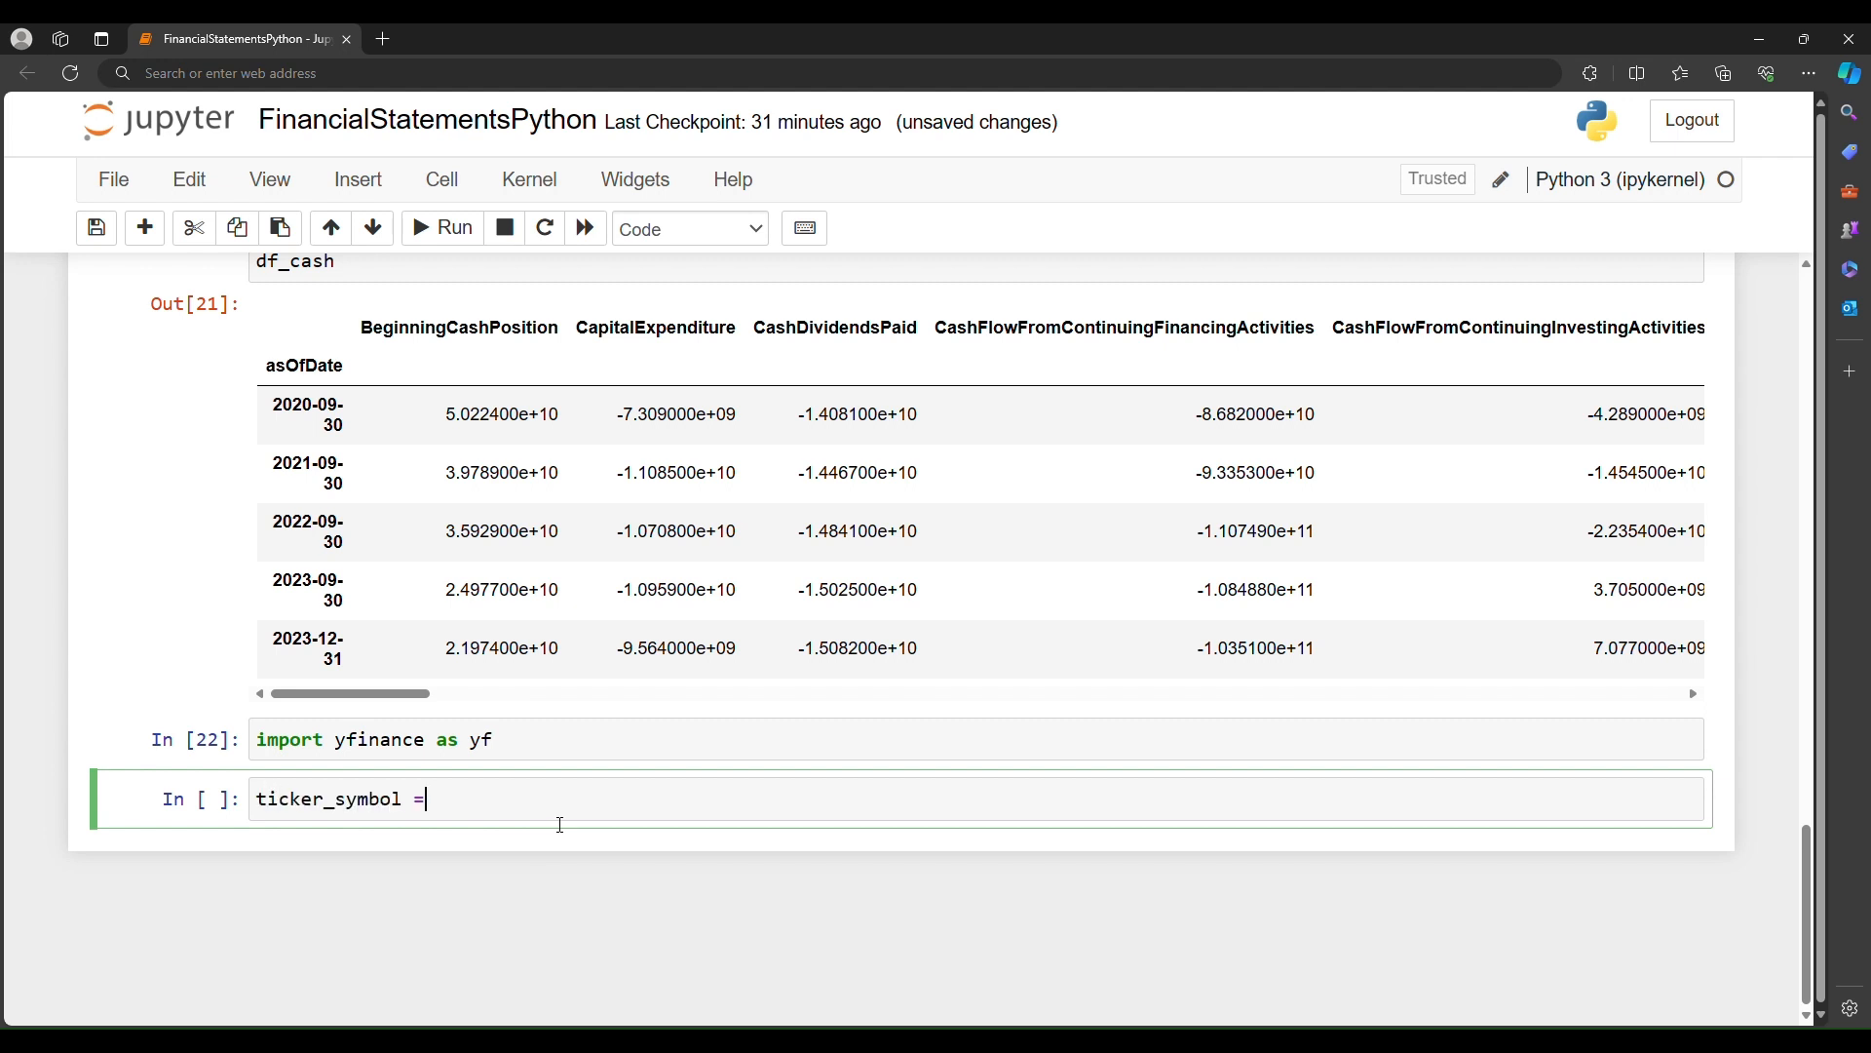
text('AAPL')
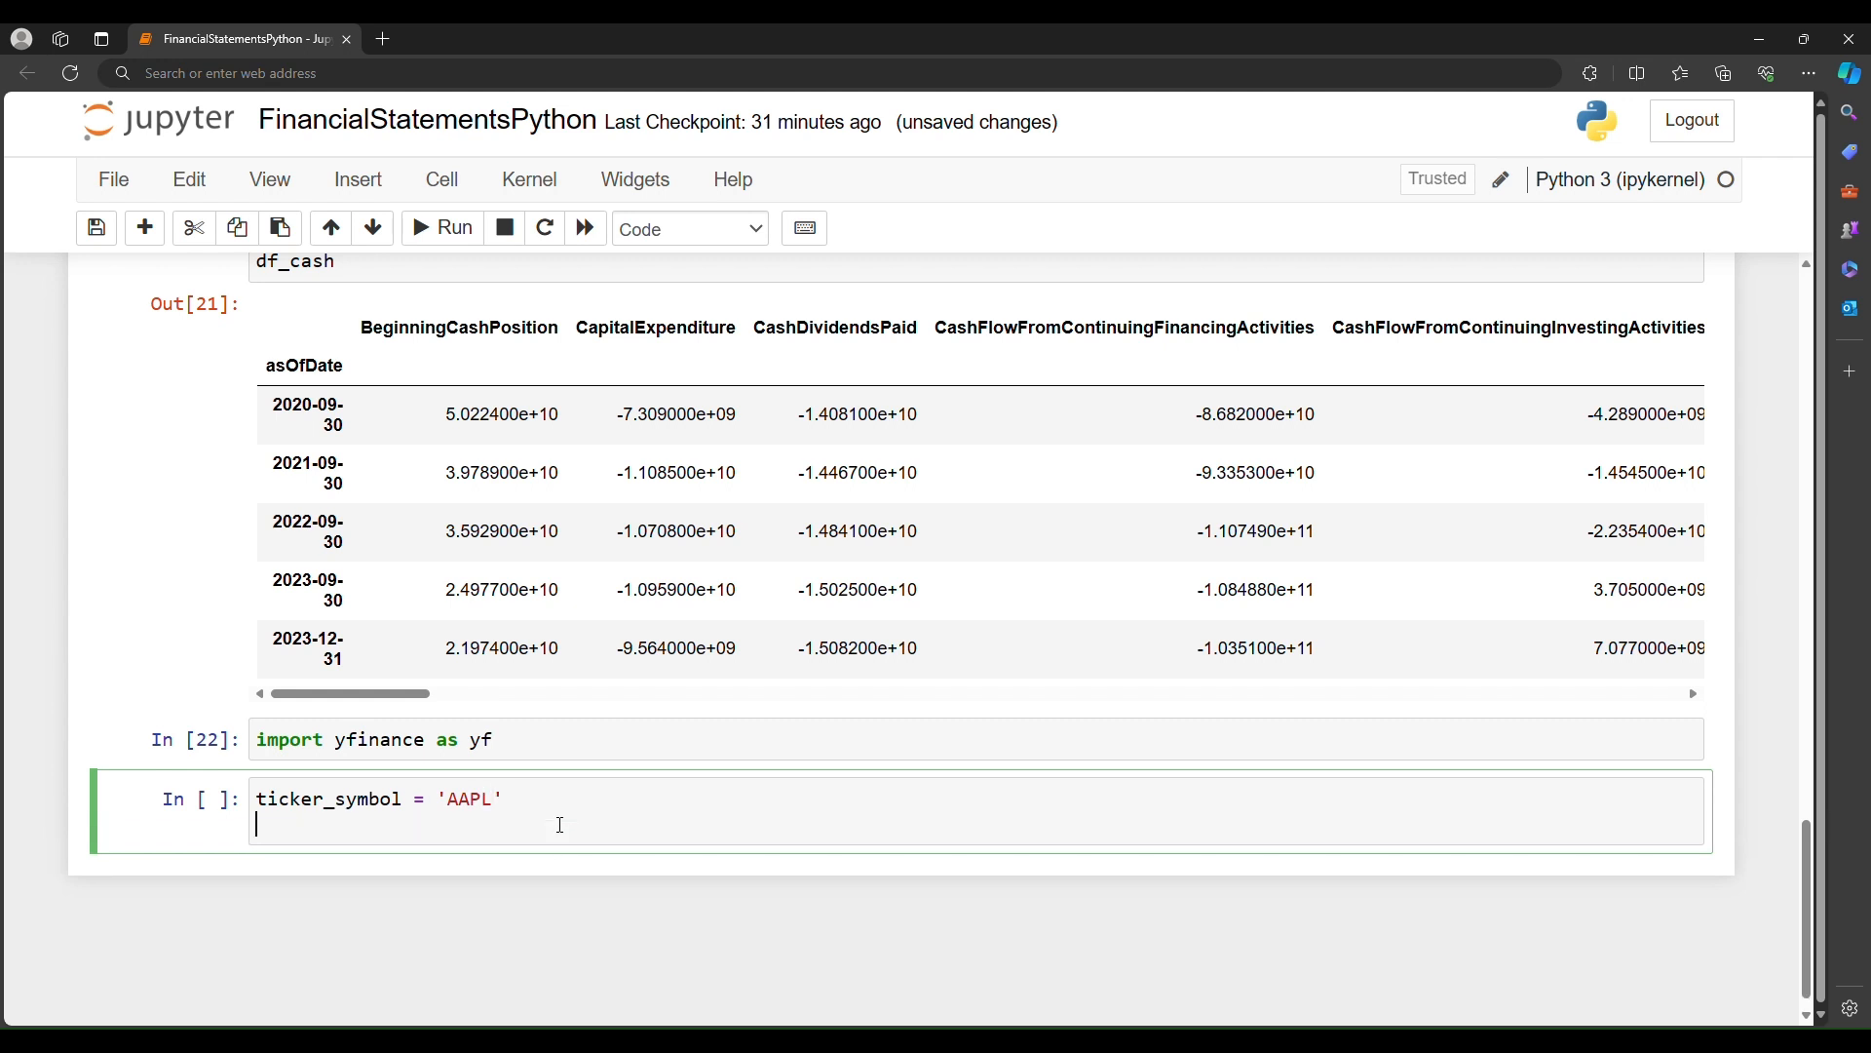
Step: Create stock_data = yf.Ticker(ticker_symbol)
text(st)
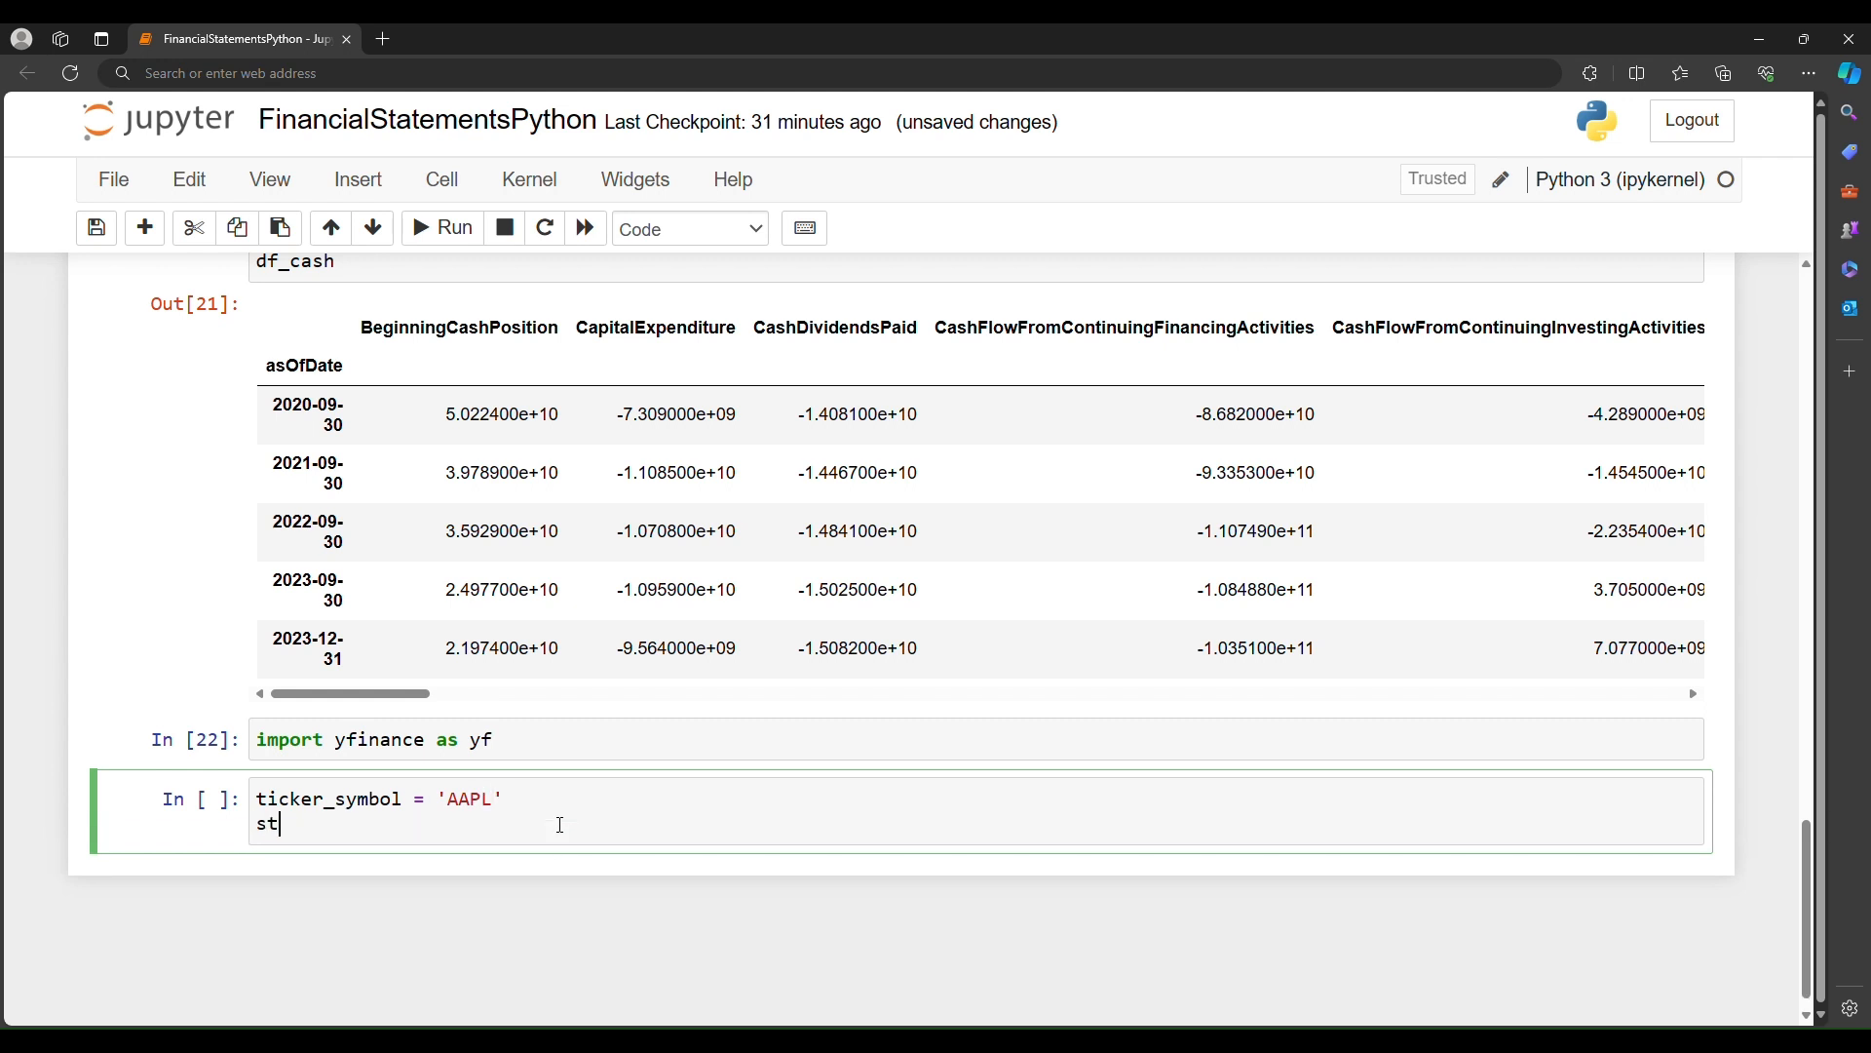
text(ock_data =)
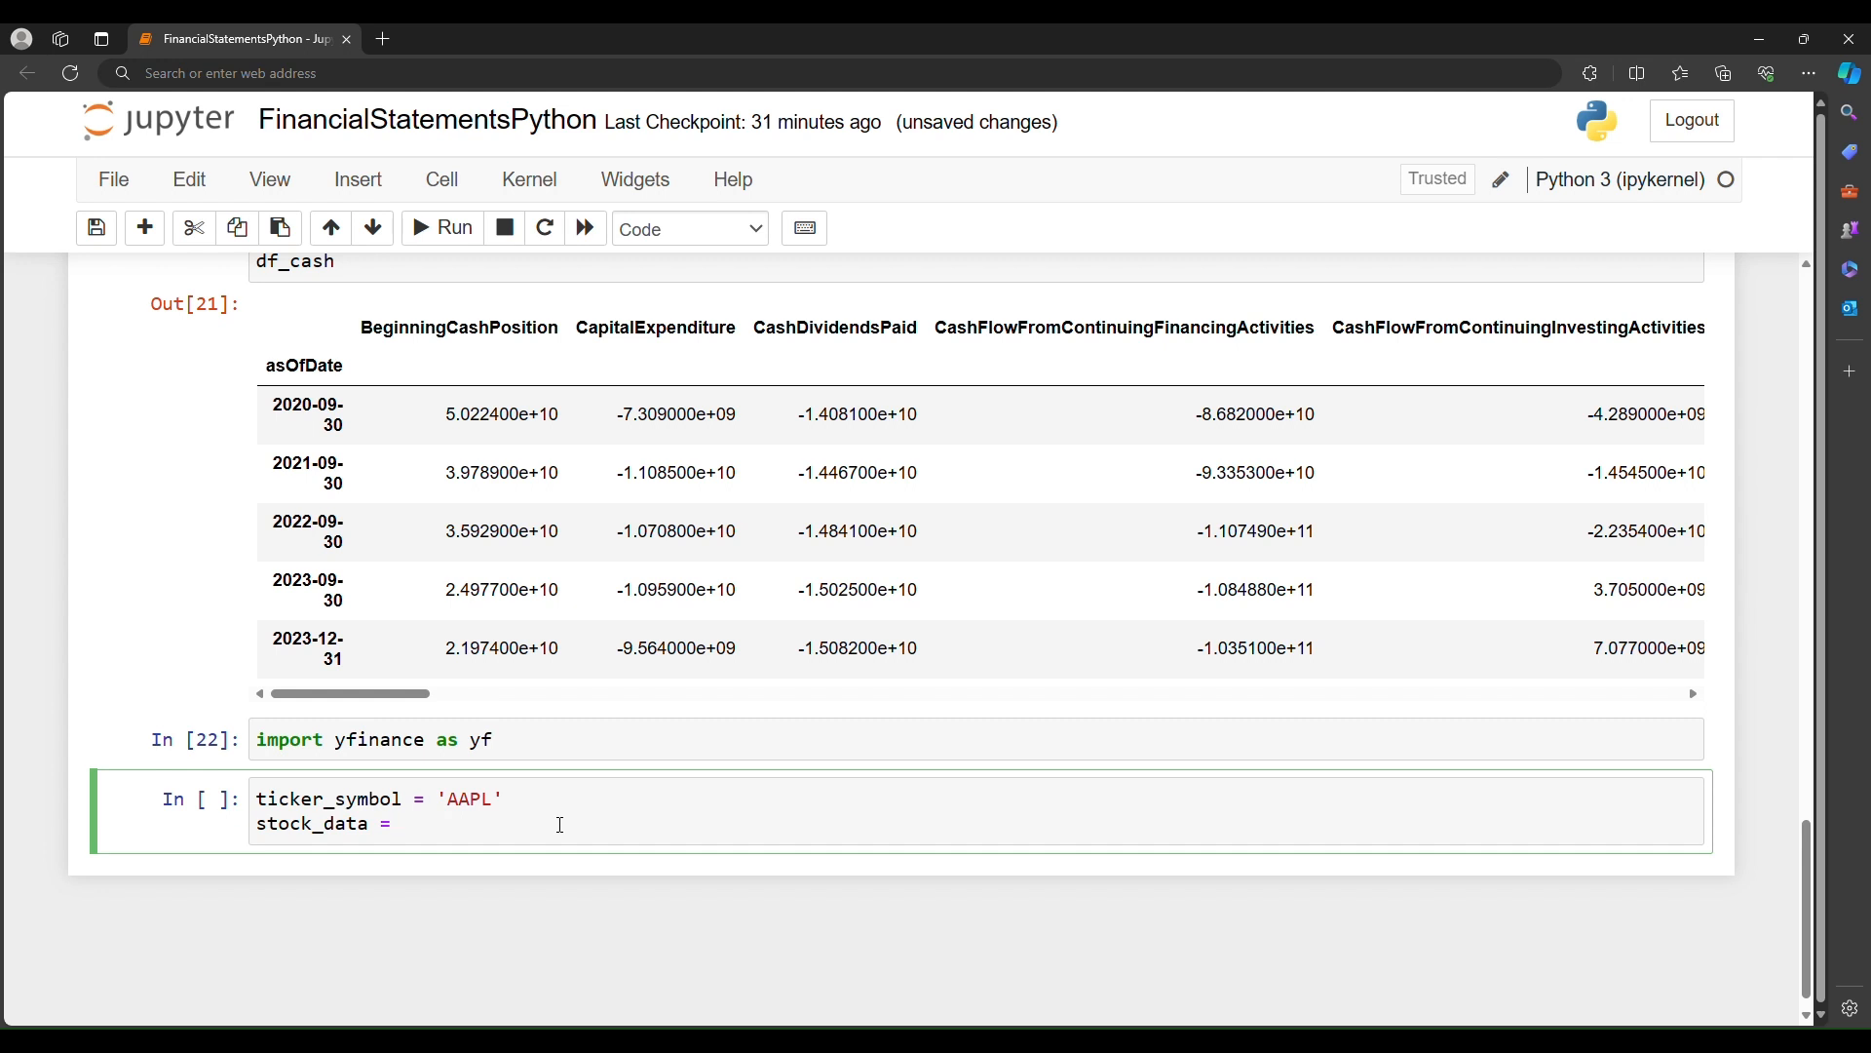
text(yf.Ti)
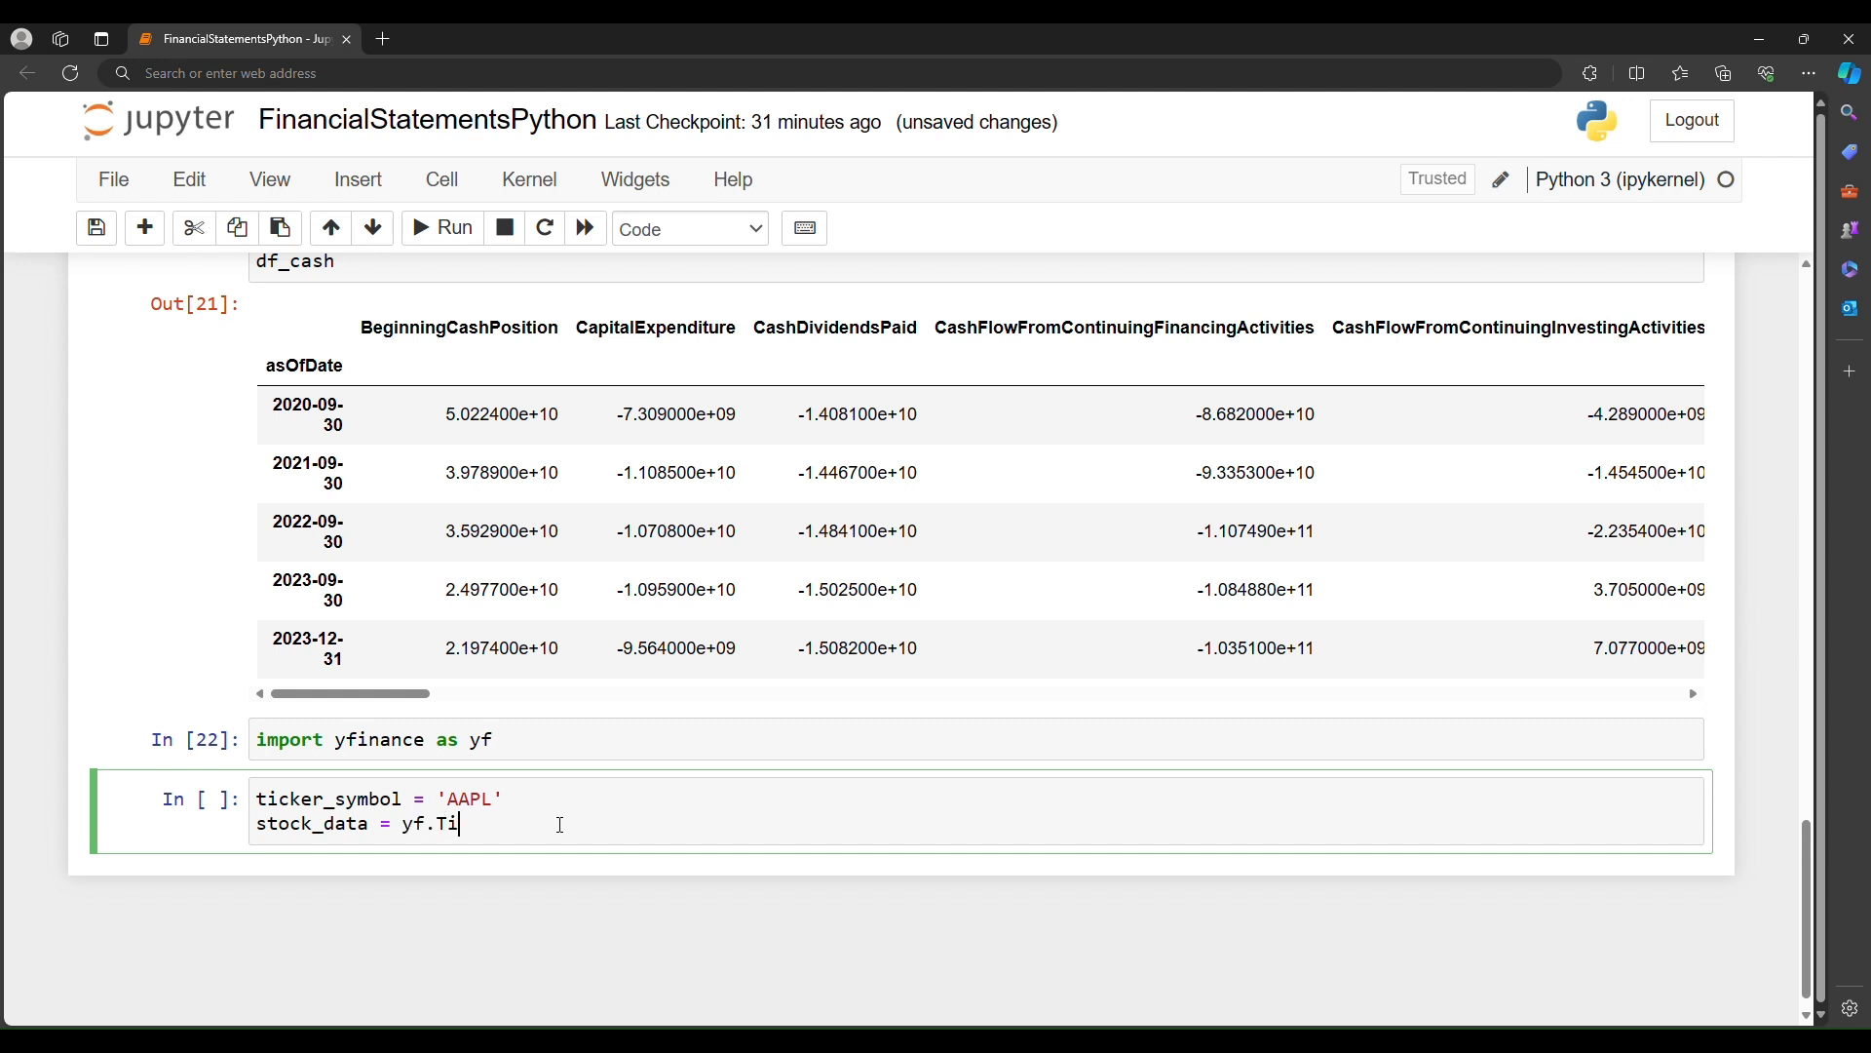
text(cker(ticker_sy)
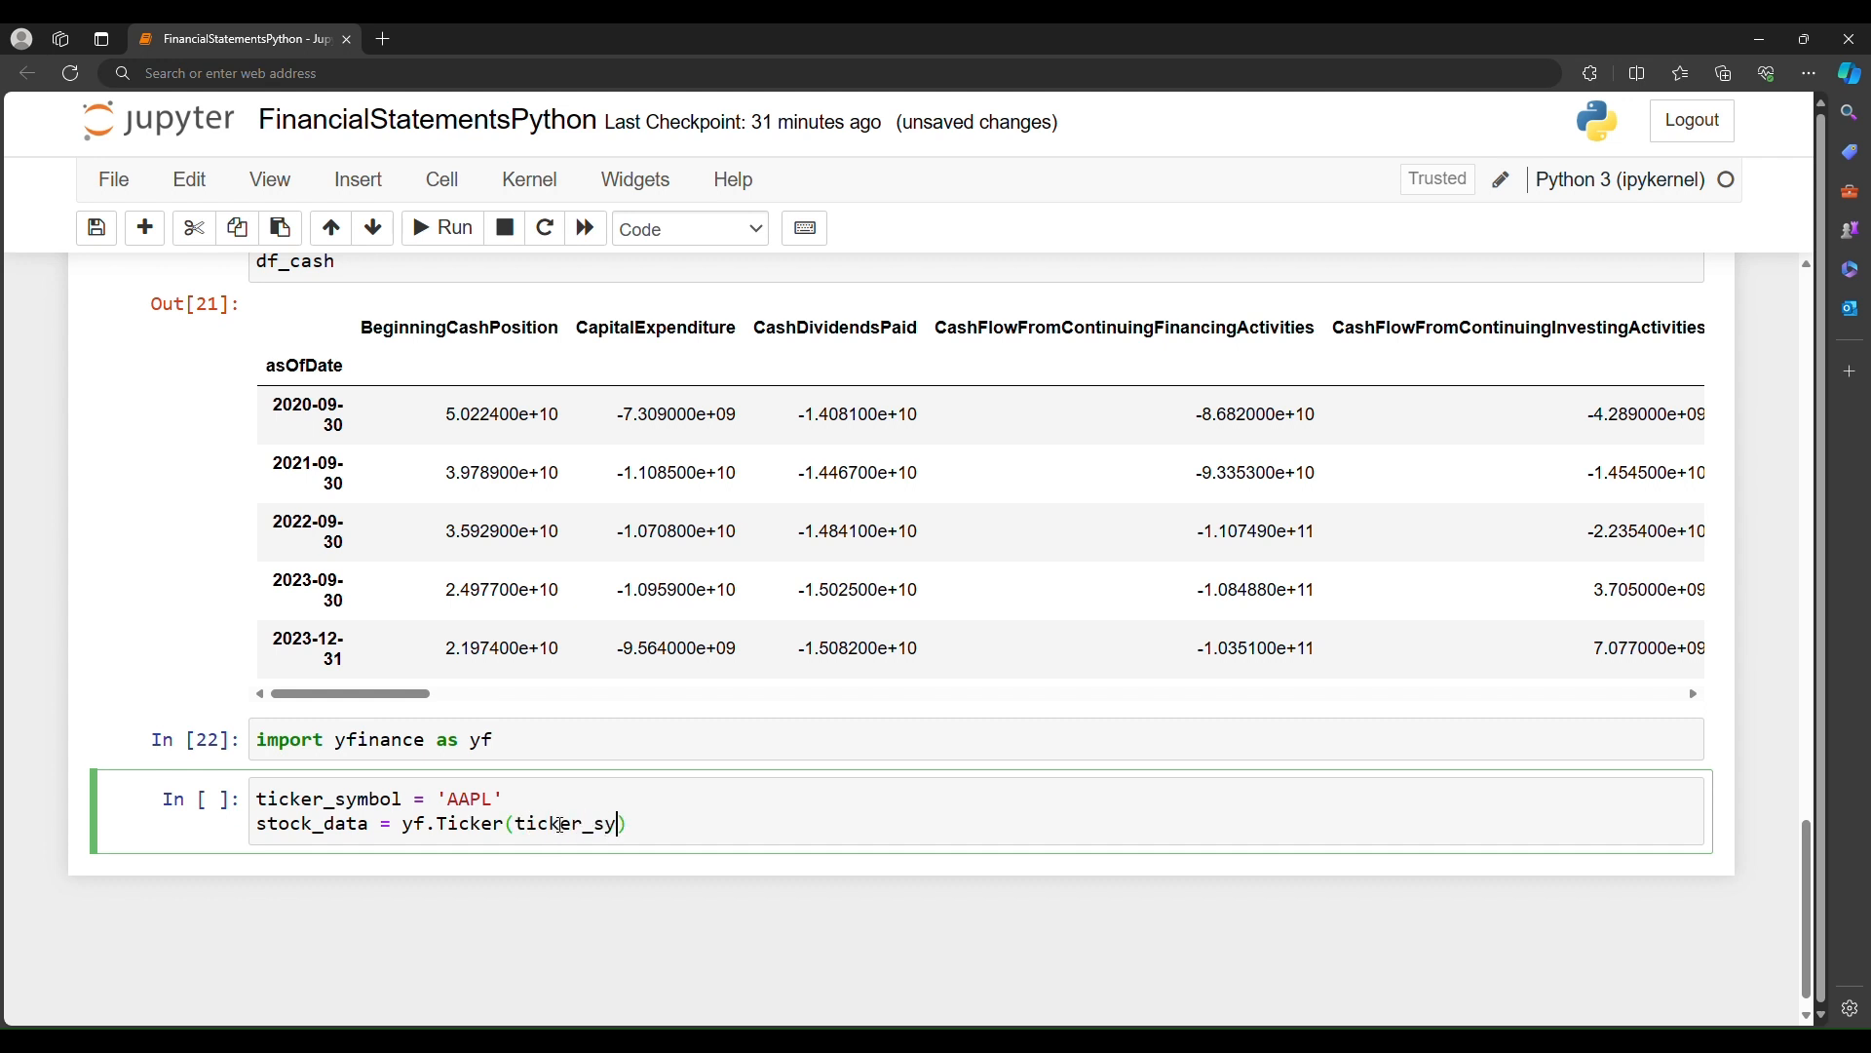
text(mbol)
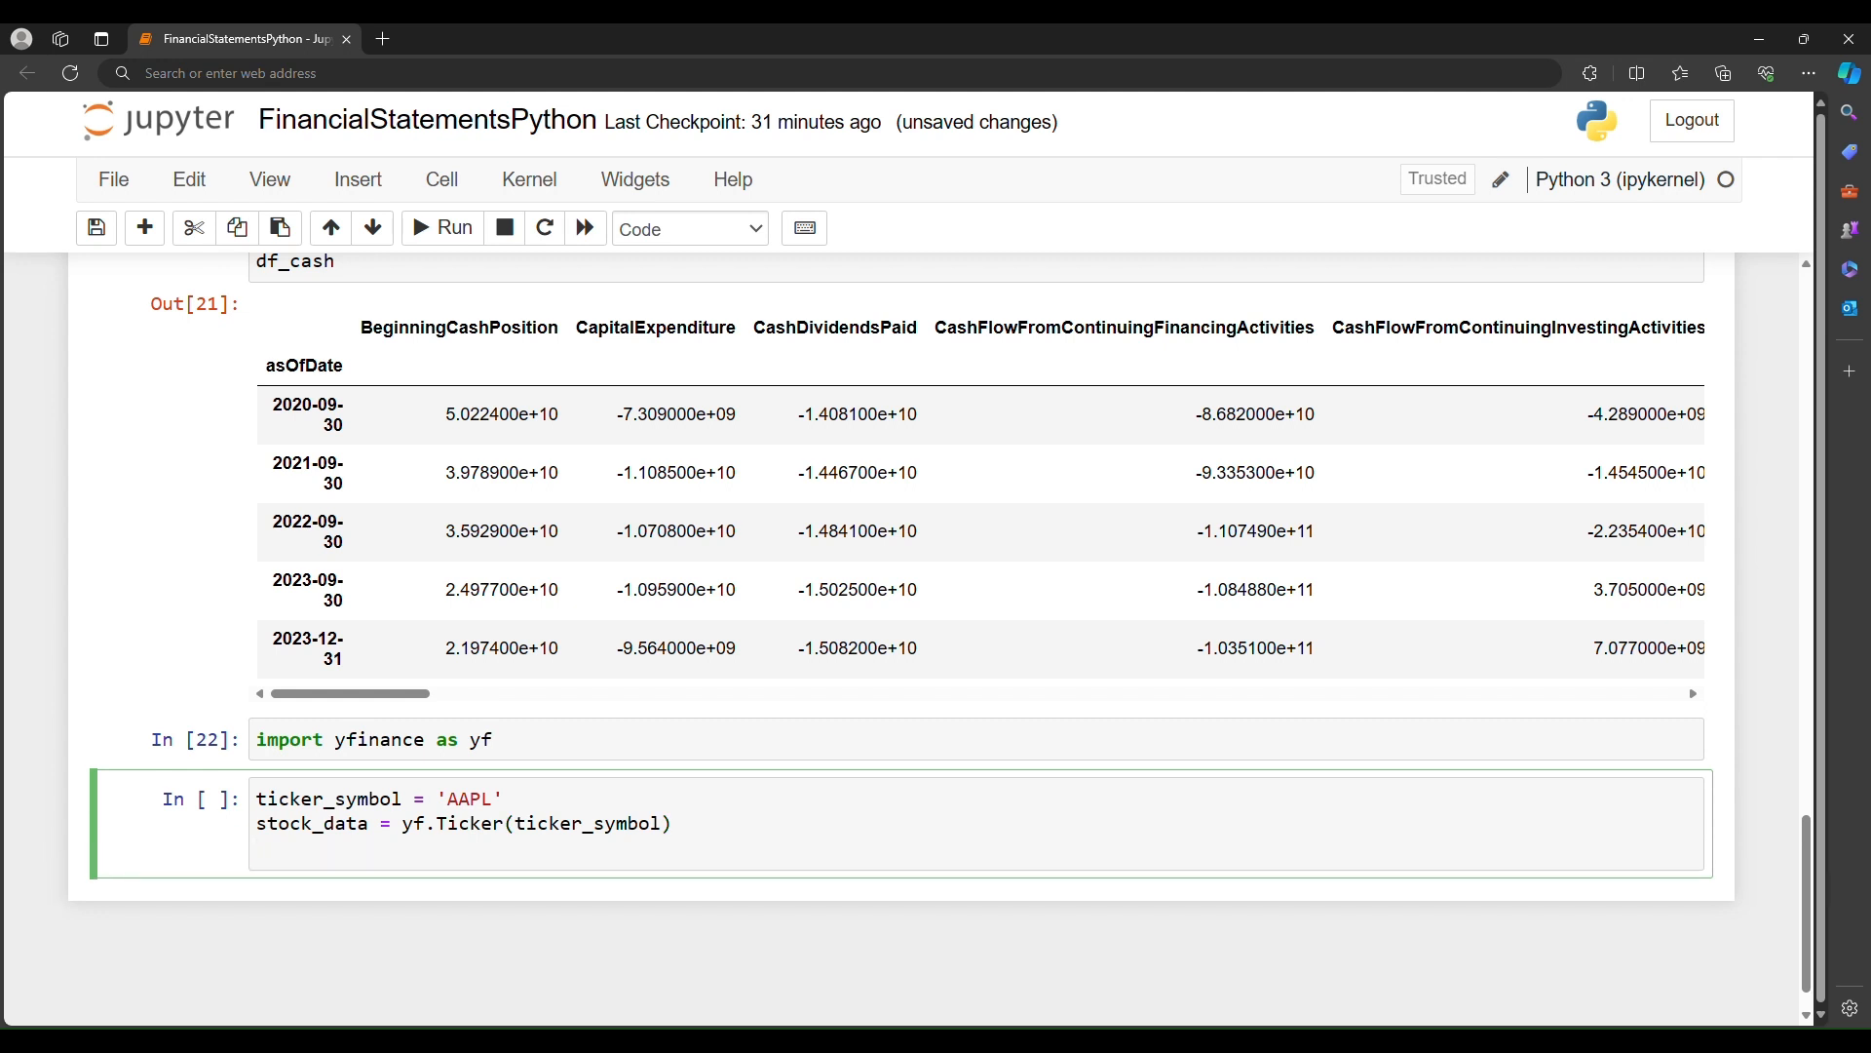
Step: Assign balance_sheet = stock_data.balance_sheet
text(balance)
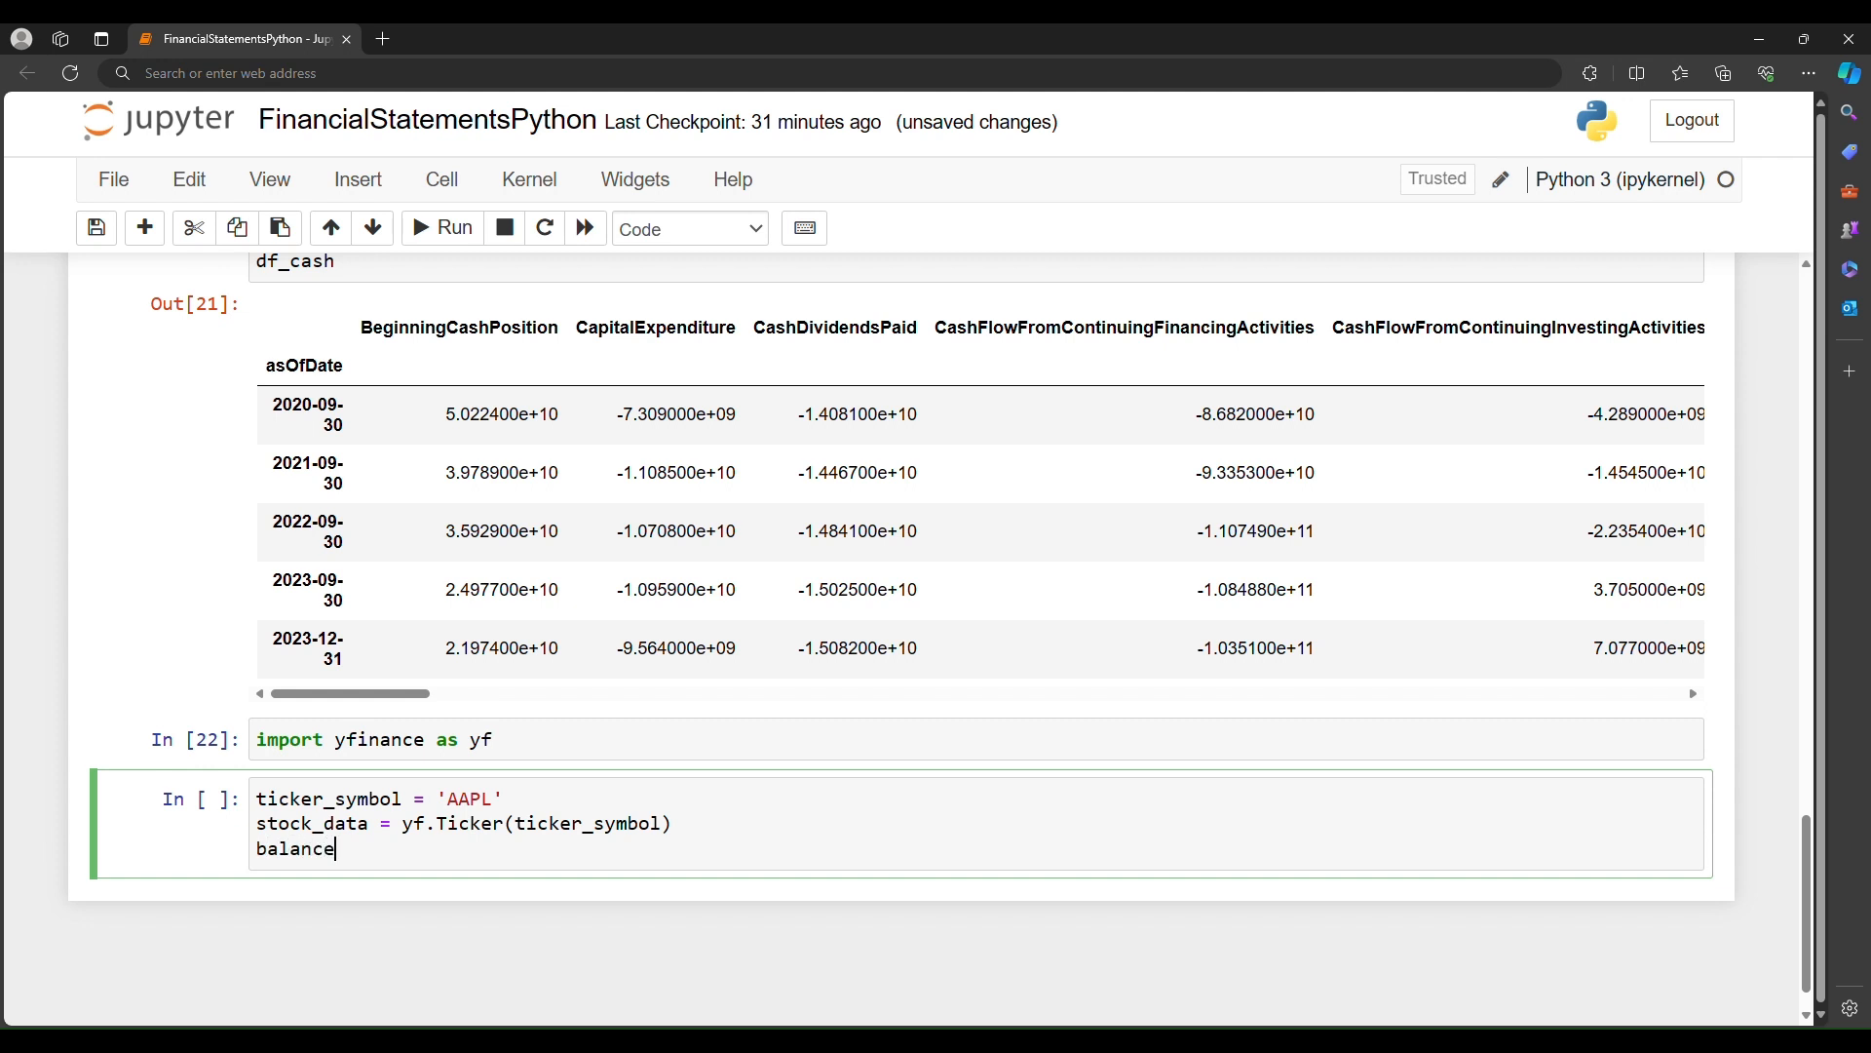
text(_sheet =)
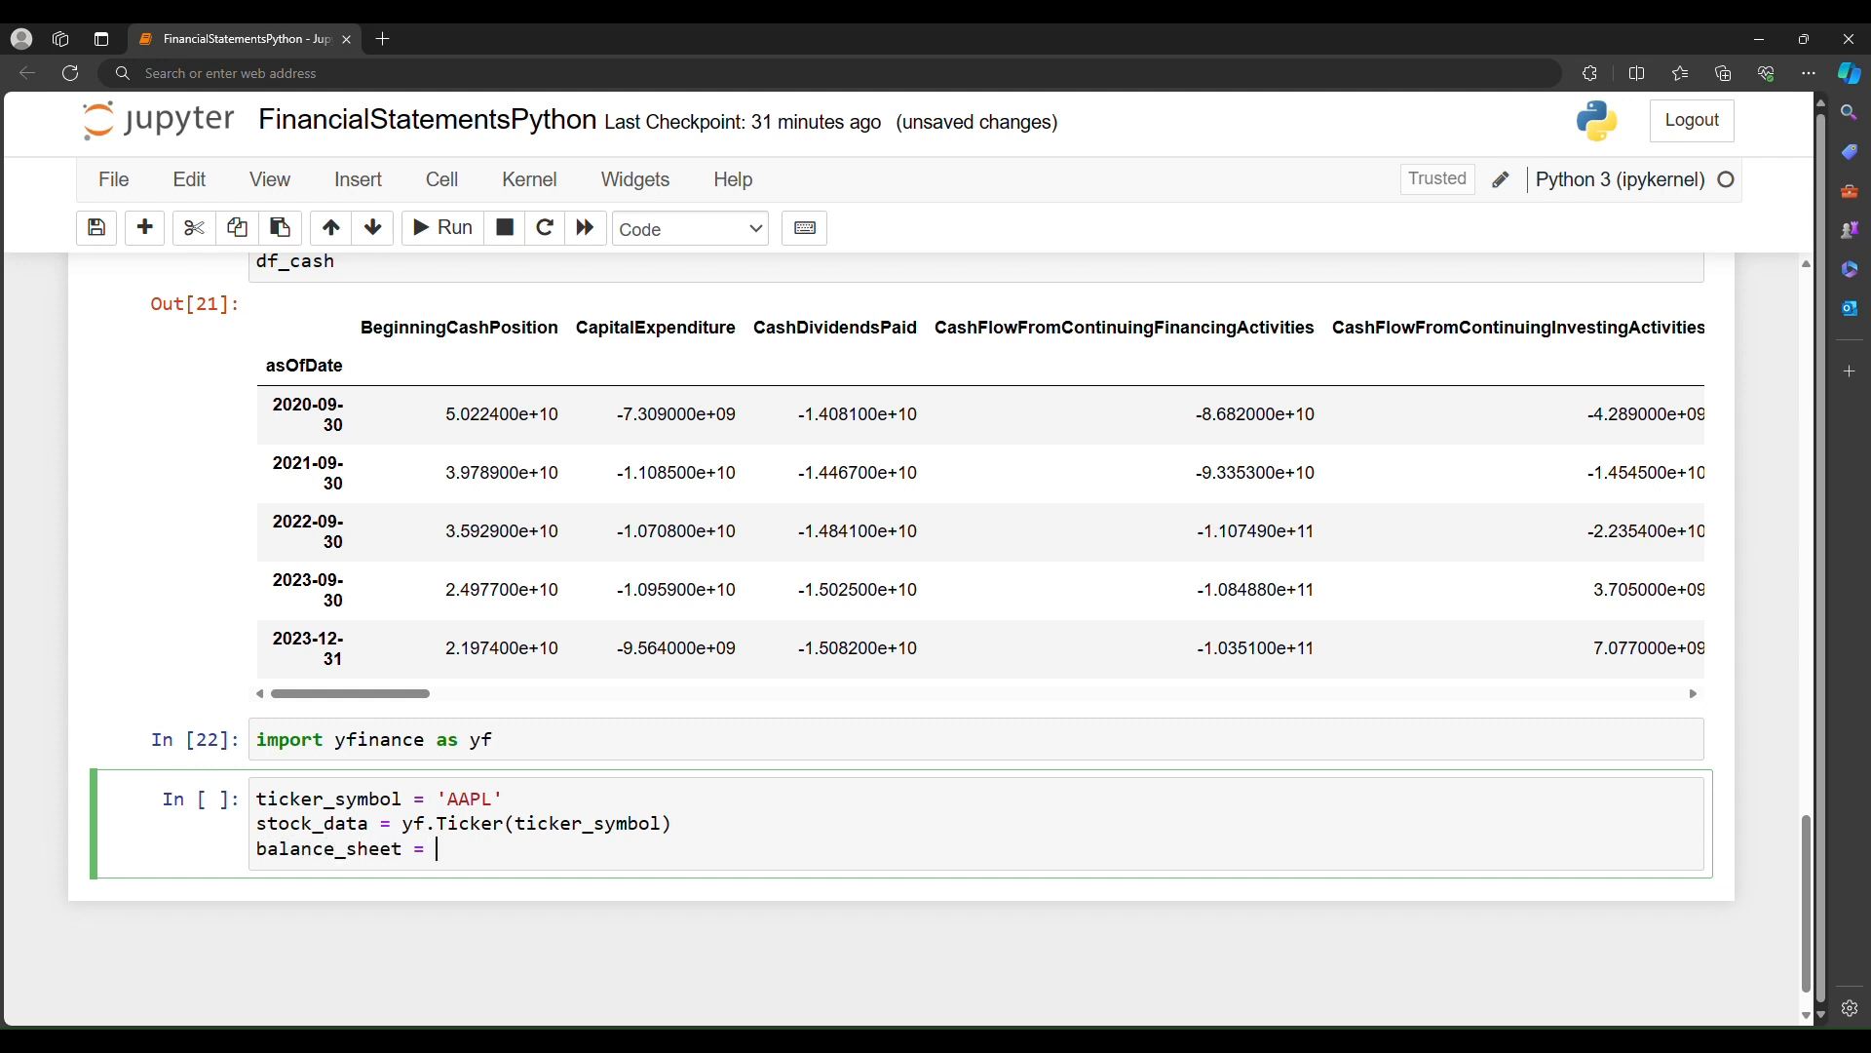
text(stock)
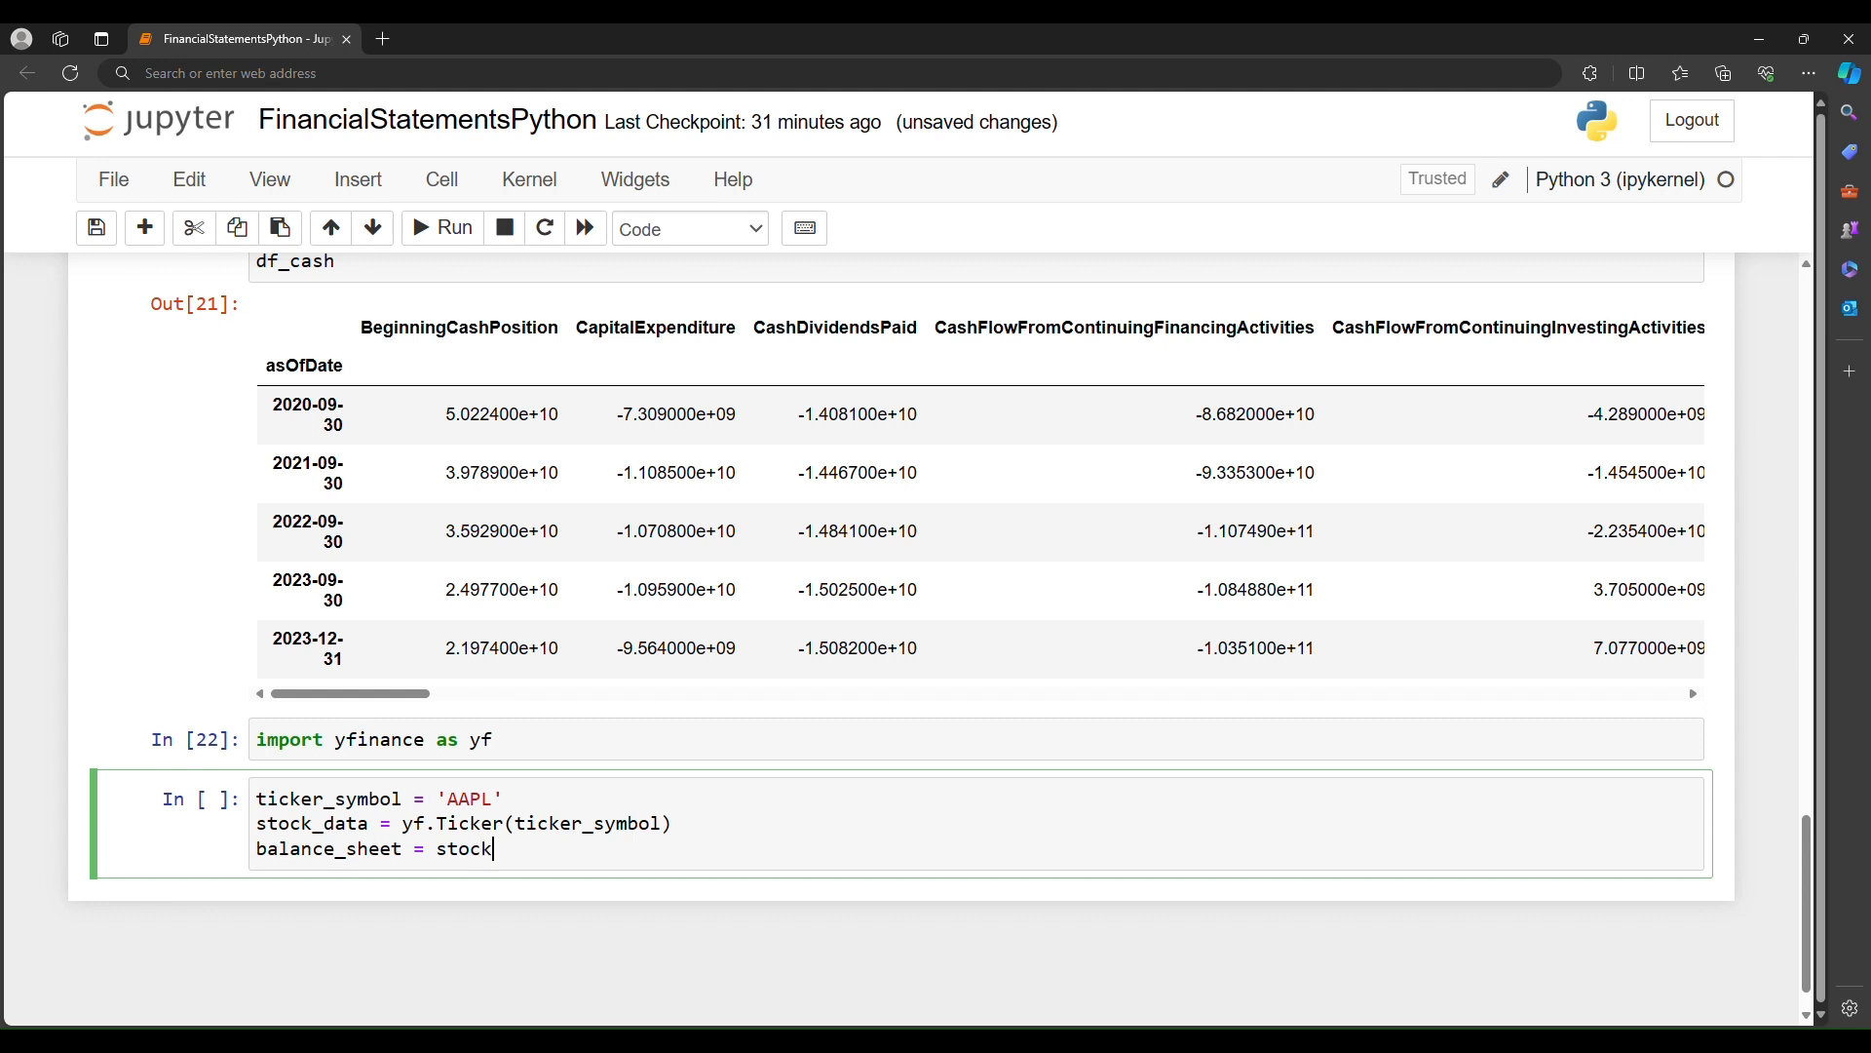
text(_data,)
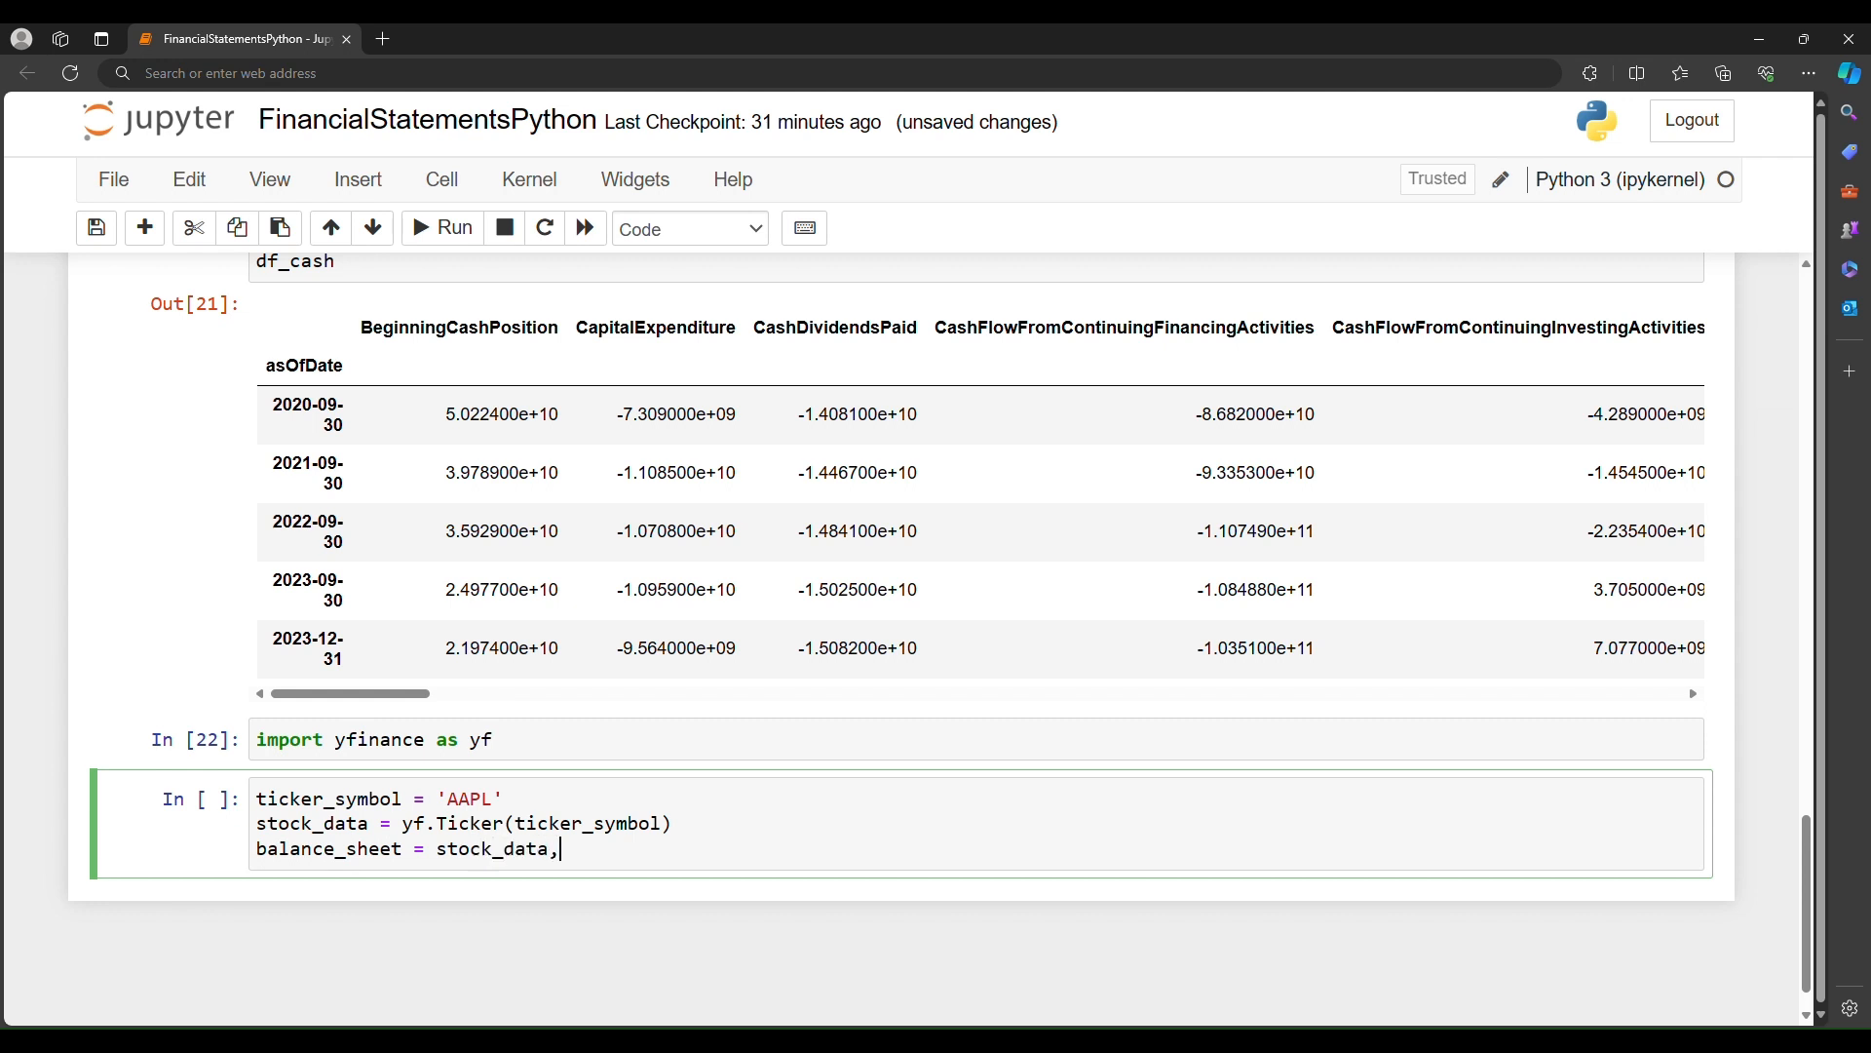
text(.balance_)
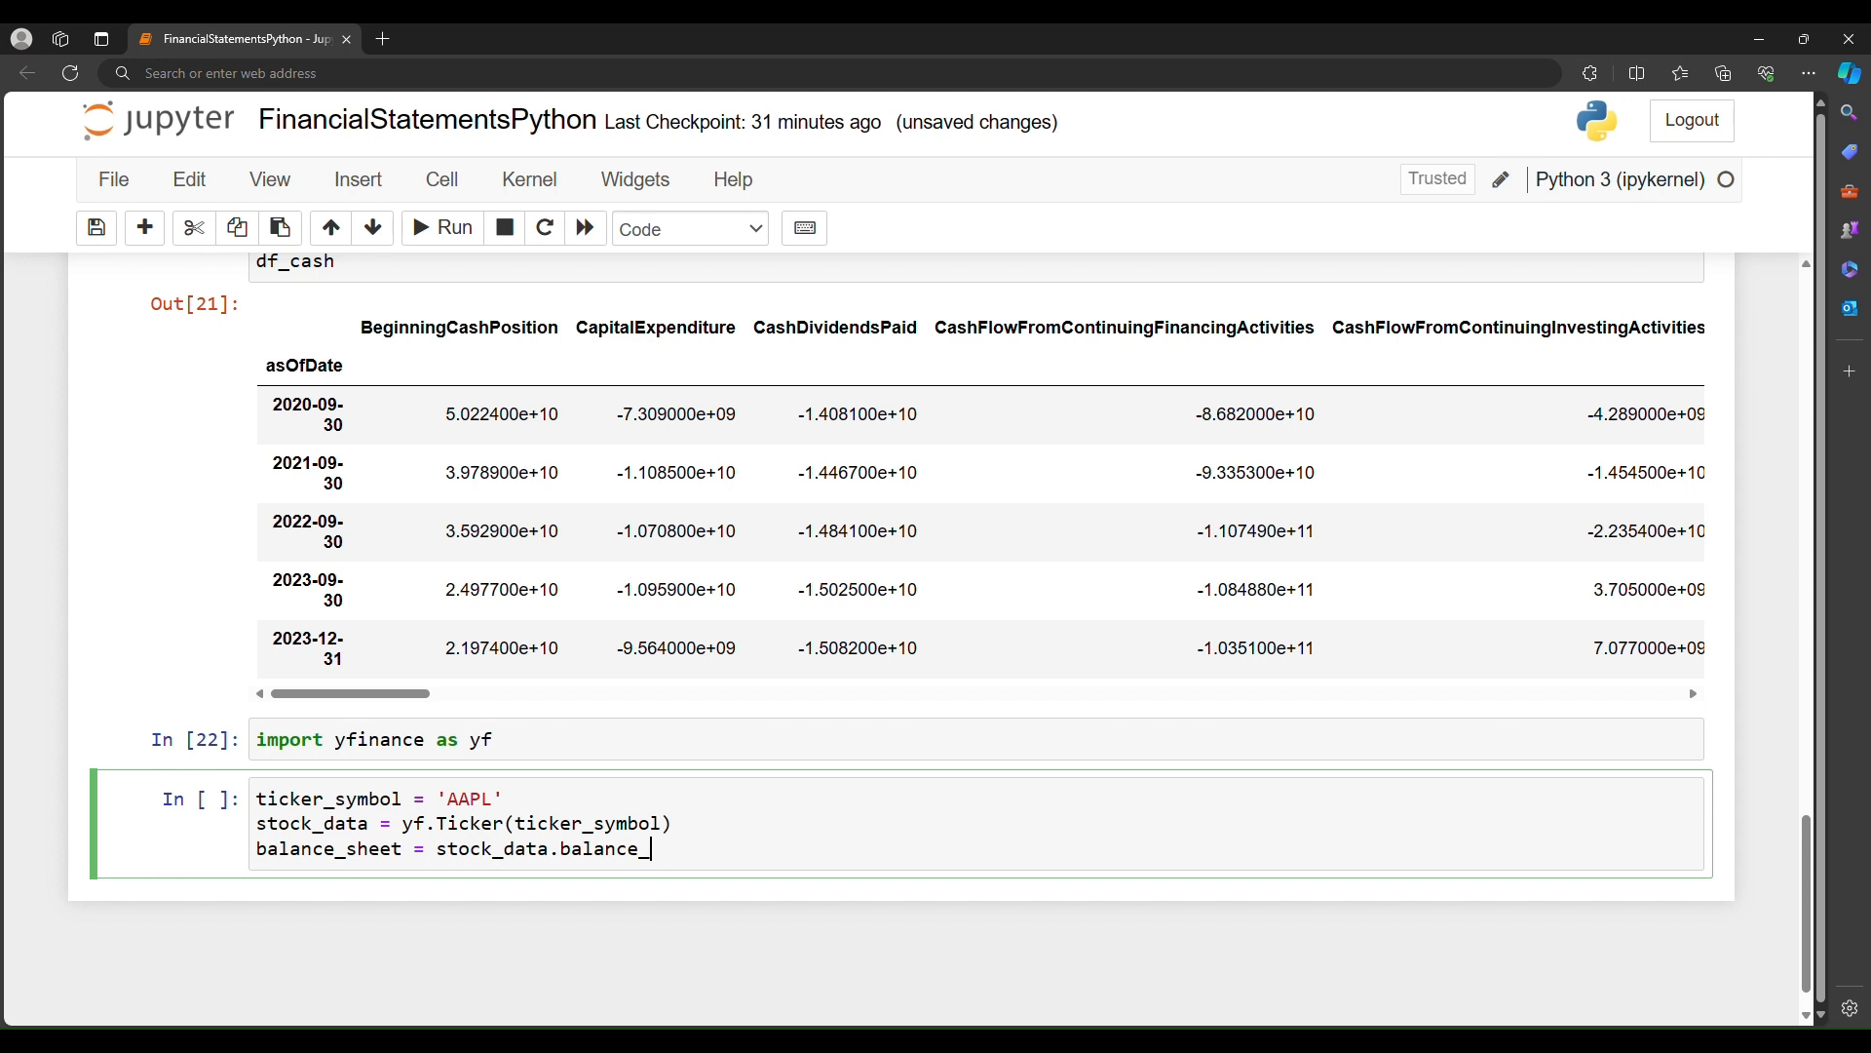
text(sheet)
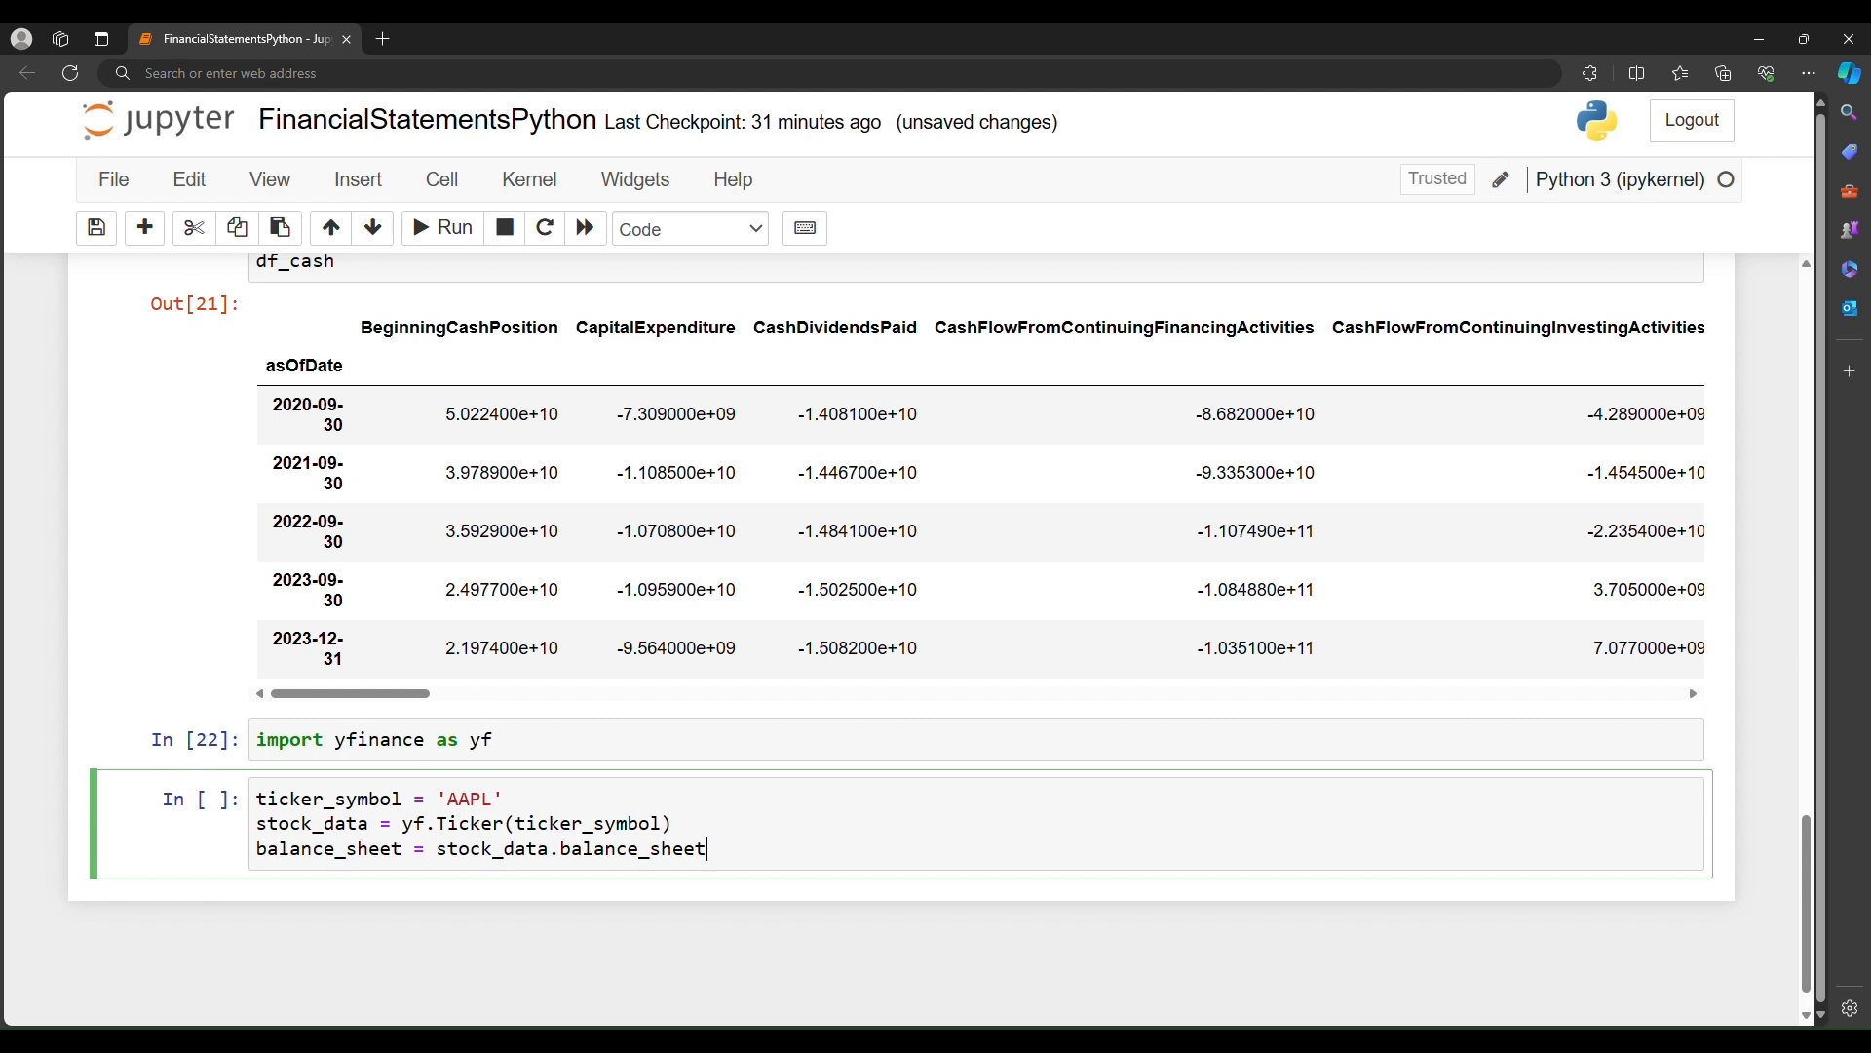
text(())
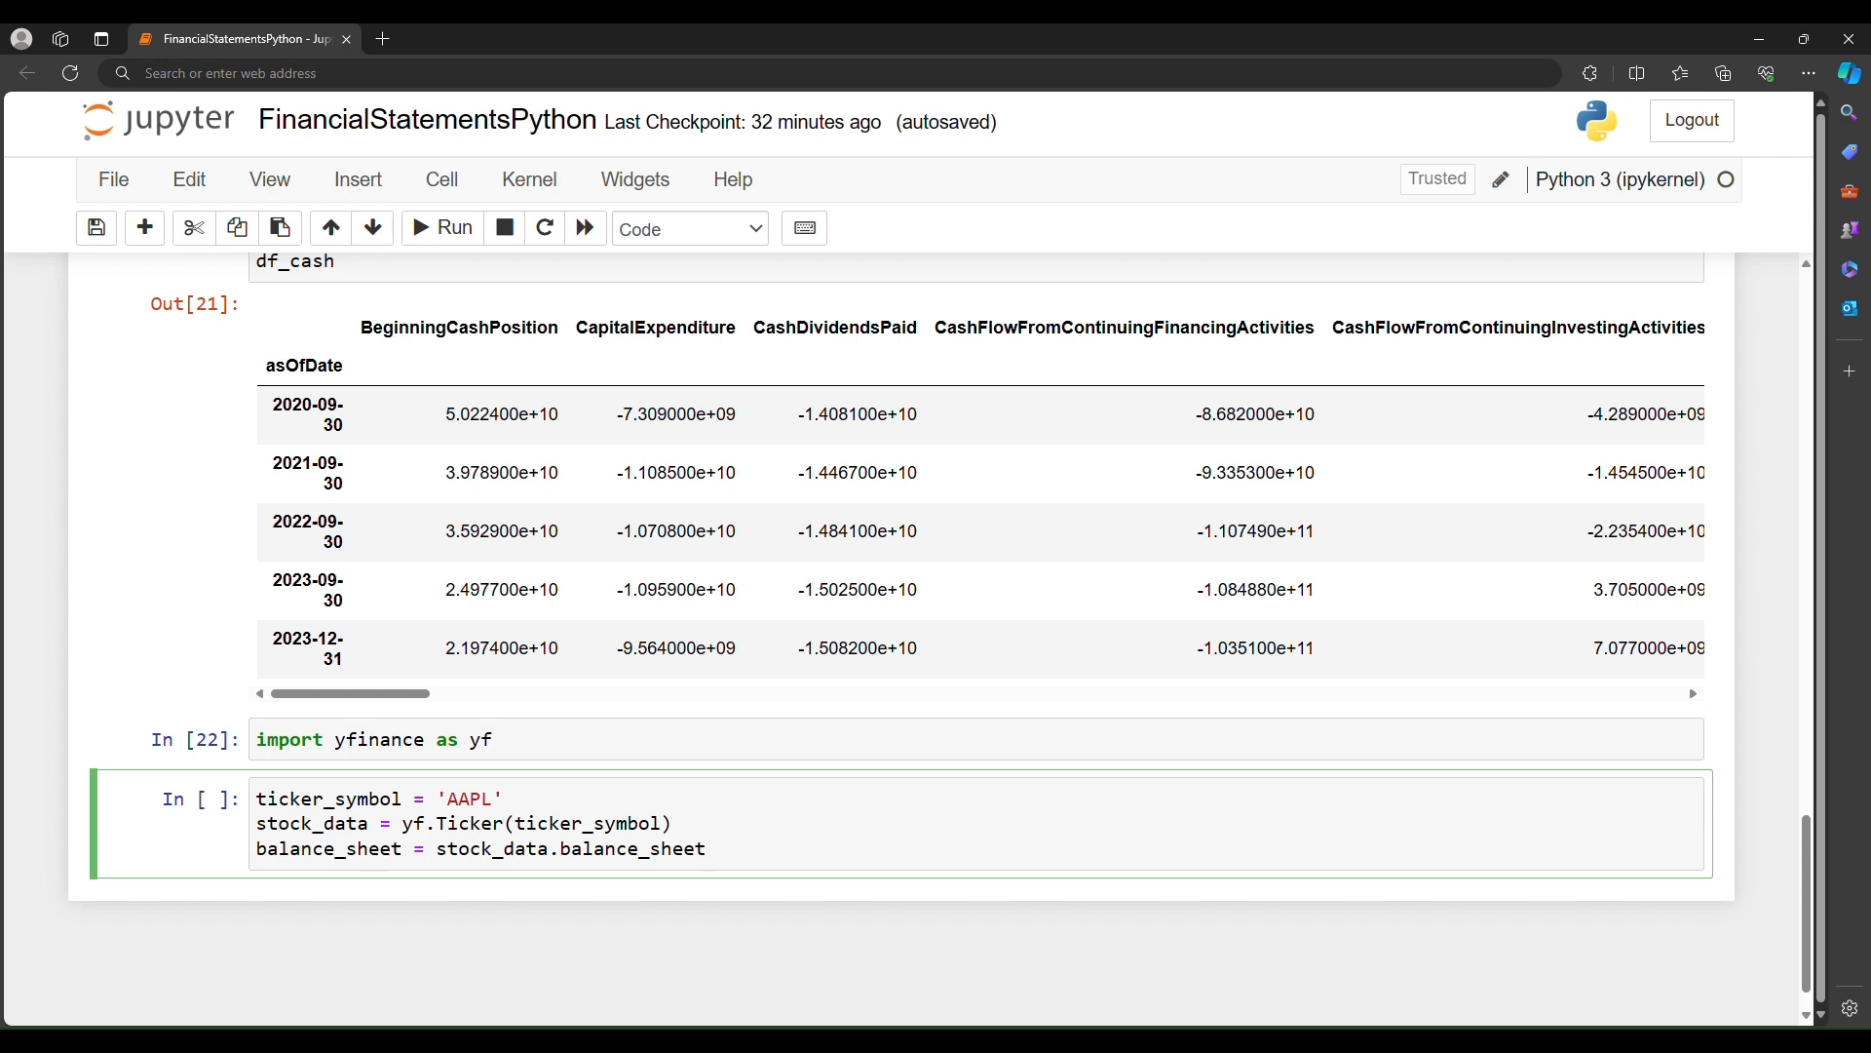
Step: Display balance_sheet to show Apple's annual figures for 2020 through 2023
text(ba)
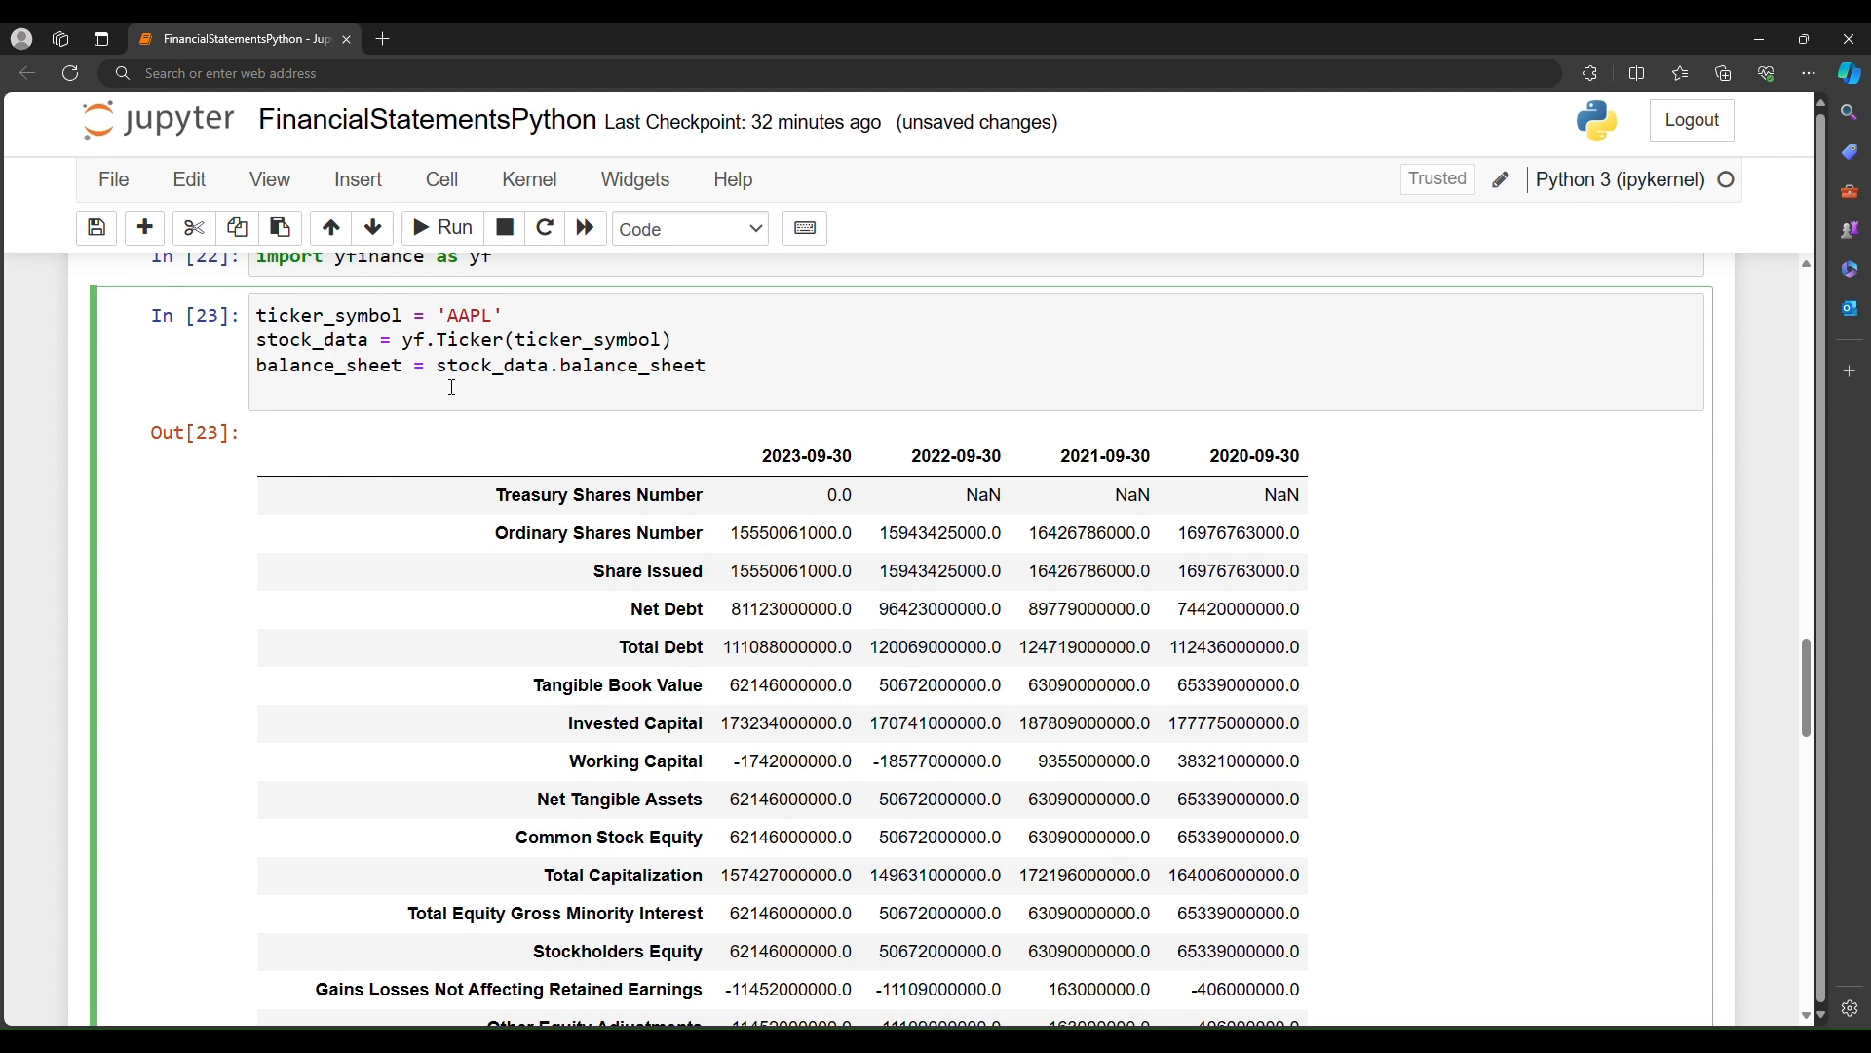
click(1202, 647)
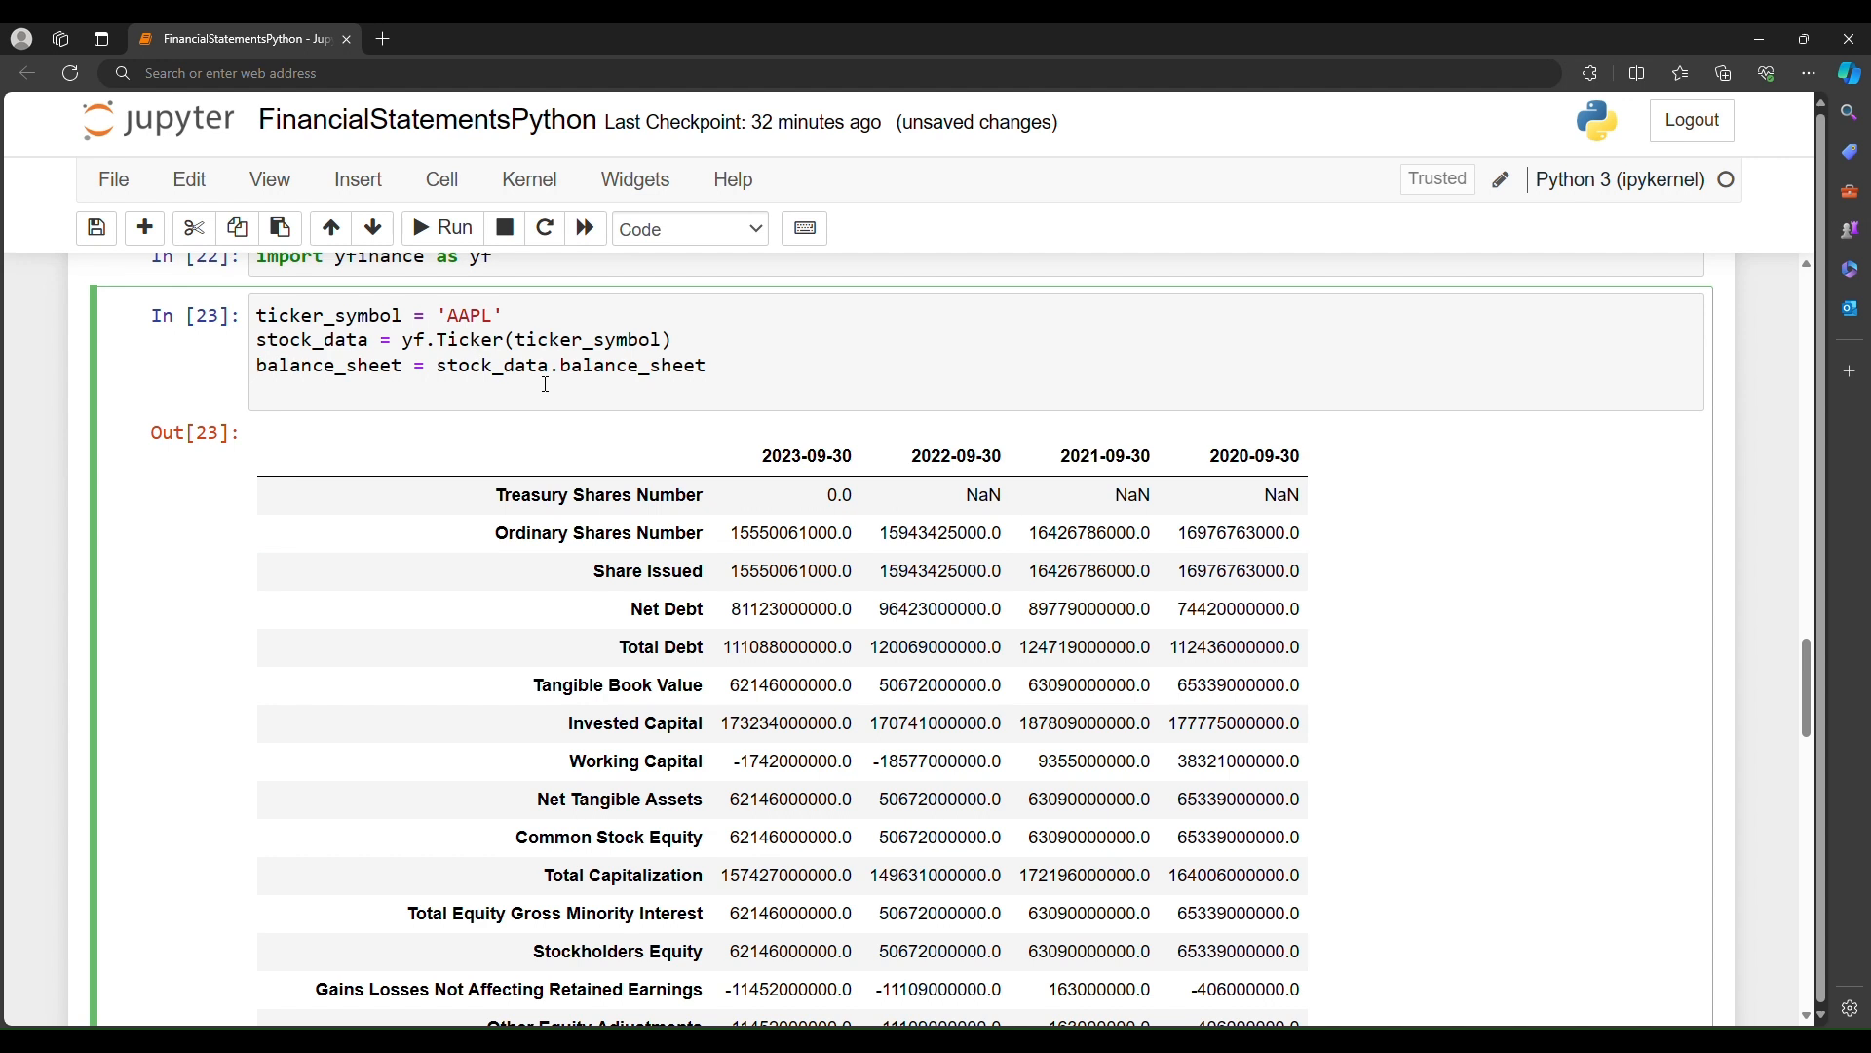
Step: Assign balance_sheet = balance_sheet.T and rerun so reporting dates become rows
double_click(327, 365)
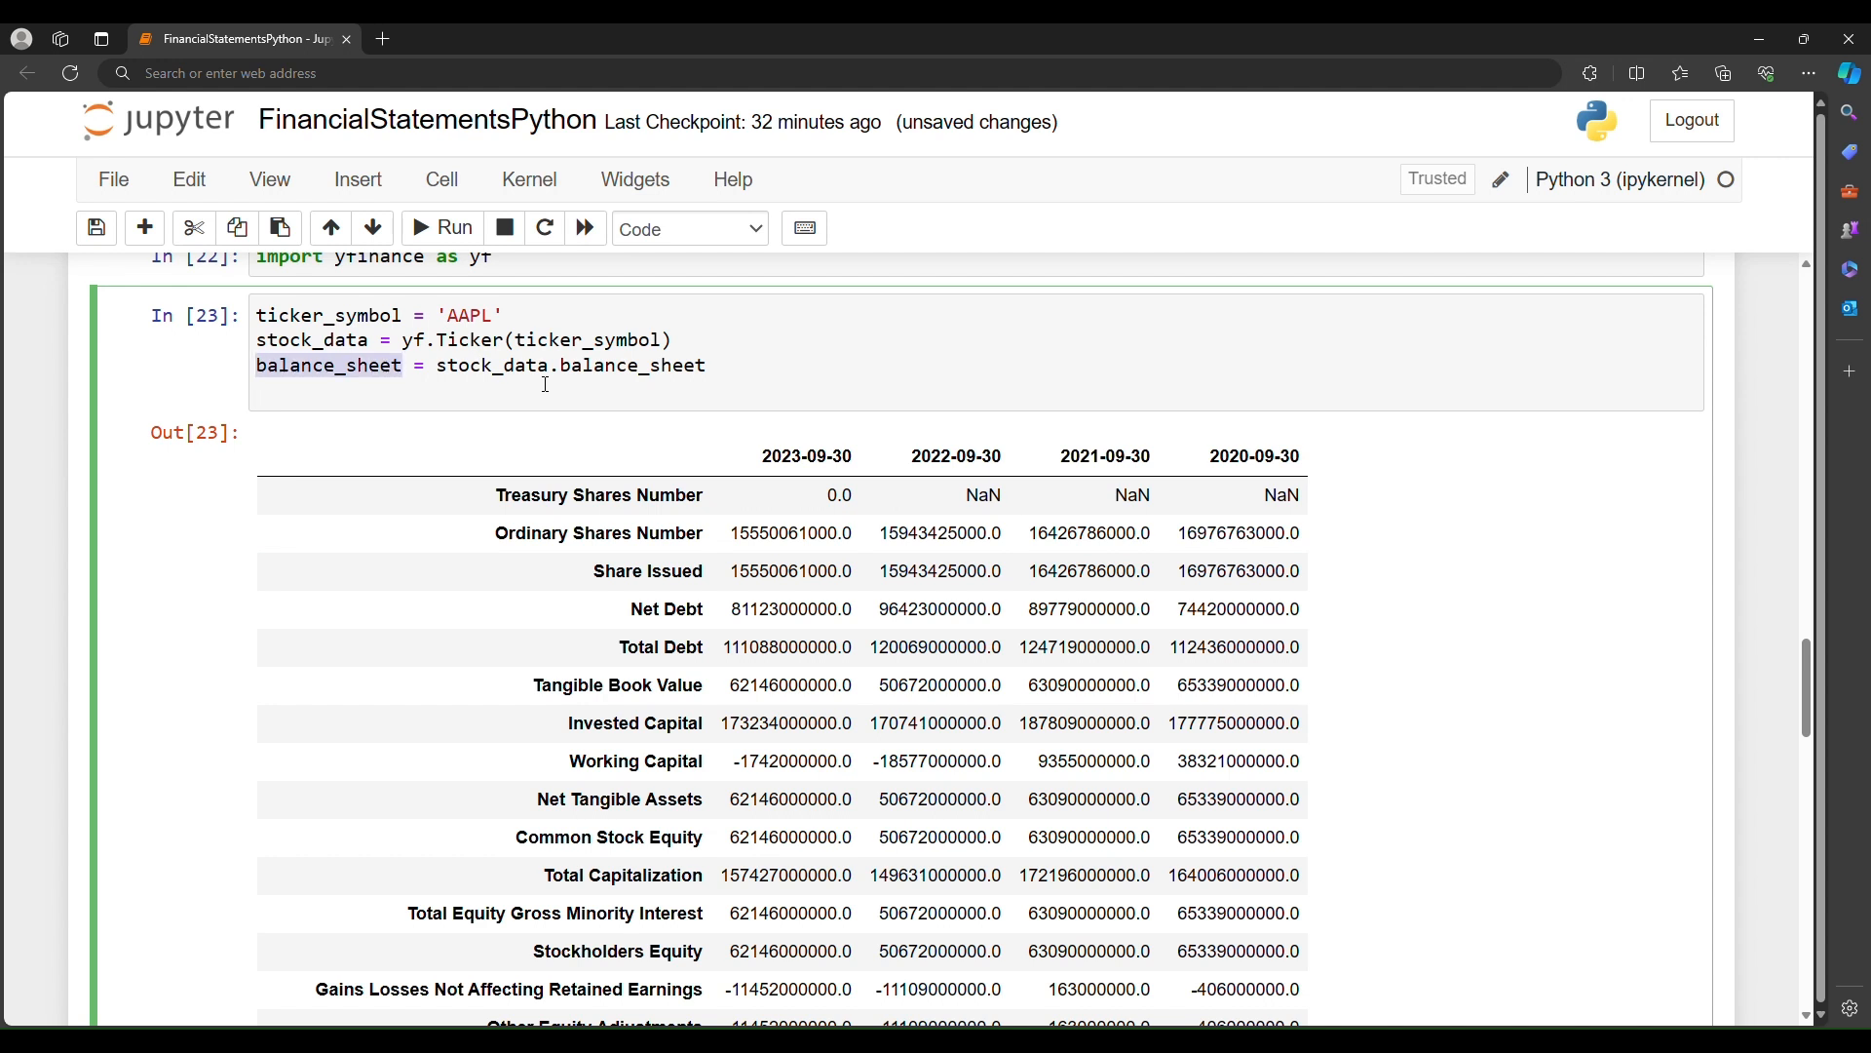
text(balance_sheet.)
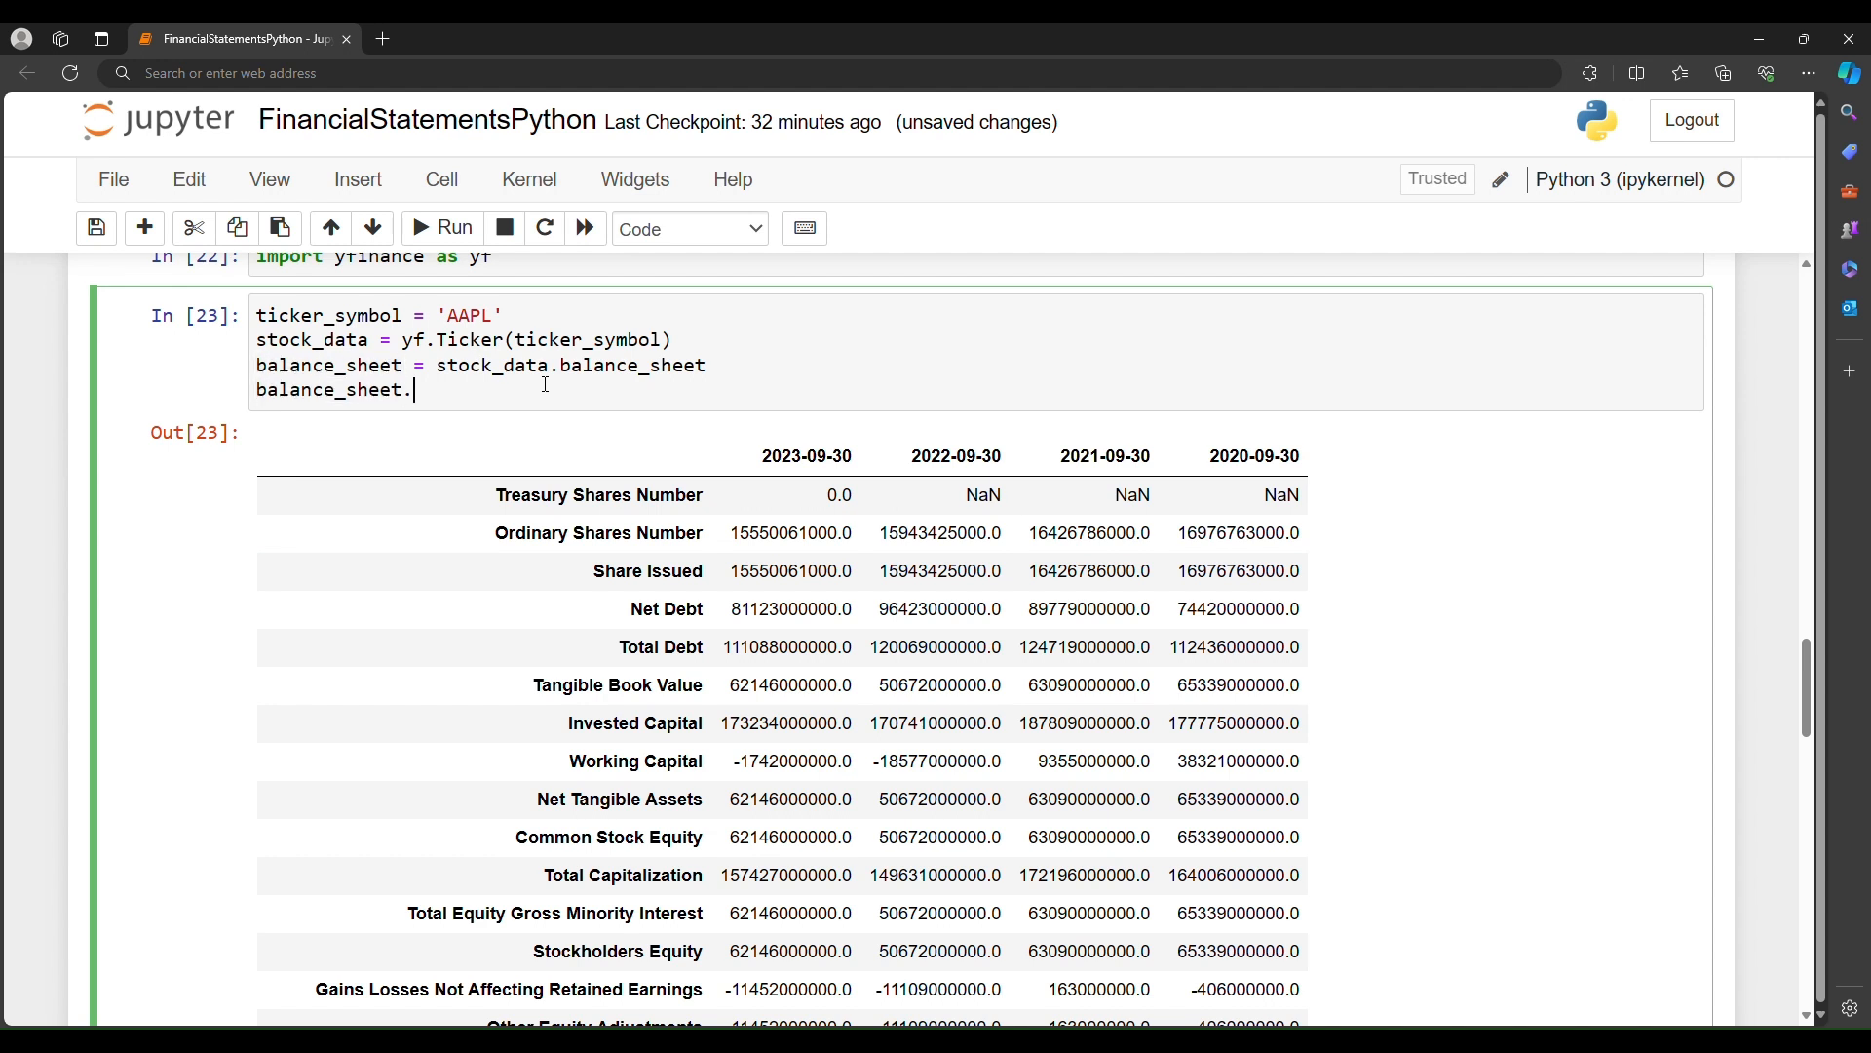
key(Backspace)
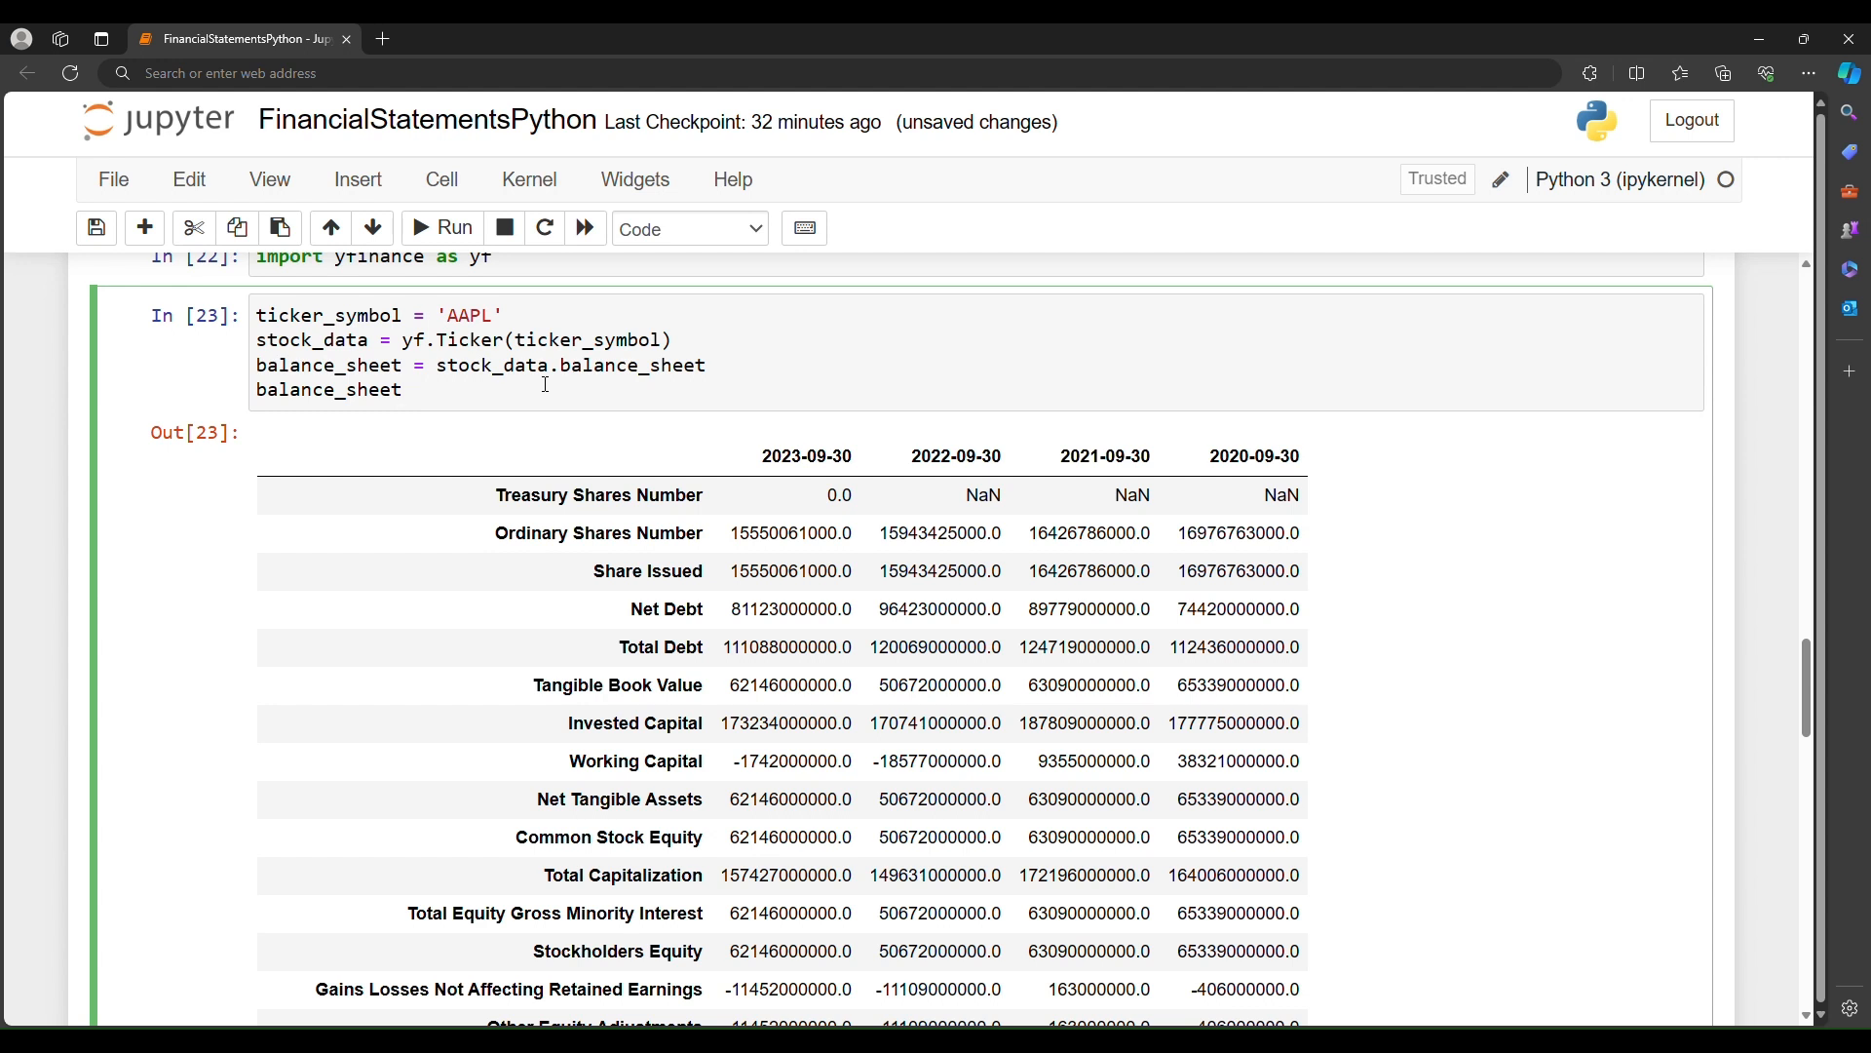
text(=)
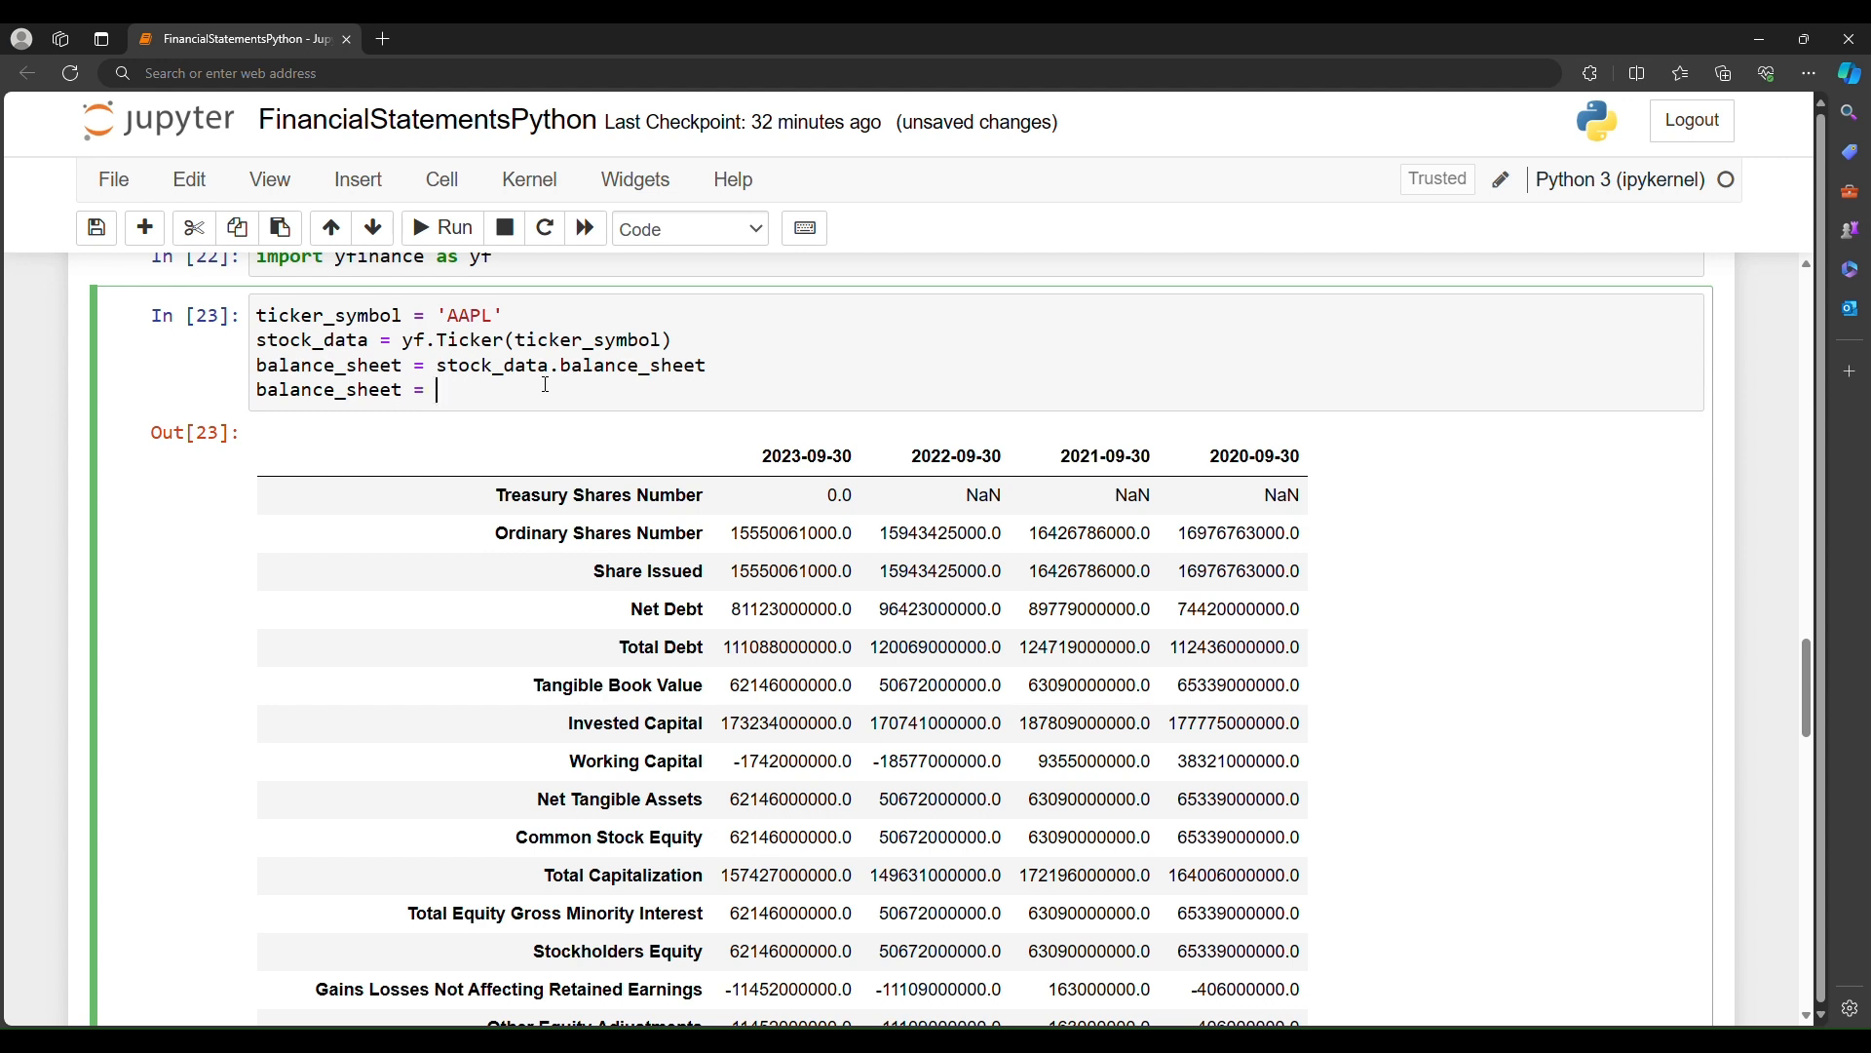
text(balance)
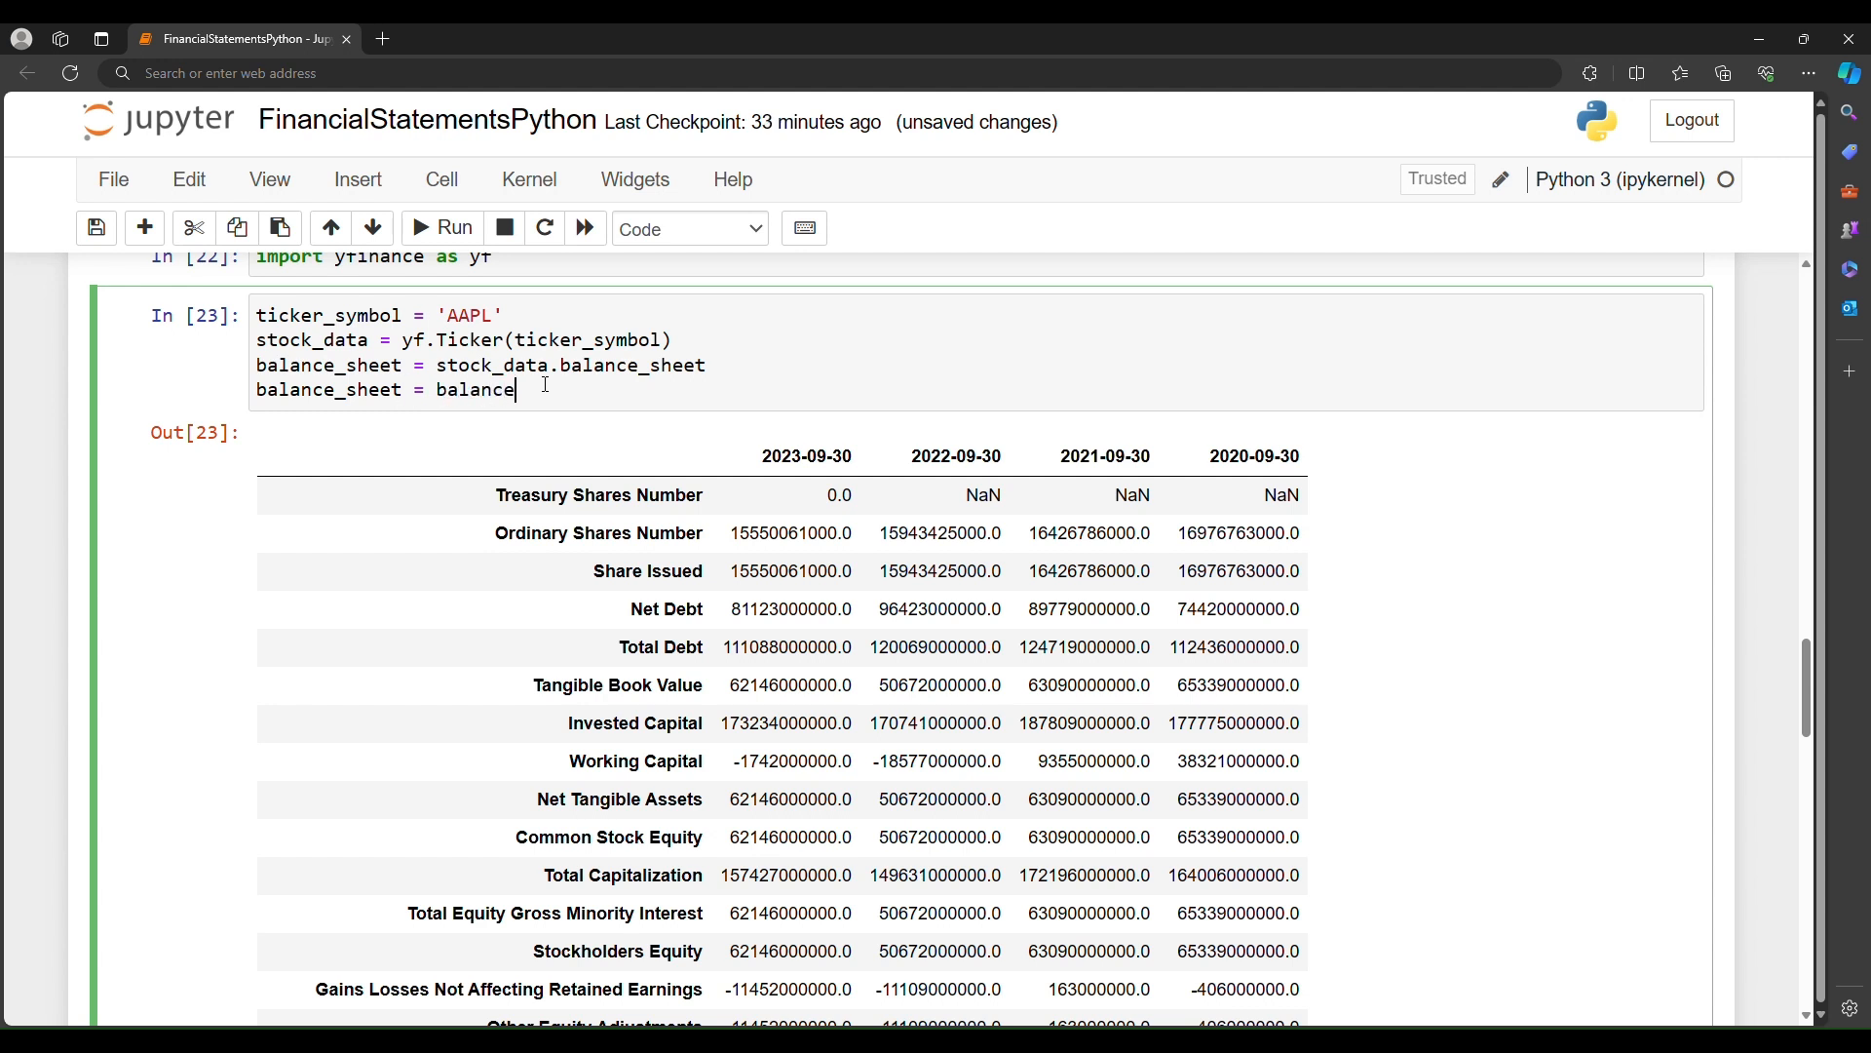
text(_sheet)
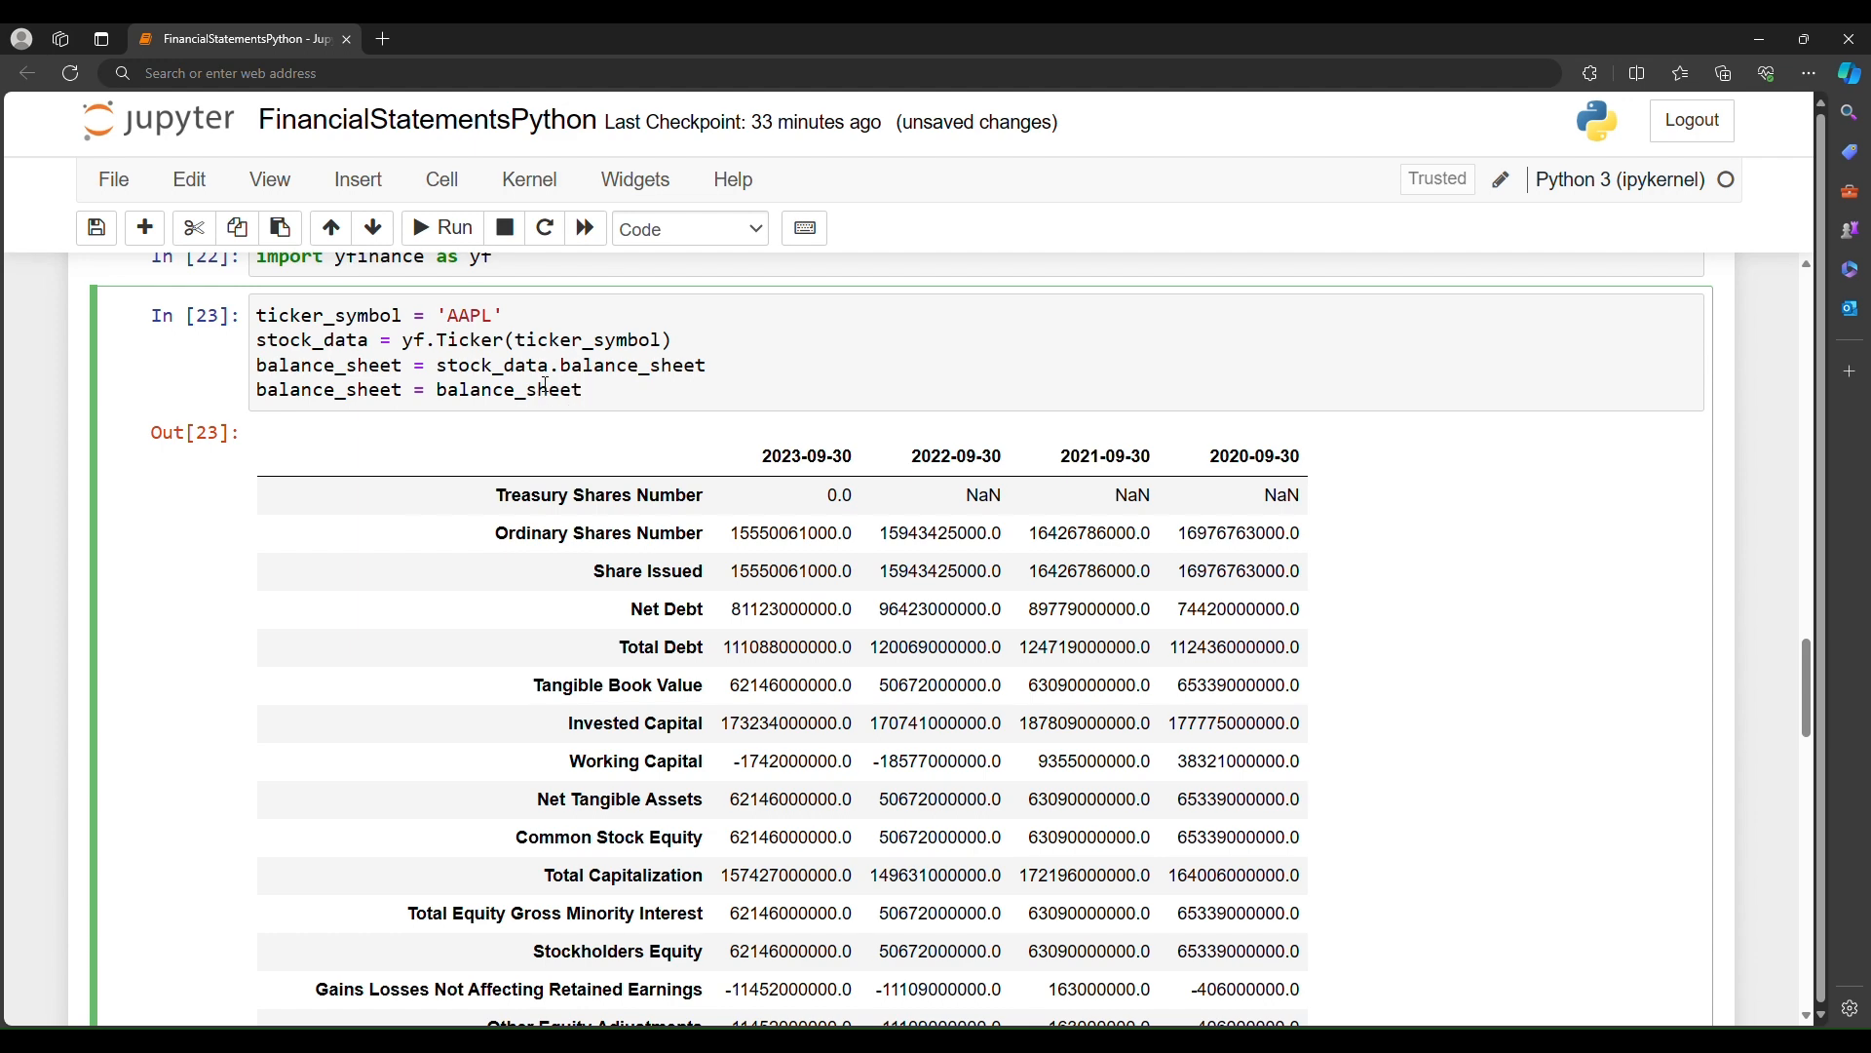
text(.T)
text(balance_sheet)
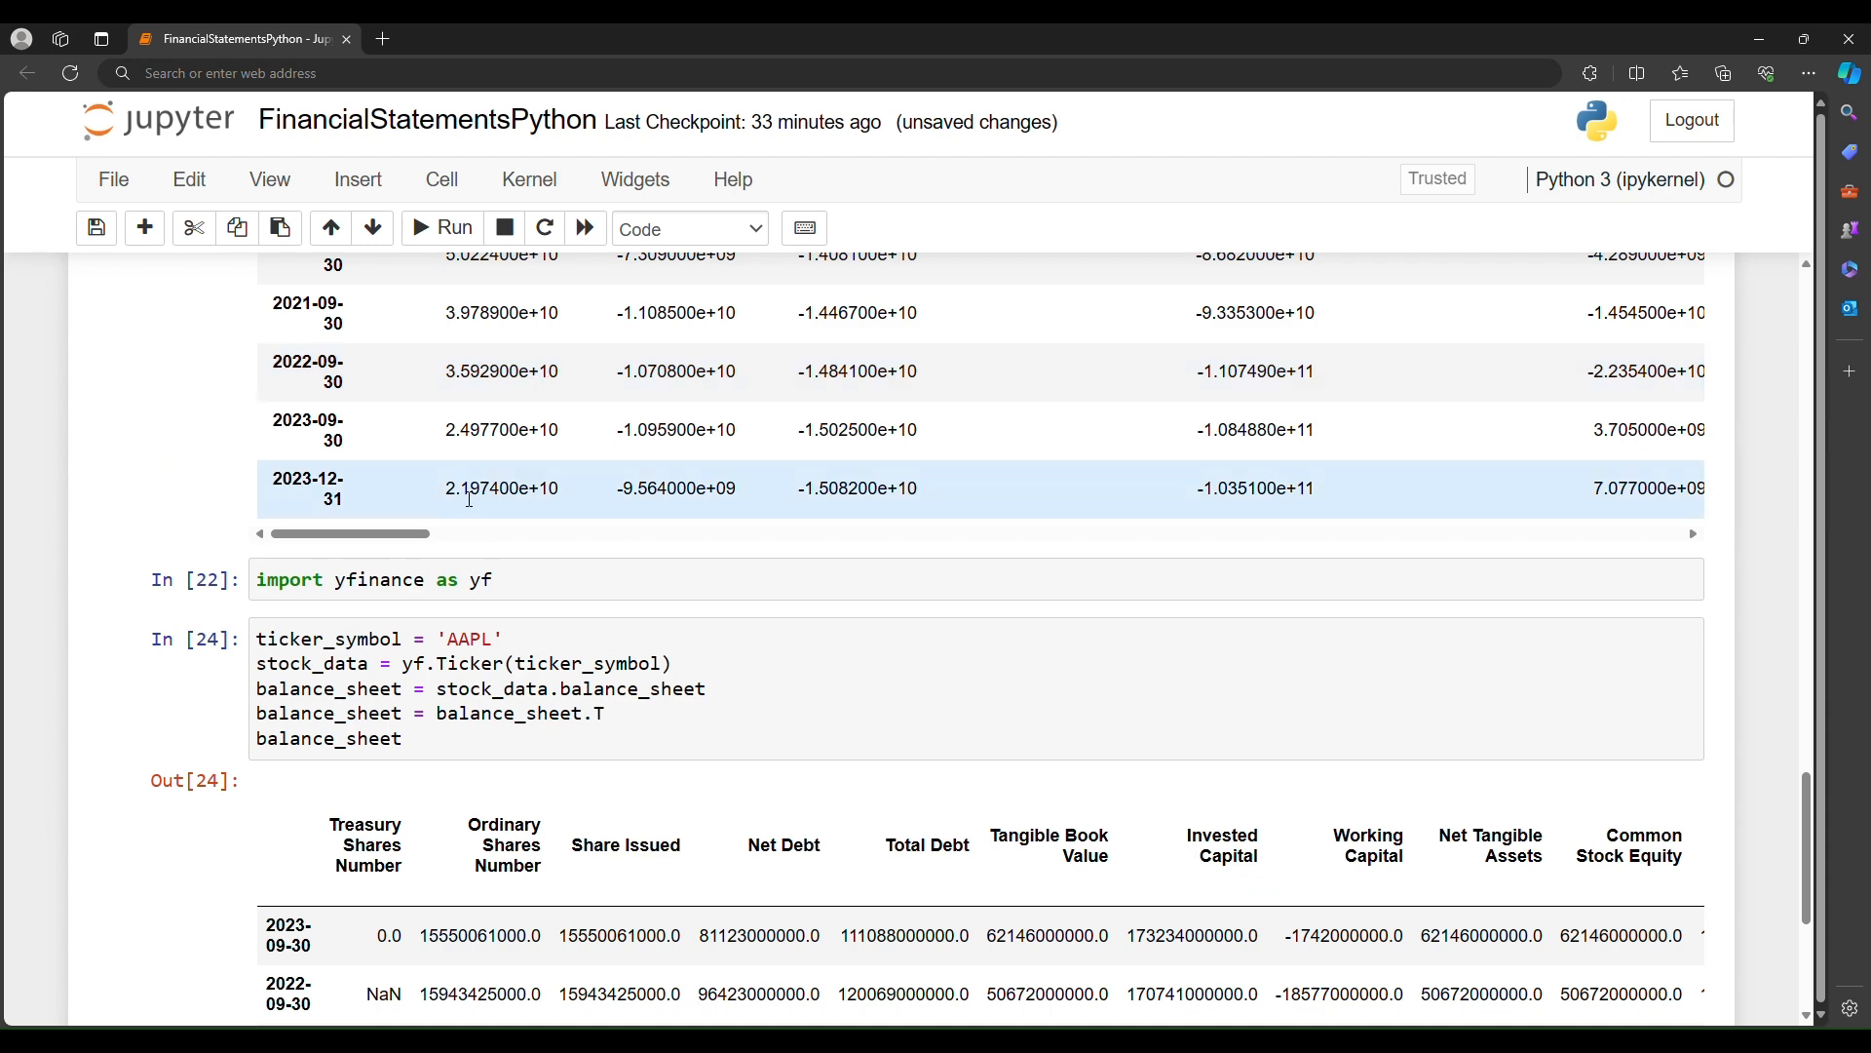
scroll(down, 3)
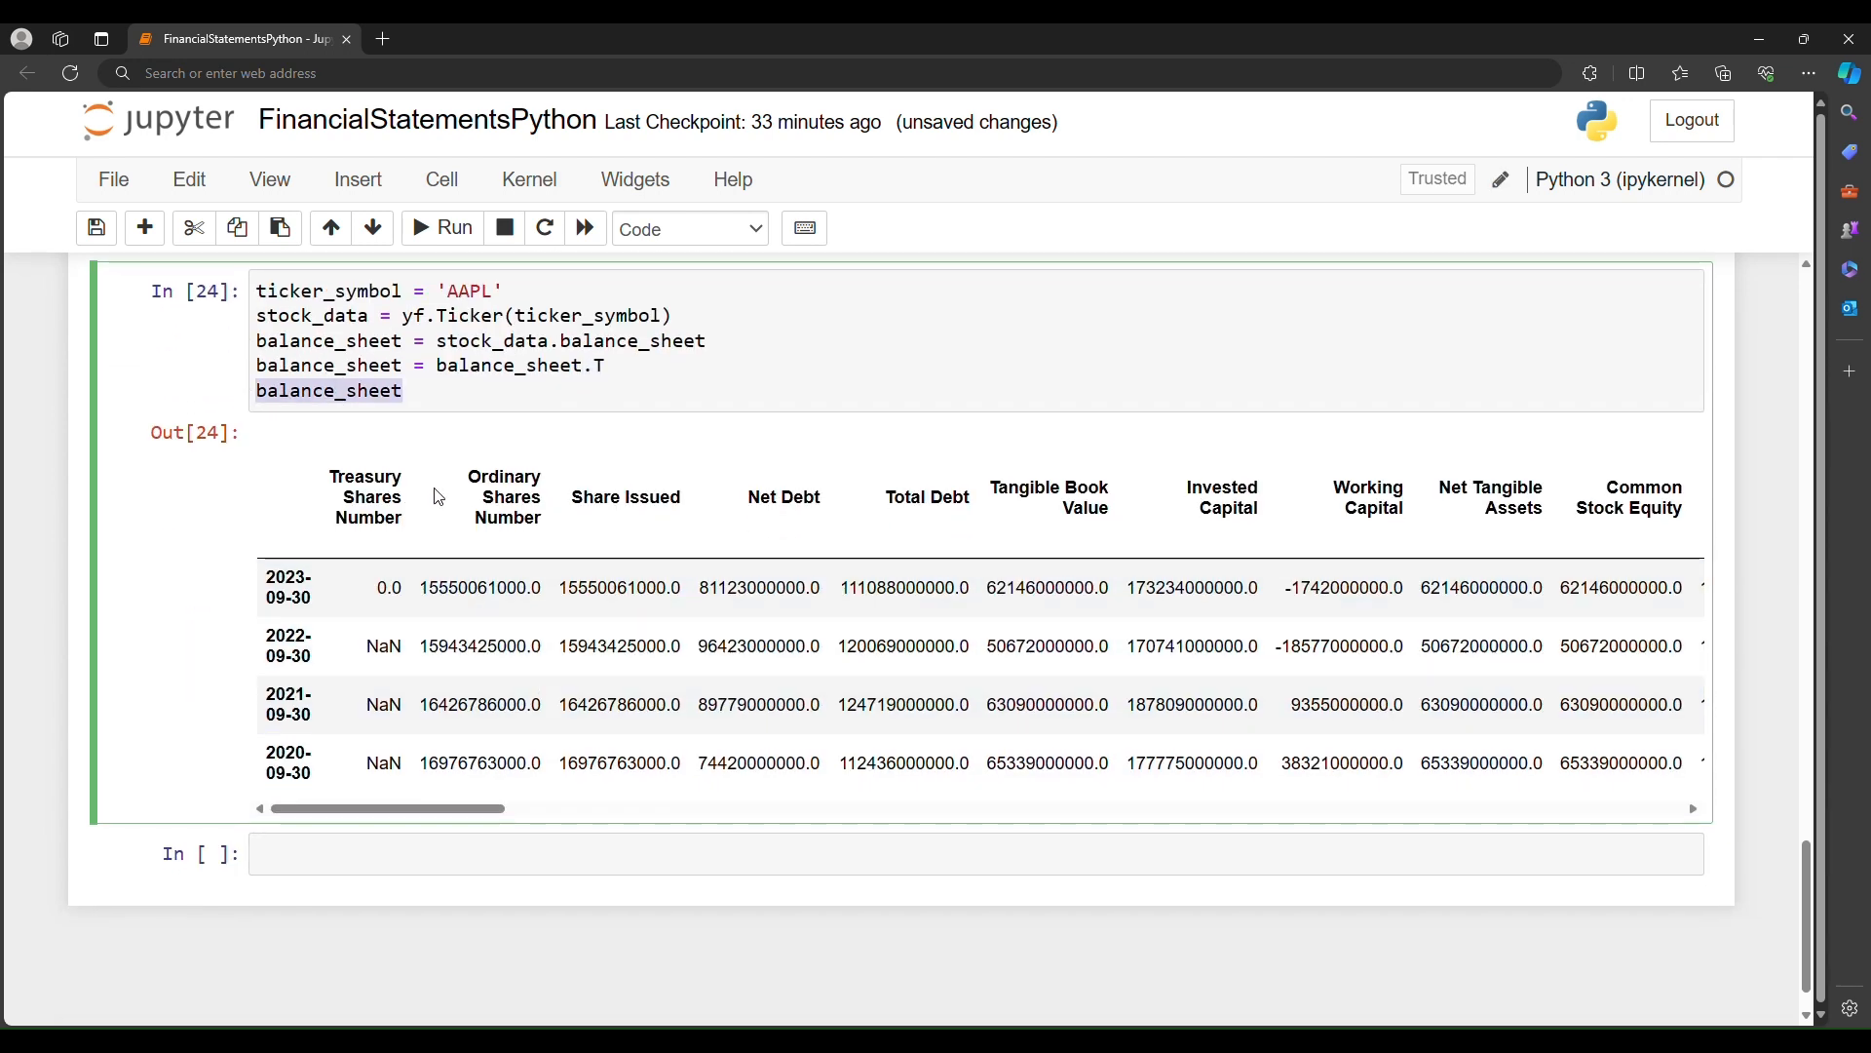
mouse_move(1123, 466)
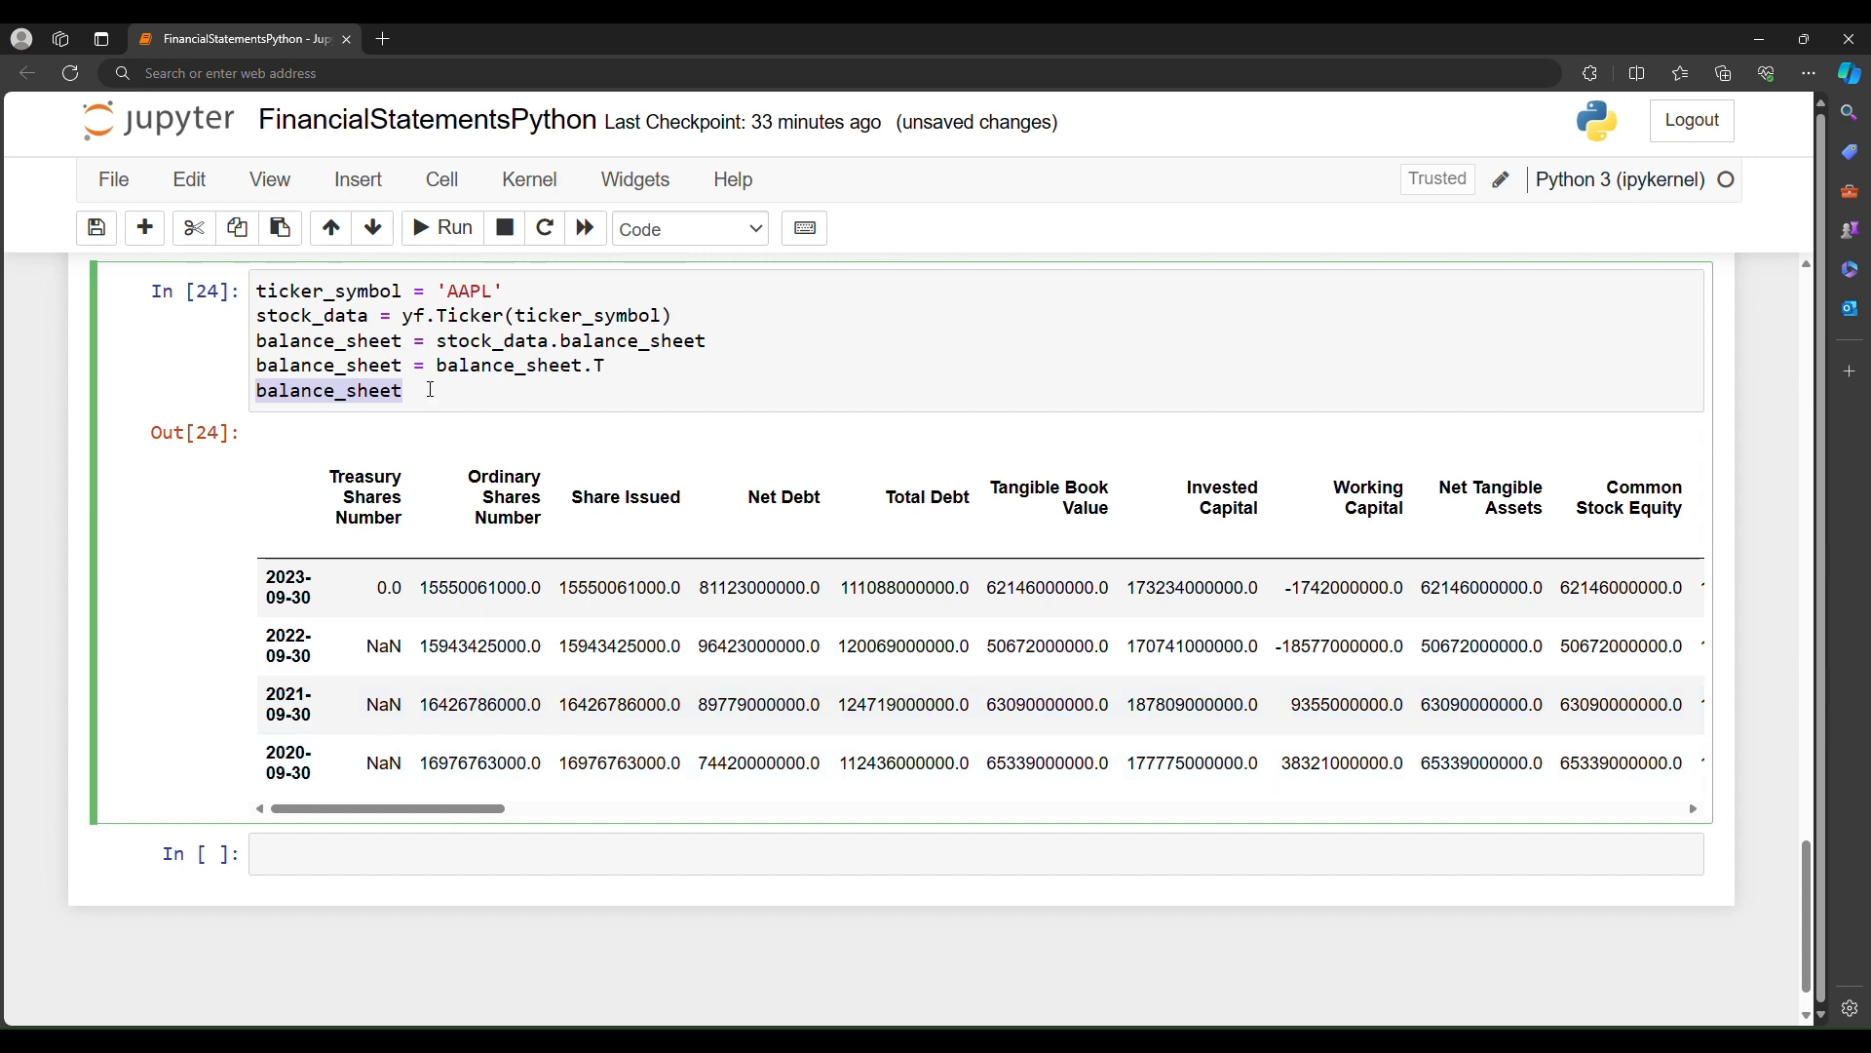
Step: Begin typing 'balance' in a new cell below the transposed output
text(bala)
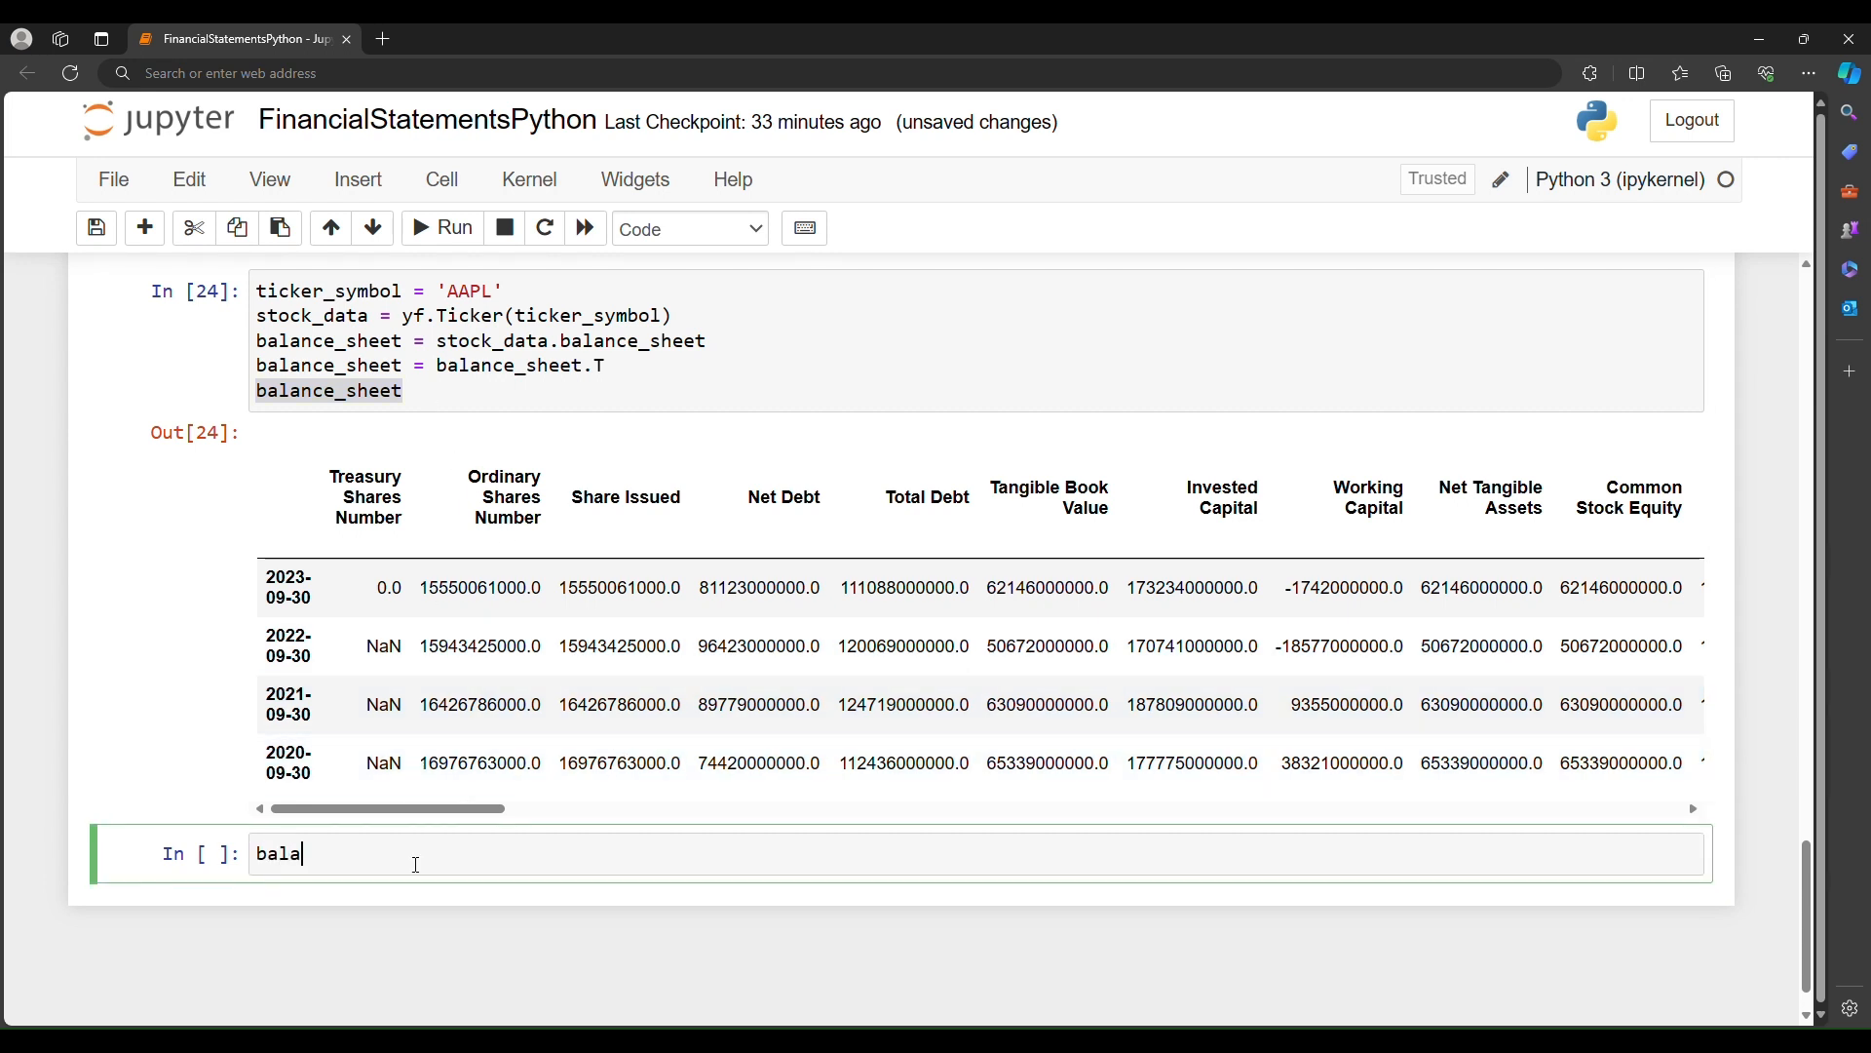
text(nce)
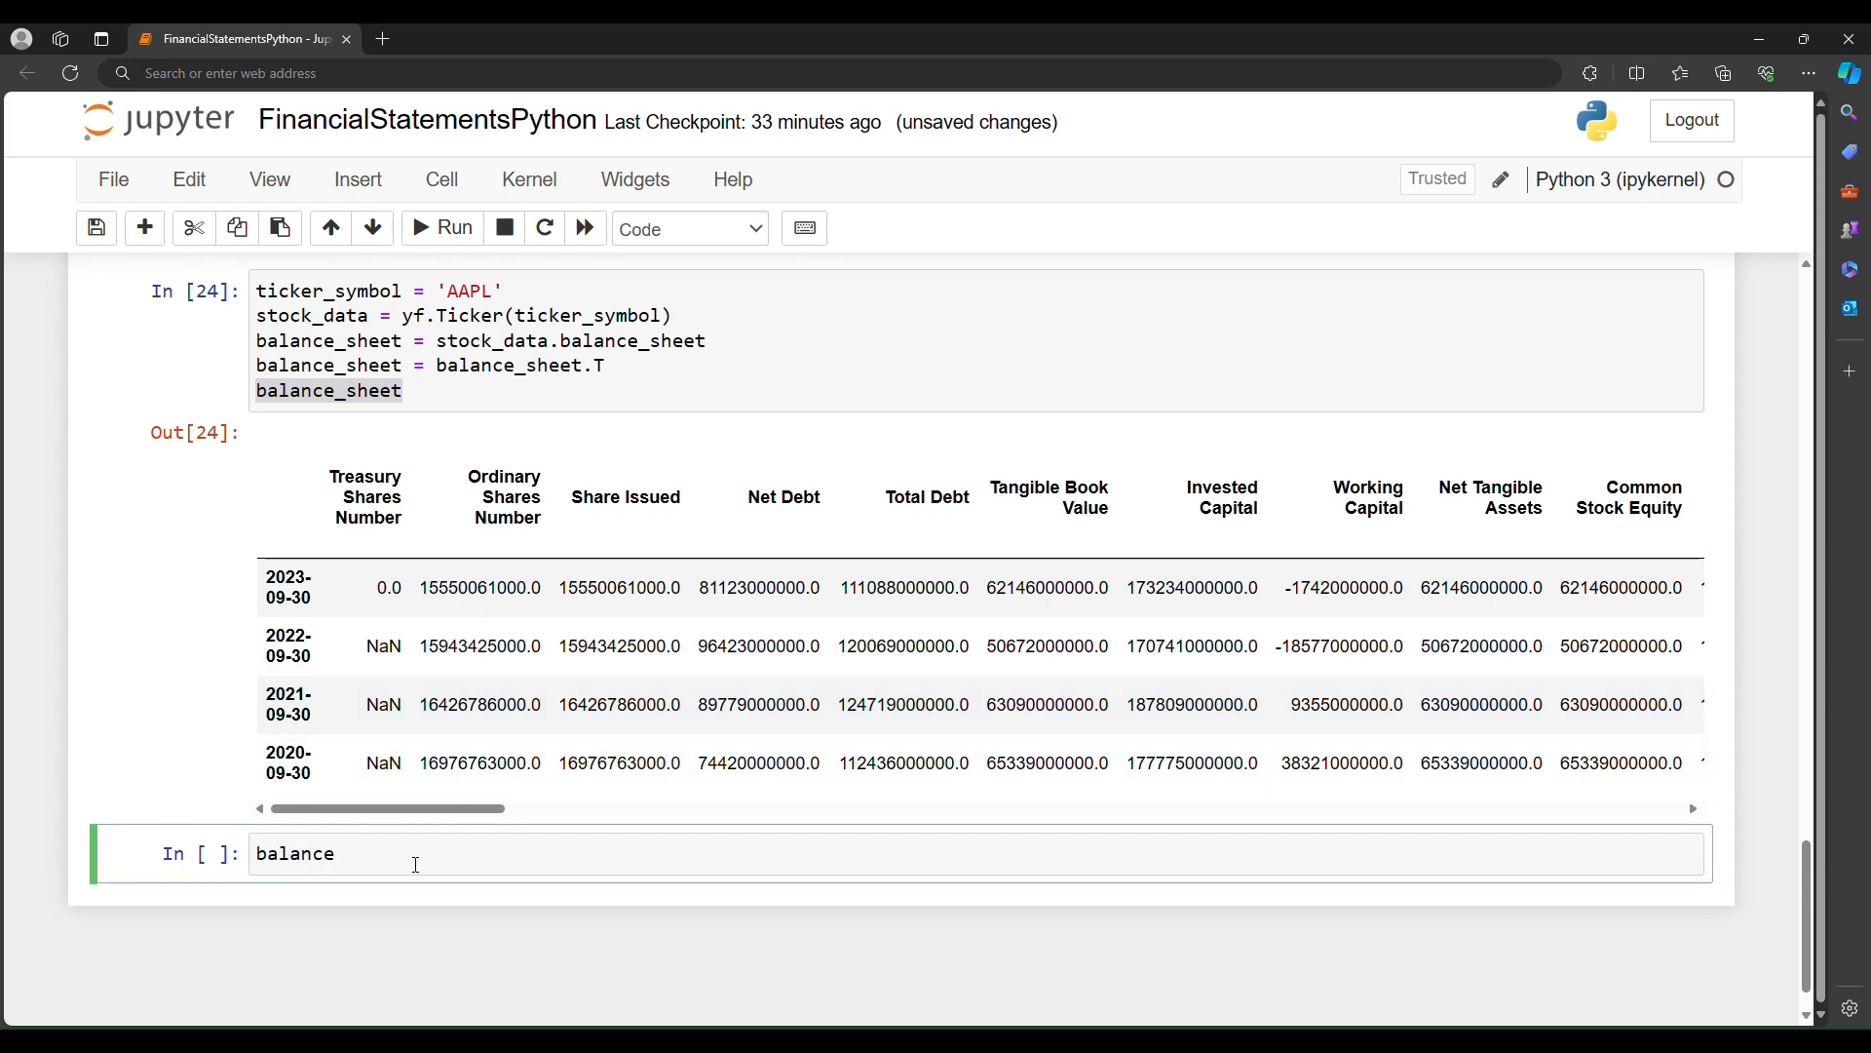
Step: Assign df_balance = balance_sheet.sort_index() and run it, ordering dates 2020 to 2023
text(df_)
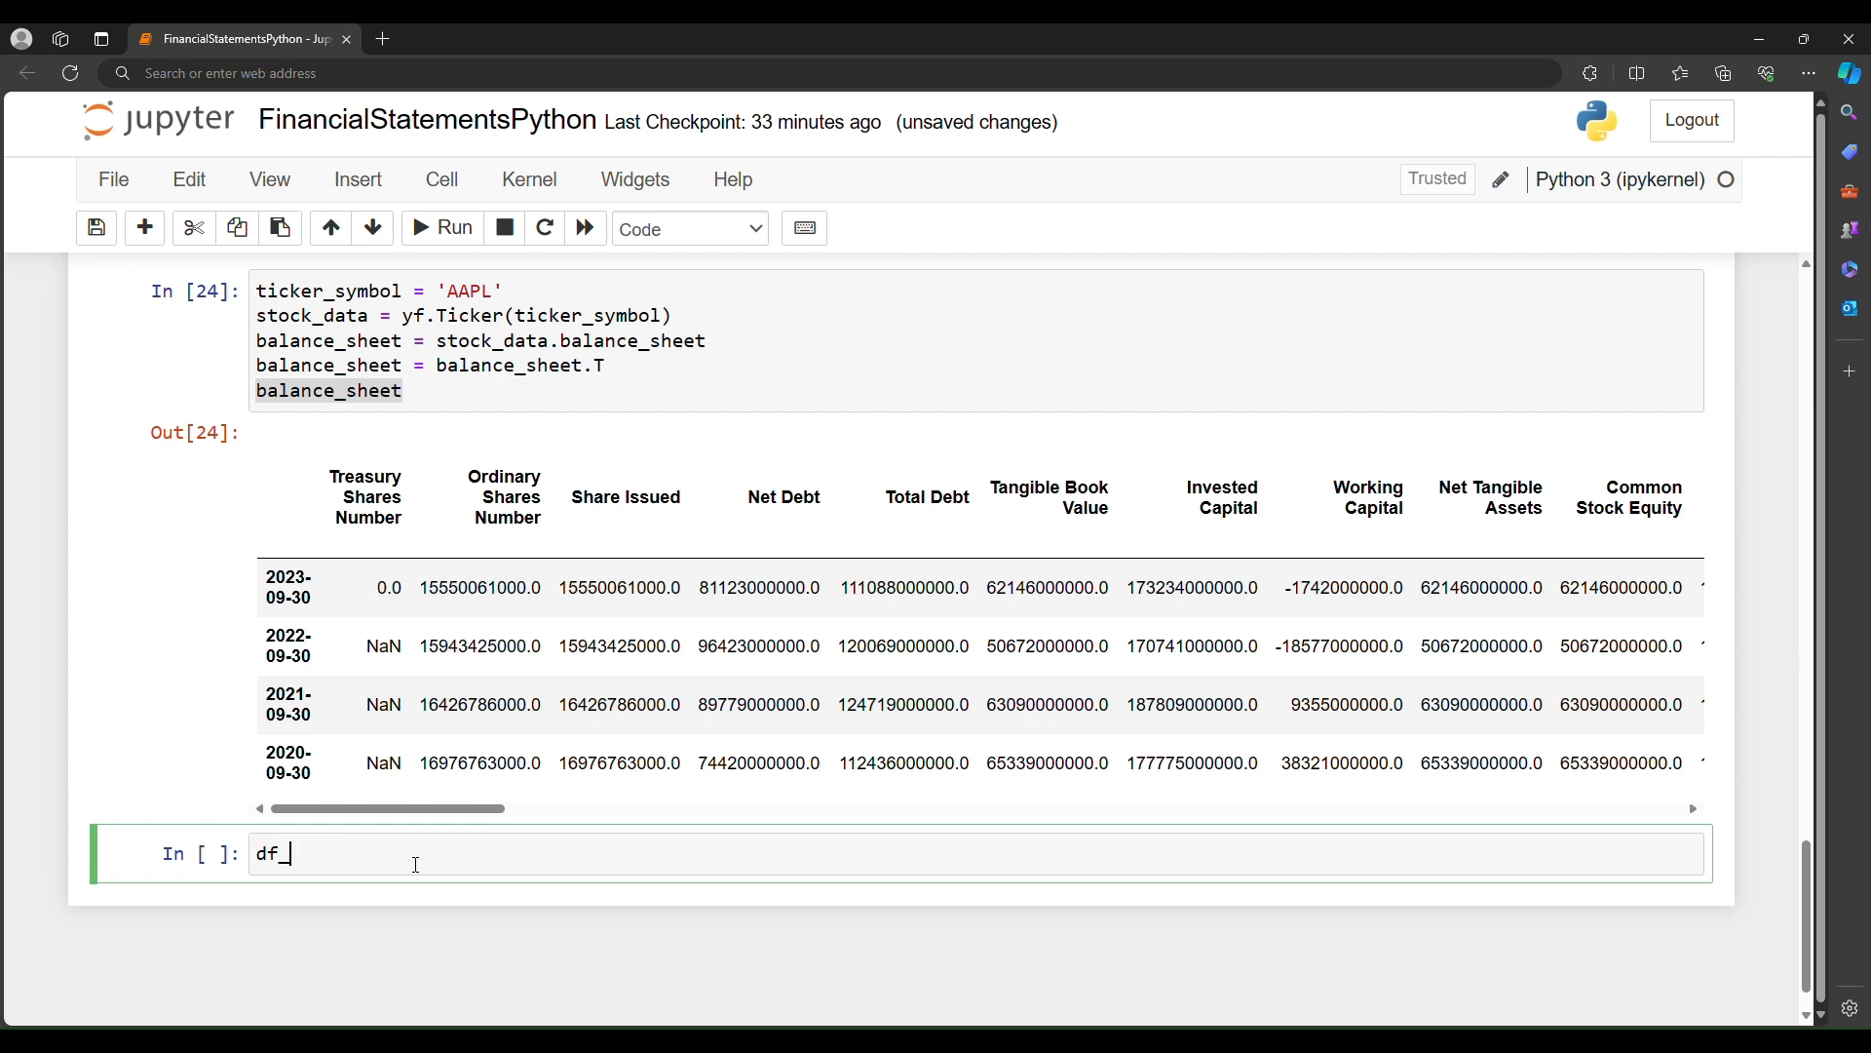
text(balance =)
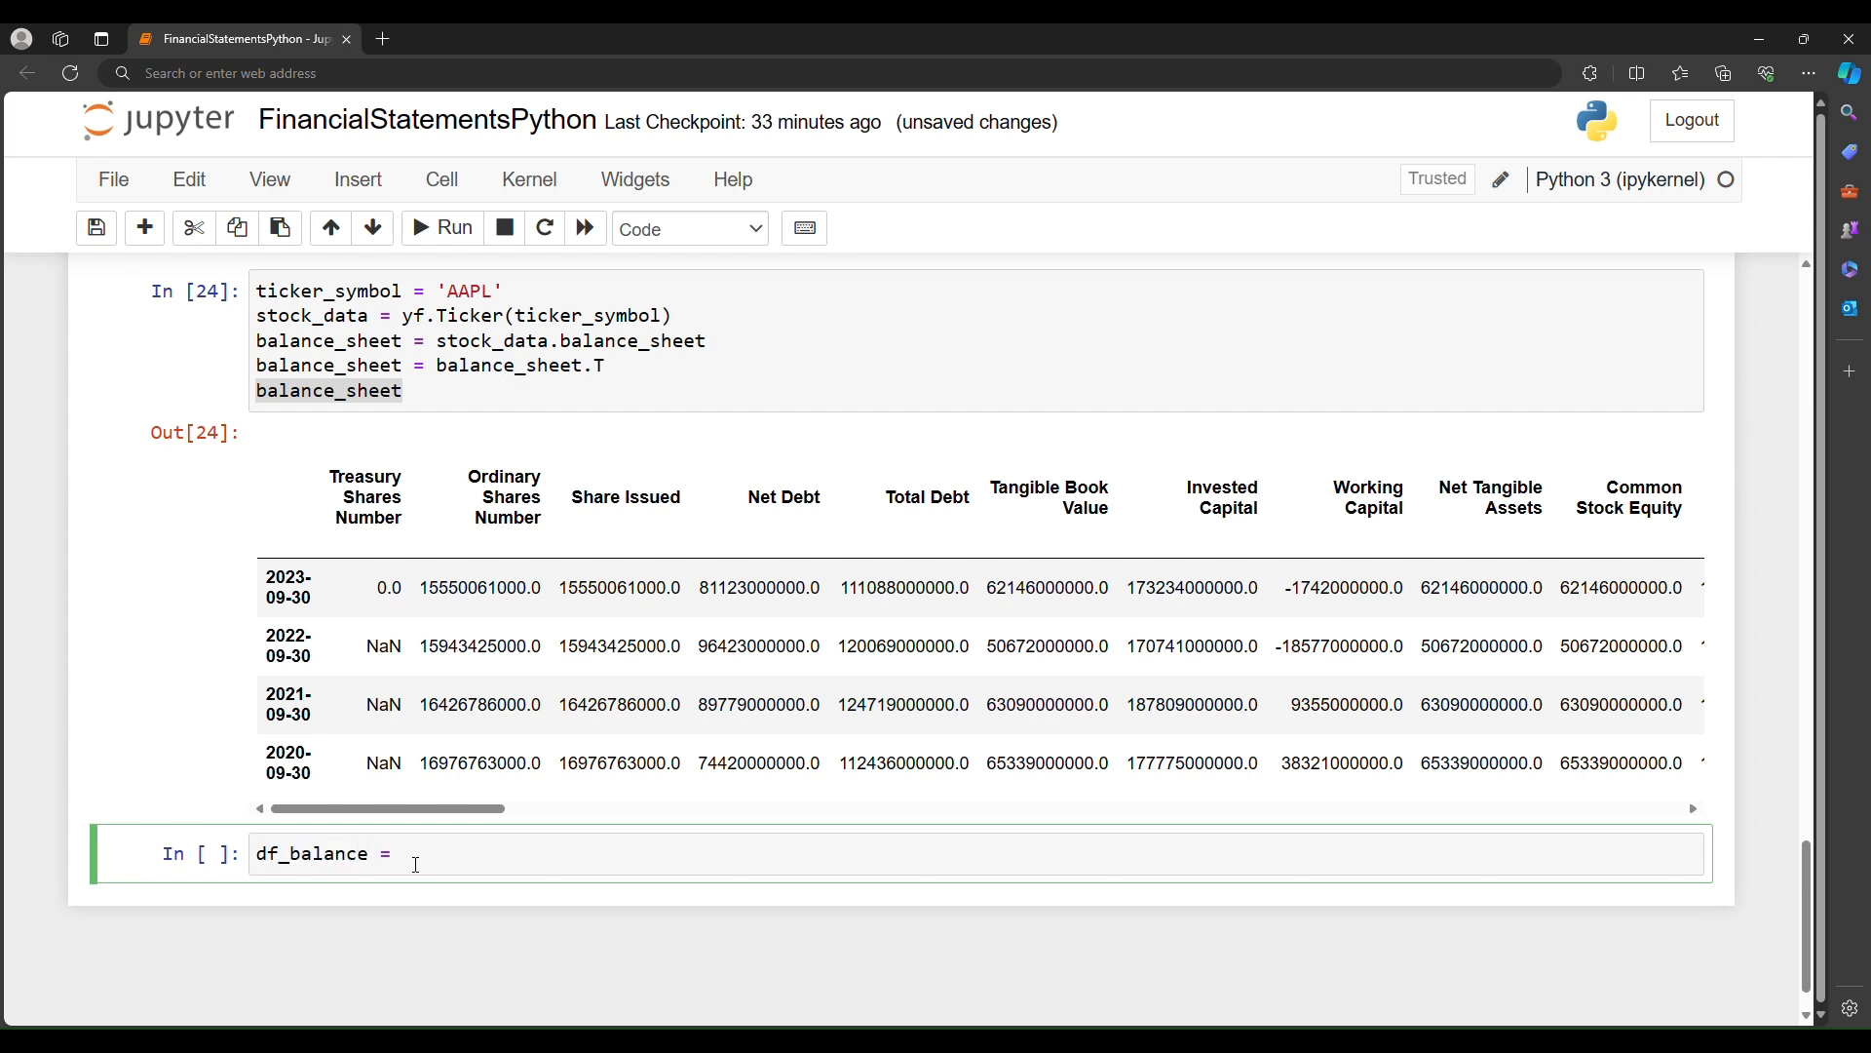
text(balance_ss)
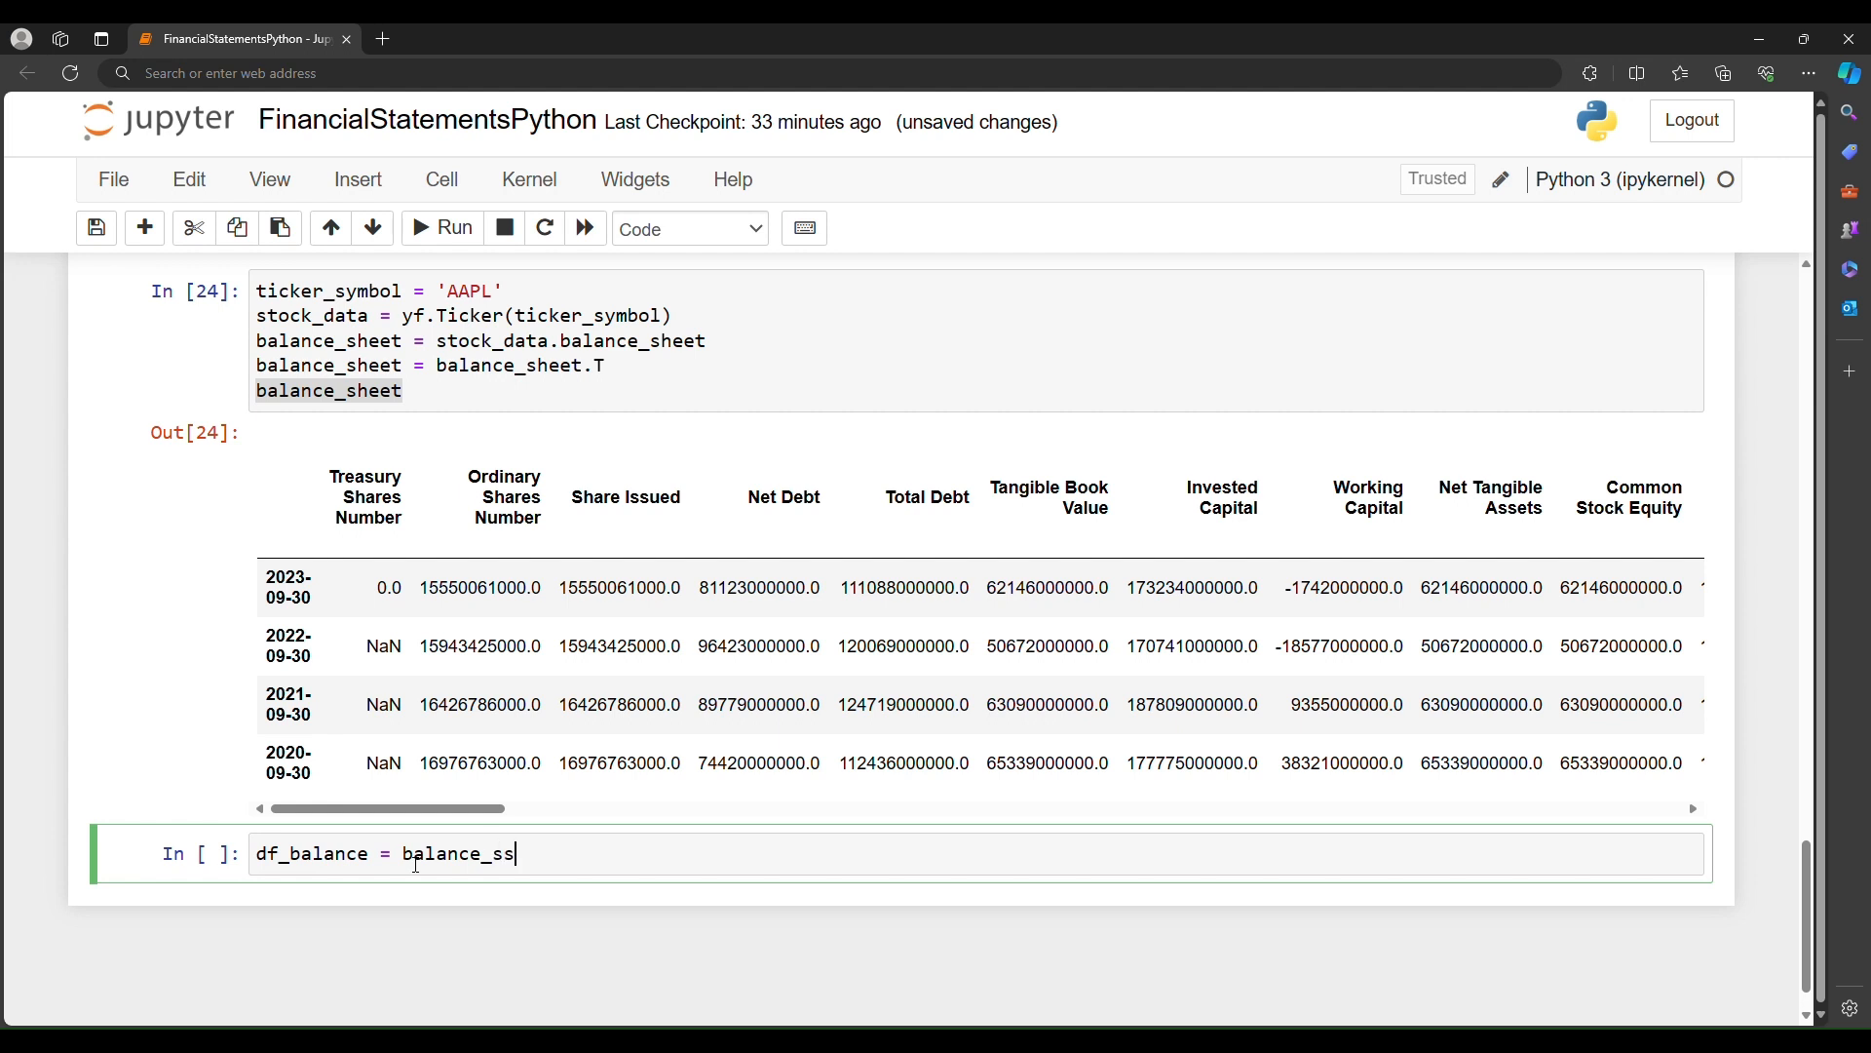
text(heet)
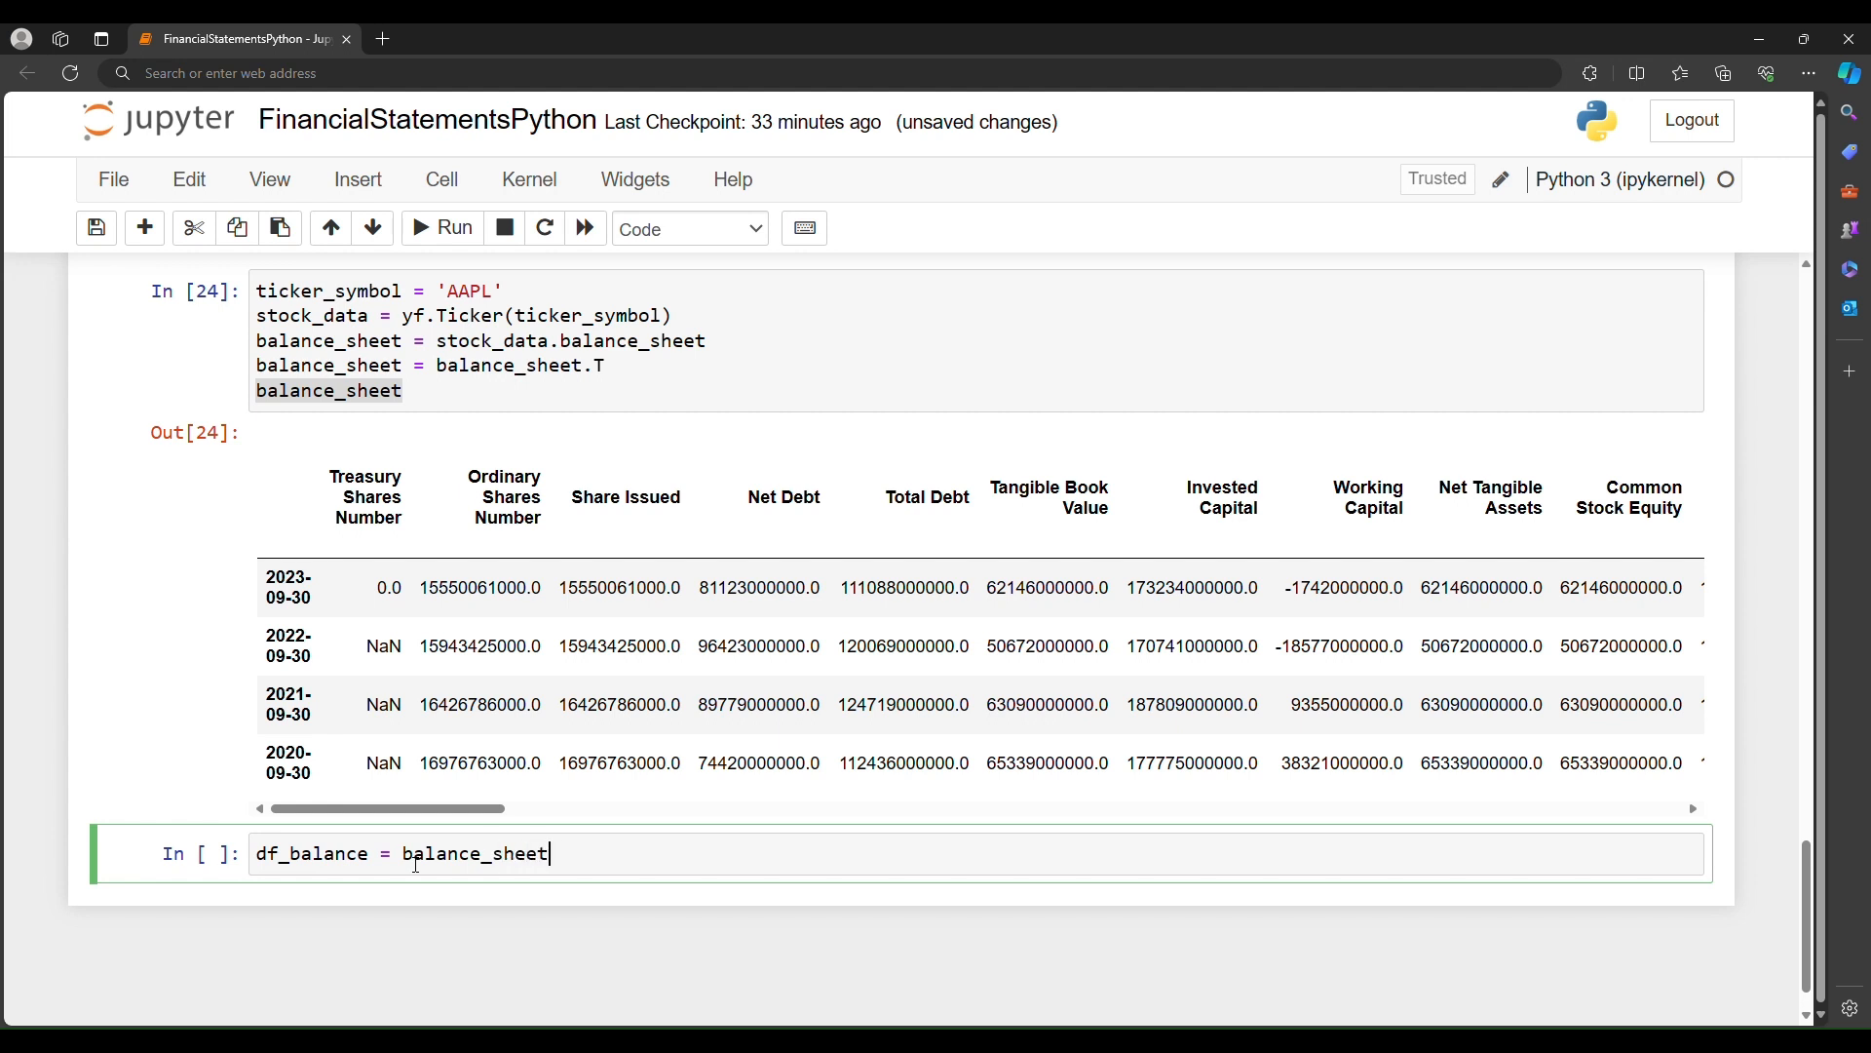
text(.s)
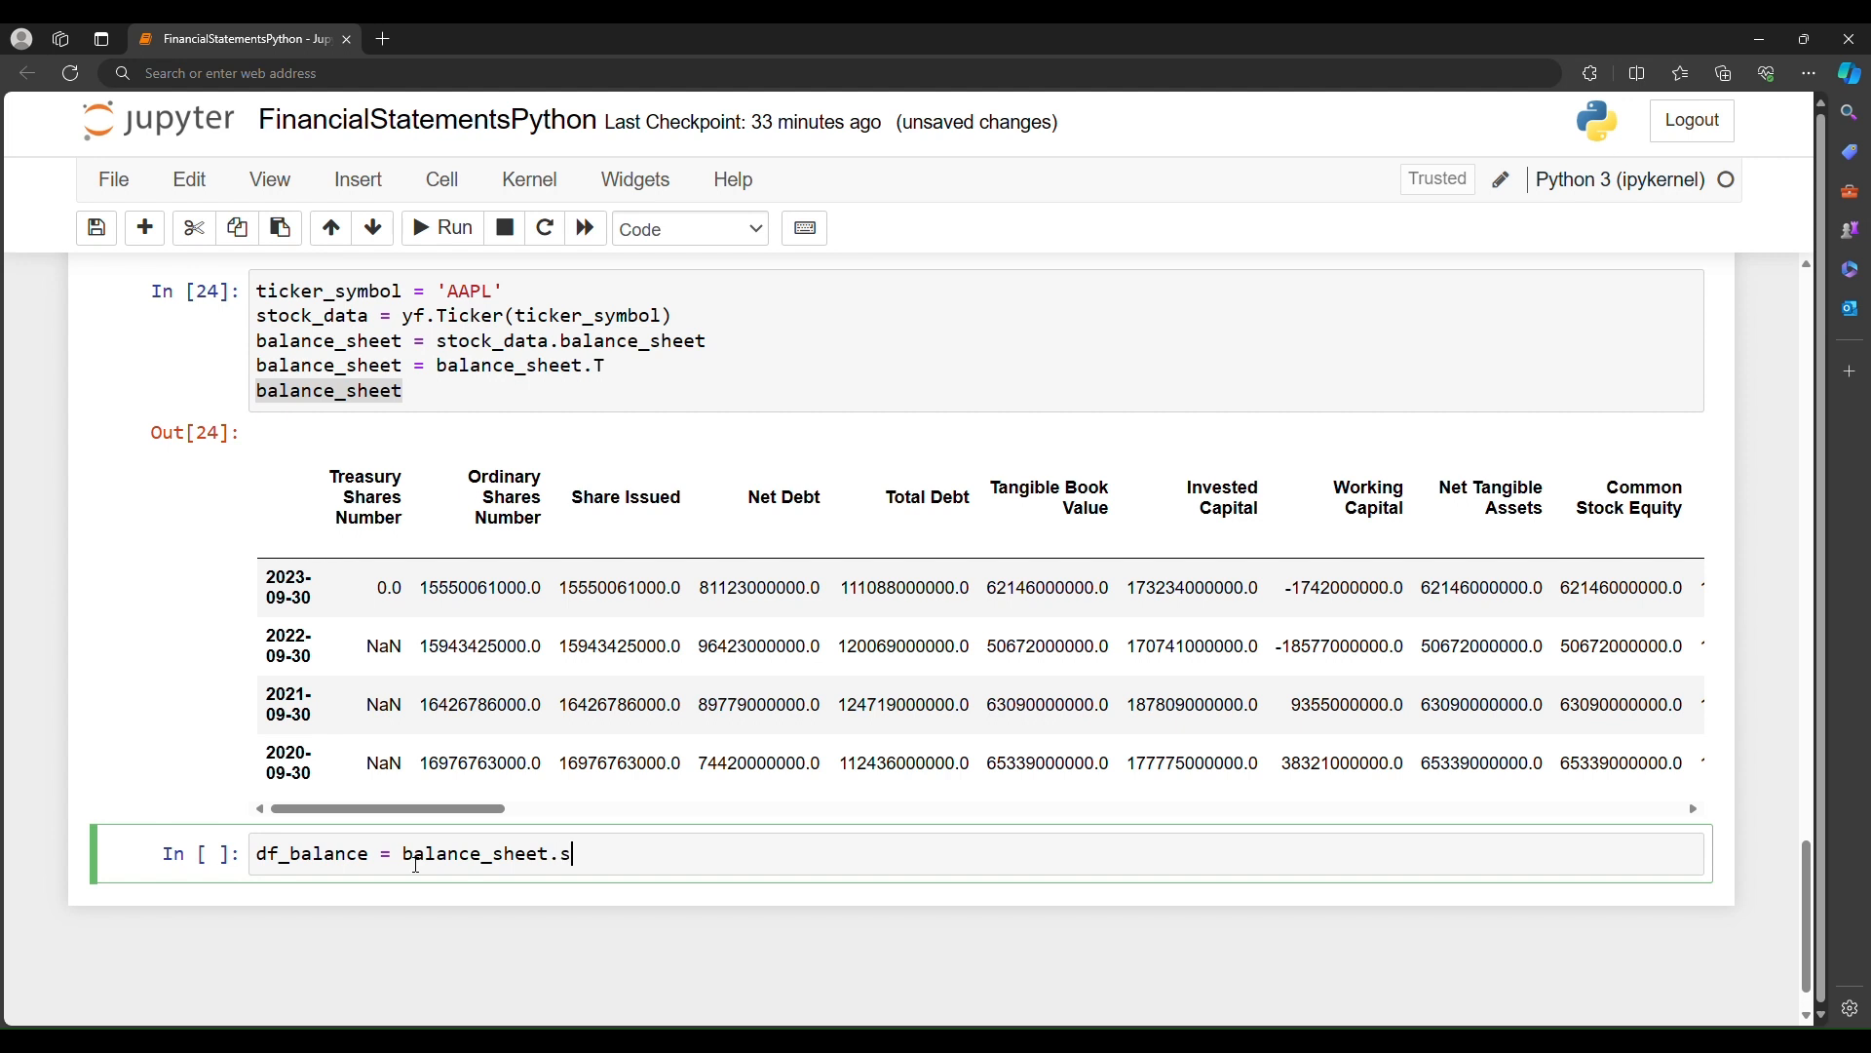
text(ort_inde)
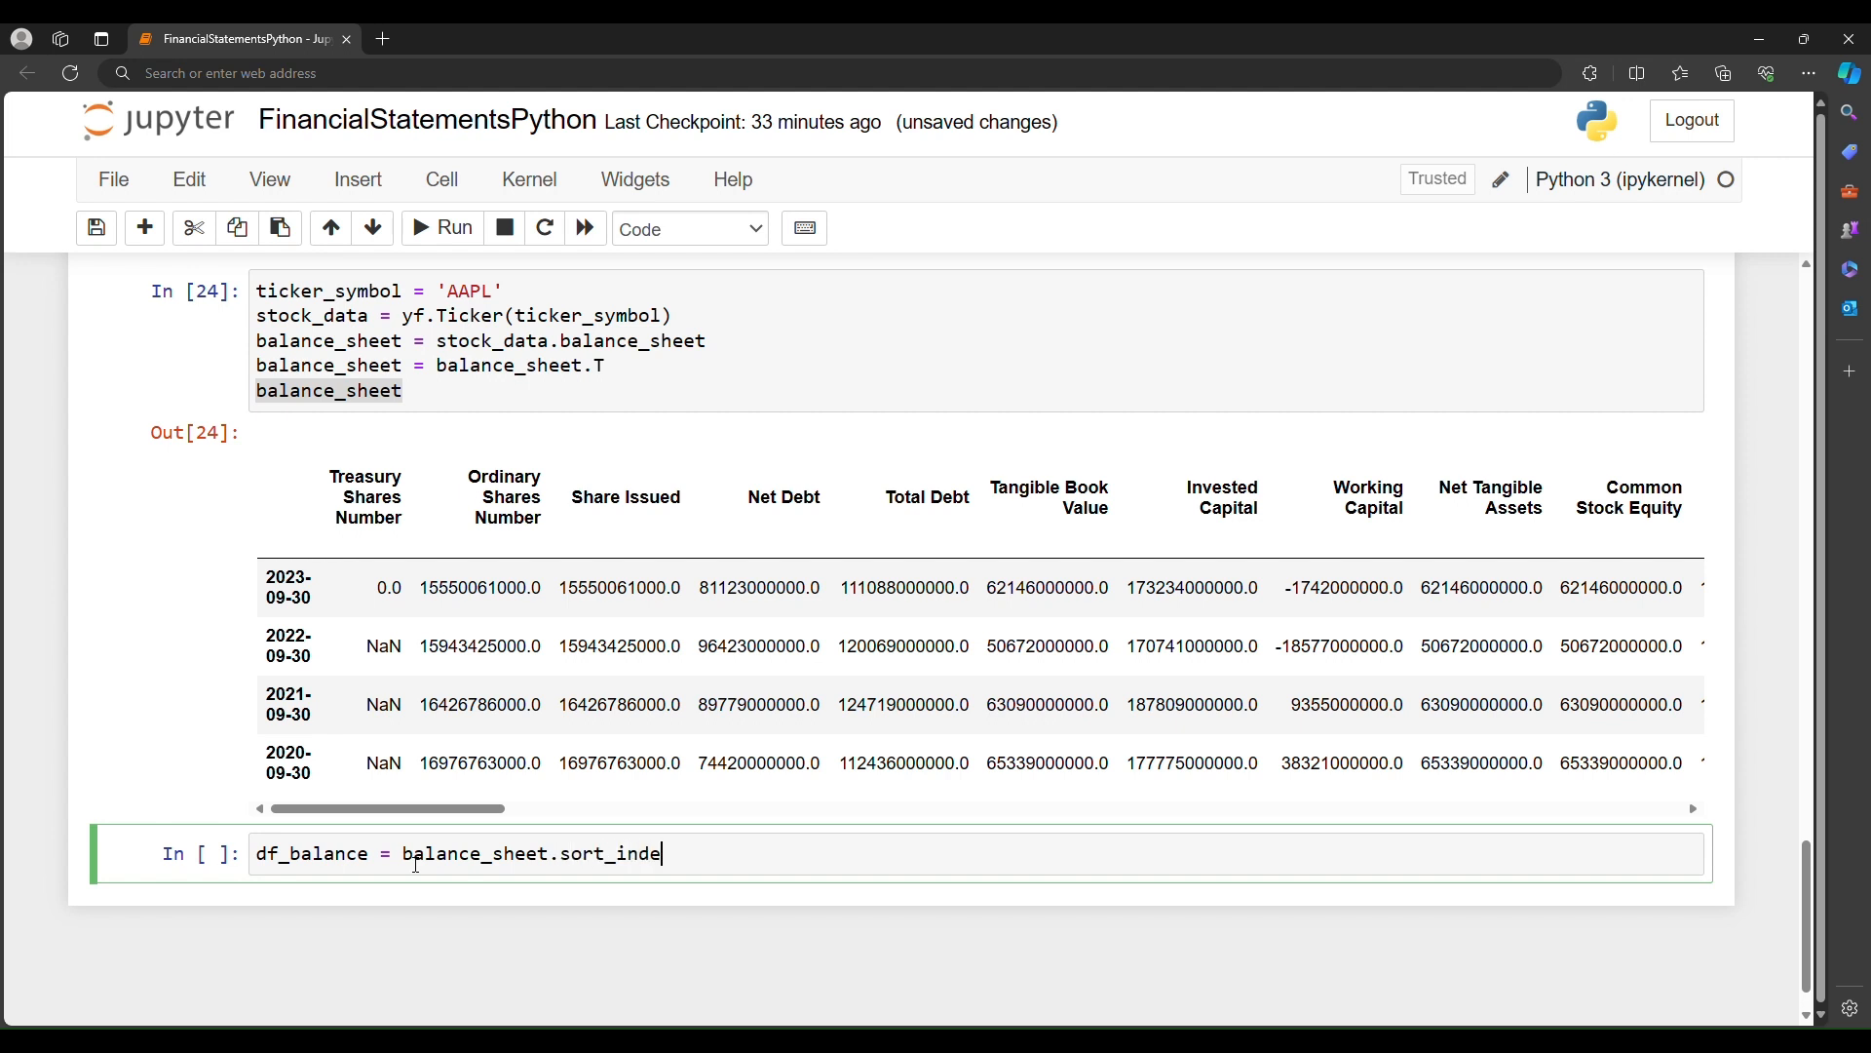
text(x())
text(df_balance)
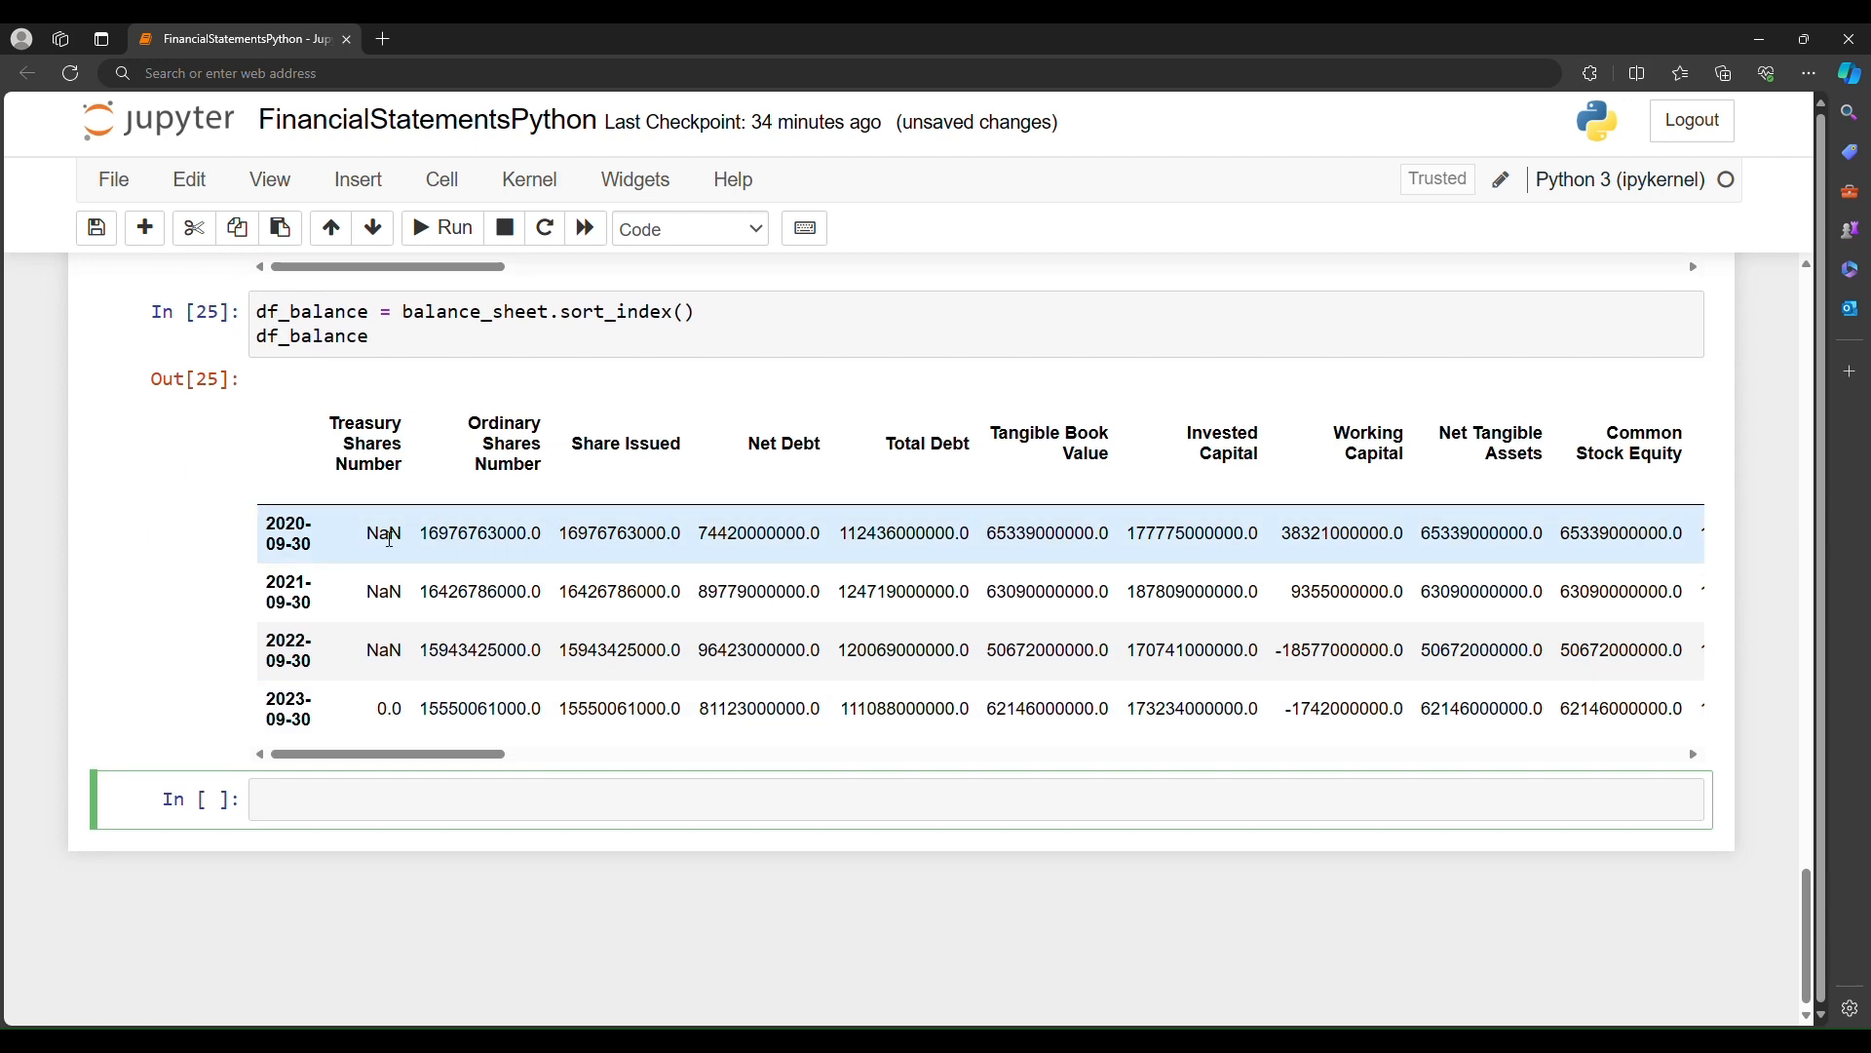
click(288, 708)
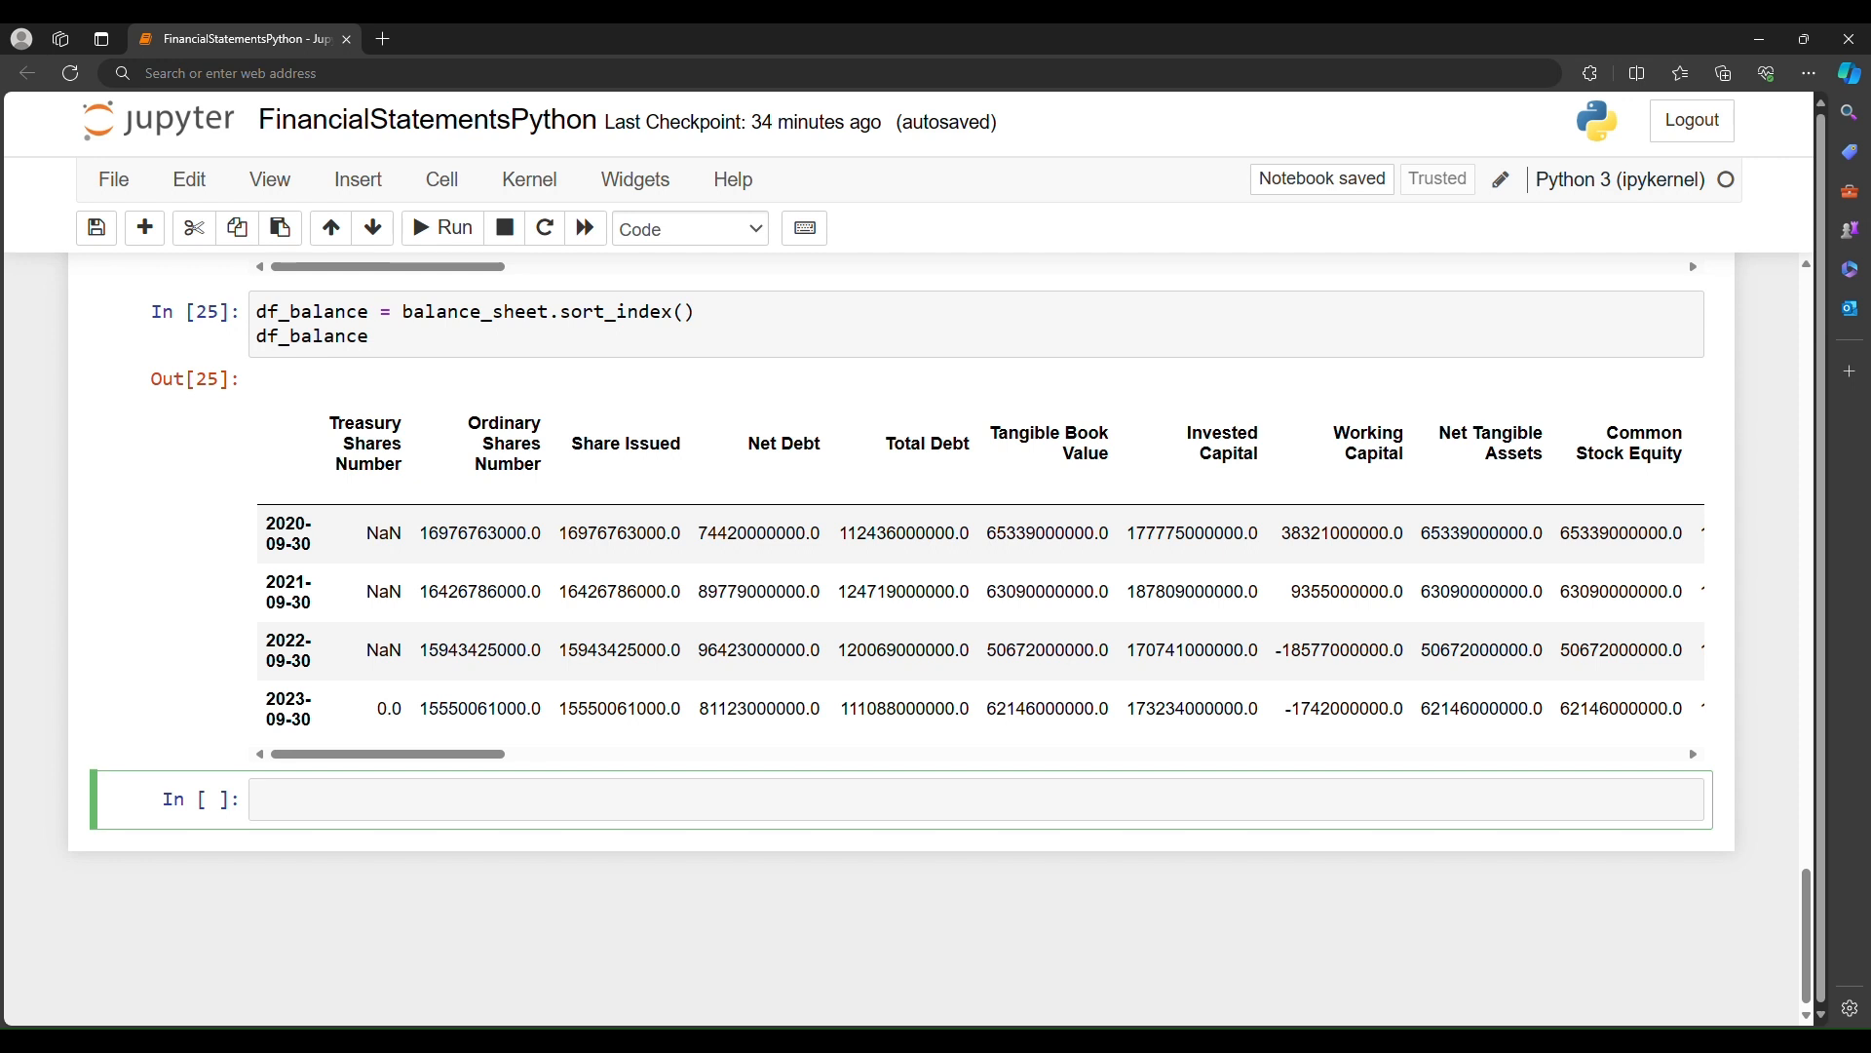
click(955, 800)
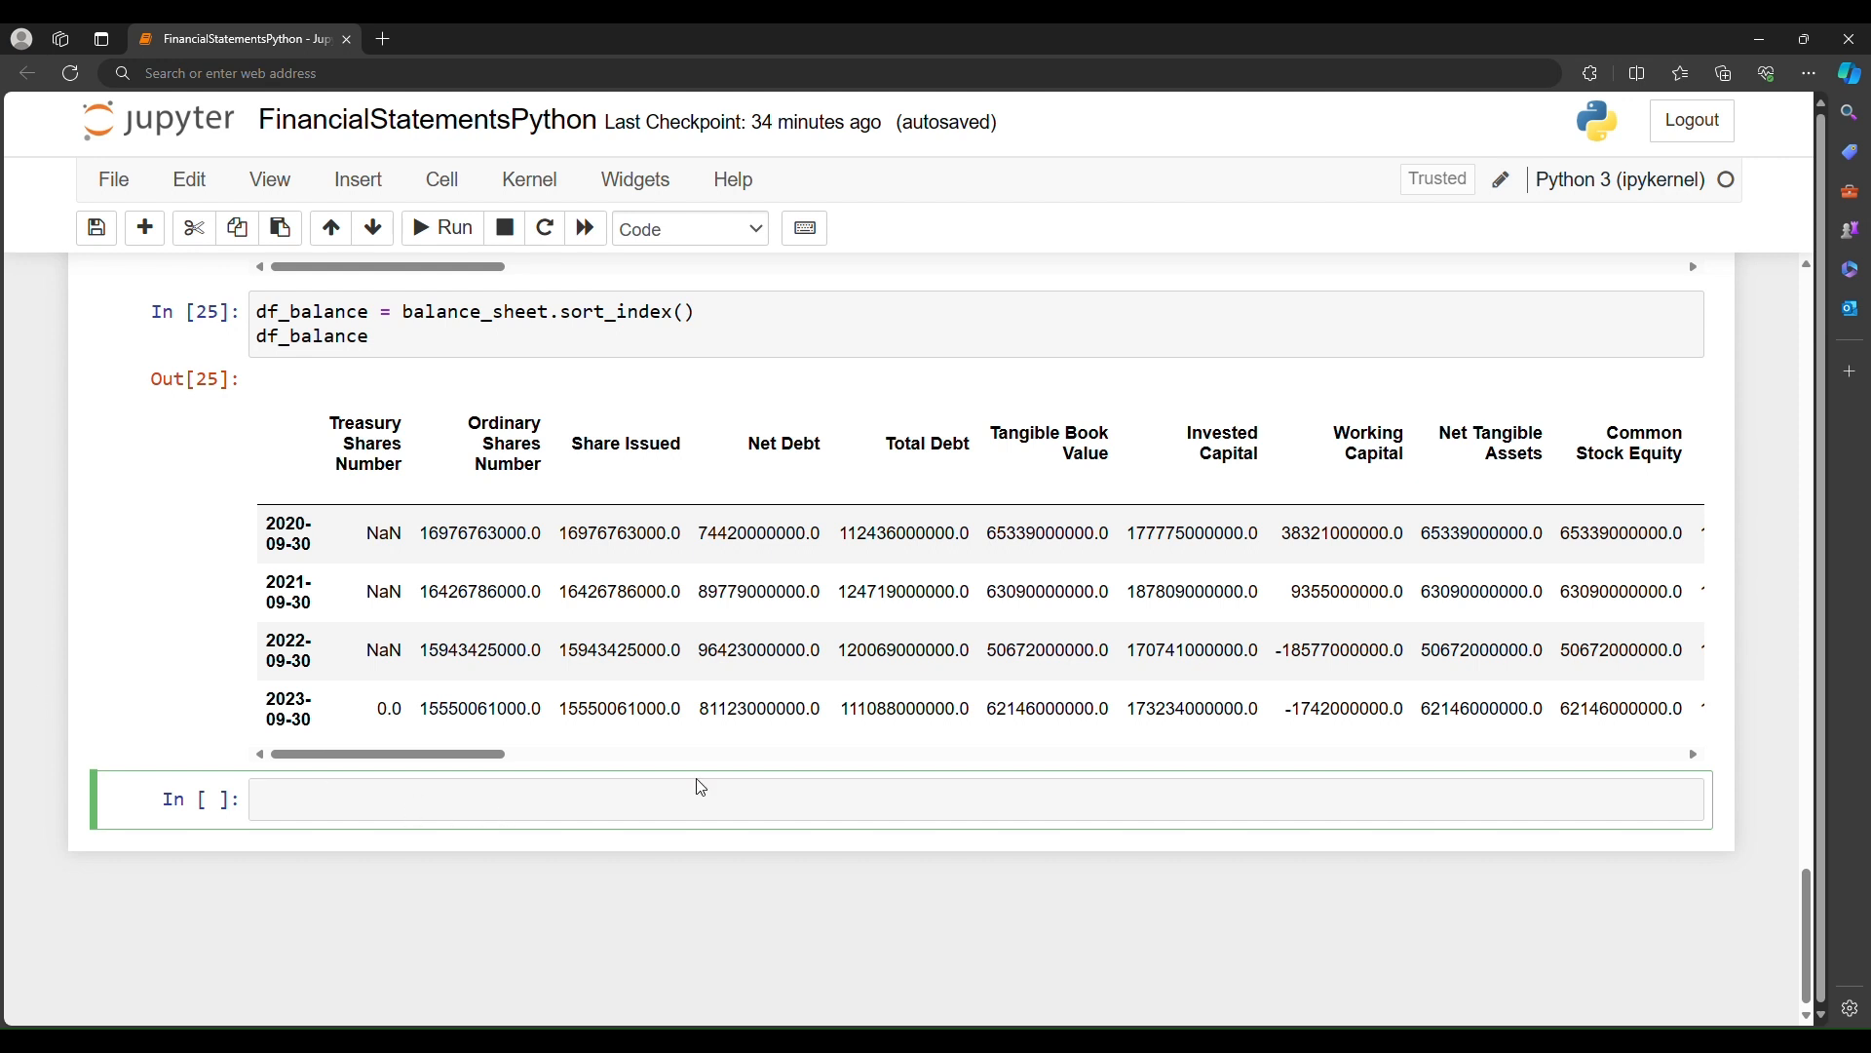
Step: Start the line df_balance['Current Ratio'] = and look back at the balance sheet output
text(df_balance[])
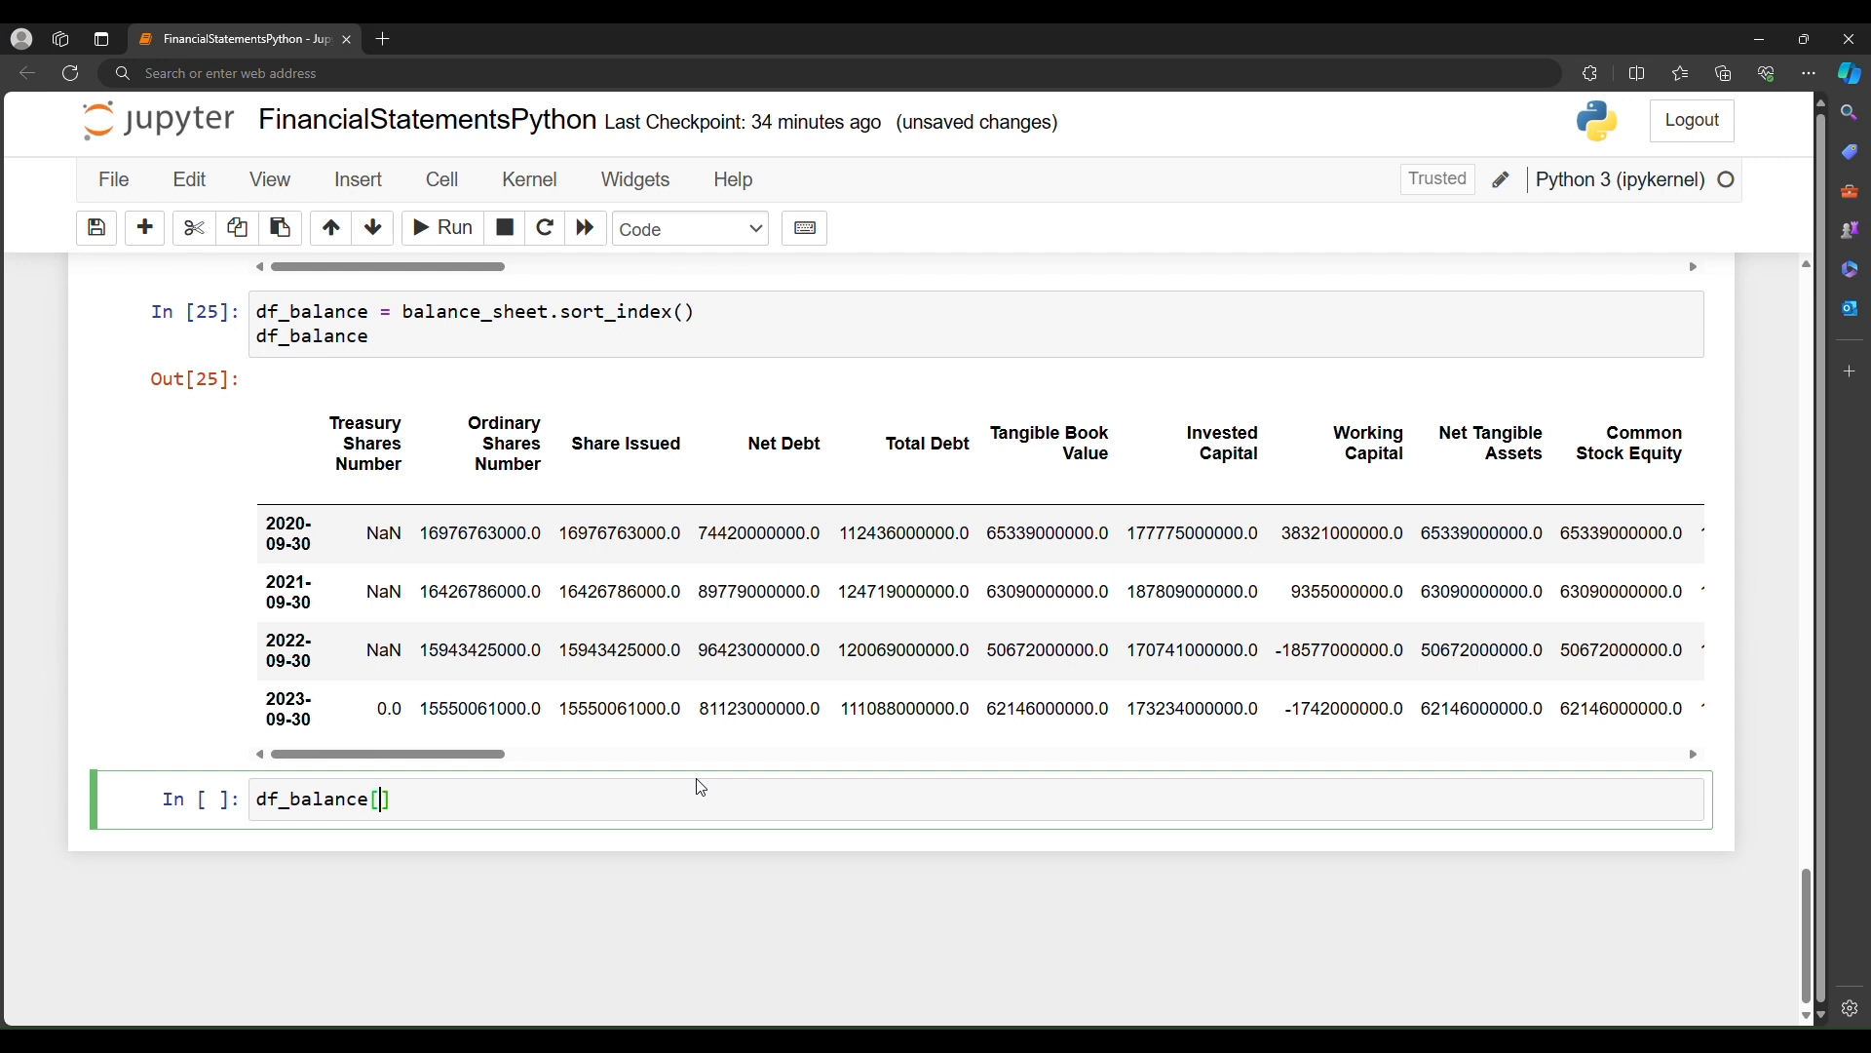
text('Current Ra)
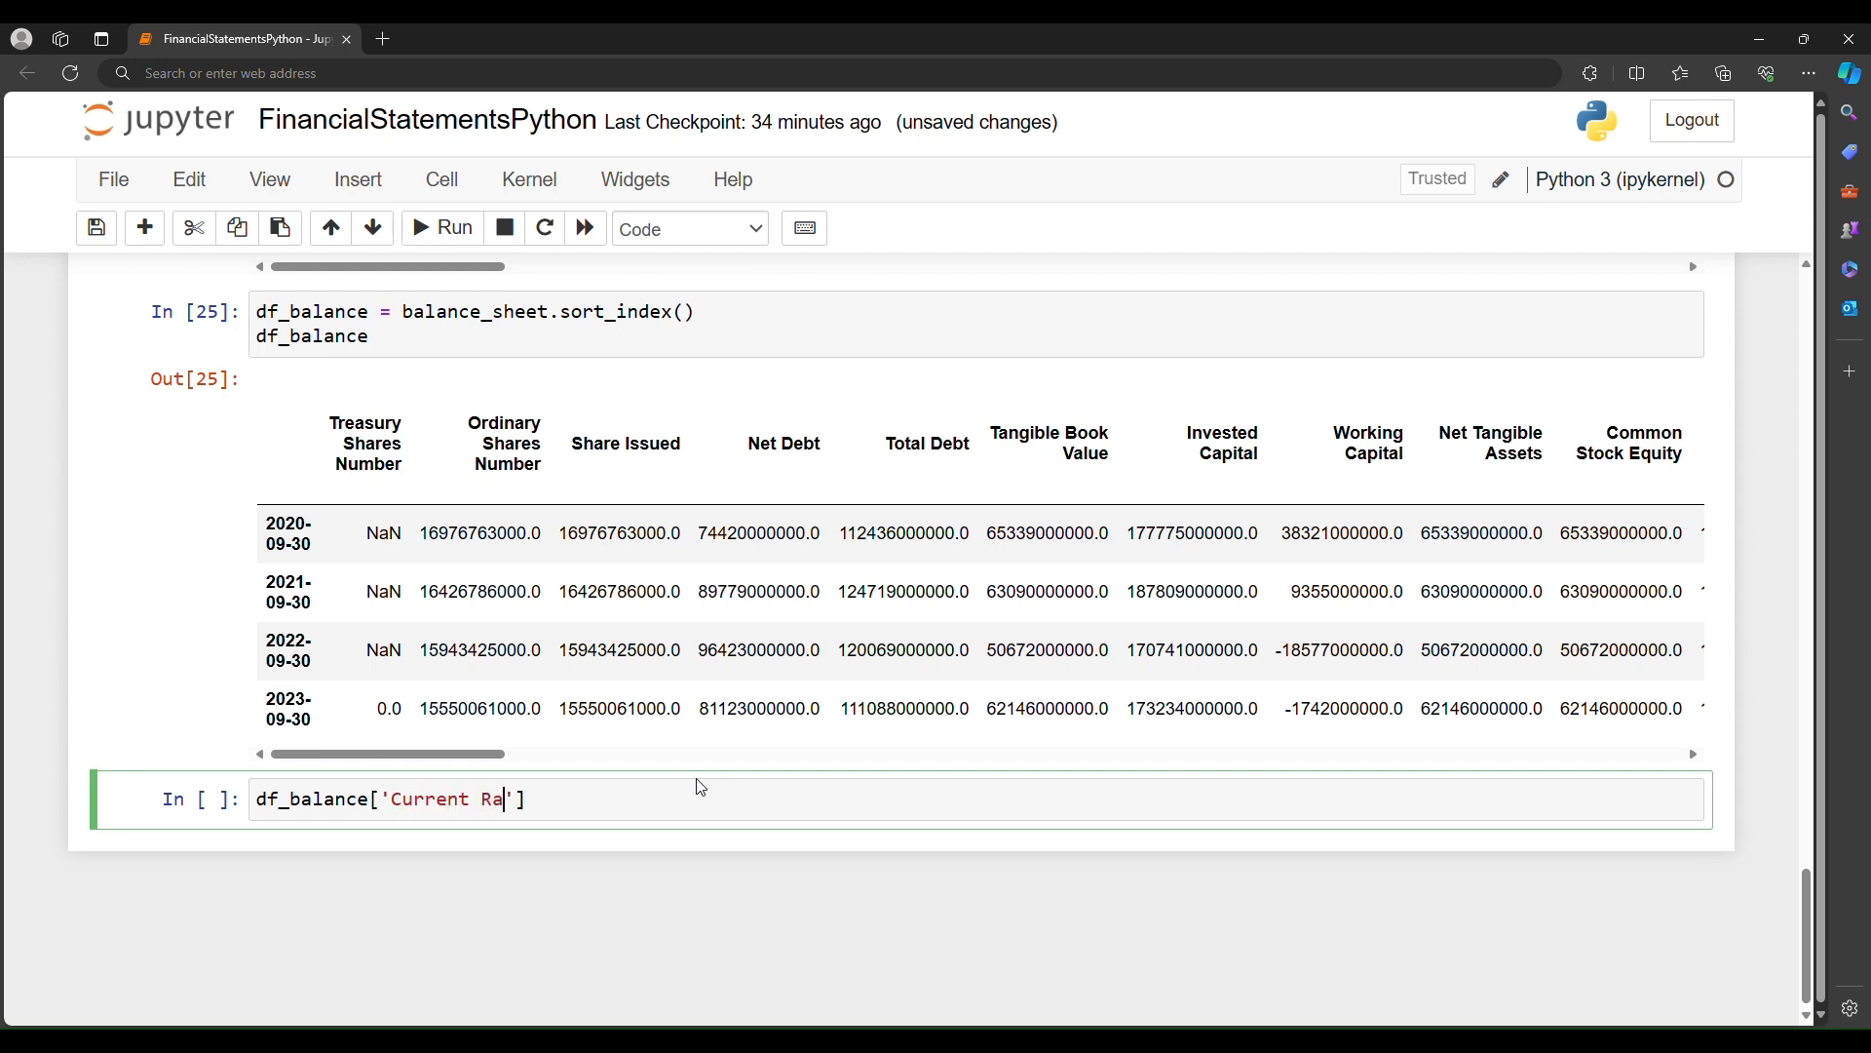
text(tio'] =)
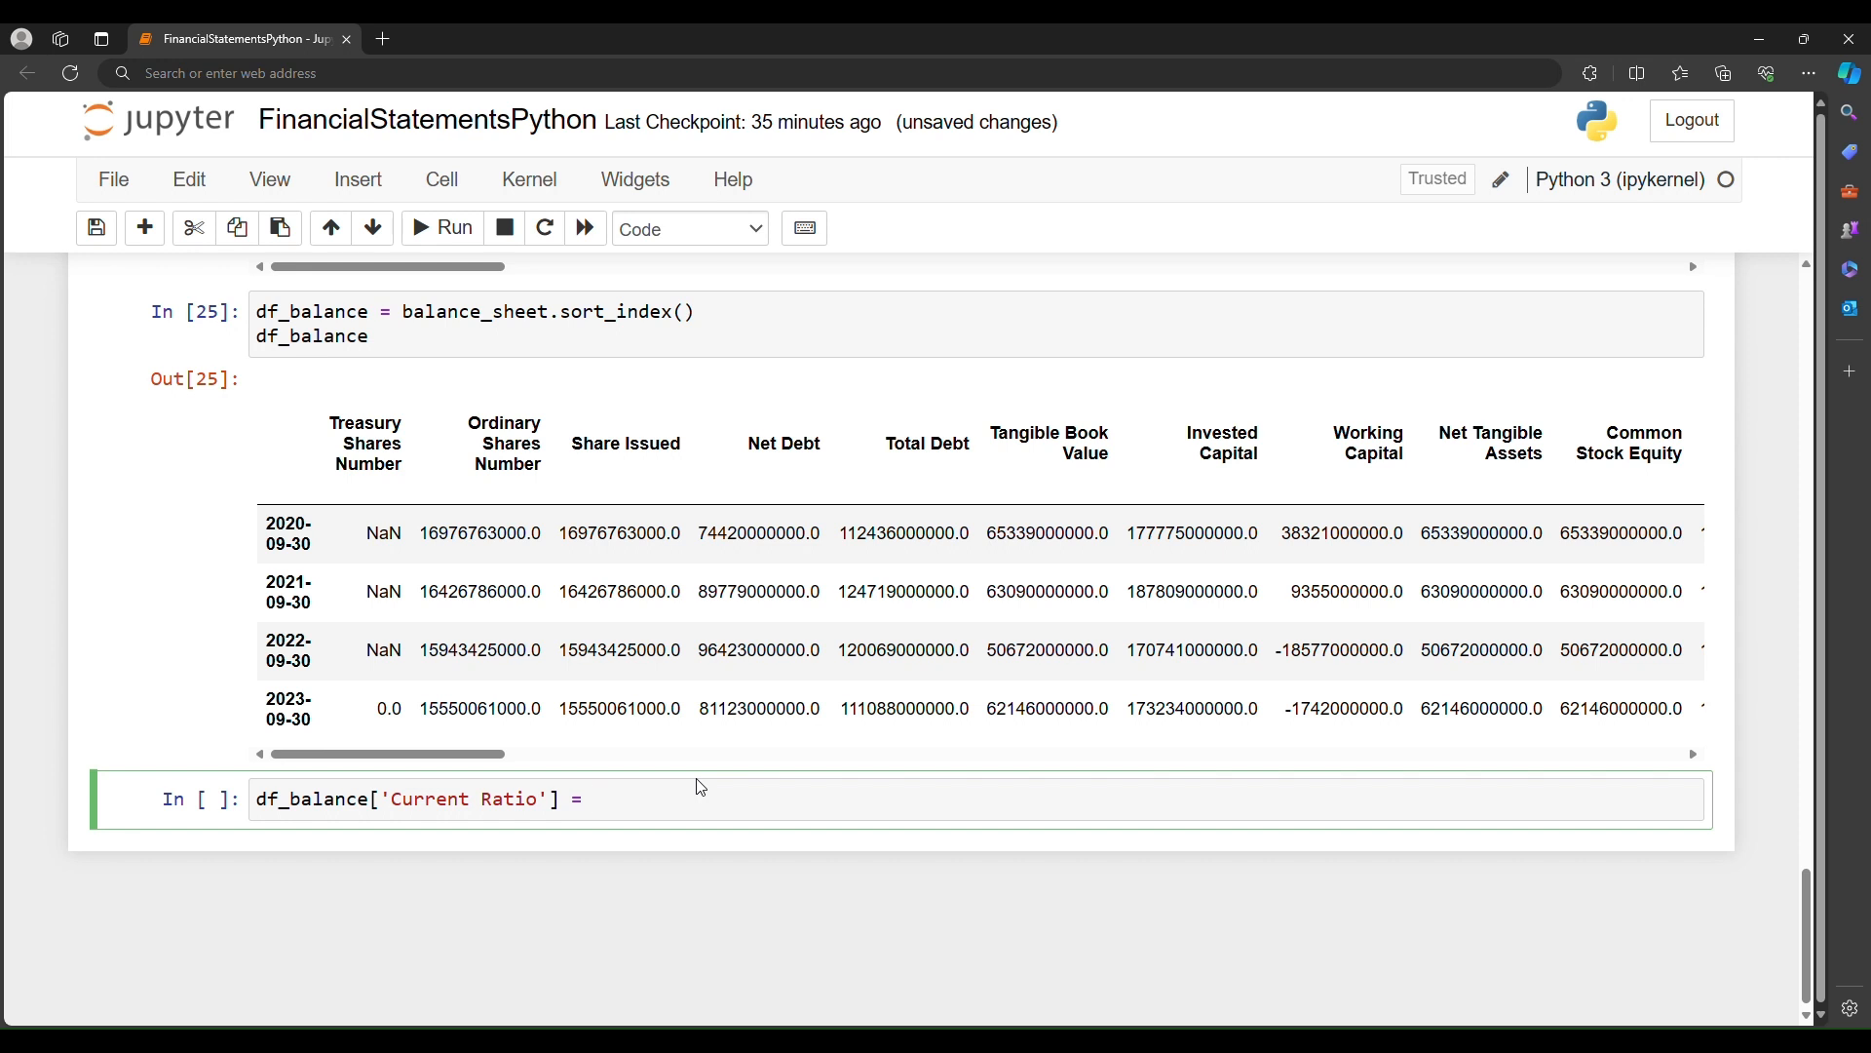
click(592, 800)
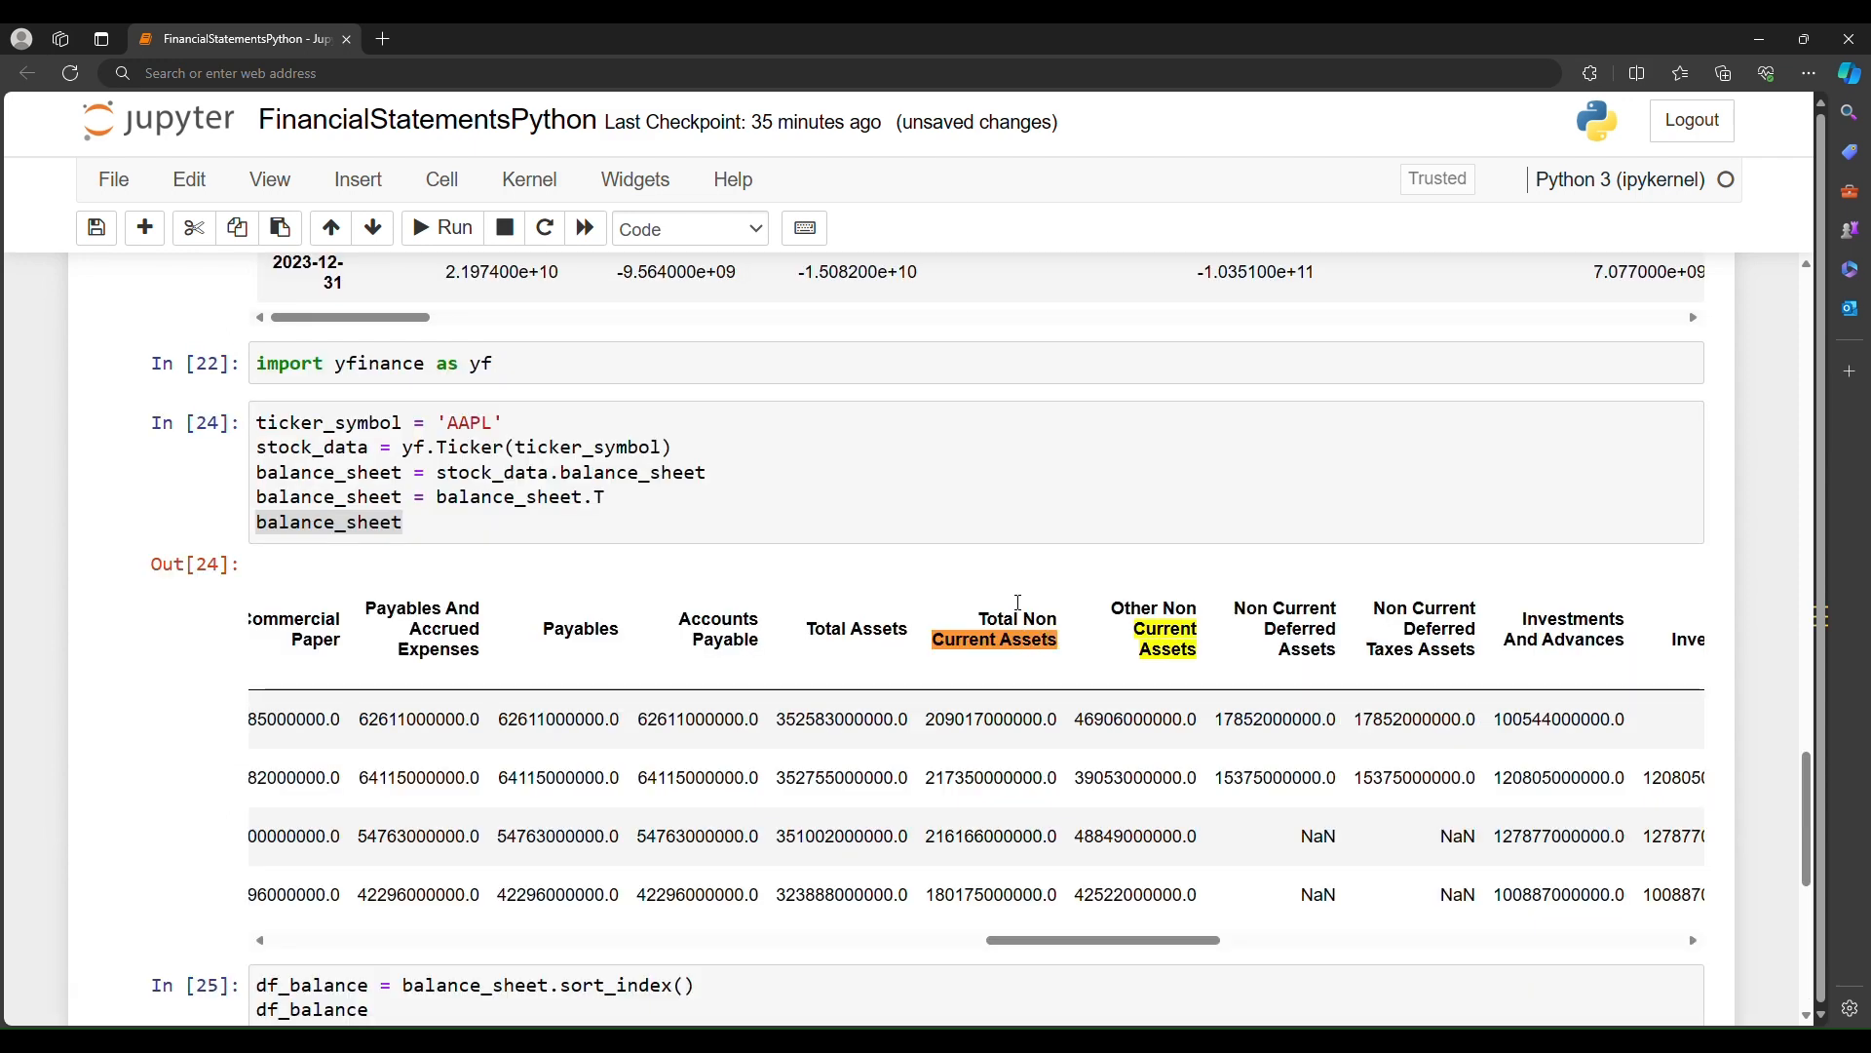
Step: Scroll Out[24] to the Current Assets column, then back down to the Current Ratio line
scroll(right, 3)
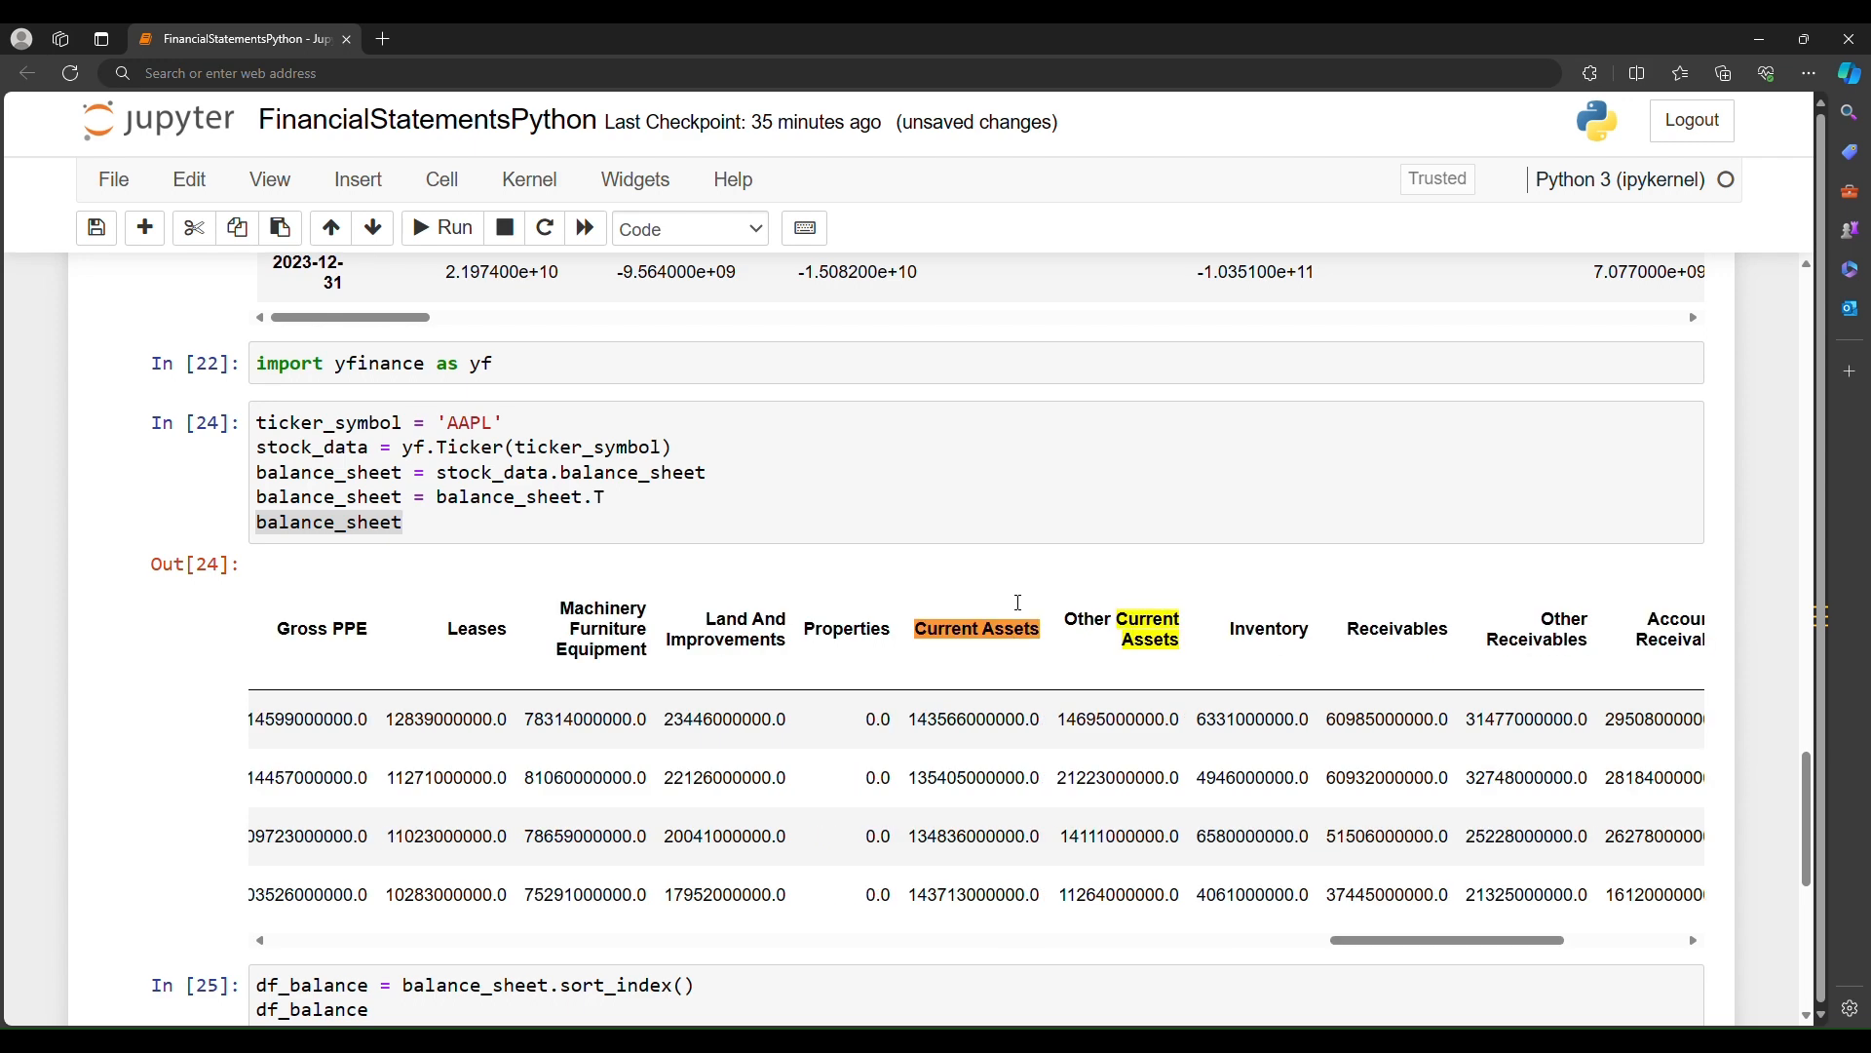
scroll(down, 3)
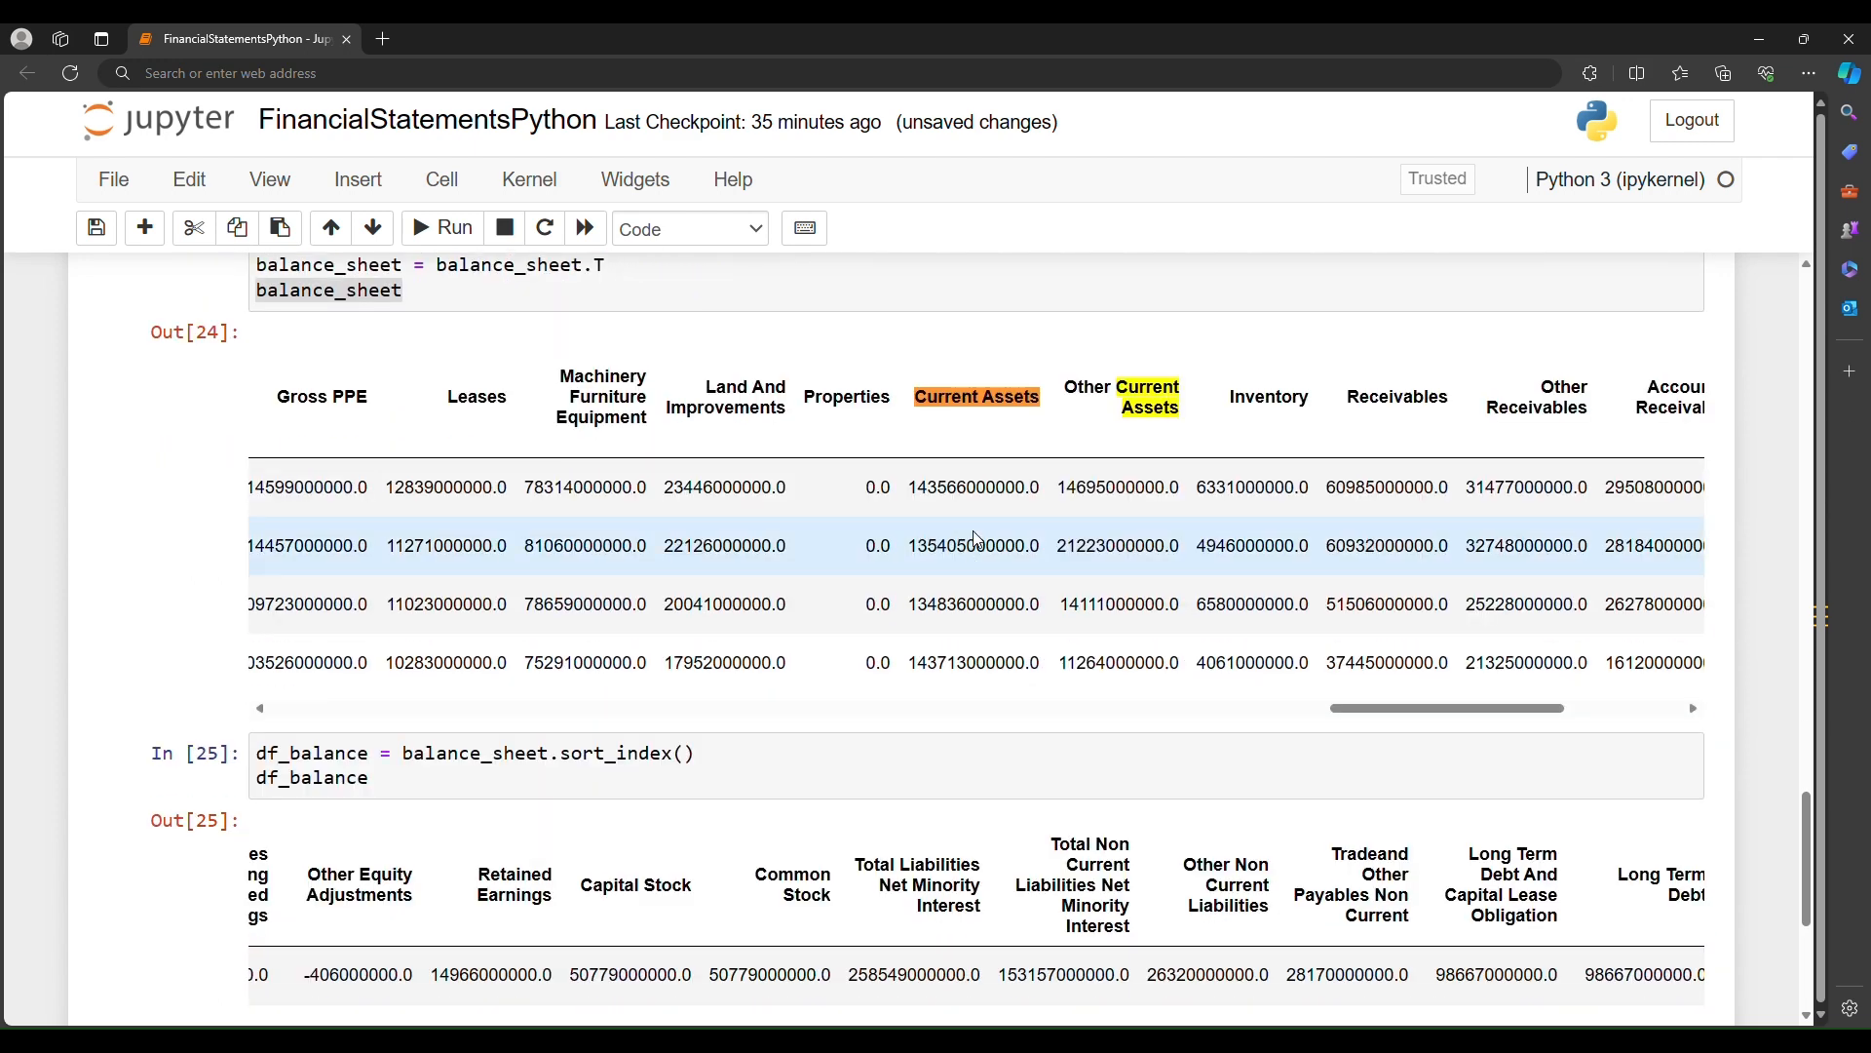
mouse_move(910, 362)
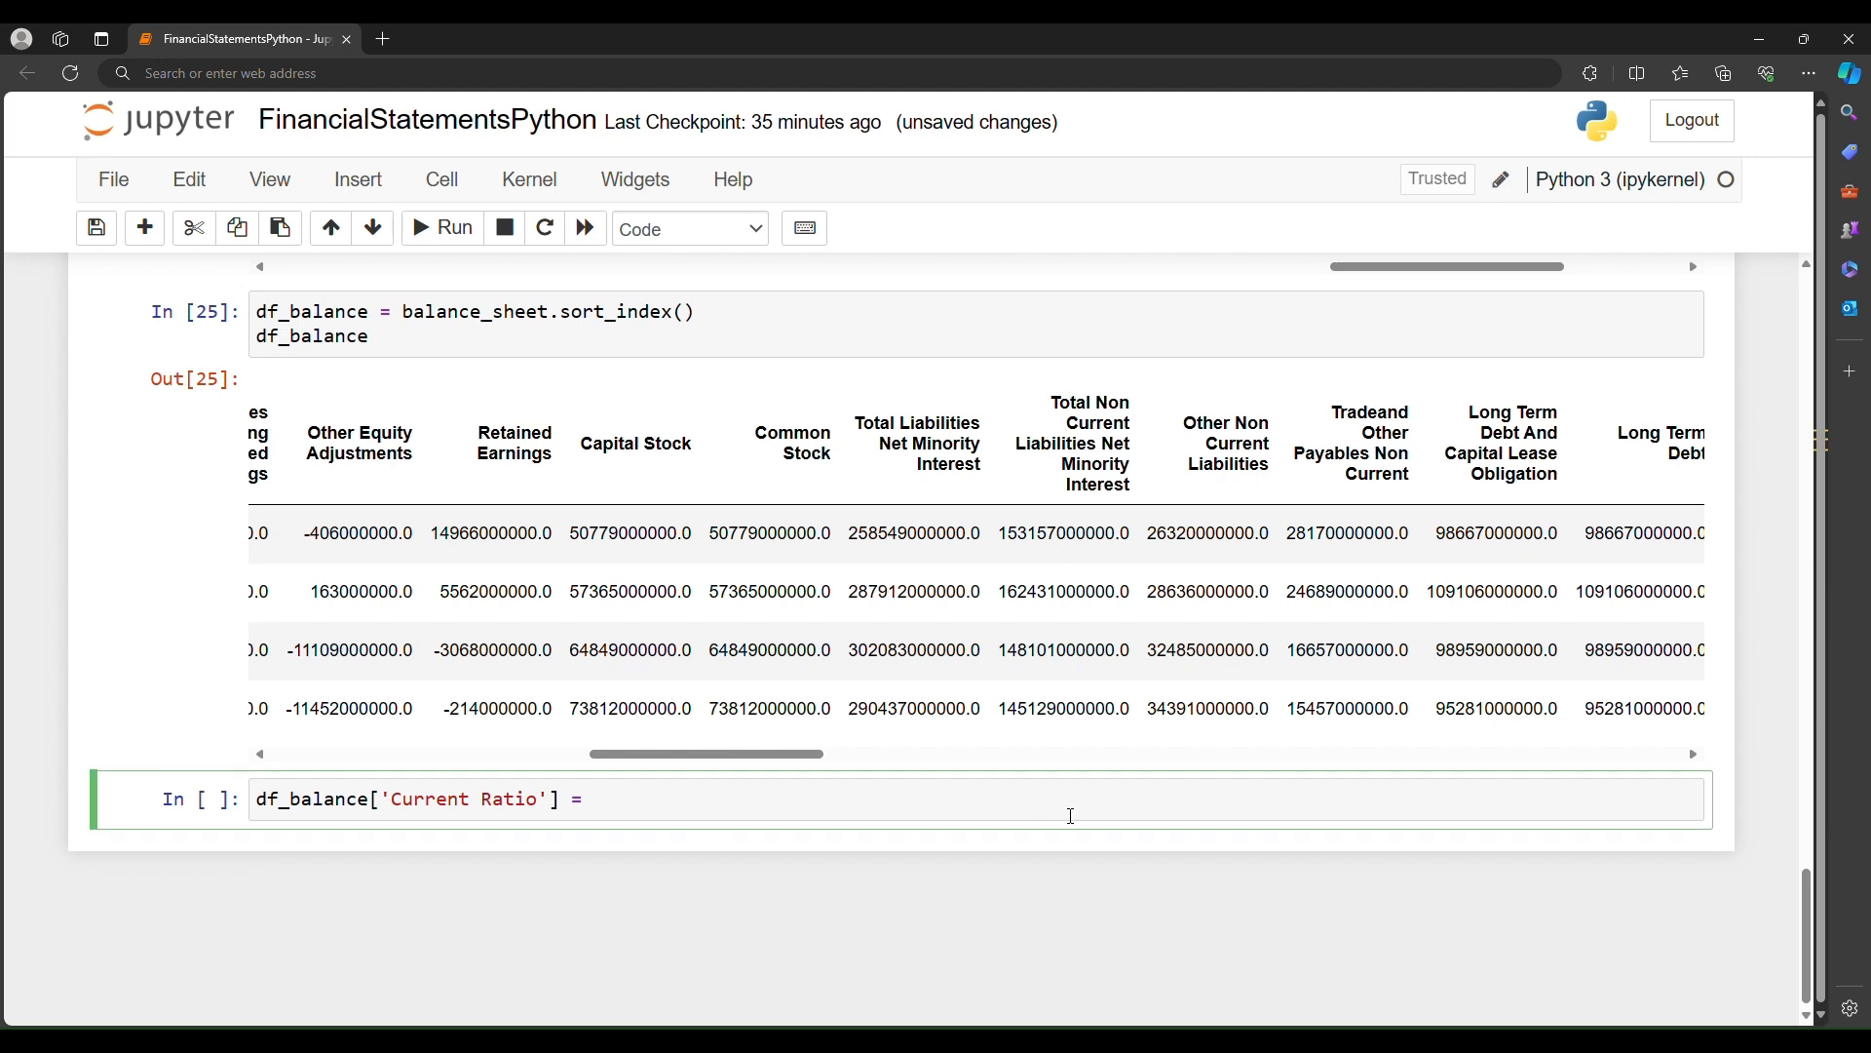
Step: Complete Current Ratio as df_balance['Current Assets'] / df_balance['Current Liabilities']
text(df_balance['Curre'])
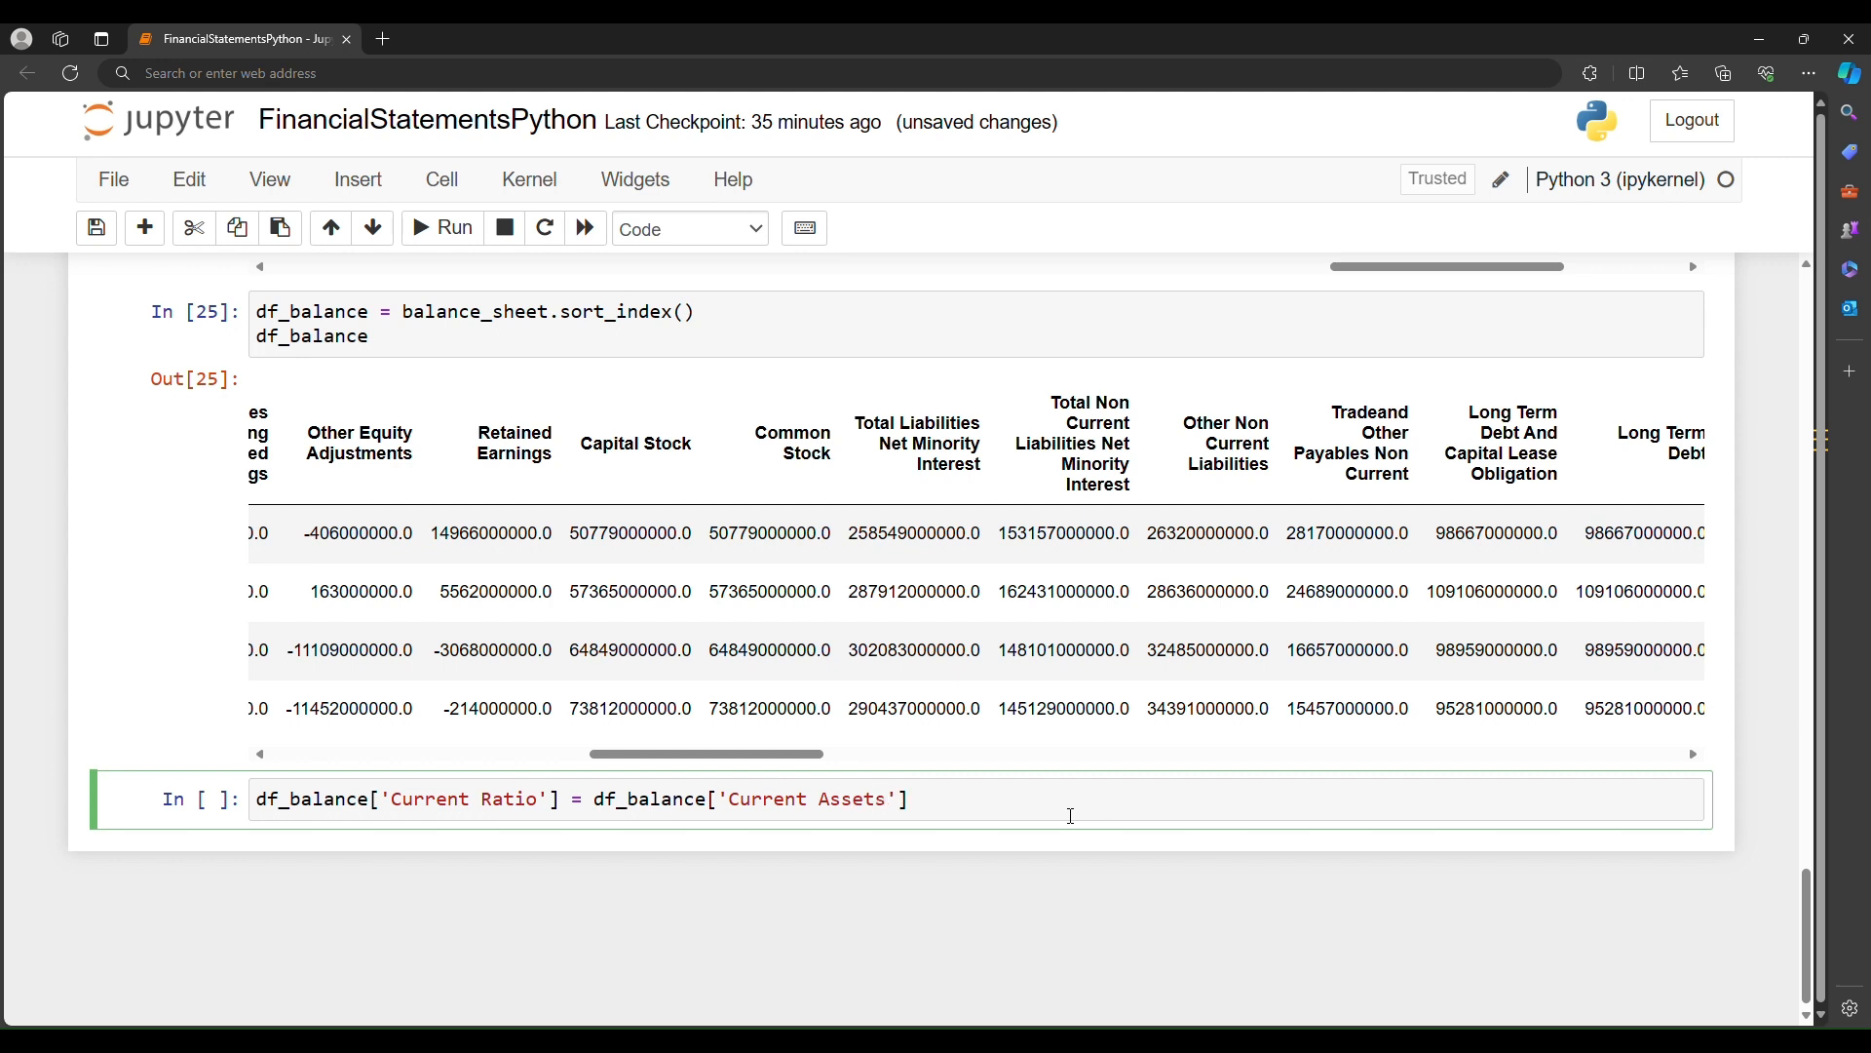
text(/)
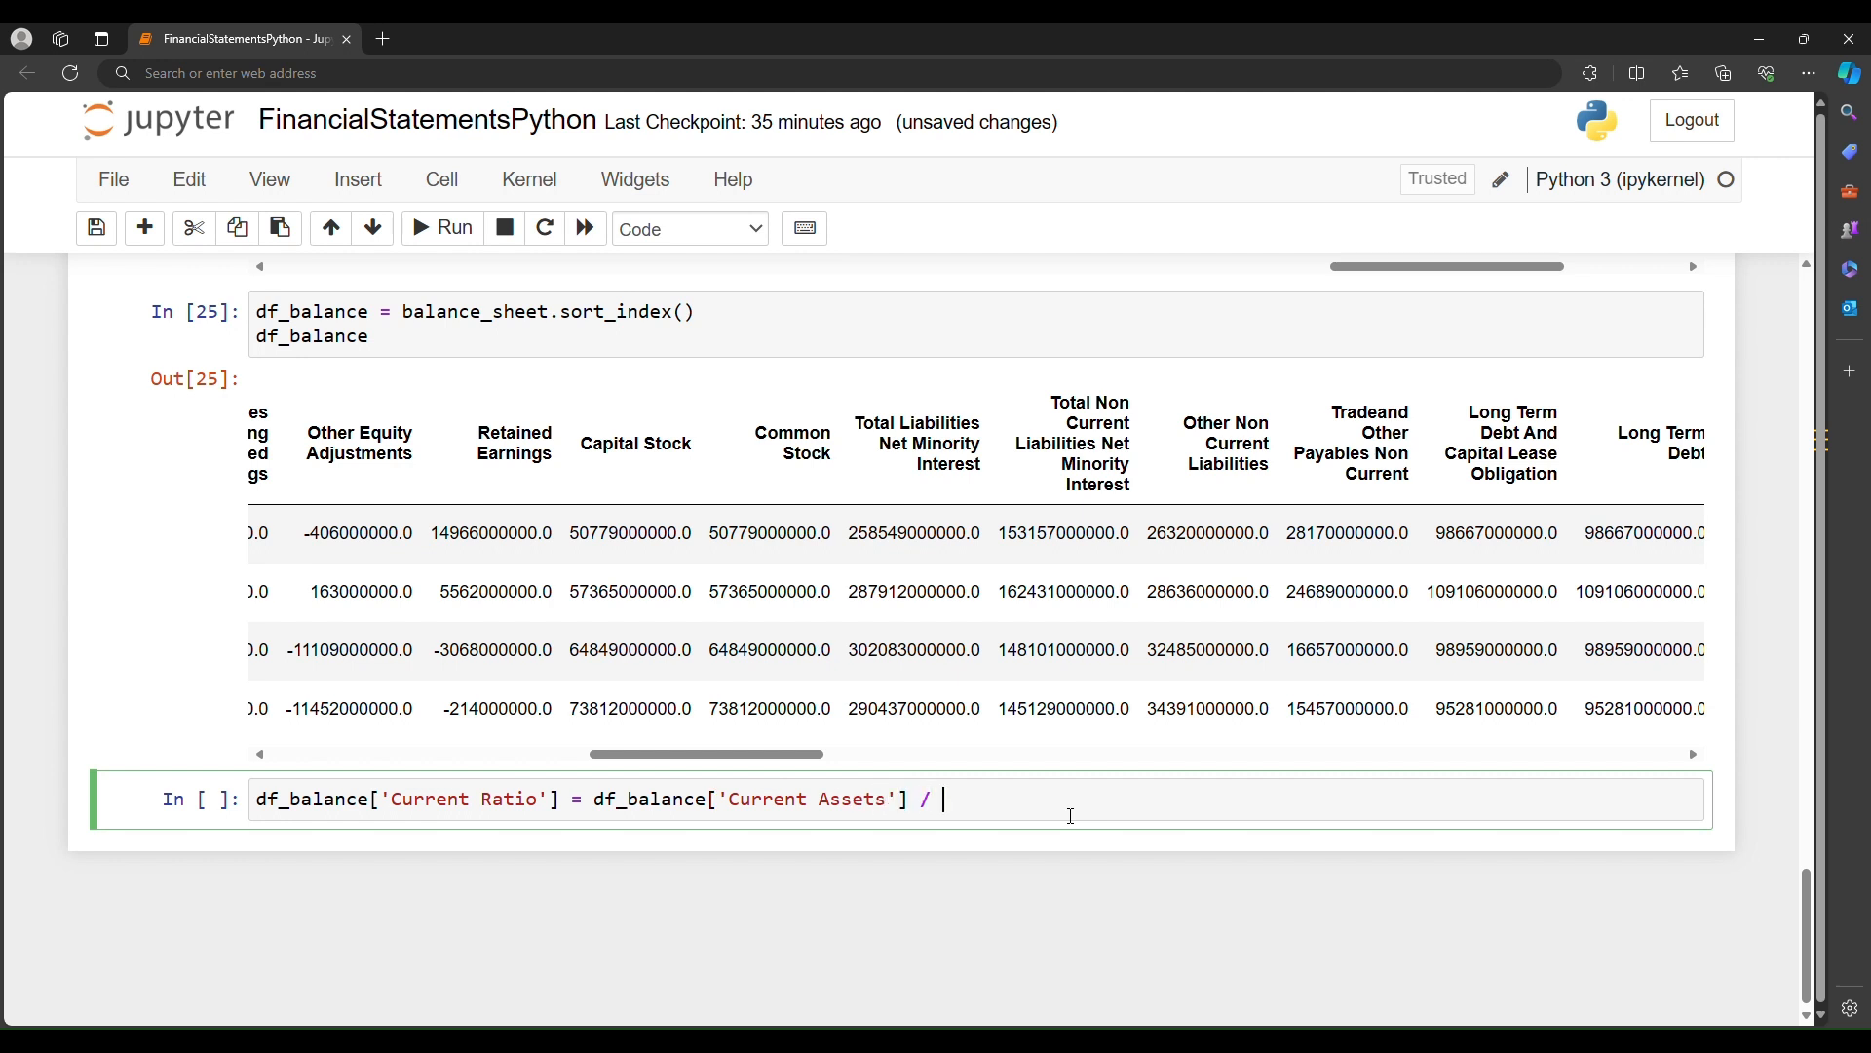
text(df_)
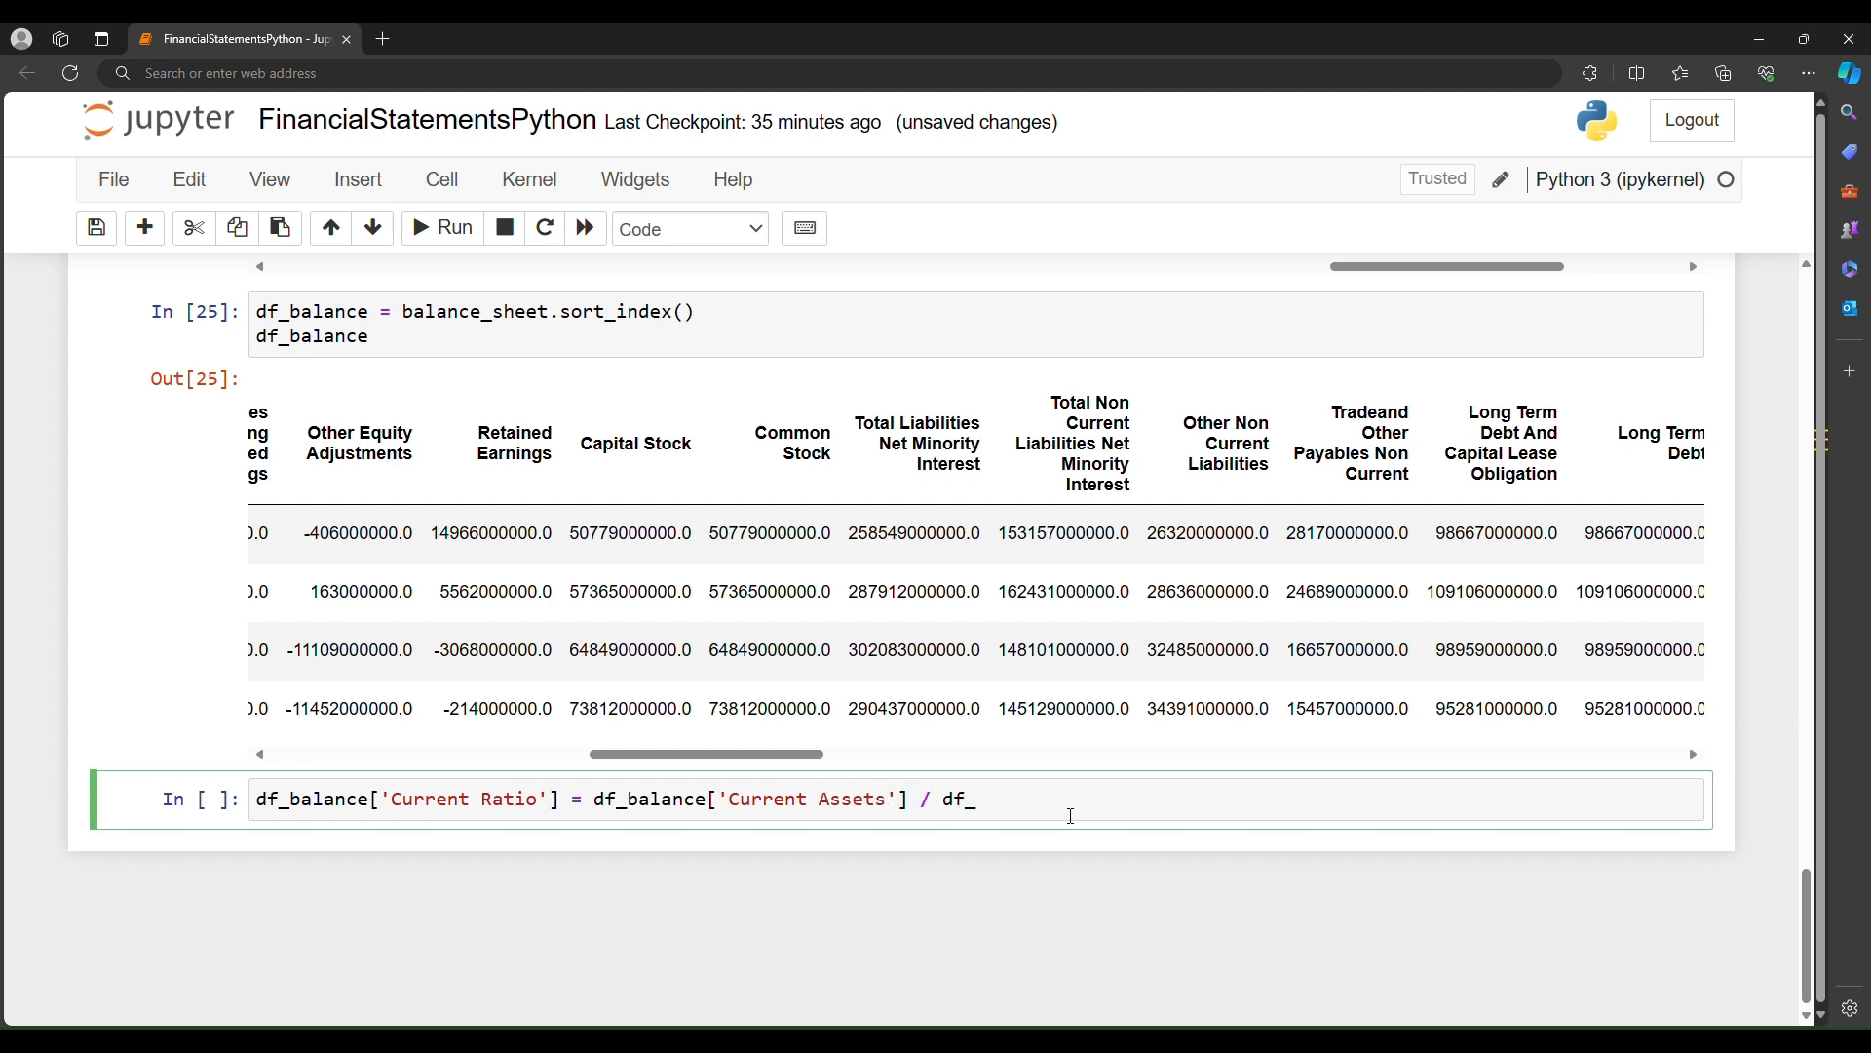
text(balance)
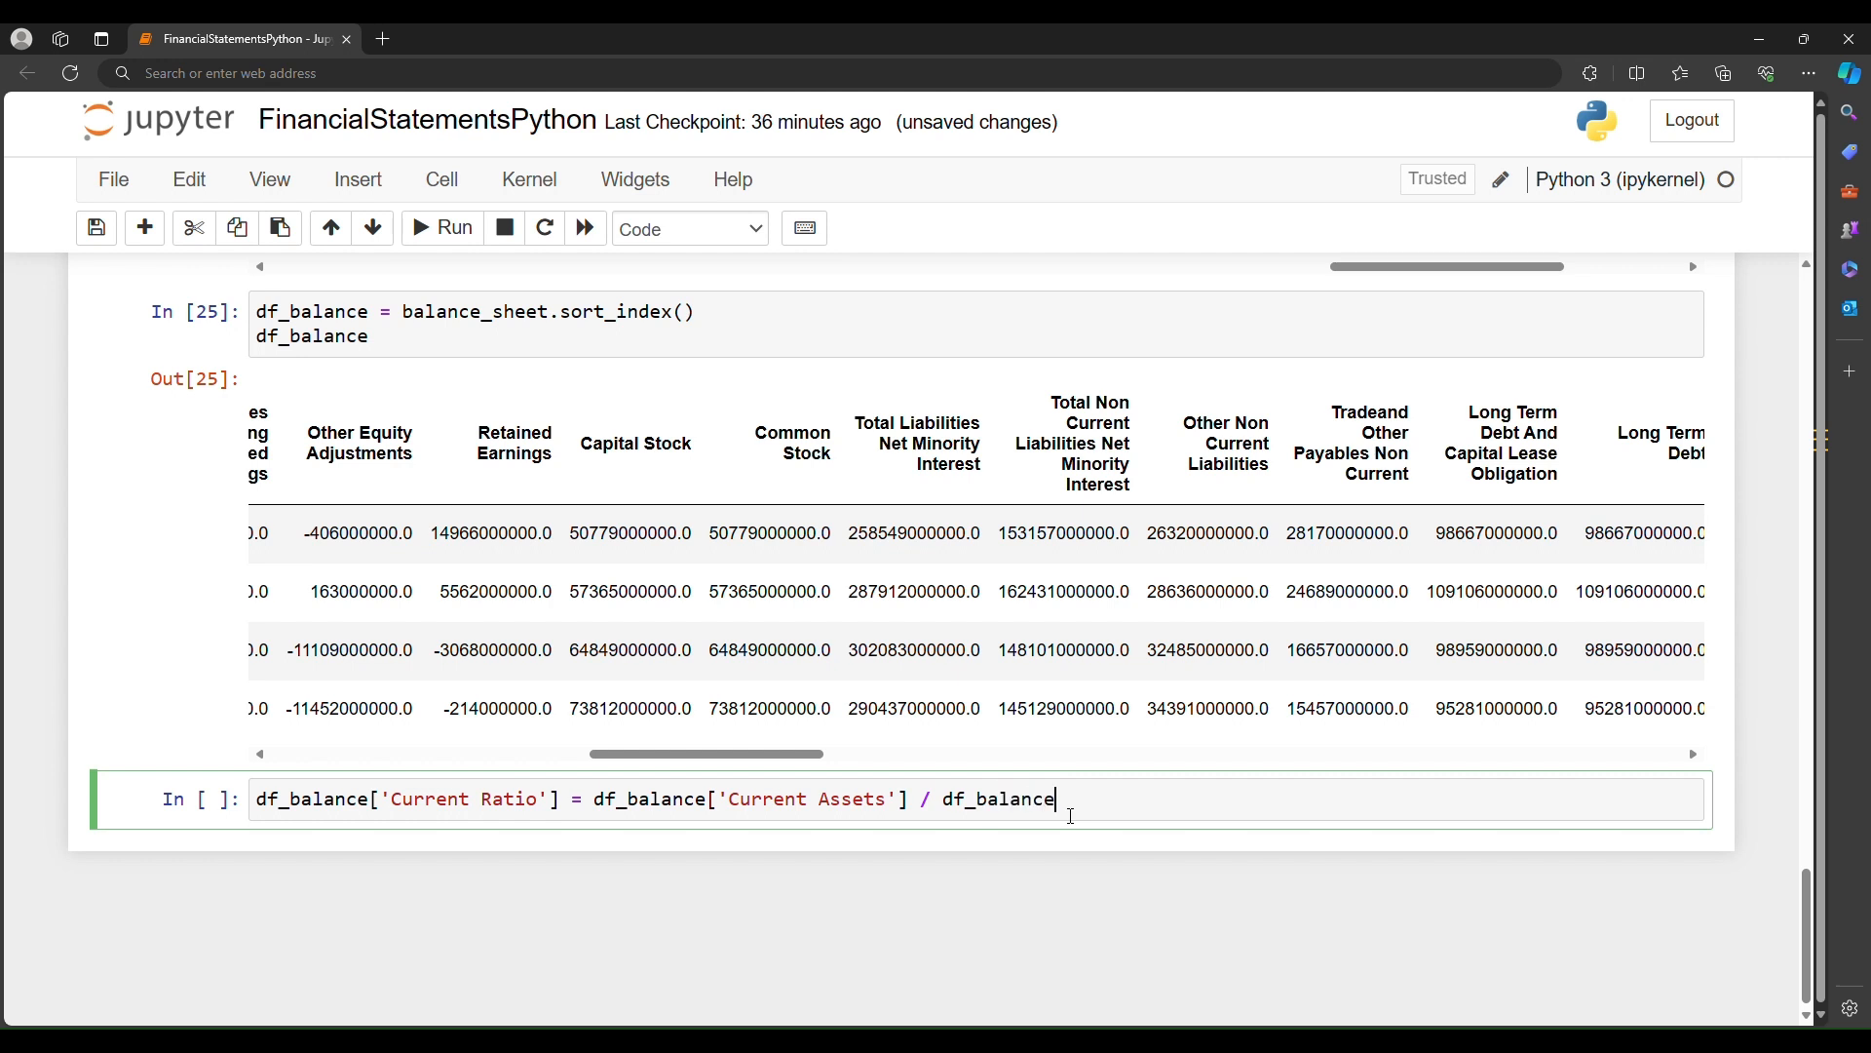
text(['Curren')
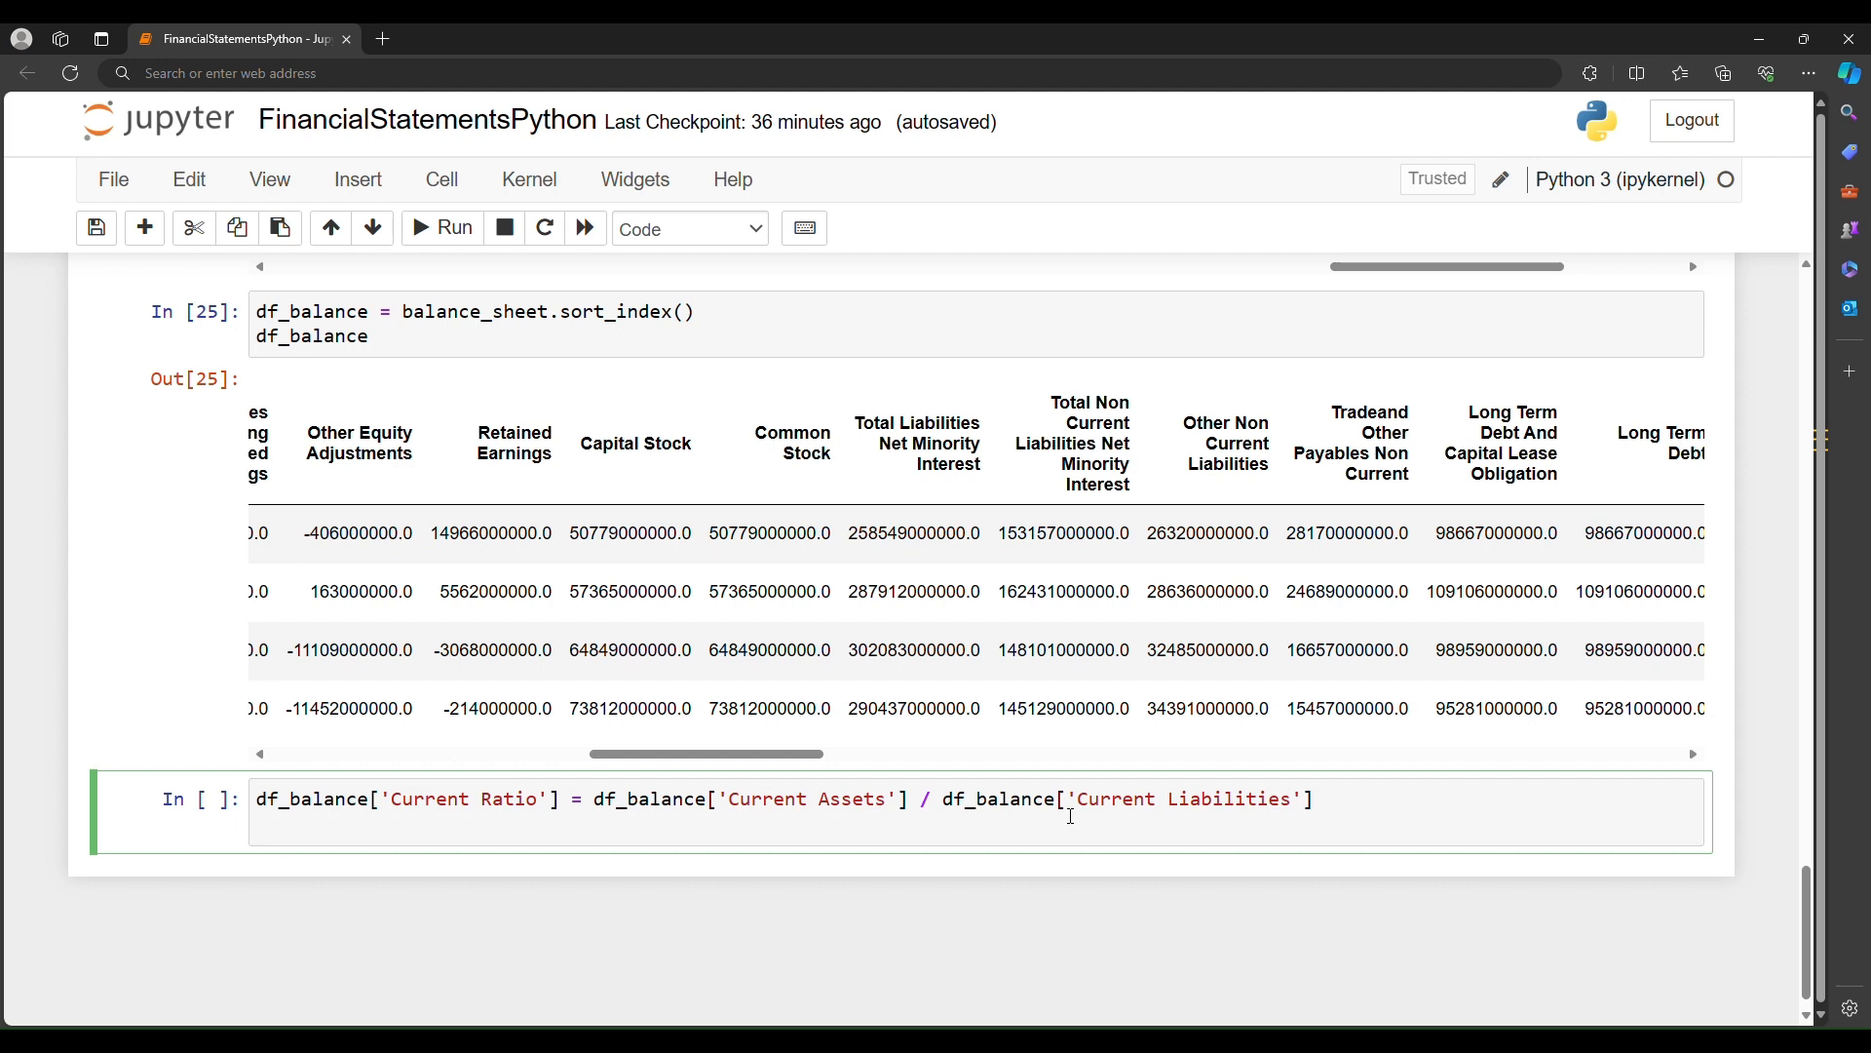
key(enter)
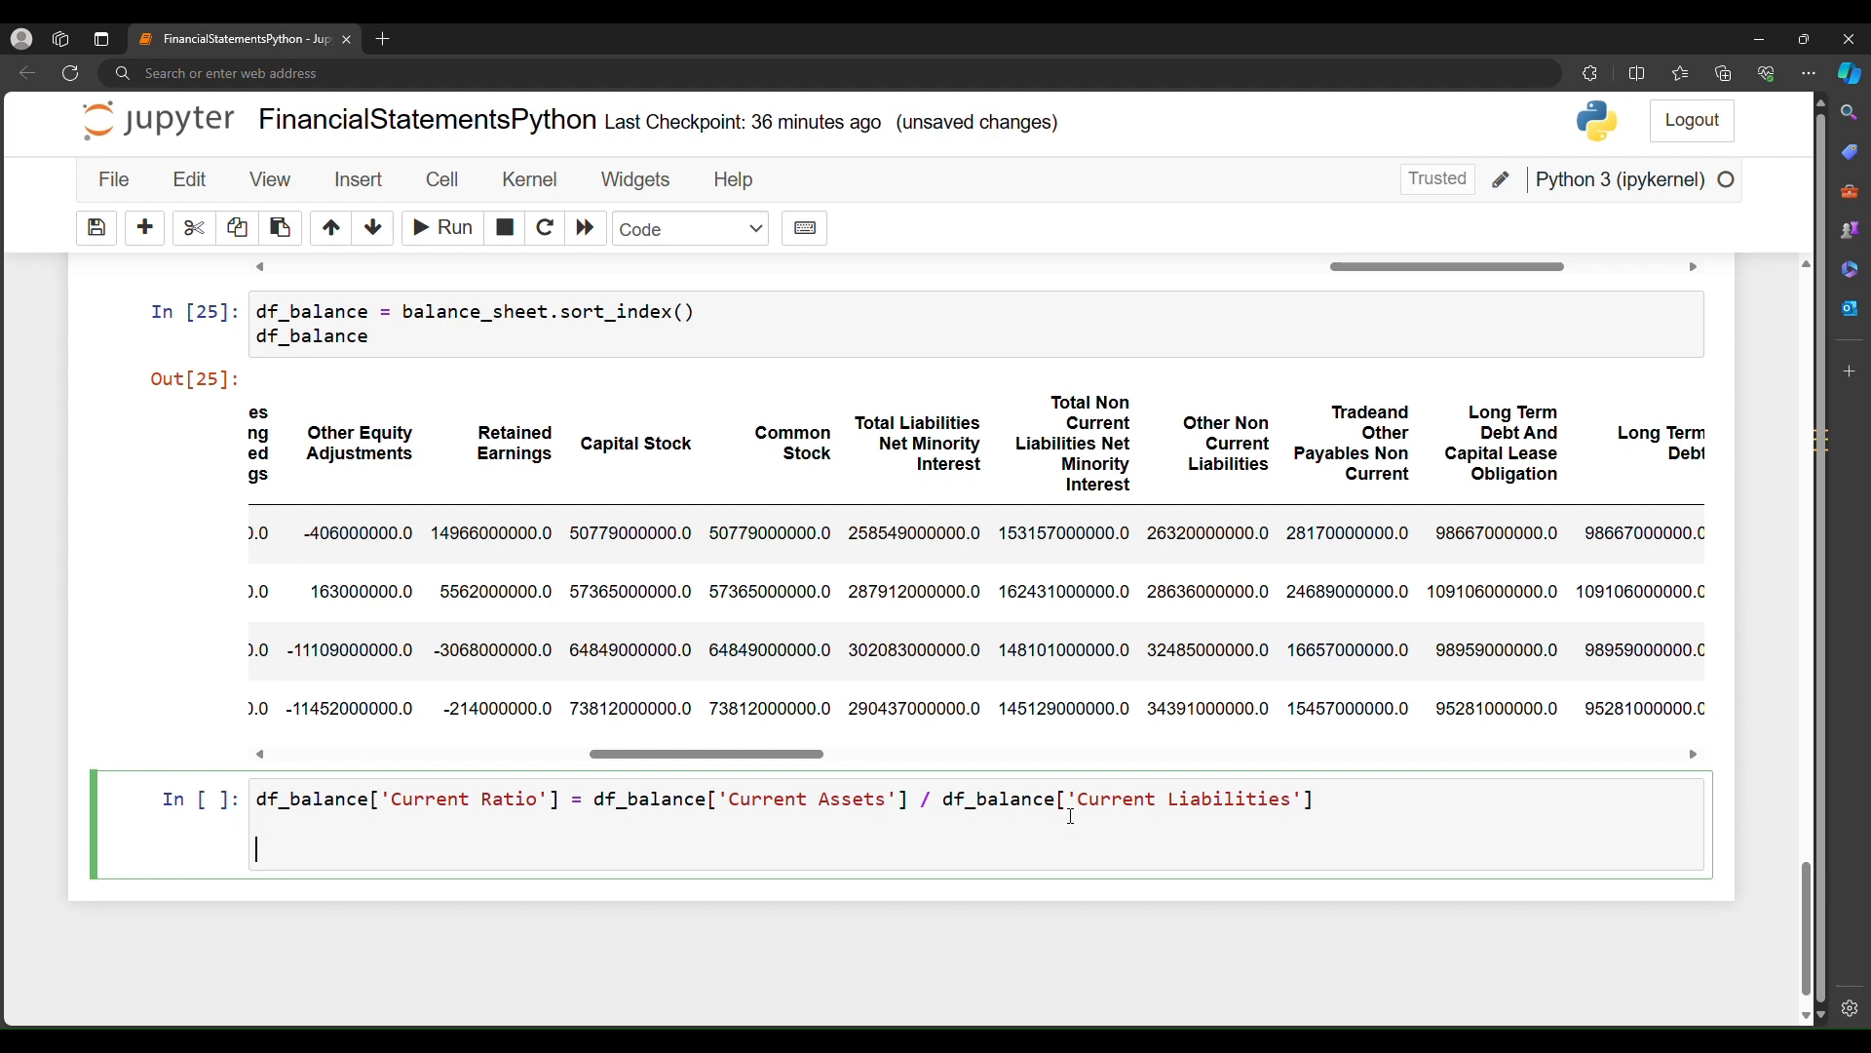
Step: Begin the df_balance['Quick Ratio'] = assignment line, right side still empty
text(df_balance[''])
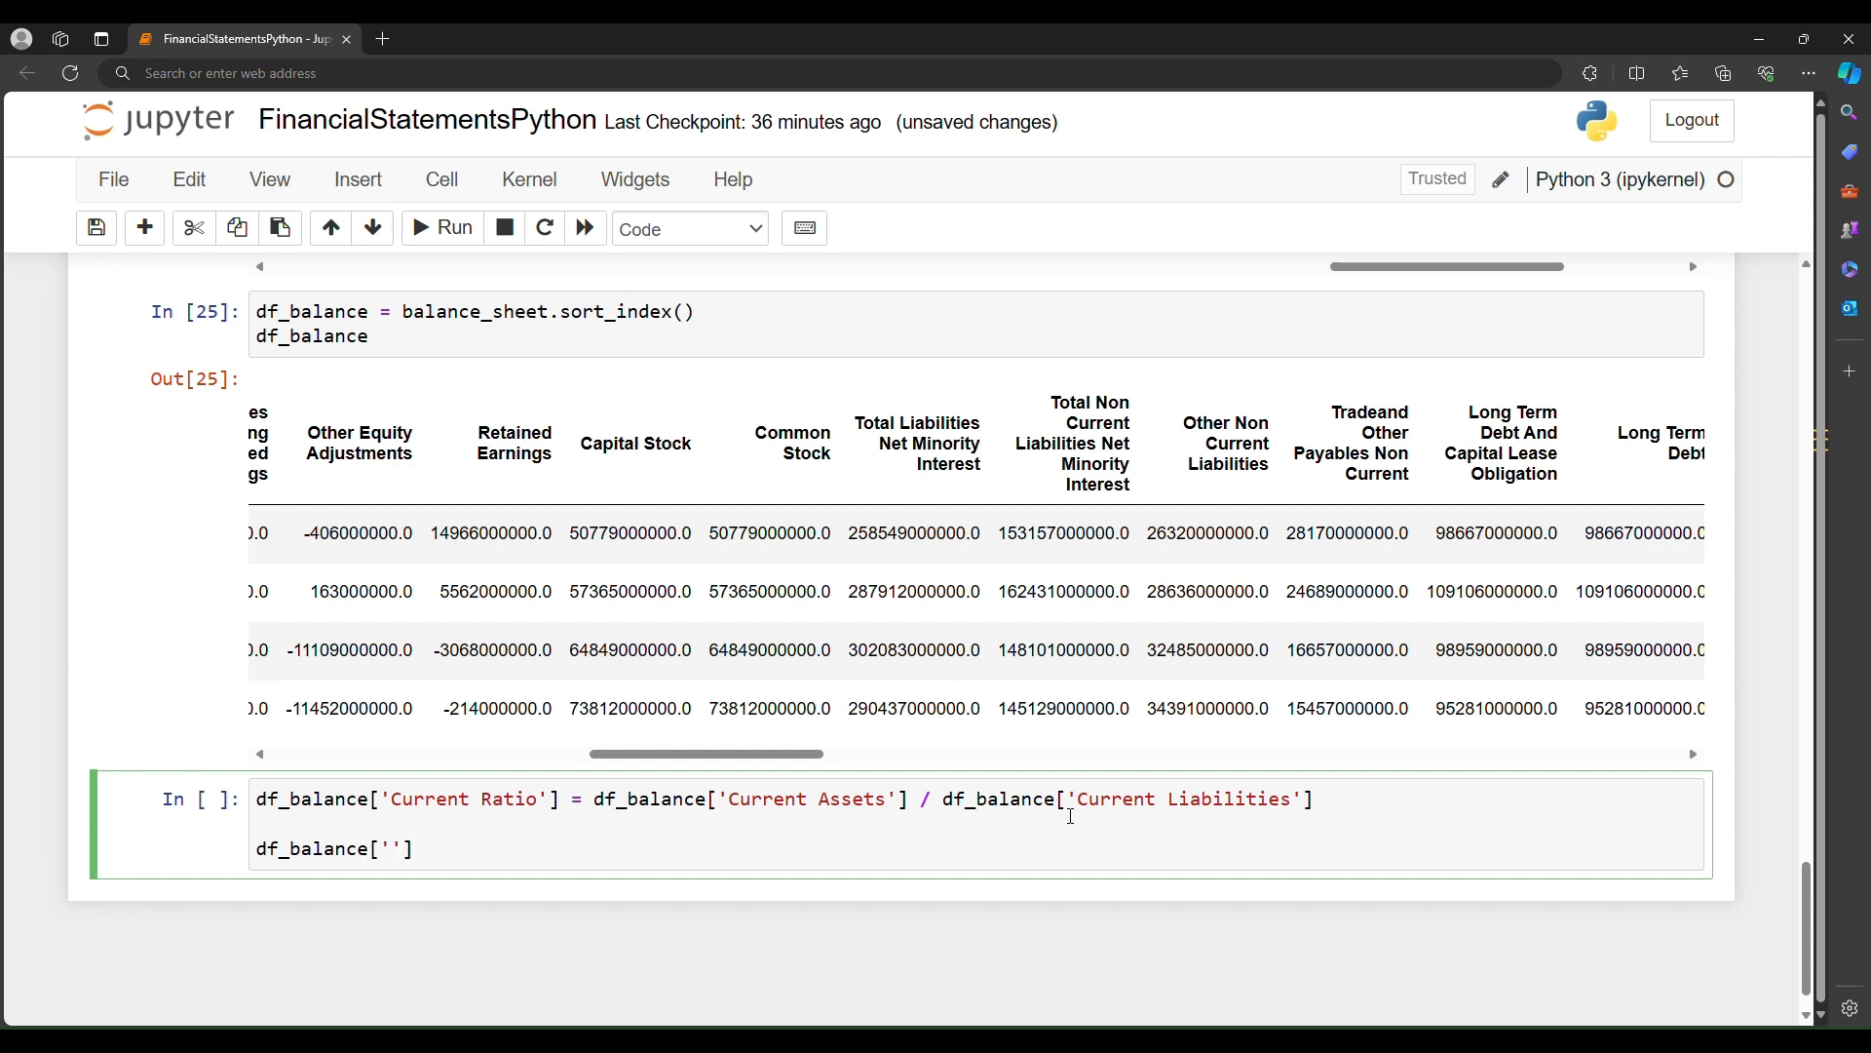
text(Quick)
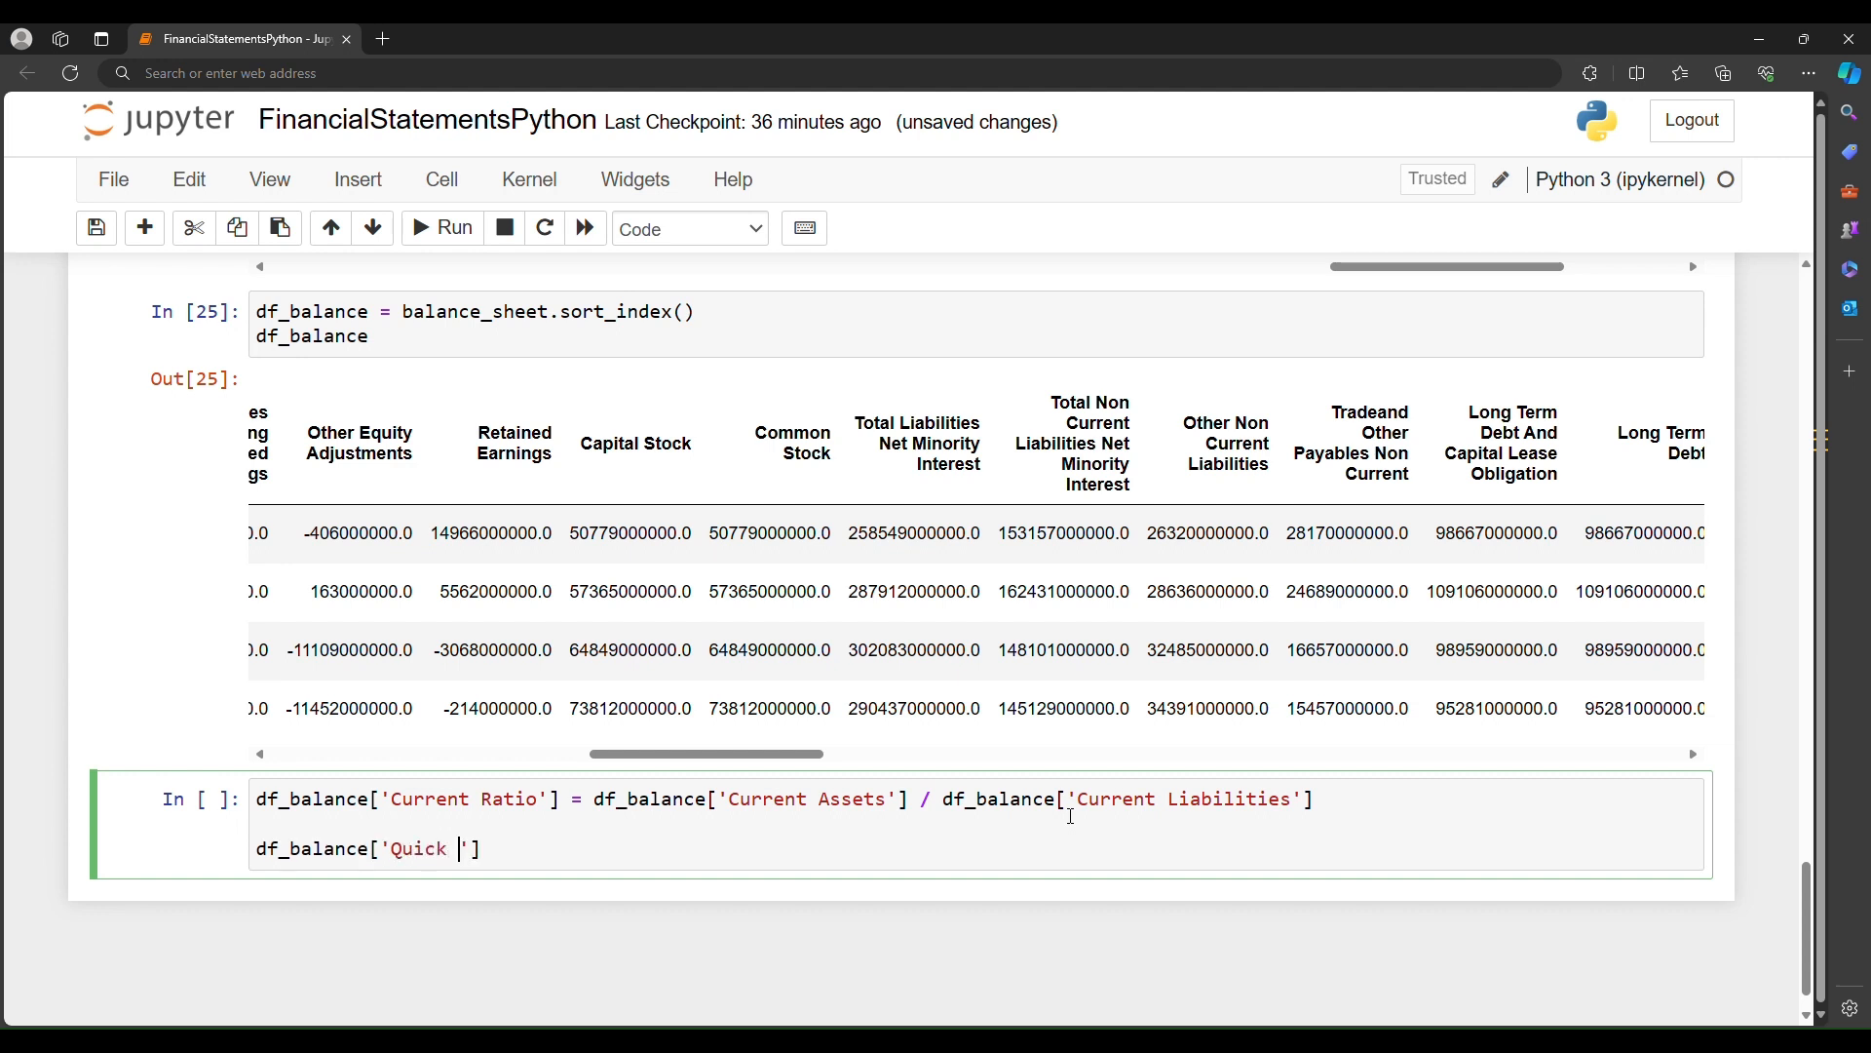
text(Ratio'])
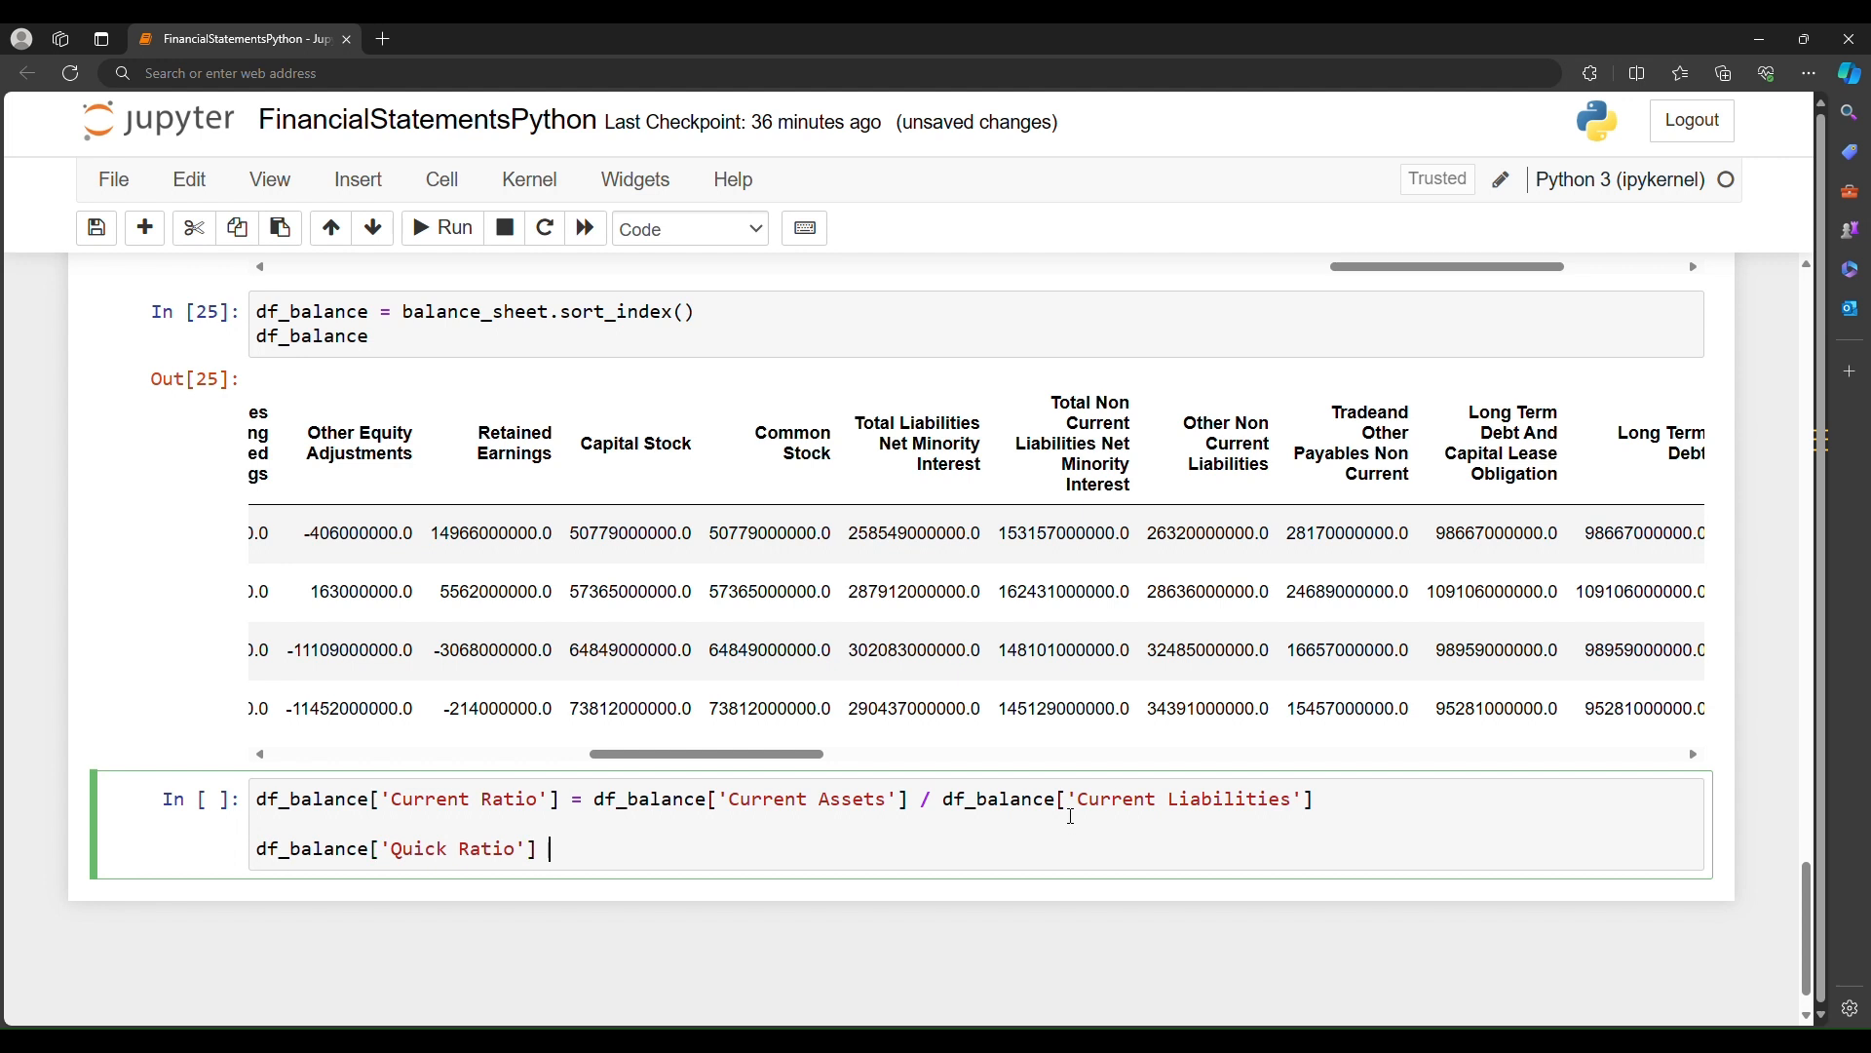
text(=)
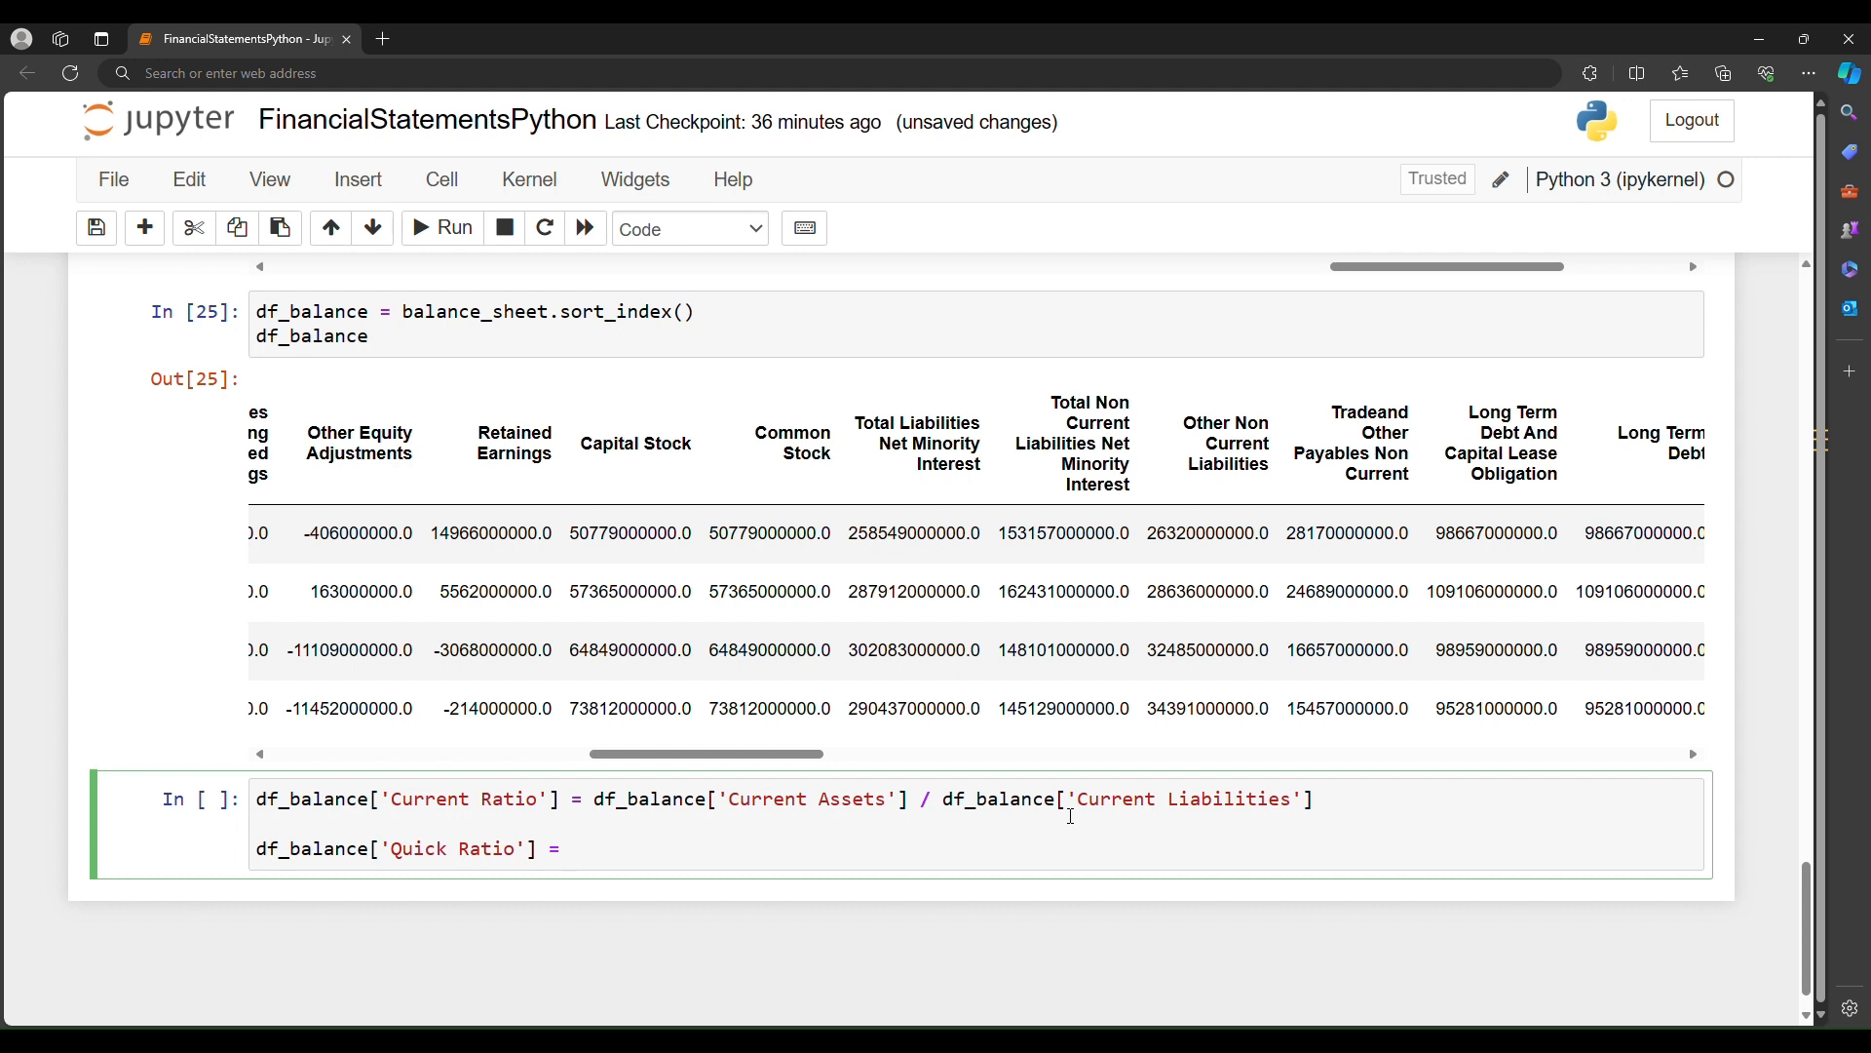
click(573, 848)
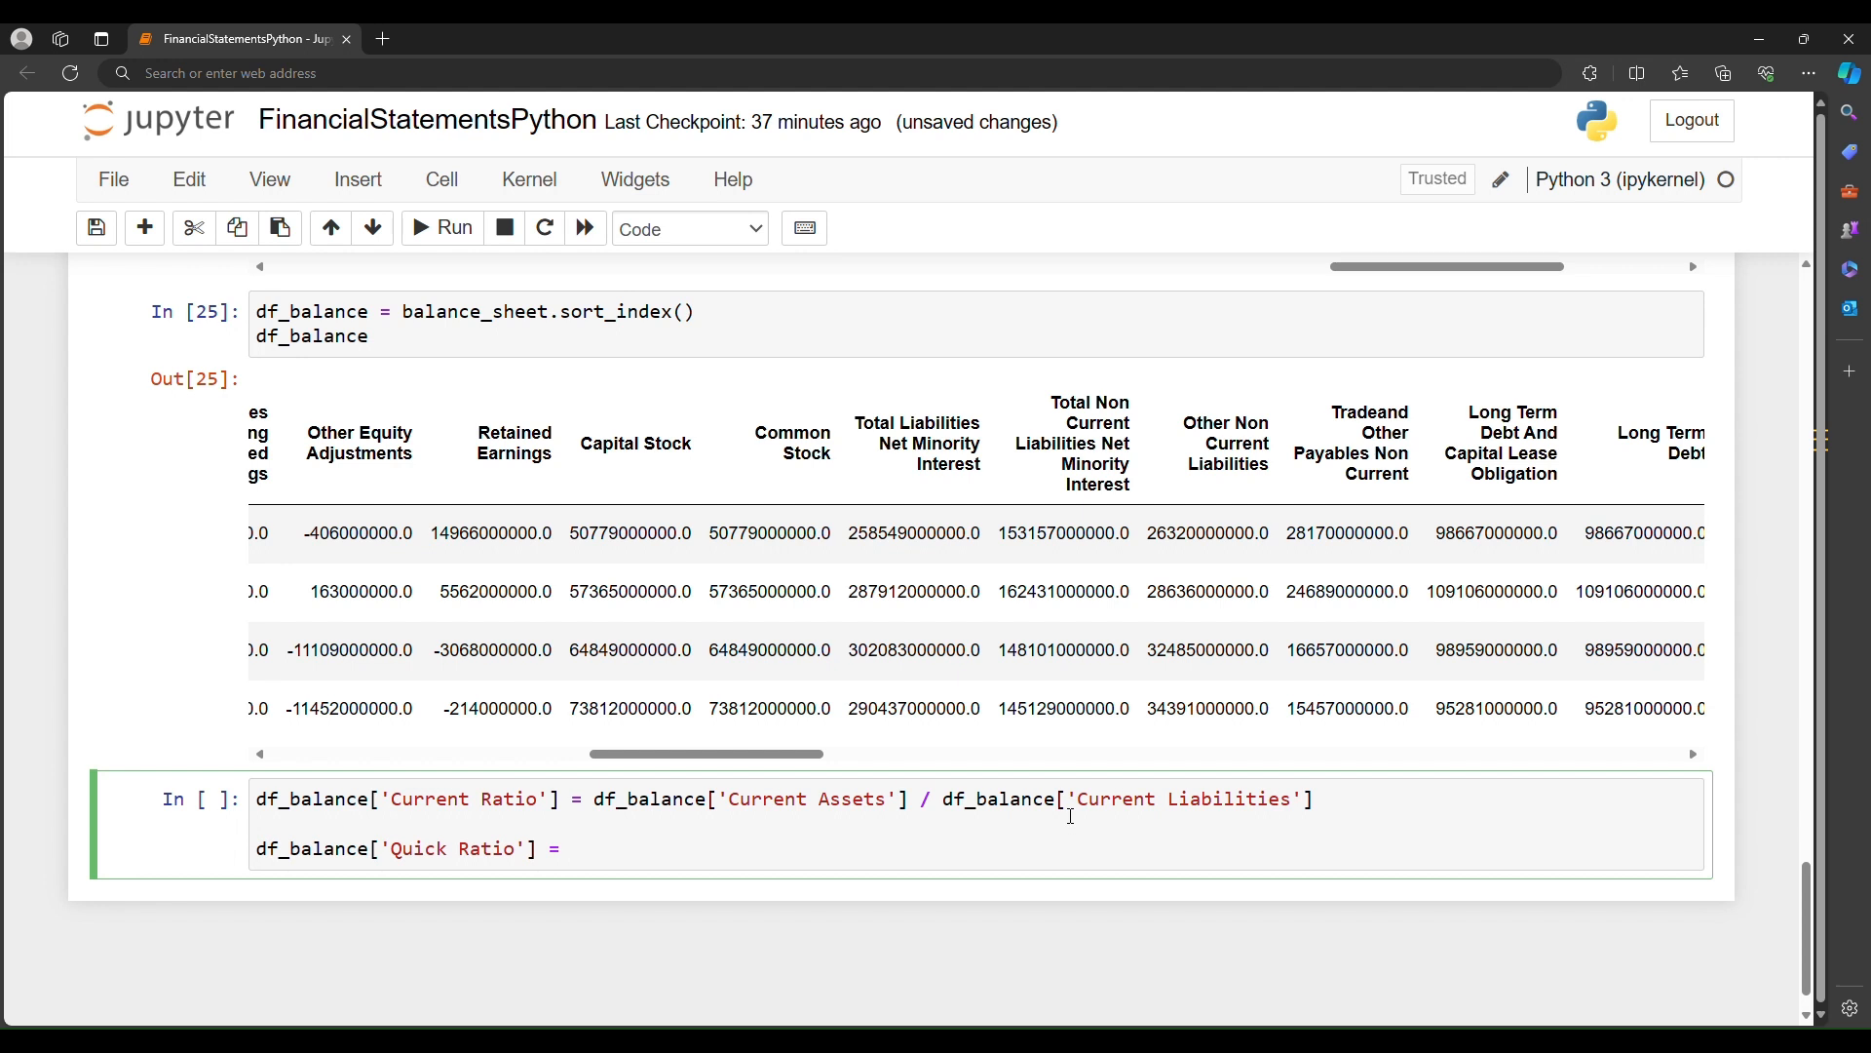
Step: Write Quick Ratio as (Current Assets - Inventory) / Current Liabilities
text(()
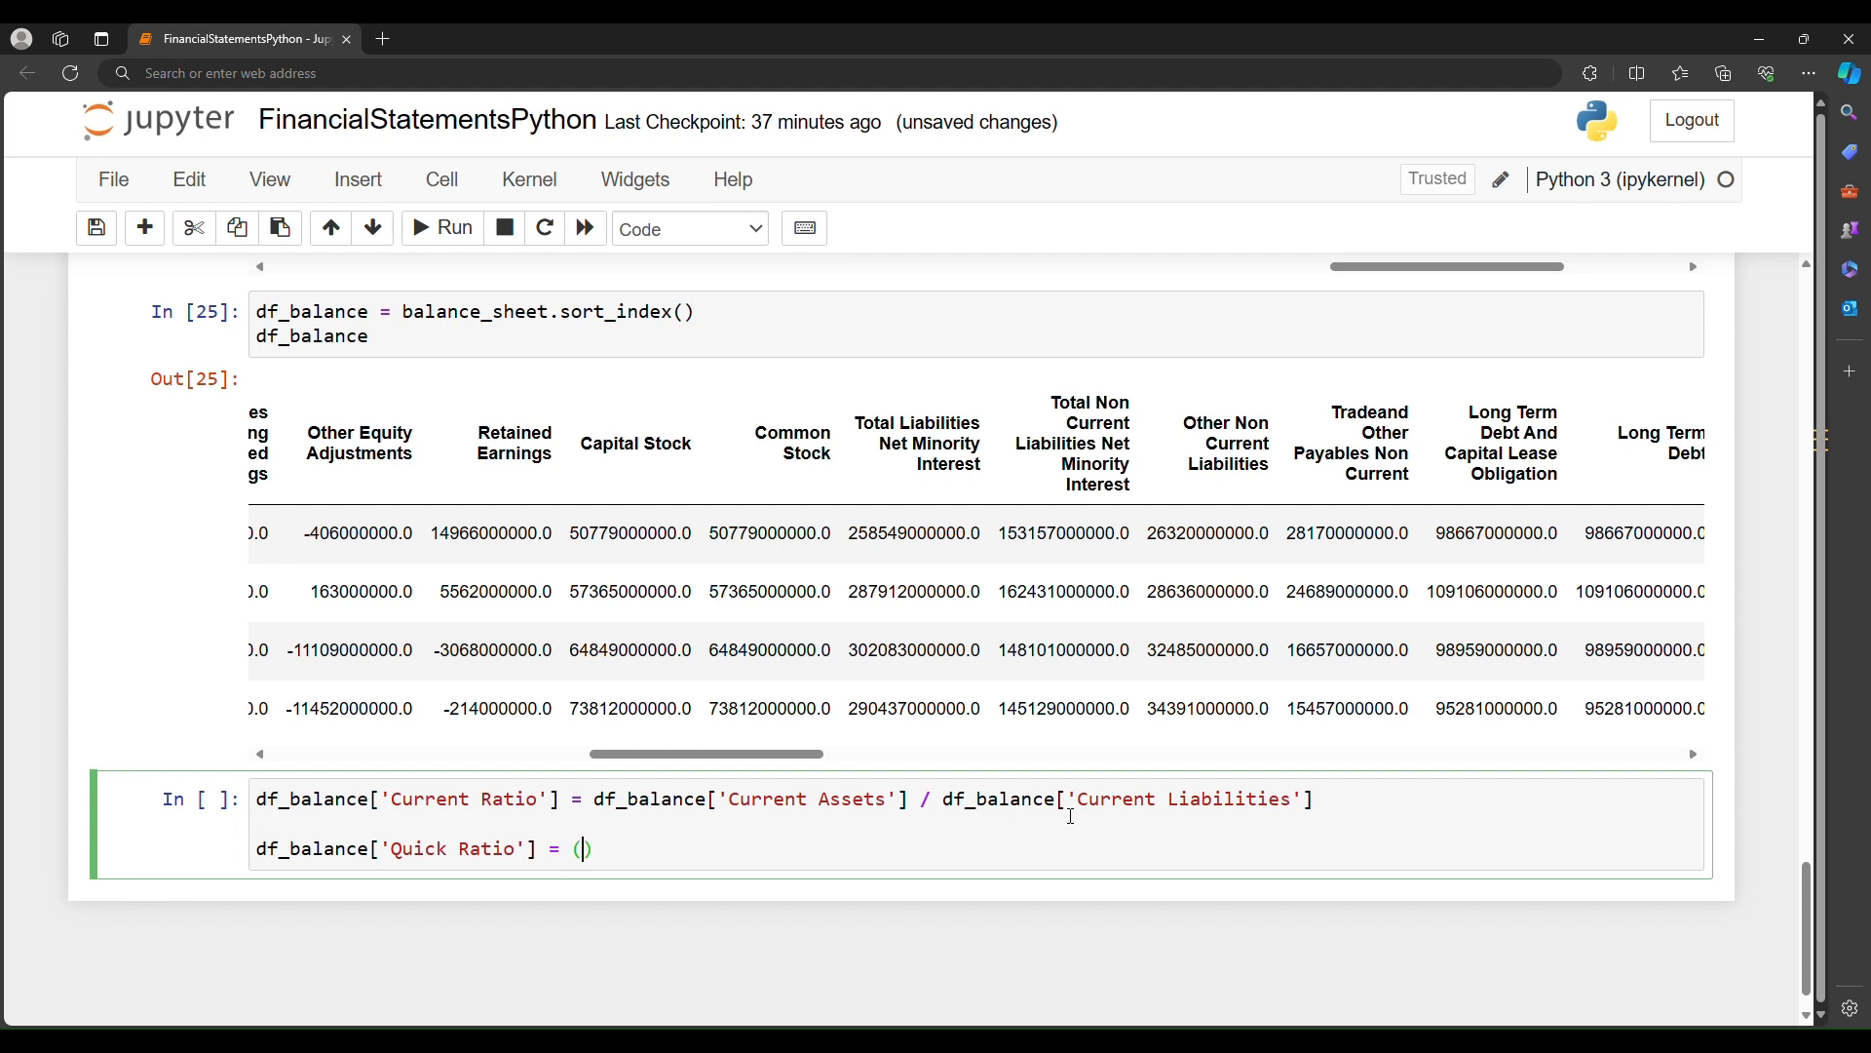
text(df_baaln)
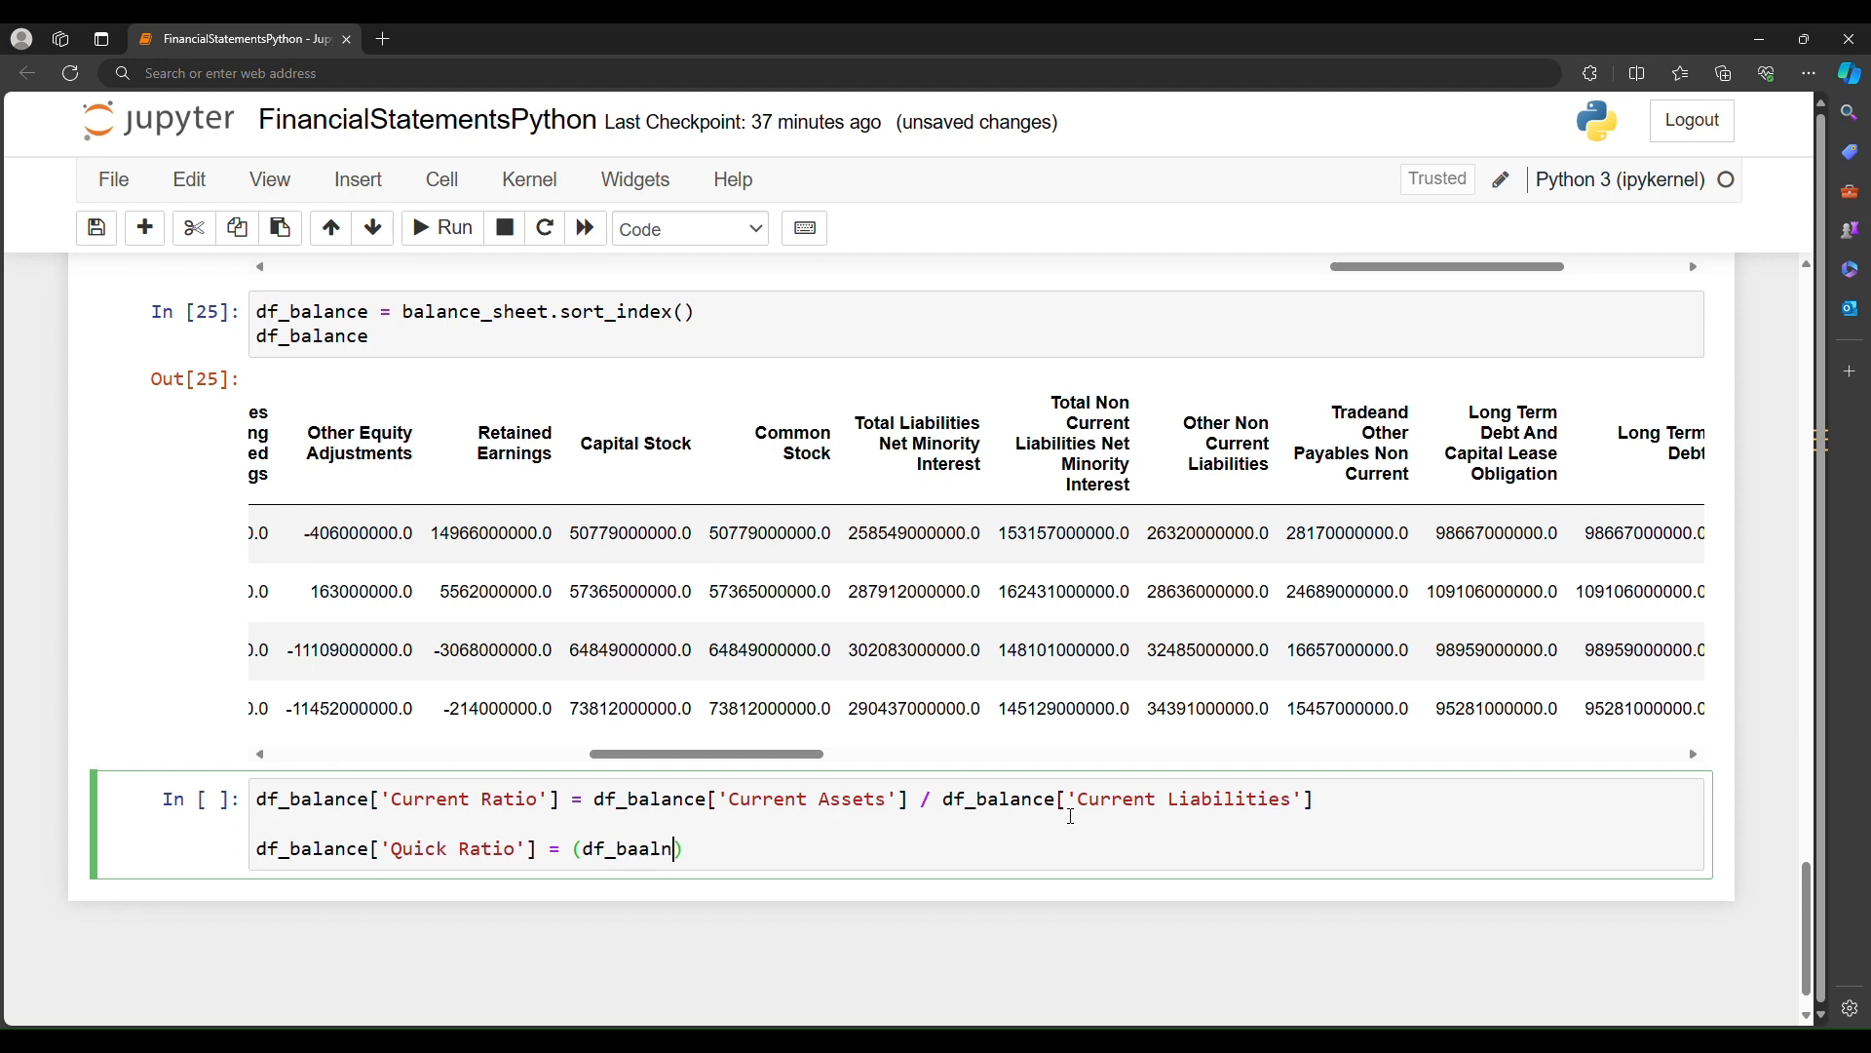
text(lance['Current)
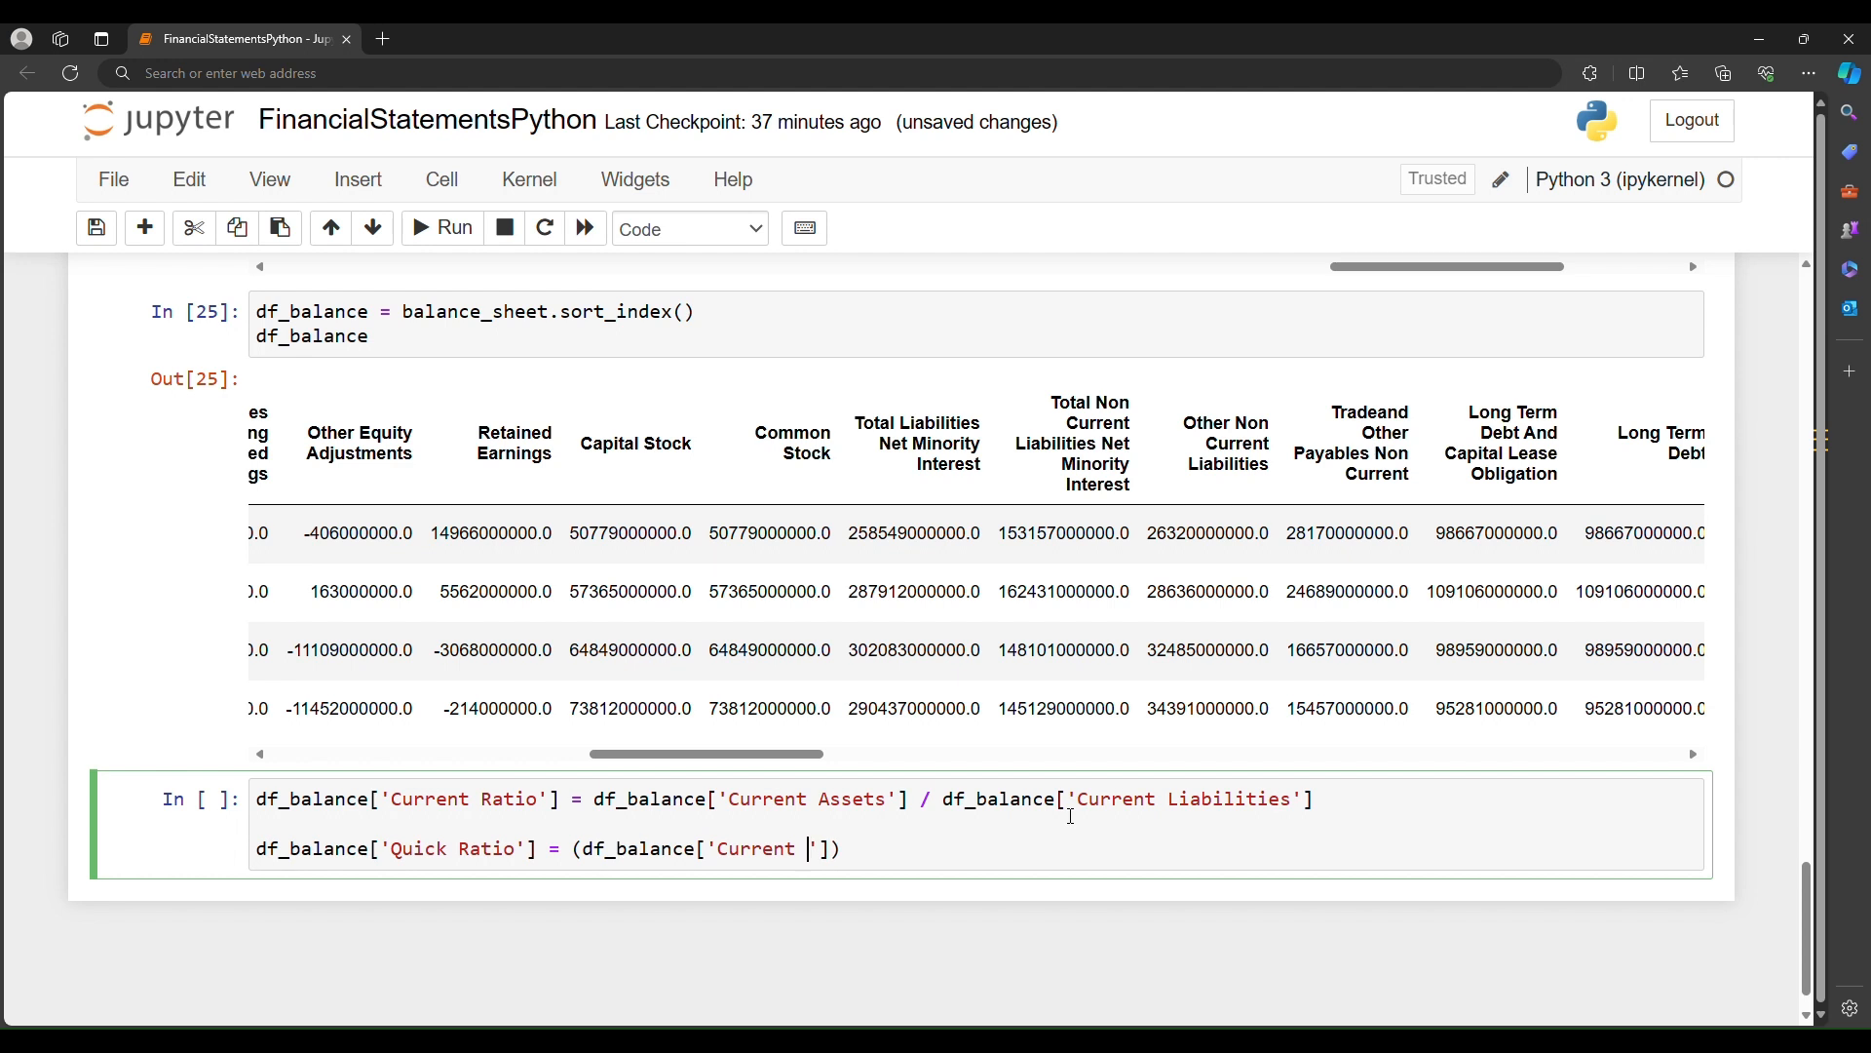
text(Assets)
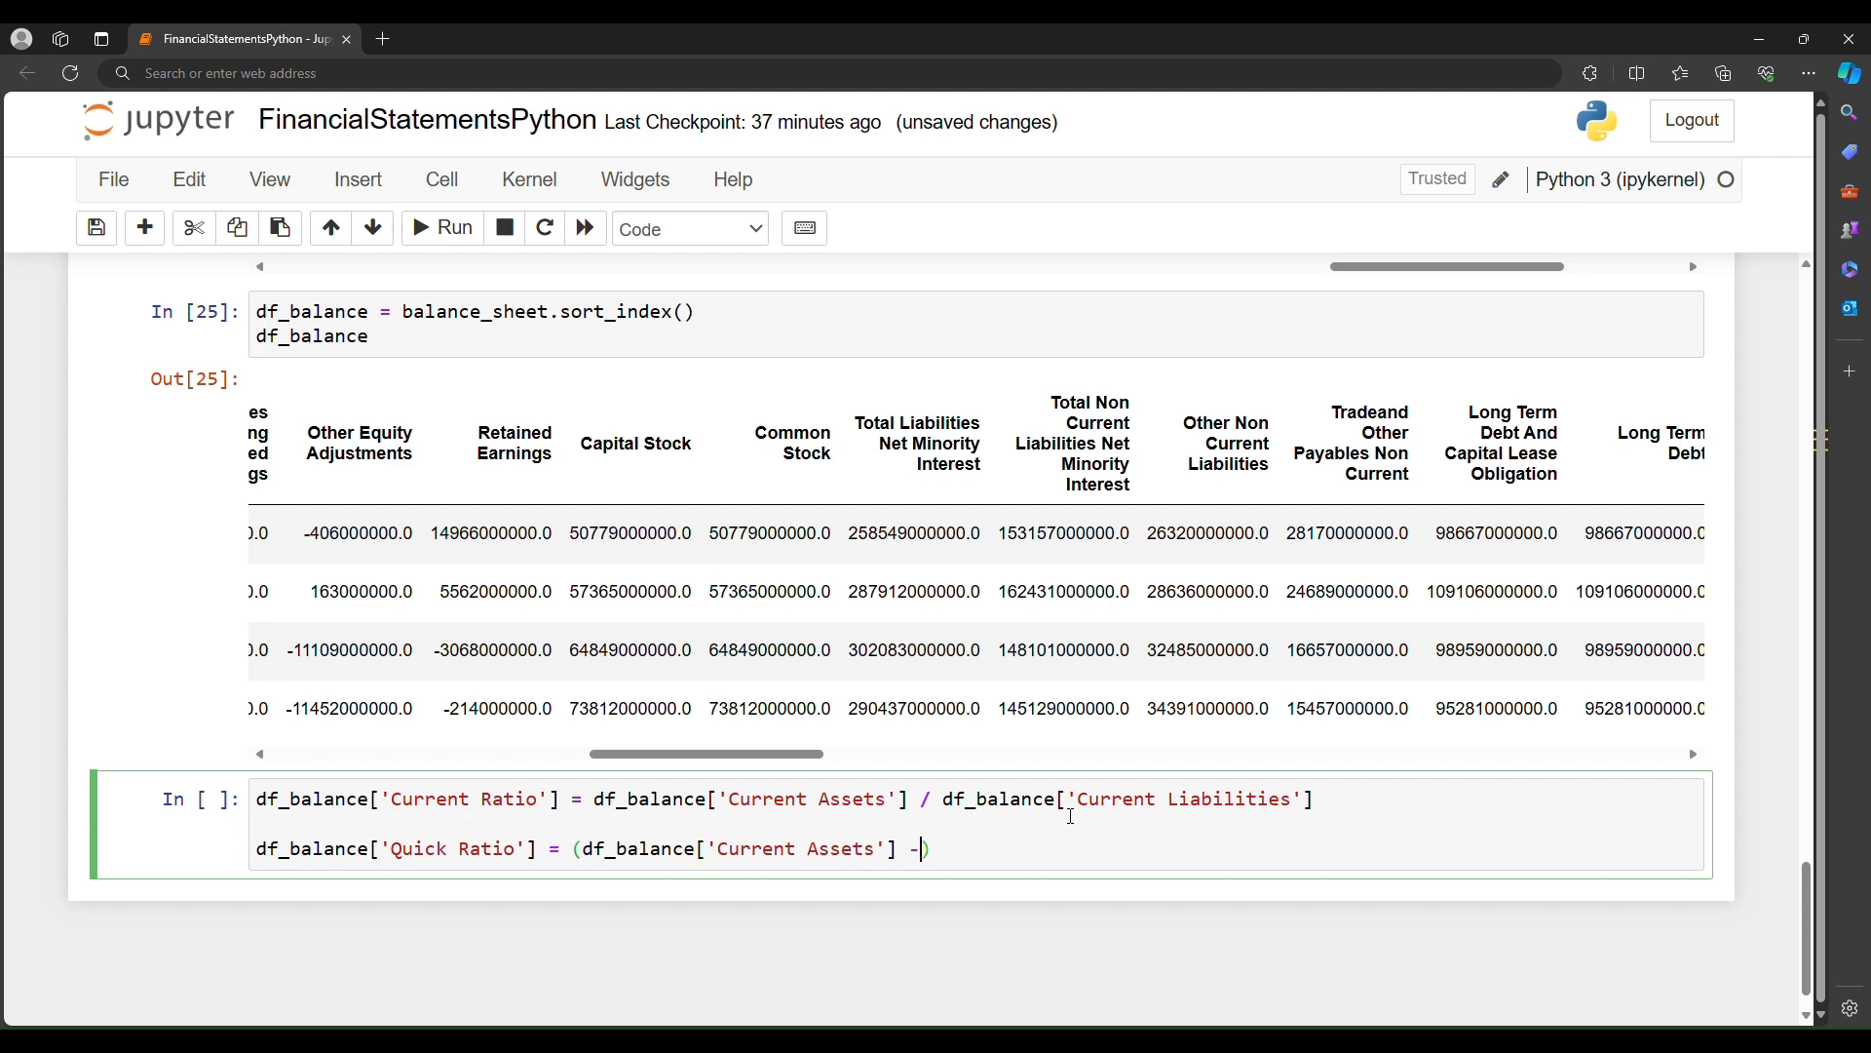
text(df_balance[')
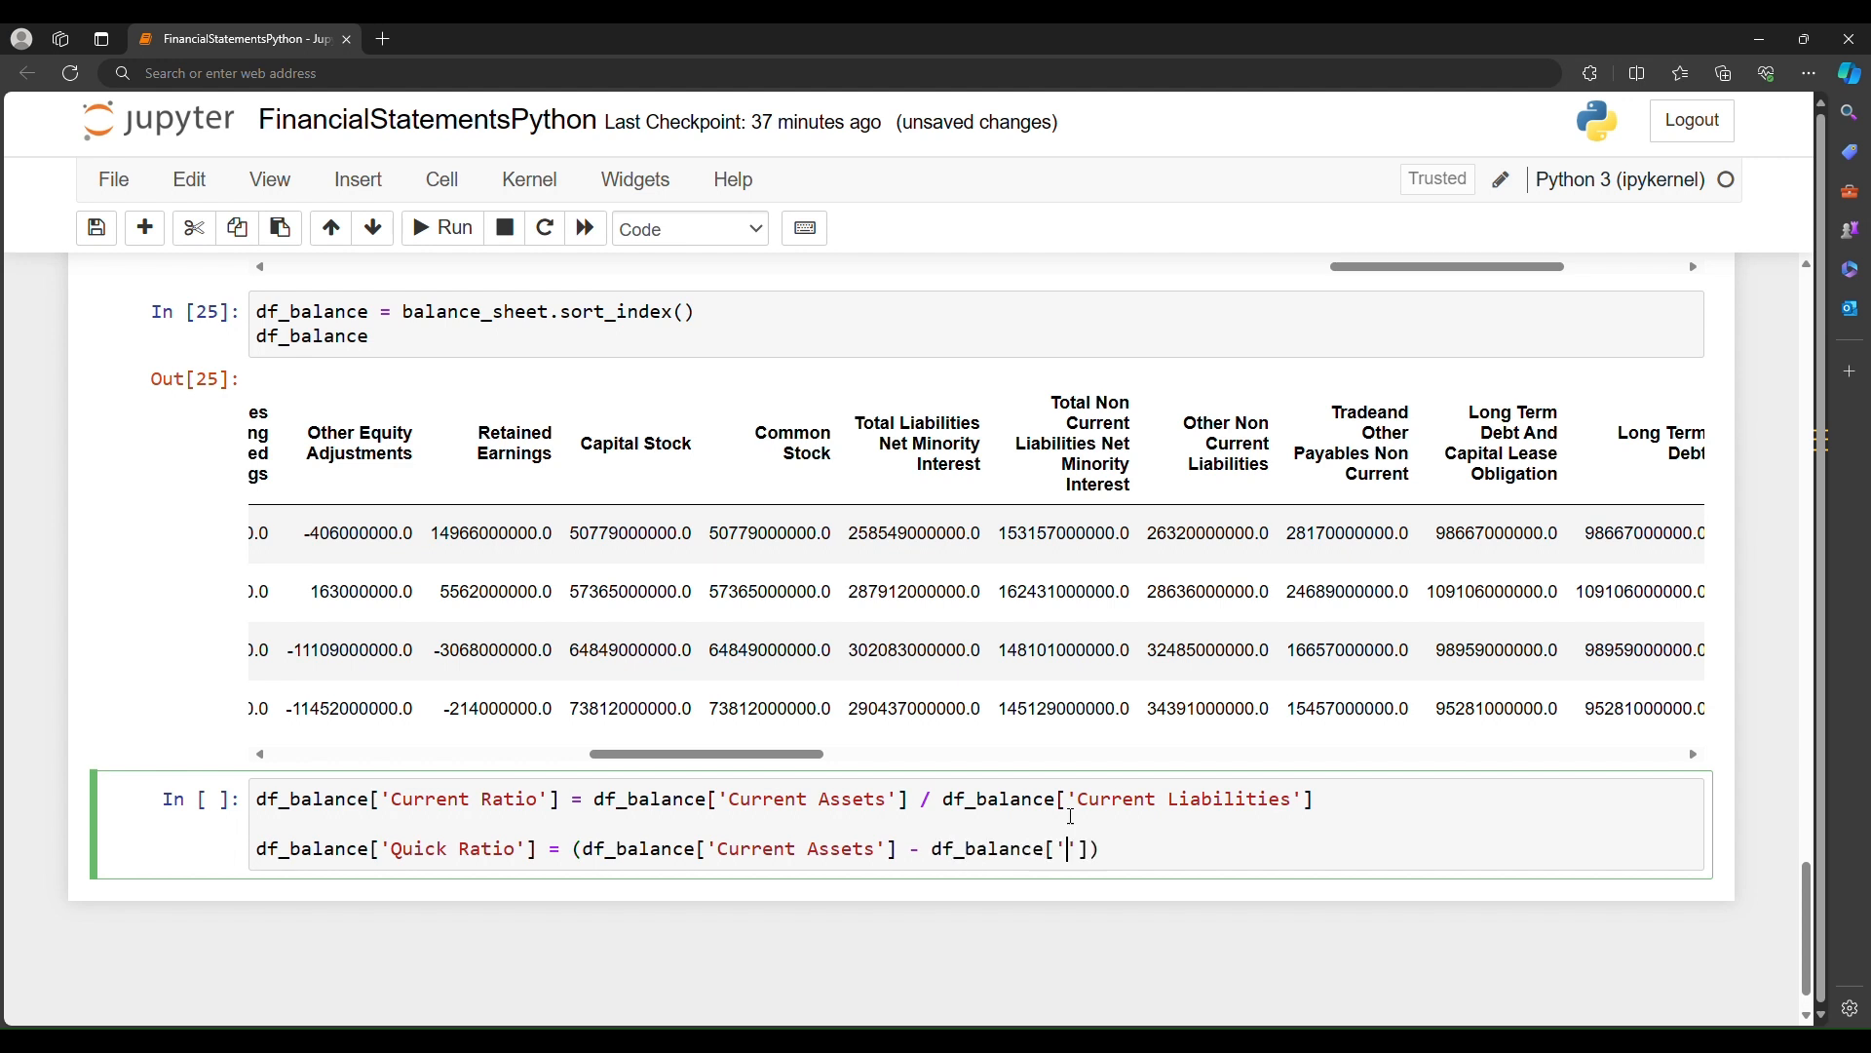
text(Inve)
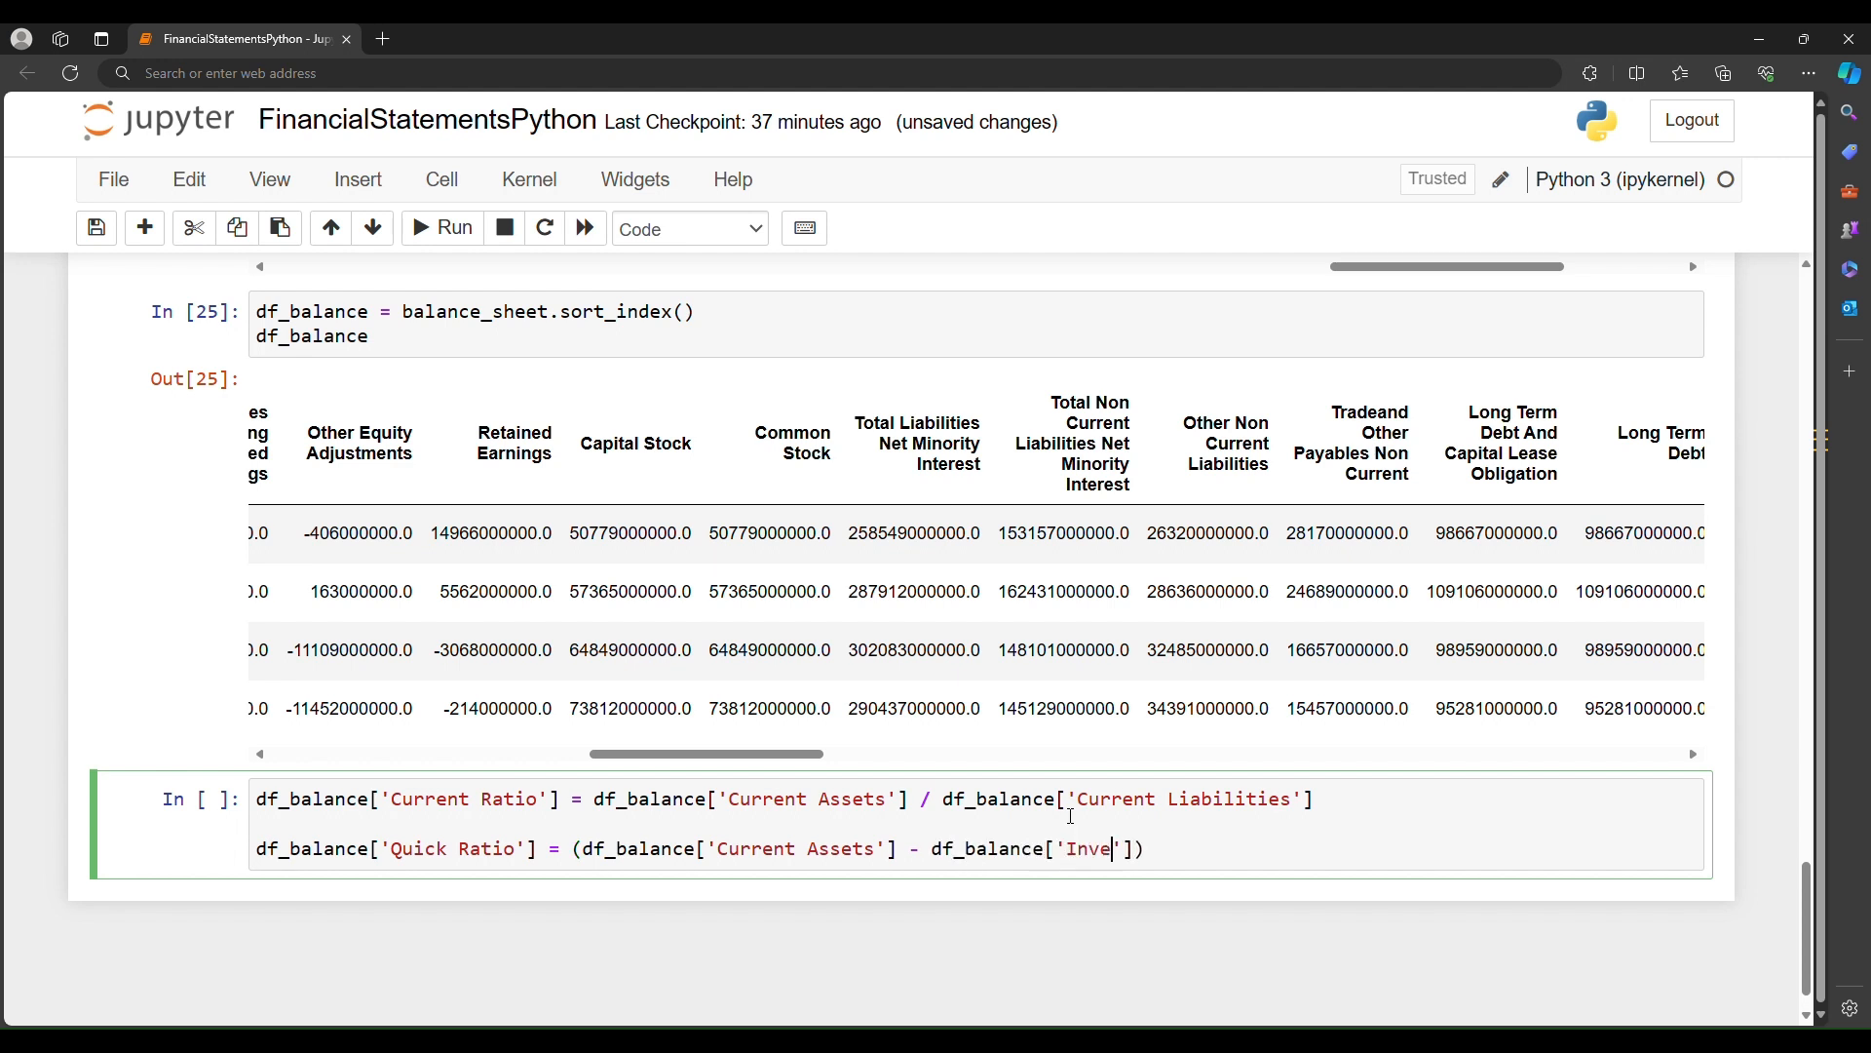
text(ntory']))
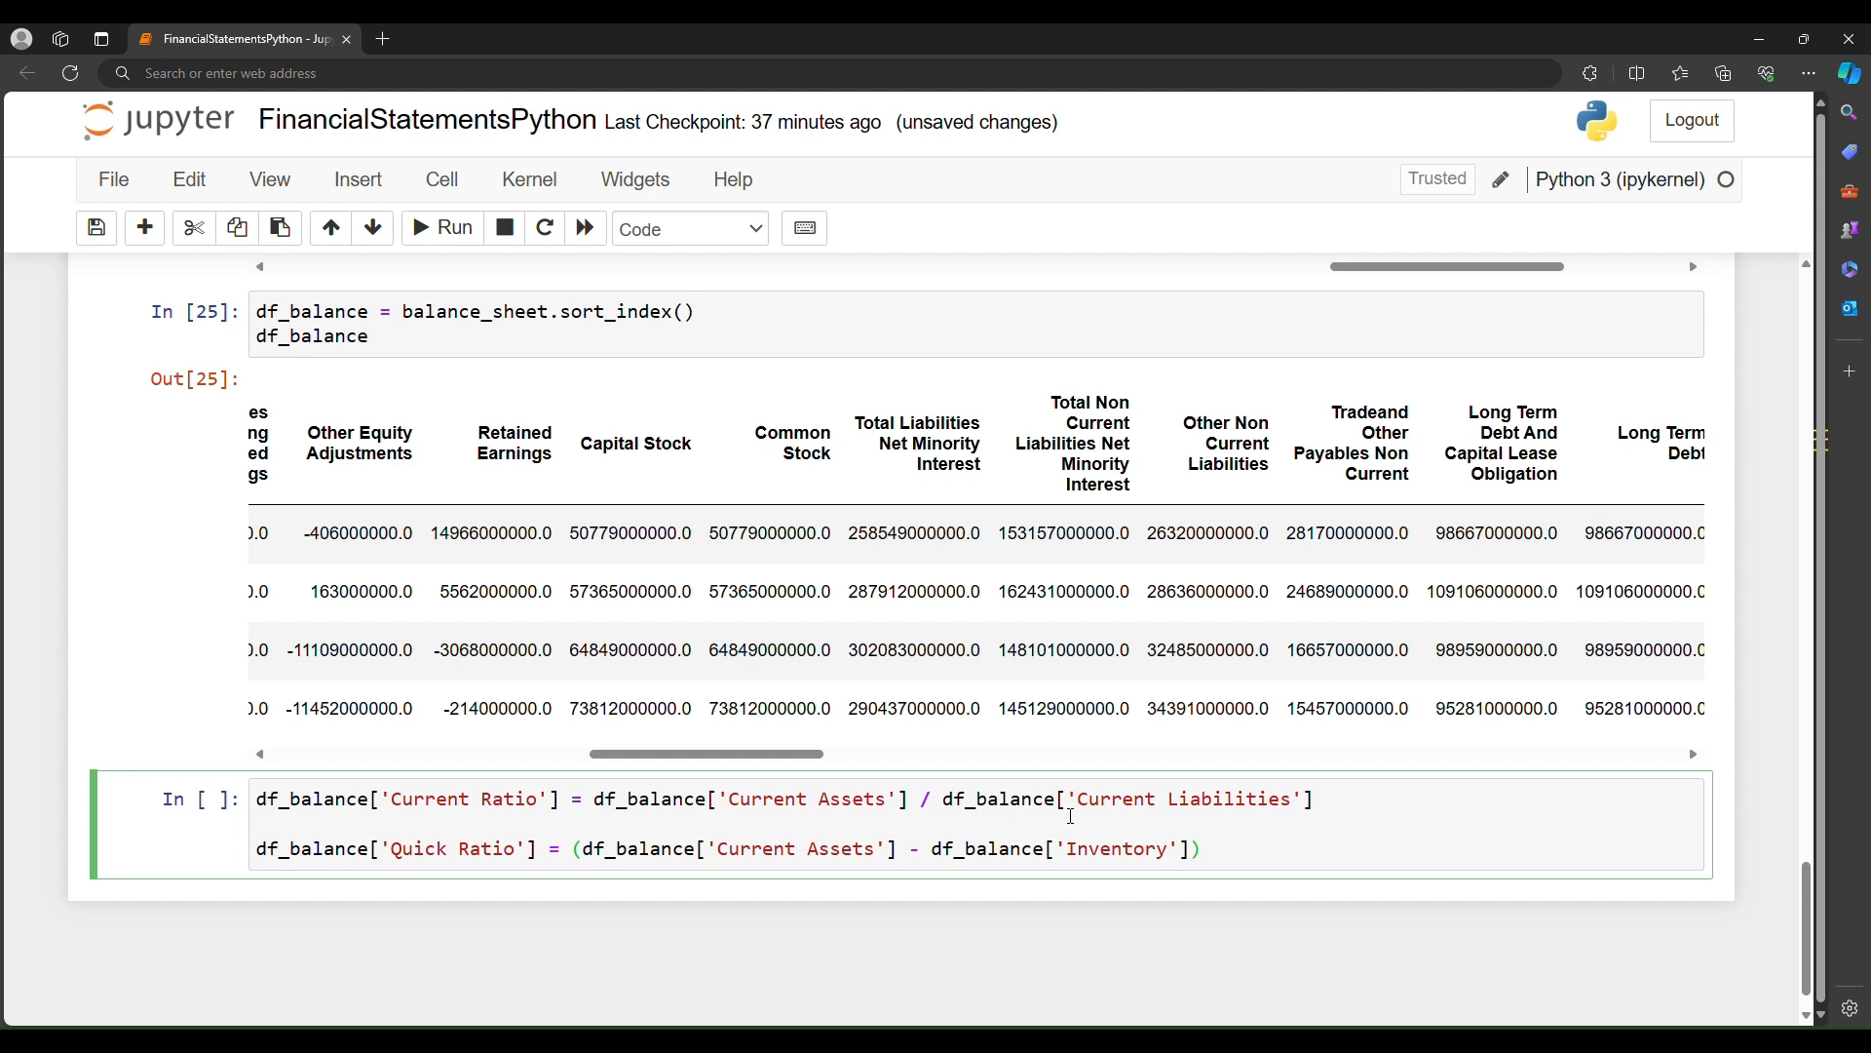
text(/)
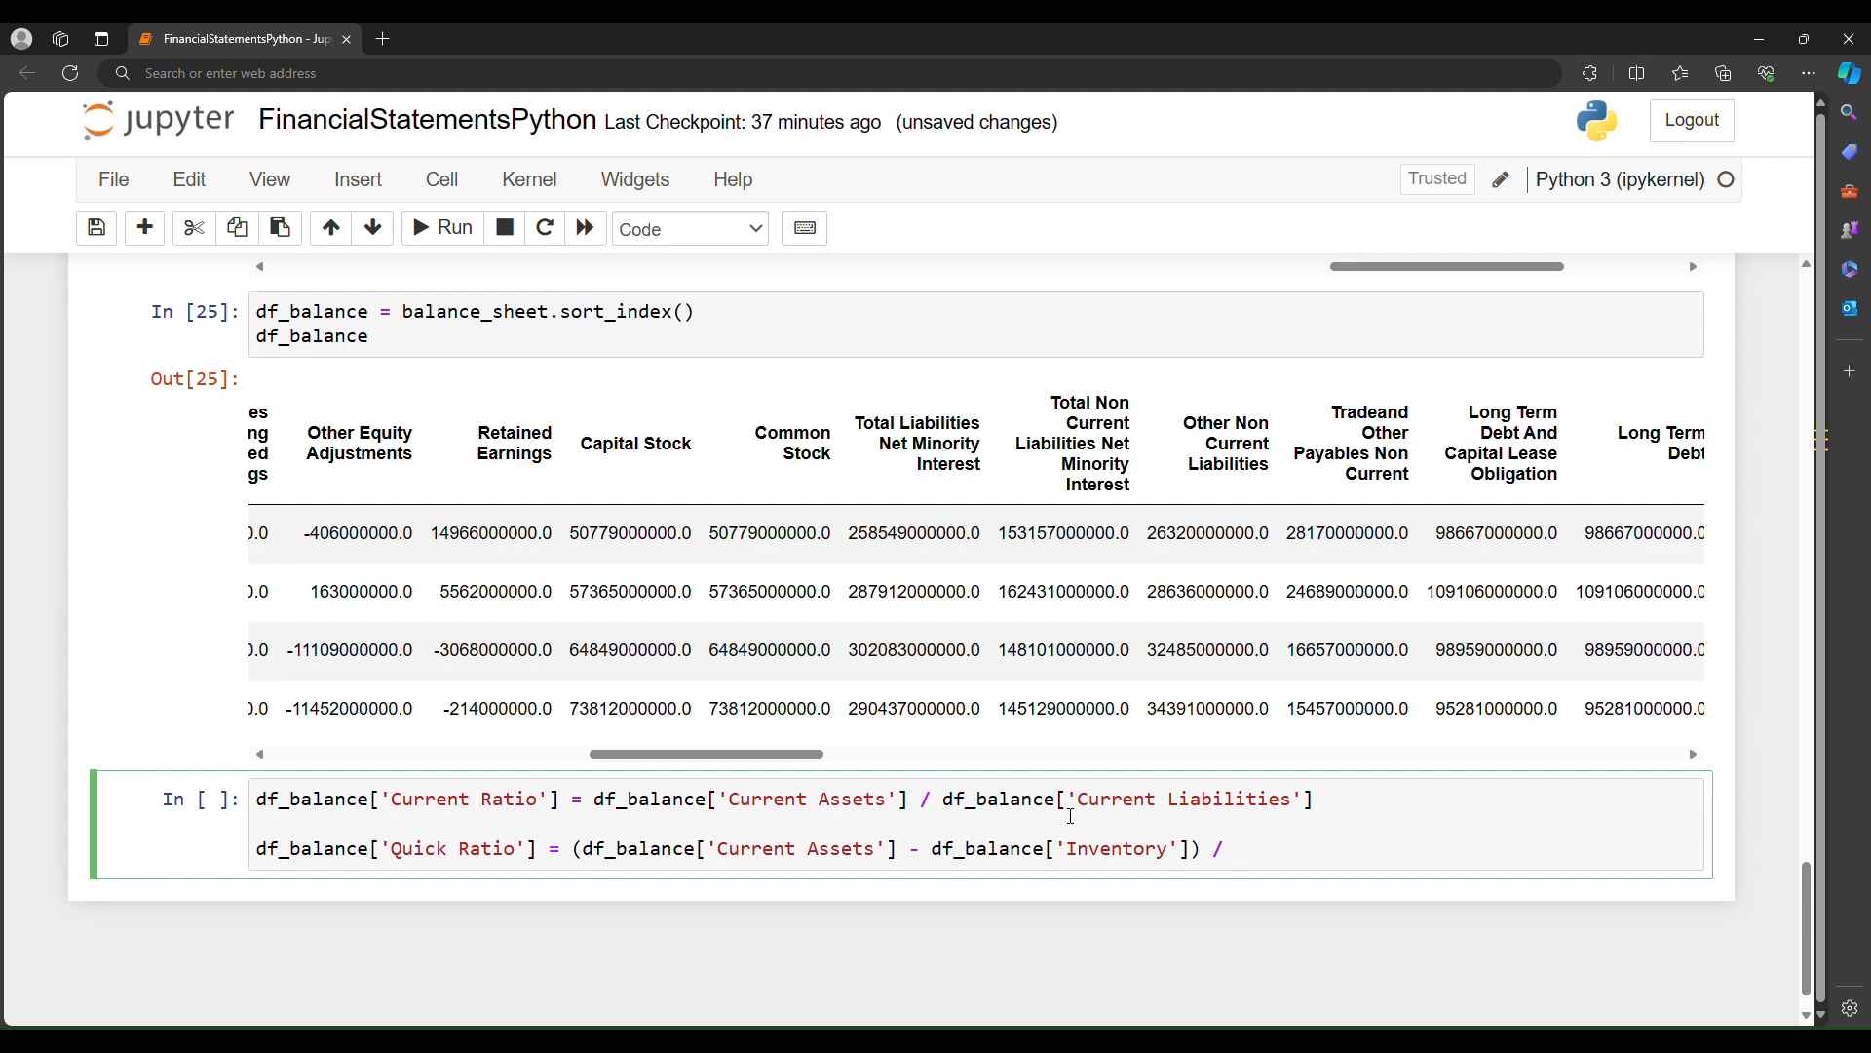
text(df_balance[''])
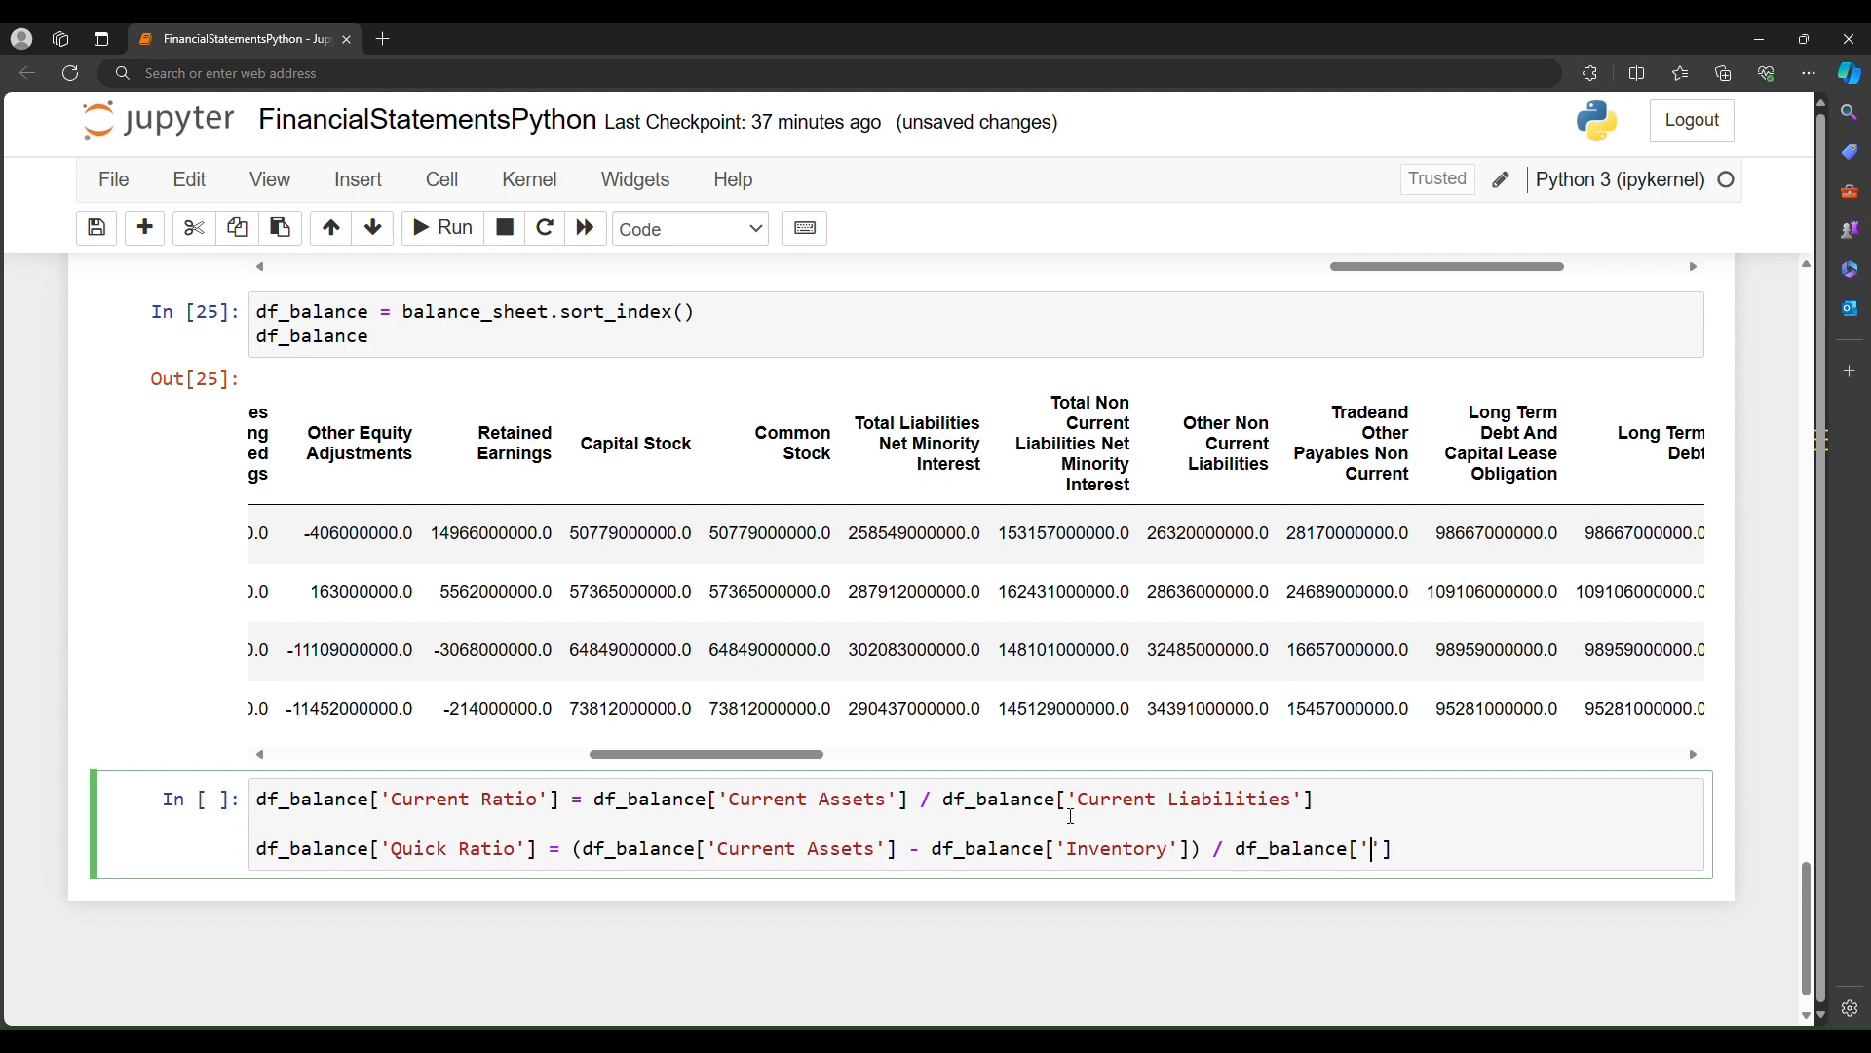
text(Current Li)
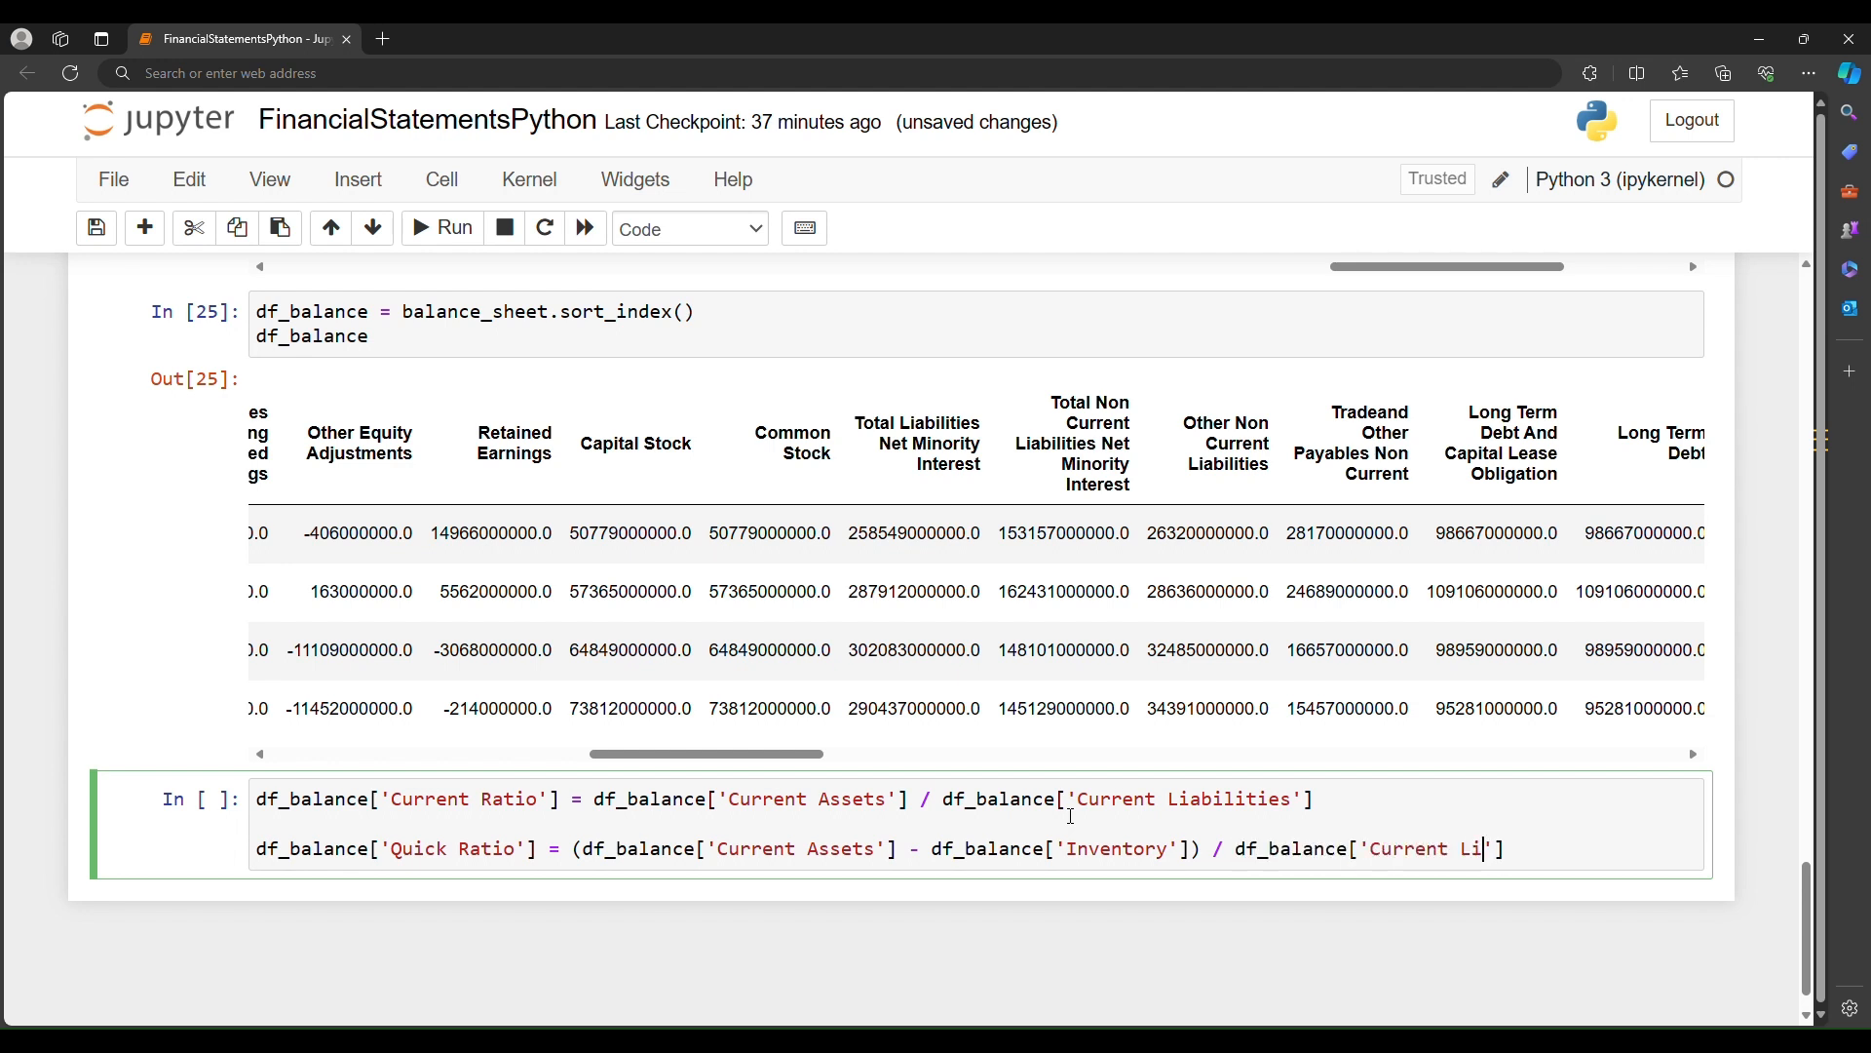
text(abilti)
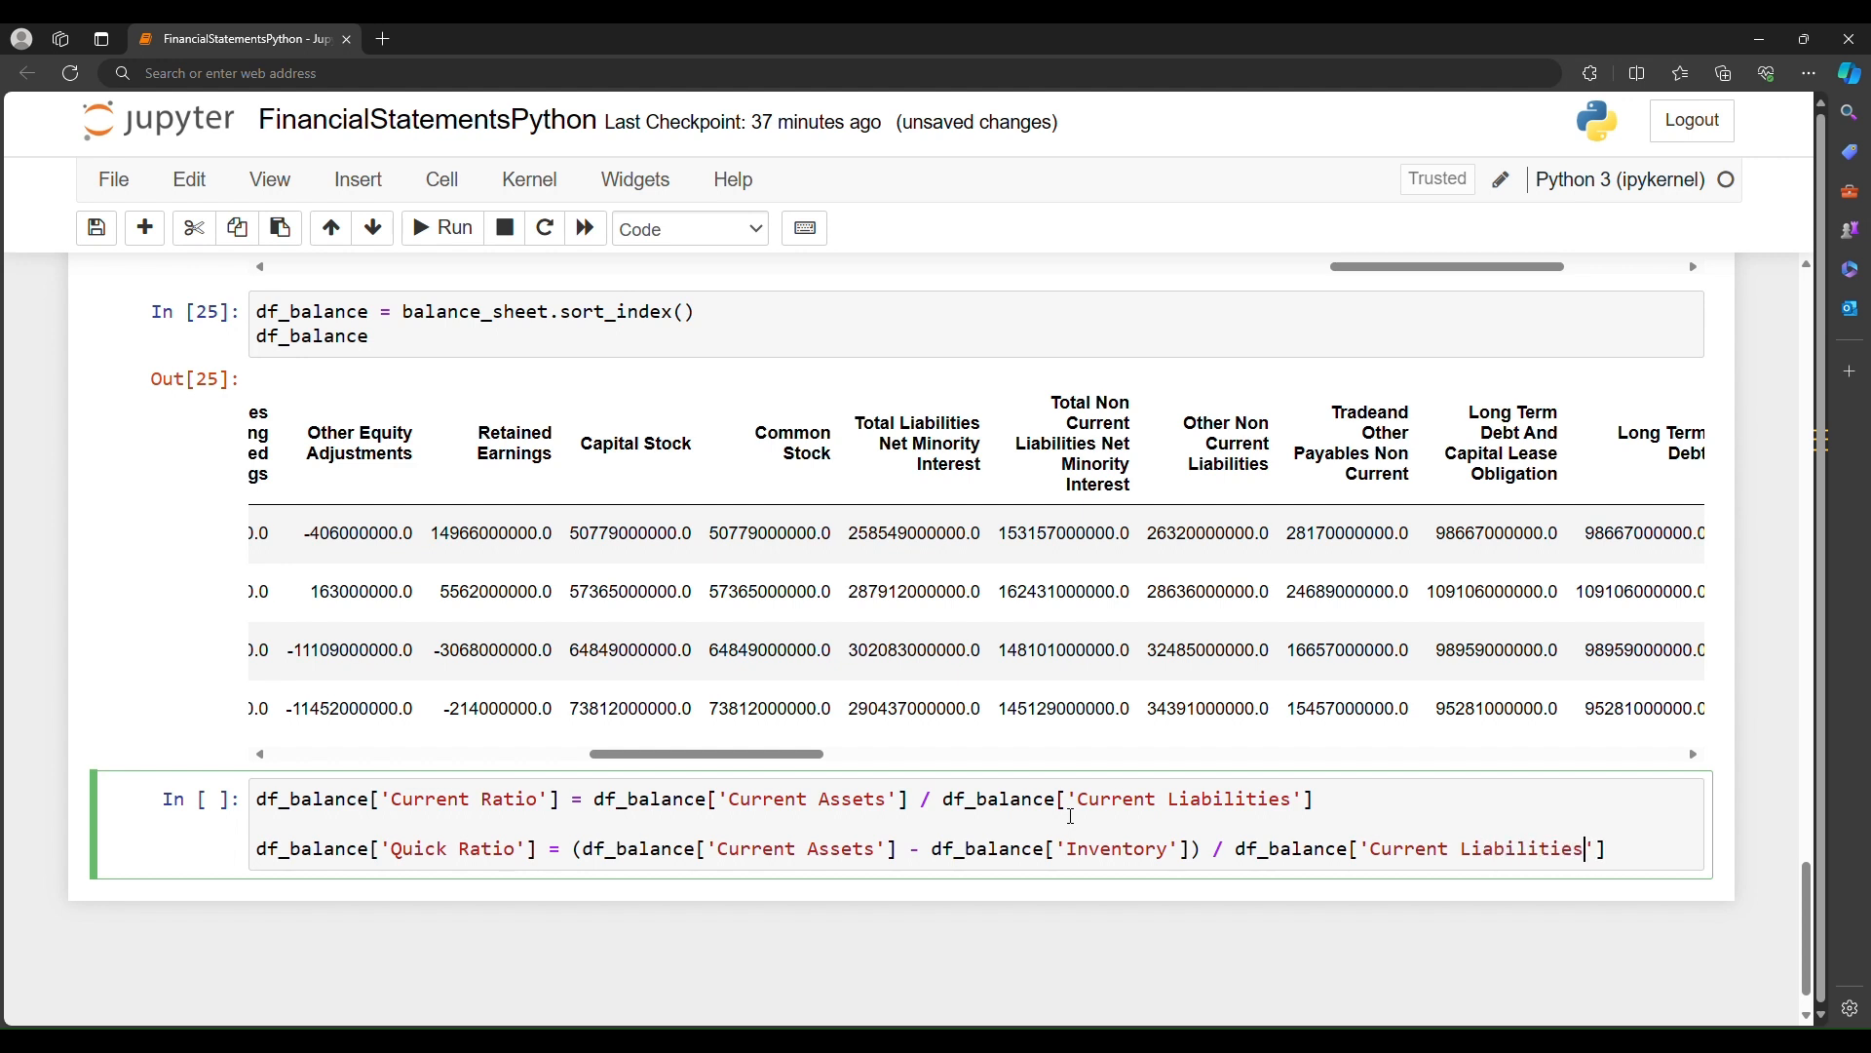
key(enter)
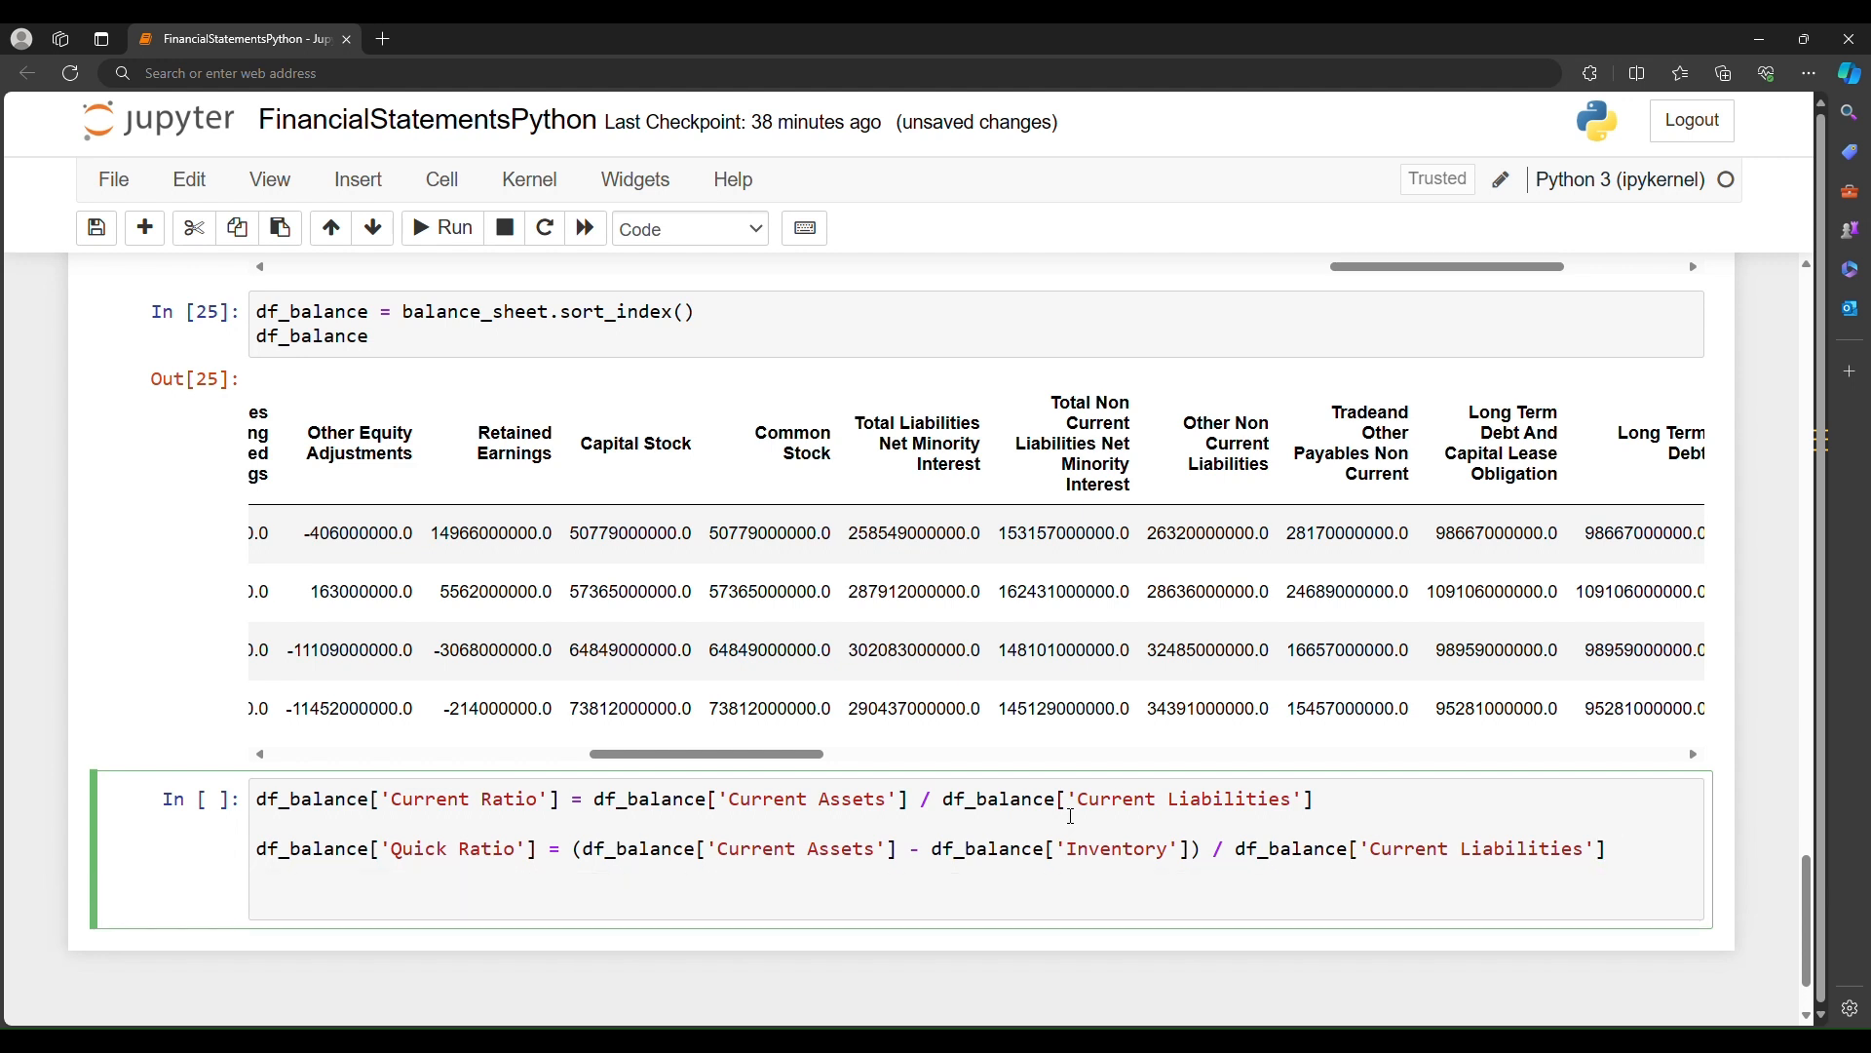
Step: Write Debt to Equity Ratio using Stockholders Equity and end the cell with df_balance
text(df_balance[''])
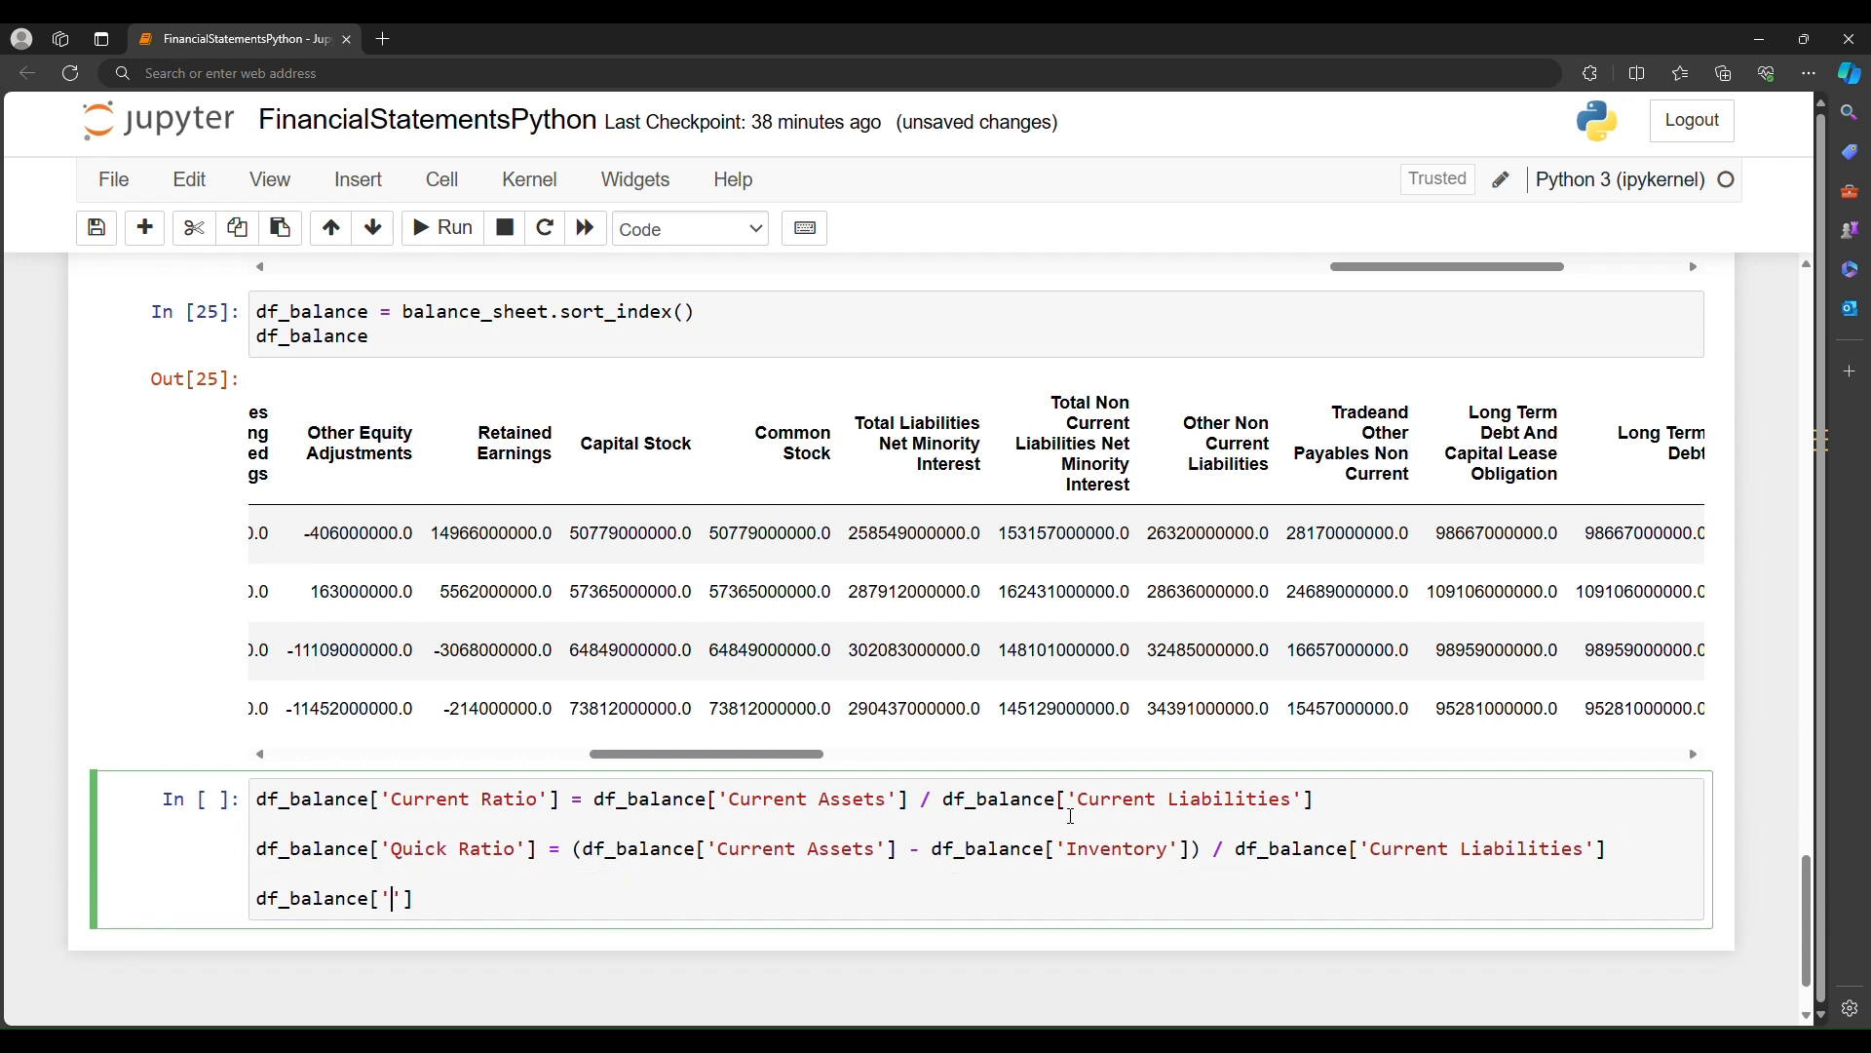
text(Debt to Equity)
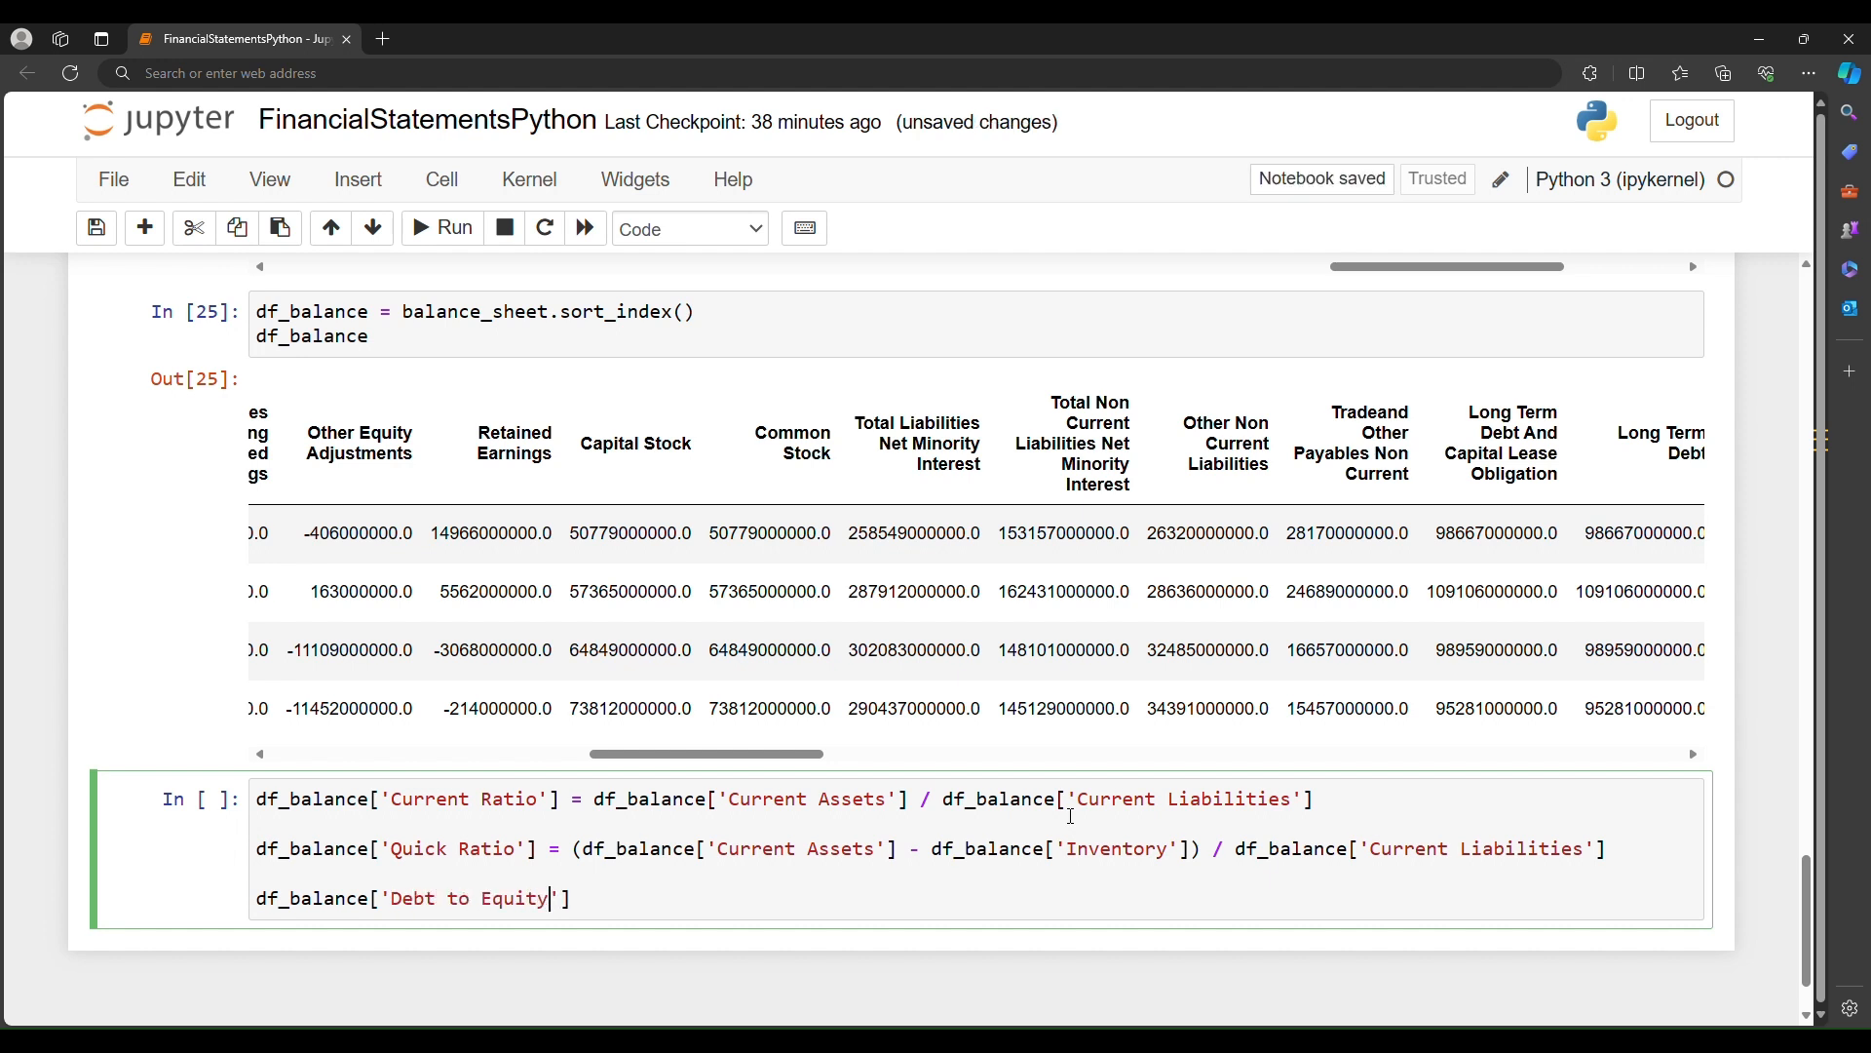
text(Ratio)
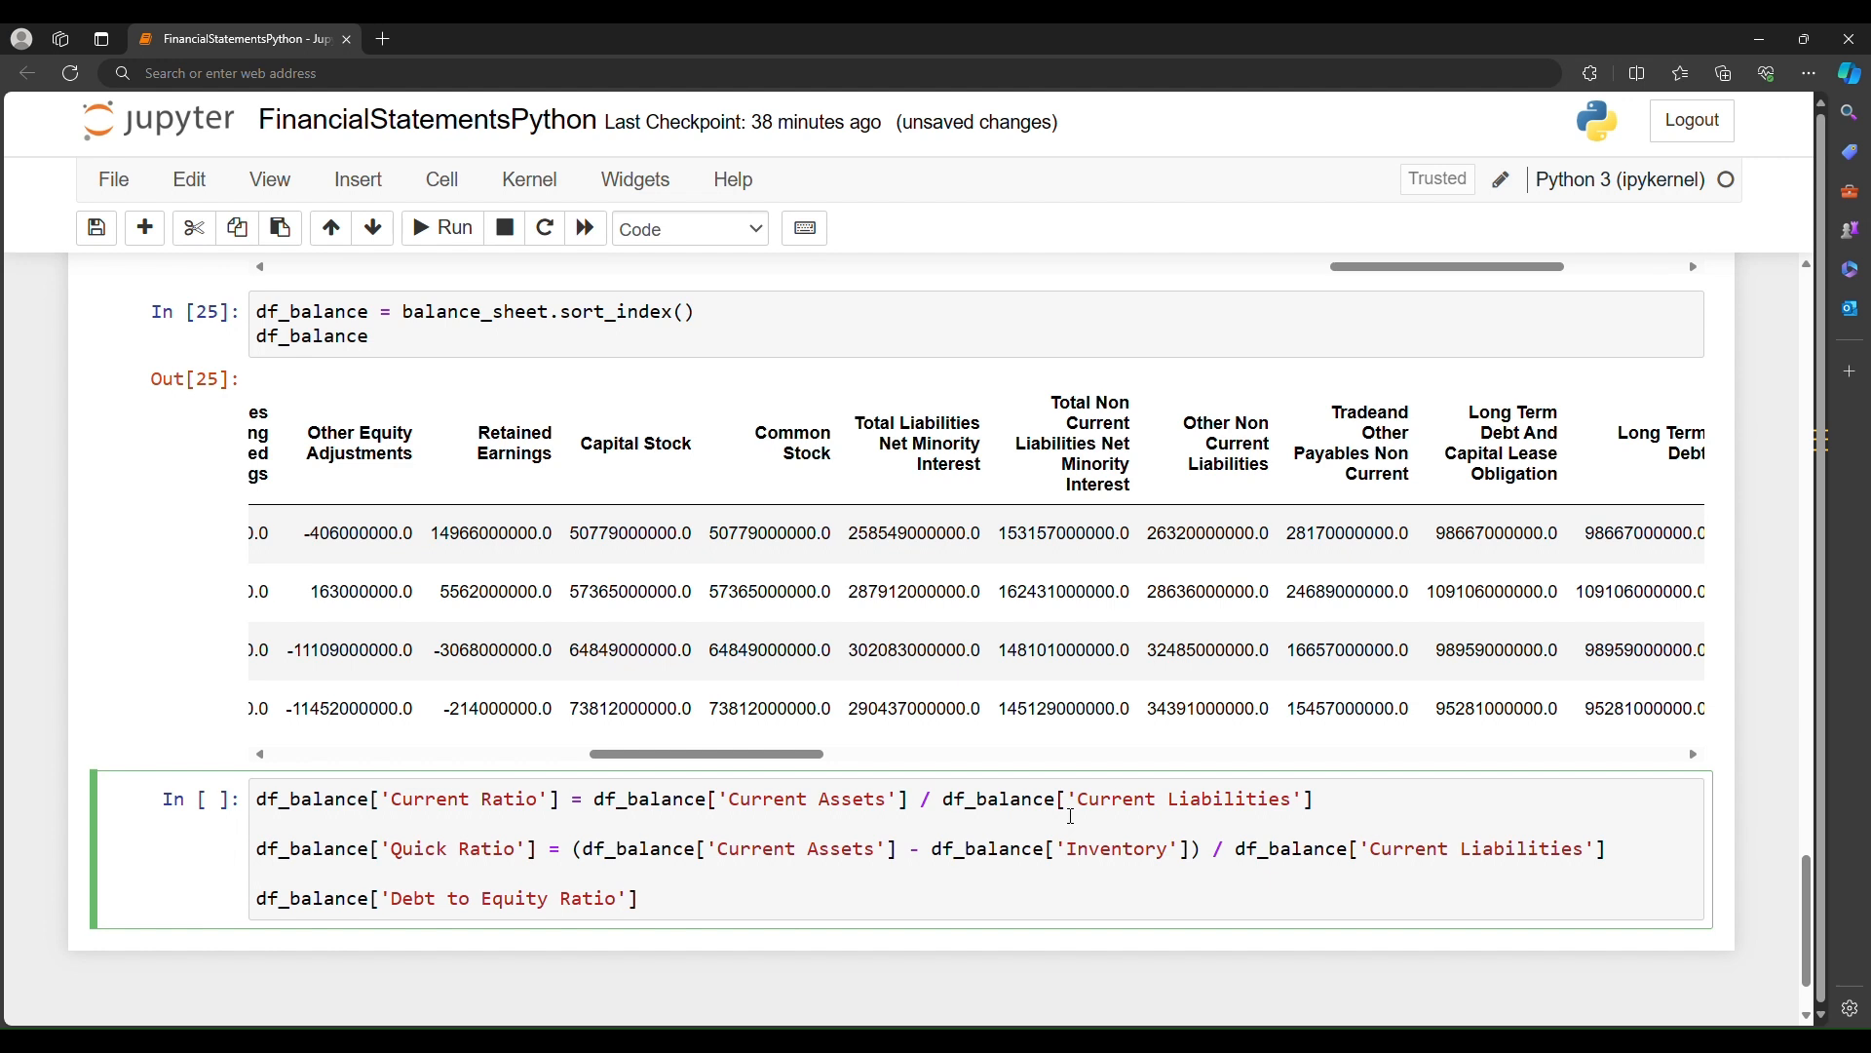
text(=)
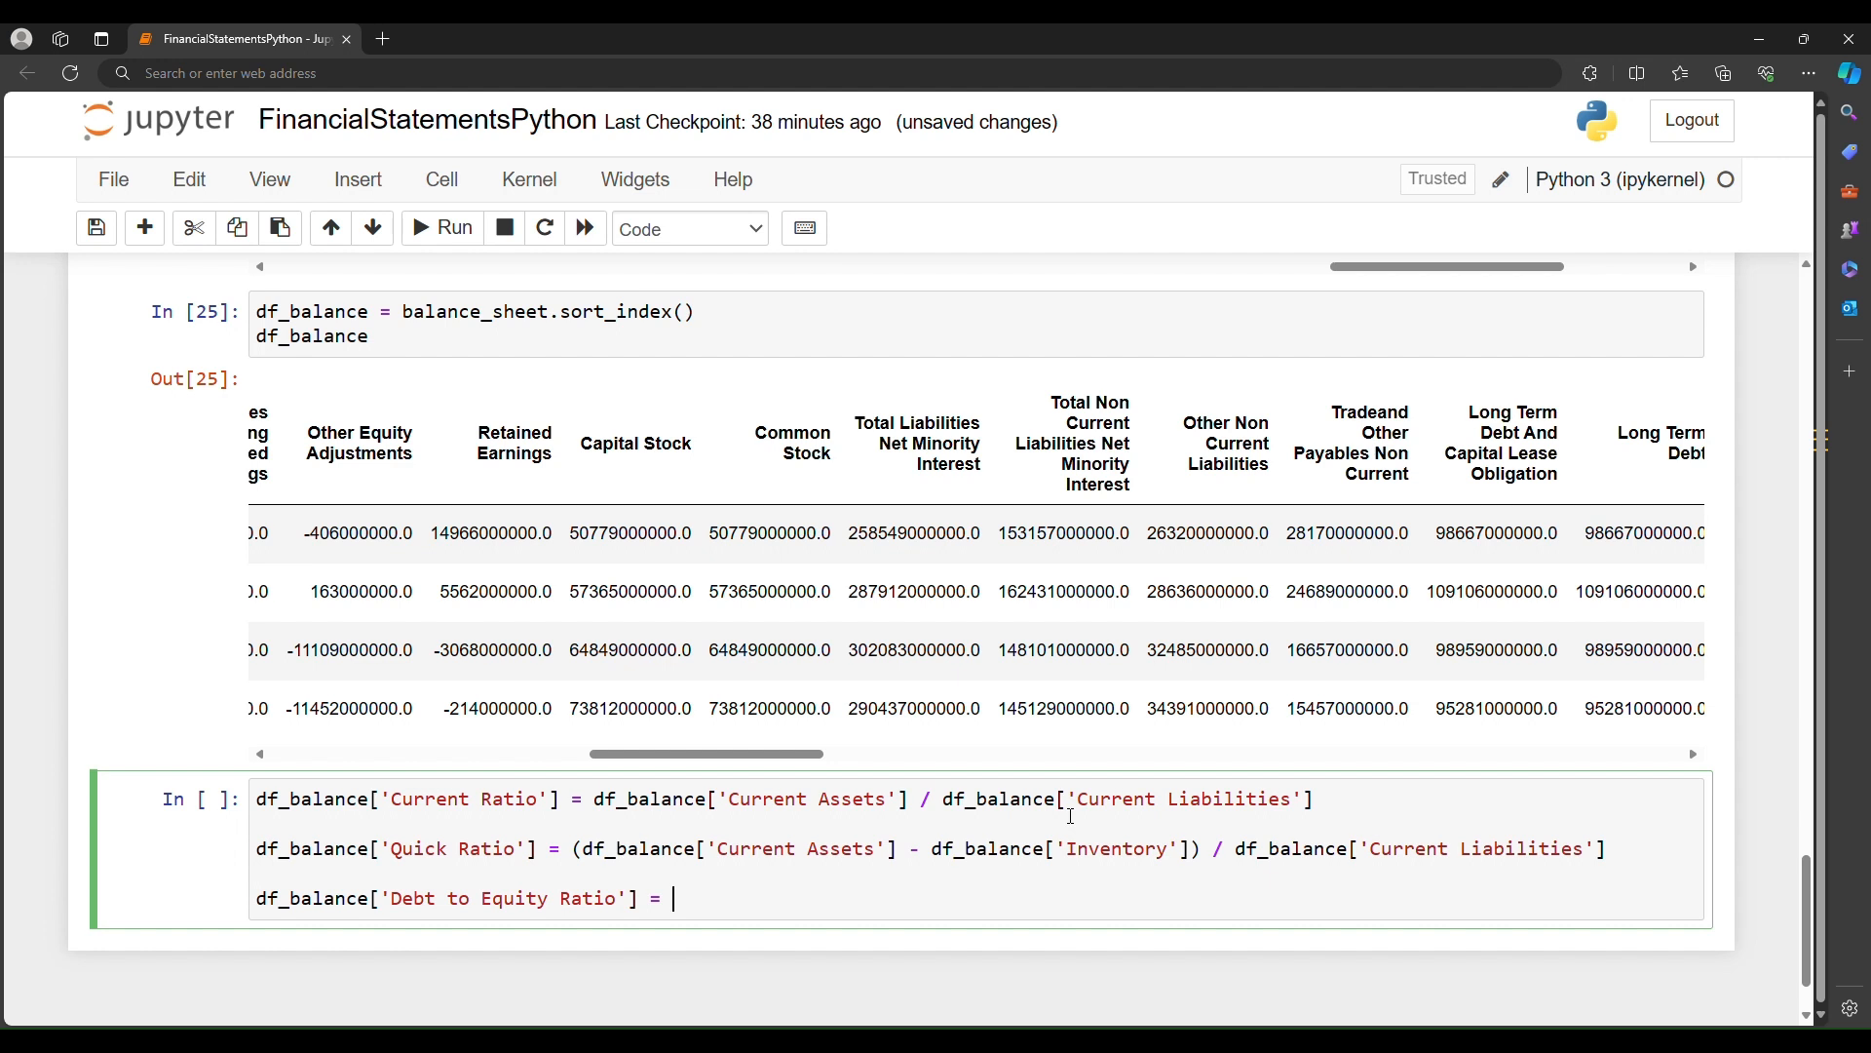
text(df_balance['Total Debt'] /)
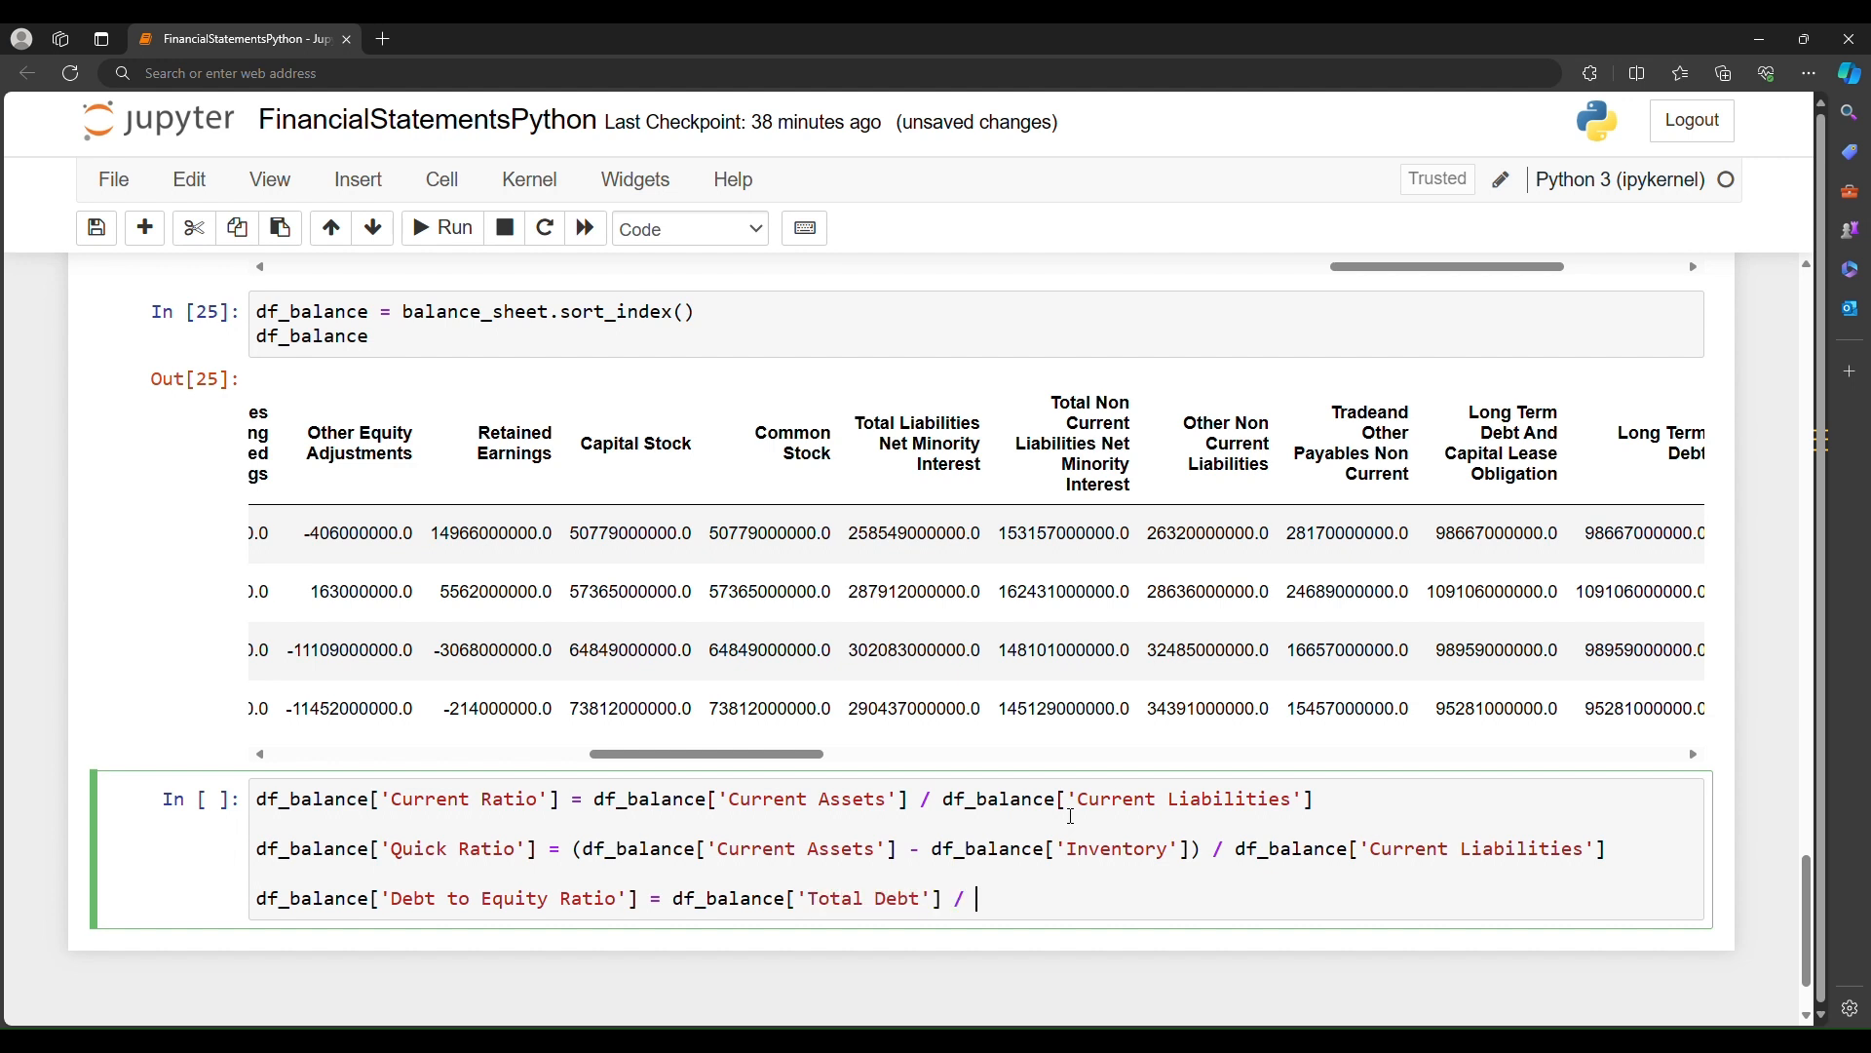
text(df_balance['St'])
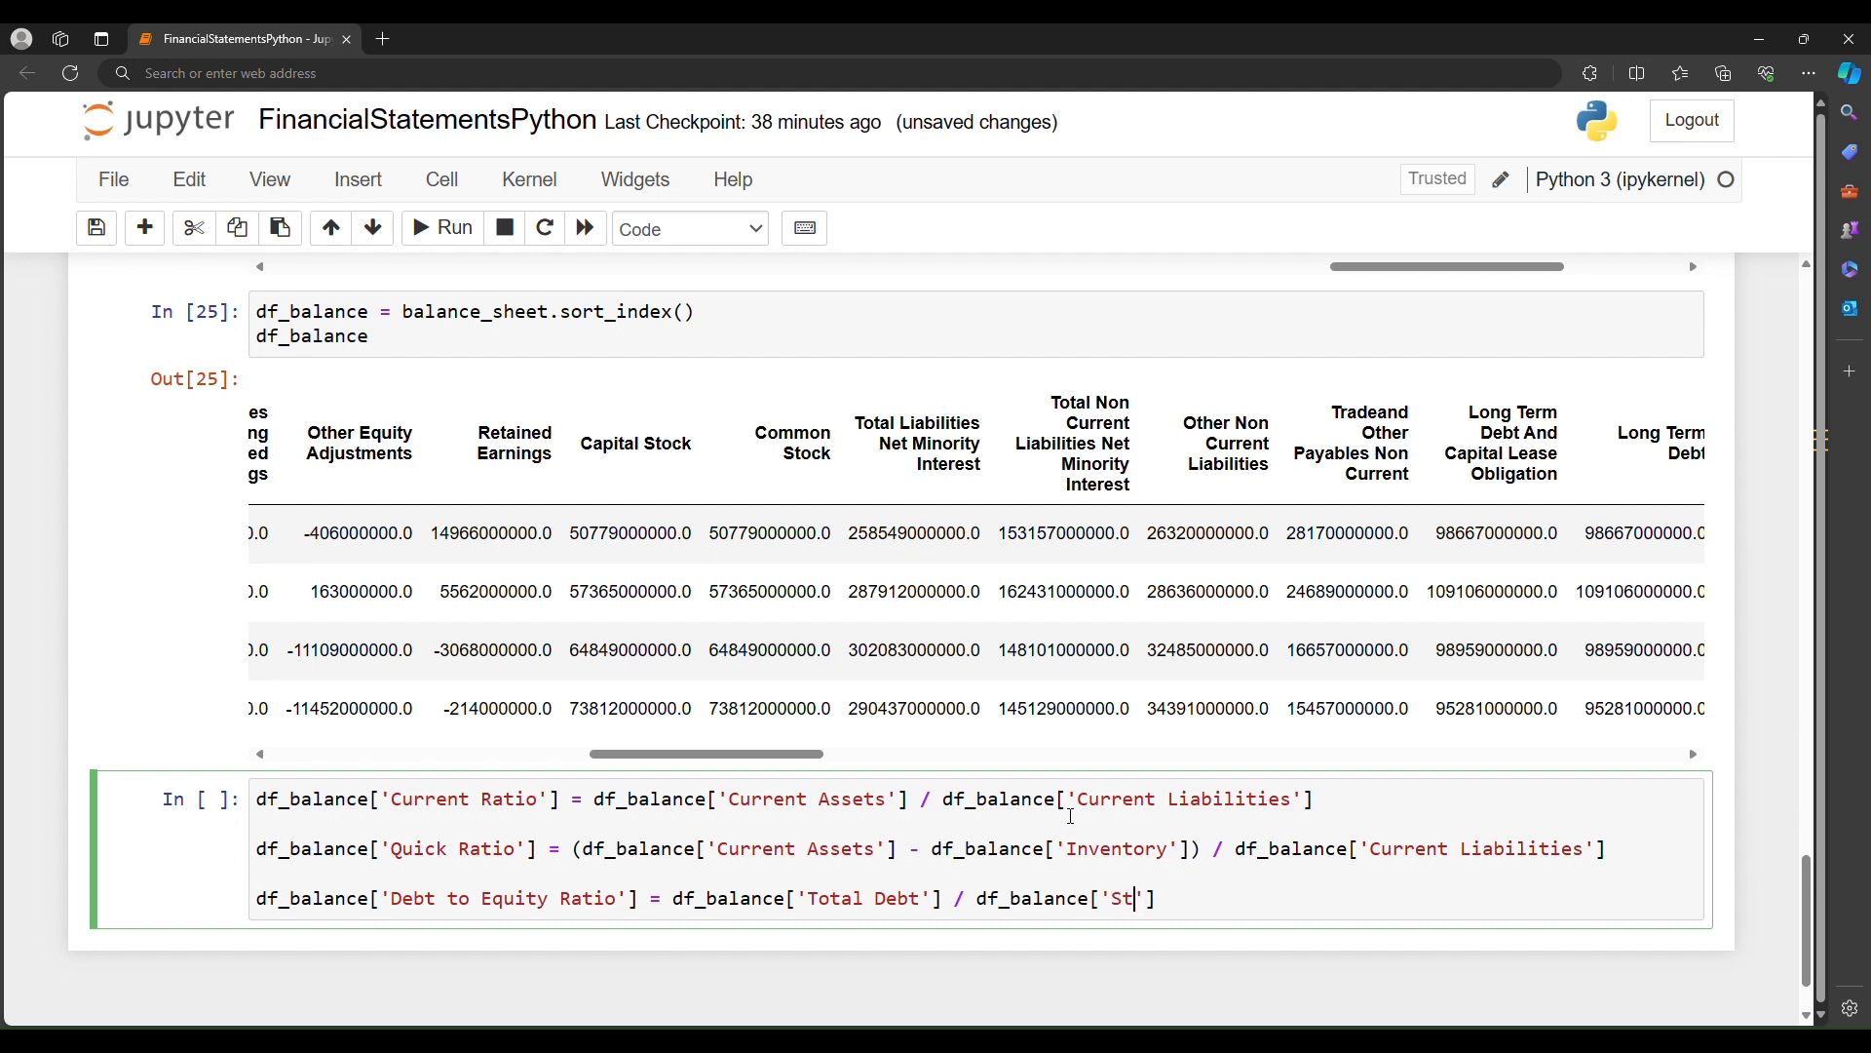
text(ockhol)
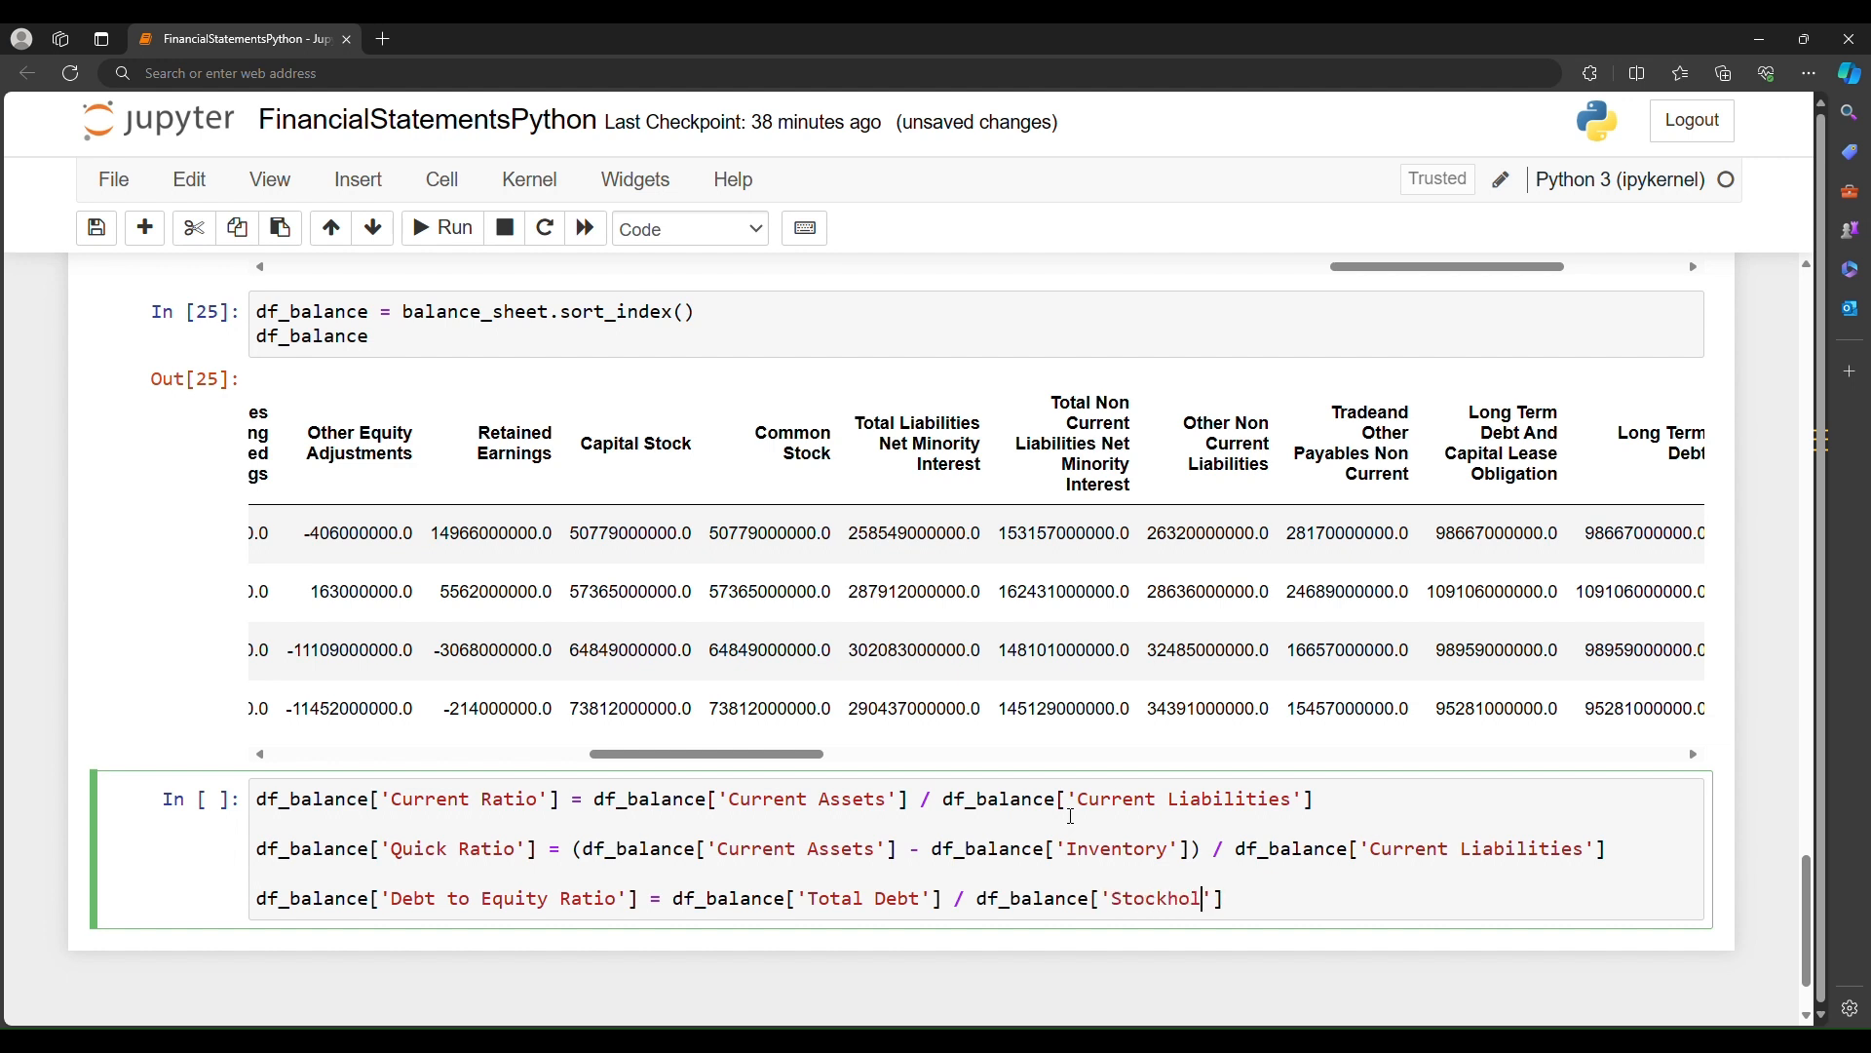
text(ders Eq)
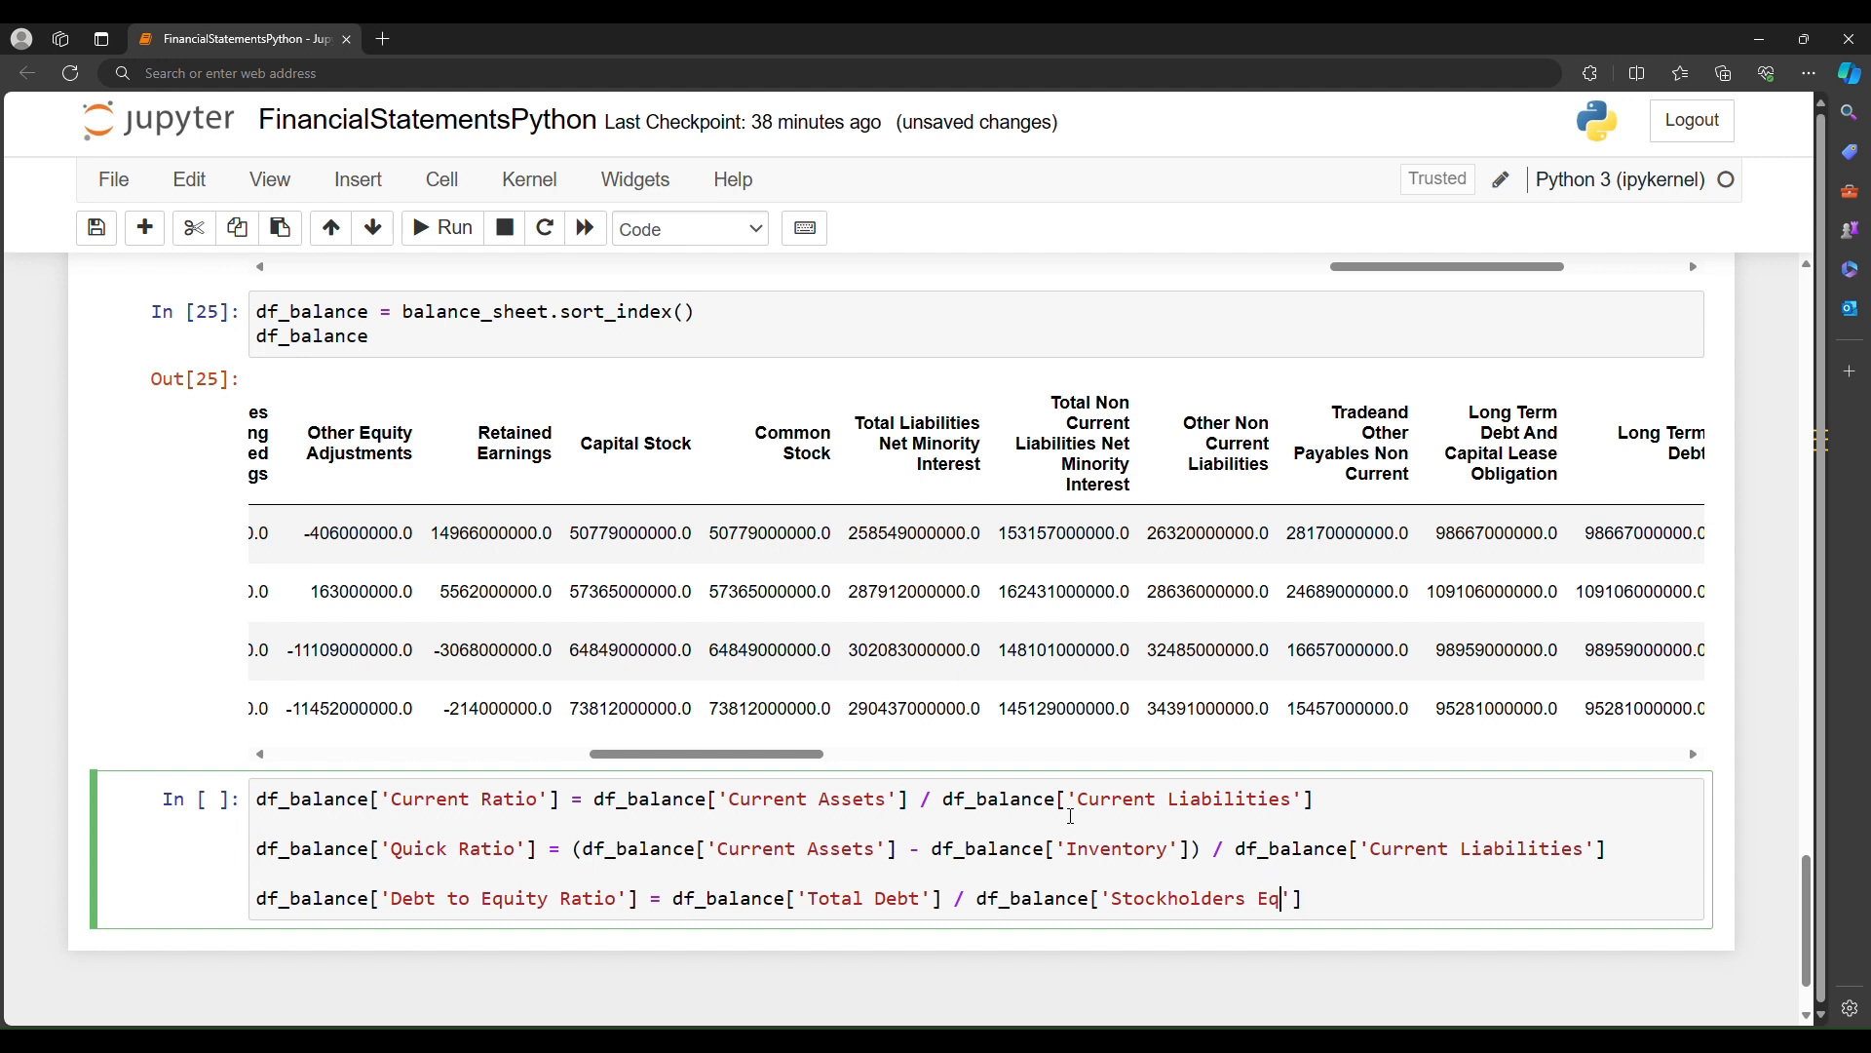
text(uity)
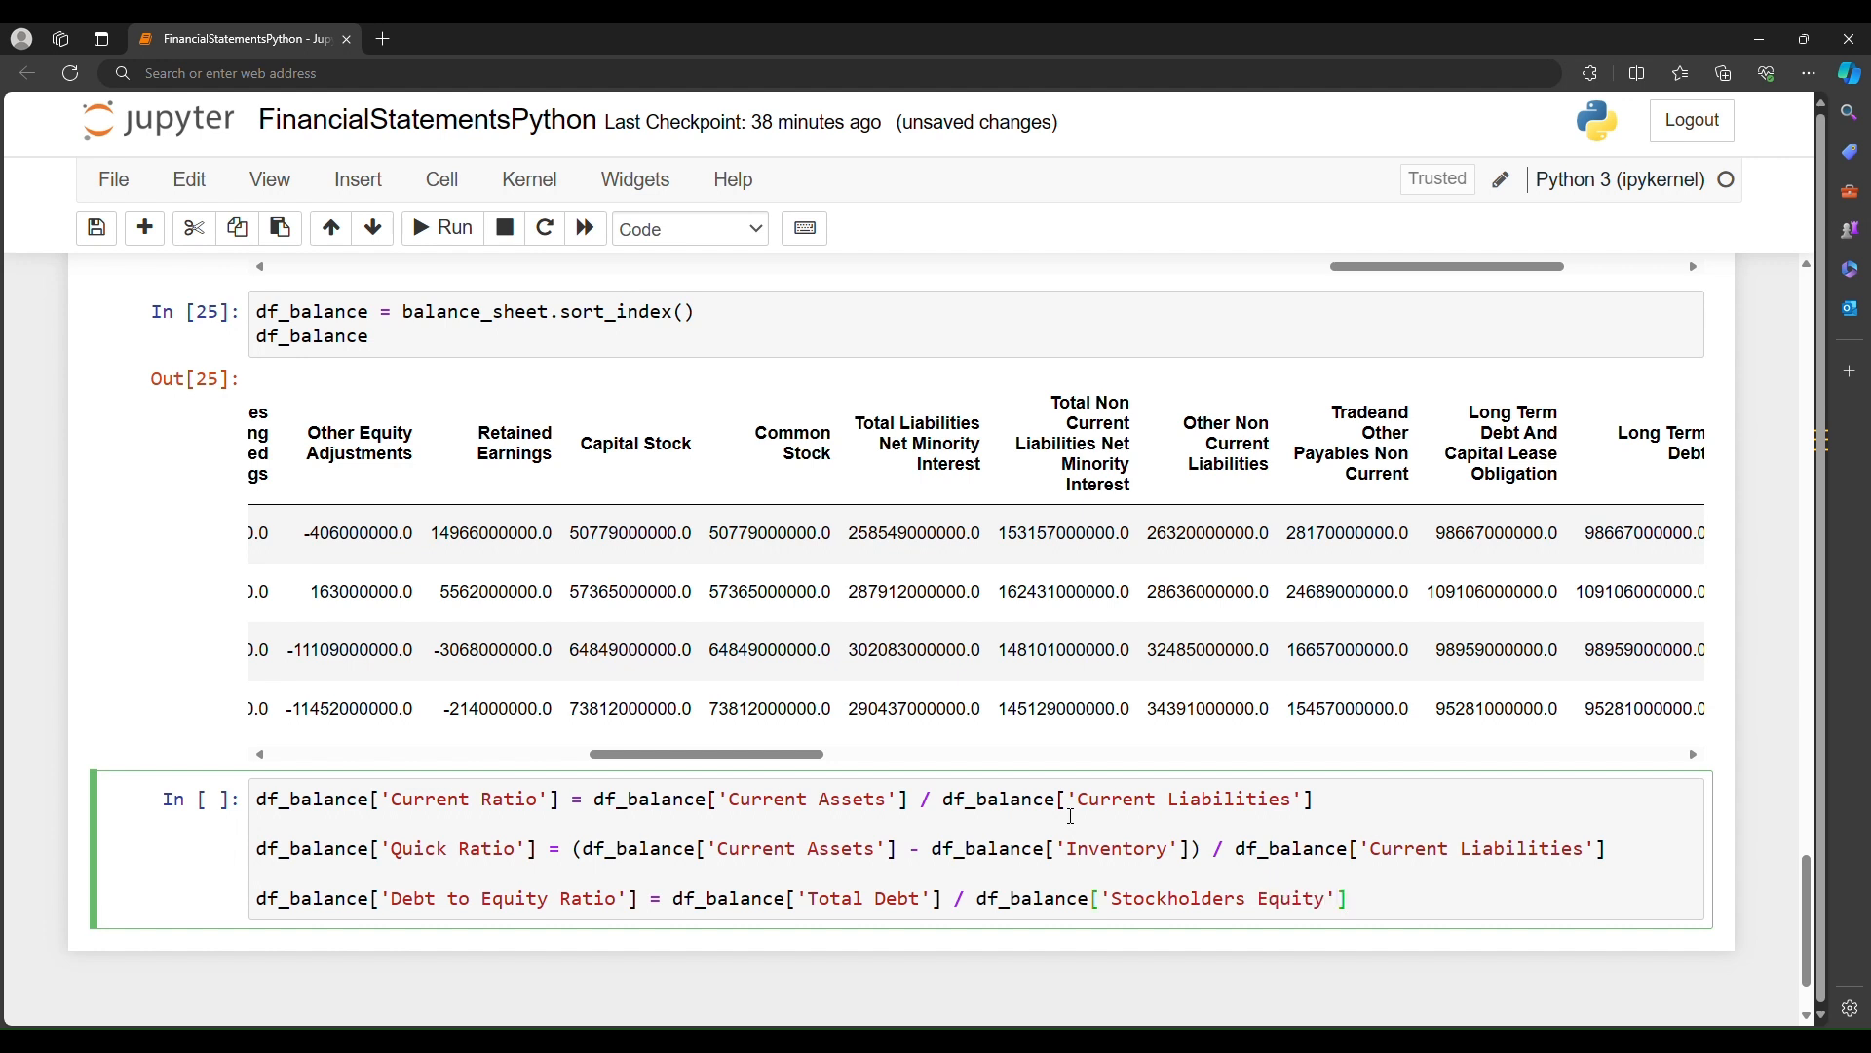
text(df_balance)
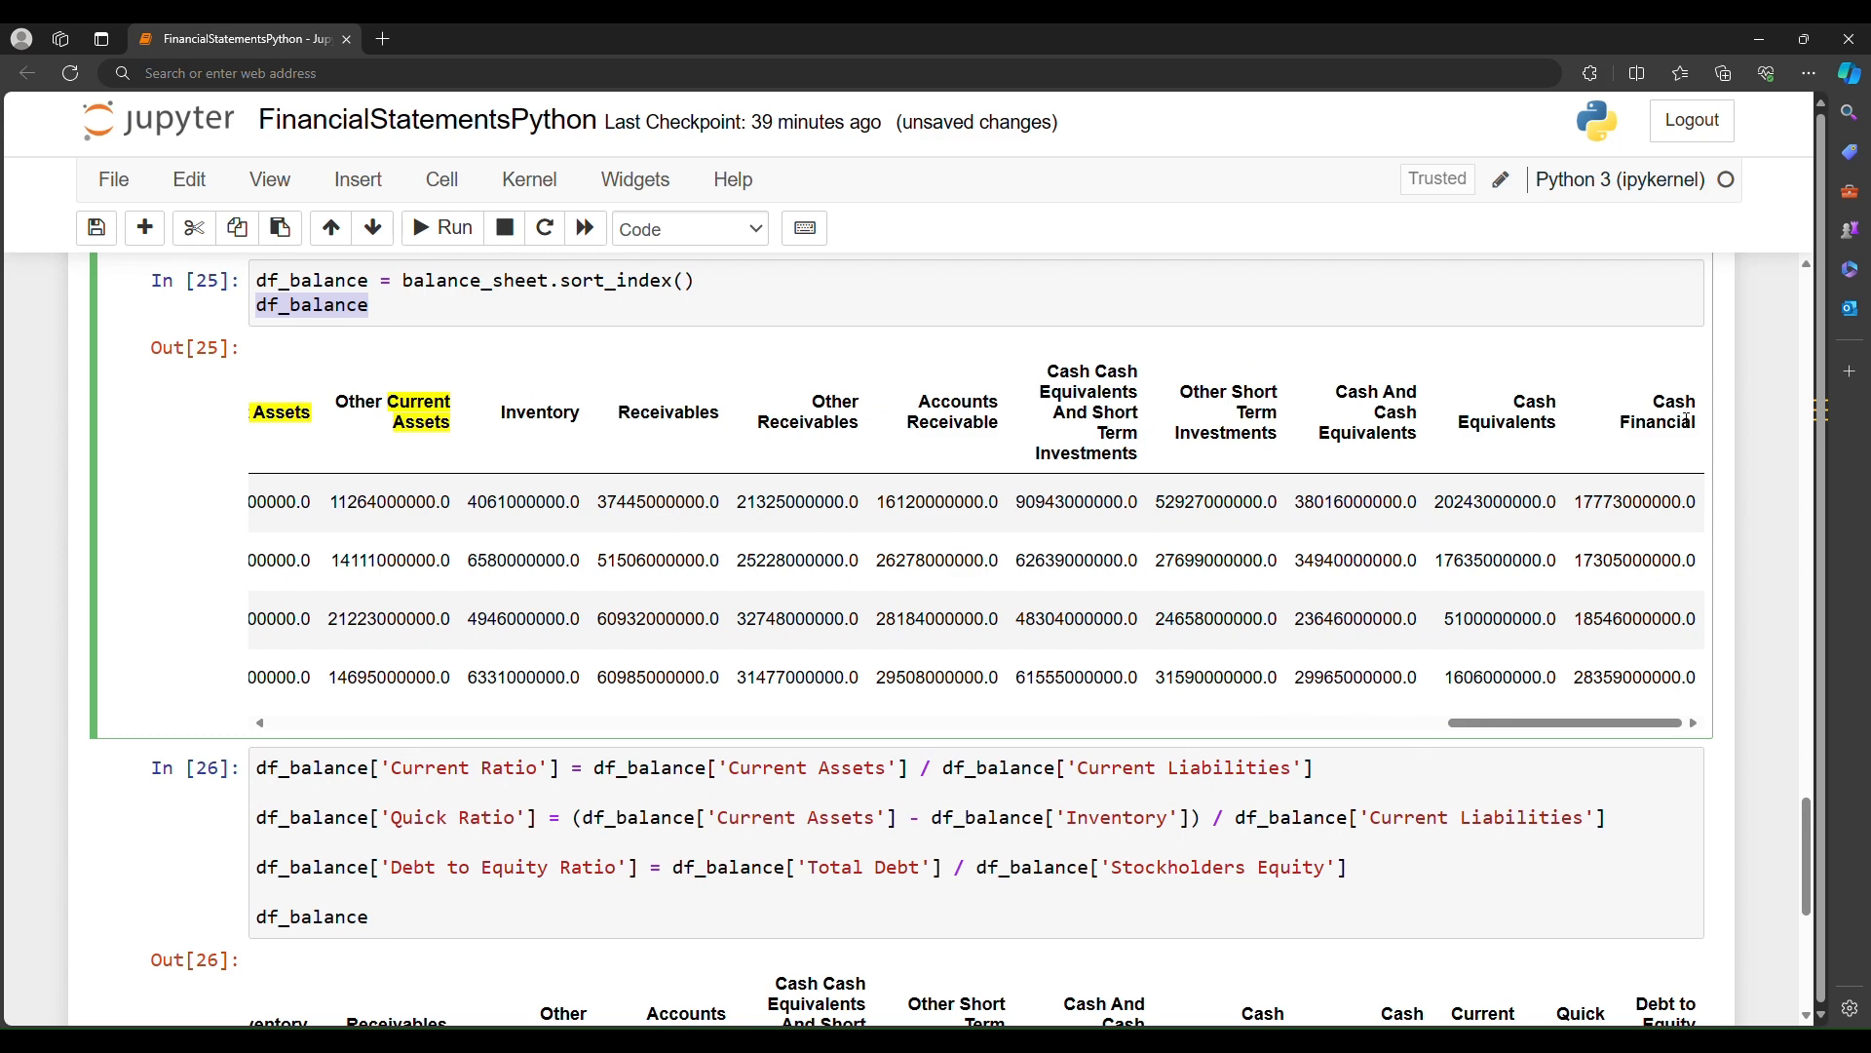
scroll(down, 3)
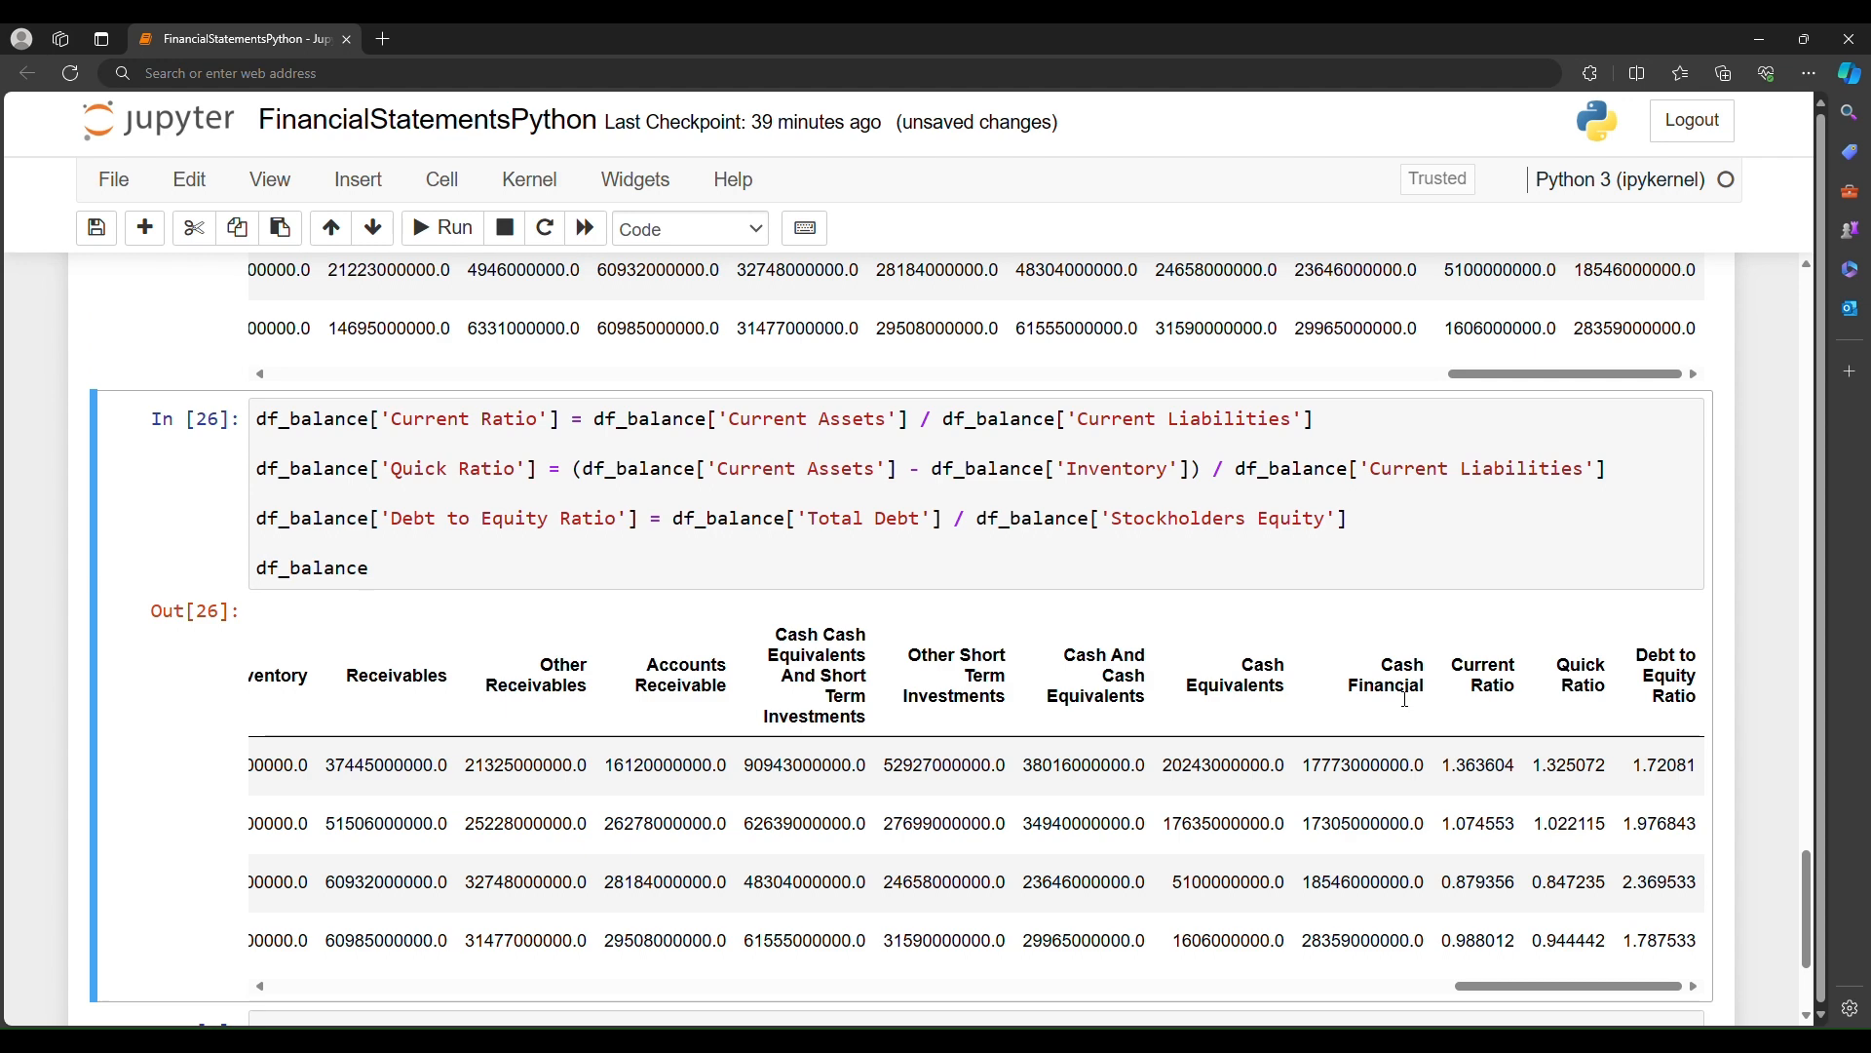
scroll(down, 3)
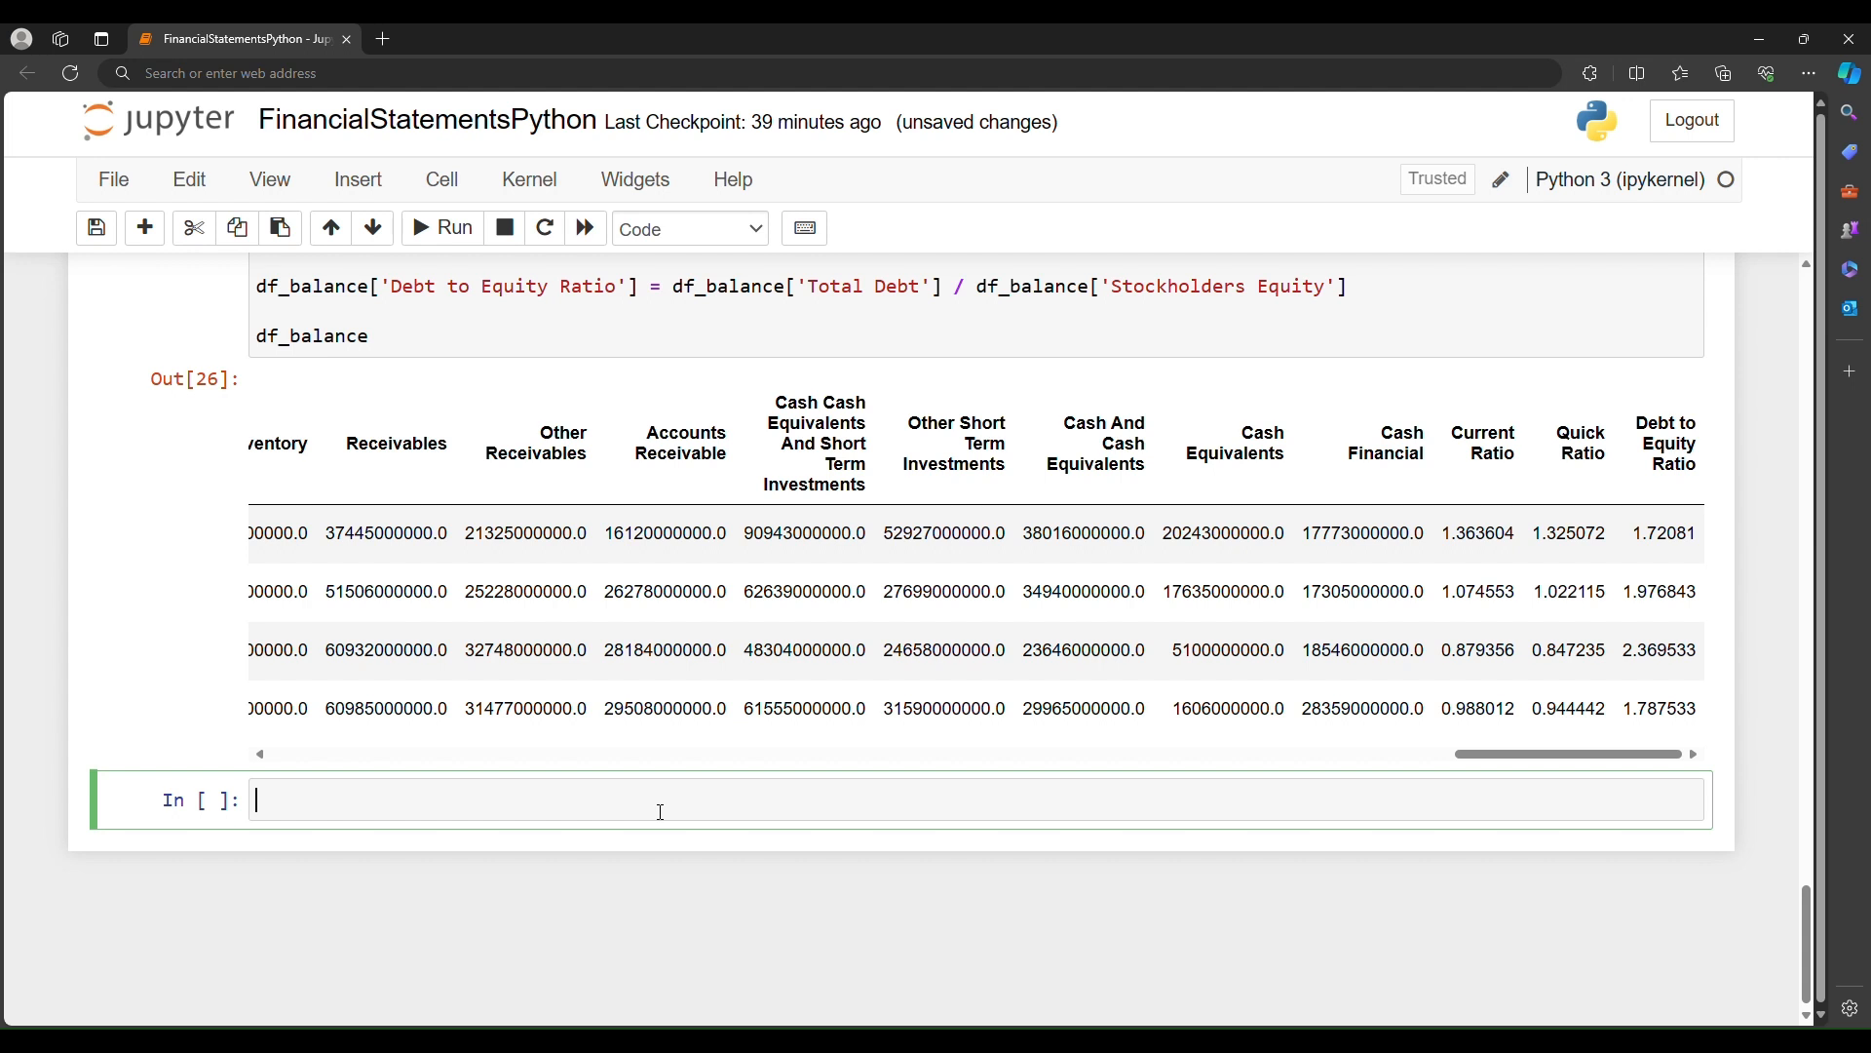
Step: Start current_ratio_chg = df_balance['Current Ratio'].iloc[-1]
text(current)
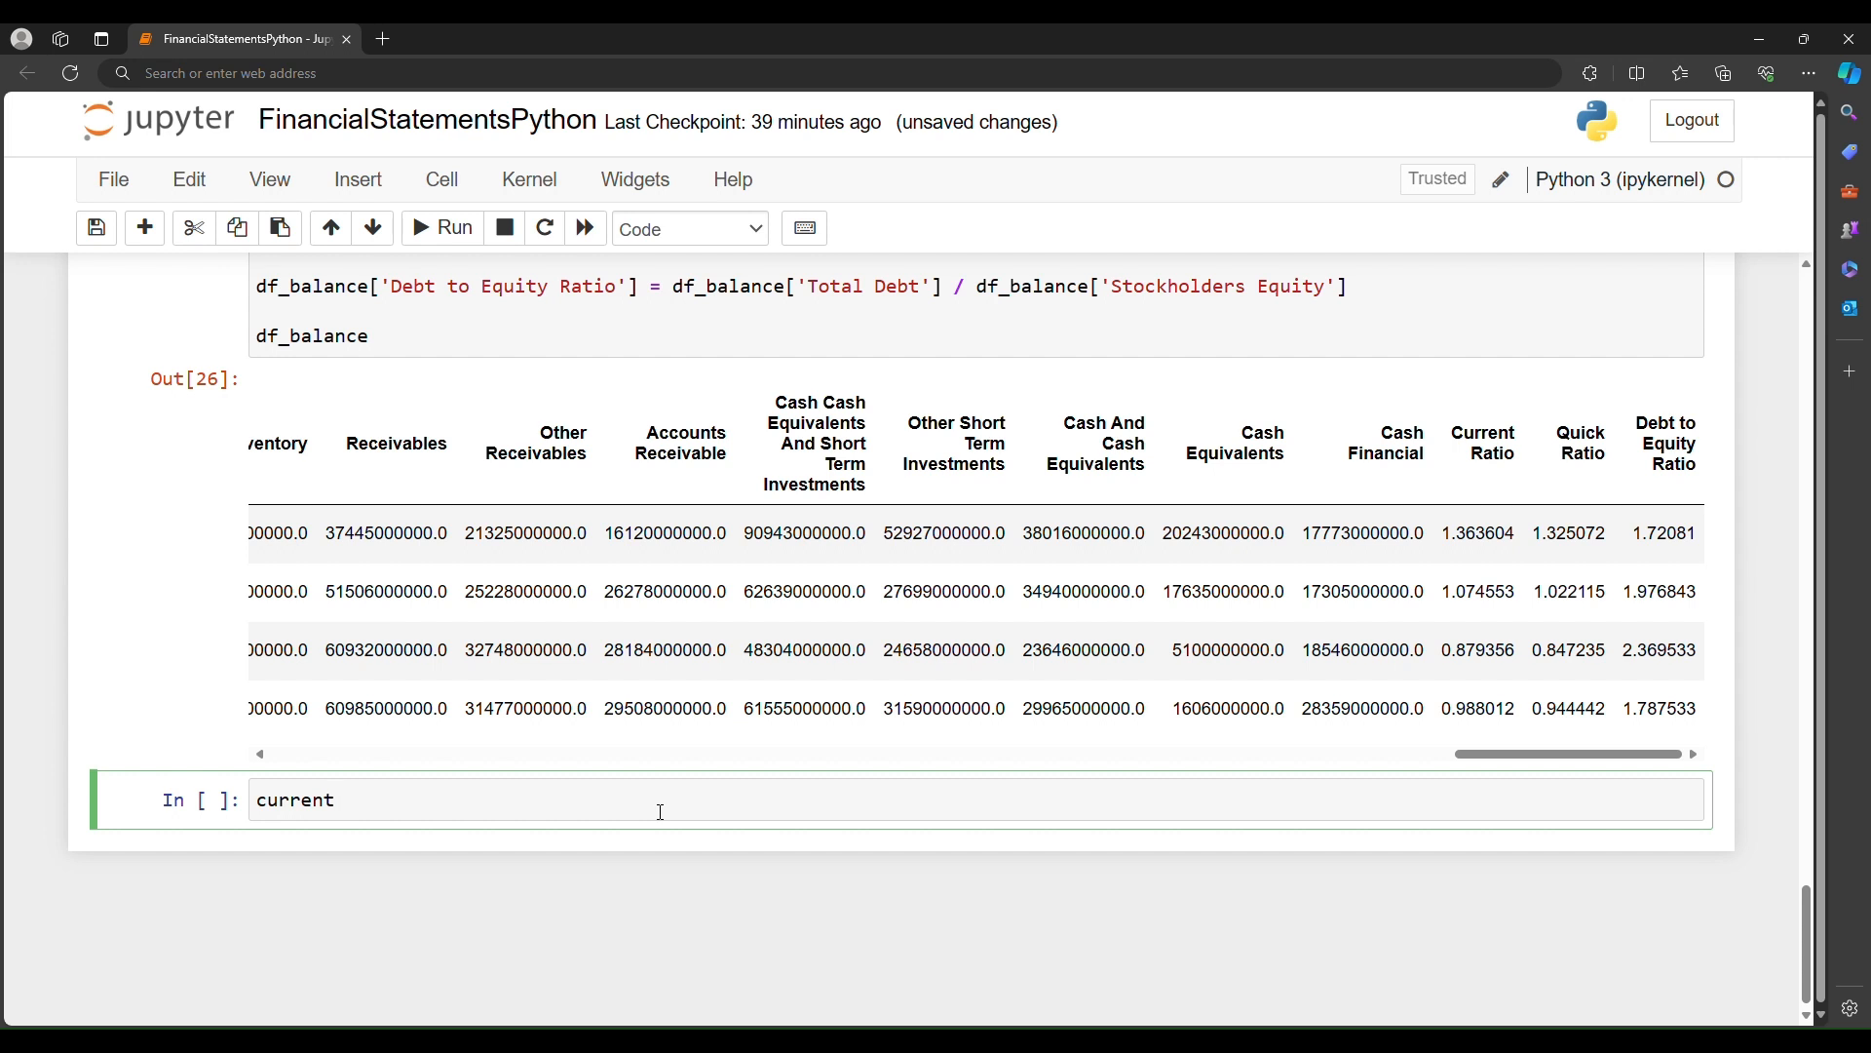
text(_ratio)
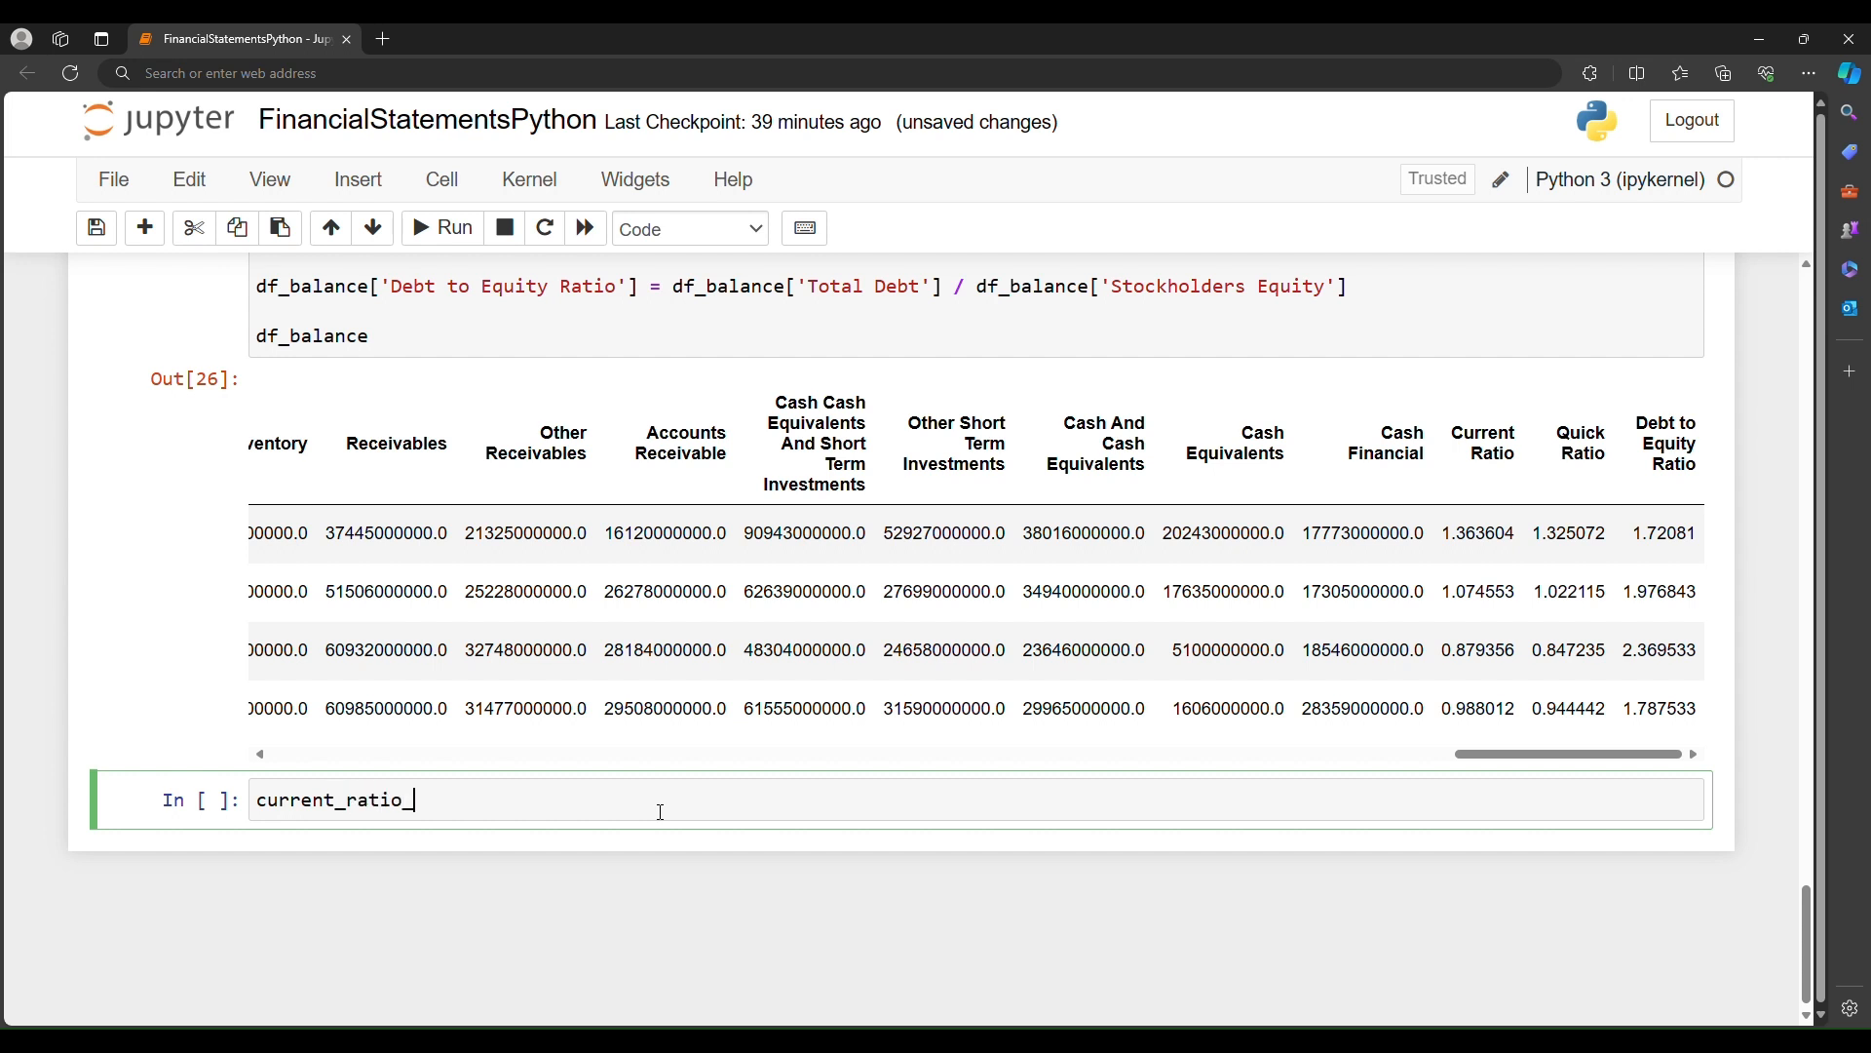
text(_chg = df)
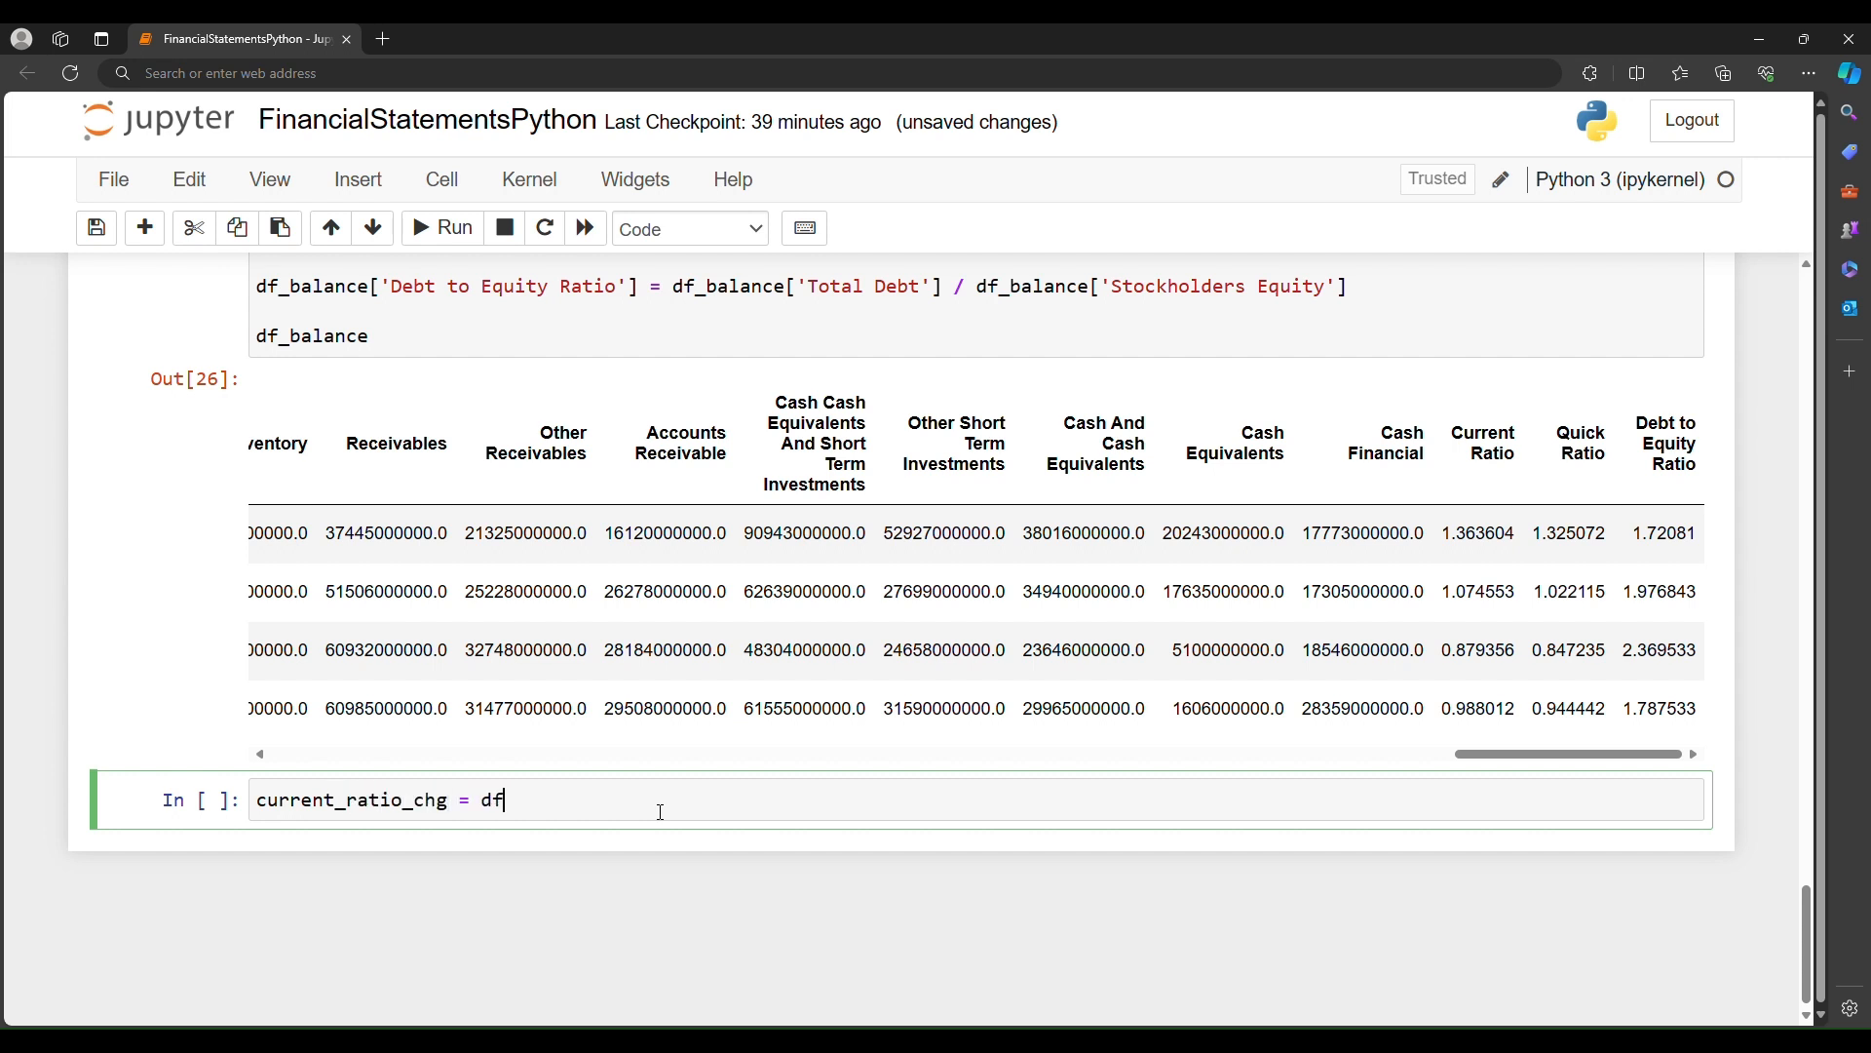
text(_balance[)
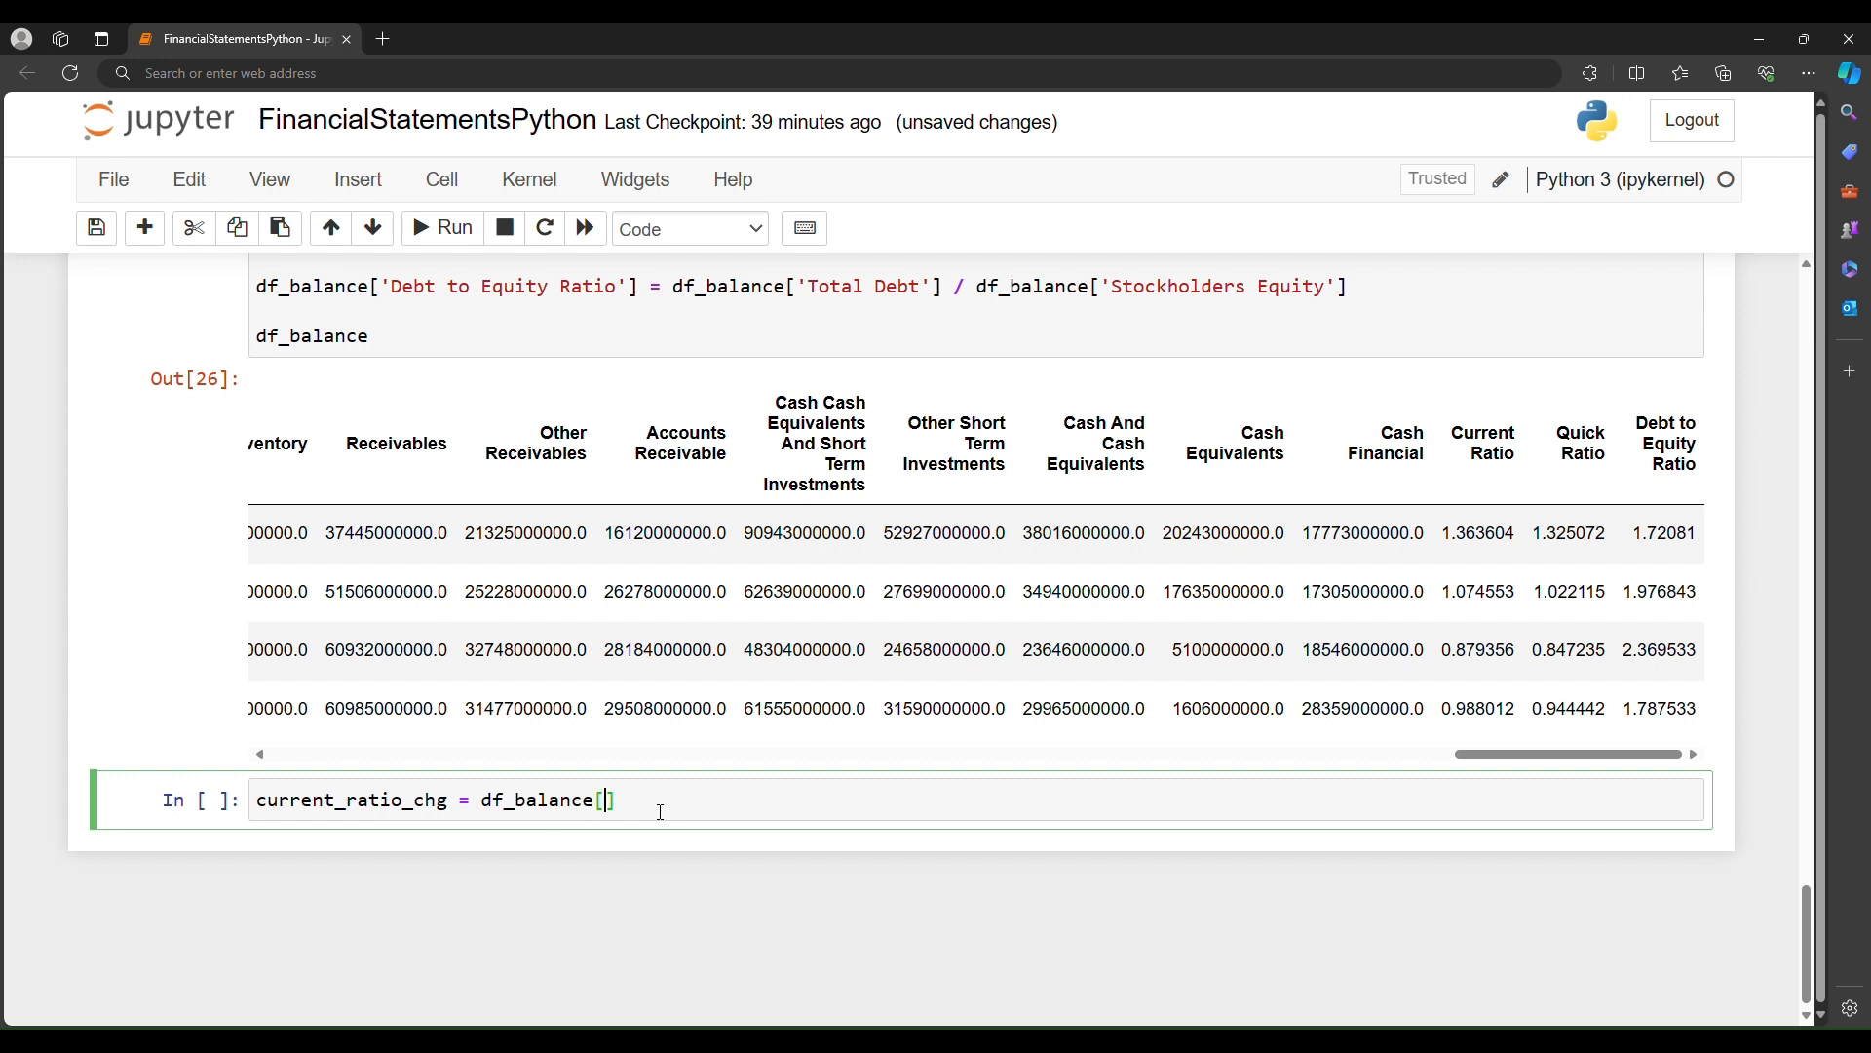
text('Current Rat')
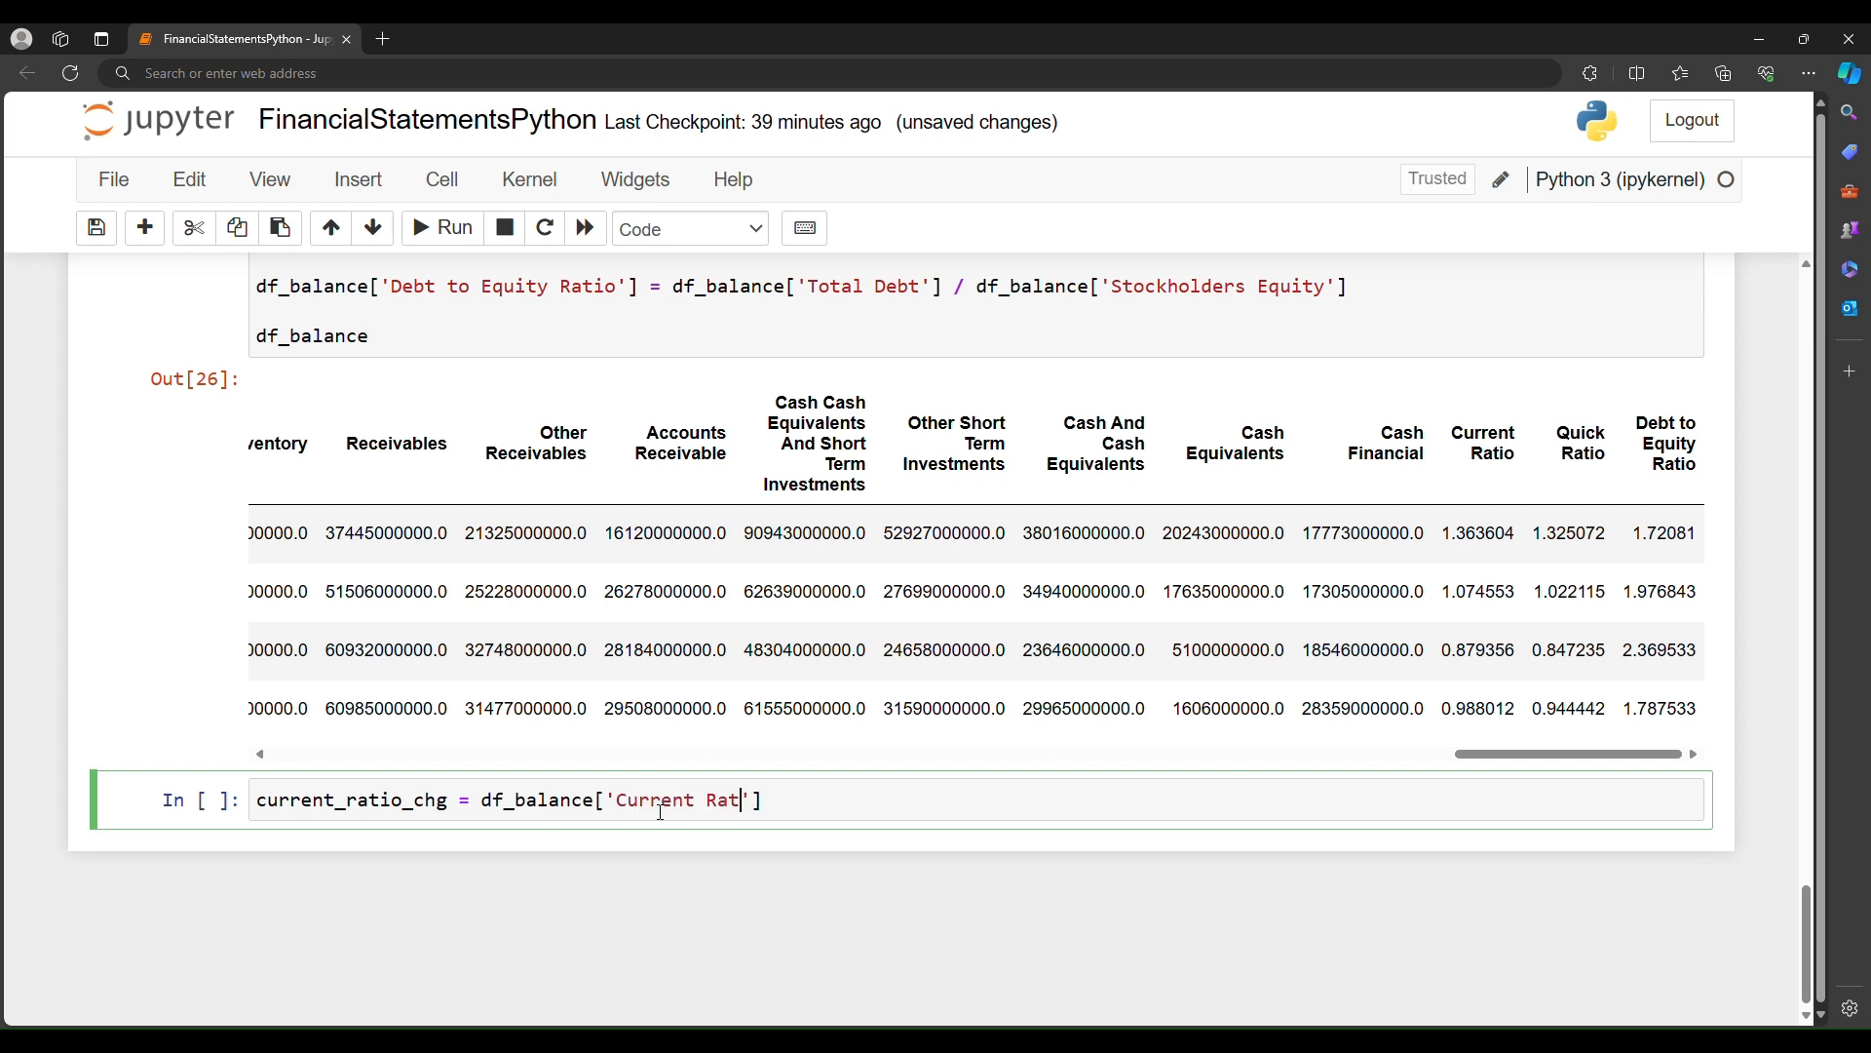
text(io'].)
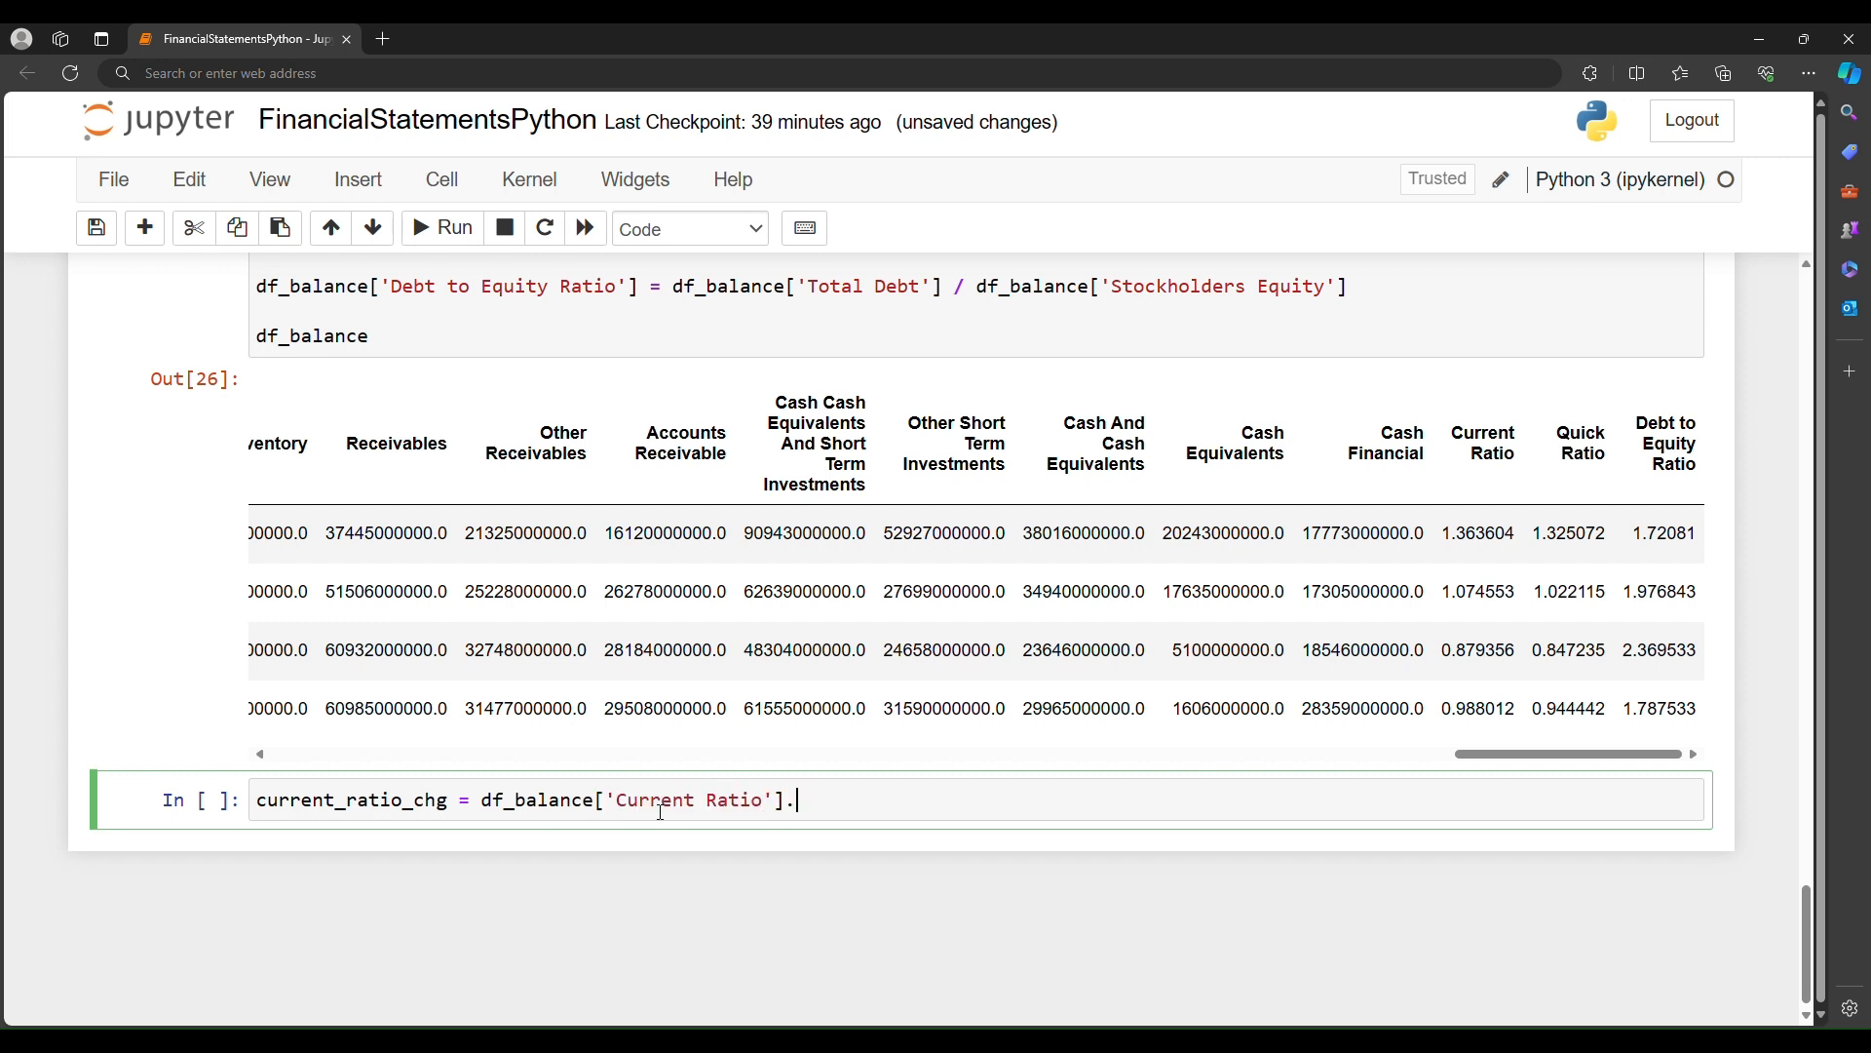
text(iloc[])
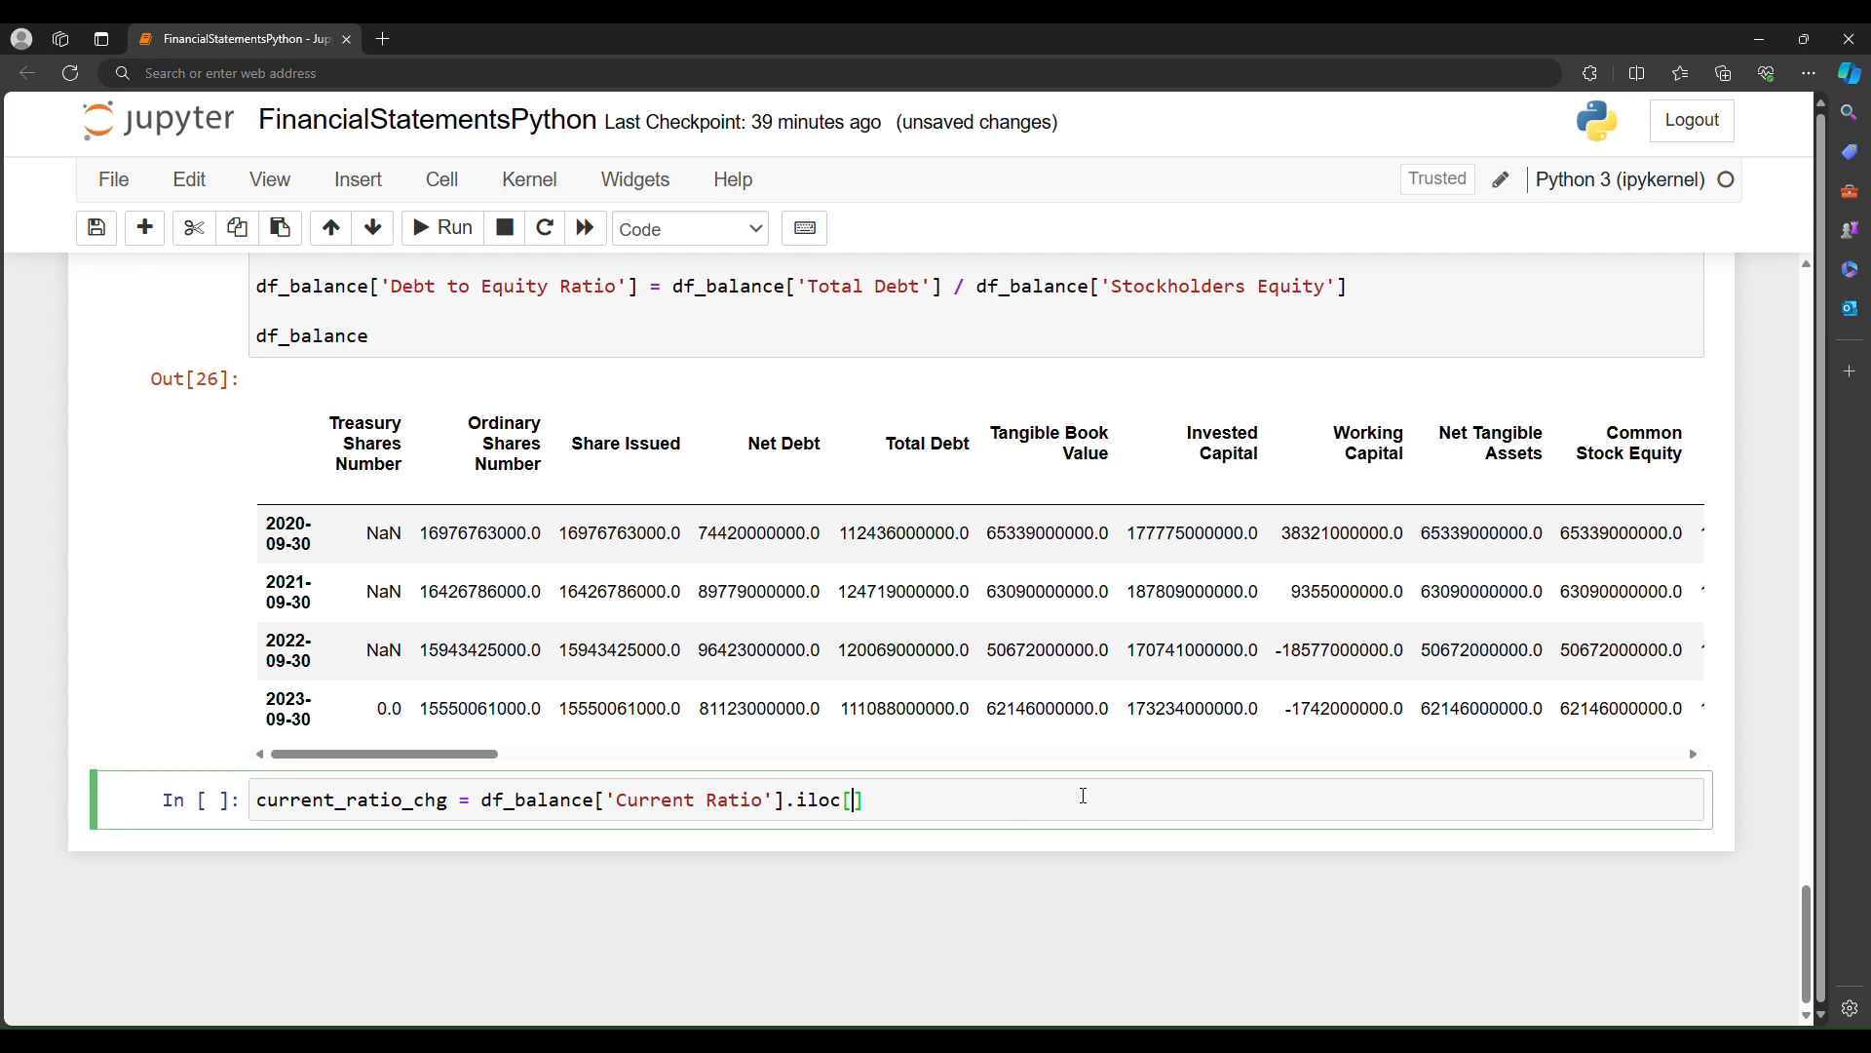
text(-1)
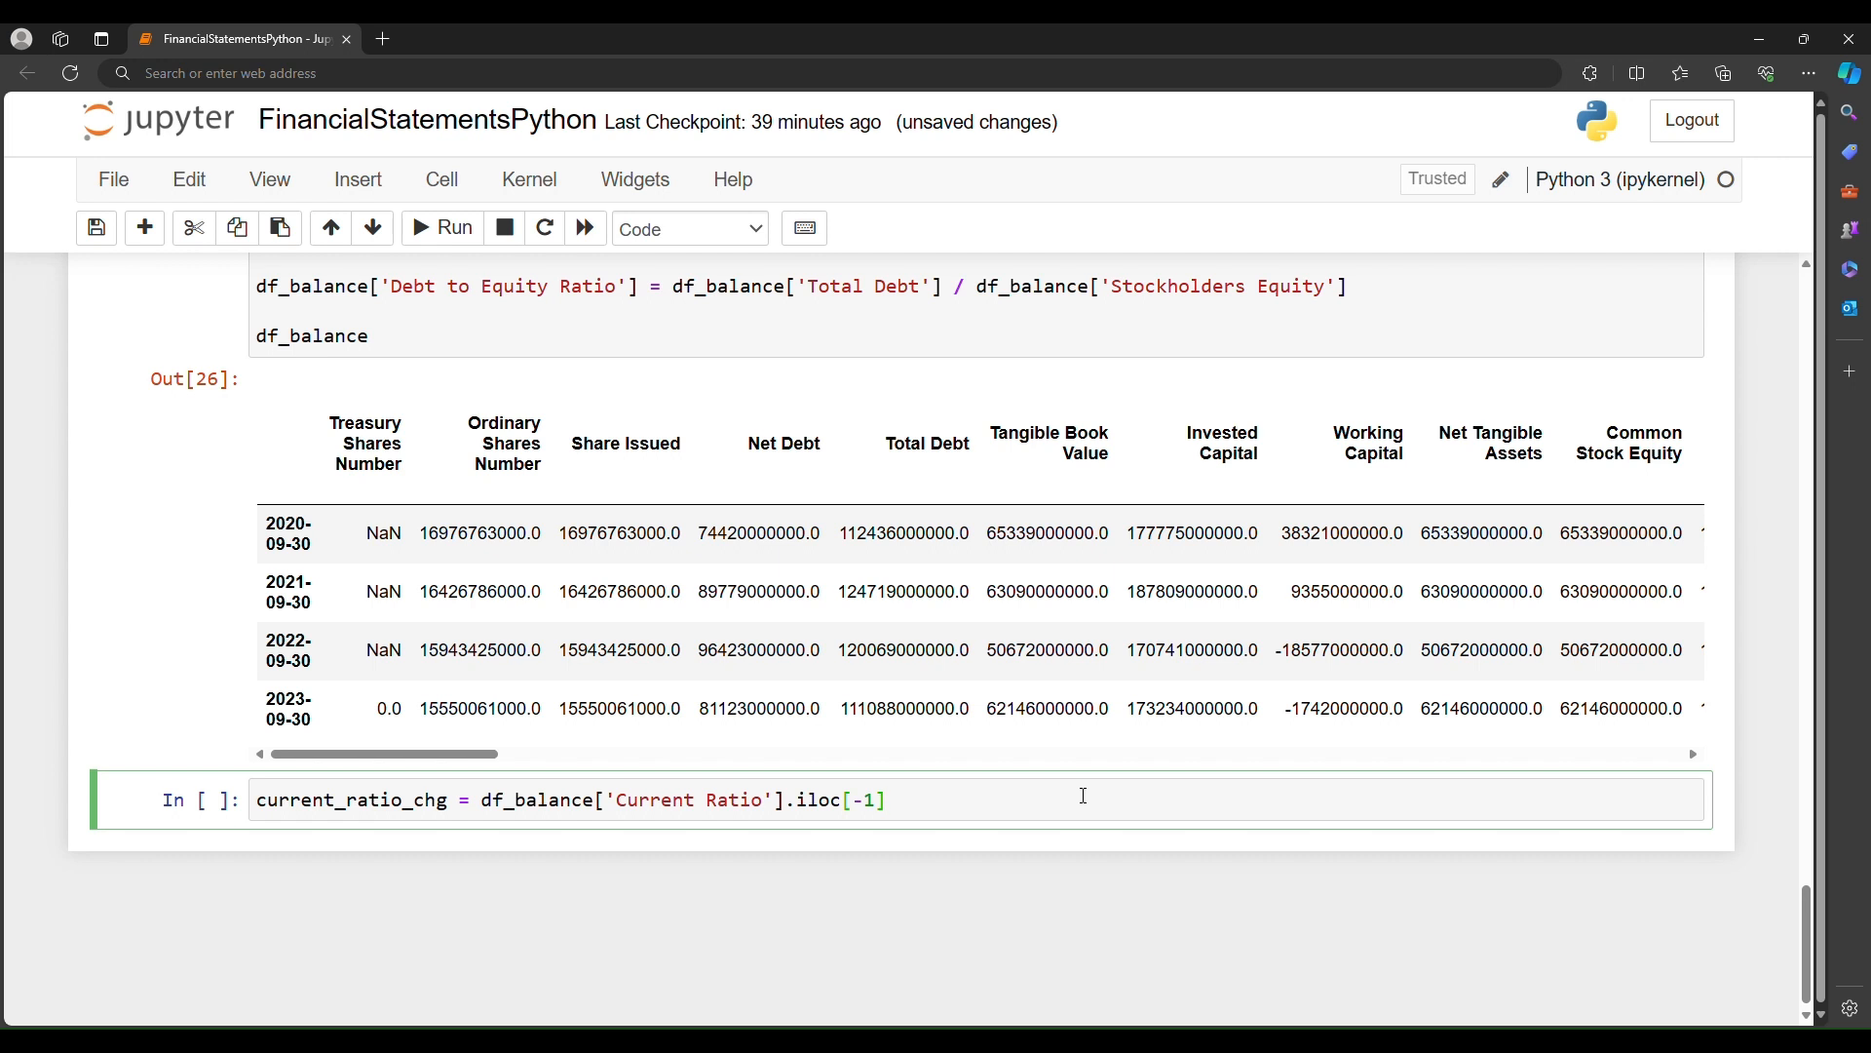
Step: Subtract df_balance['Current Ratio'].iloc[0] and display current_ratio_chg, giving about -0.3756
click(889, 800)
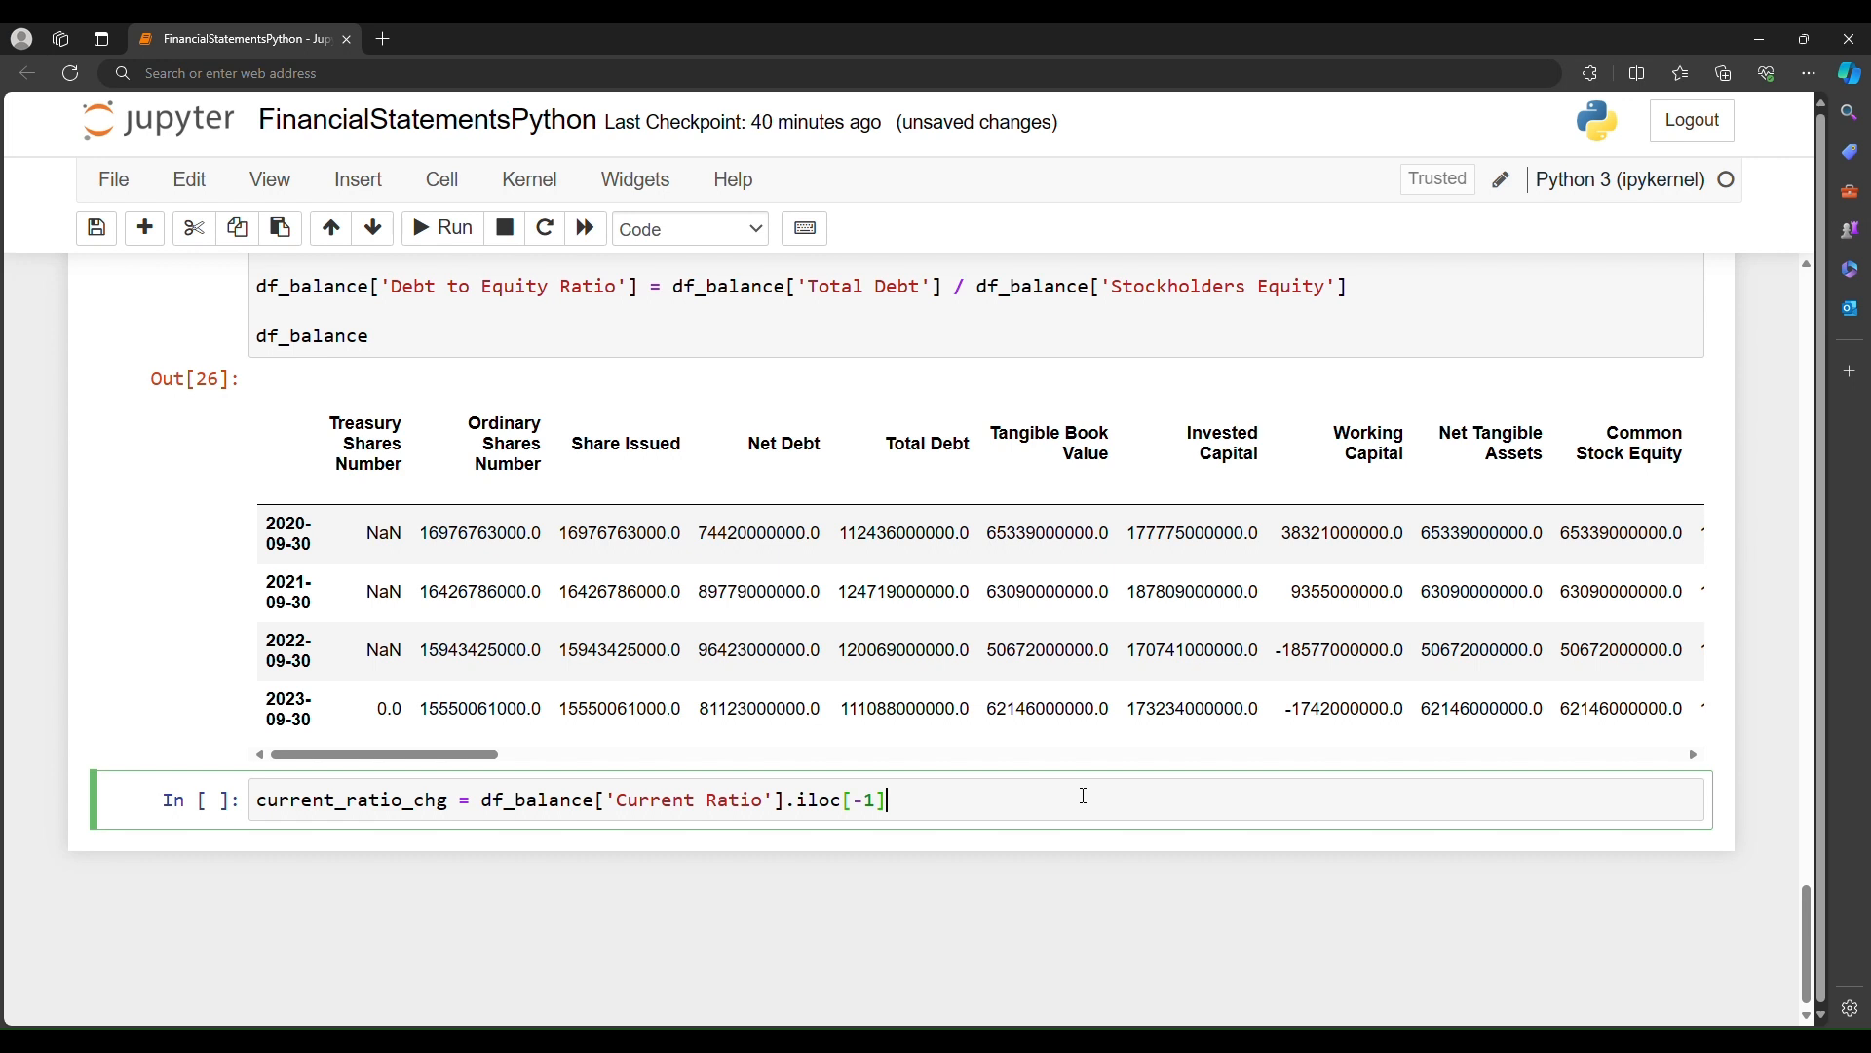
text(-)
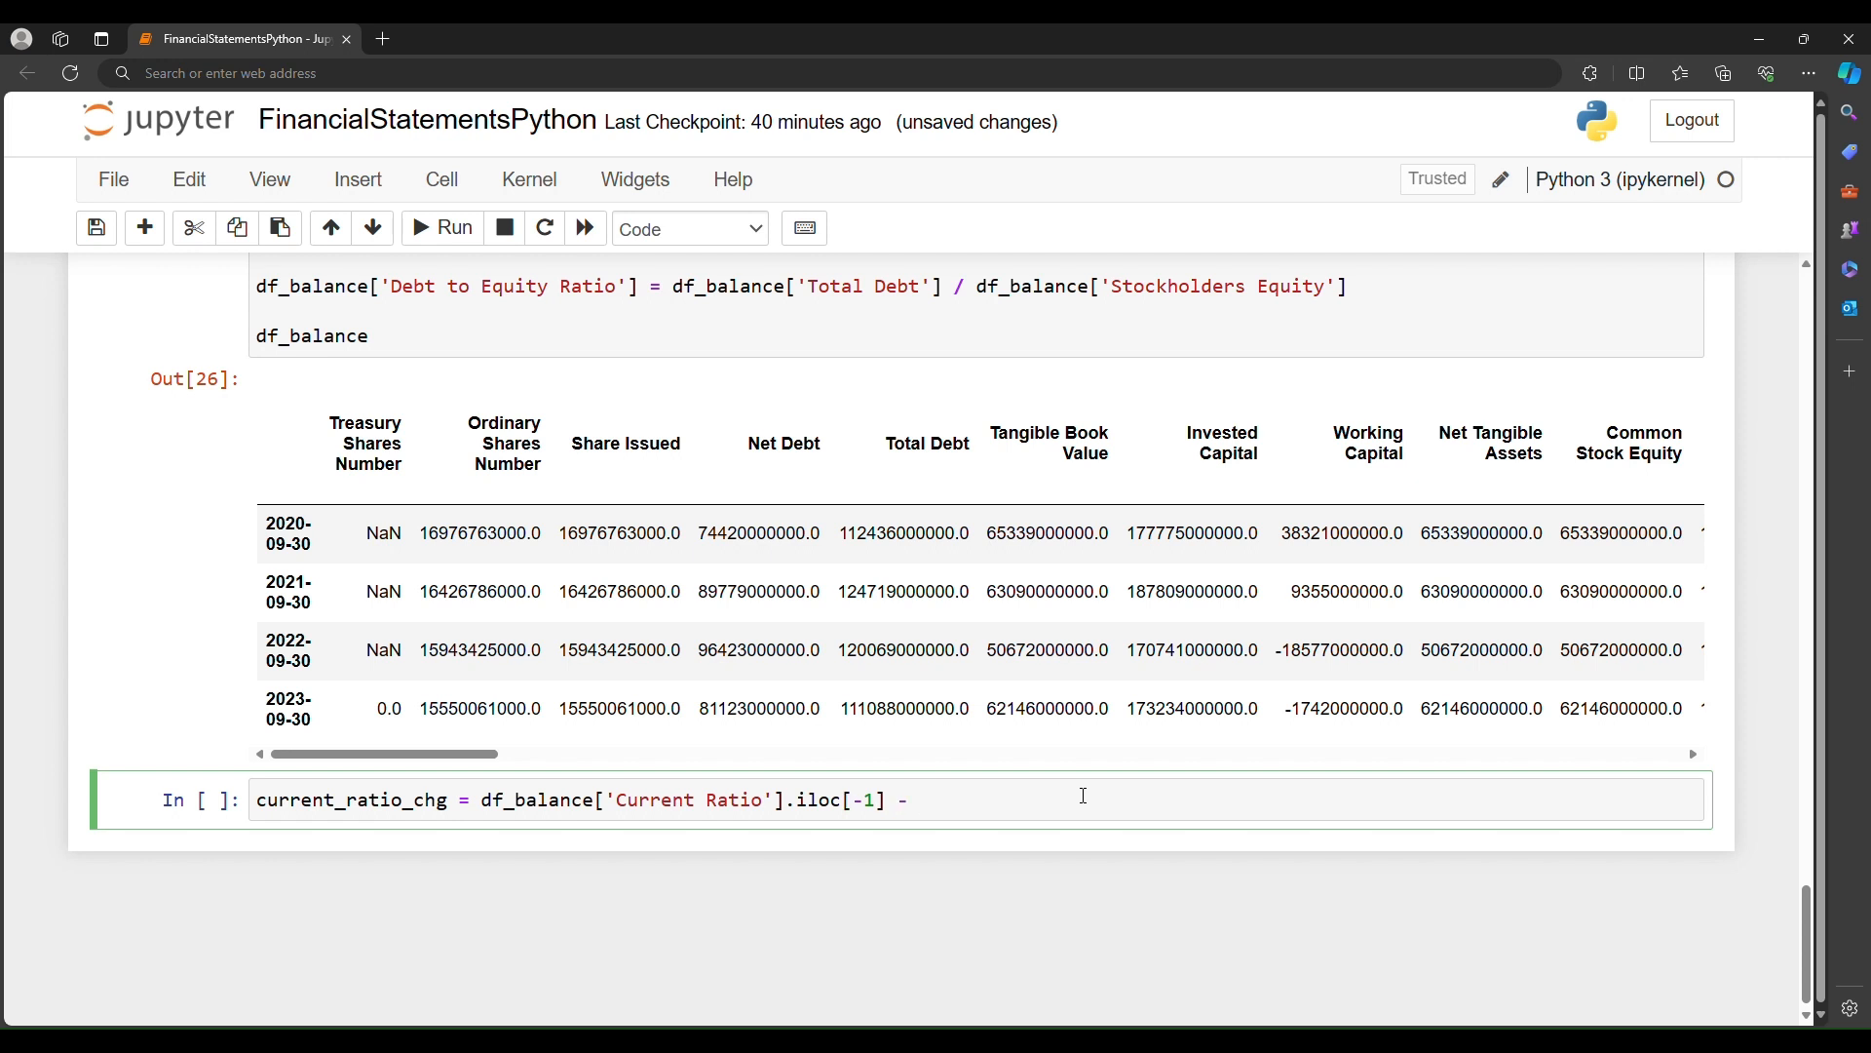
text(df_balance['C')
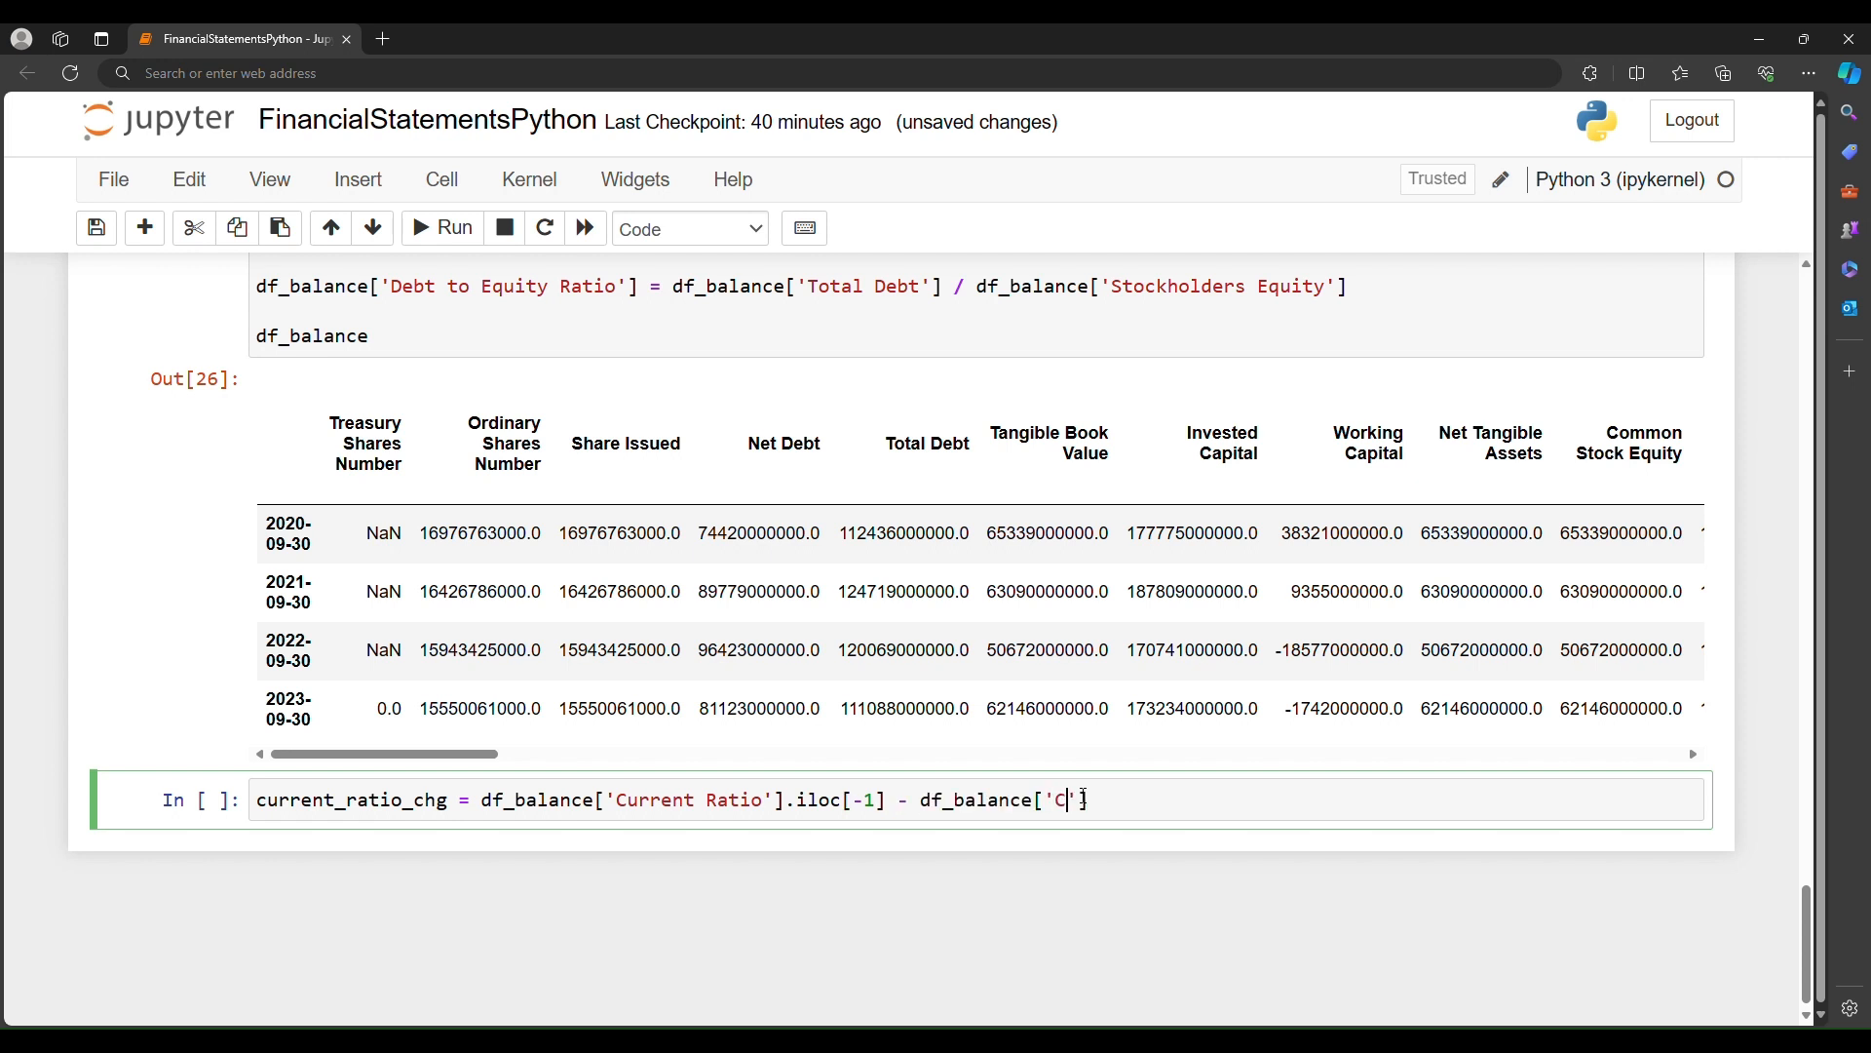
text(urrent Ratio)
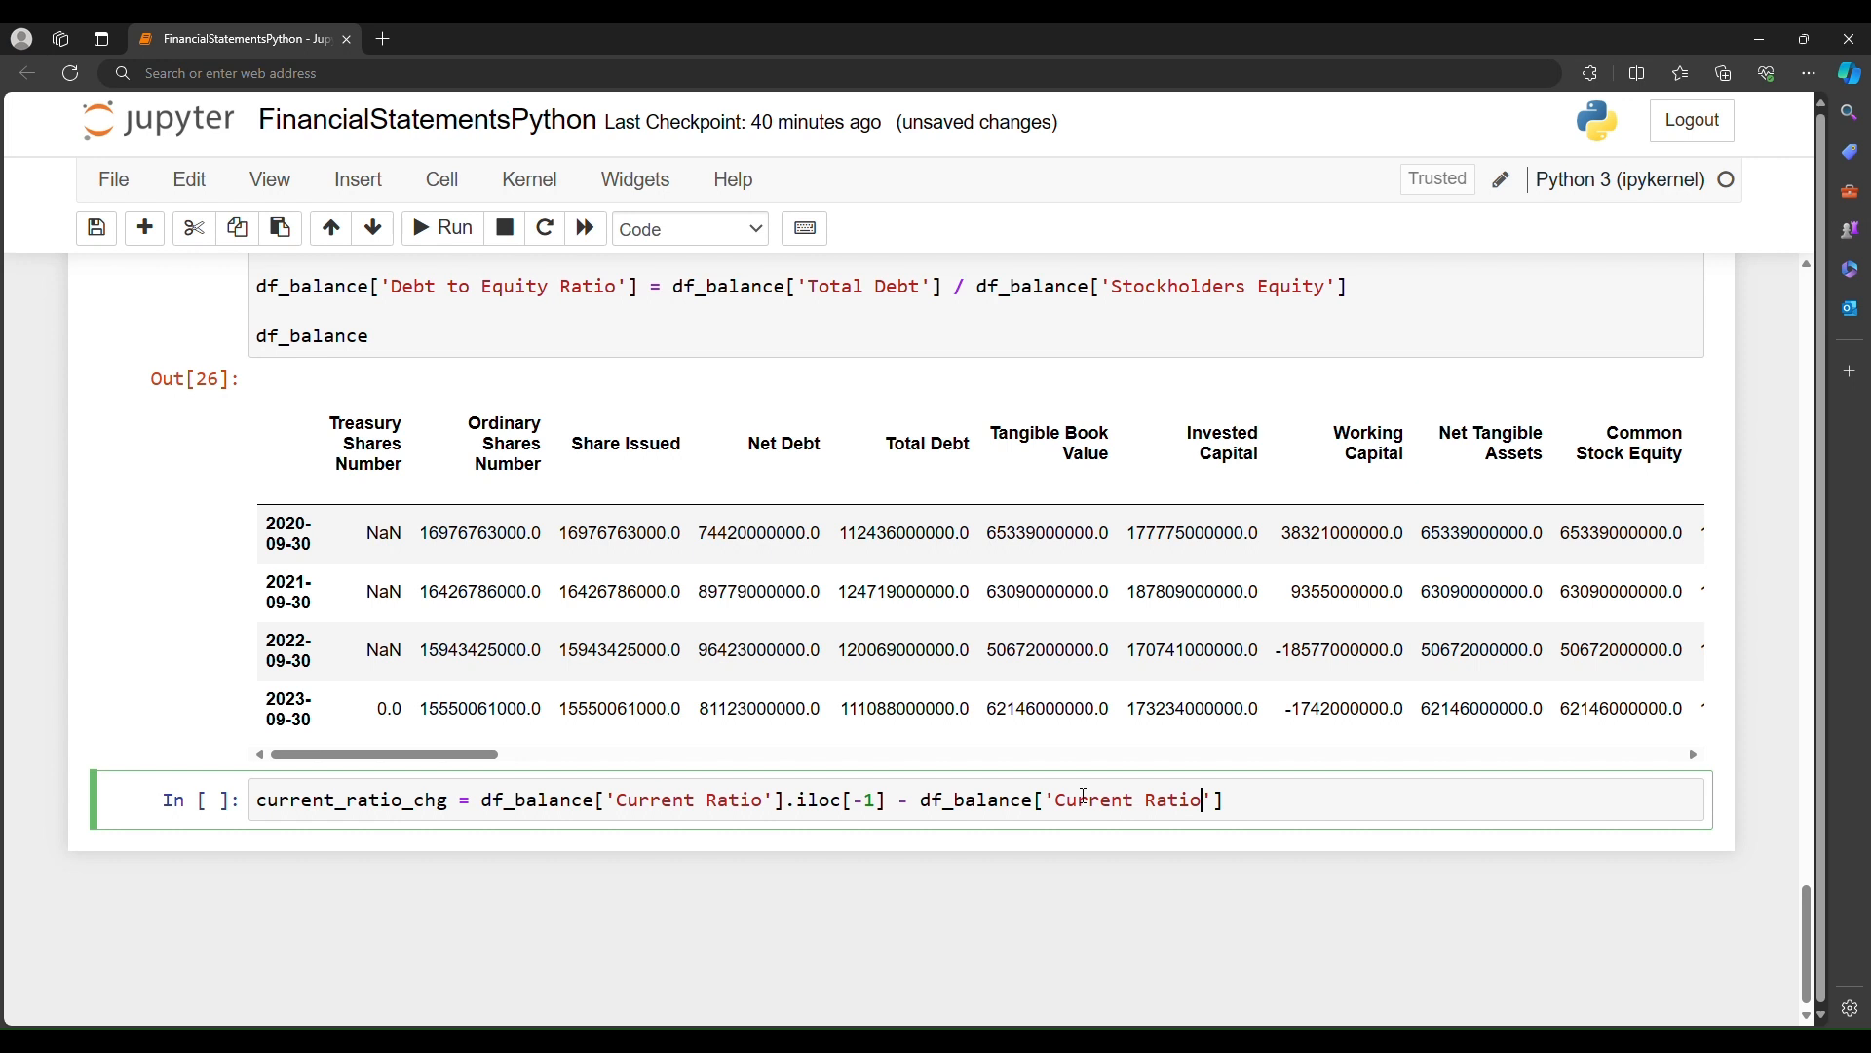
text(.il)
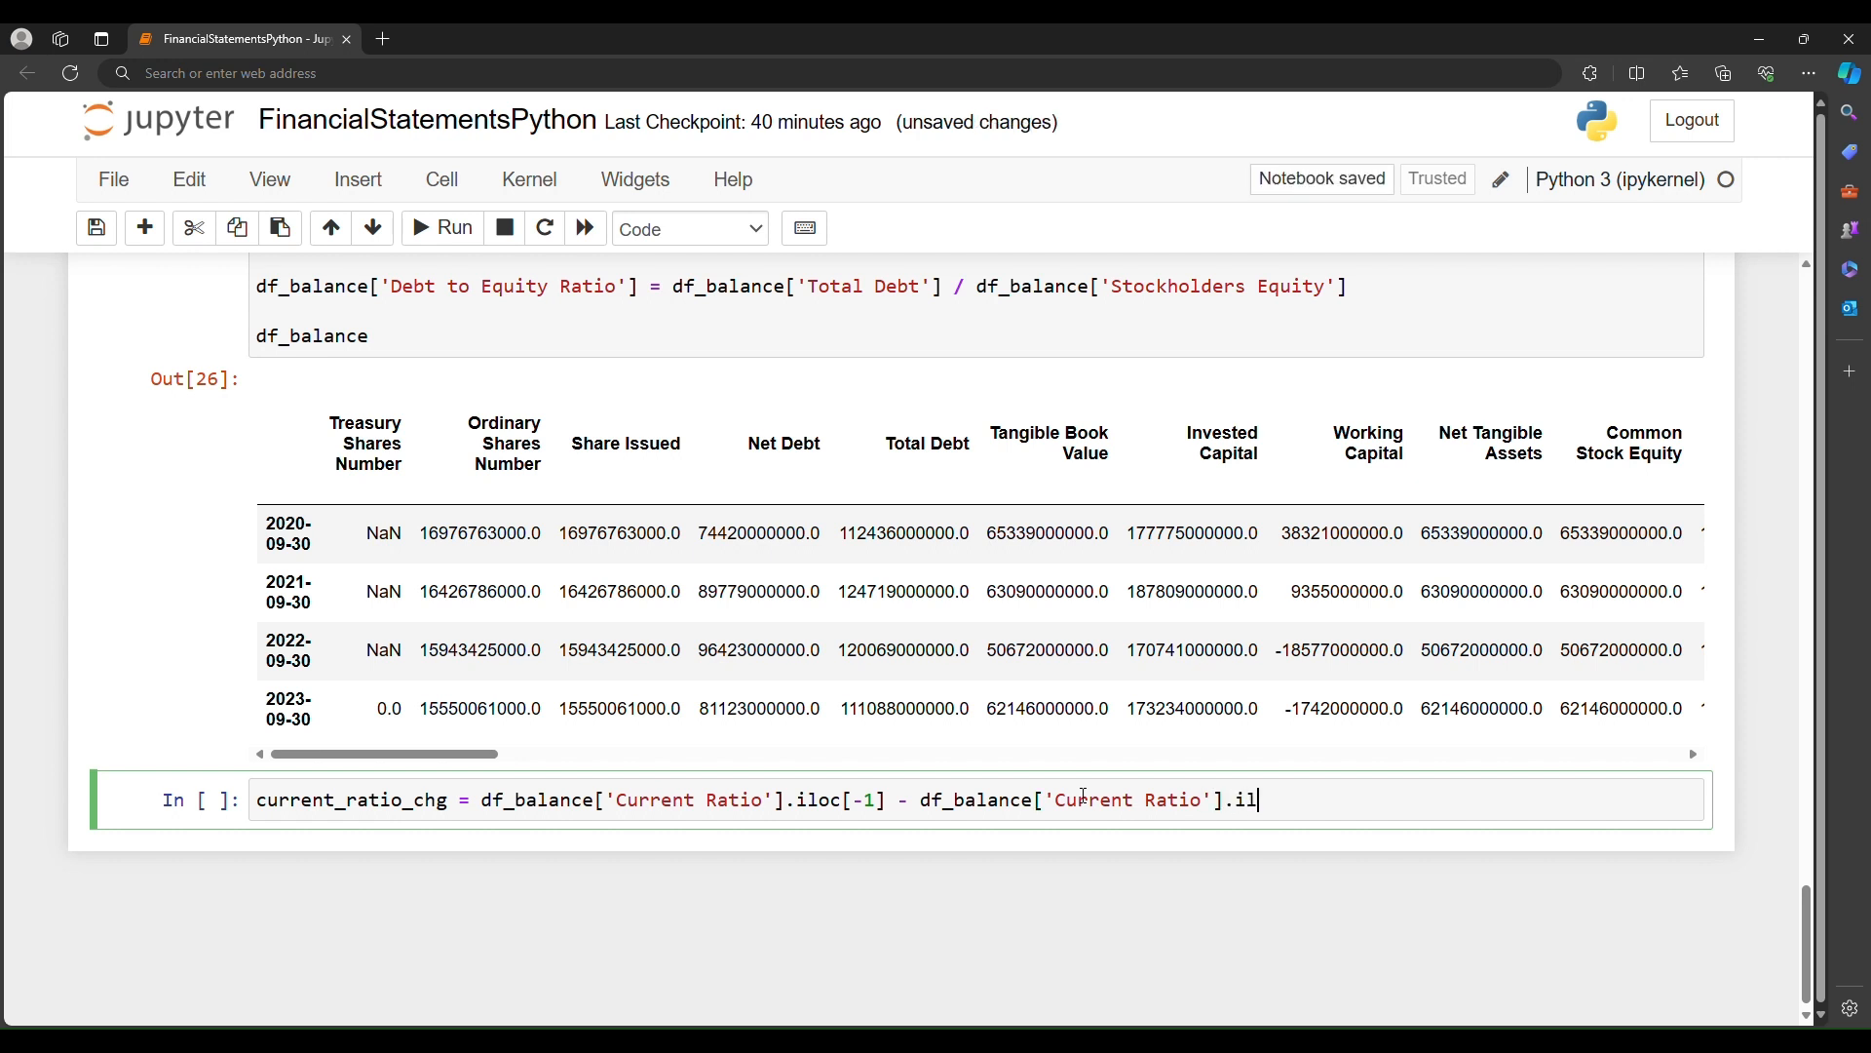
text(oc[0])
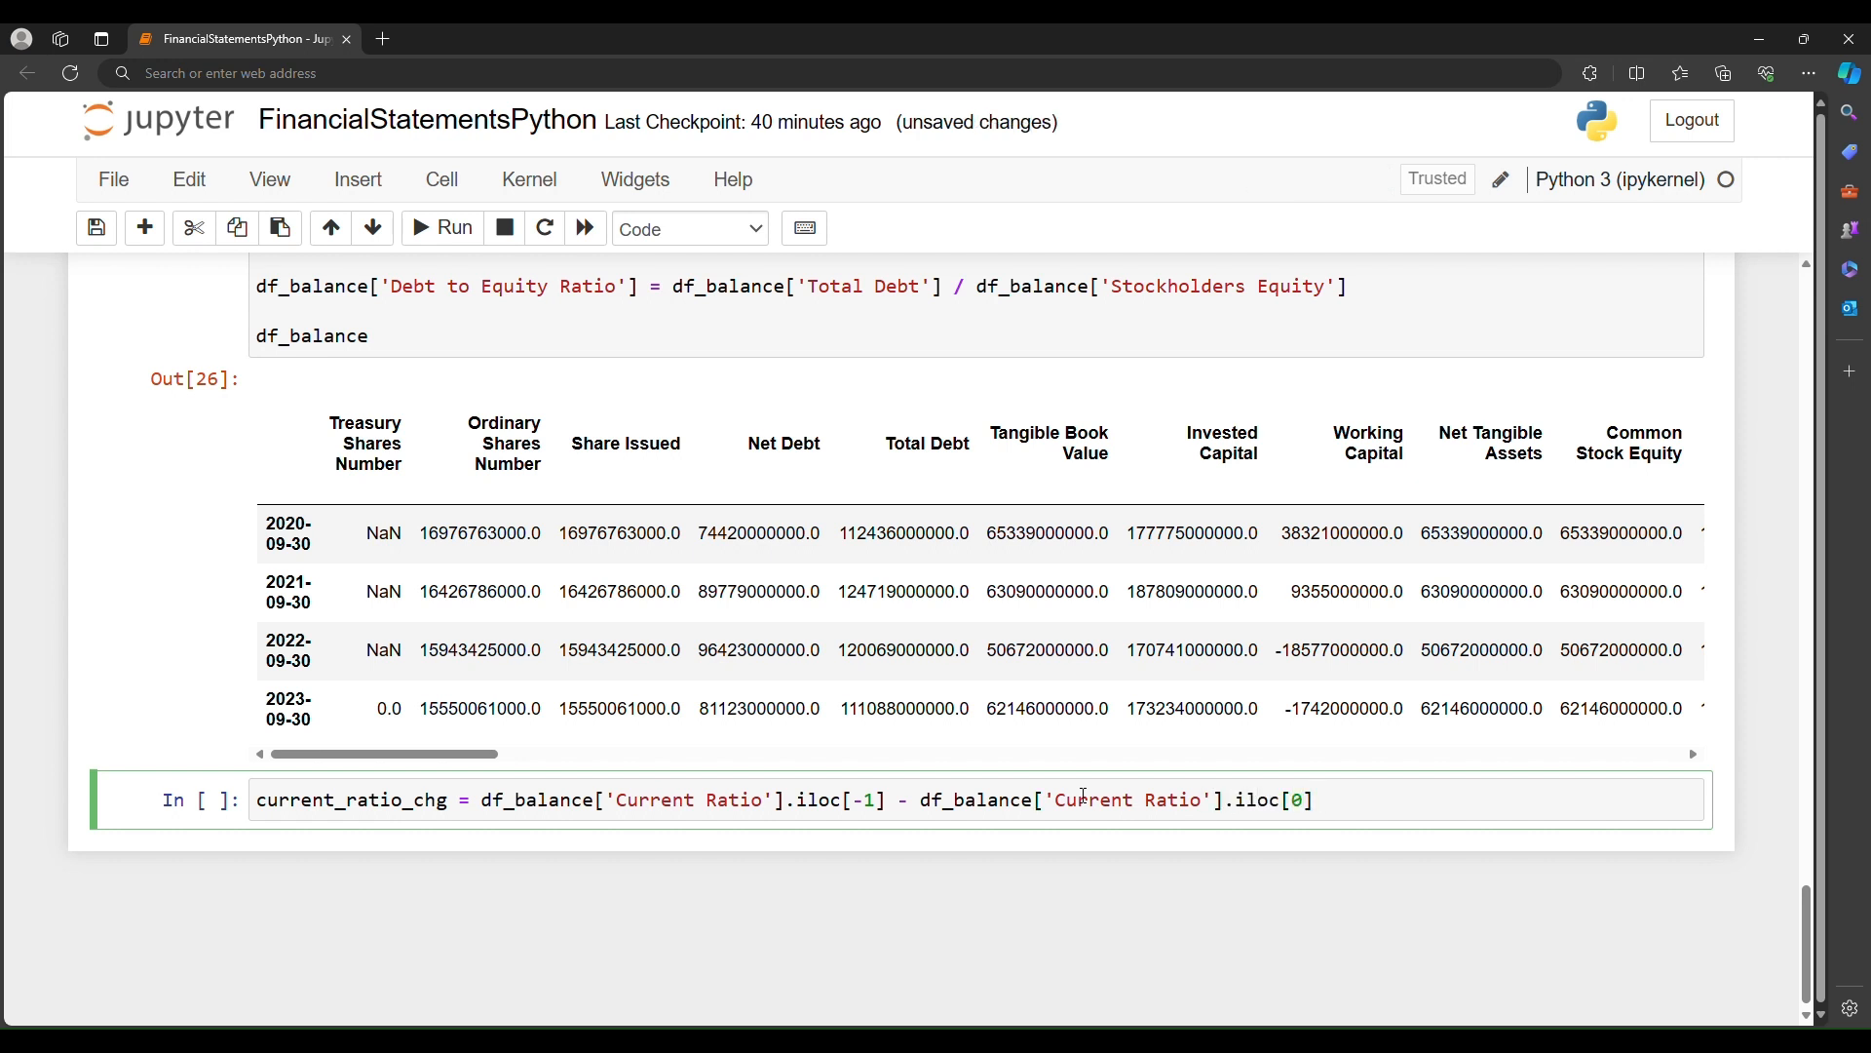
double_click(351, 799)
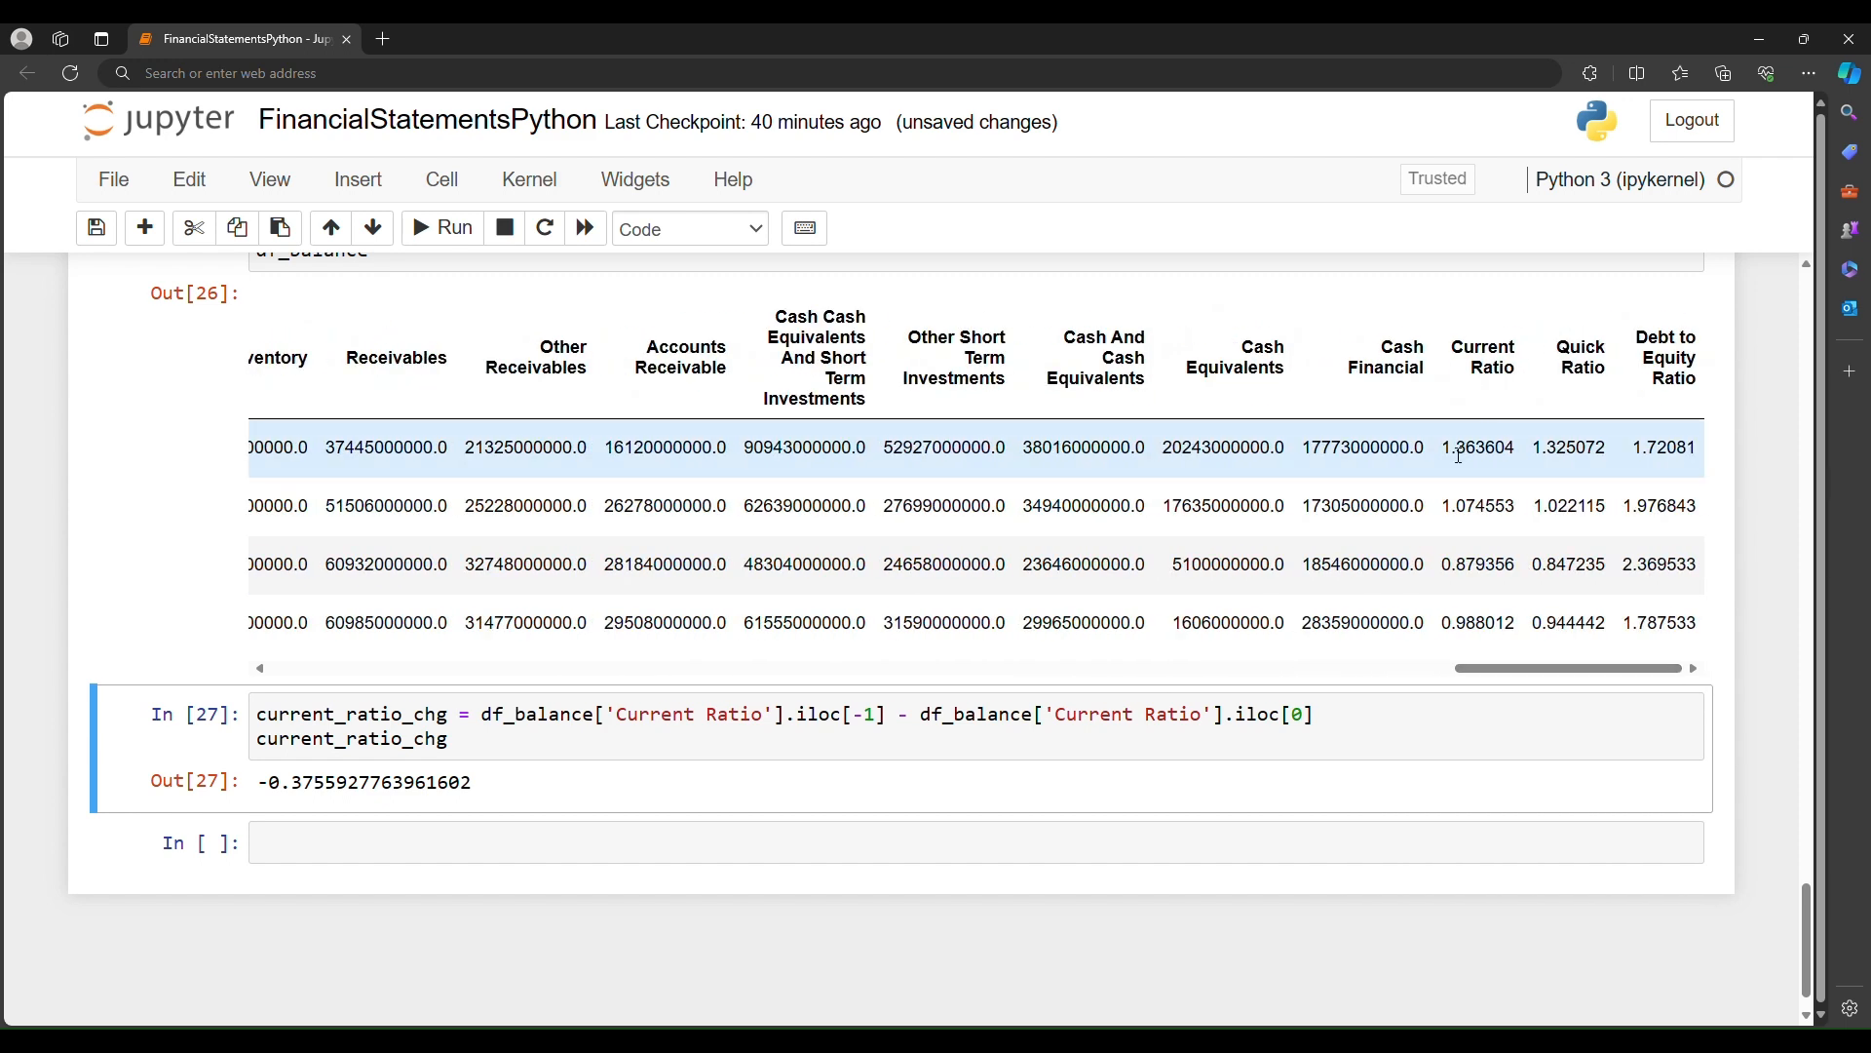
mouse_move(1415, 622)
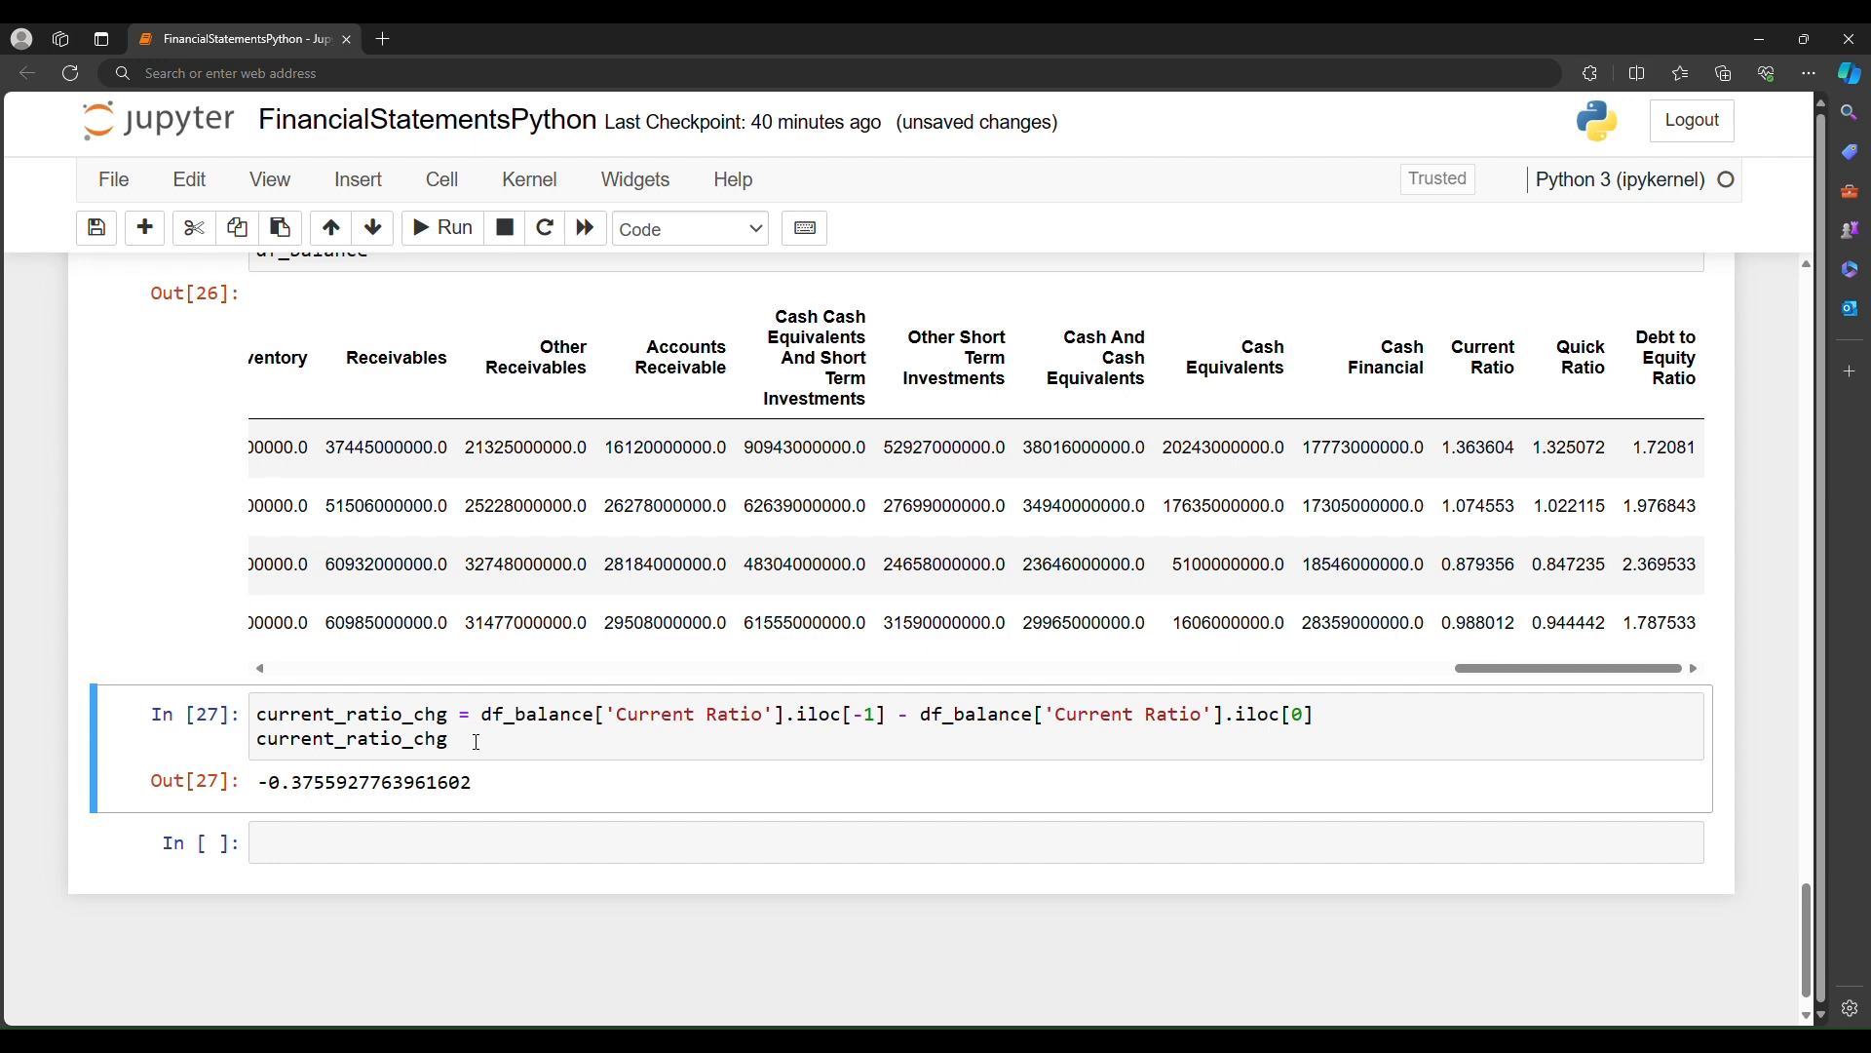
mouse_move(792, 433)
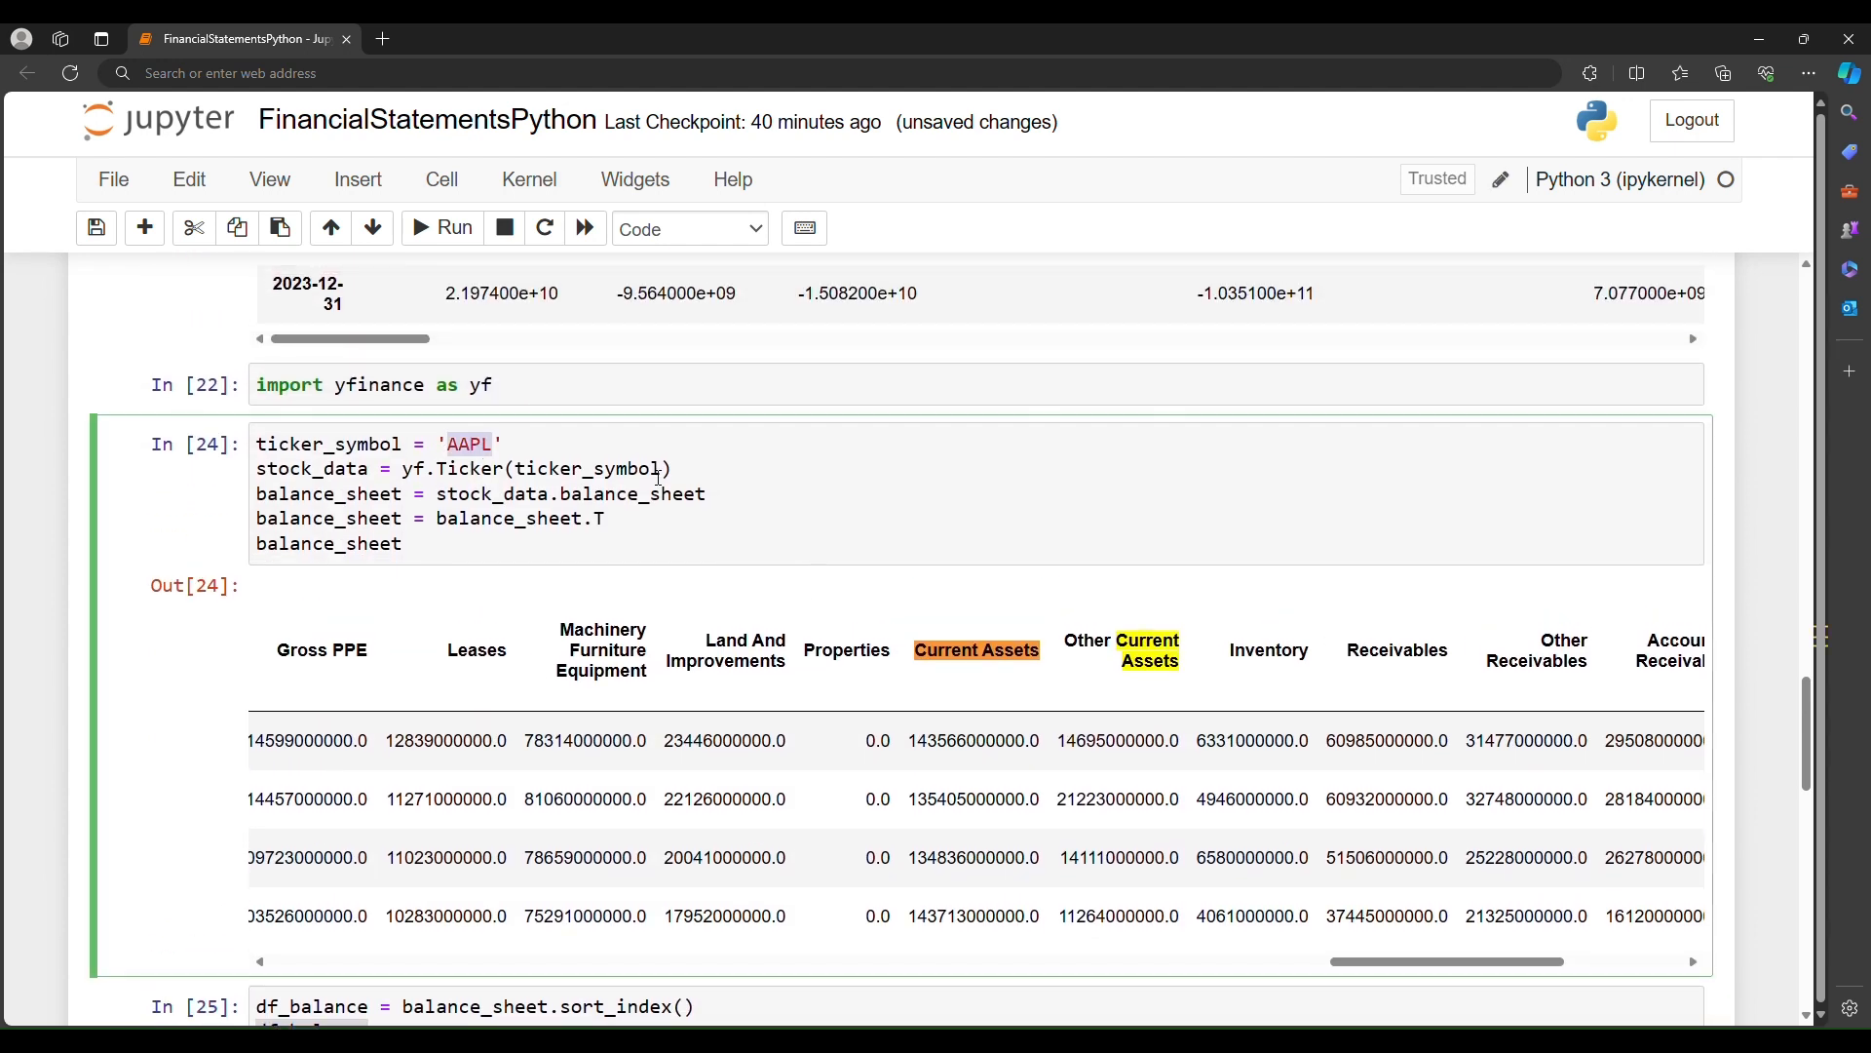
Step: Change the ticker to BAC, rerun the cells, and scroll the df_balance output across its columns
text(BAC)
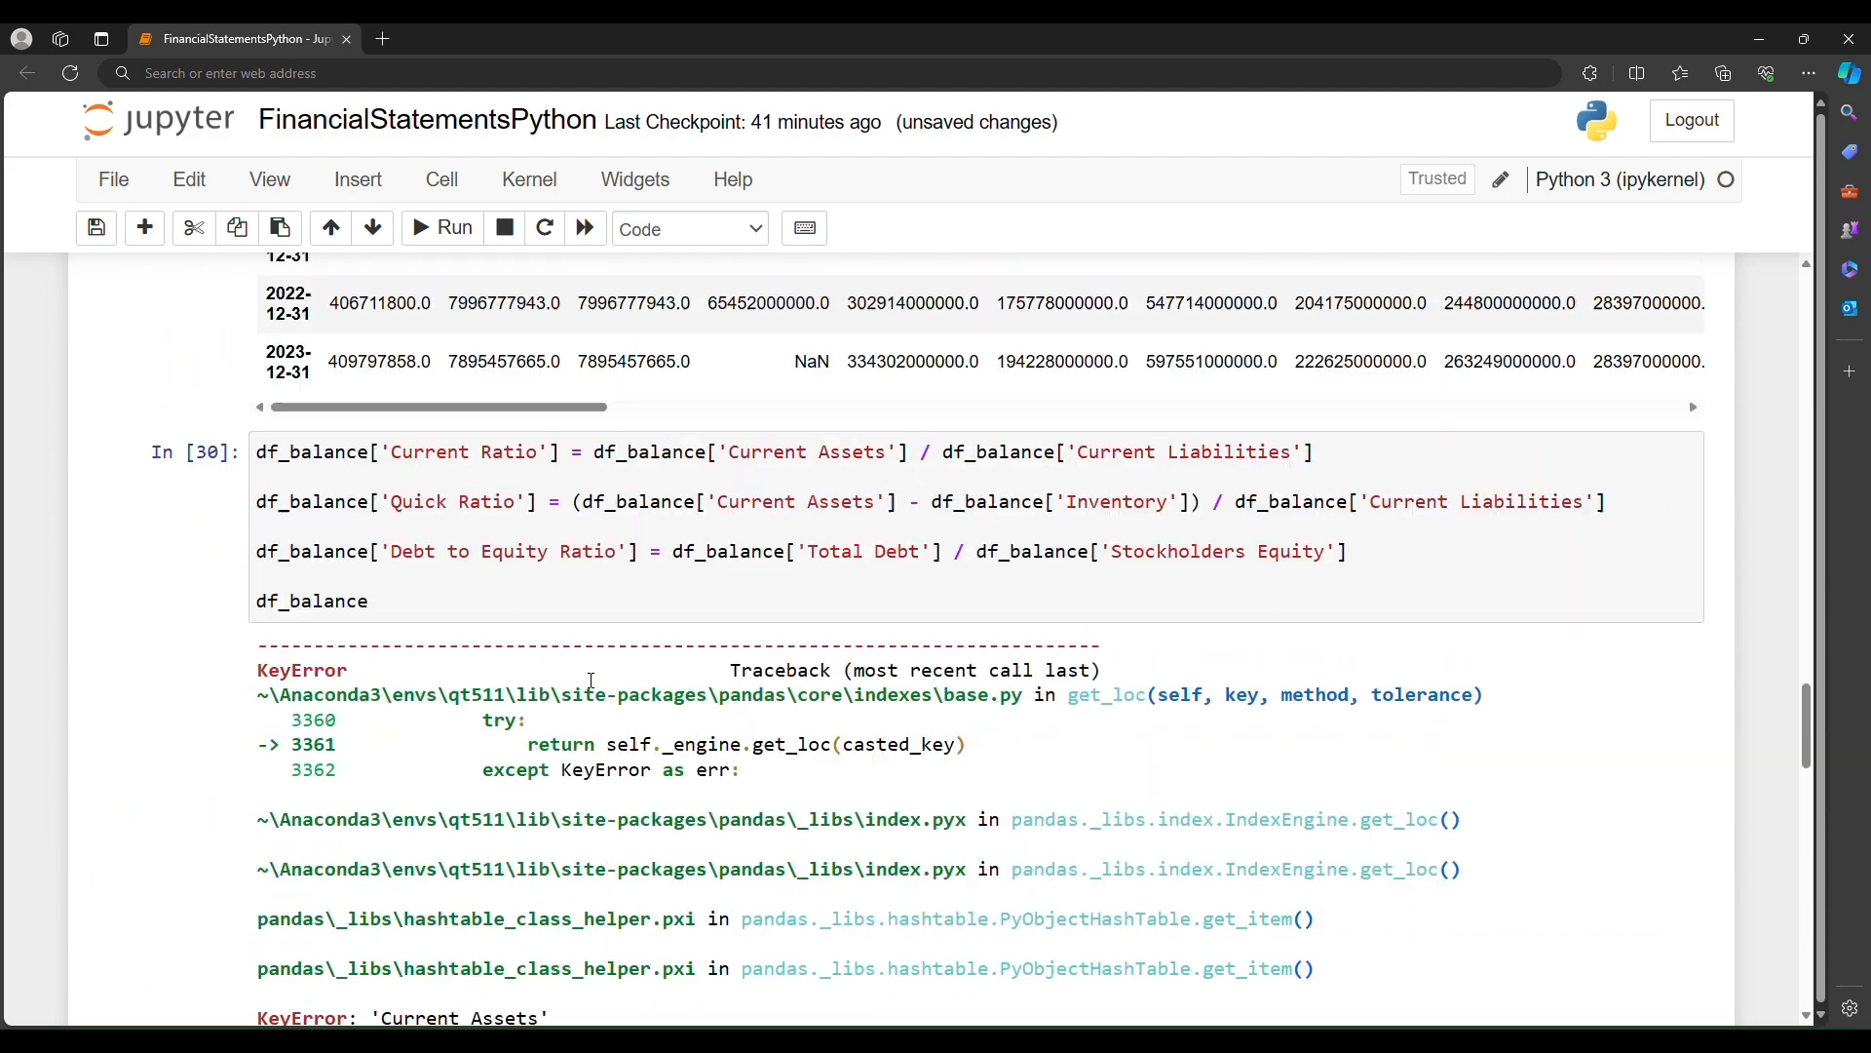
scroll(down, 3)
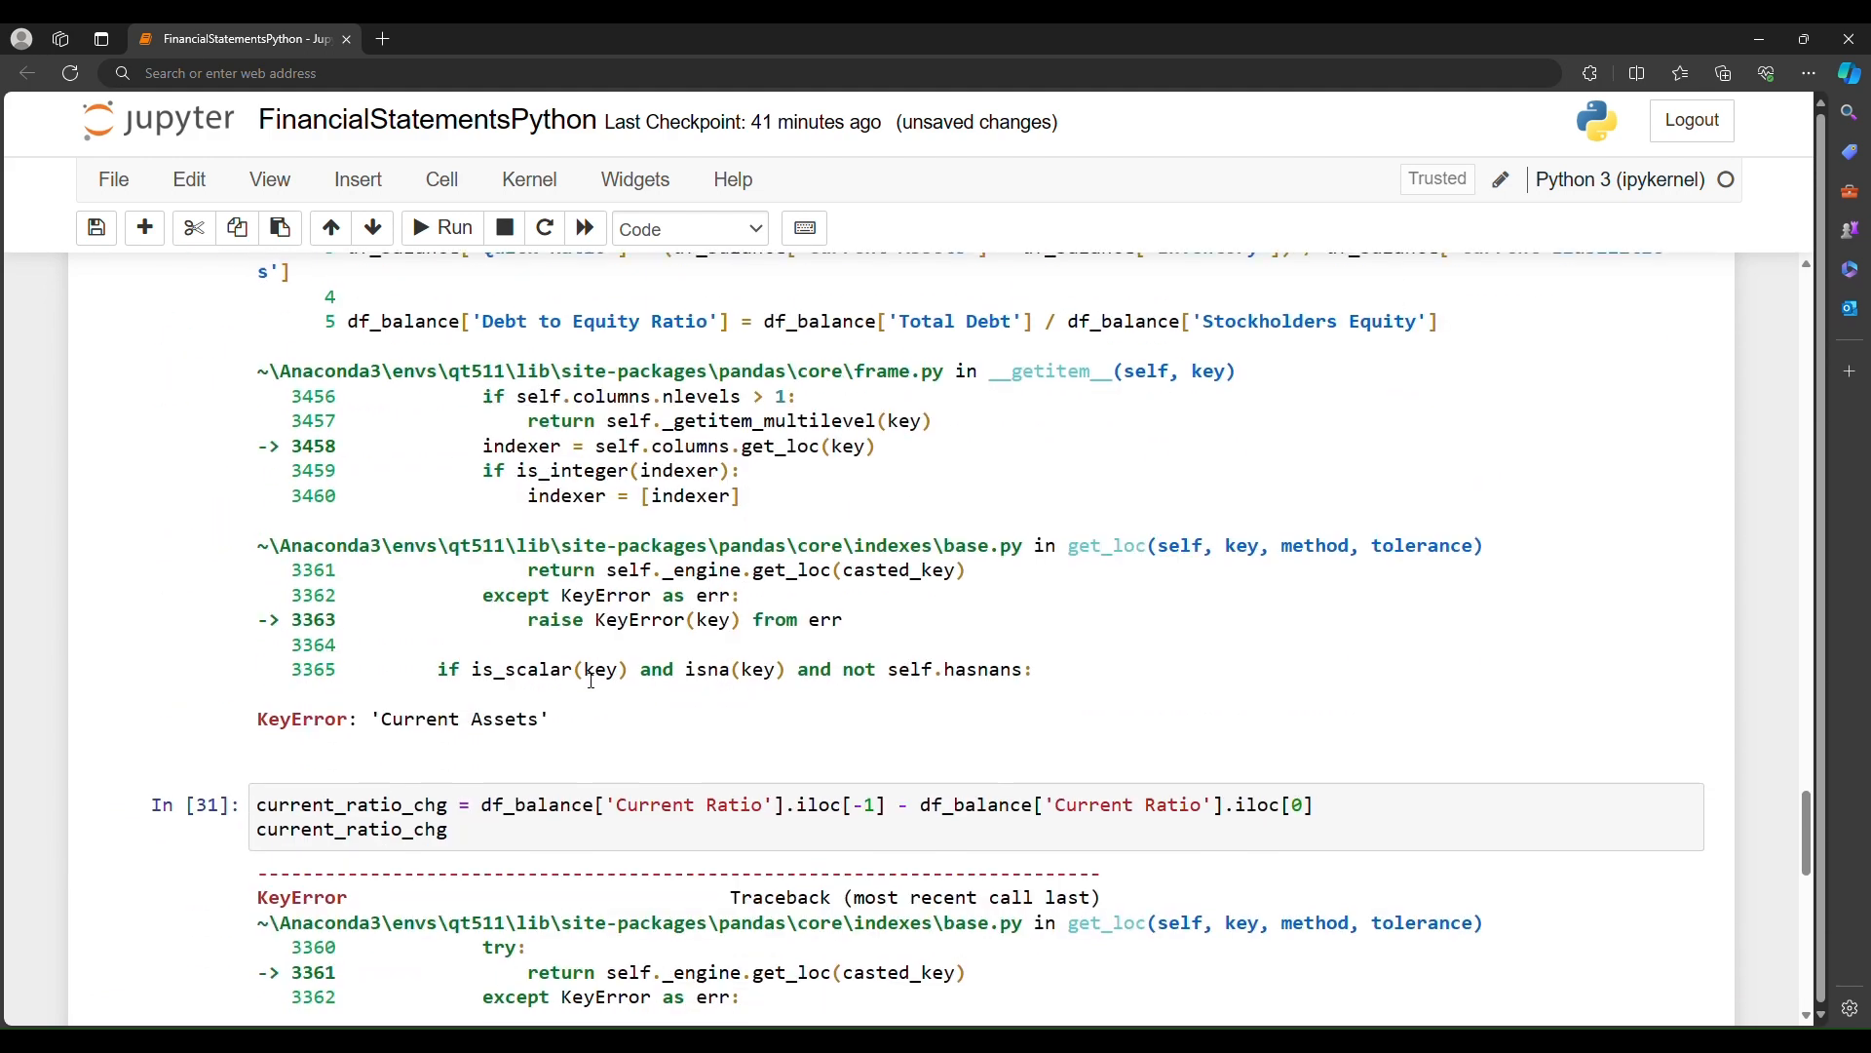
scroll(down, 3)
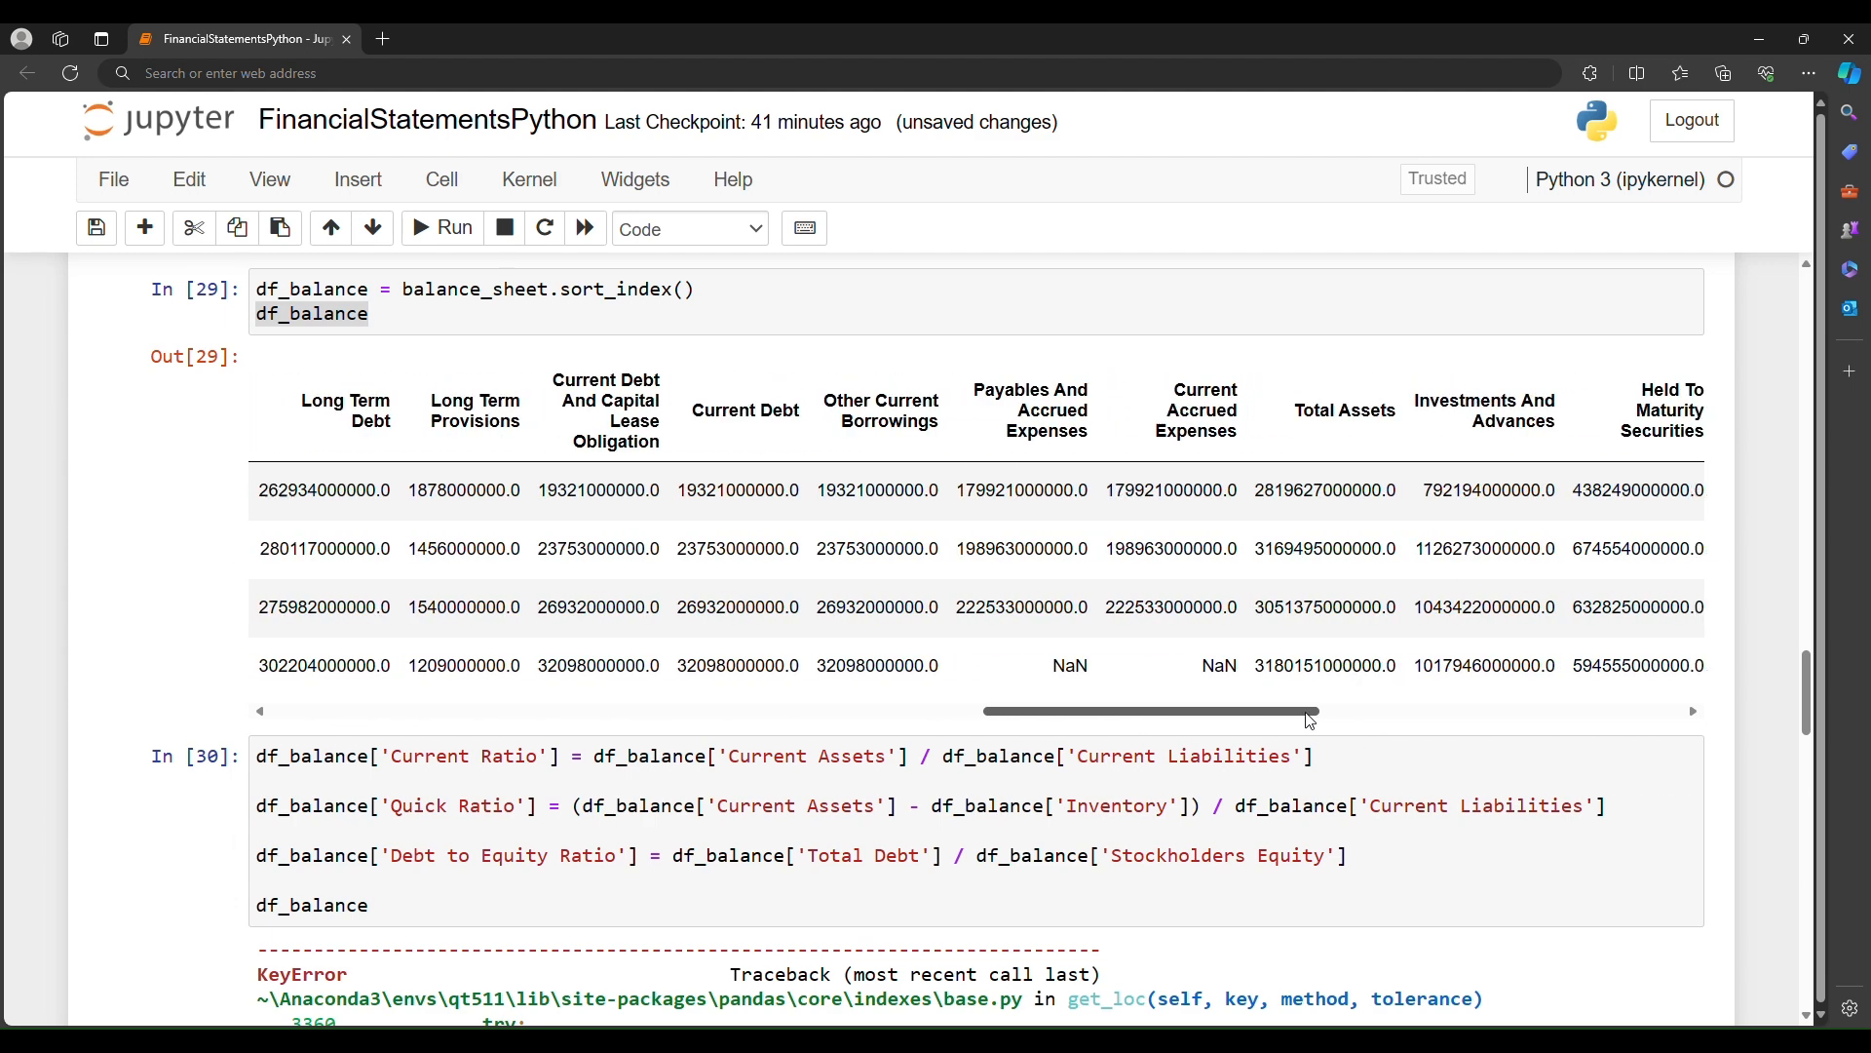
drag(1152, 711, 1408, 712)
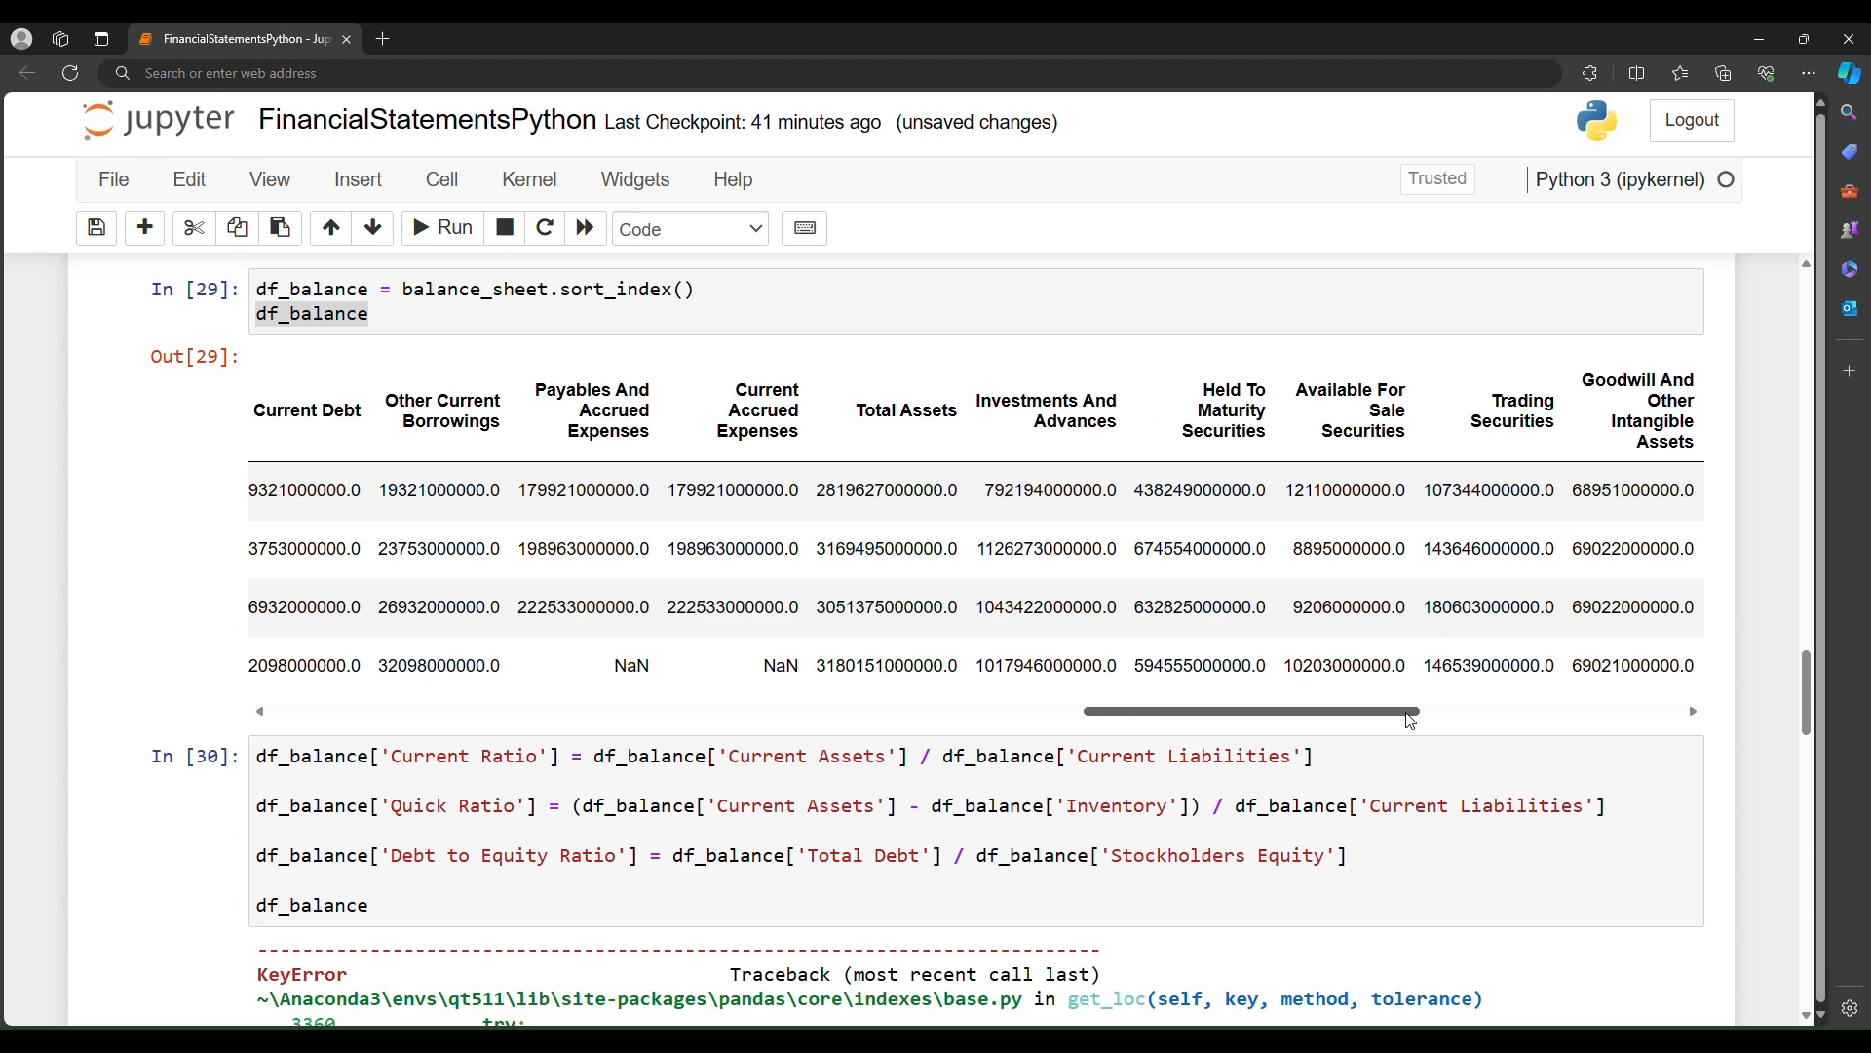
drag(1254, 712, 1450, 711)
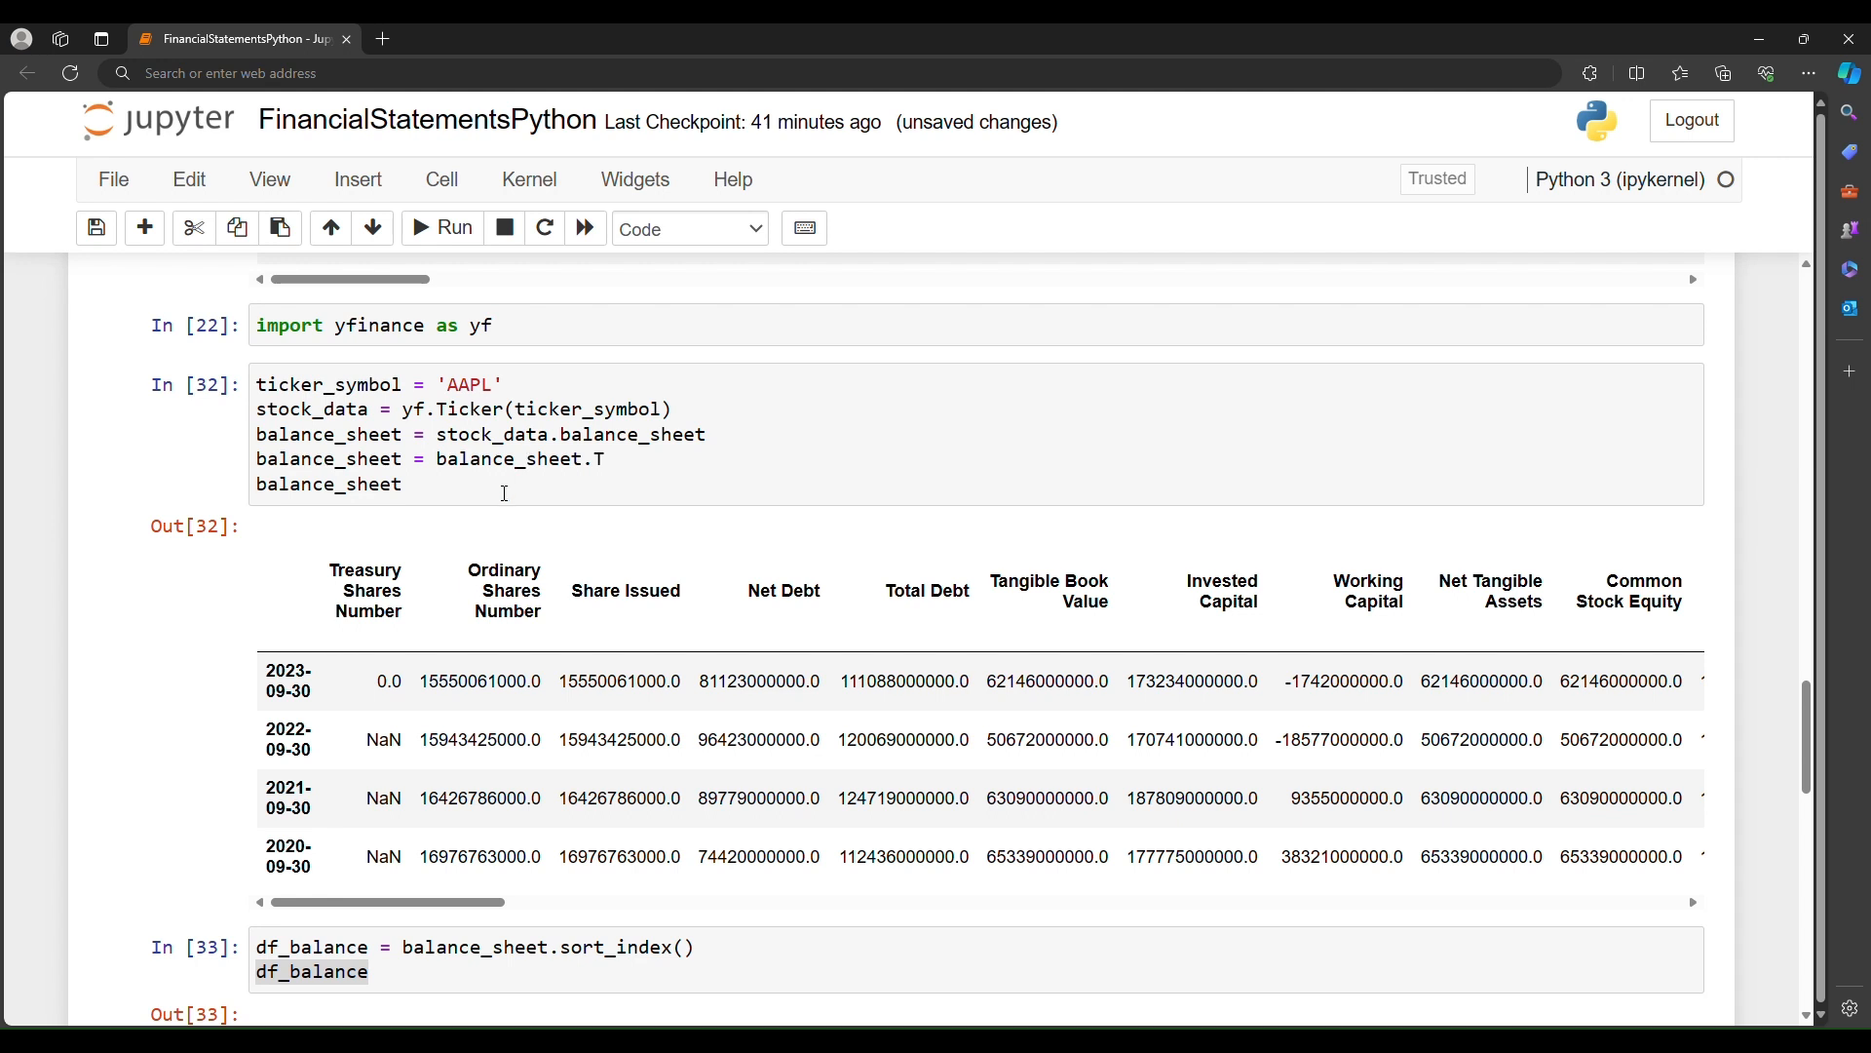
mouse_move(887, 511)
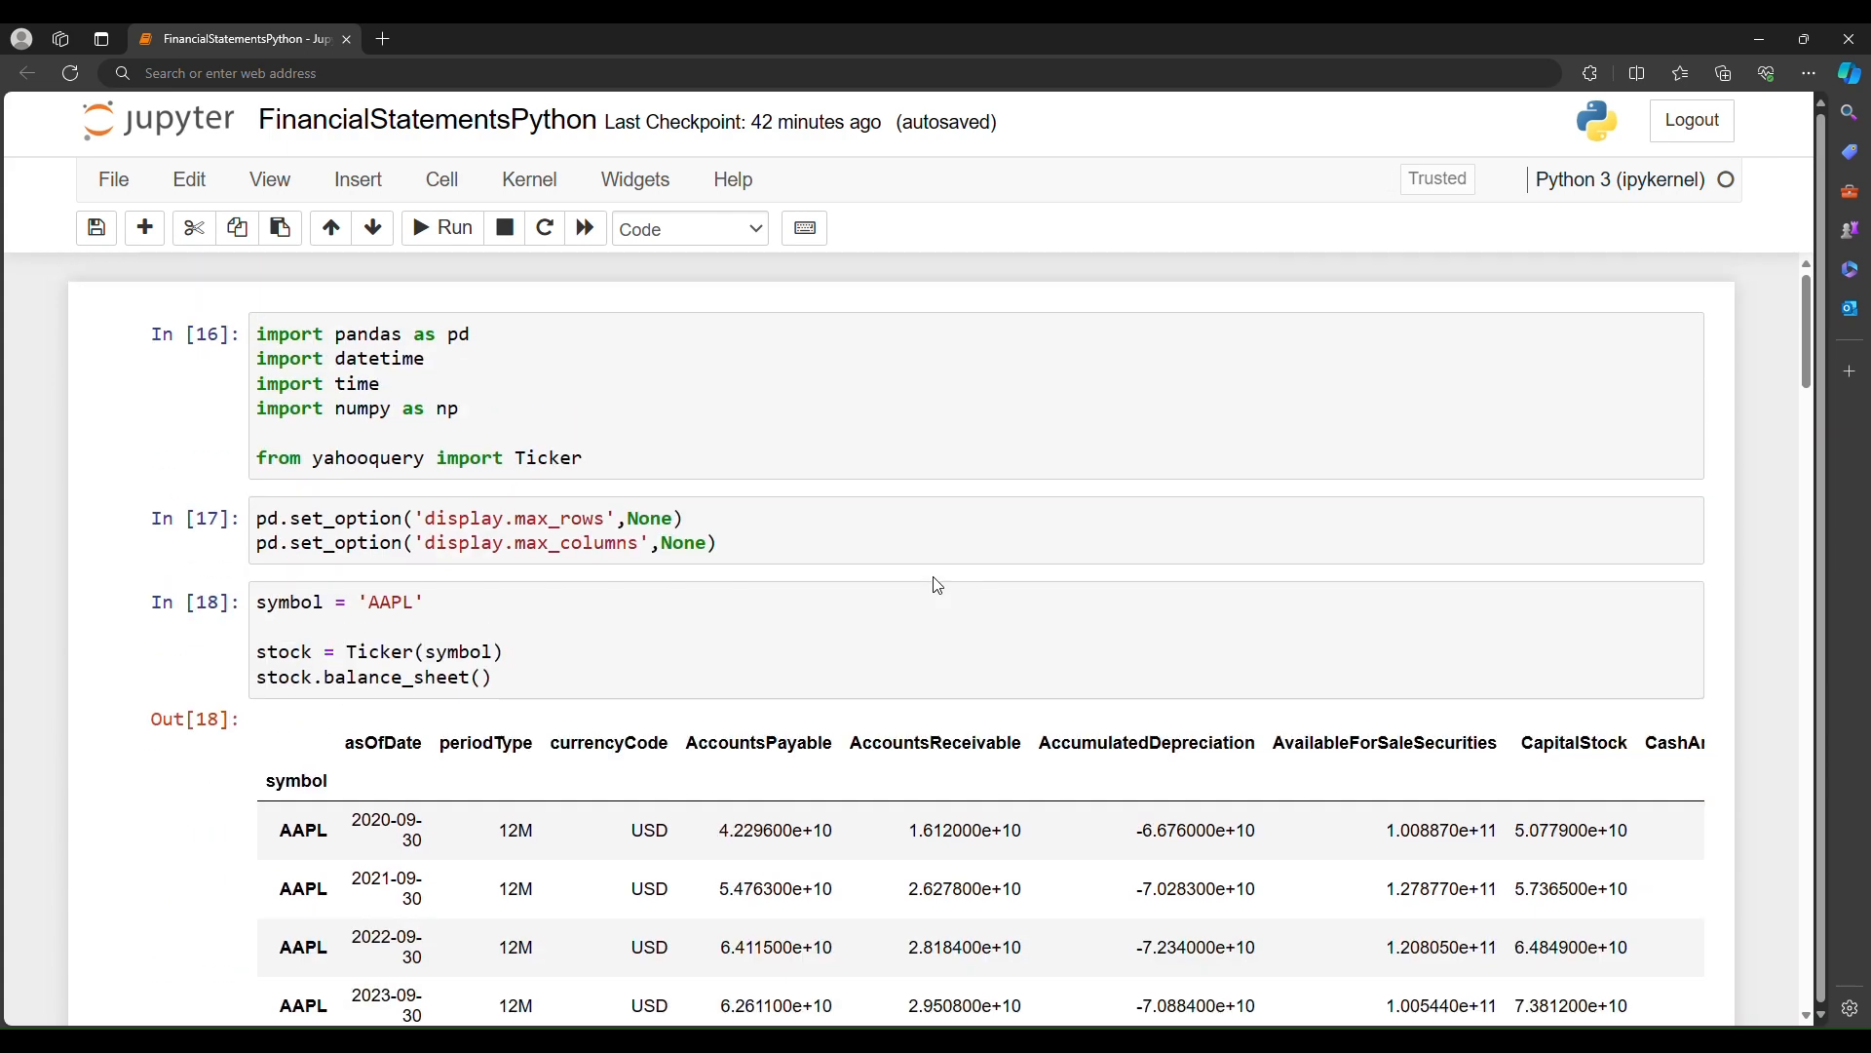
mouse_move(778, 465)
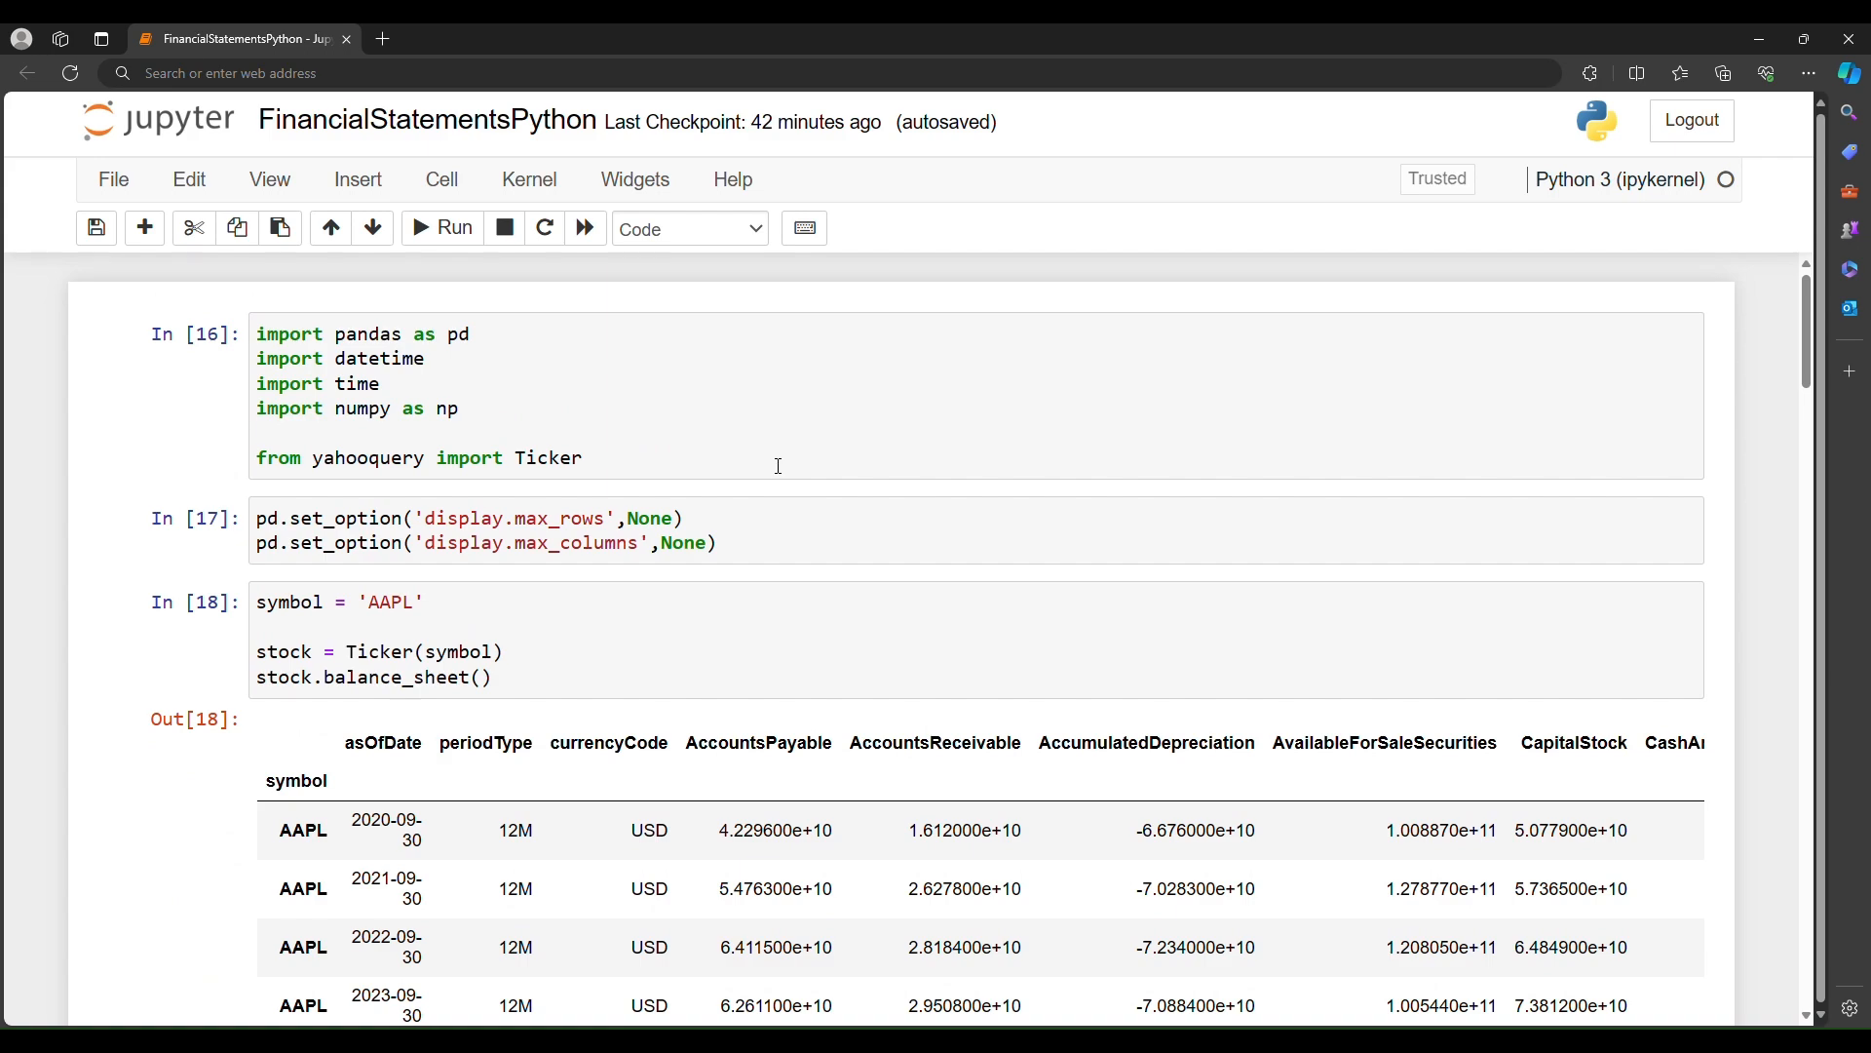